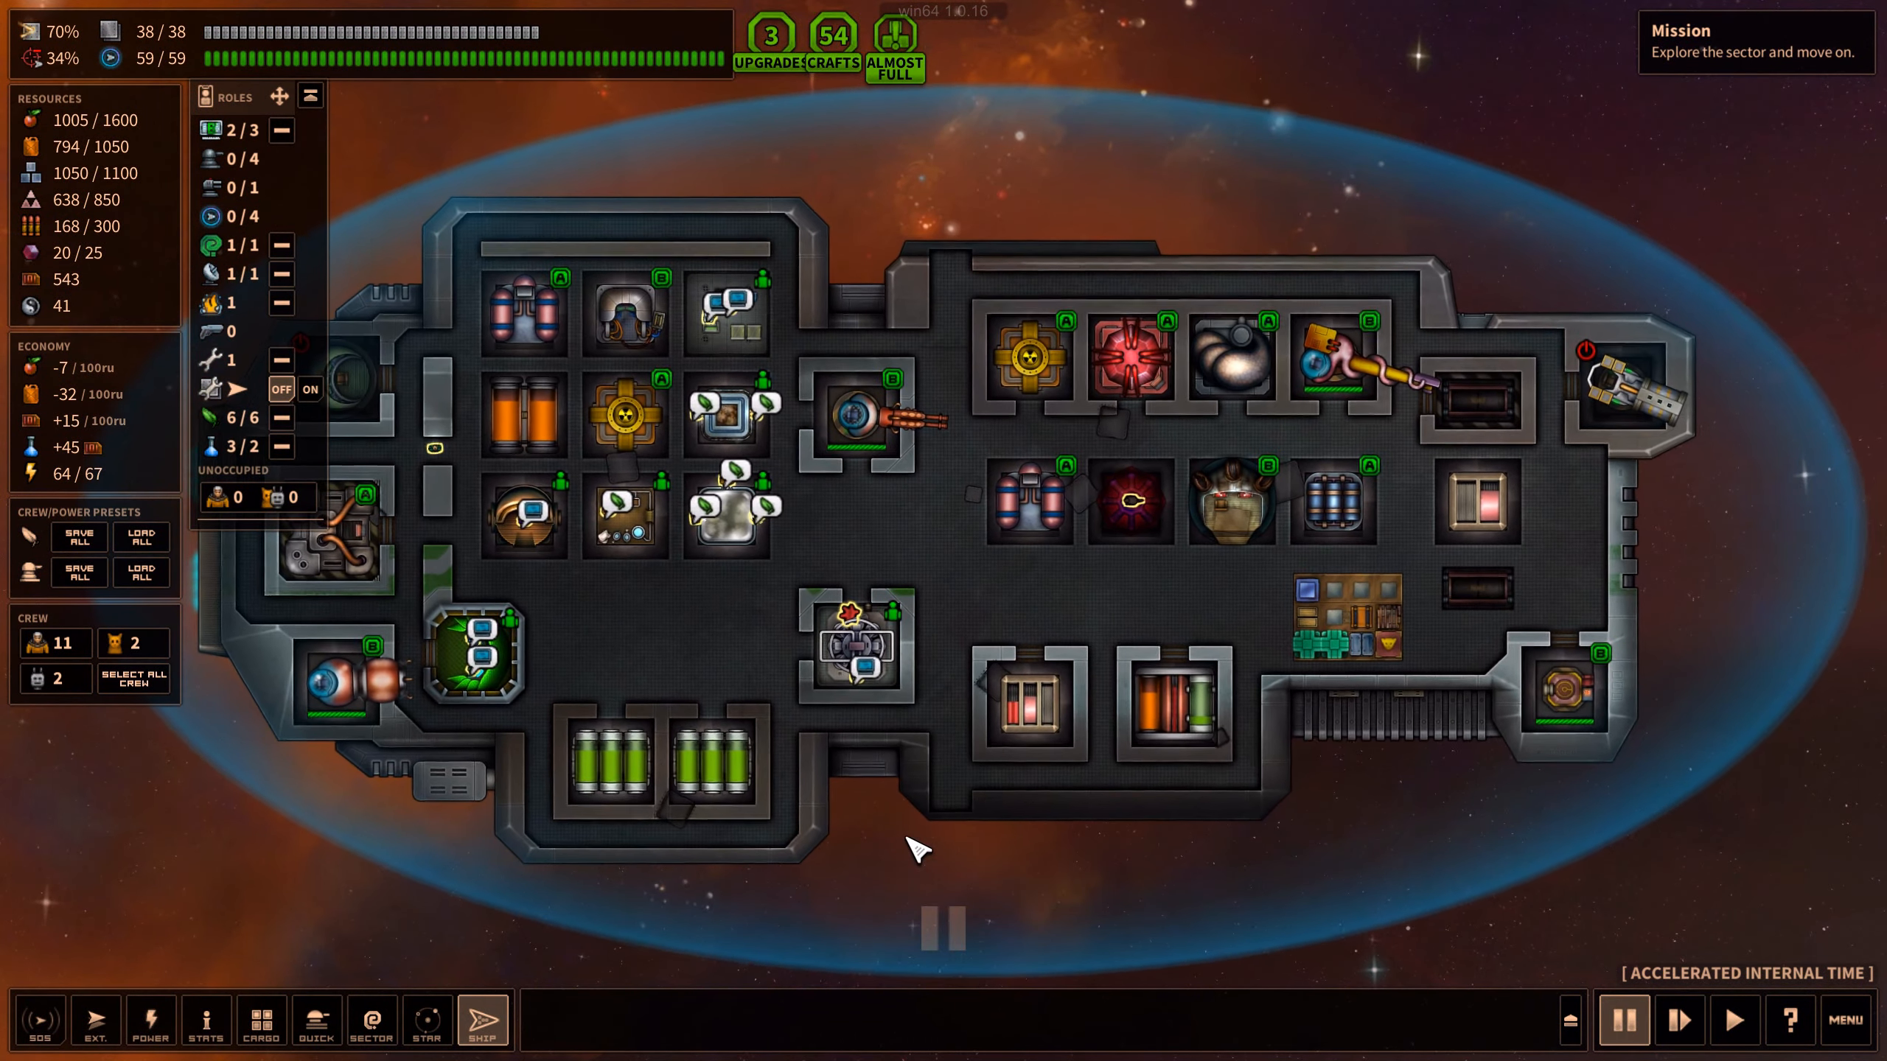
mouse_move(1354, 619)
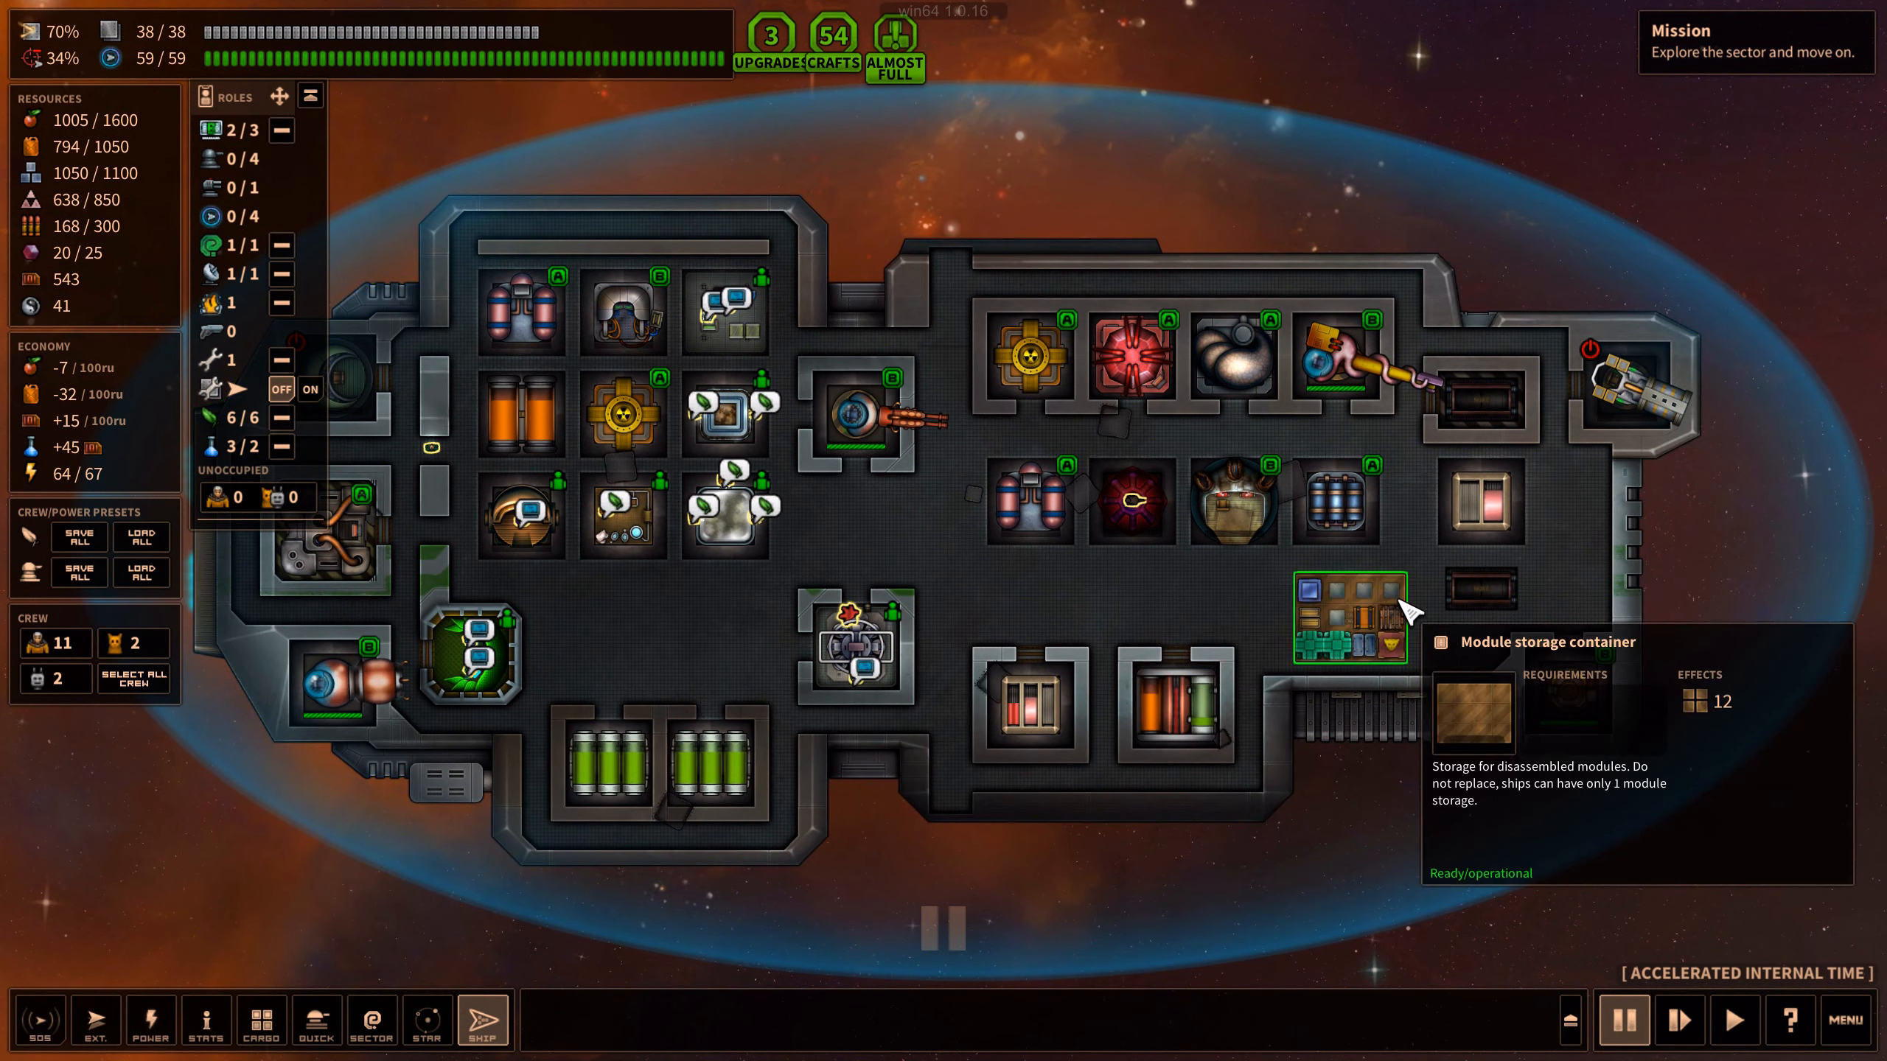
Review the module storage contents, then close storage and save the crew/power preset
click(1351, 620)
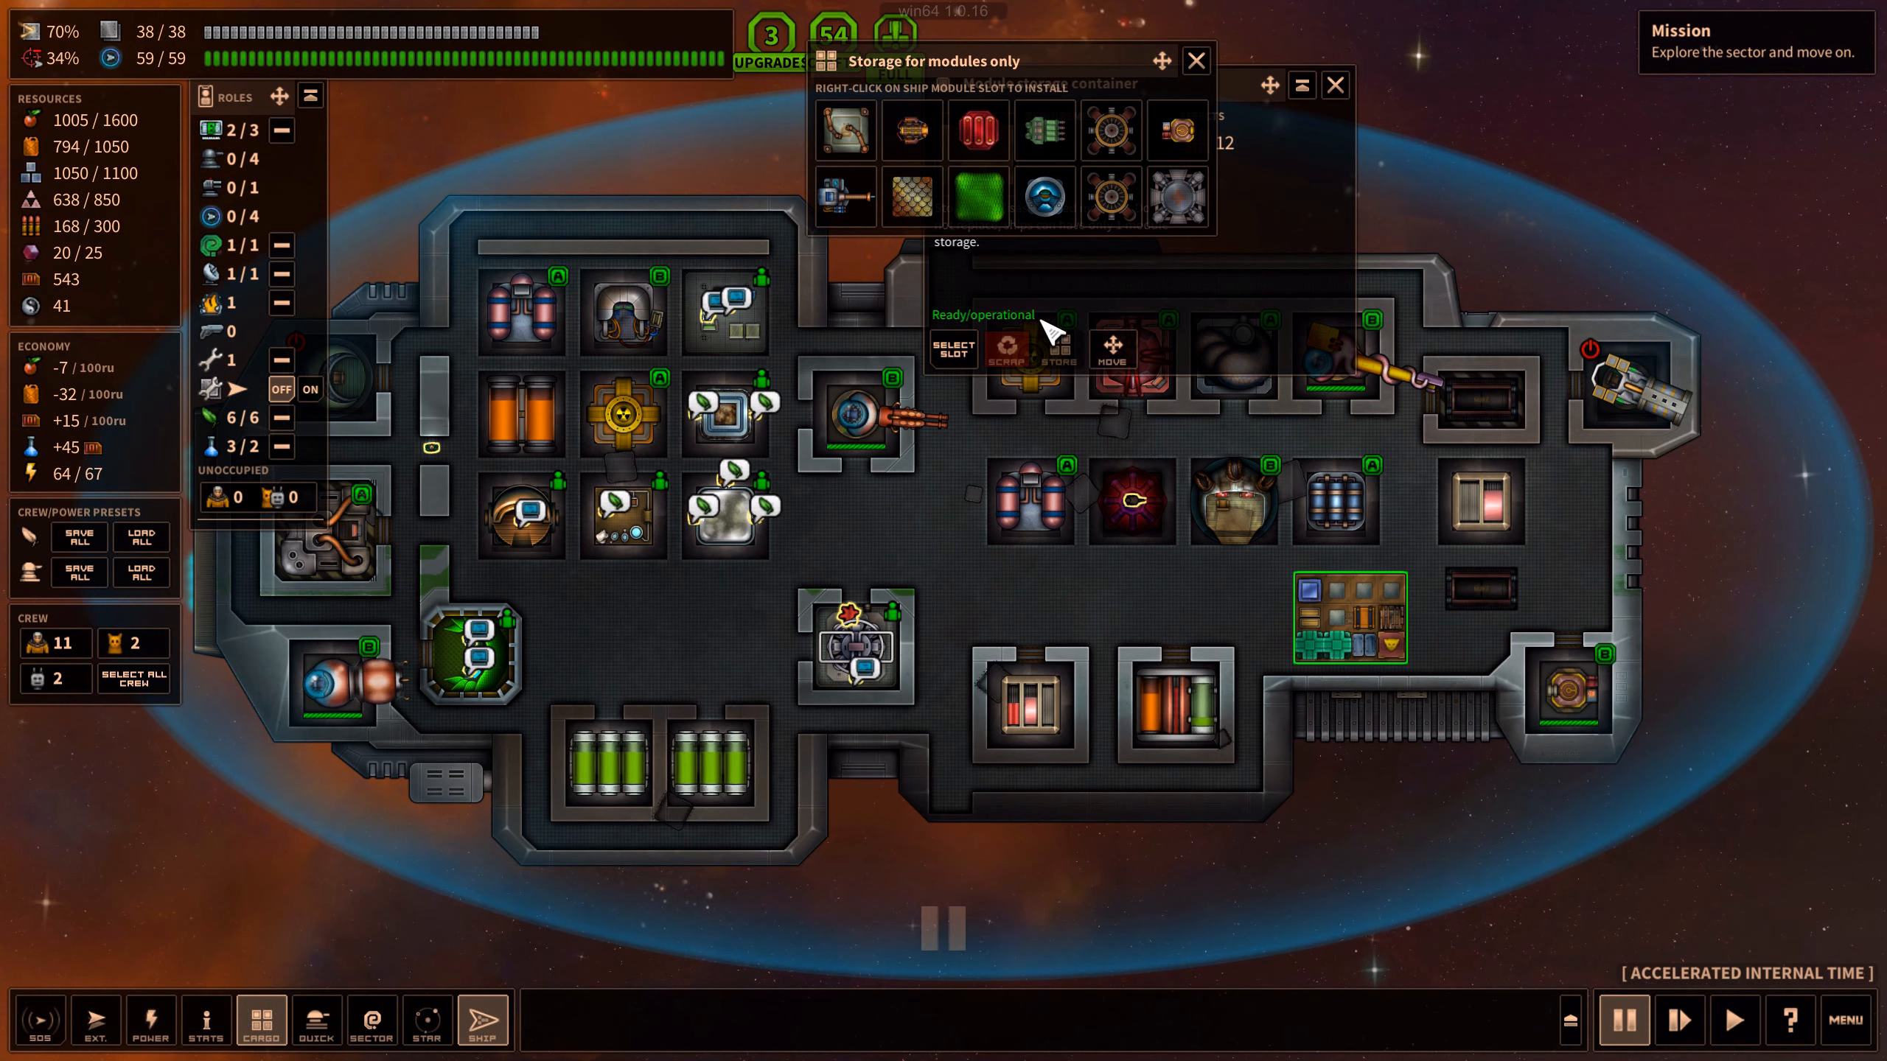
mouse_move(1057, 283)
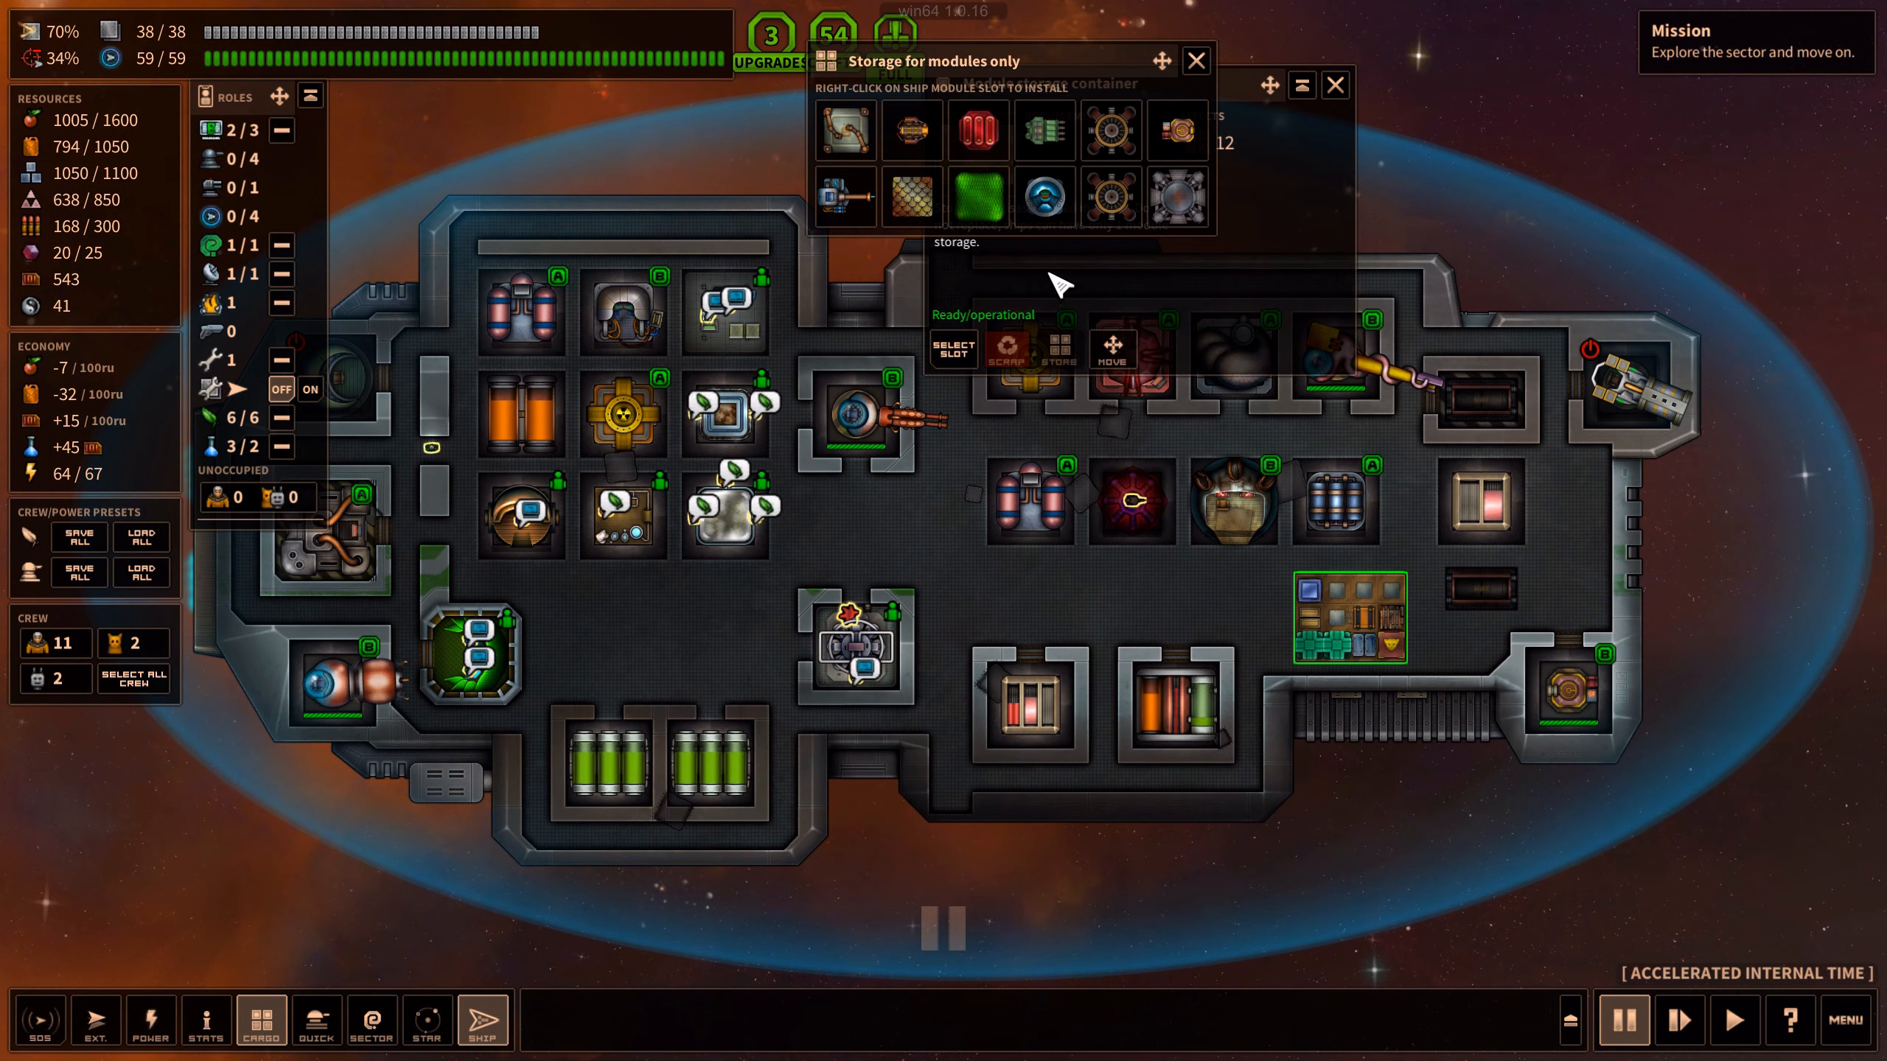
mouse_move(1045, 196)
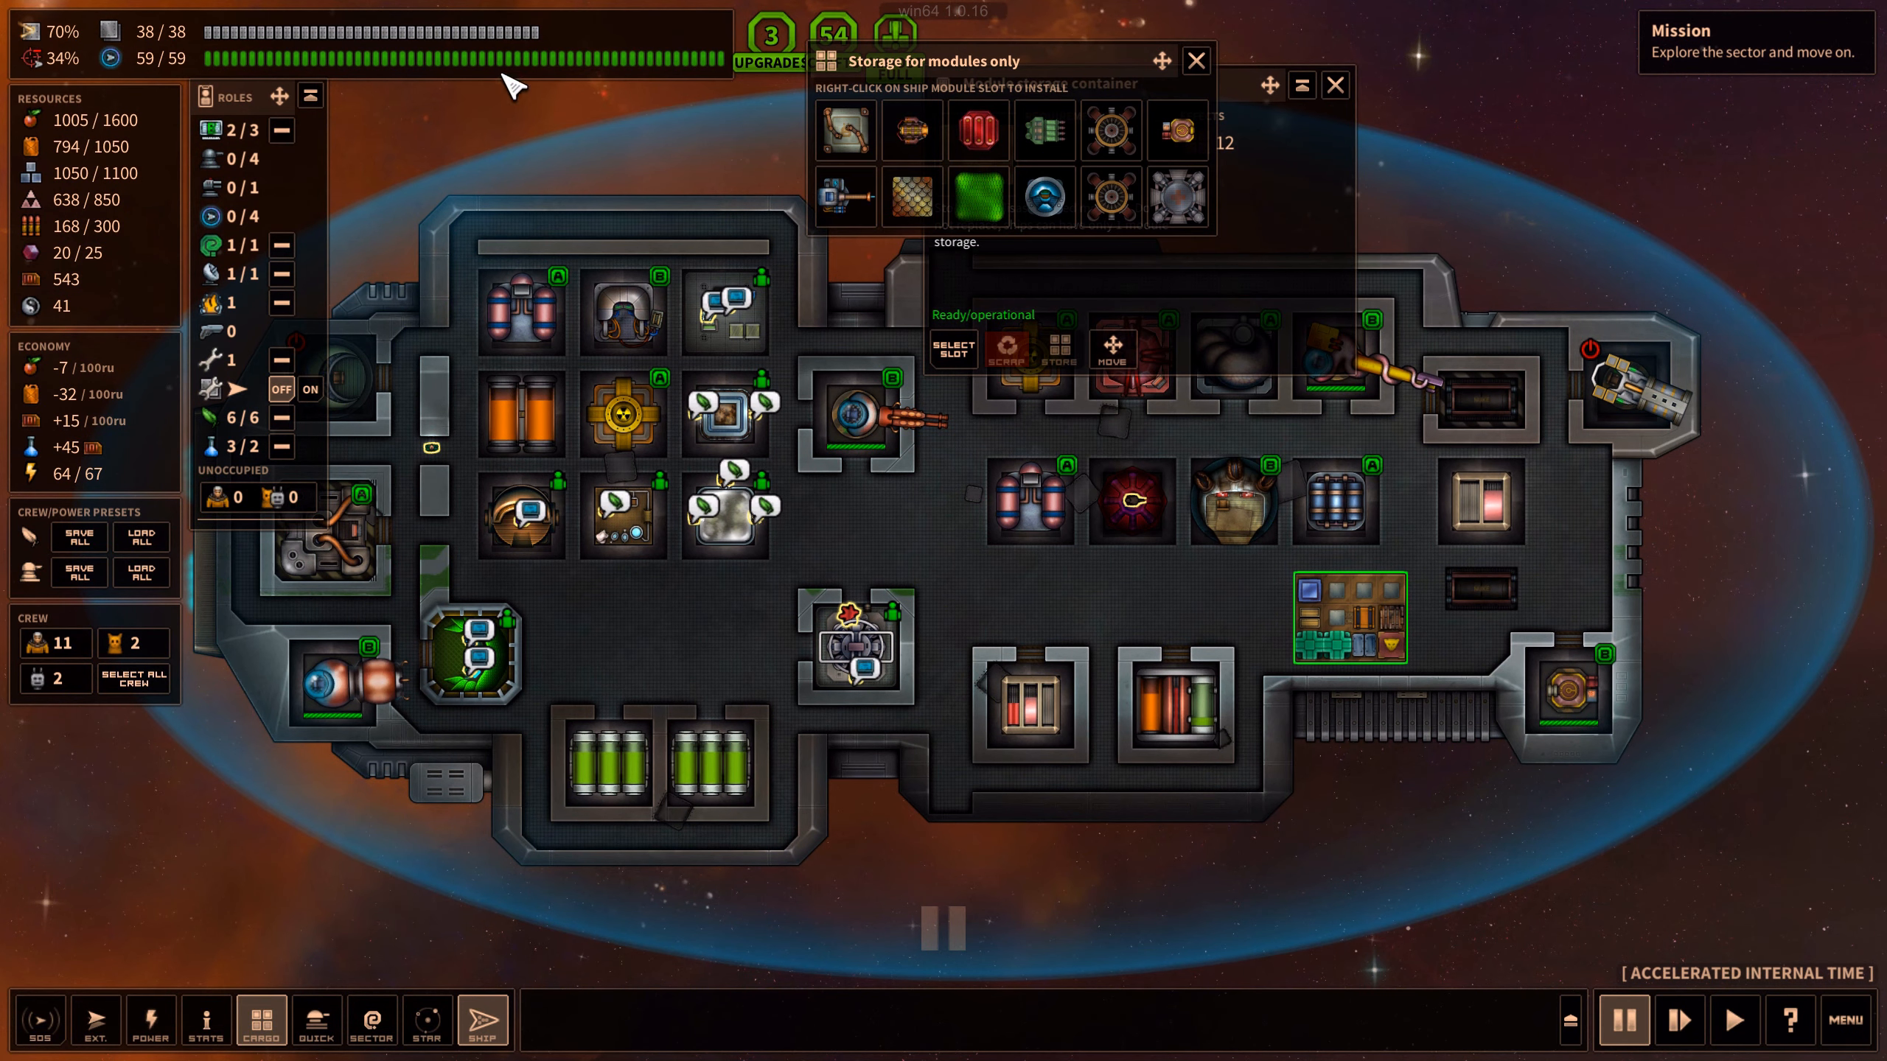
click(1195, 60)
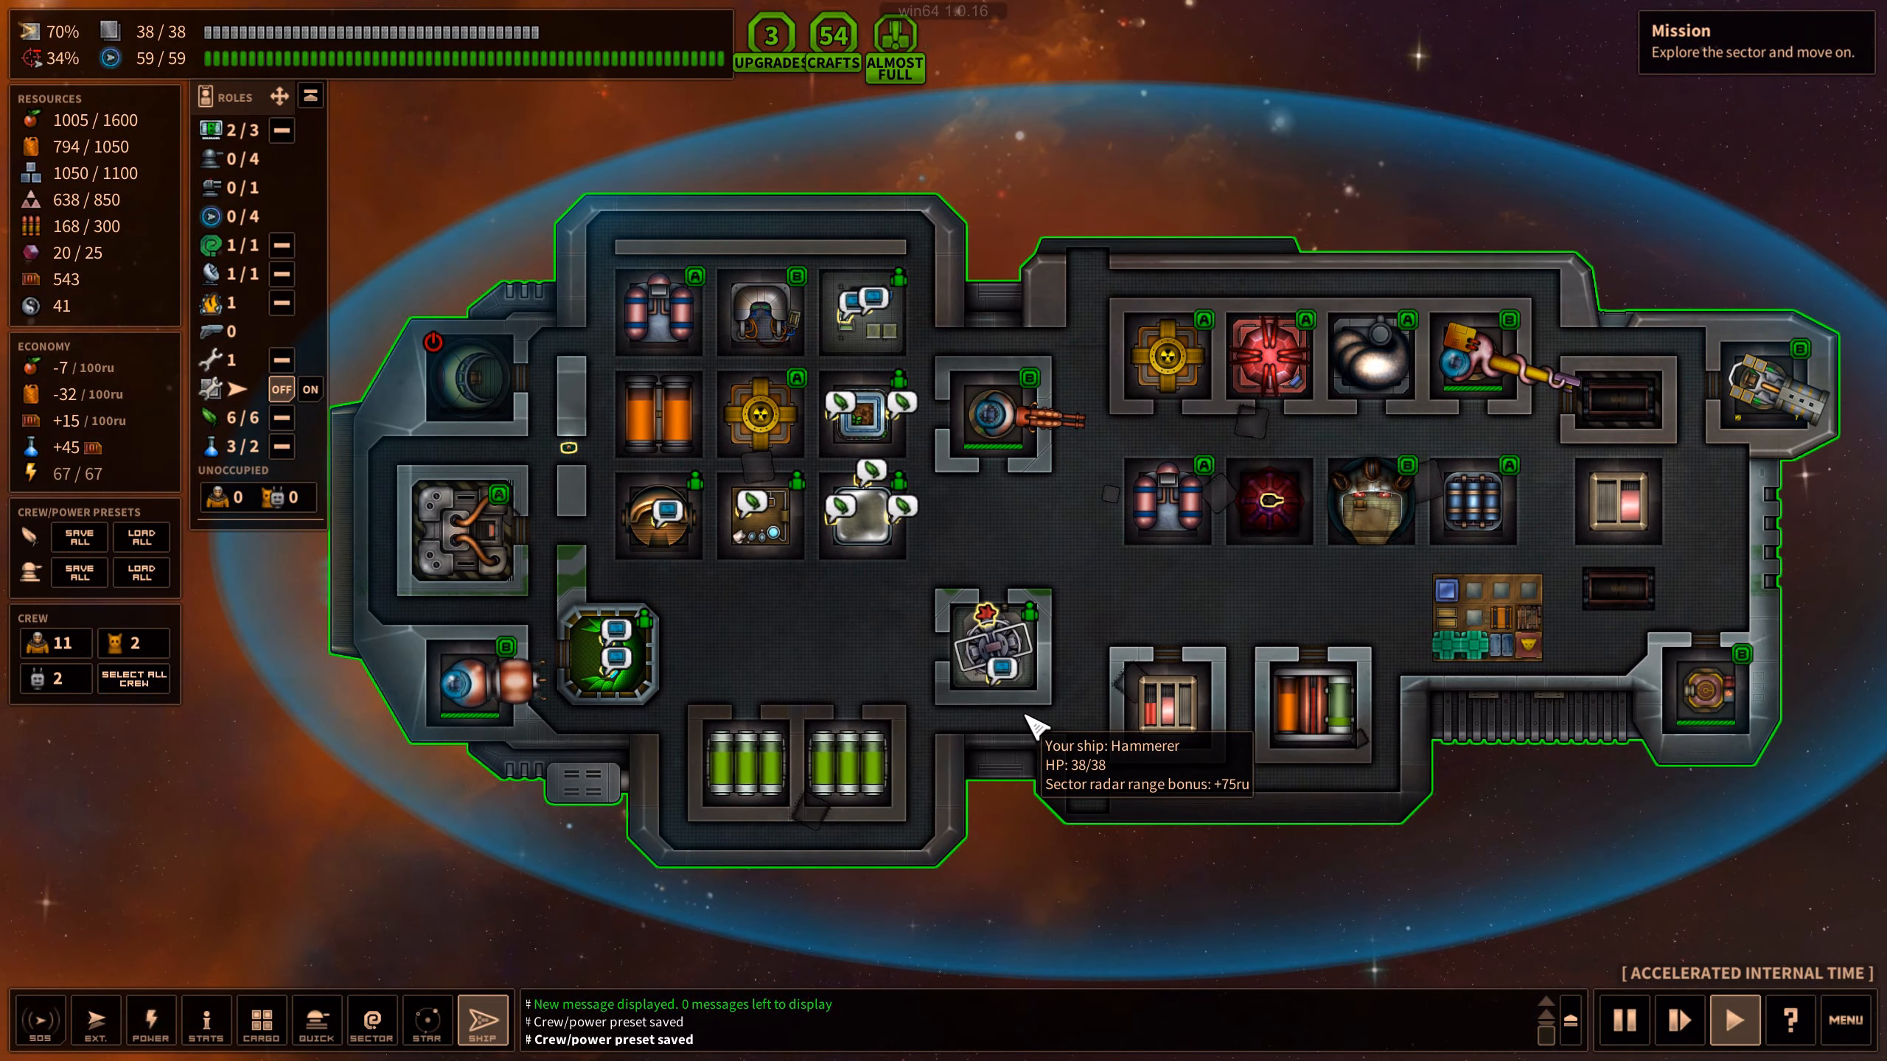
Switch to the STAR view of the local Ezah system
click(426, 1020)
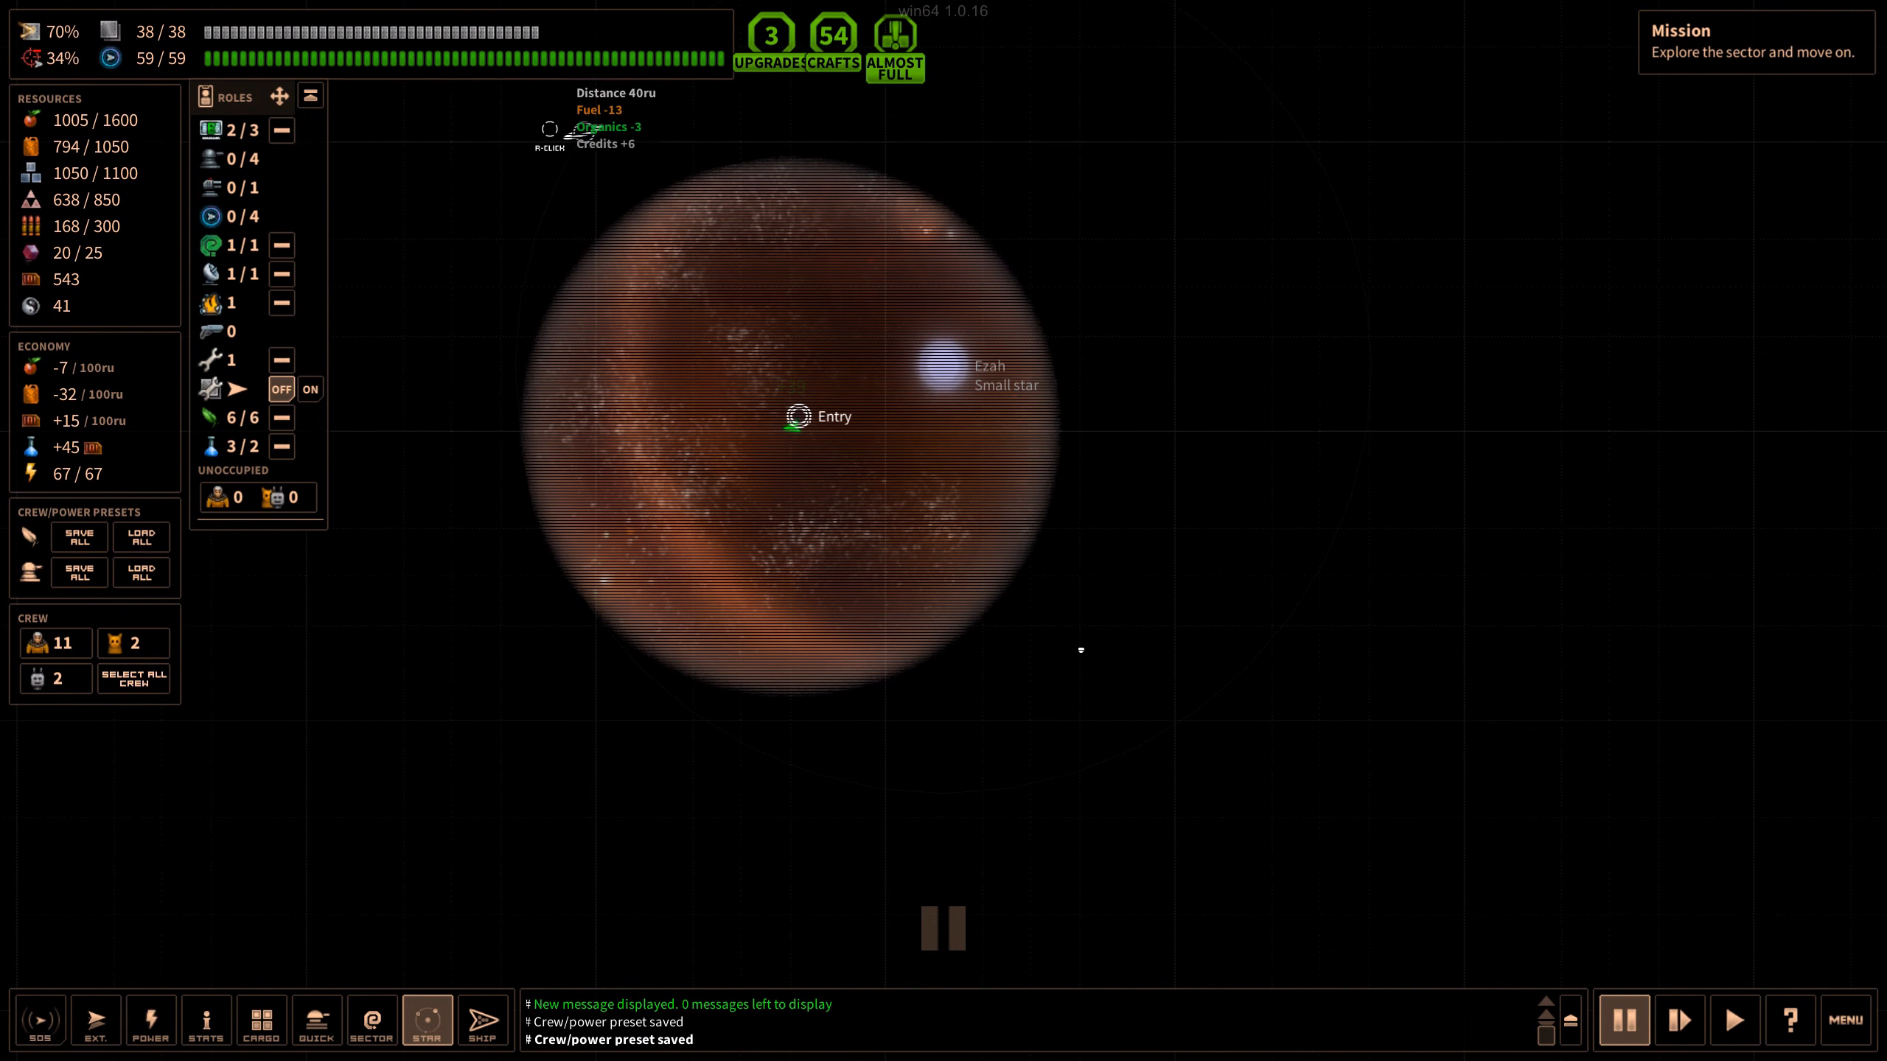
mouse_move(956, 456)
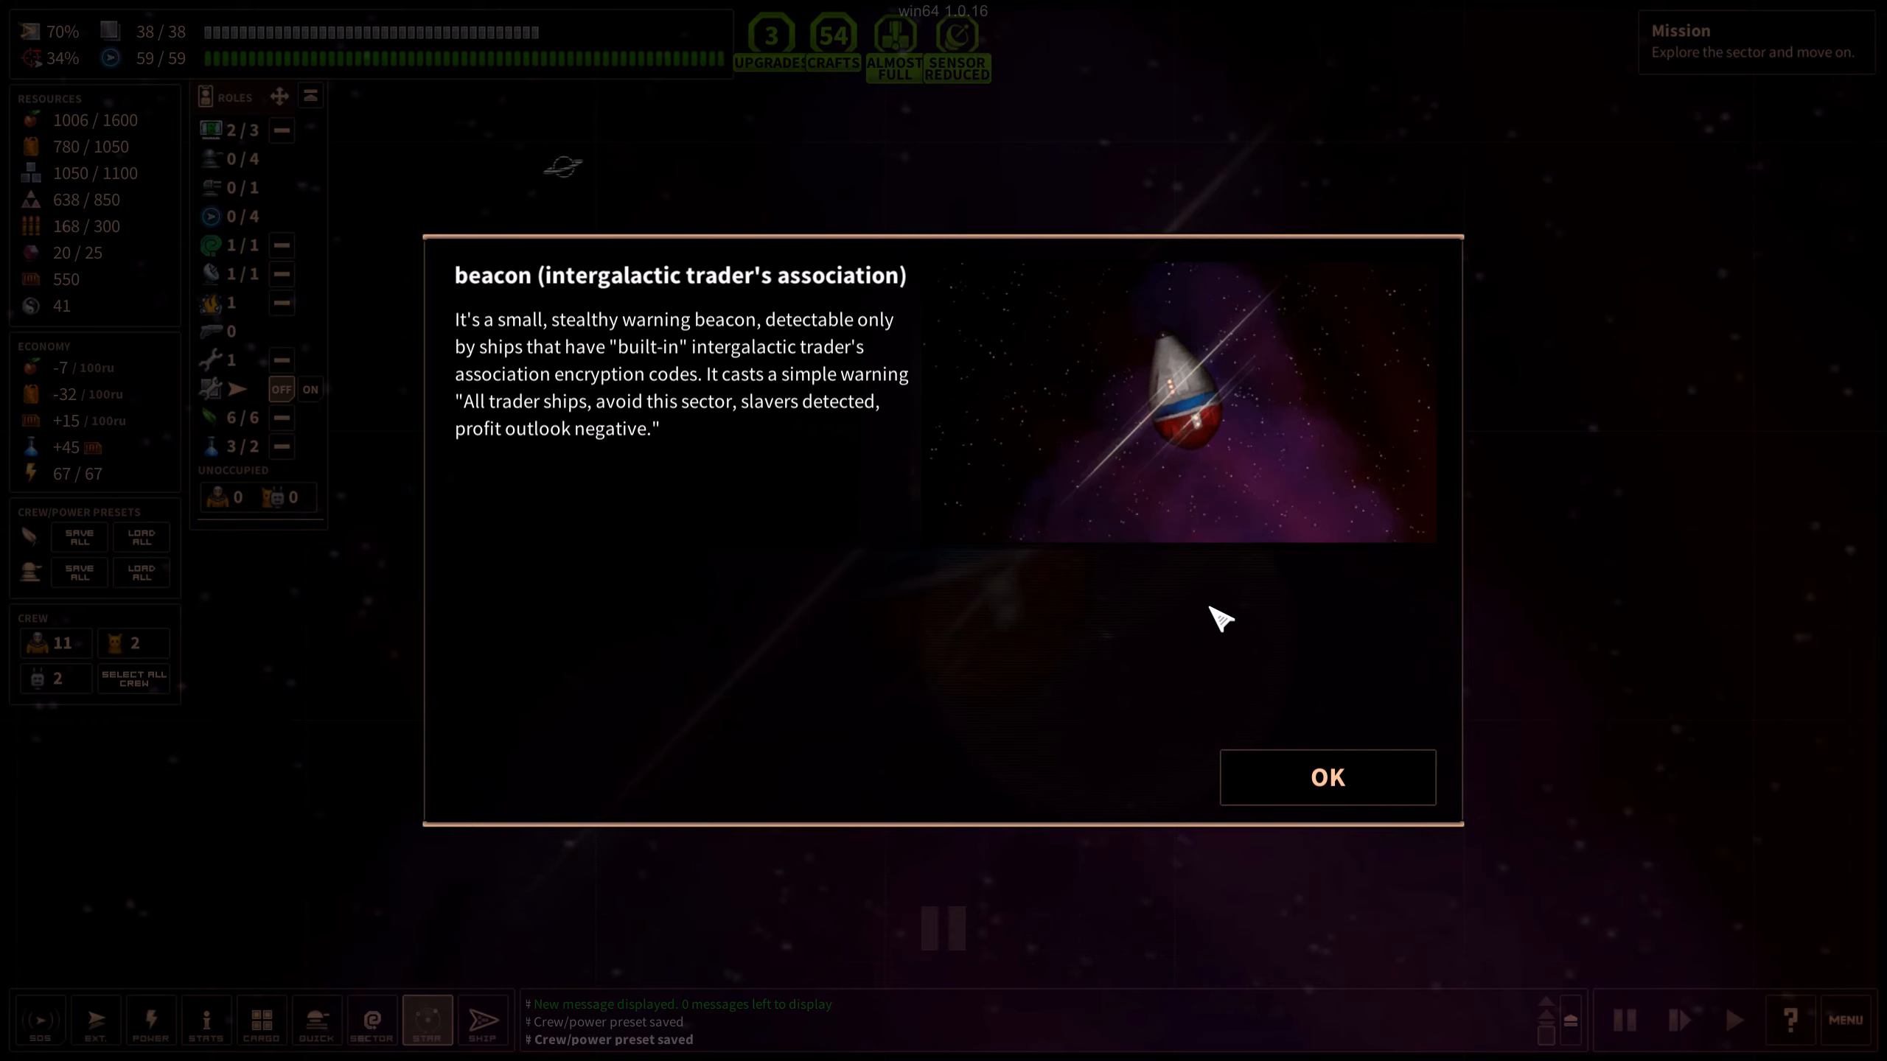
mouse_move(1291, 755)
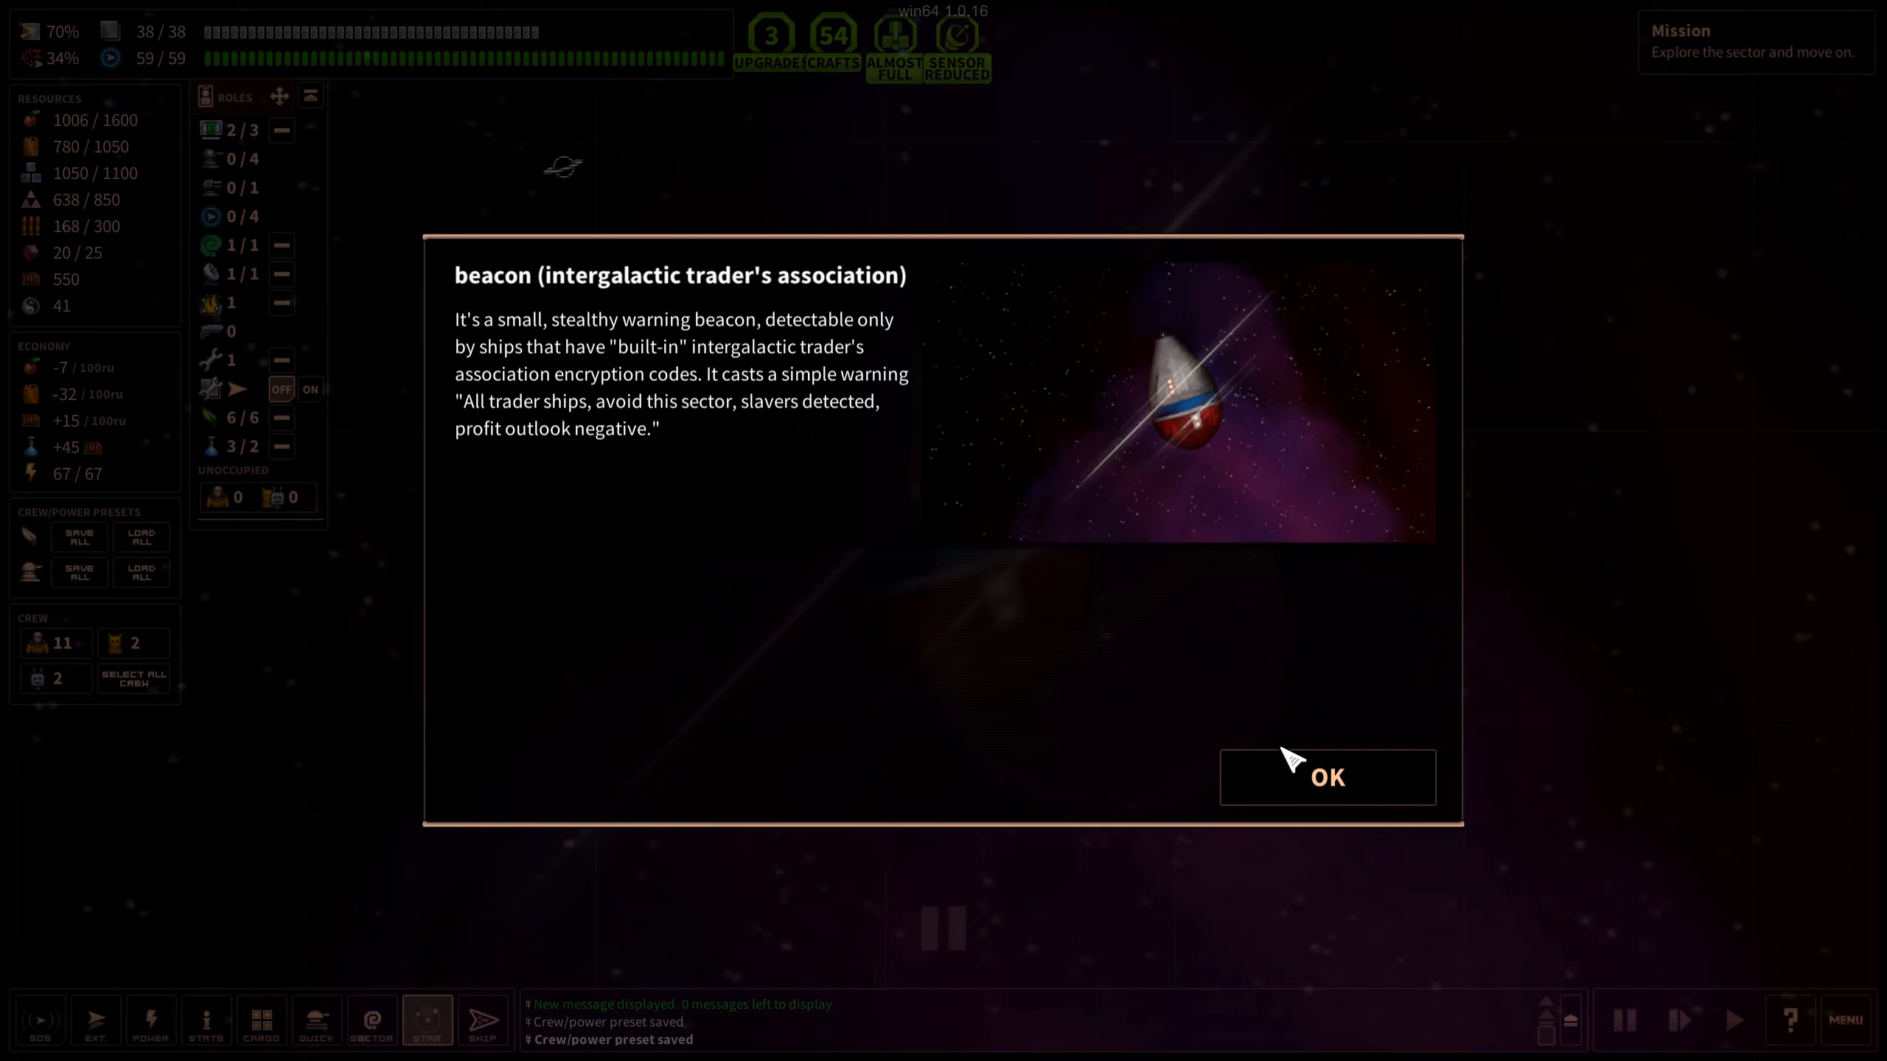
Dismiss the stealthy beacon's trader-association warning message
click(1326, 776)
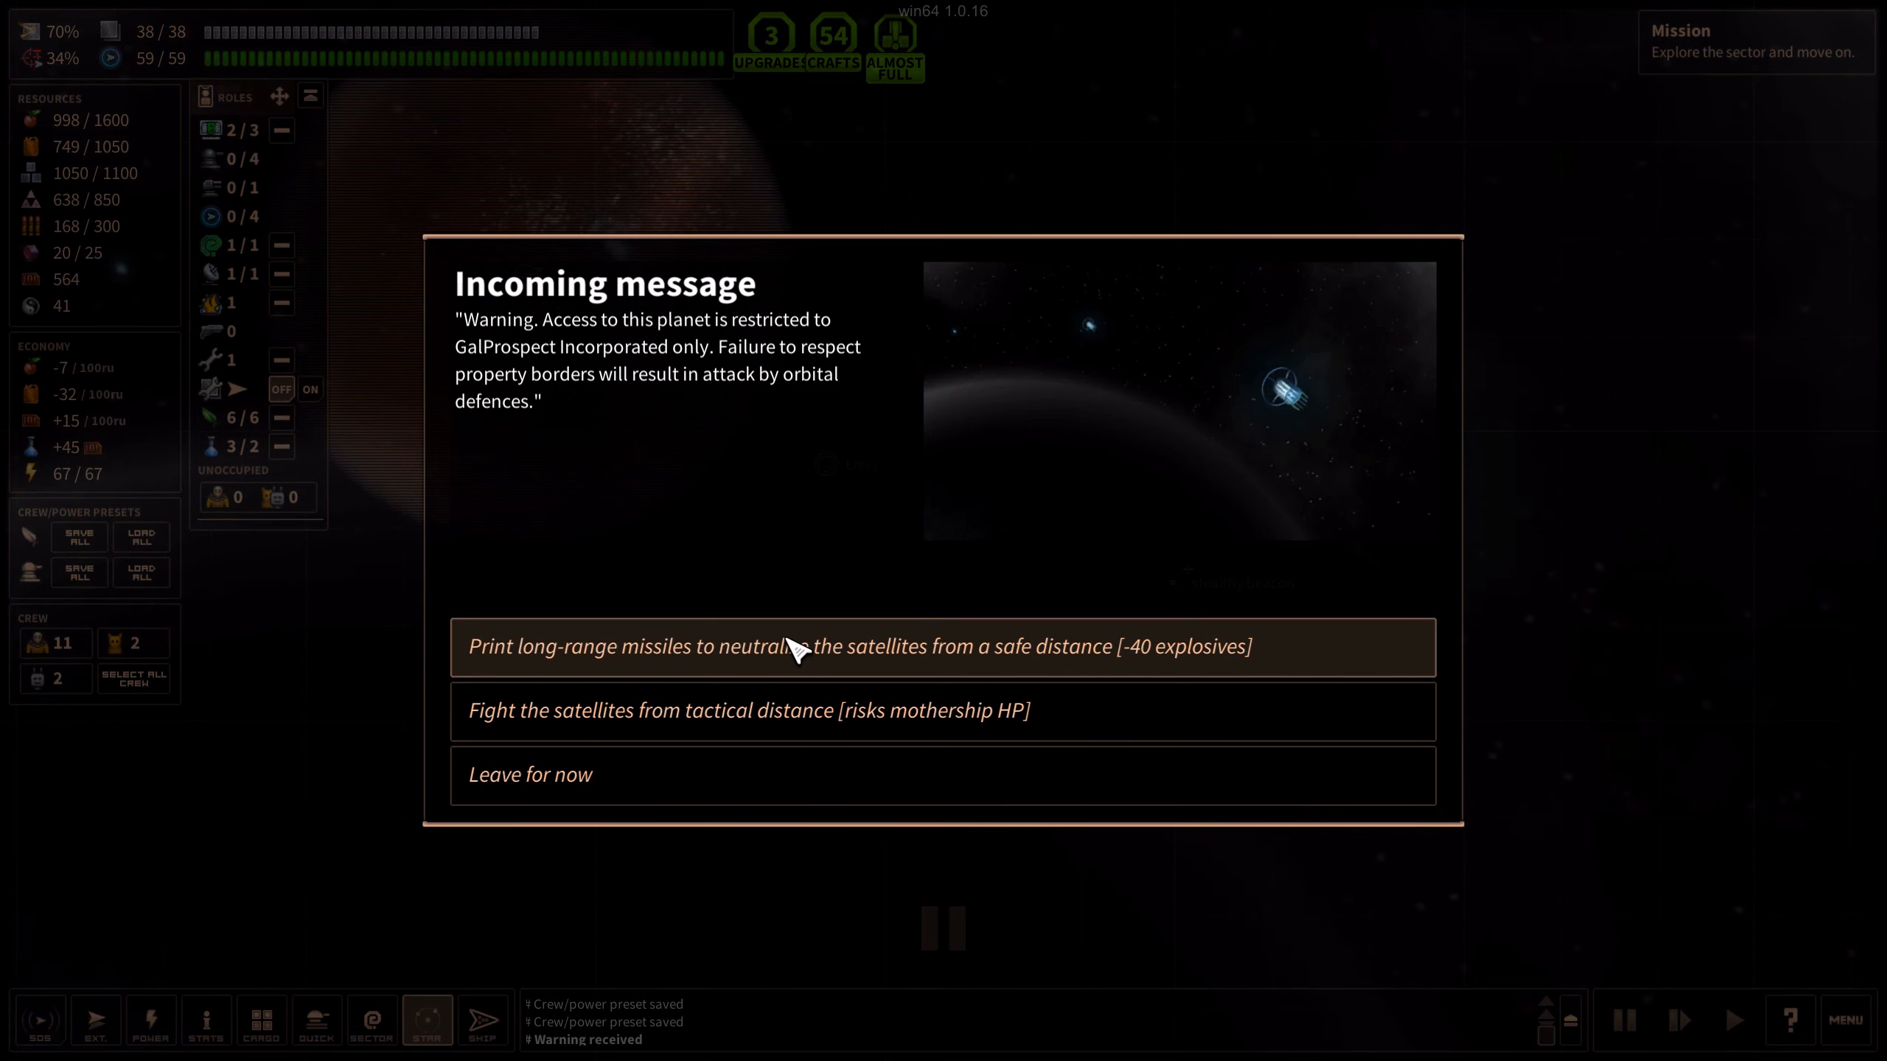
mouse_move(804, 601)
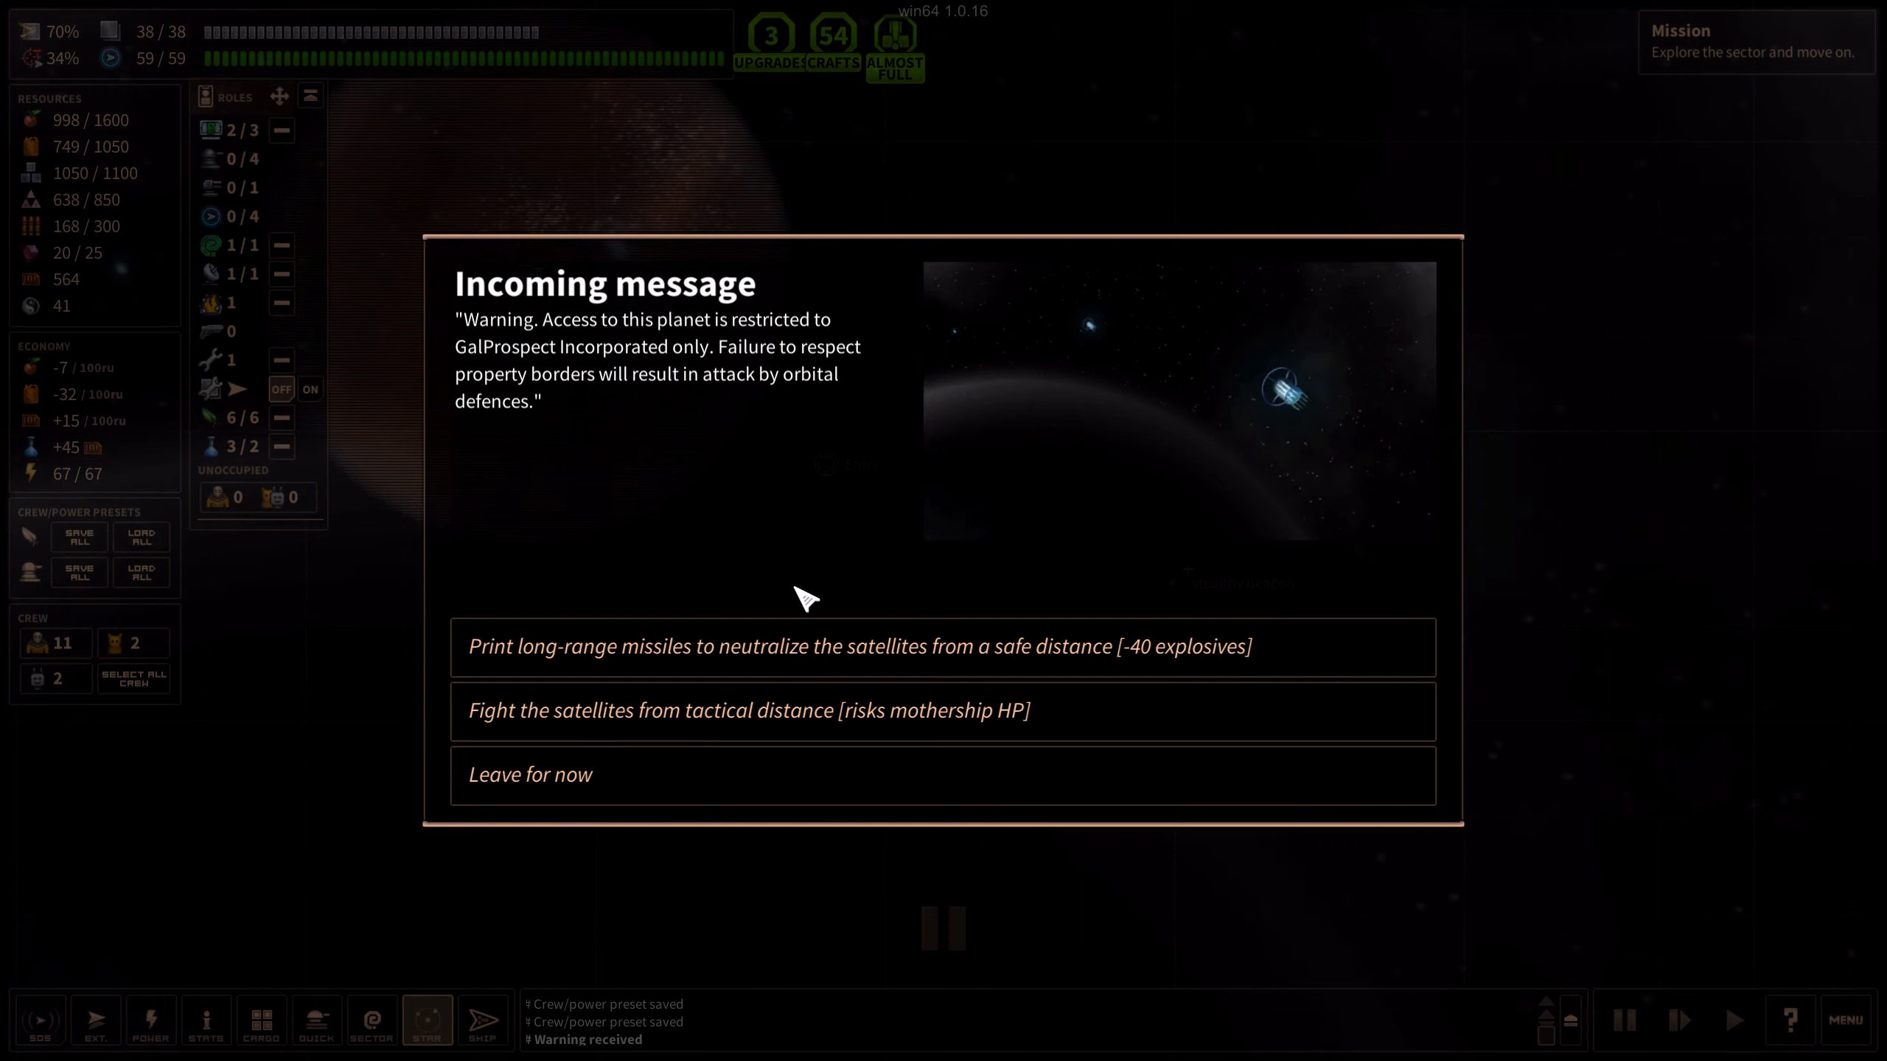
mouse_move(819, 674)
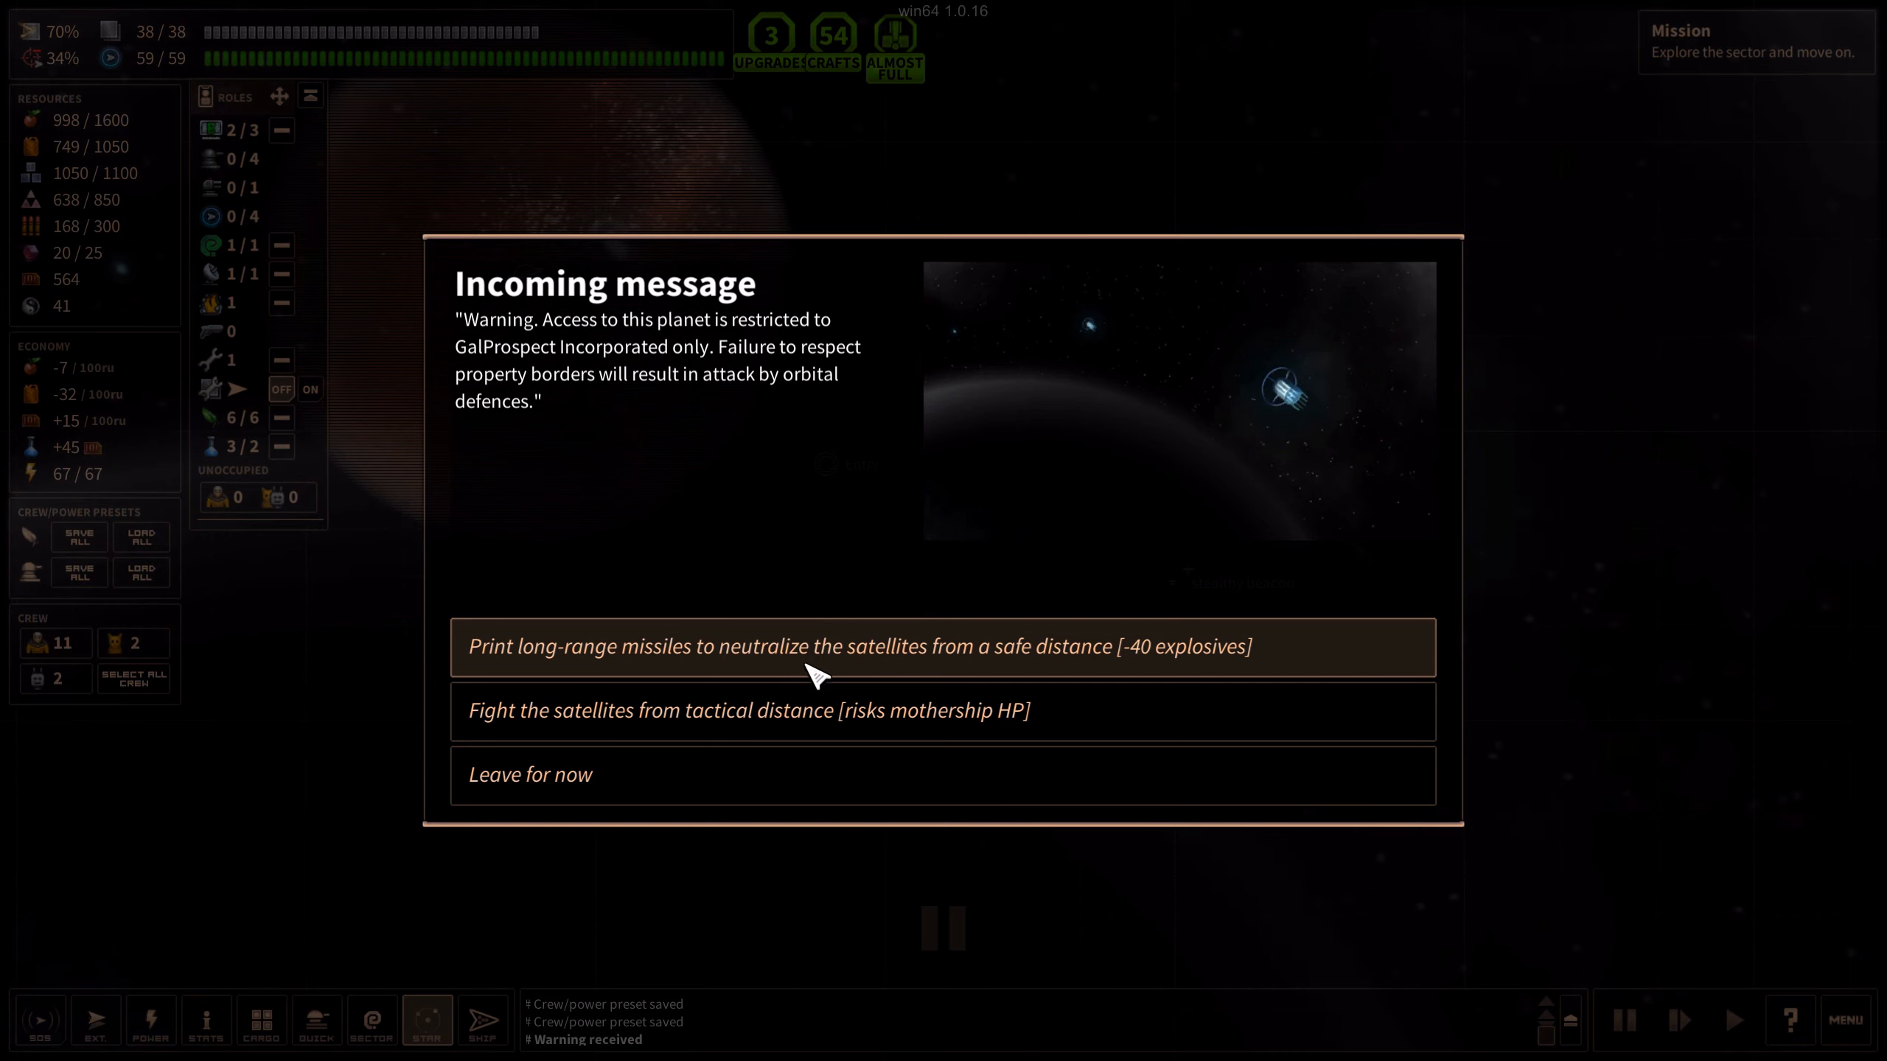
mouse_move(133, 190)
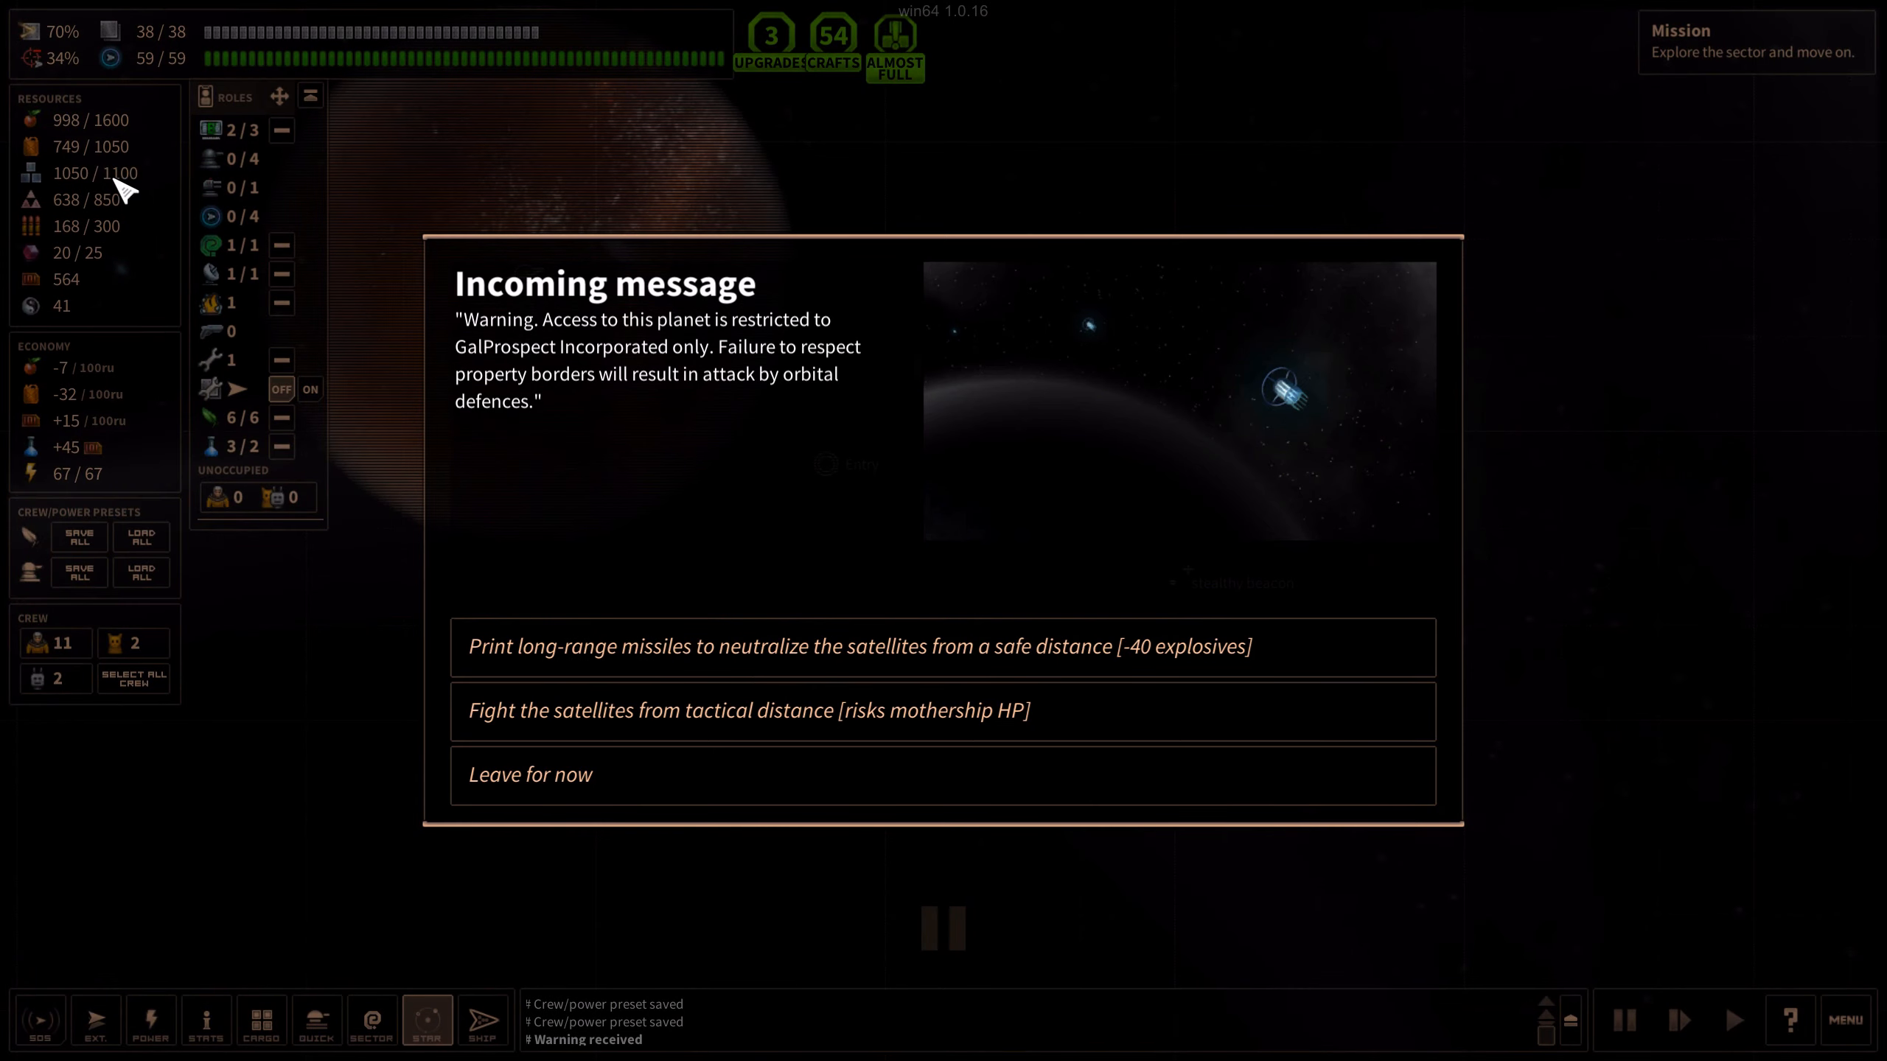
Destroy Ezah X's satellites with missiles and tactical-distance fighting, acknowledging each report
click(854, 646)
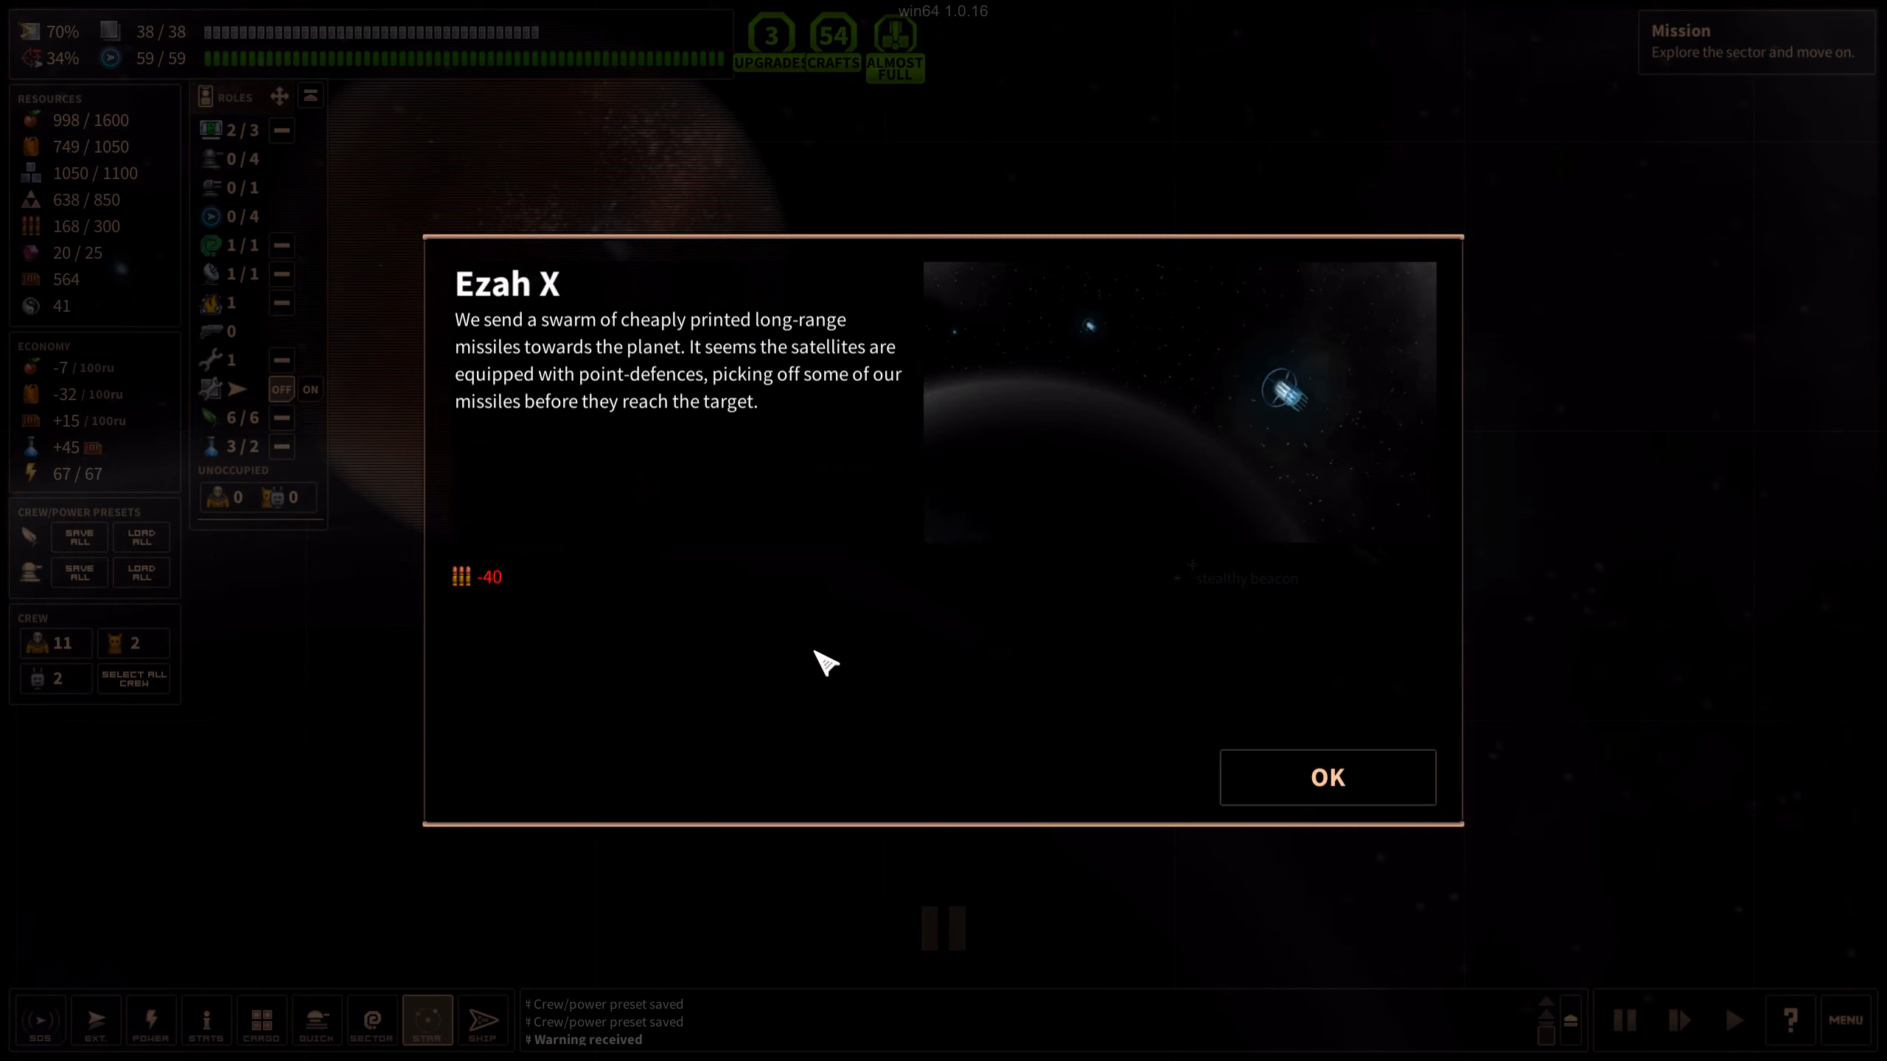
click(1326, 776)
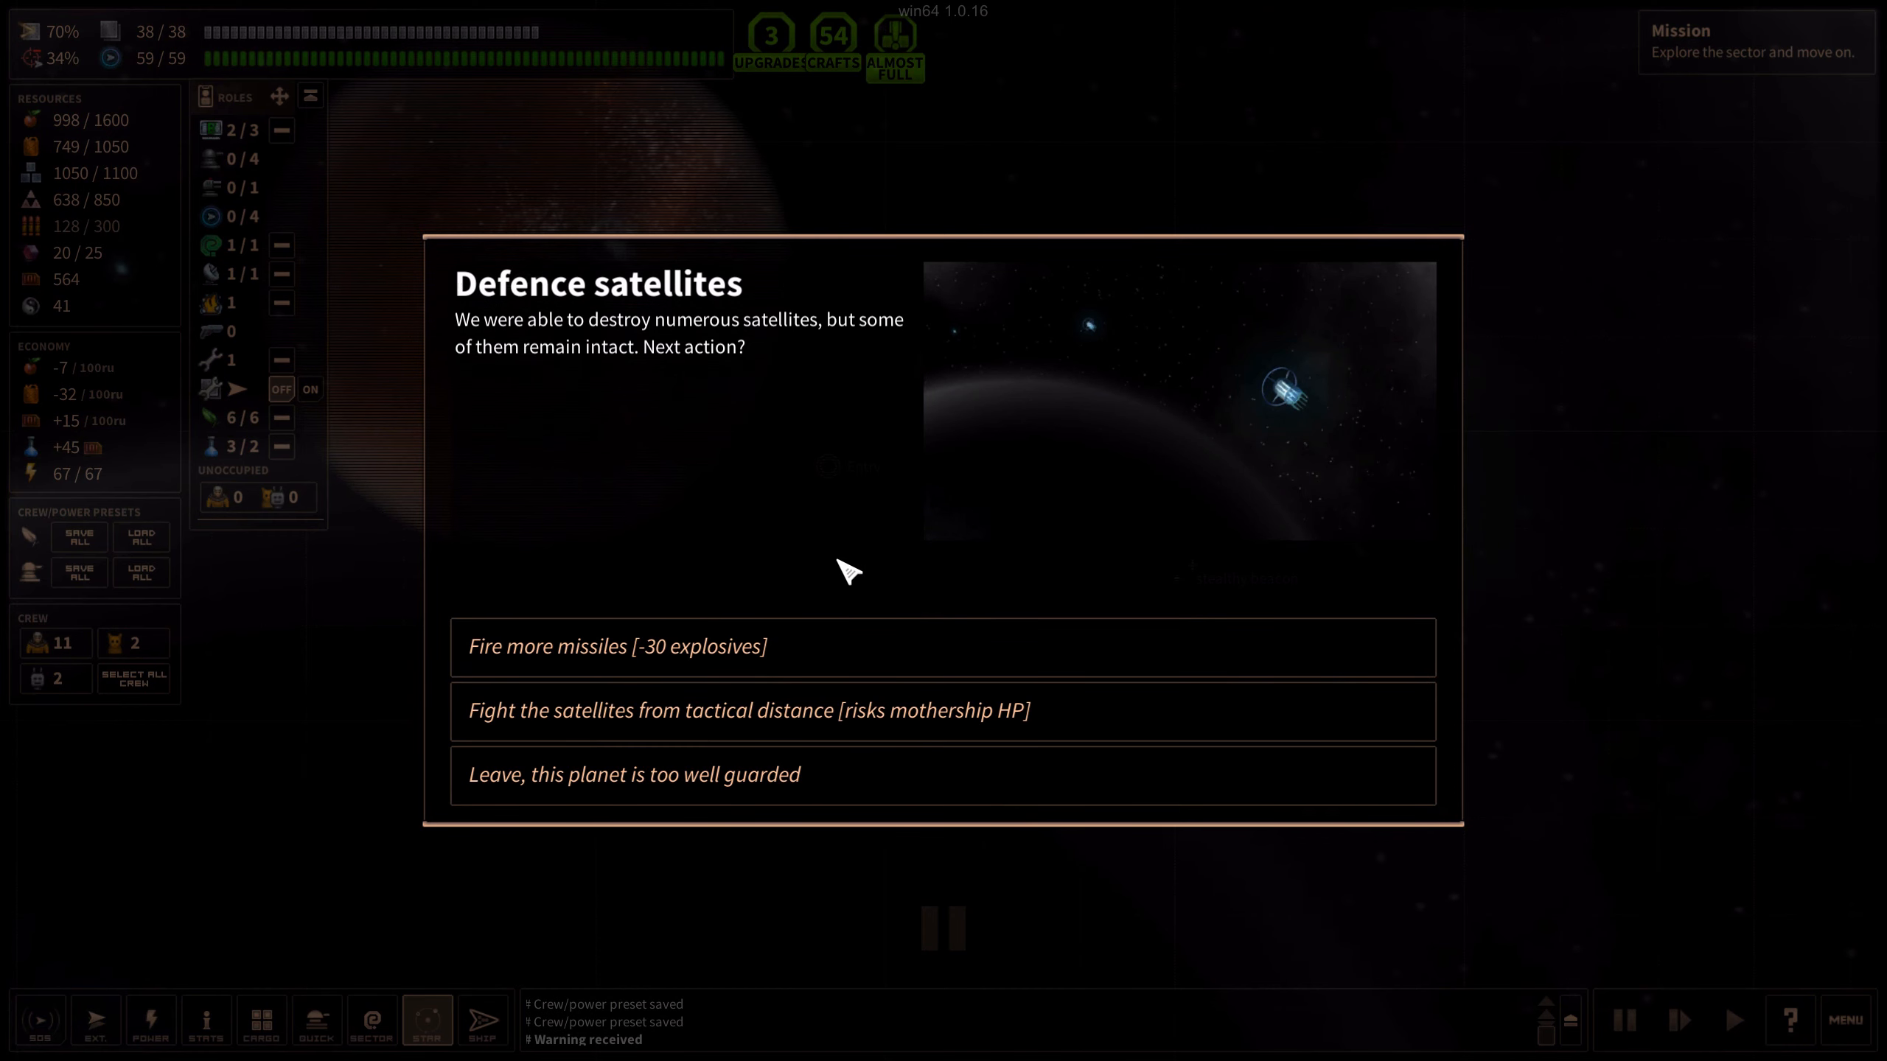
mouse_move(872, 622)
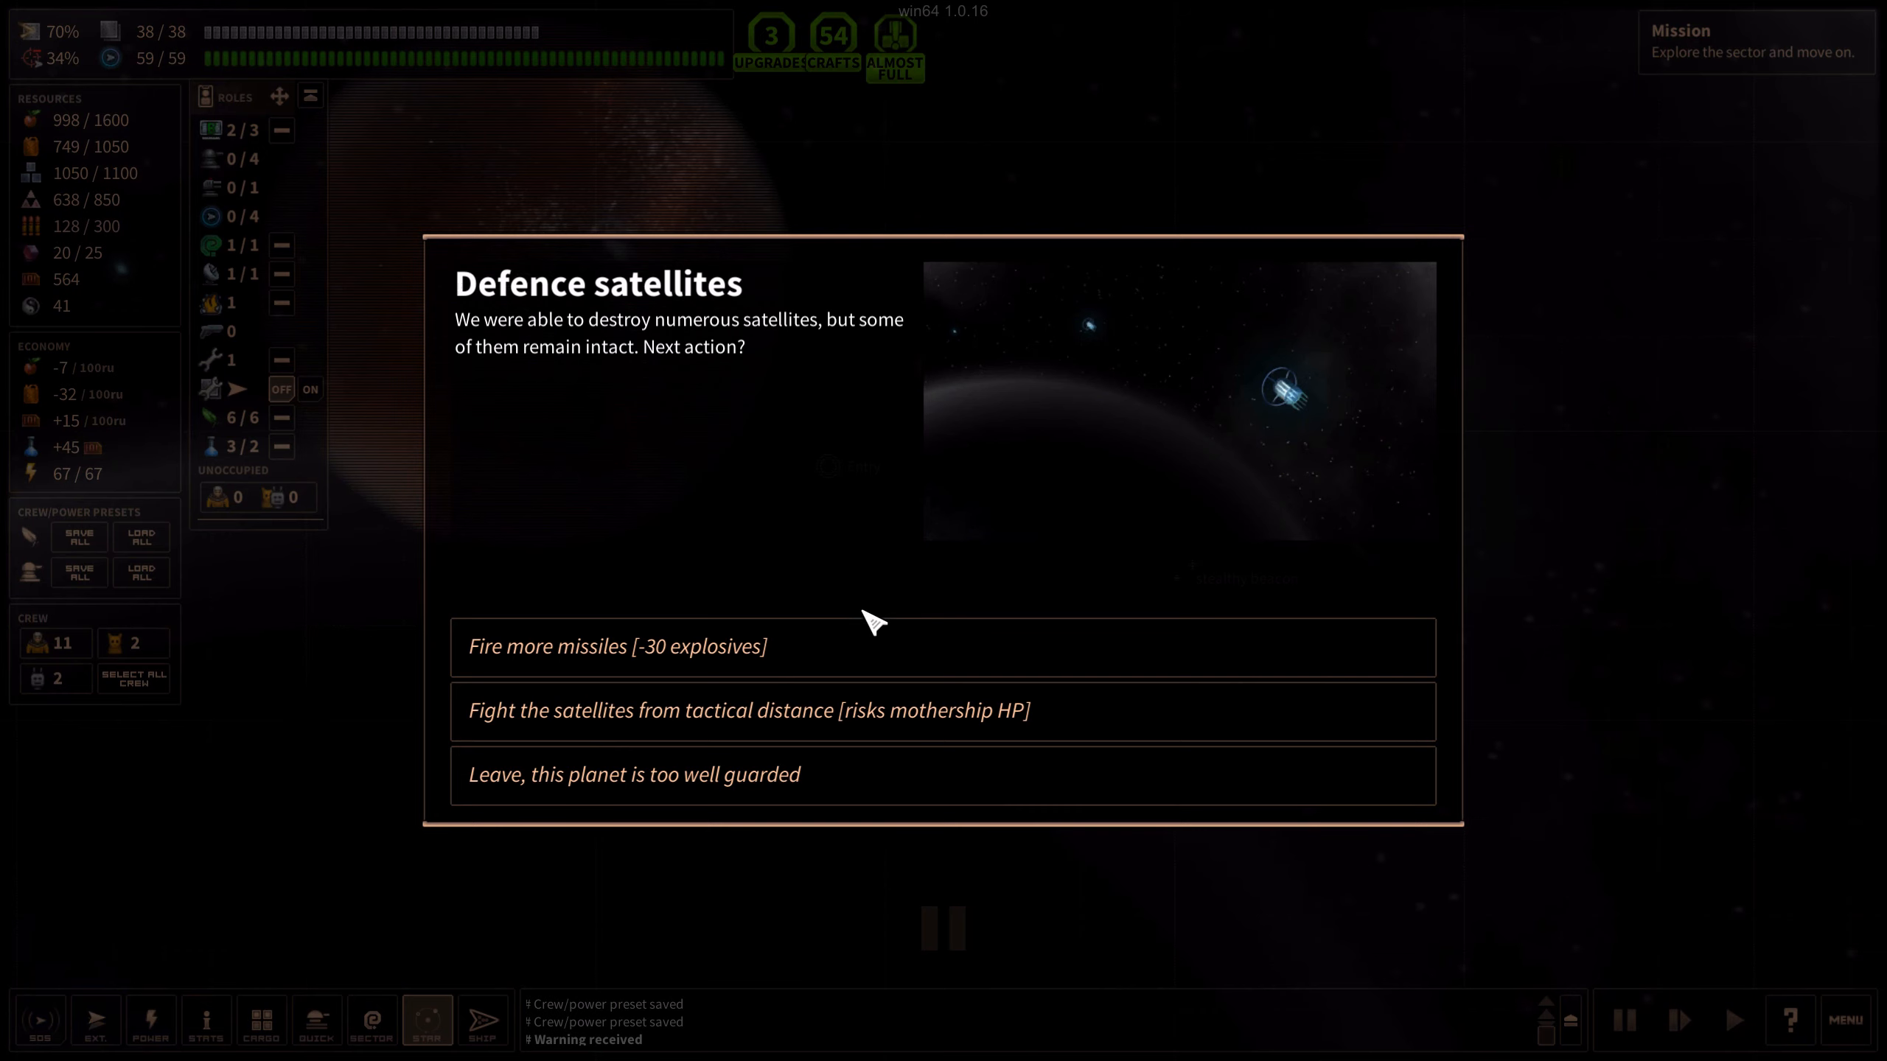
click(634, 774)
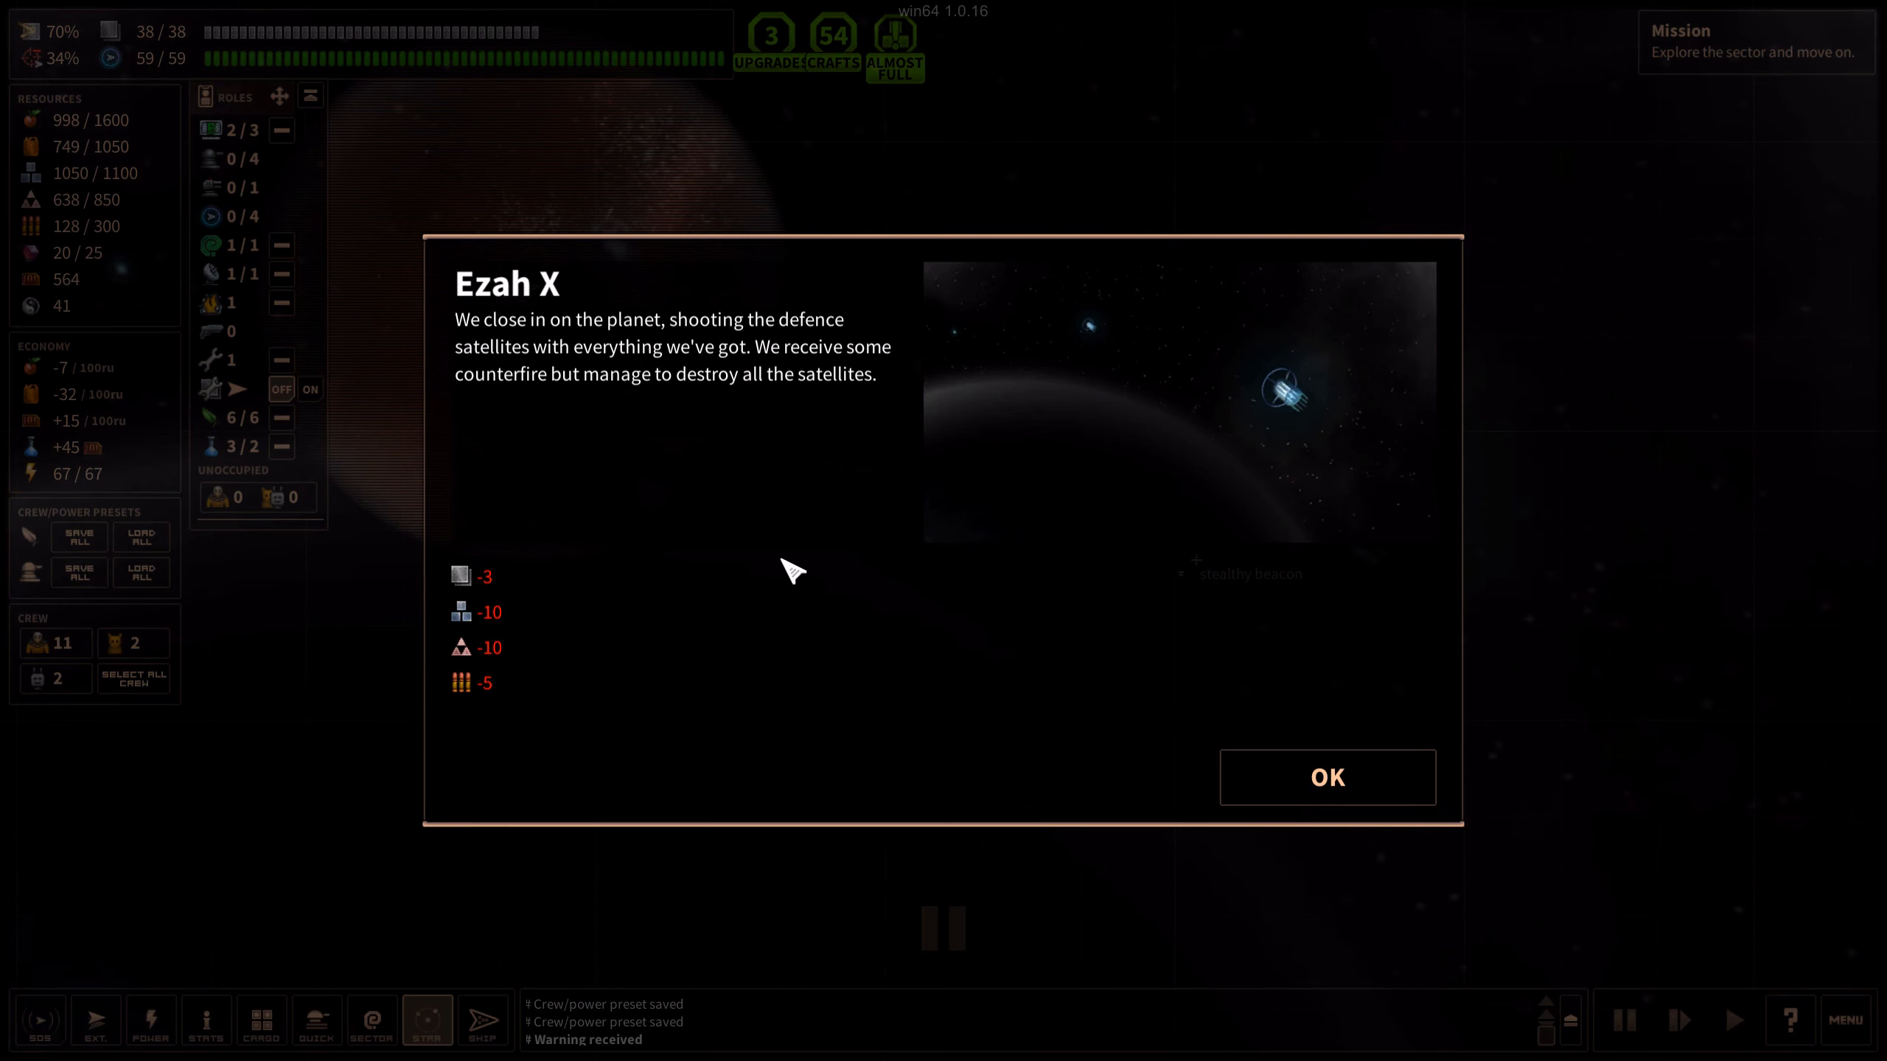
click(1325, 776)
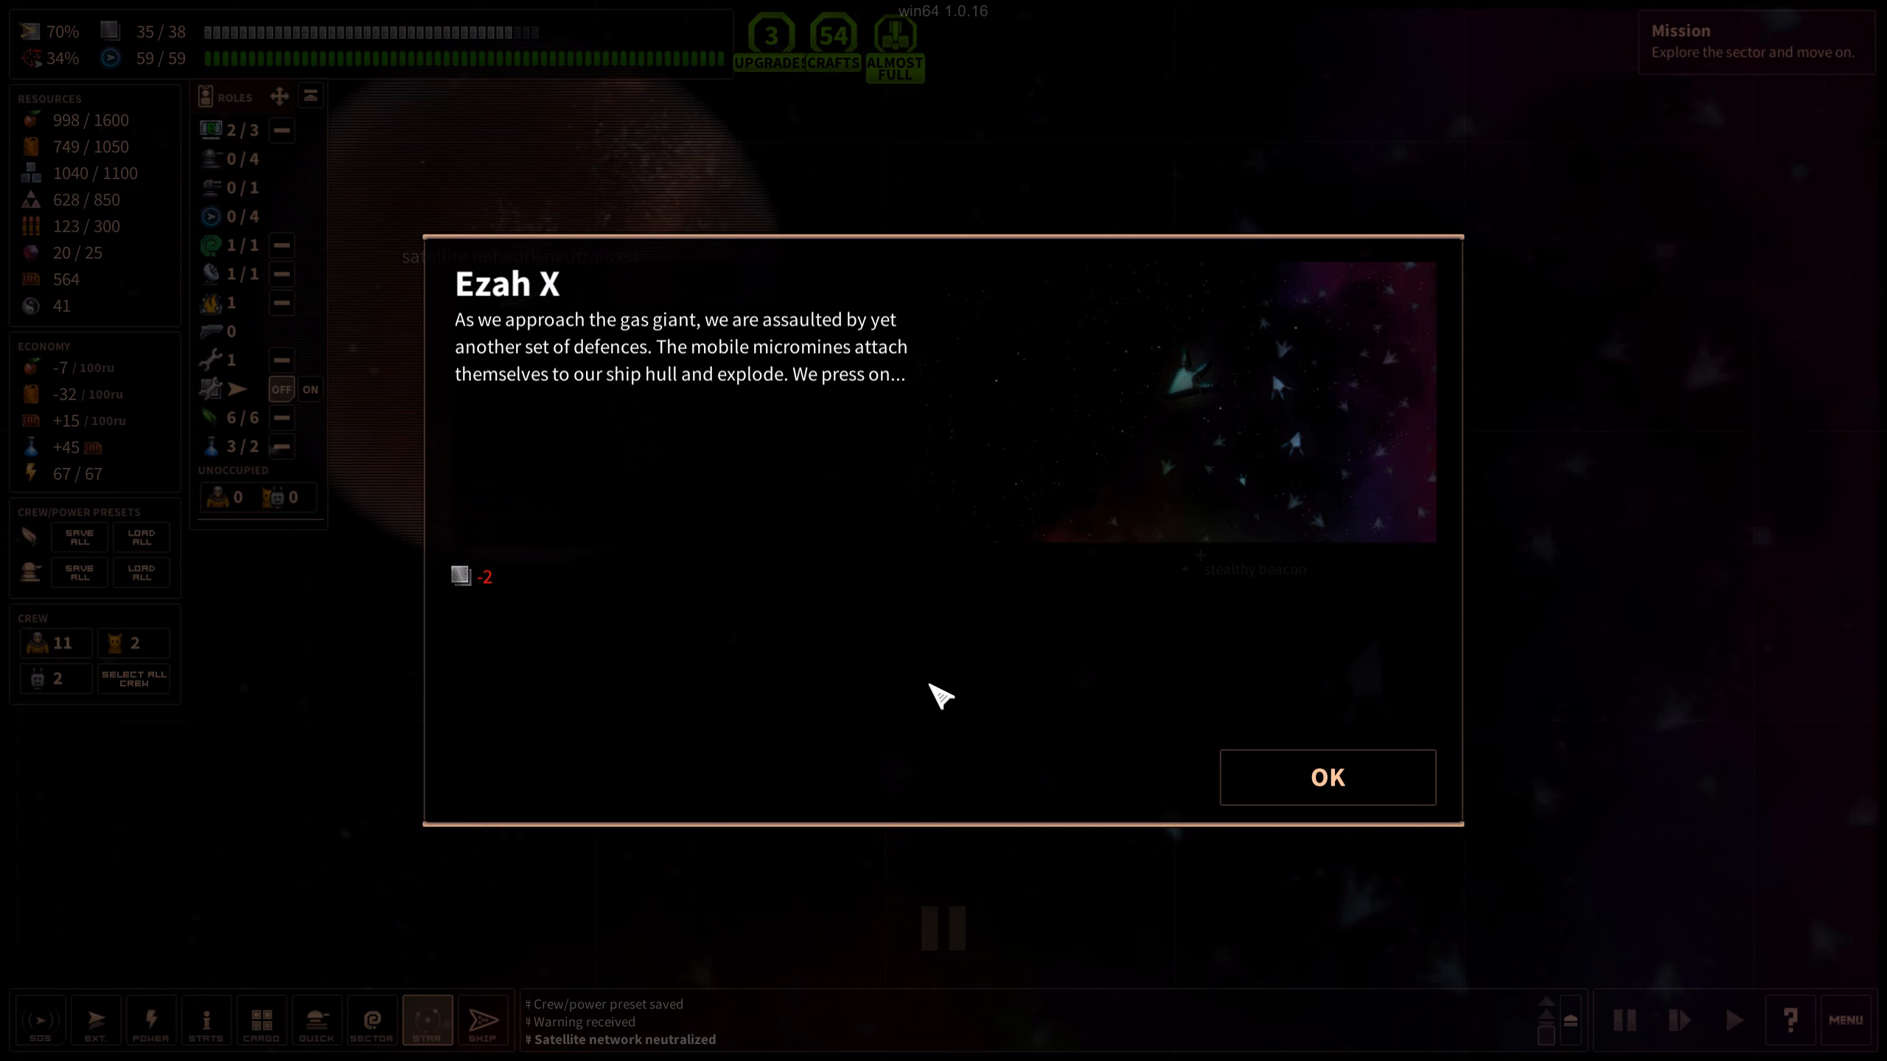
click(1325, 777)
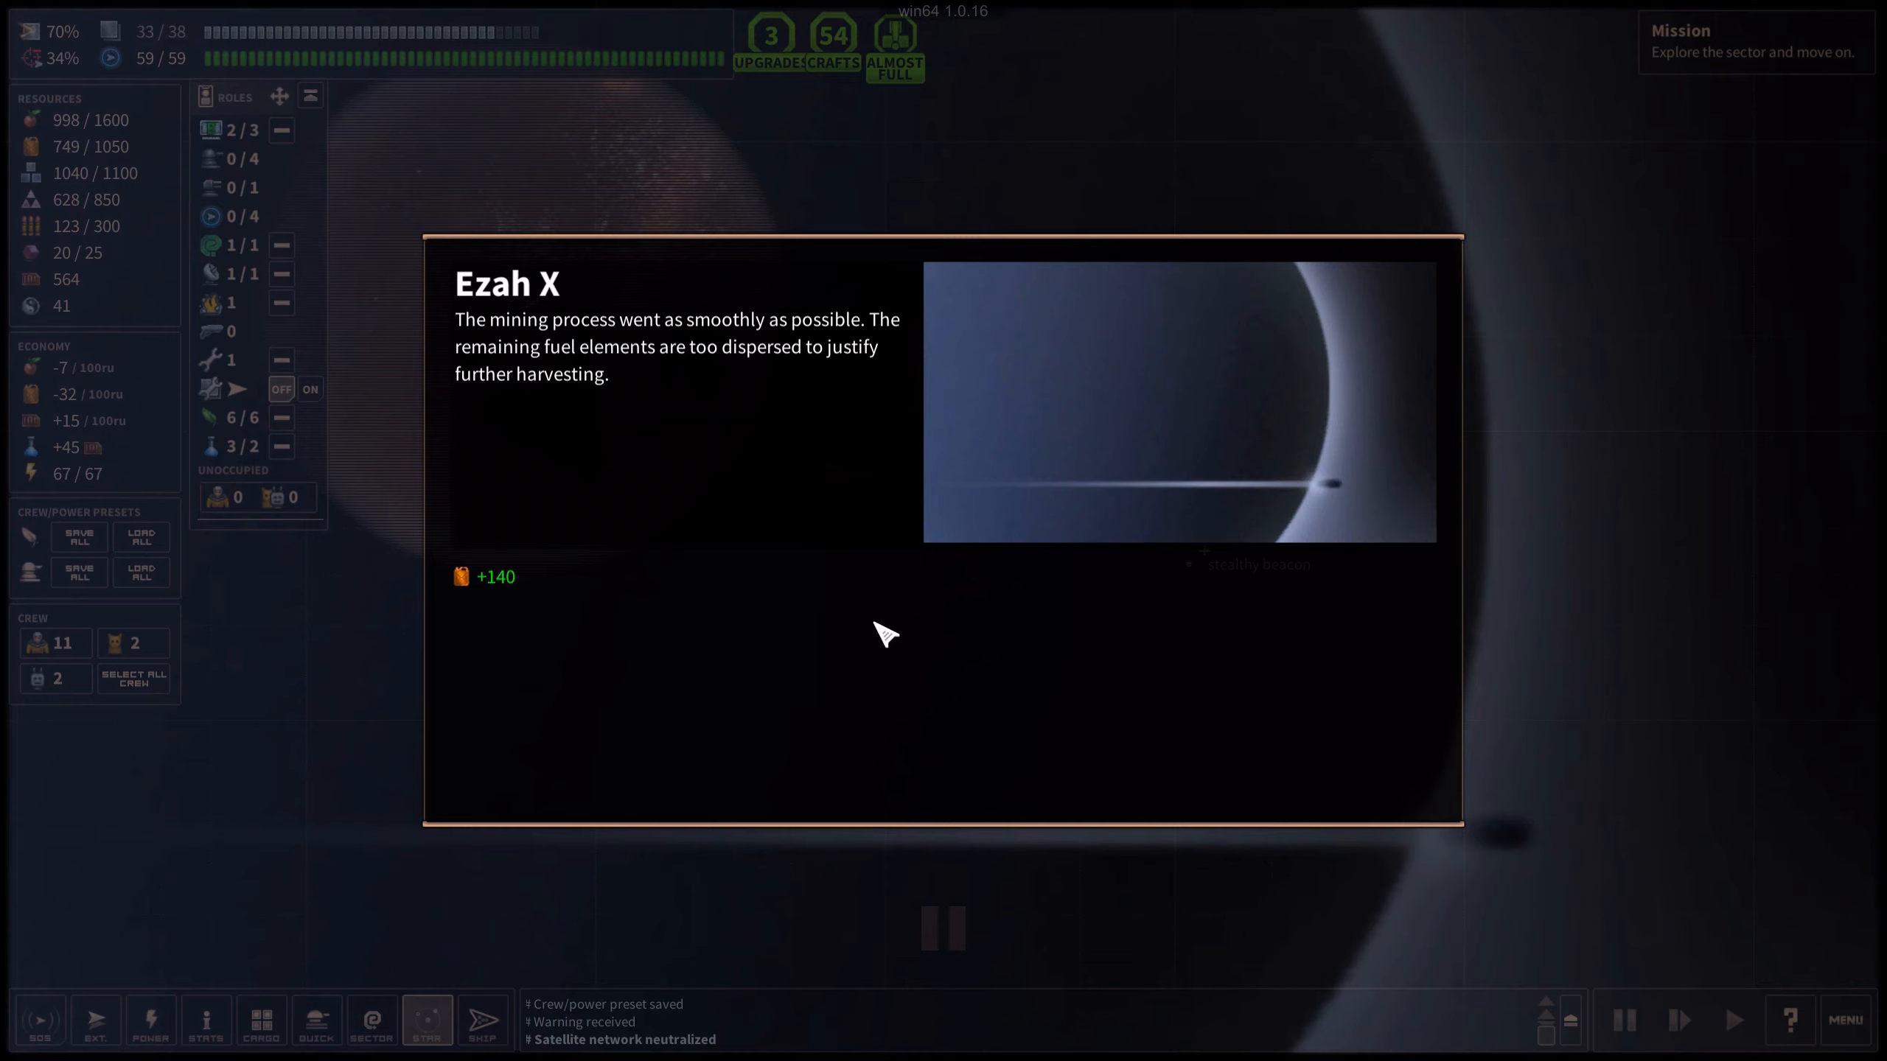
mouse_move(503, 594)
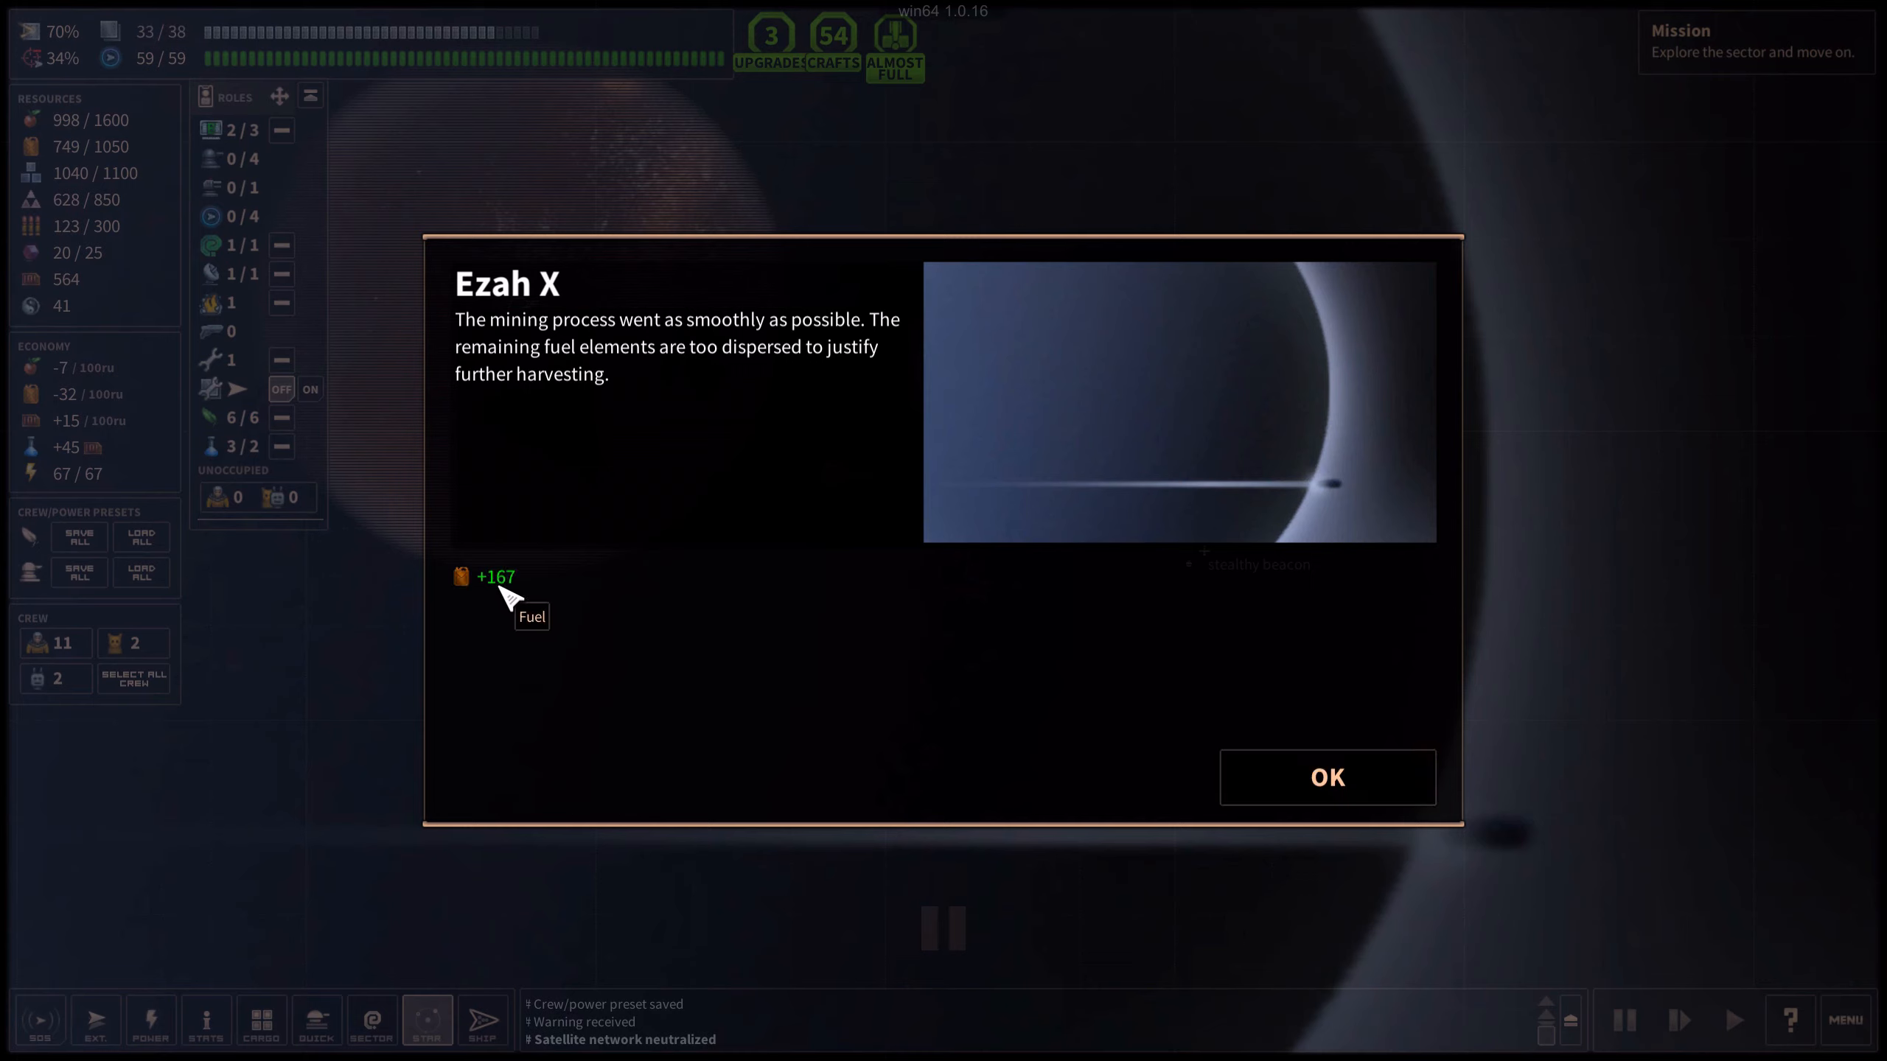
mouse_move(504, 265)
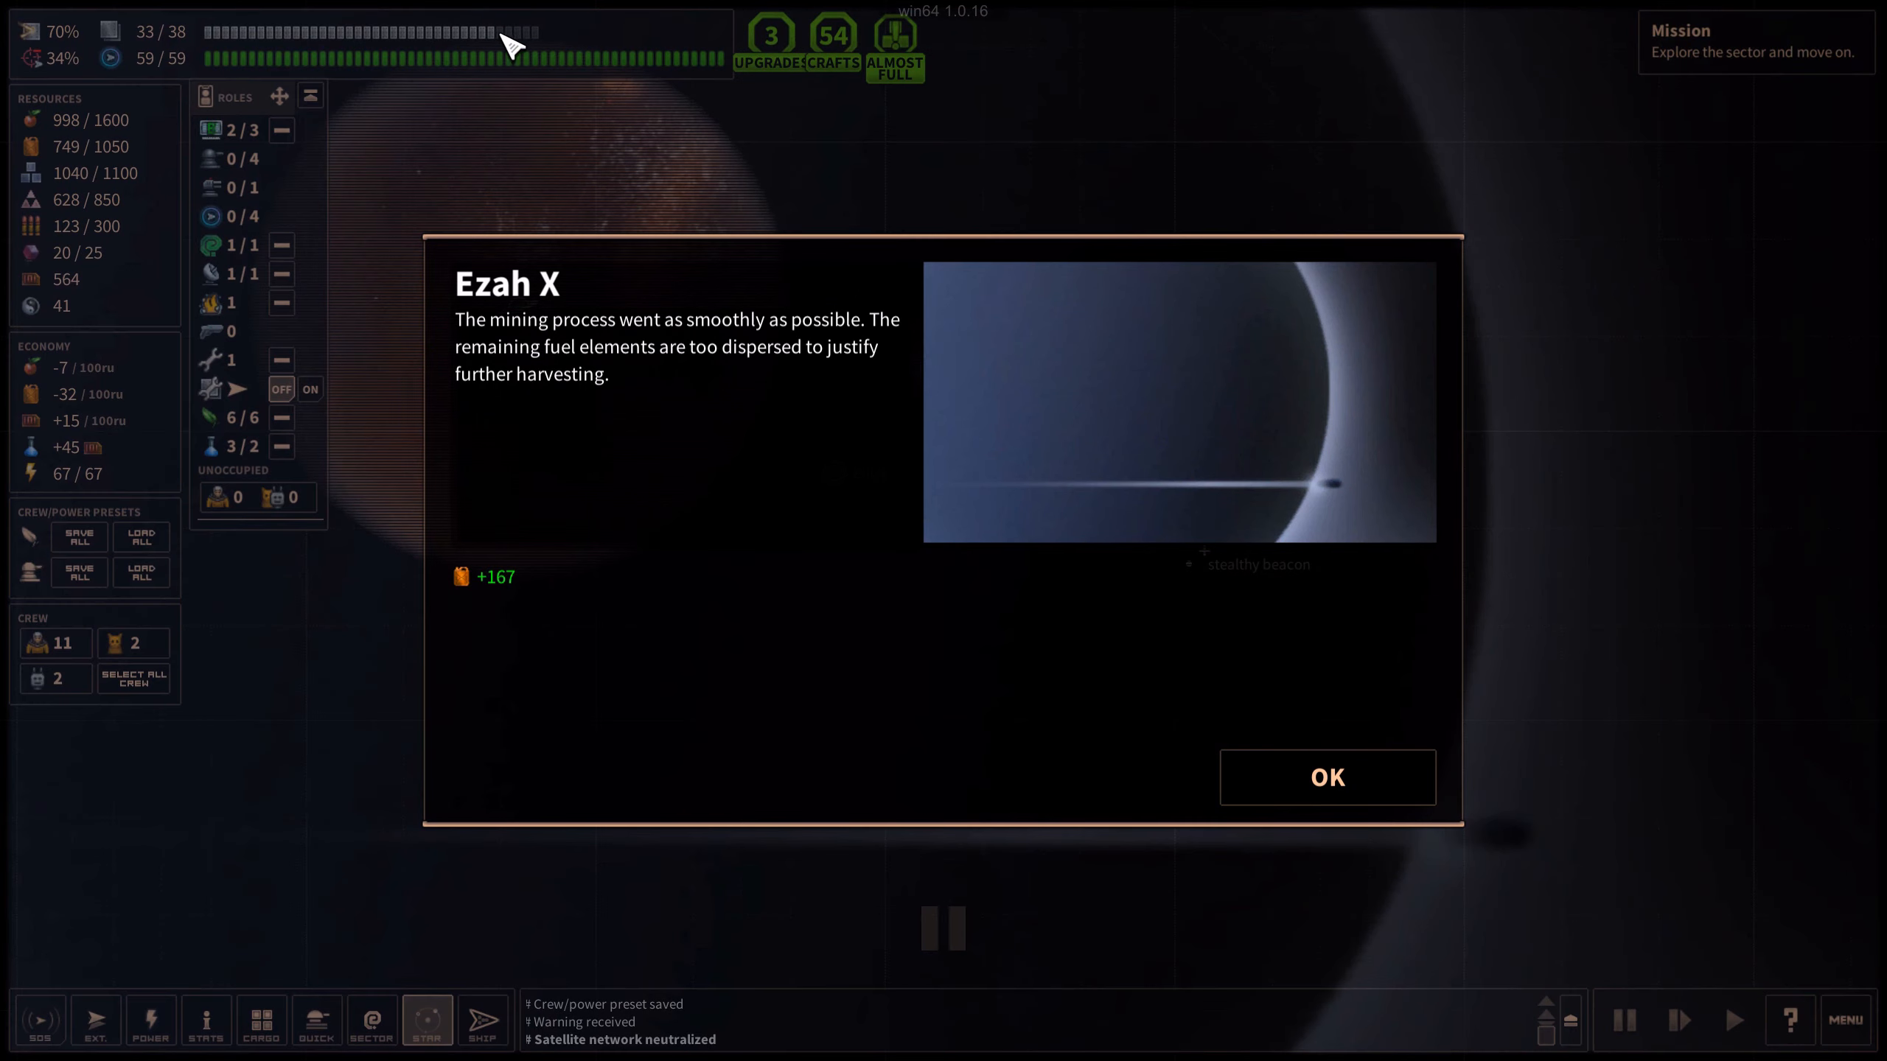
mouse_move(511, 584)
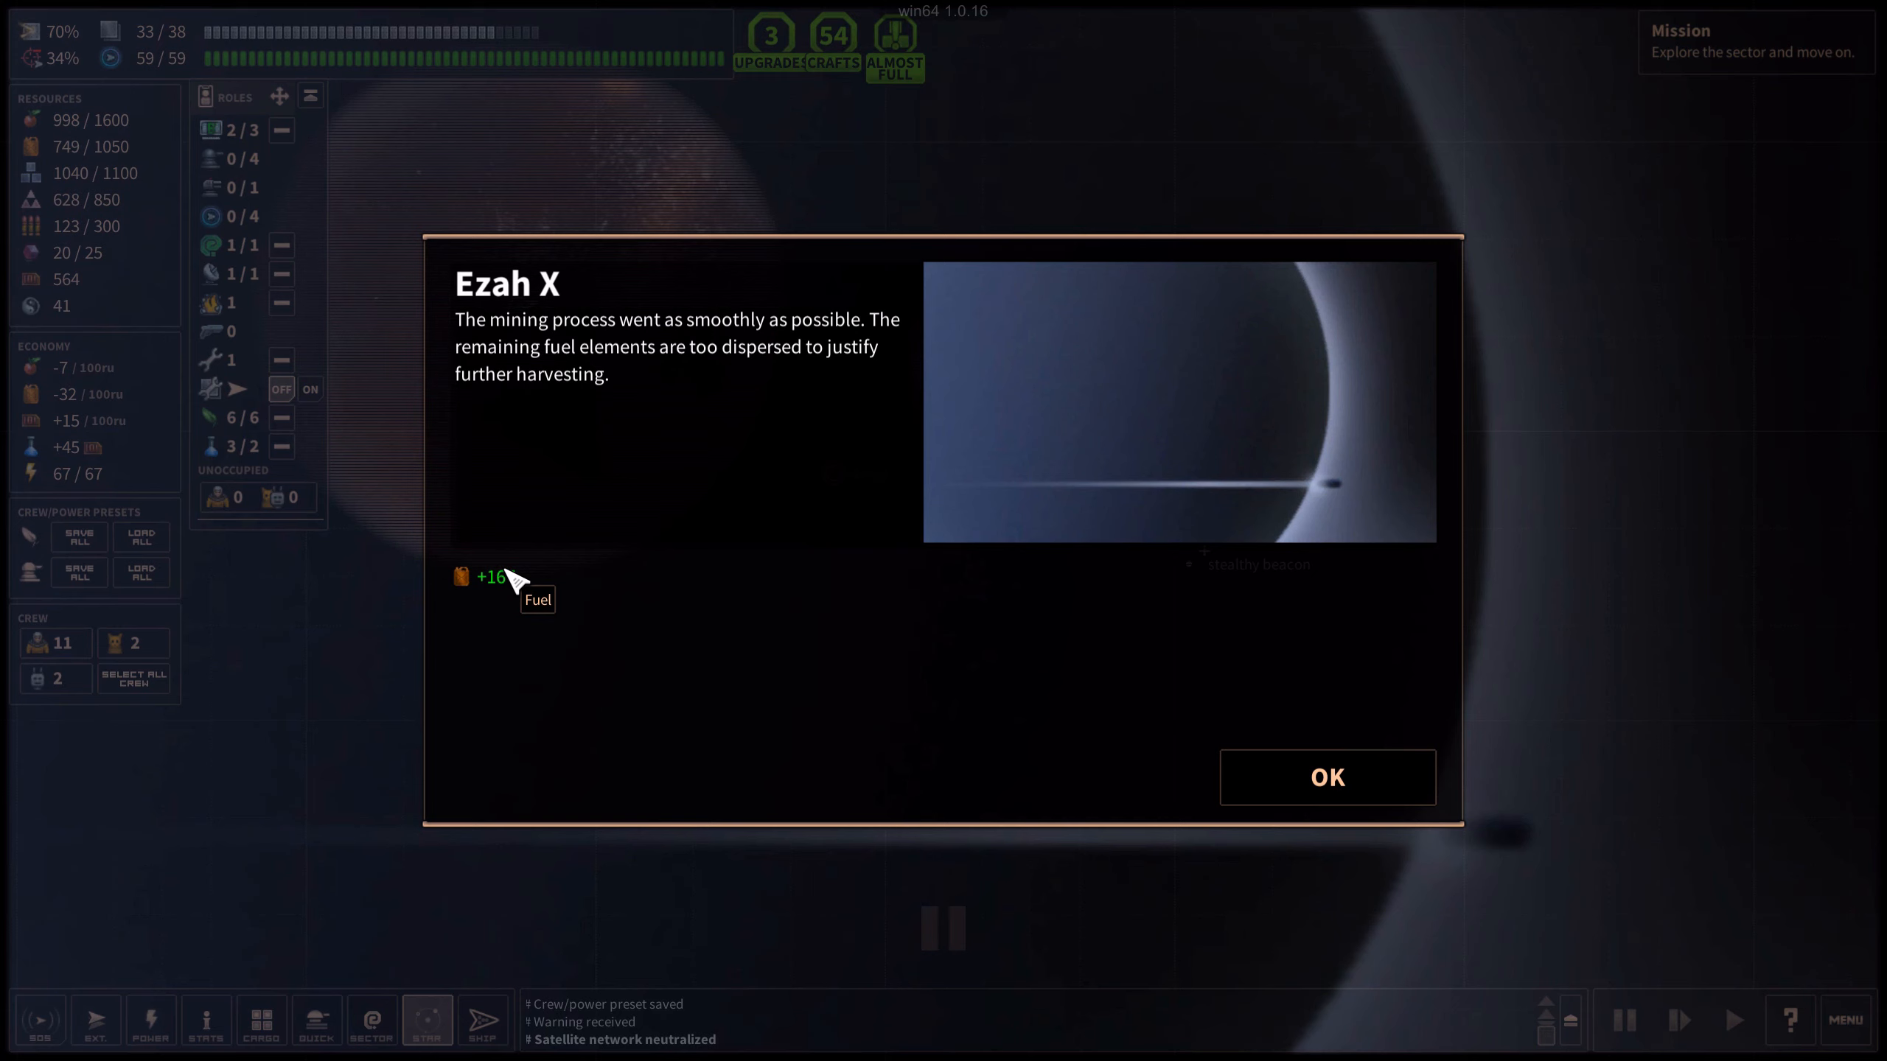
mouse_move(1404, 788)
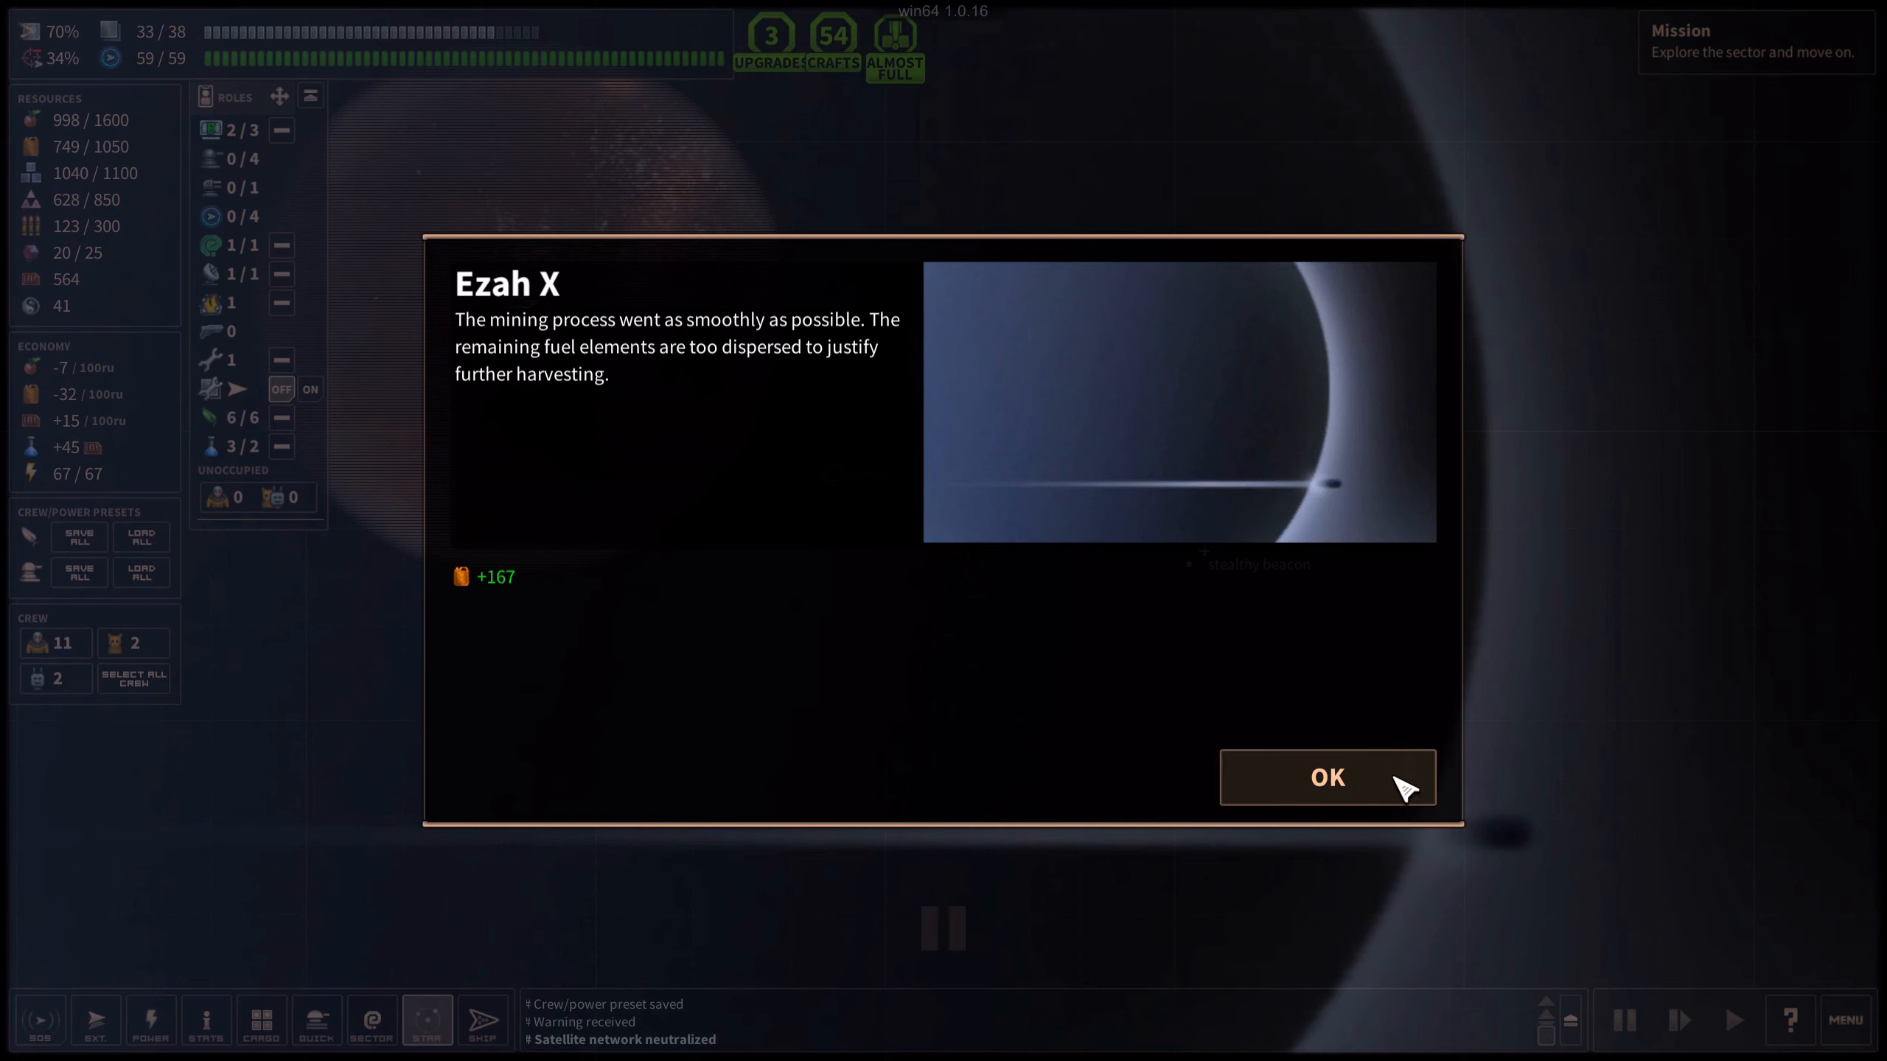
Close the mining report and warp from Ezah to the Wor system
click(1326, 776)
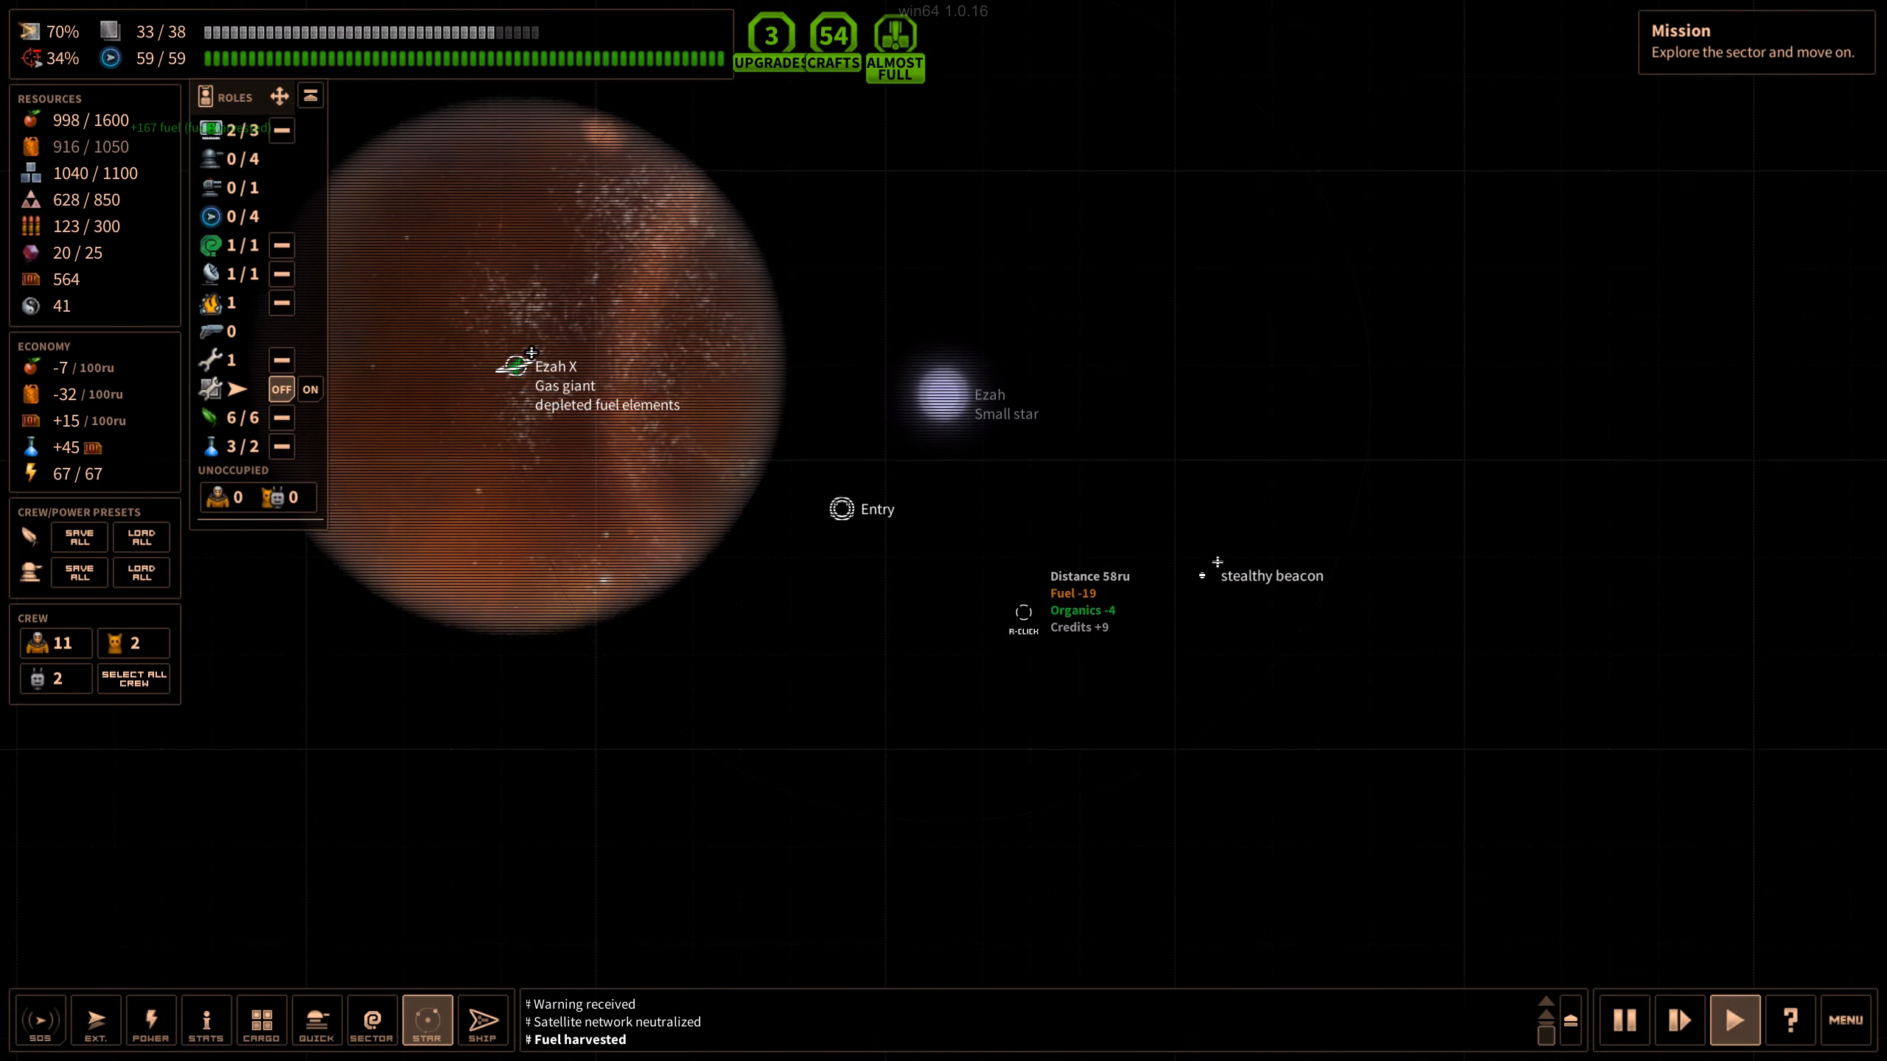
click(370, 1022)
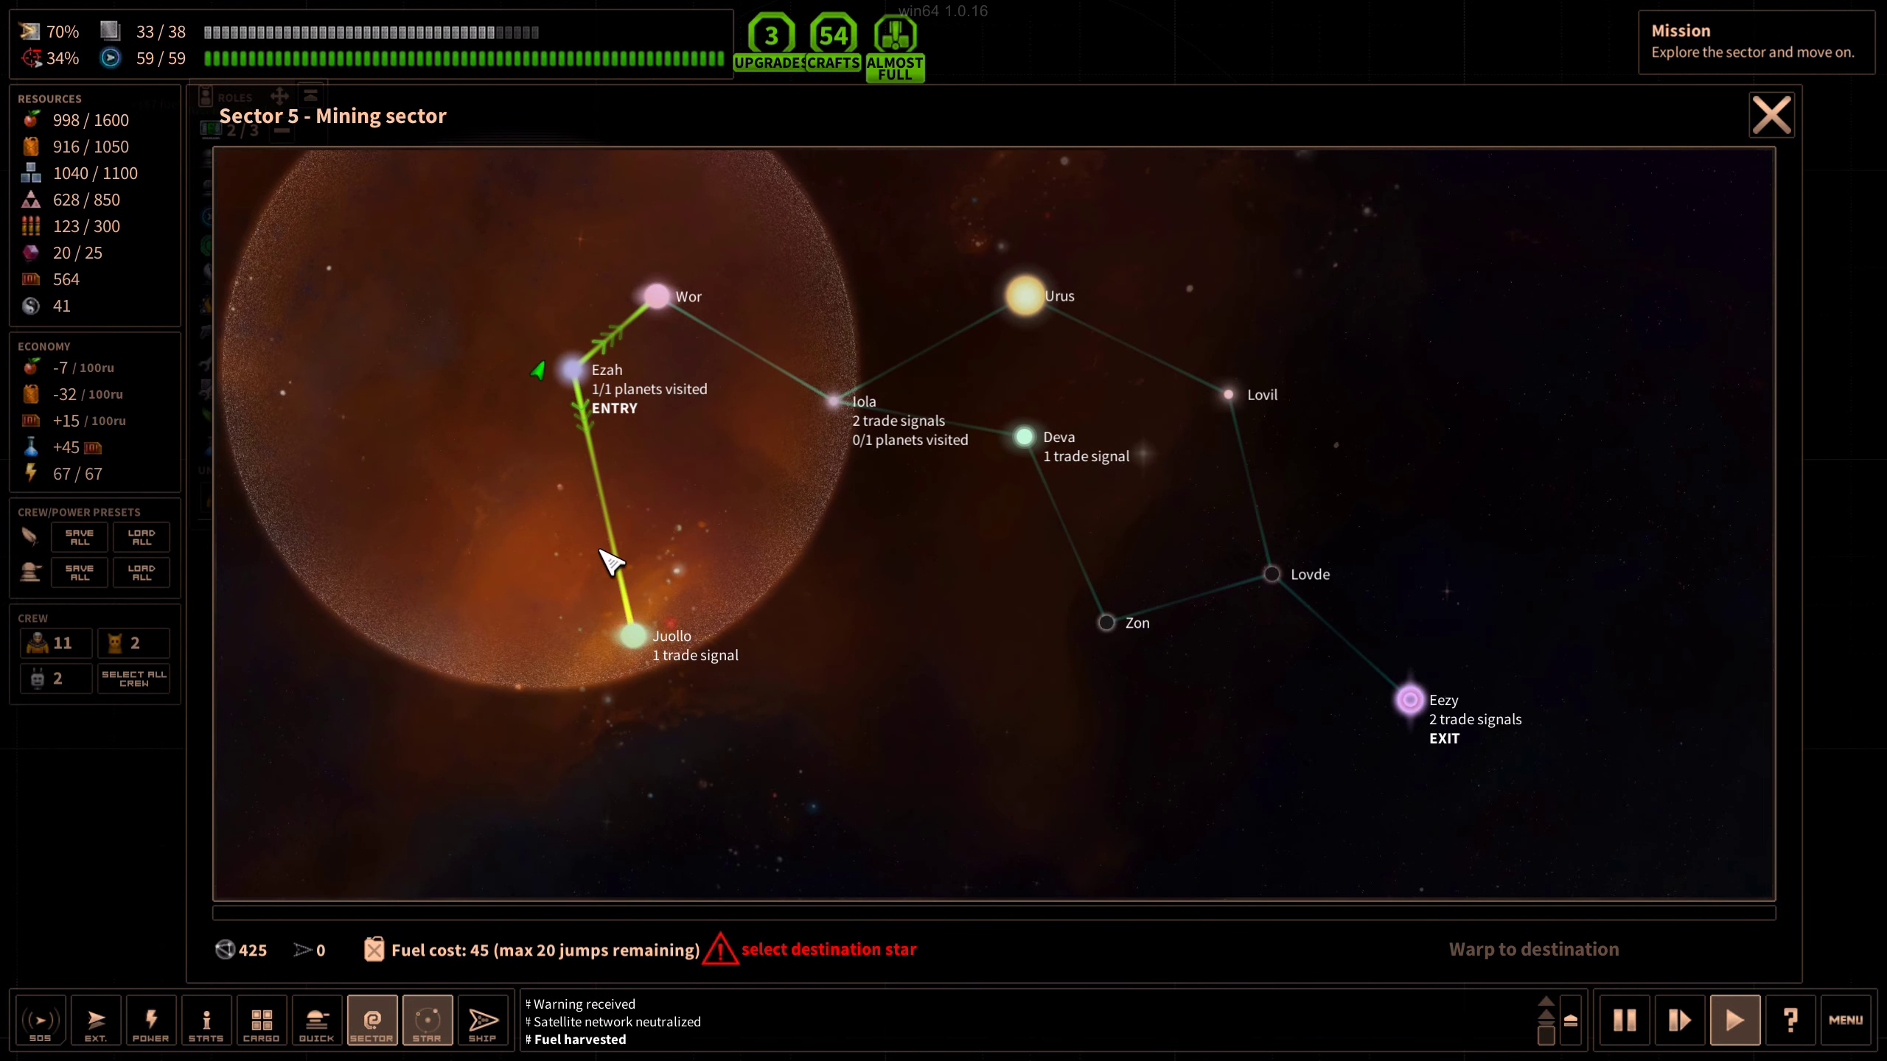
click(656, 294)
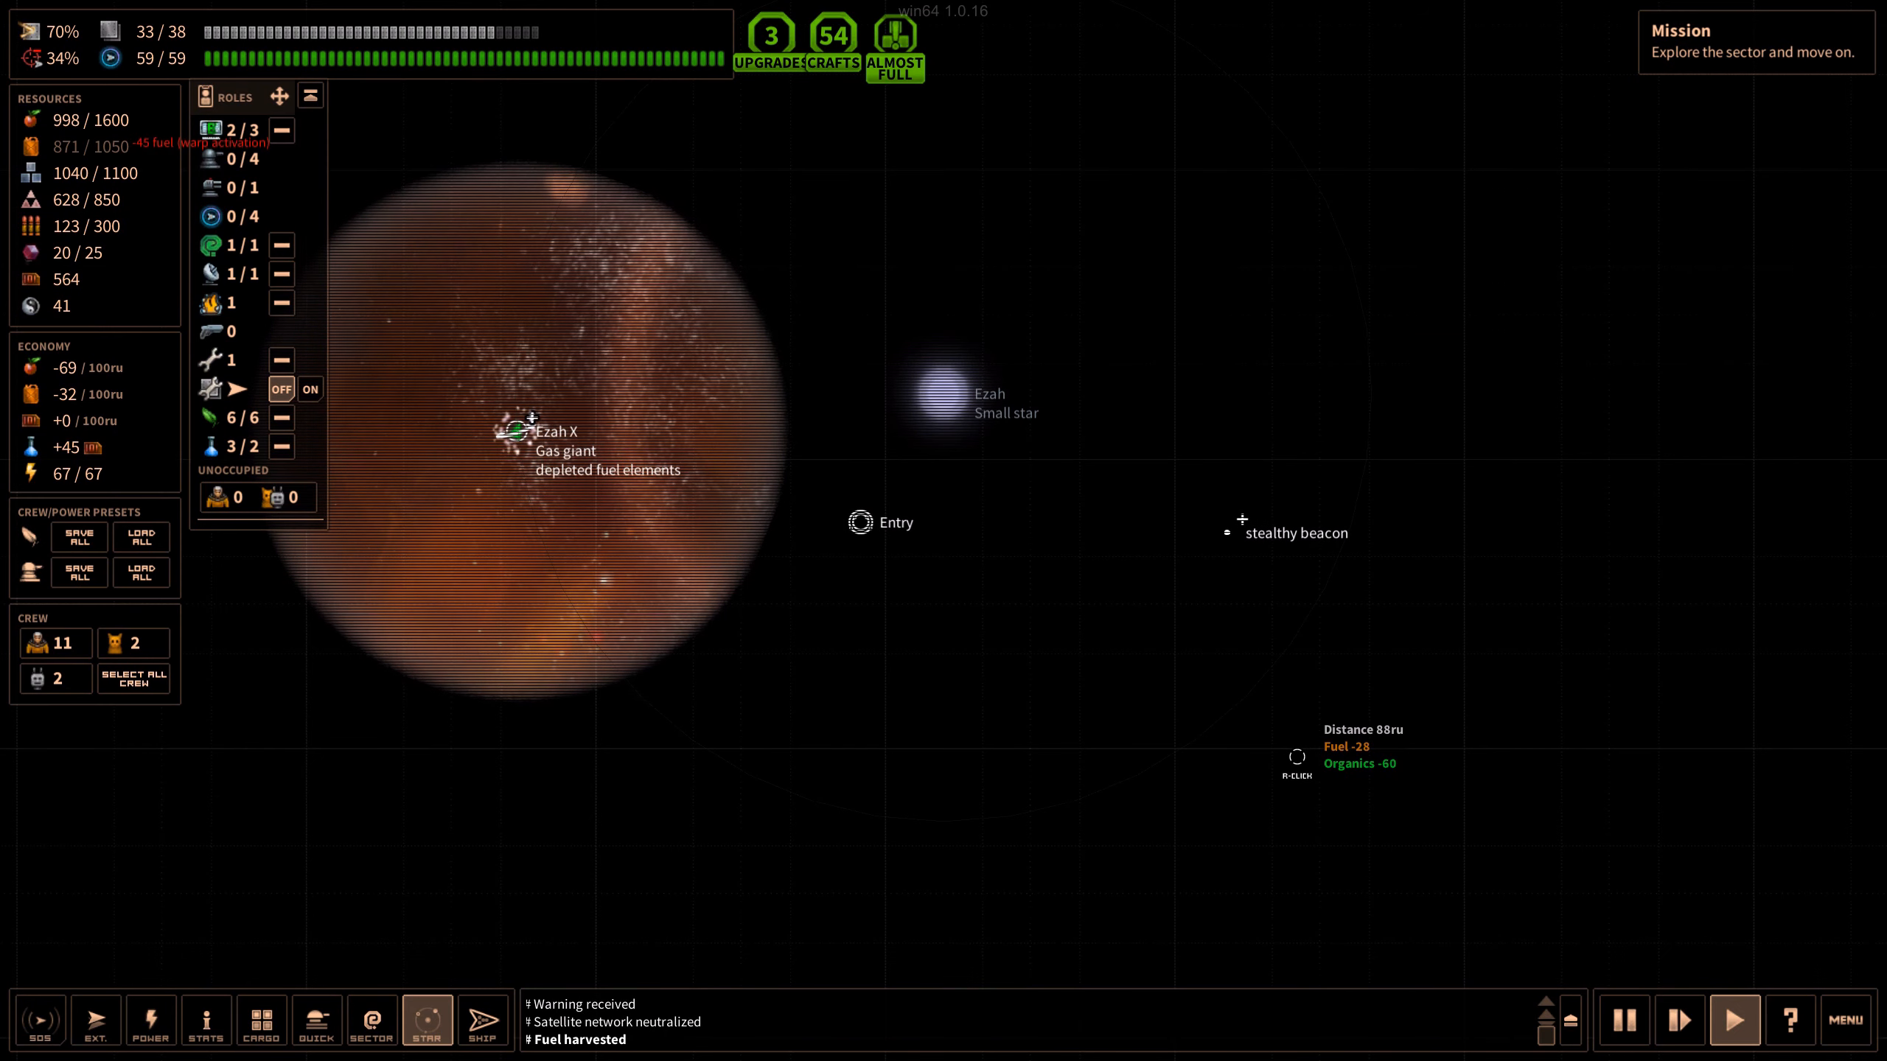
click(1623, 1020)
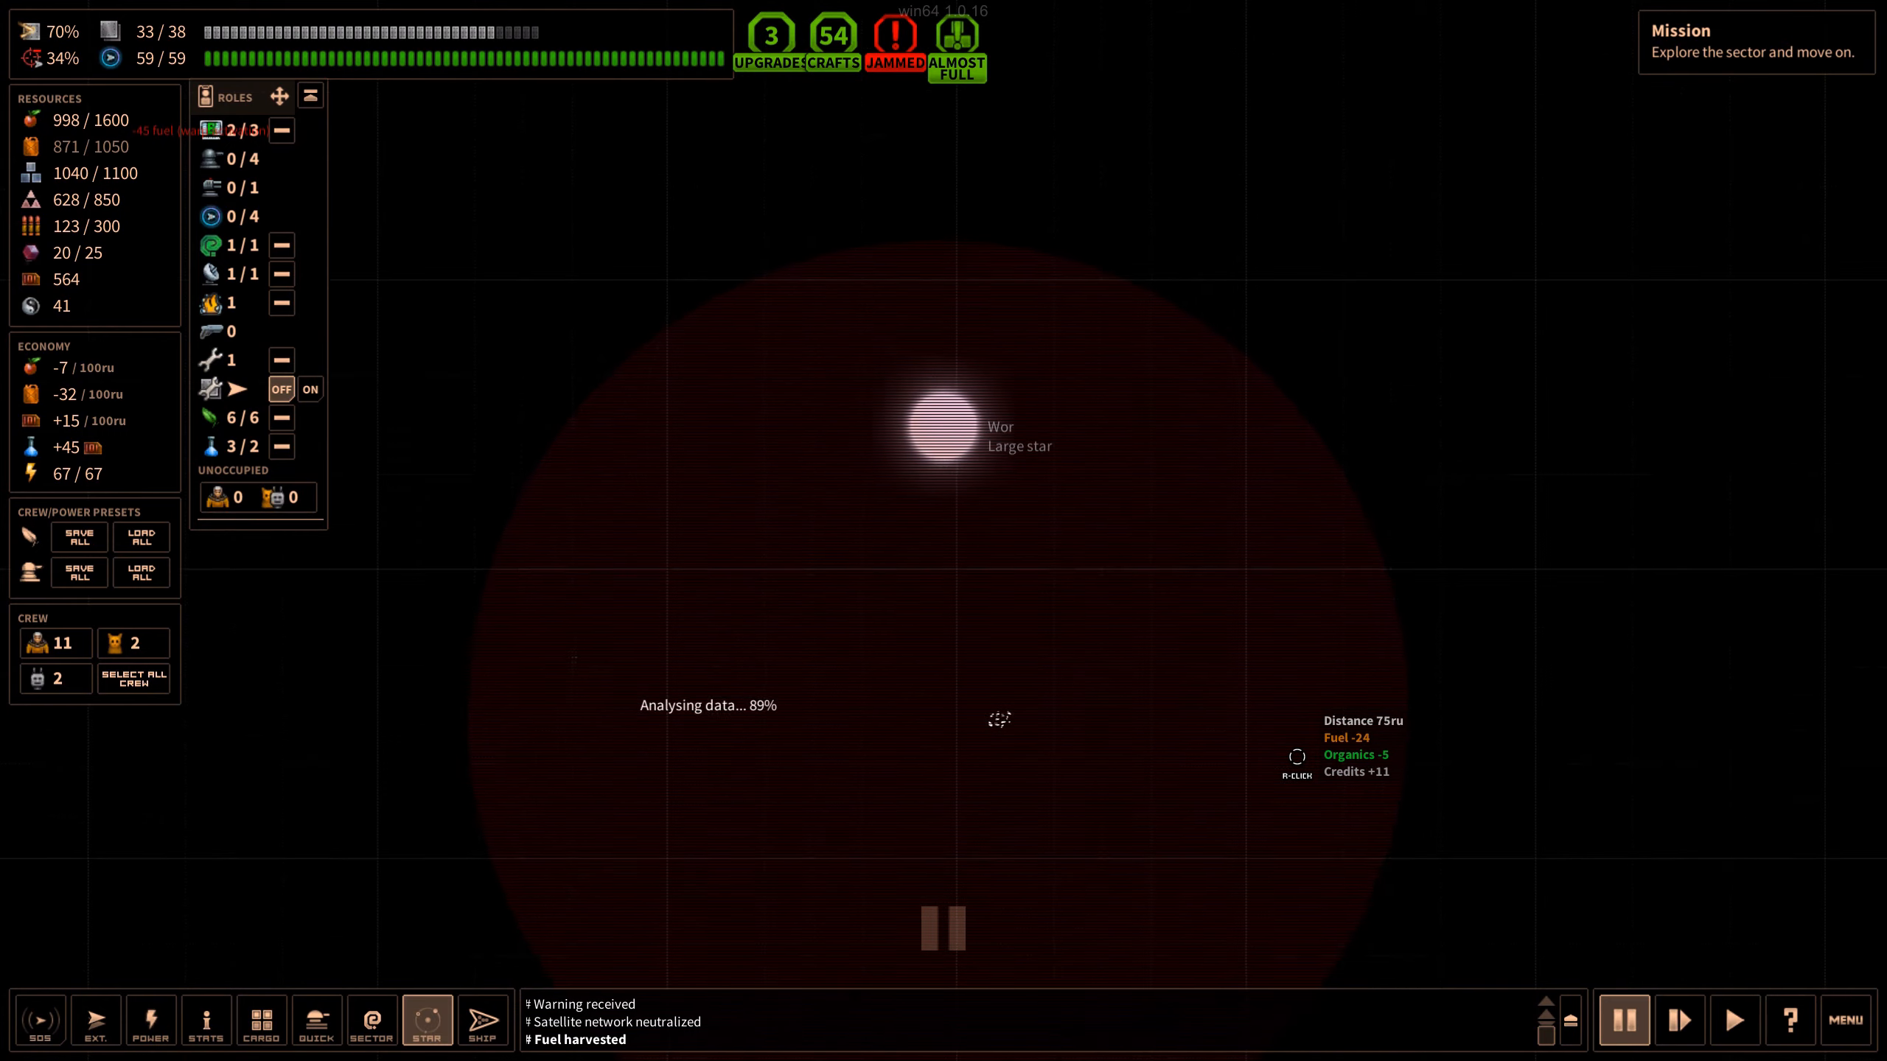
Install the EBR shield batteries, cooled ion-reactor and Integrity suite I from storage
click(481, 1020)
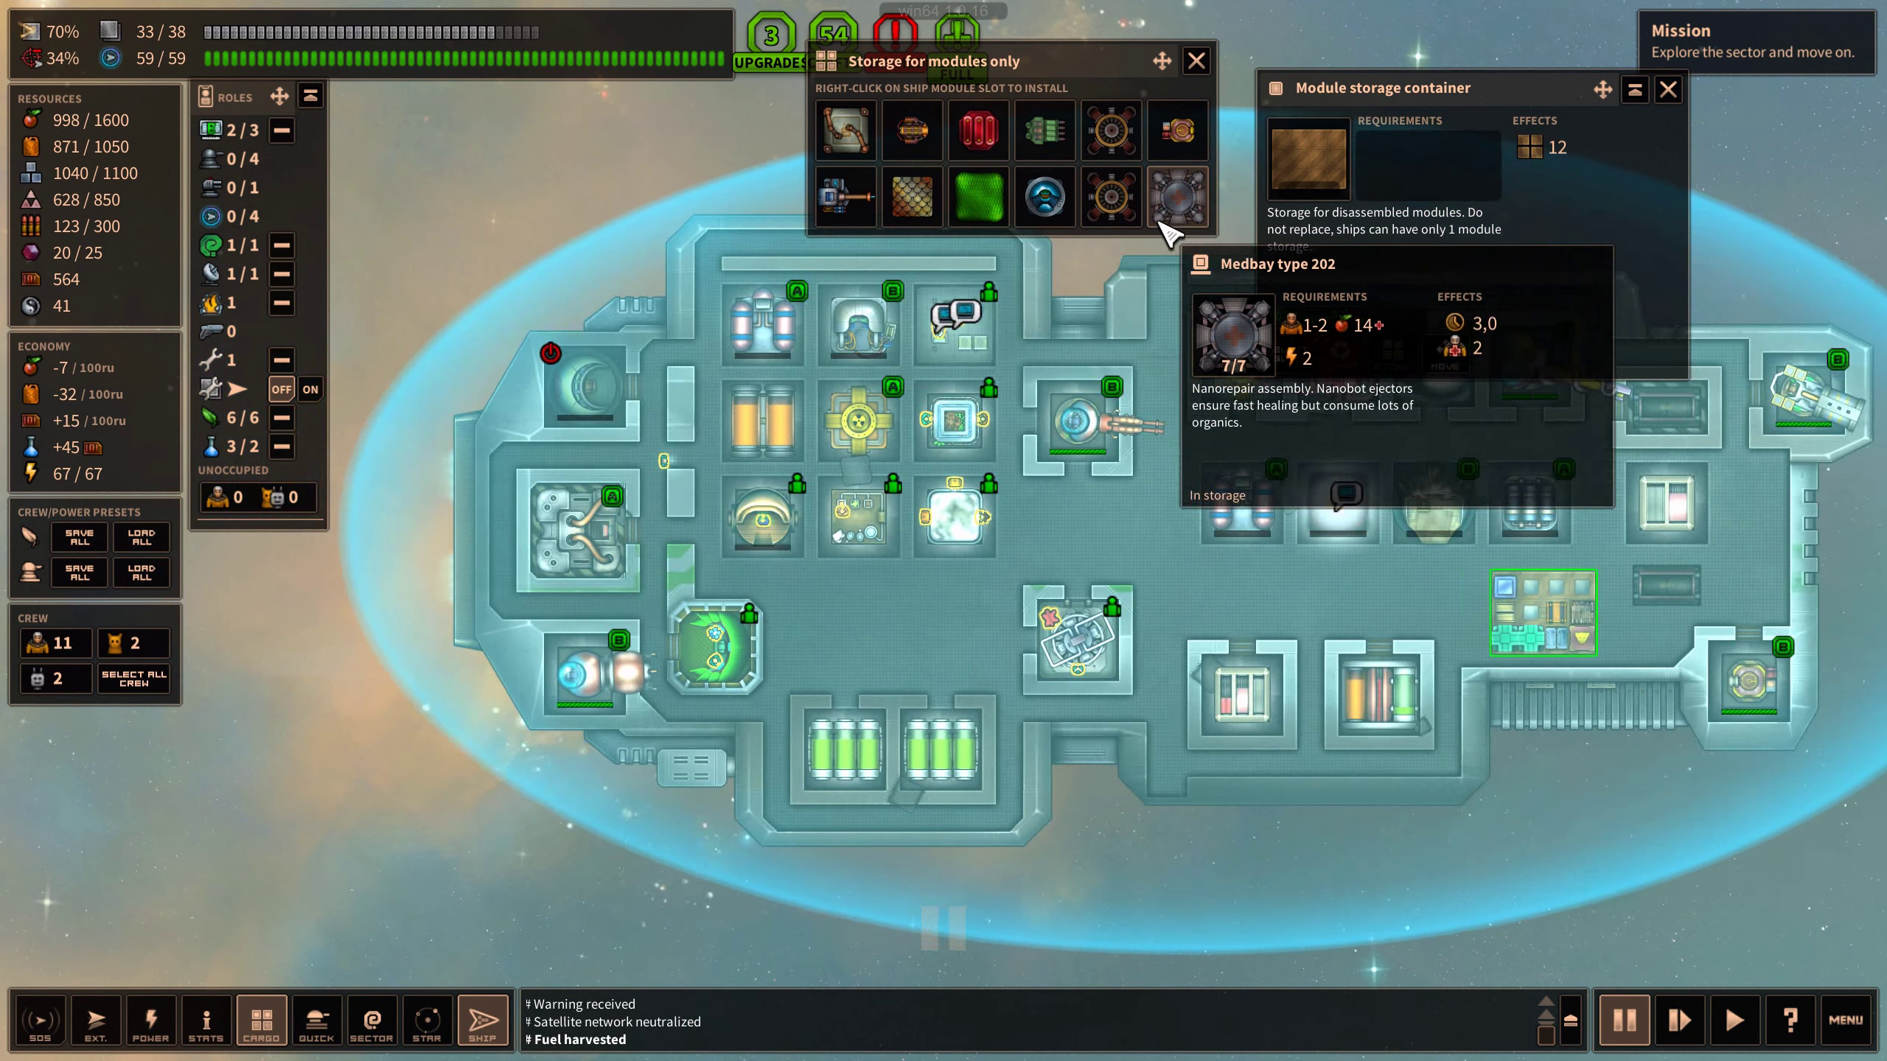
mouse_move(979, 129)
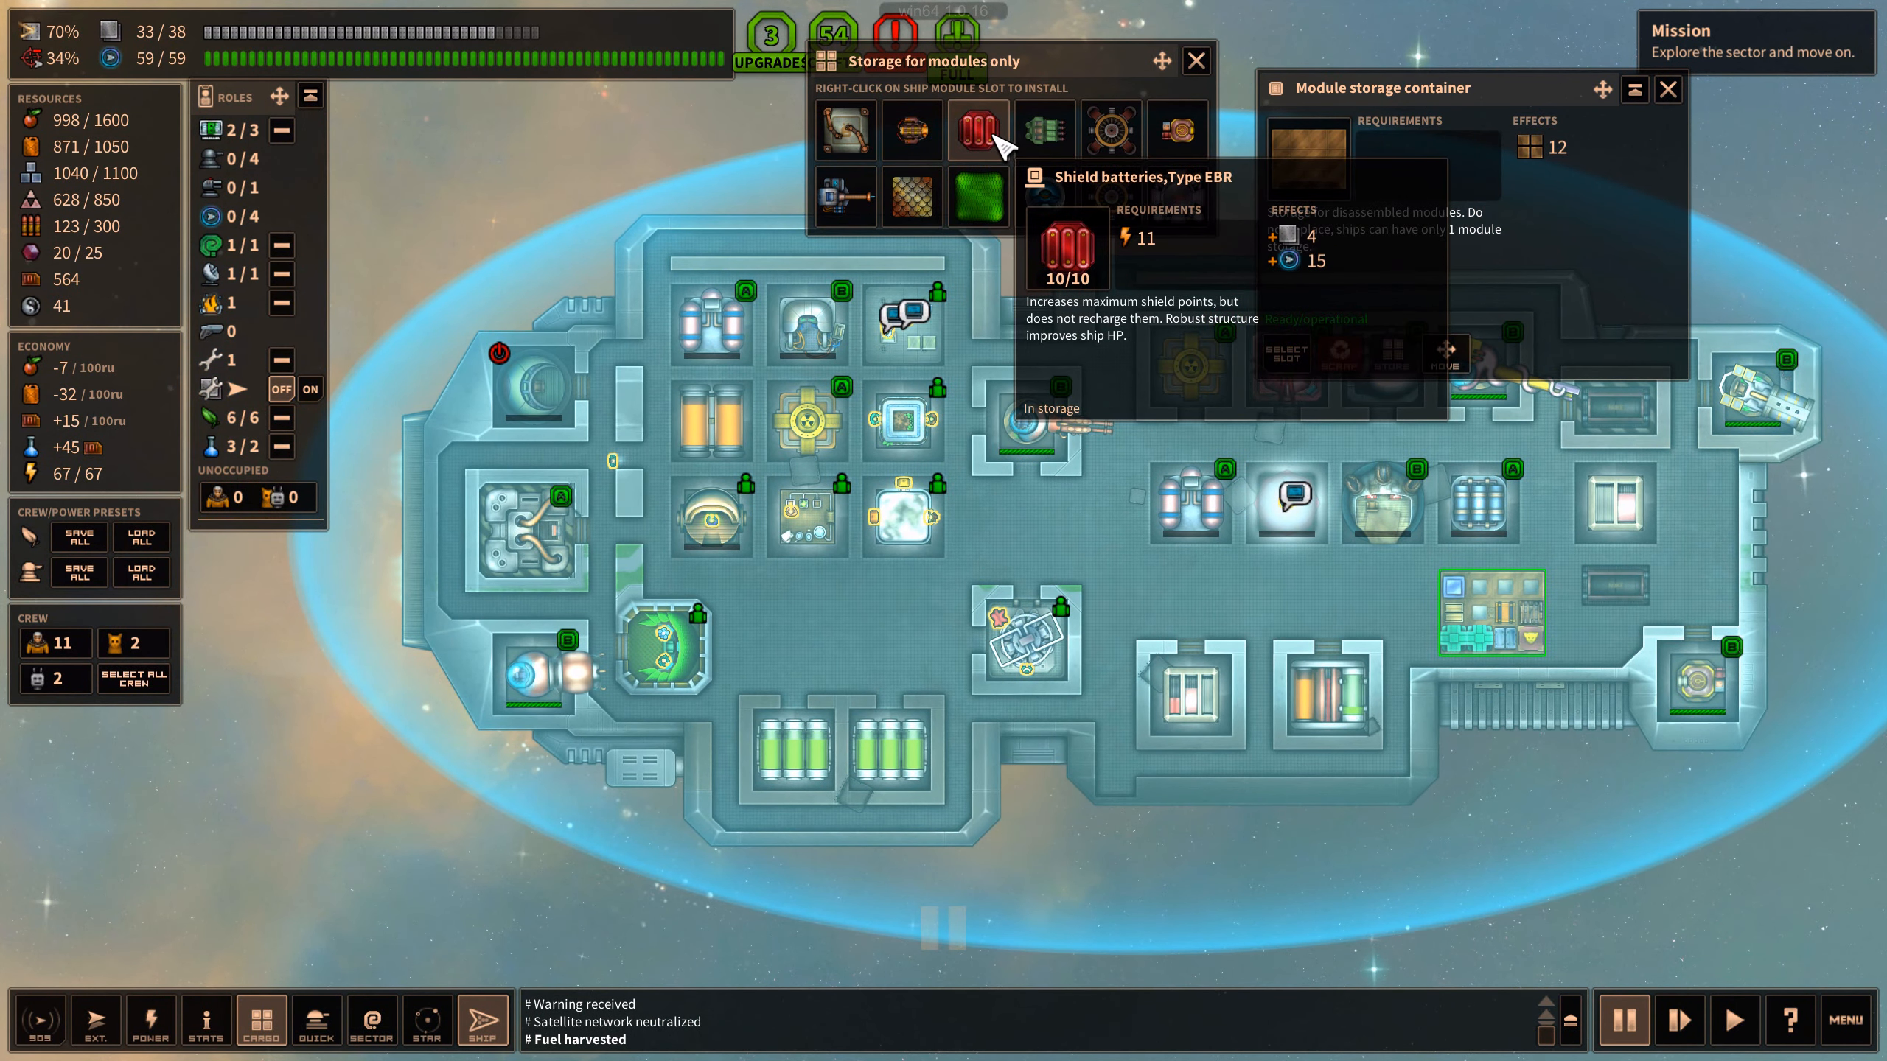
click(978, 130)
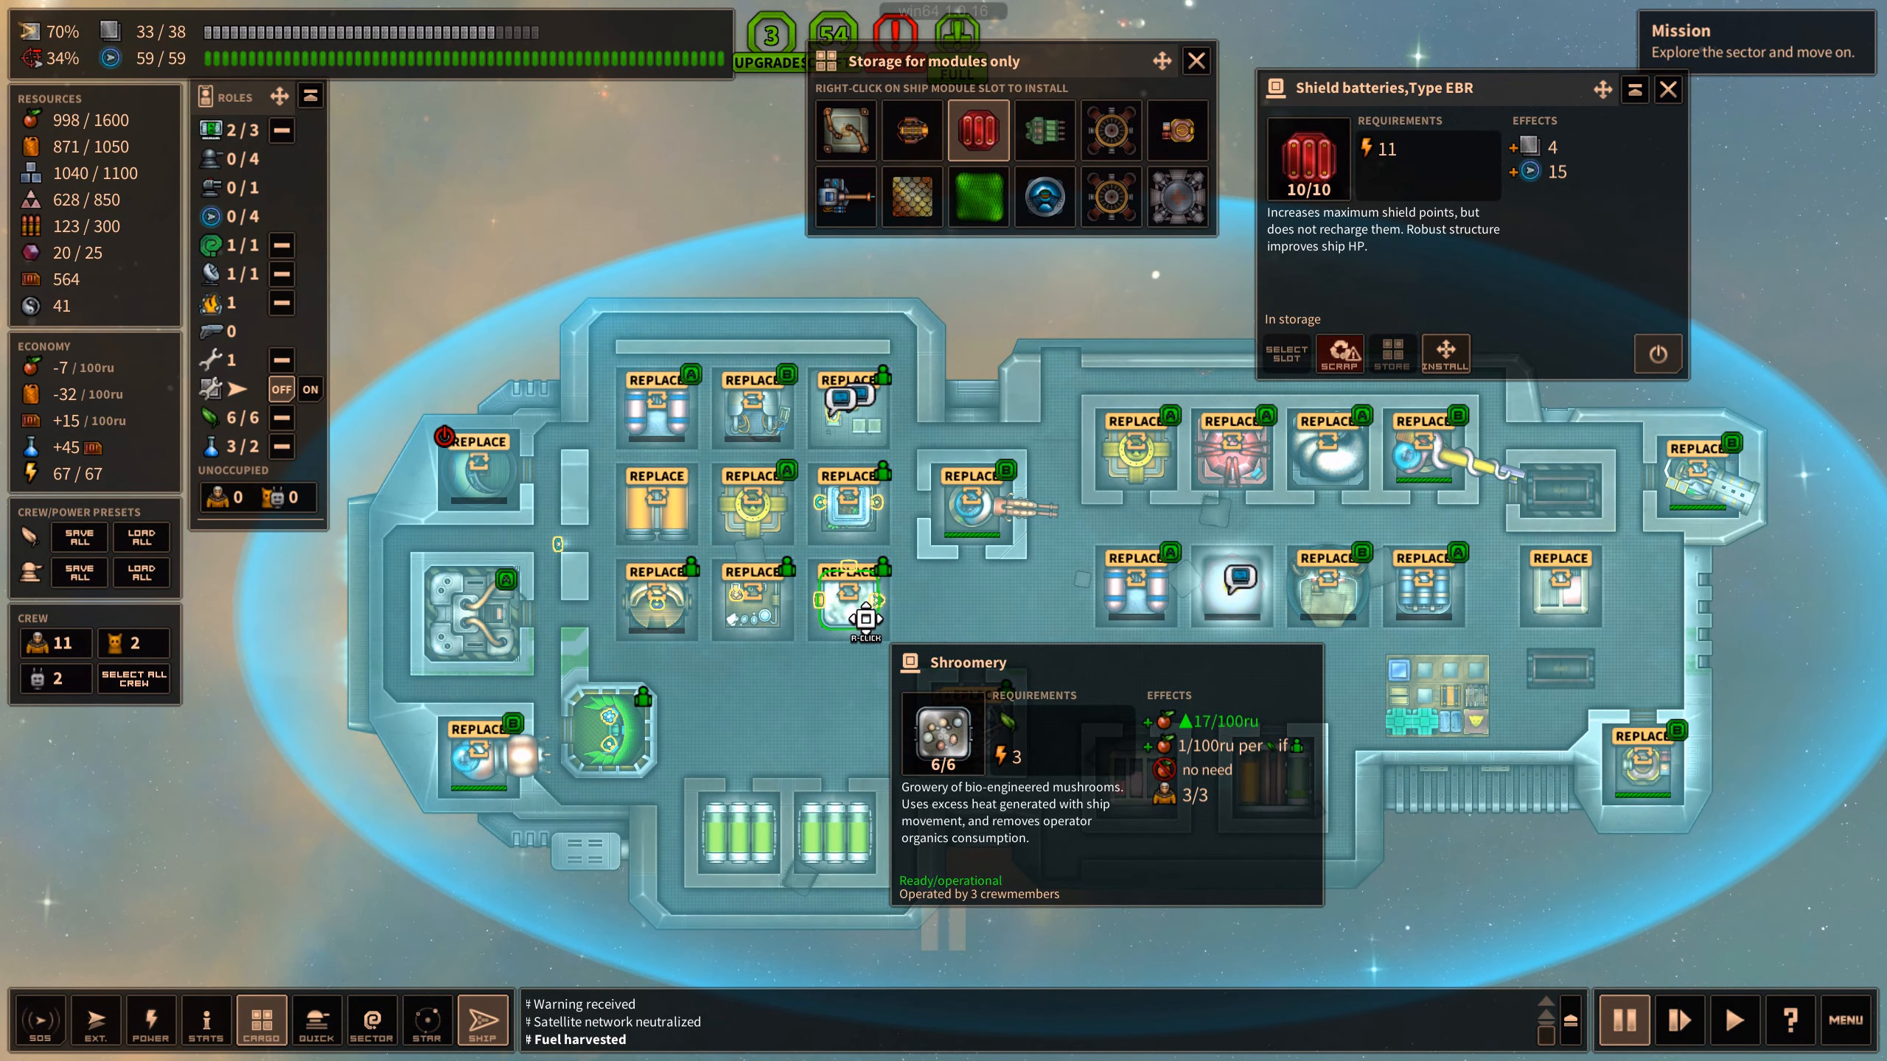
click(1044, 196)
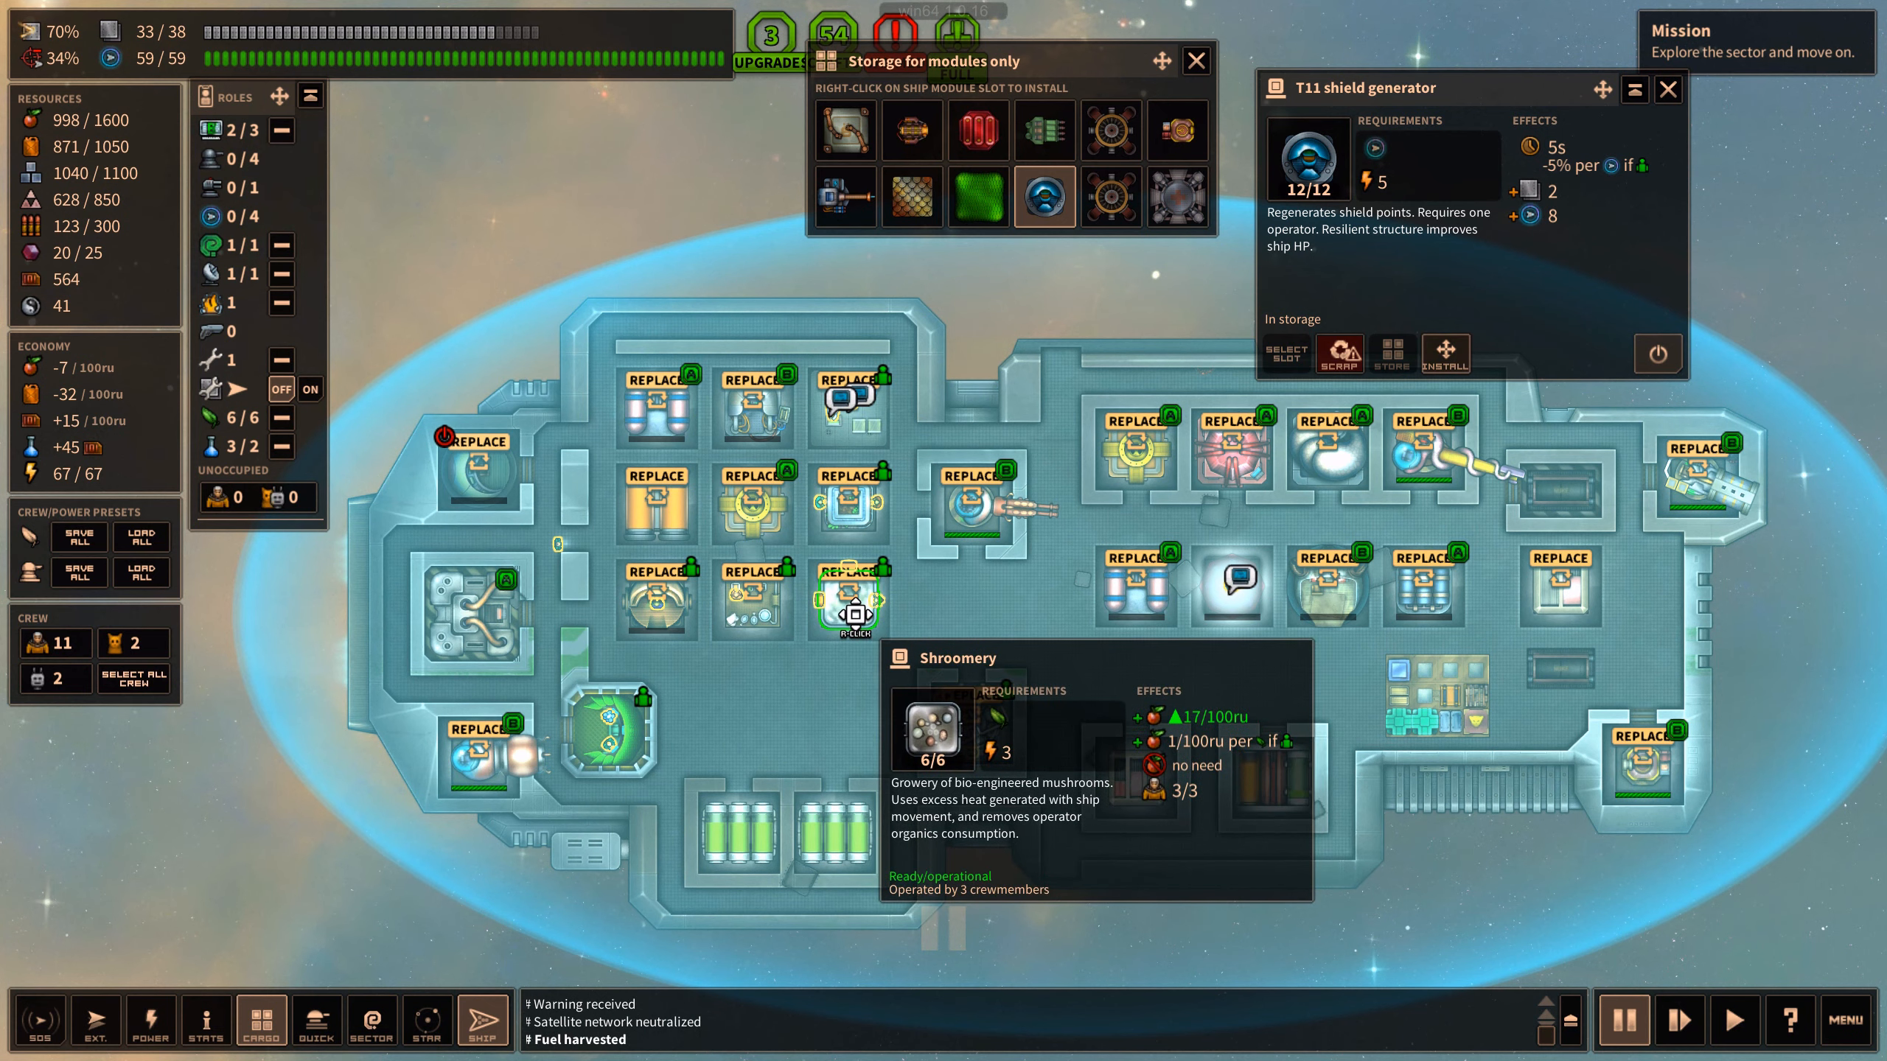
mouse_move(911, 129)
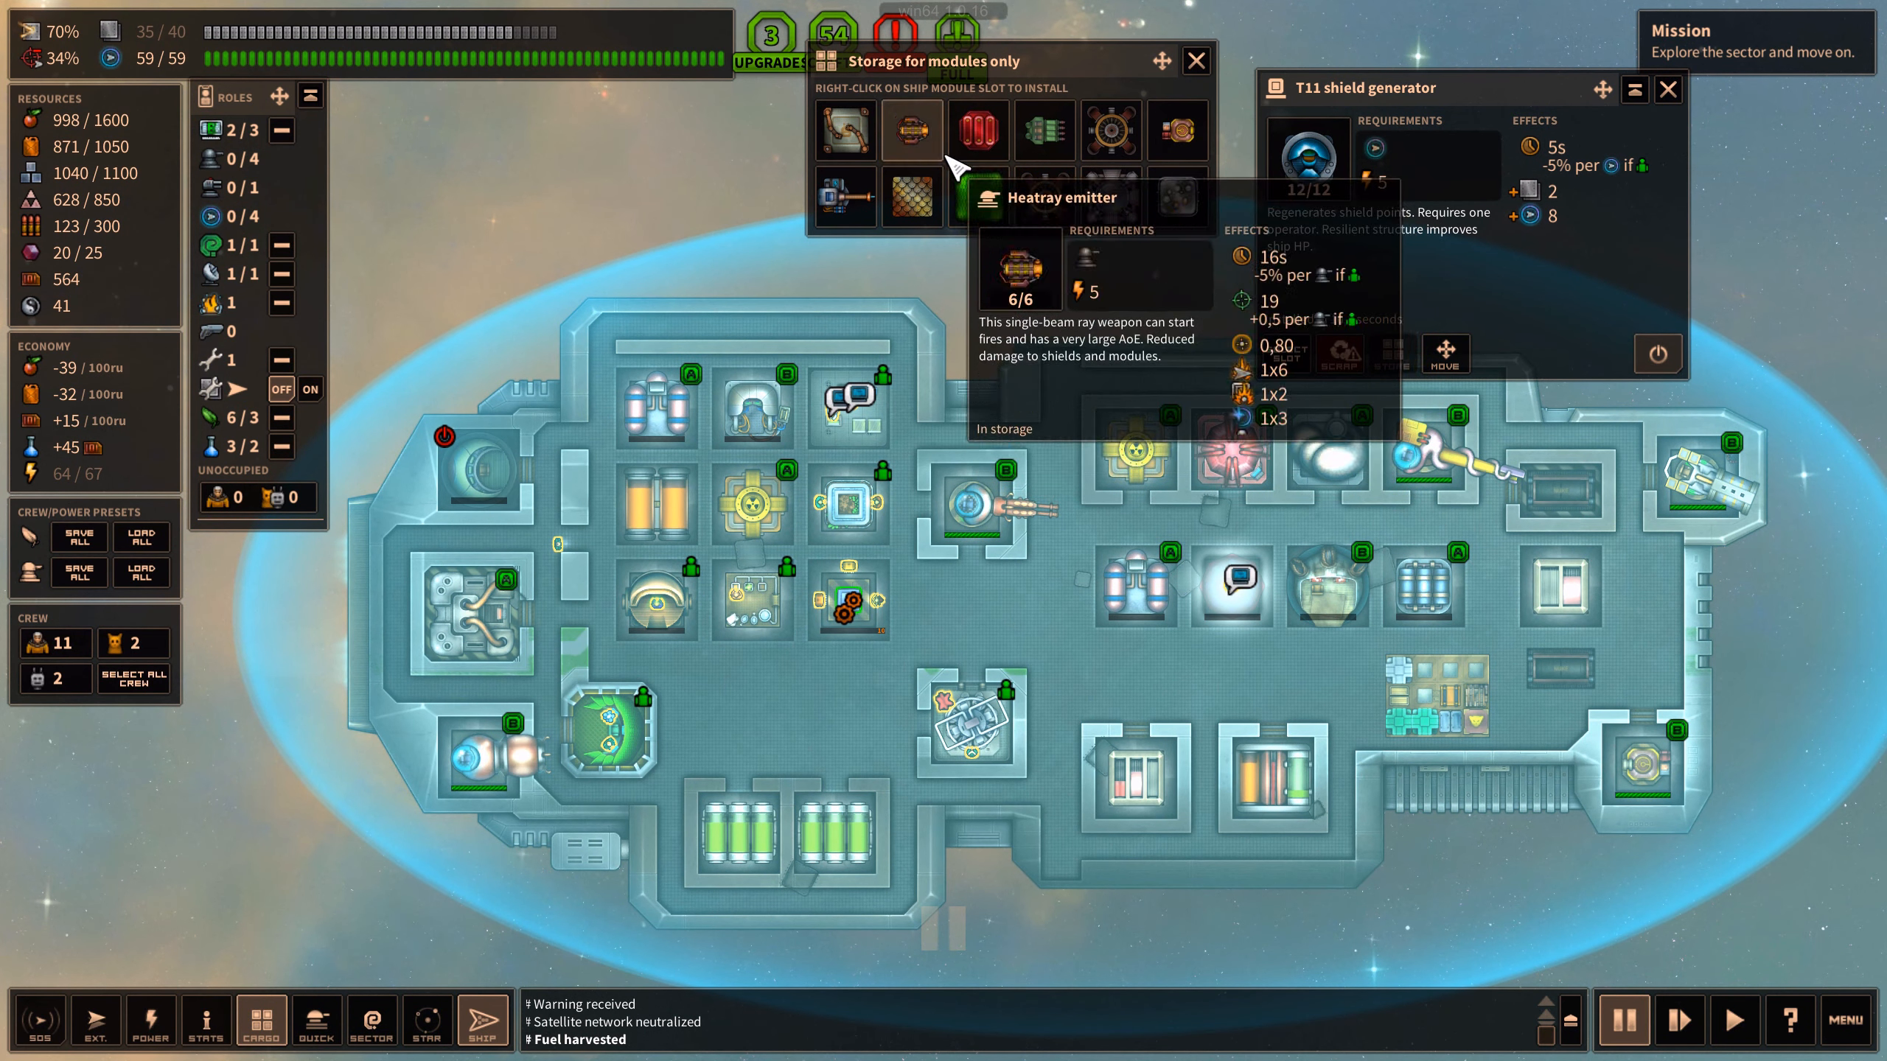
mouse_move(977, 133)
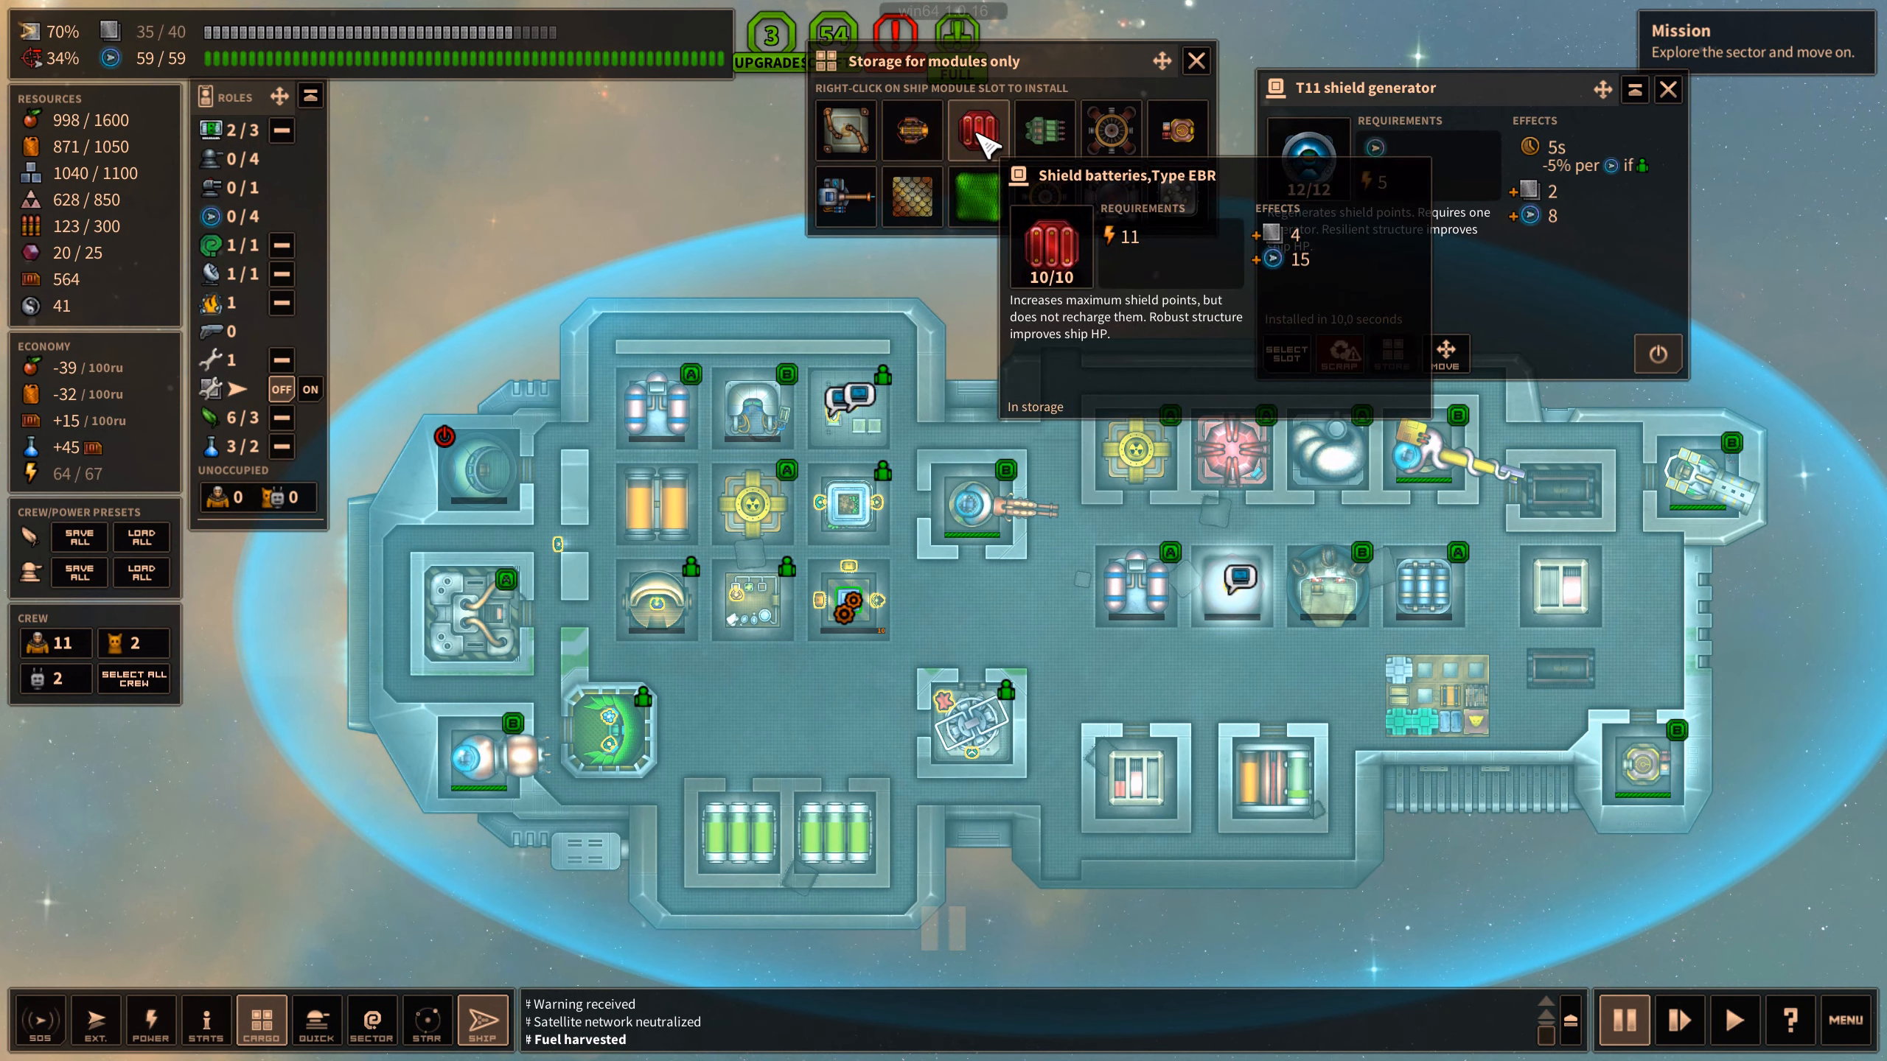
mouse_move(1131, 247)
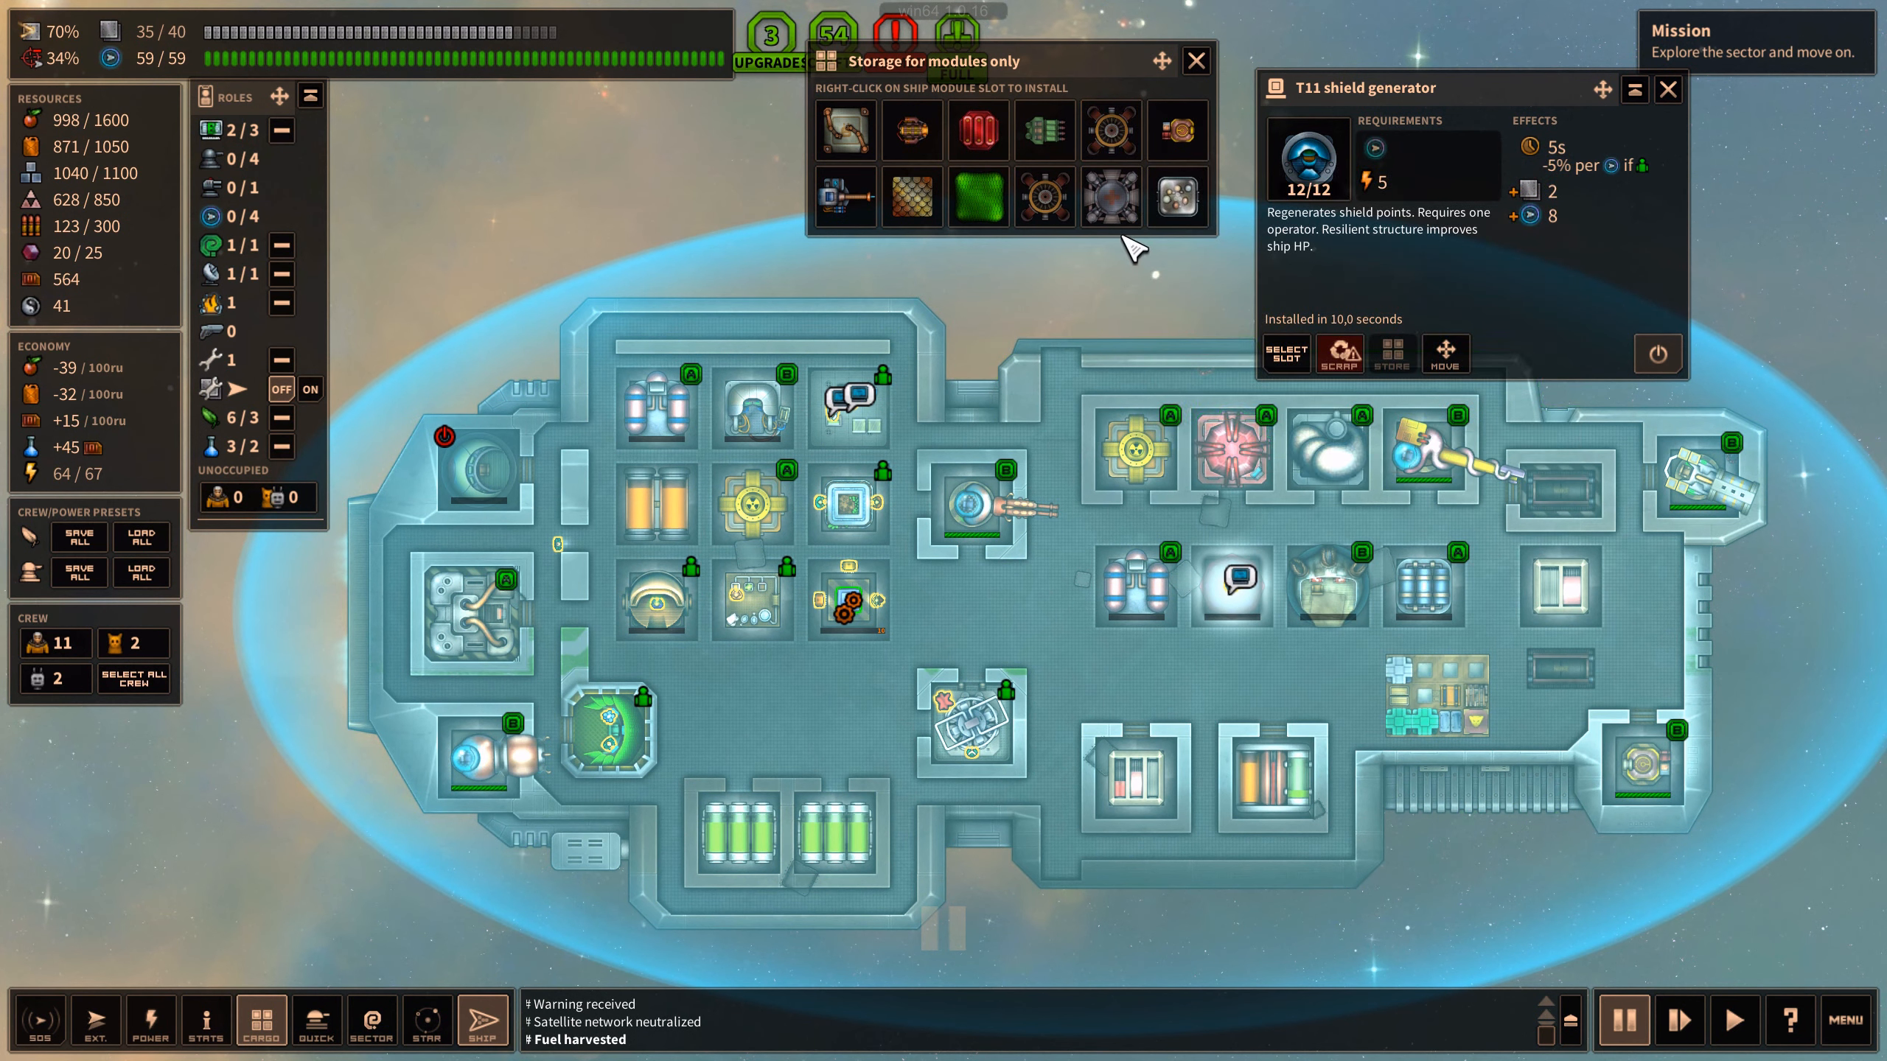
mouse_move(1109, 131)
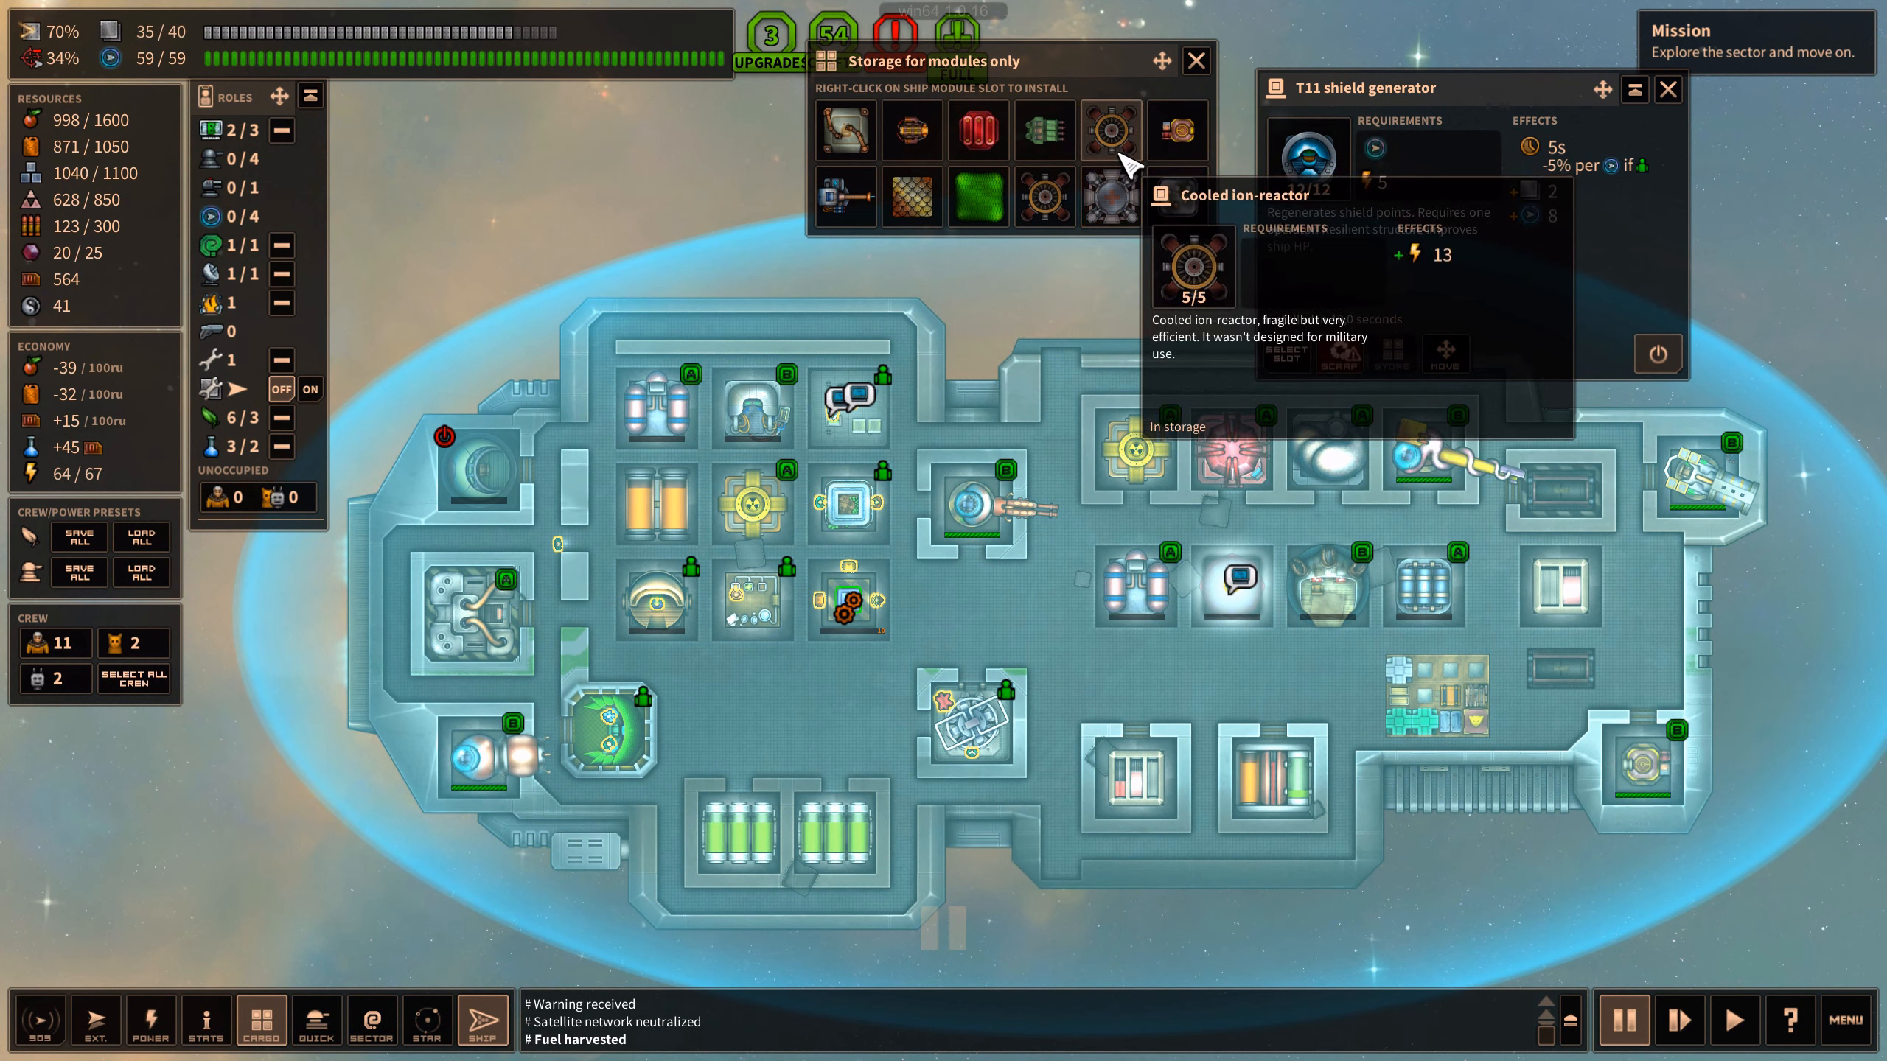
mouse_move(1068, 214)
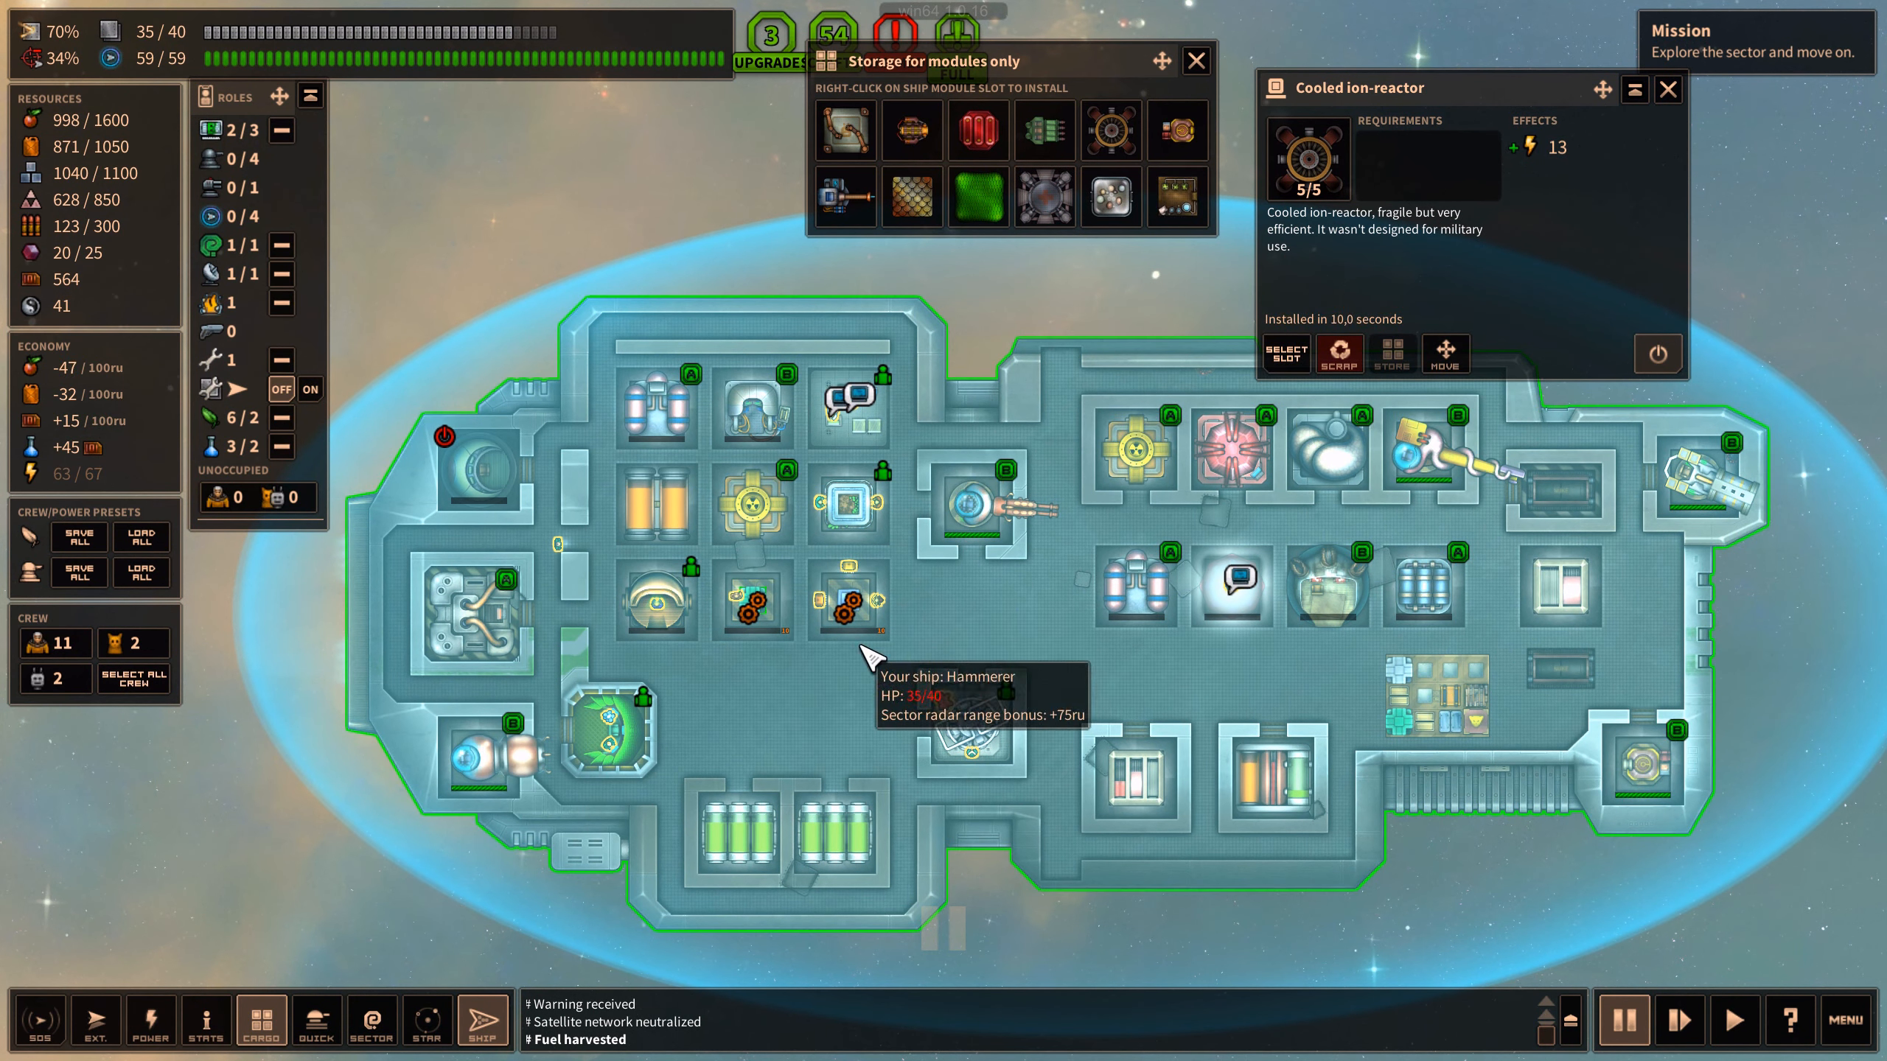
mouse_move(1071, 335)
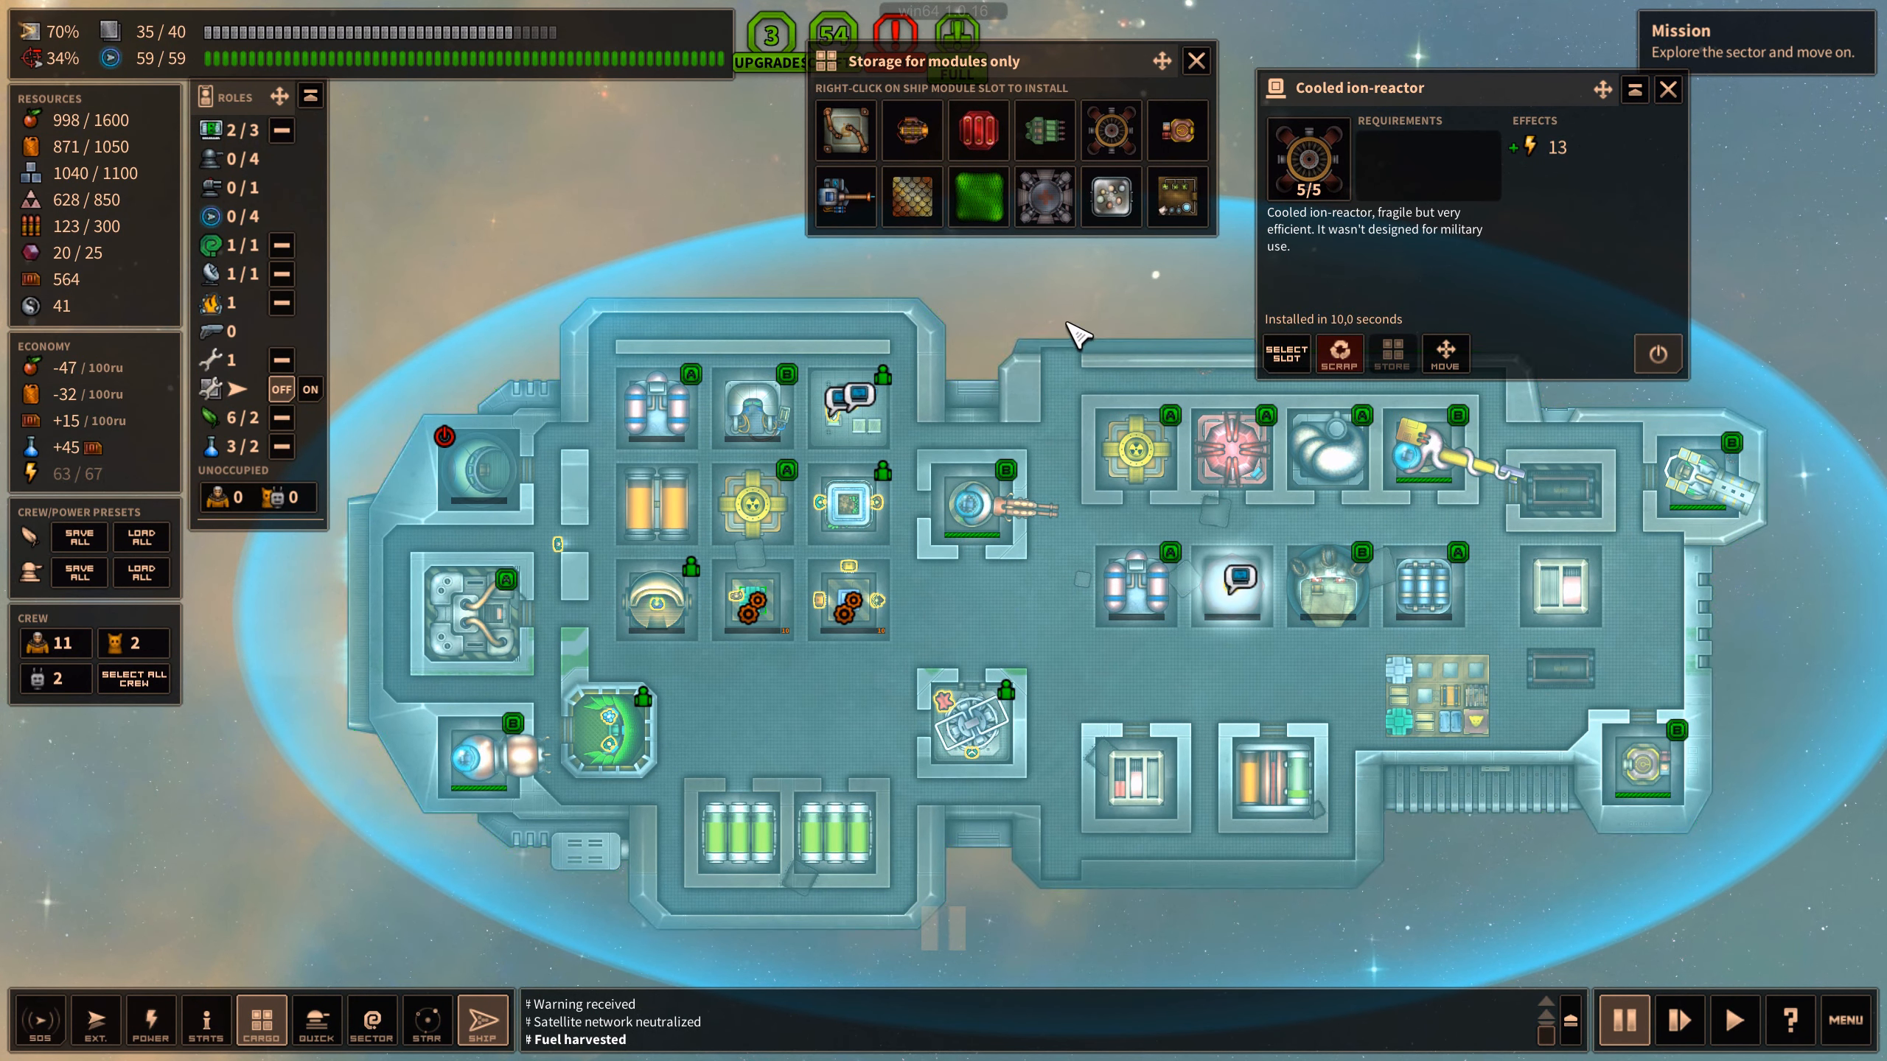
mouse_move(978, 130)
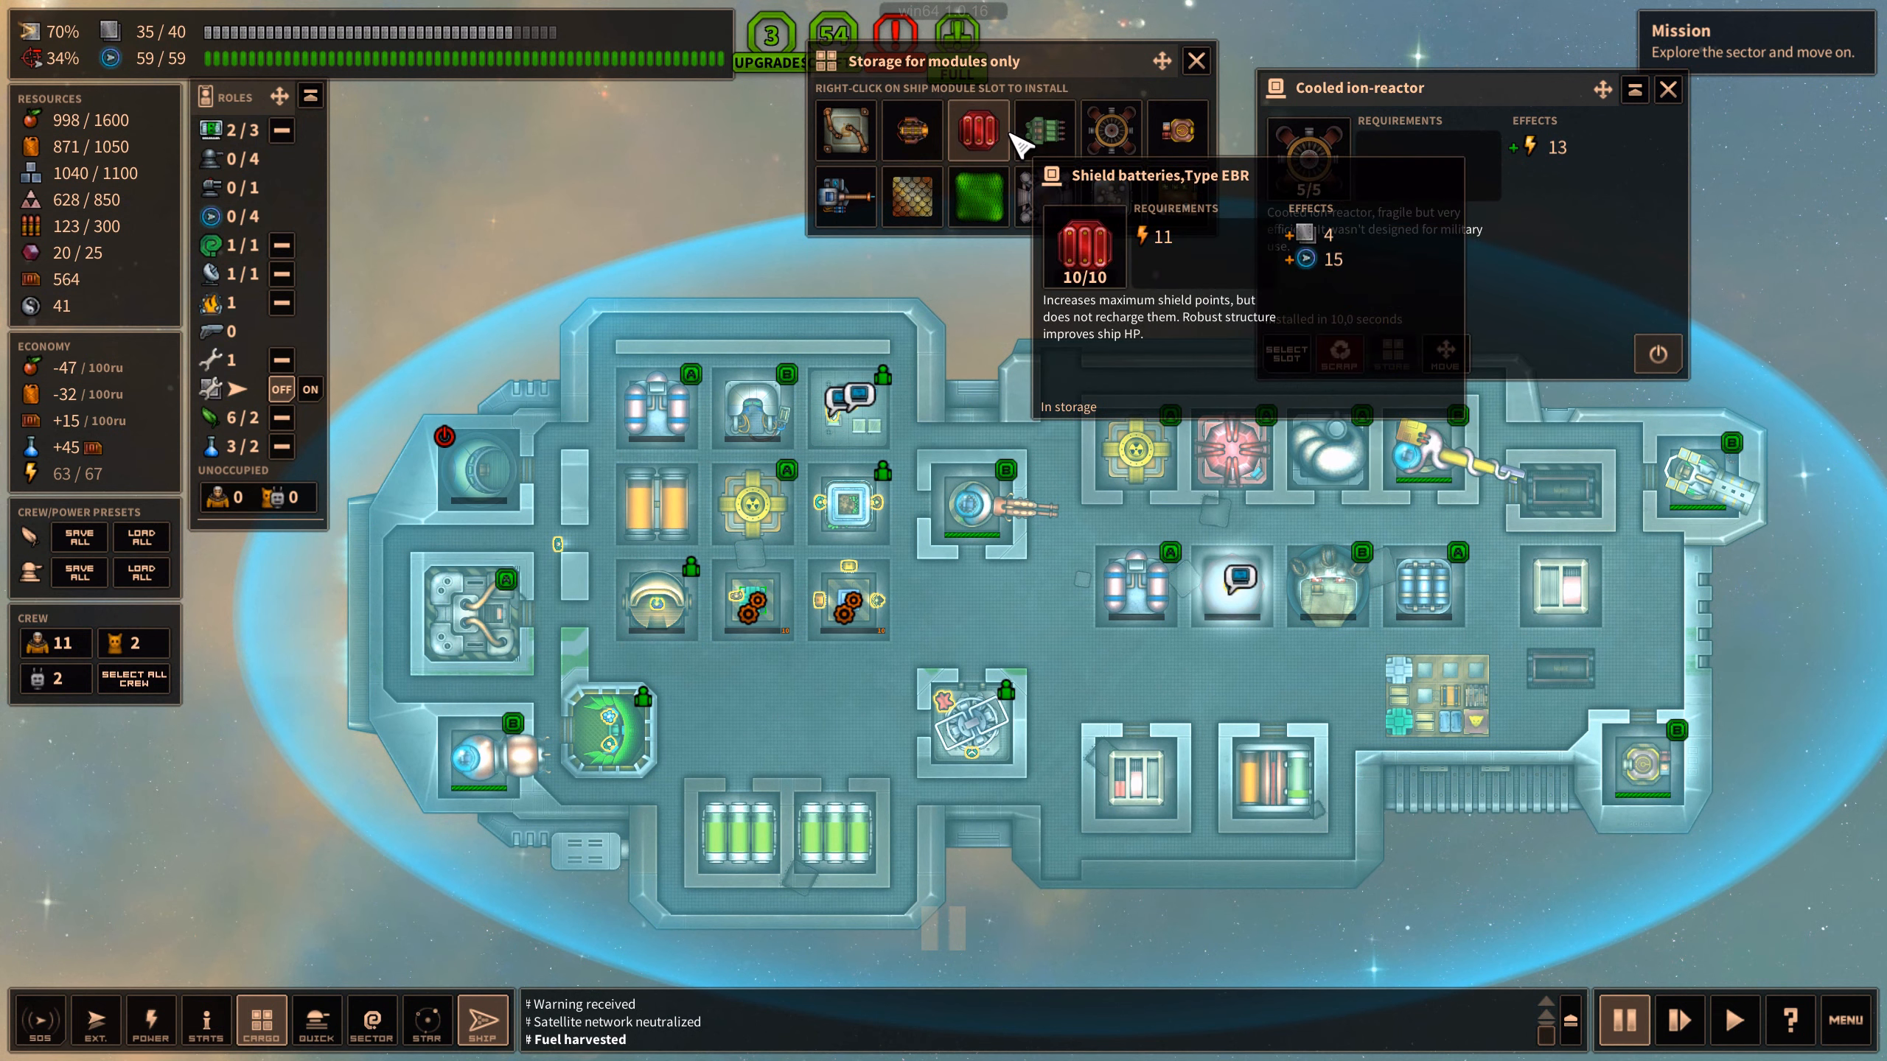
mouse_move(979, 198)
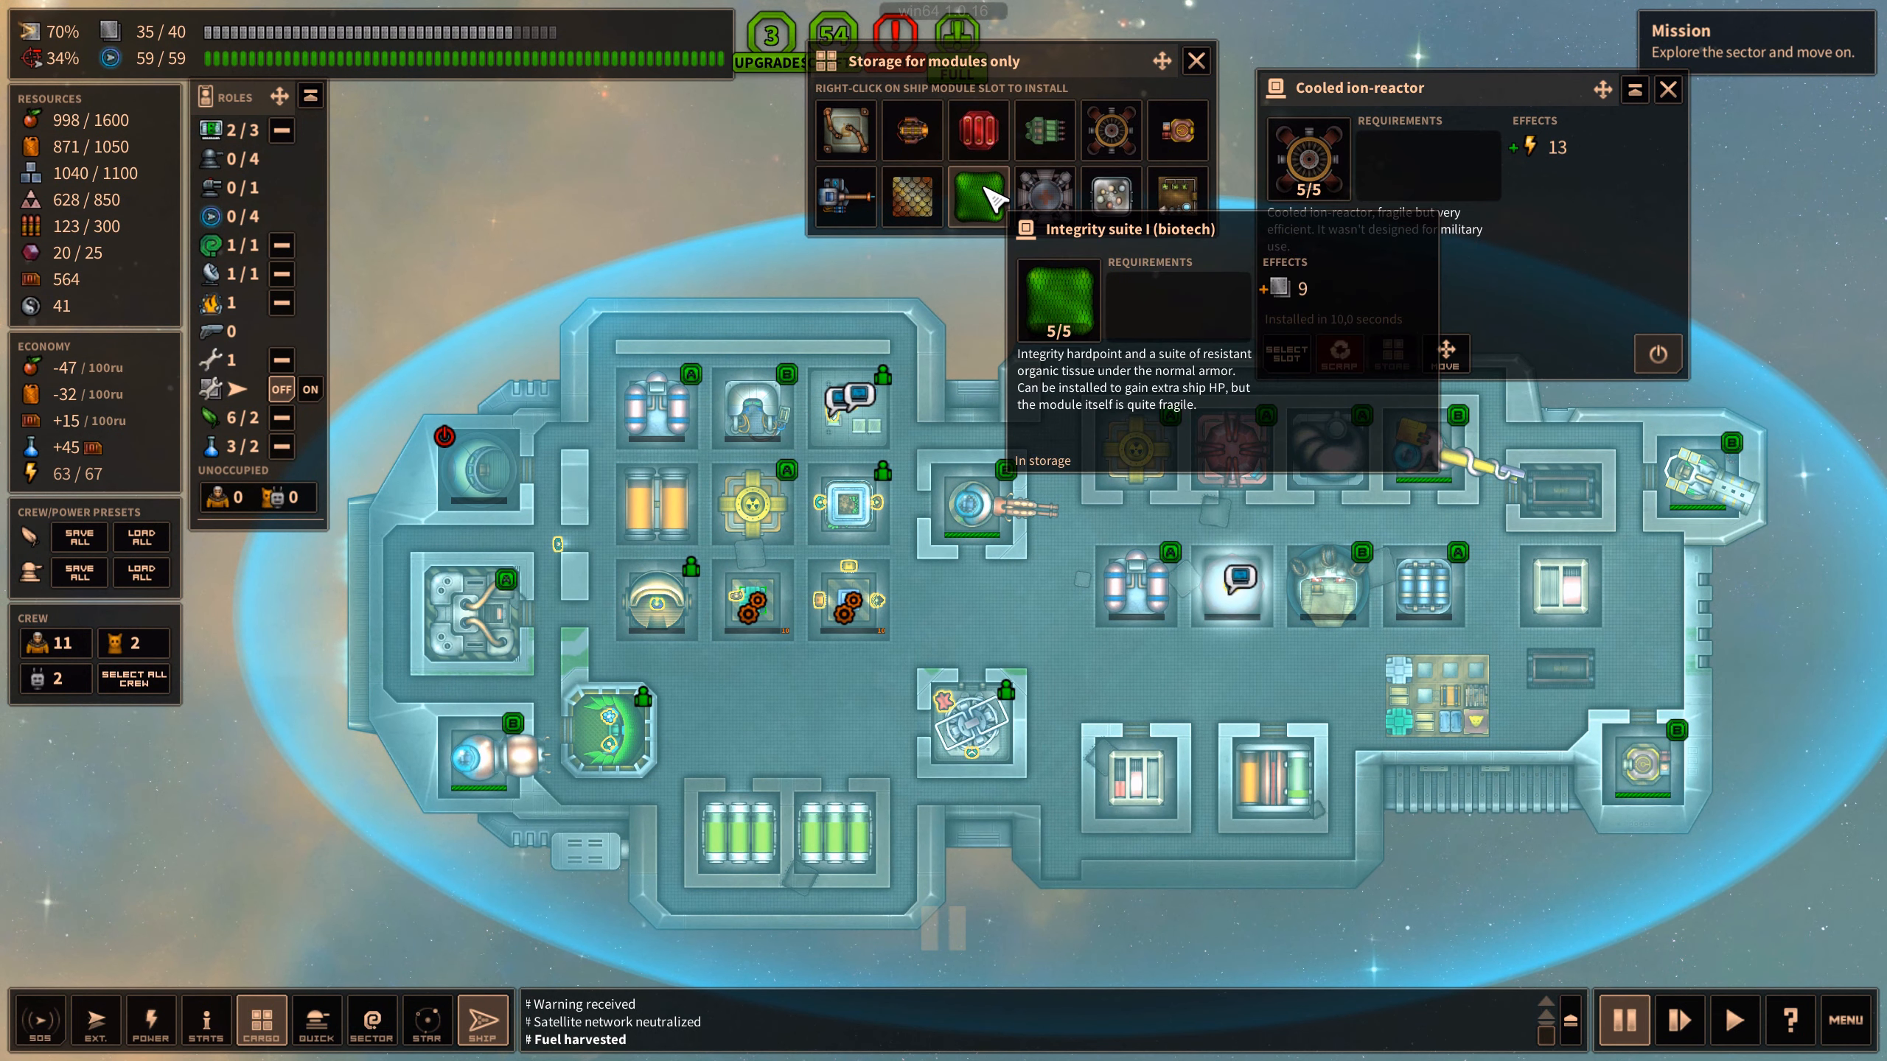
mouse_move(978, 130)
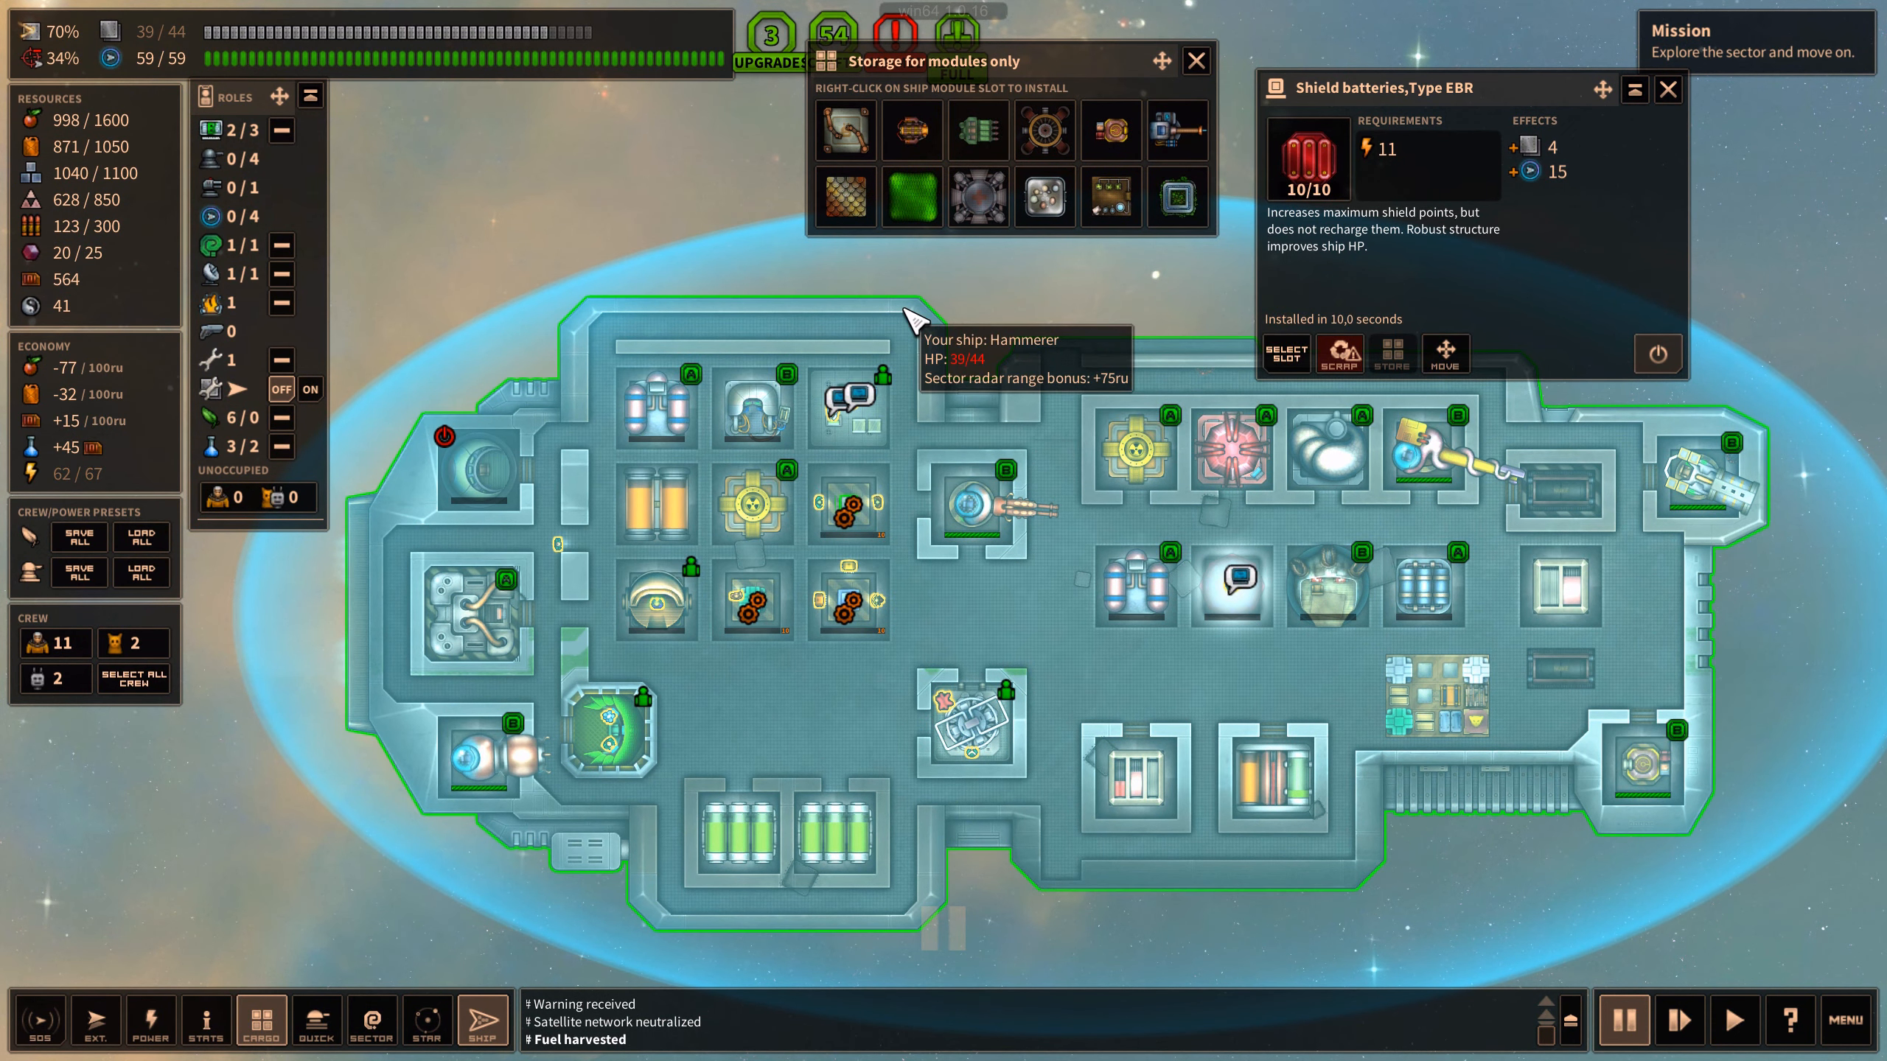
click(911, 198)
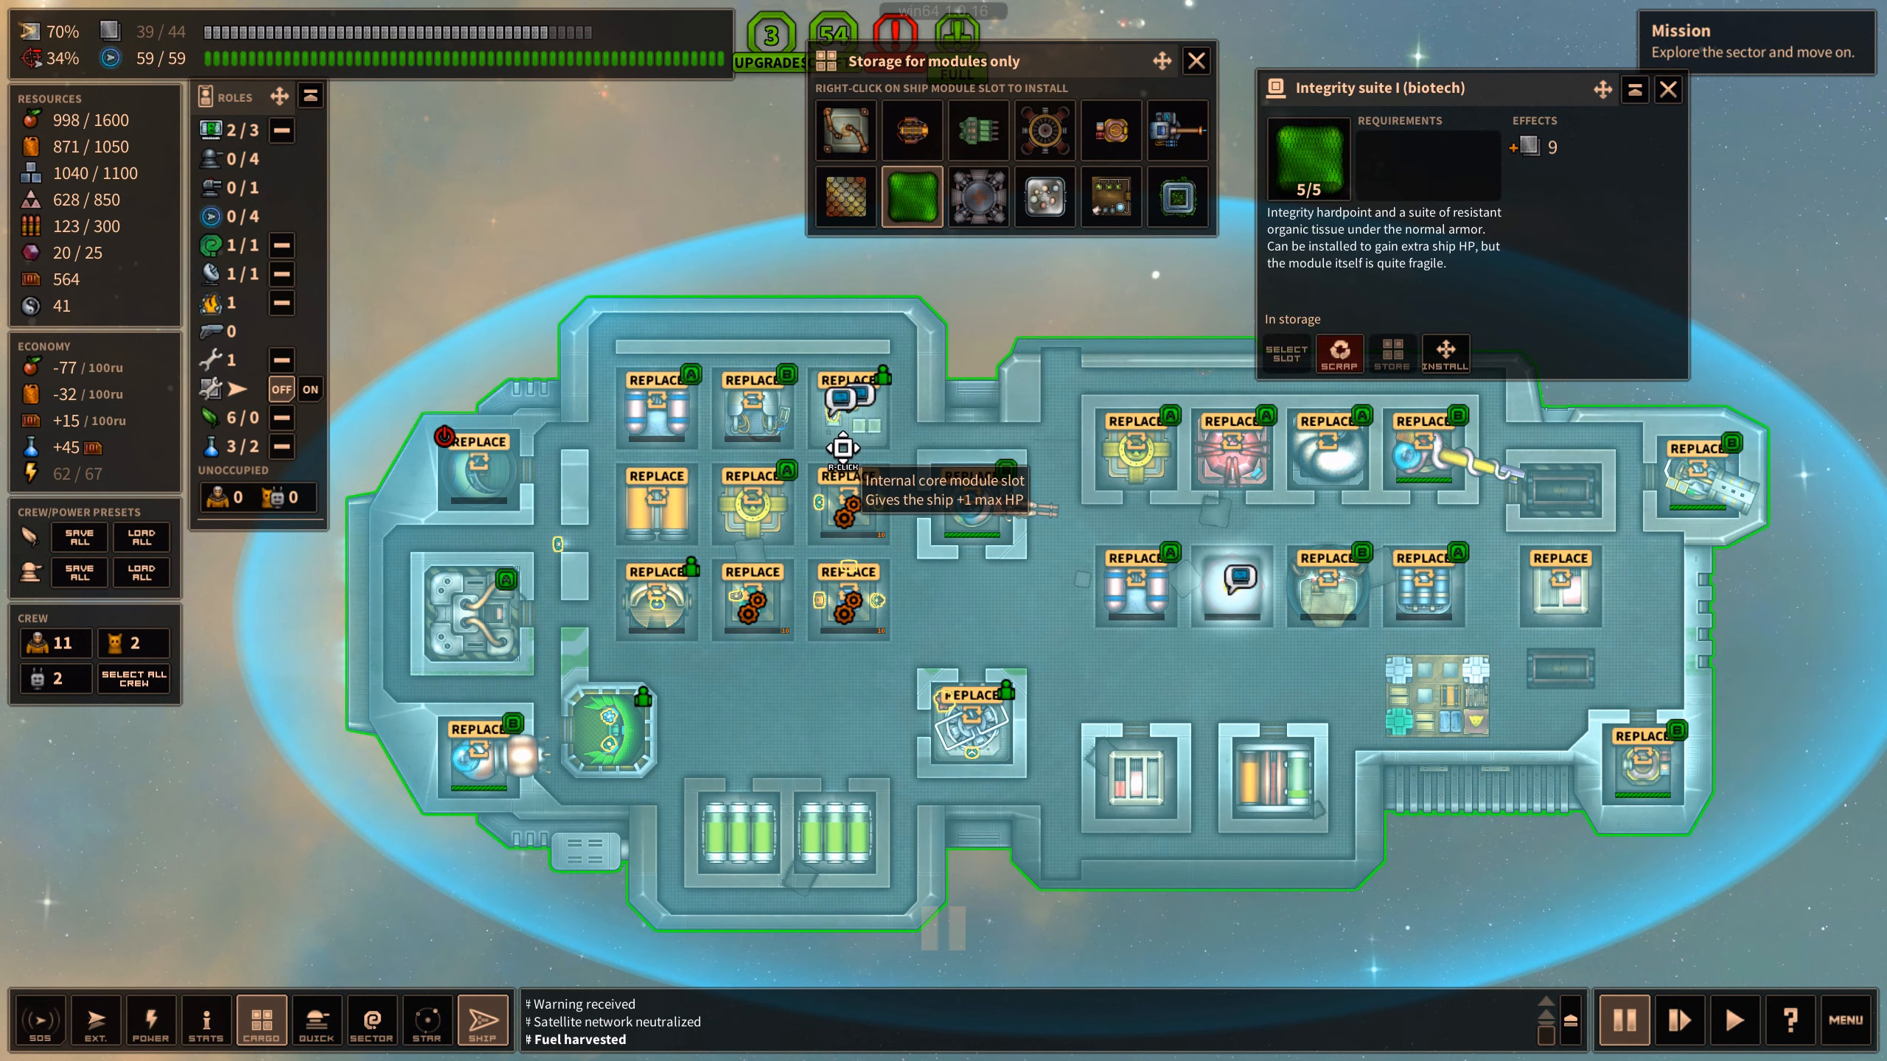
click(1444, 352)
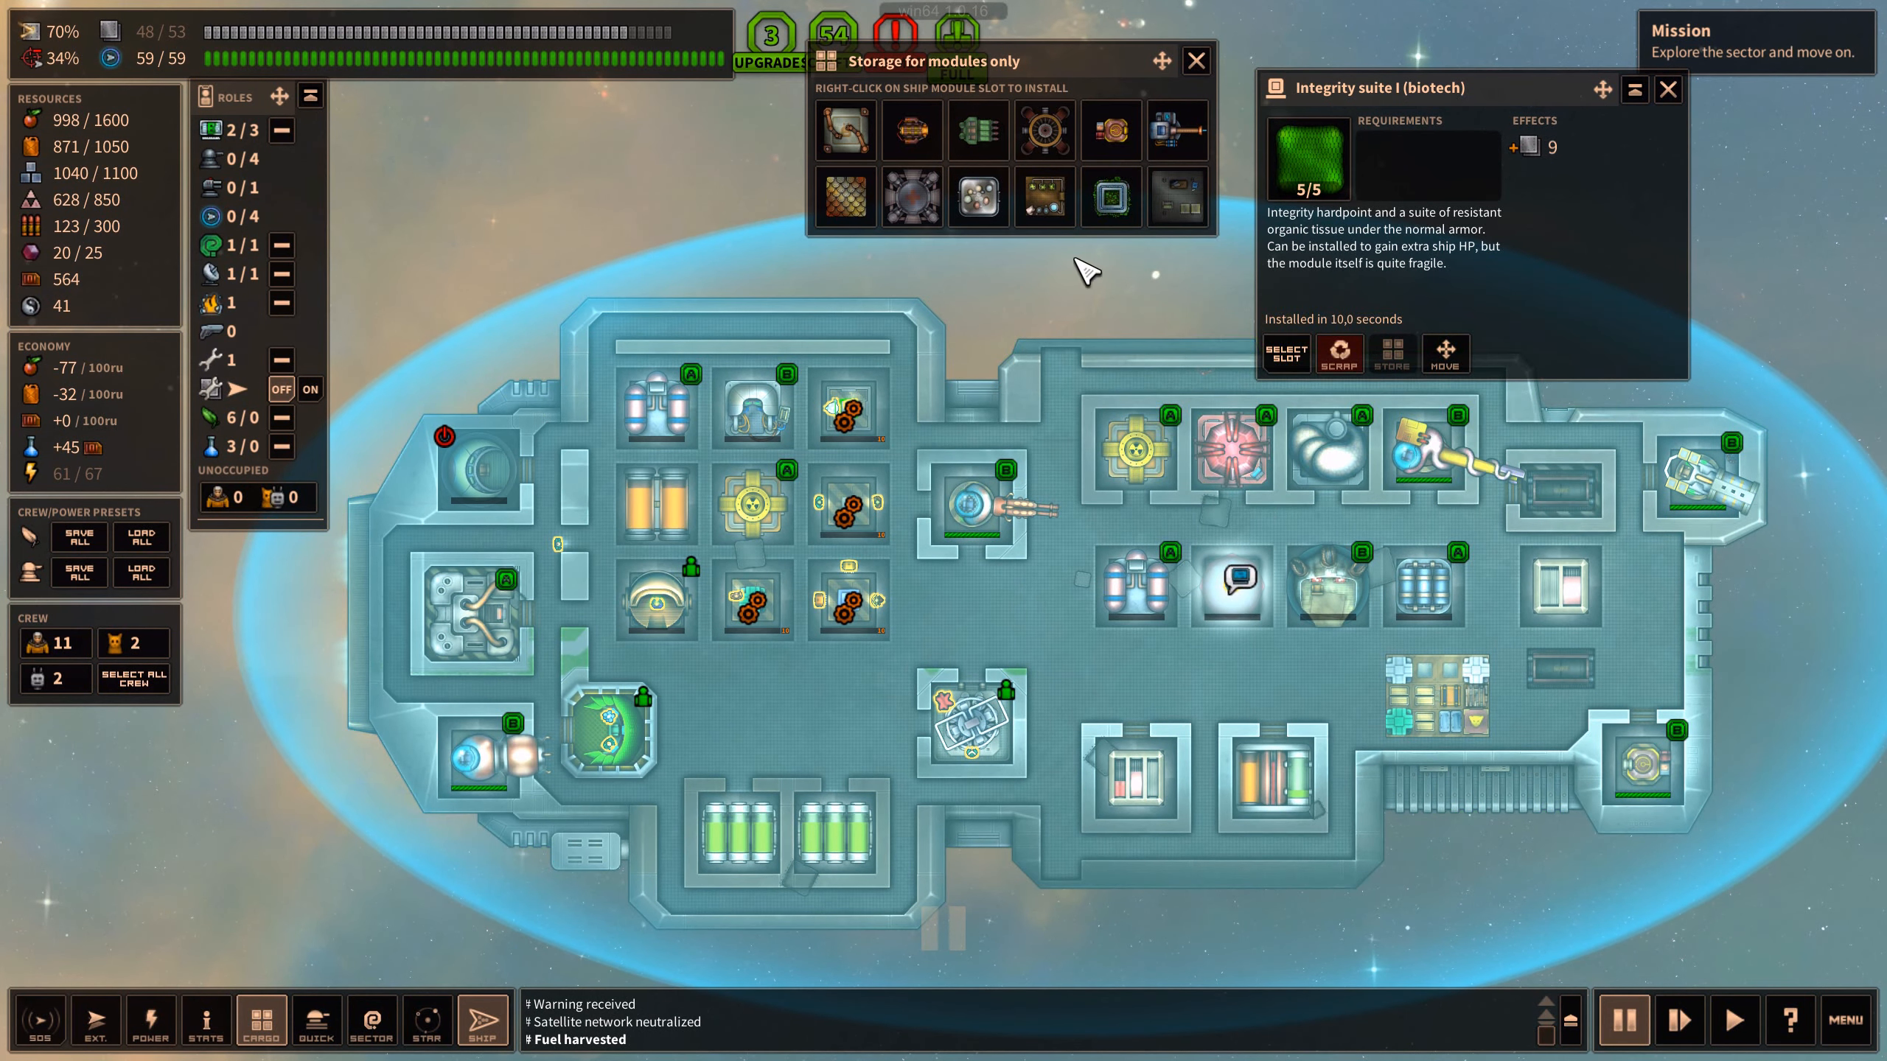
mouse_move(1043, 196)
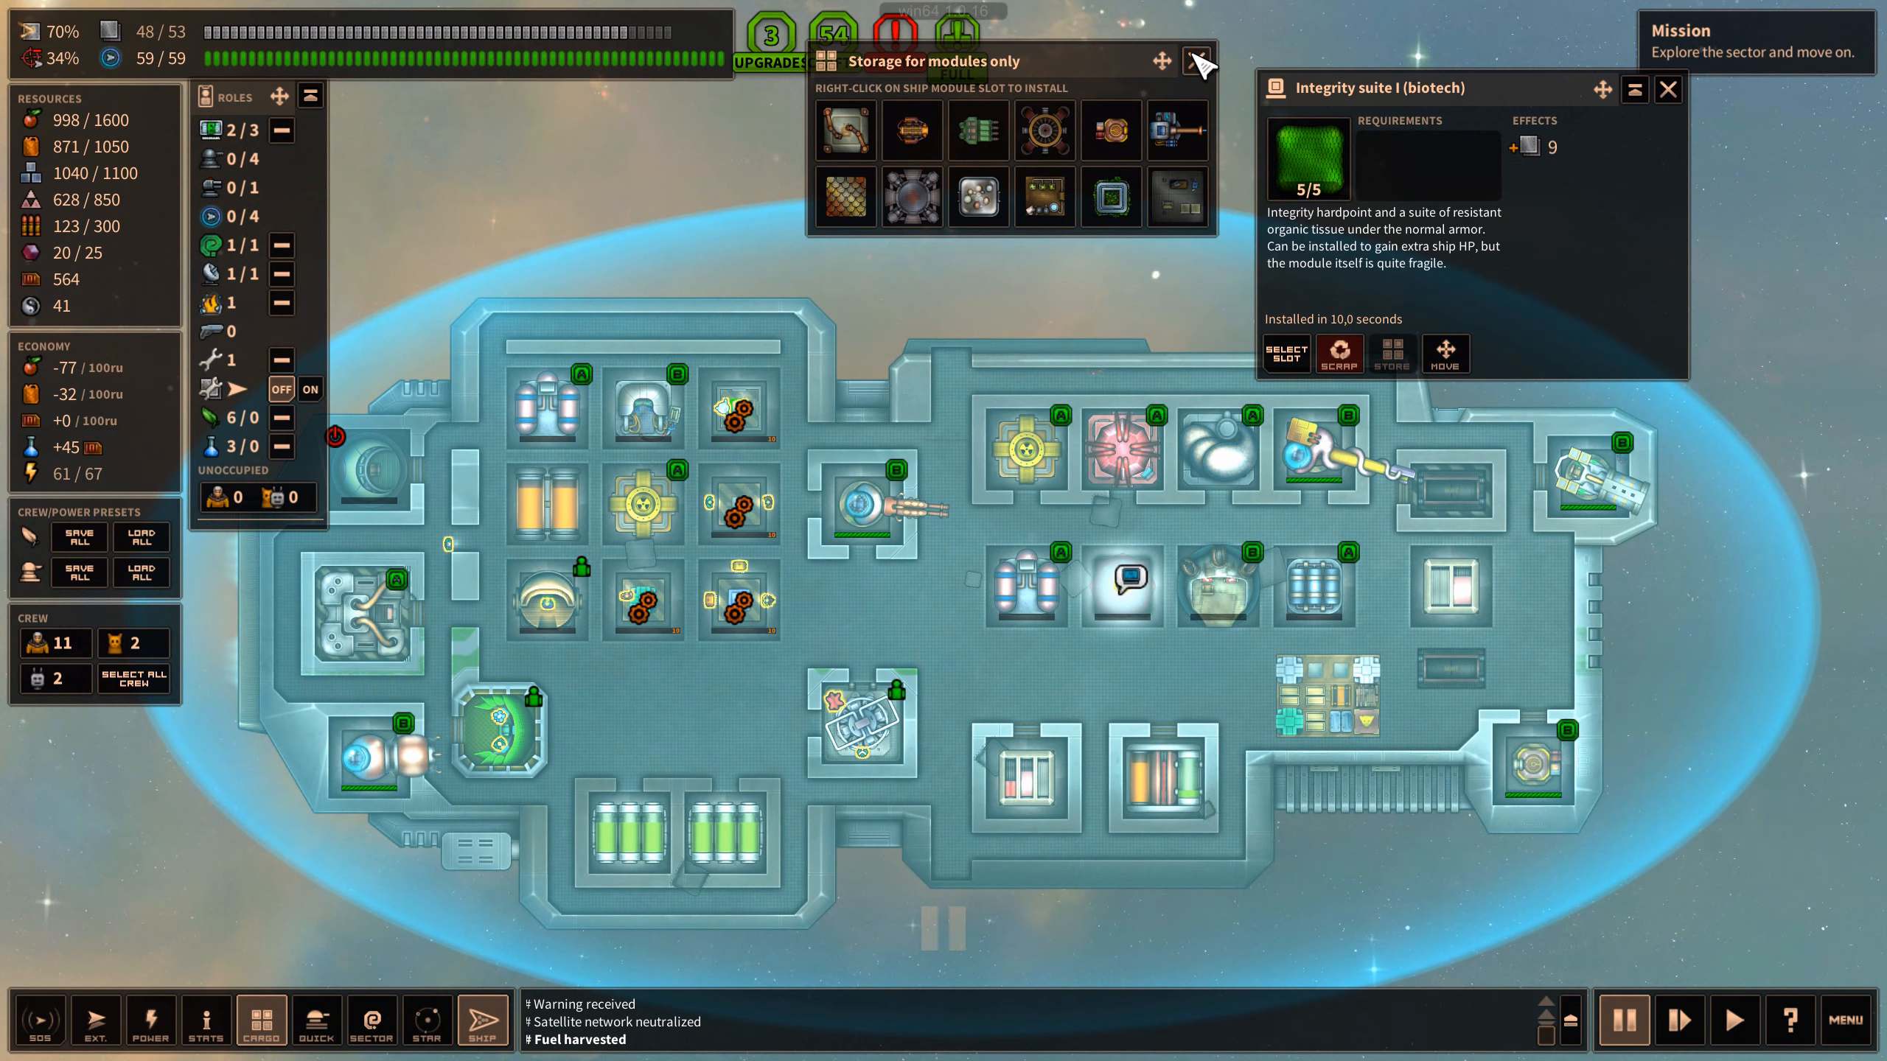
mouse_move(844, 195)
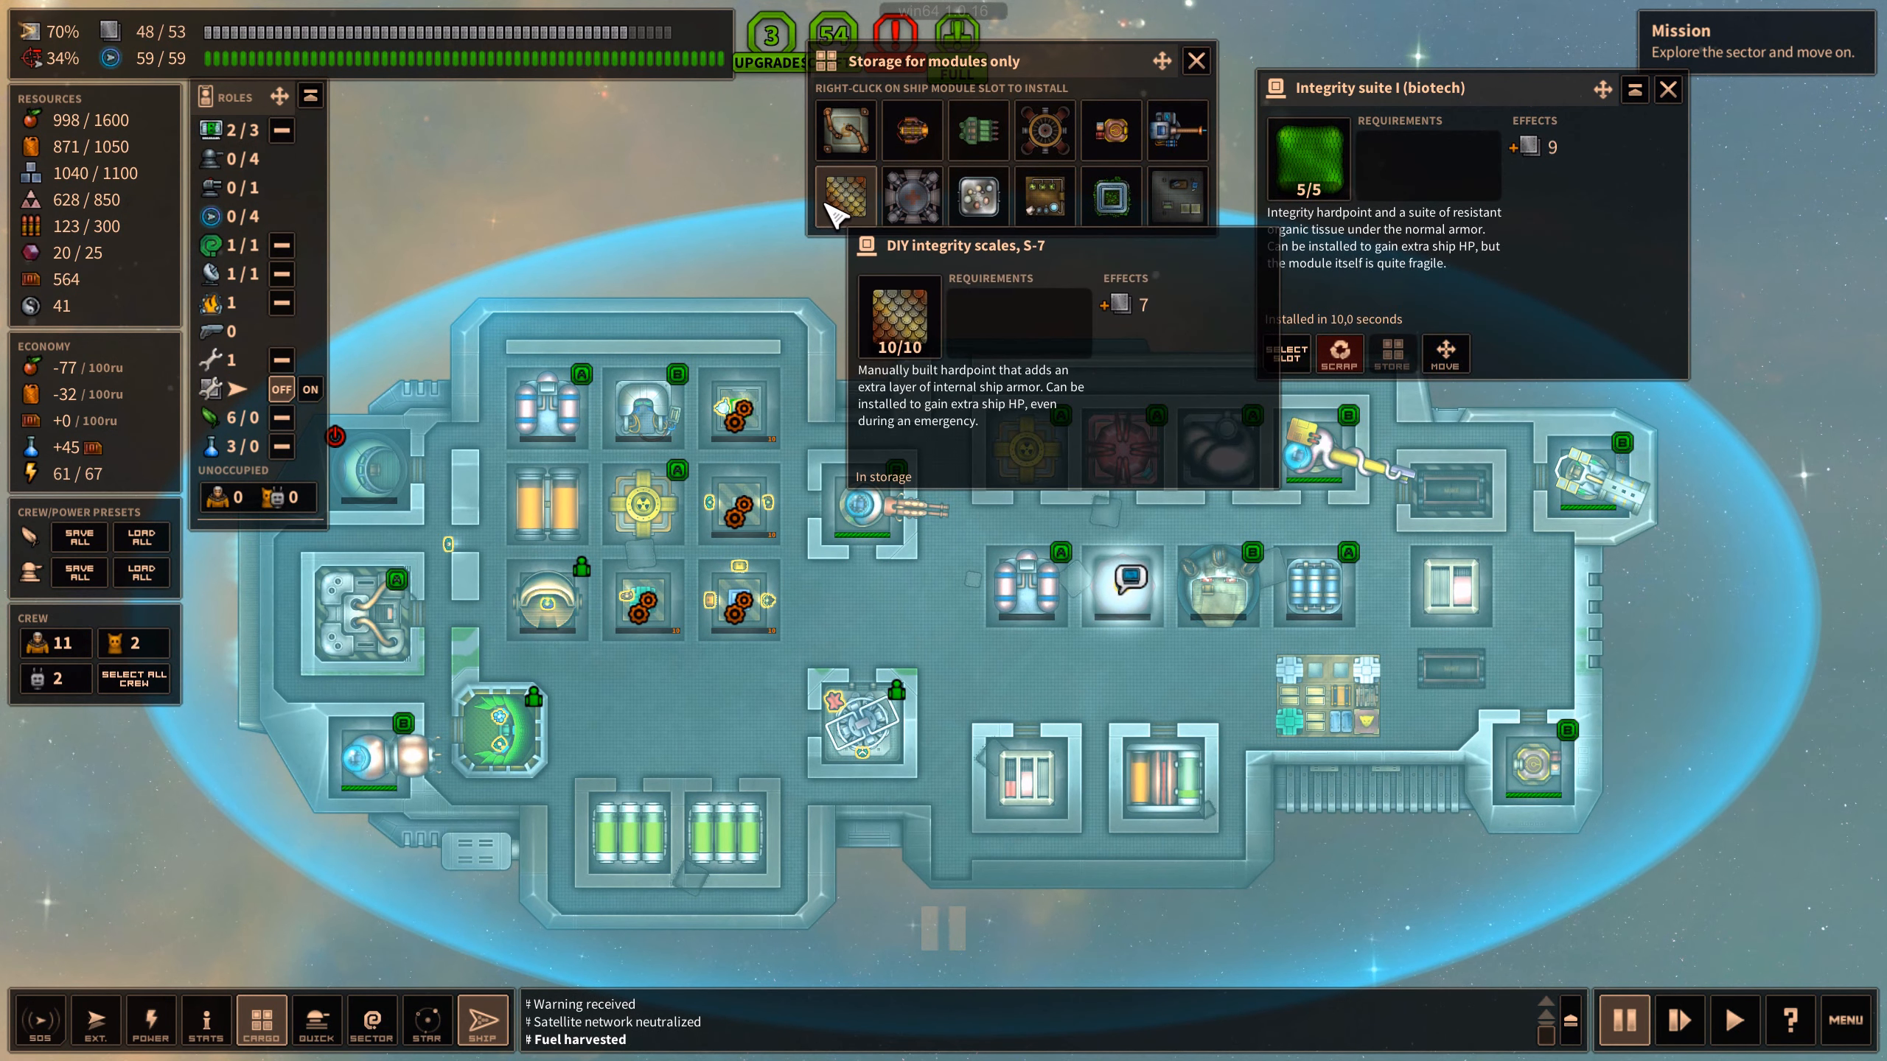
mouse_move(1240, 876)
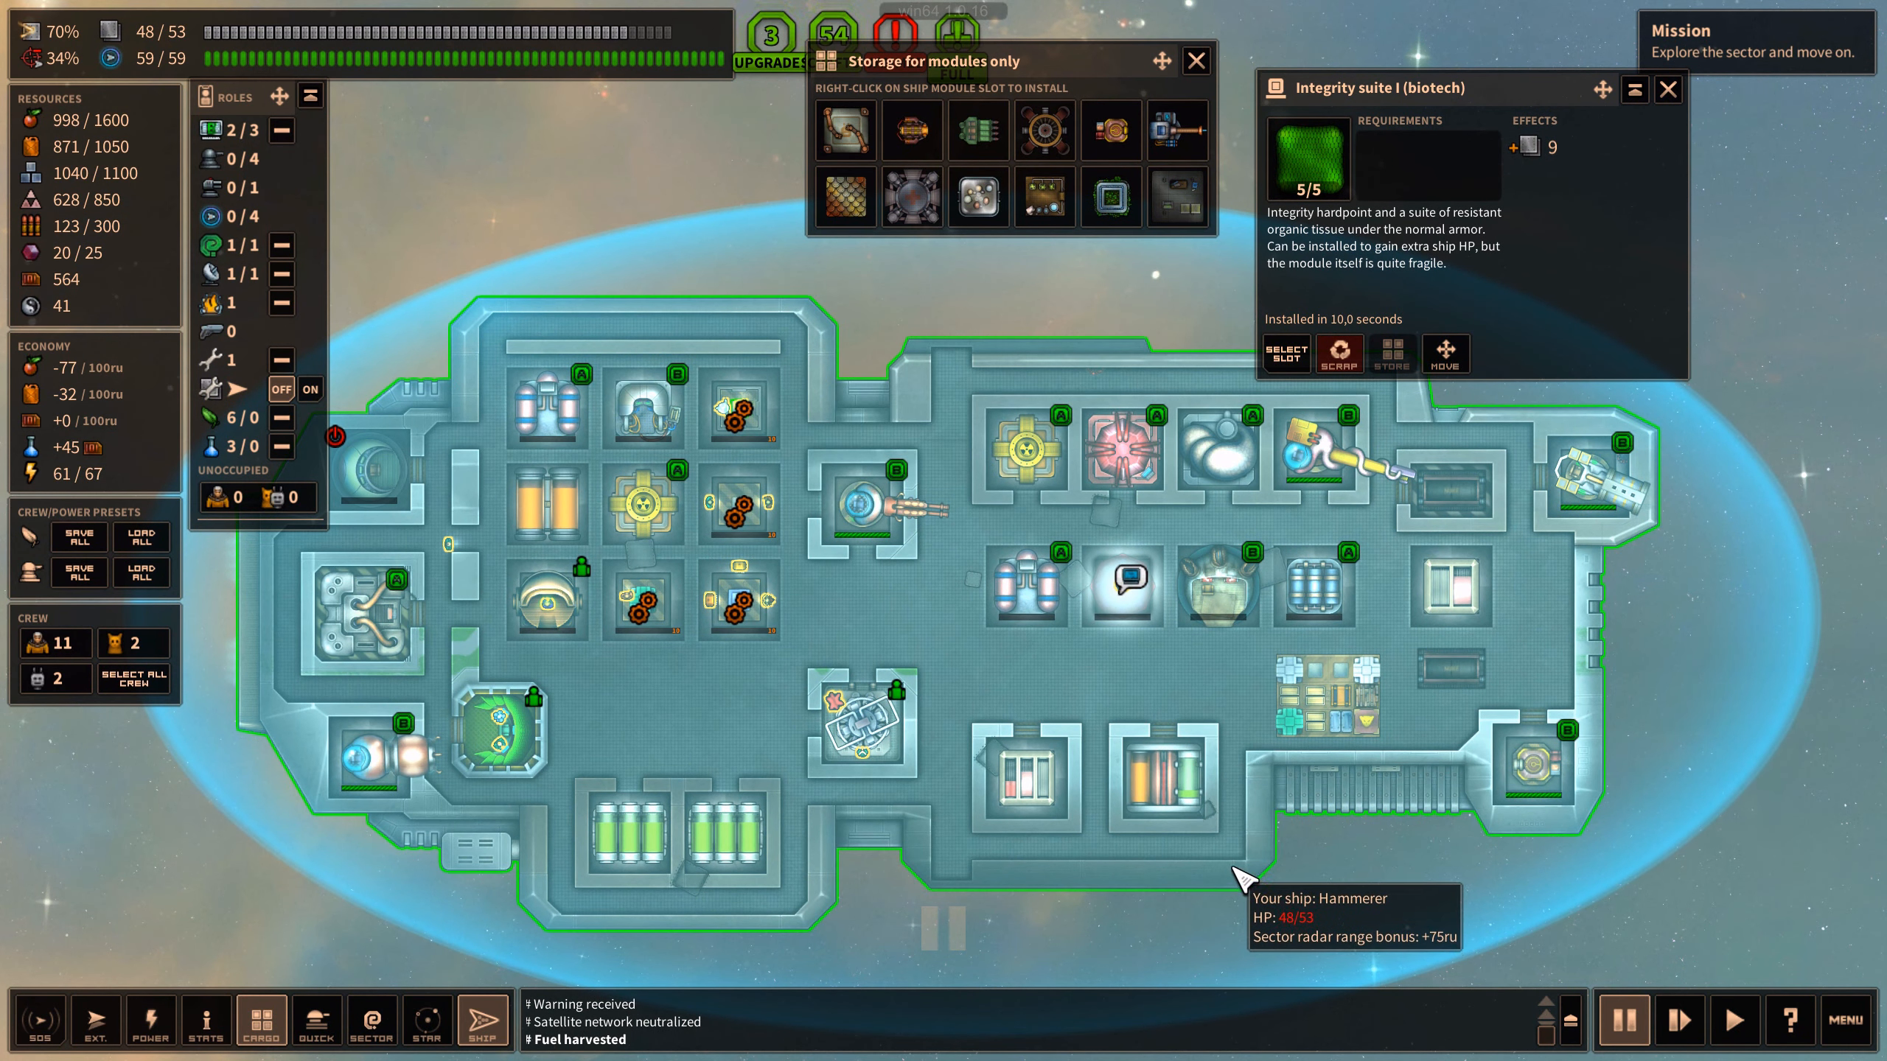
mouse_move(833, 646)
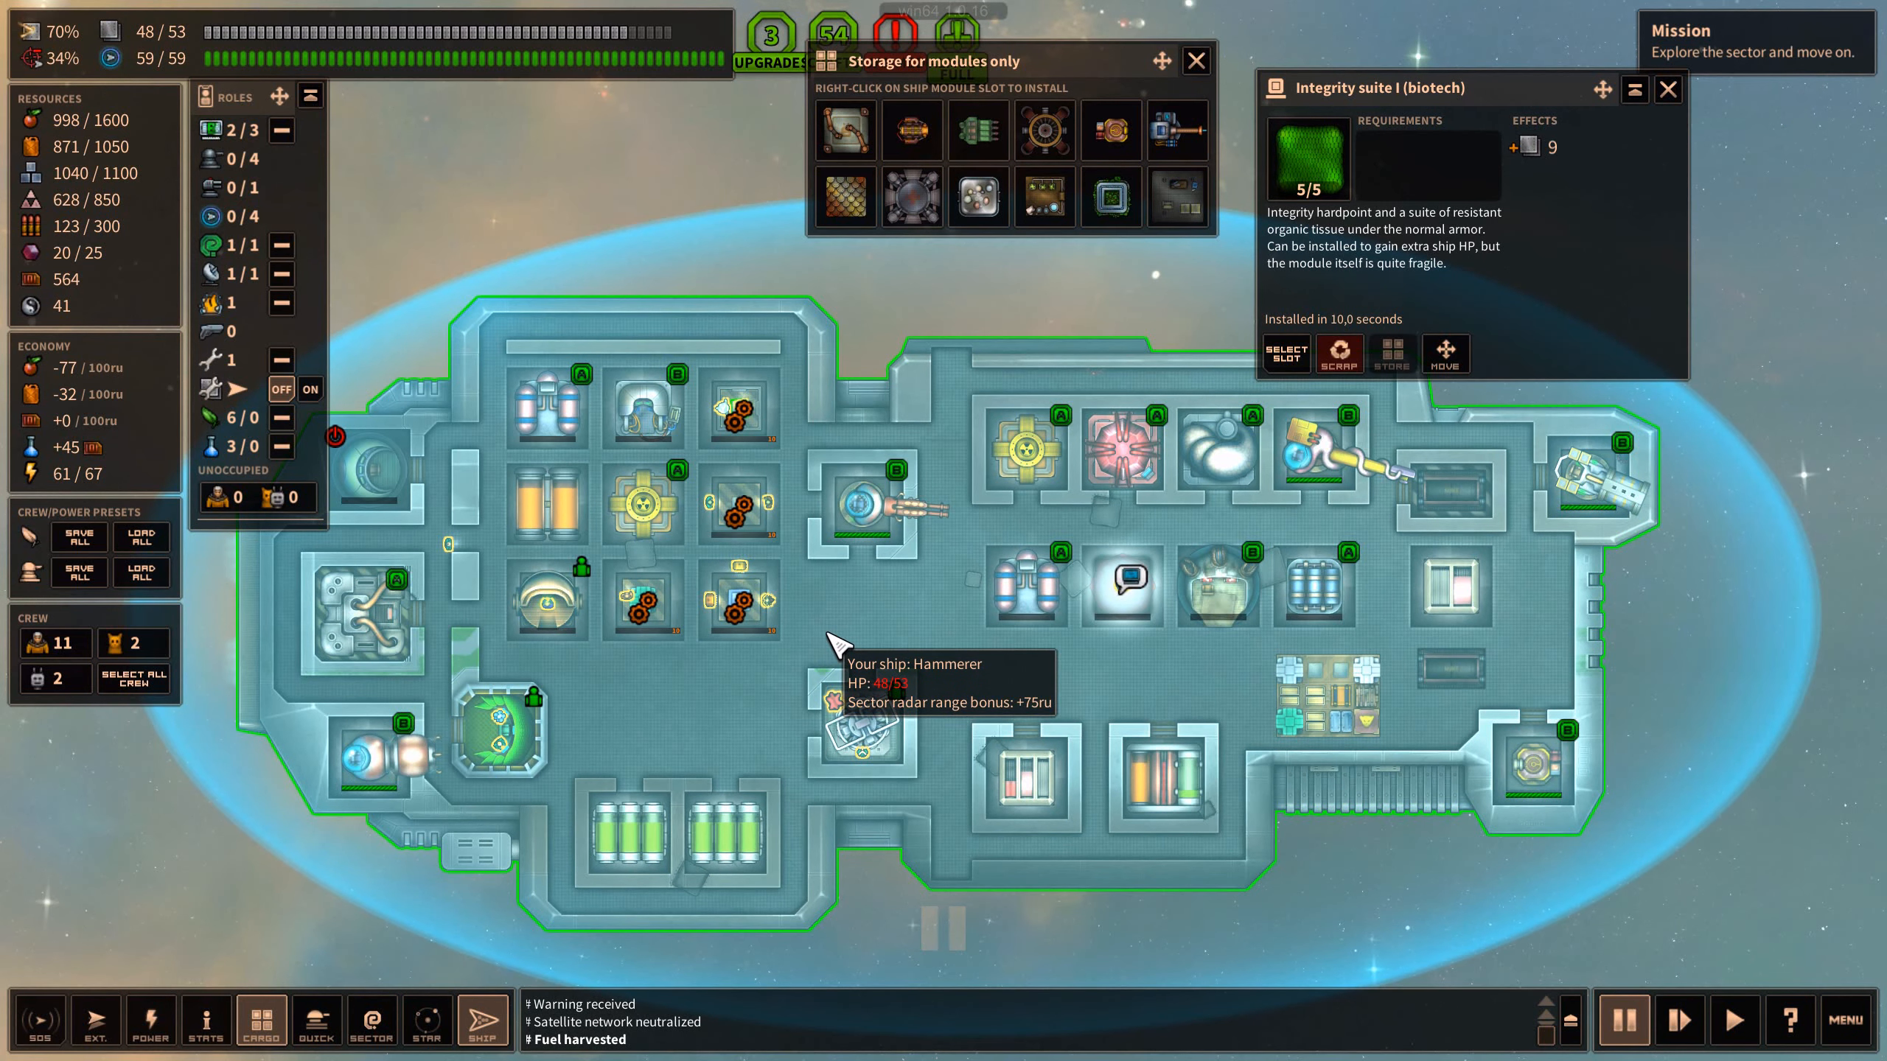
mouse_move(1107, 806)
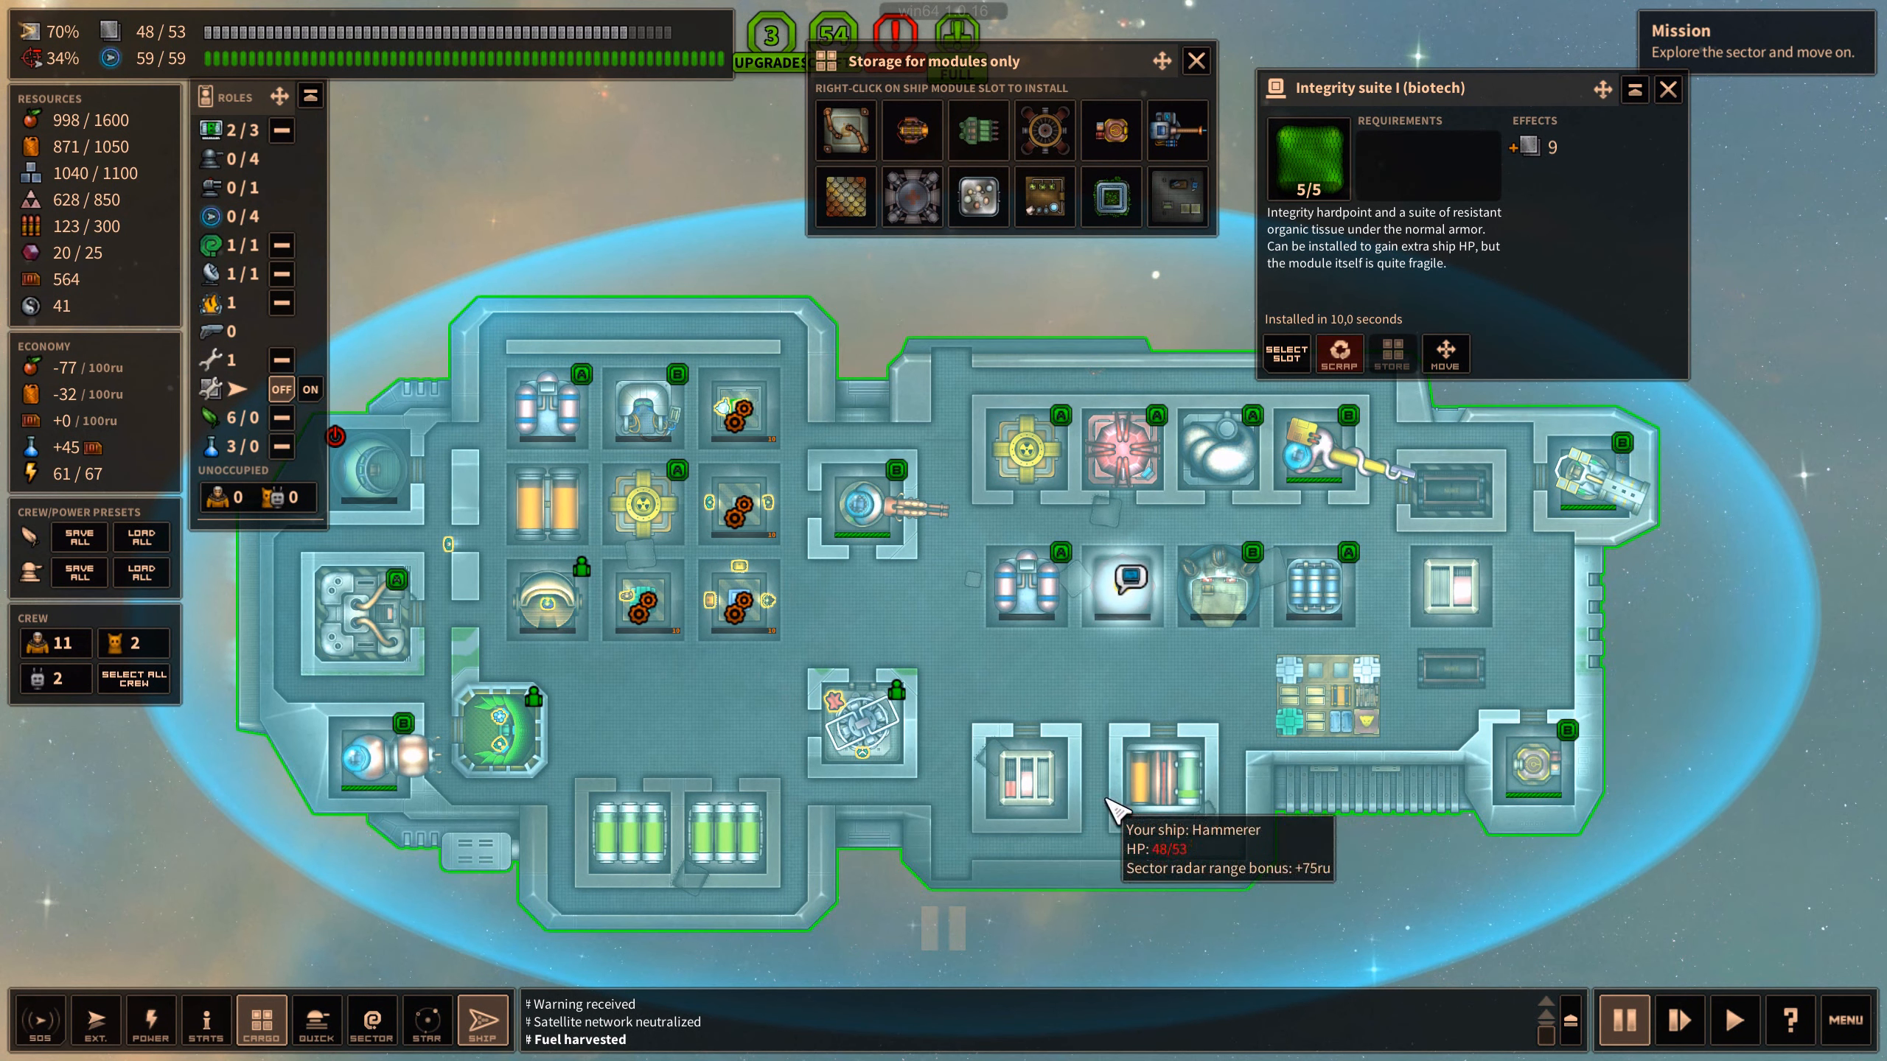
mouse_move(1257, 307)
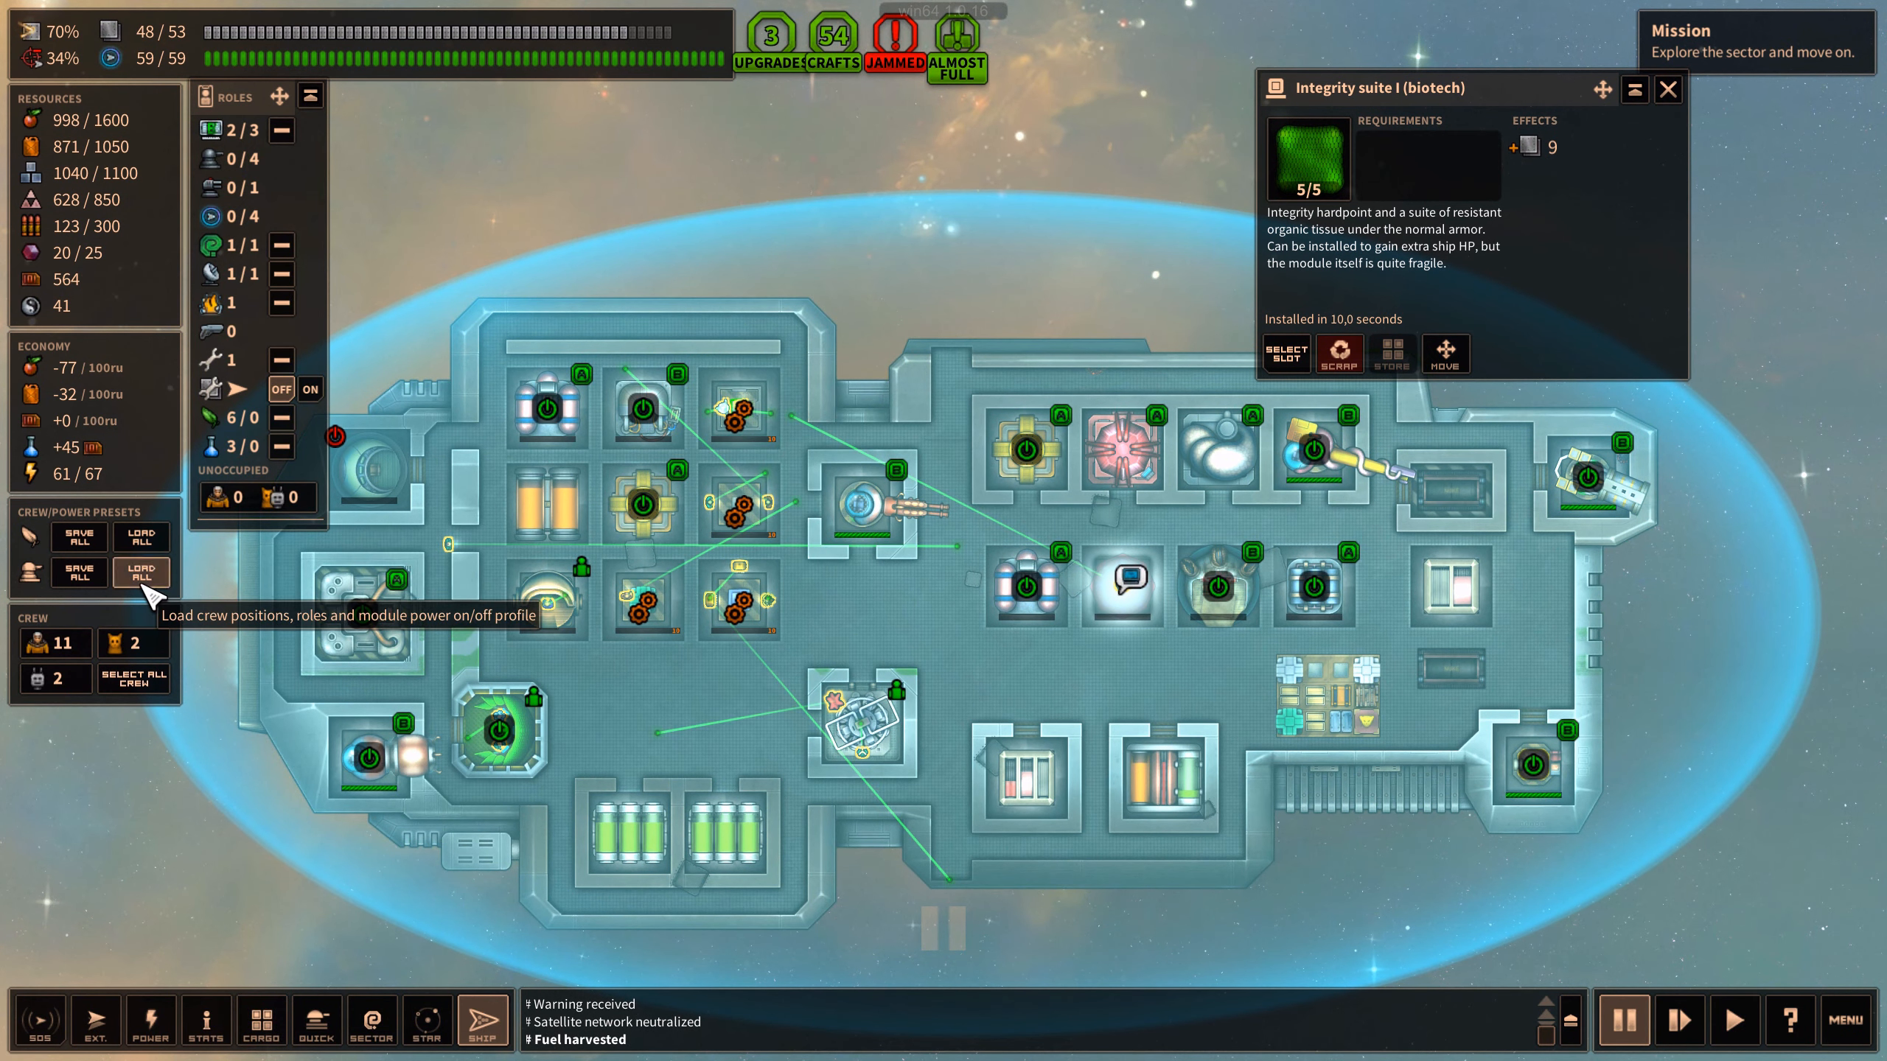
Apply the saved crew and power preset with LOAD ALL
click(426, 1020)
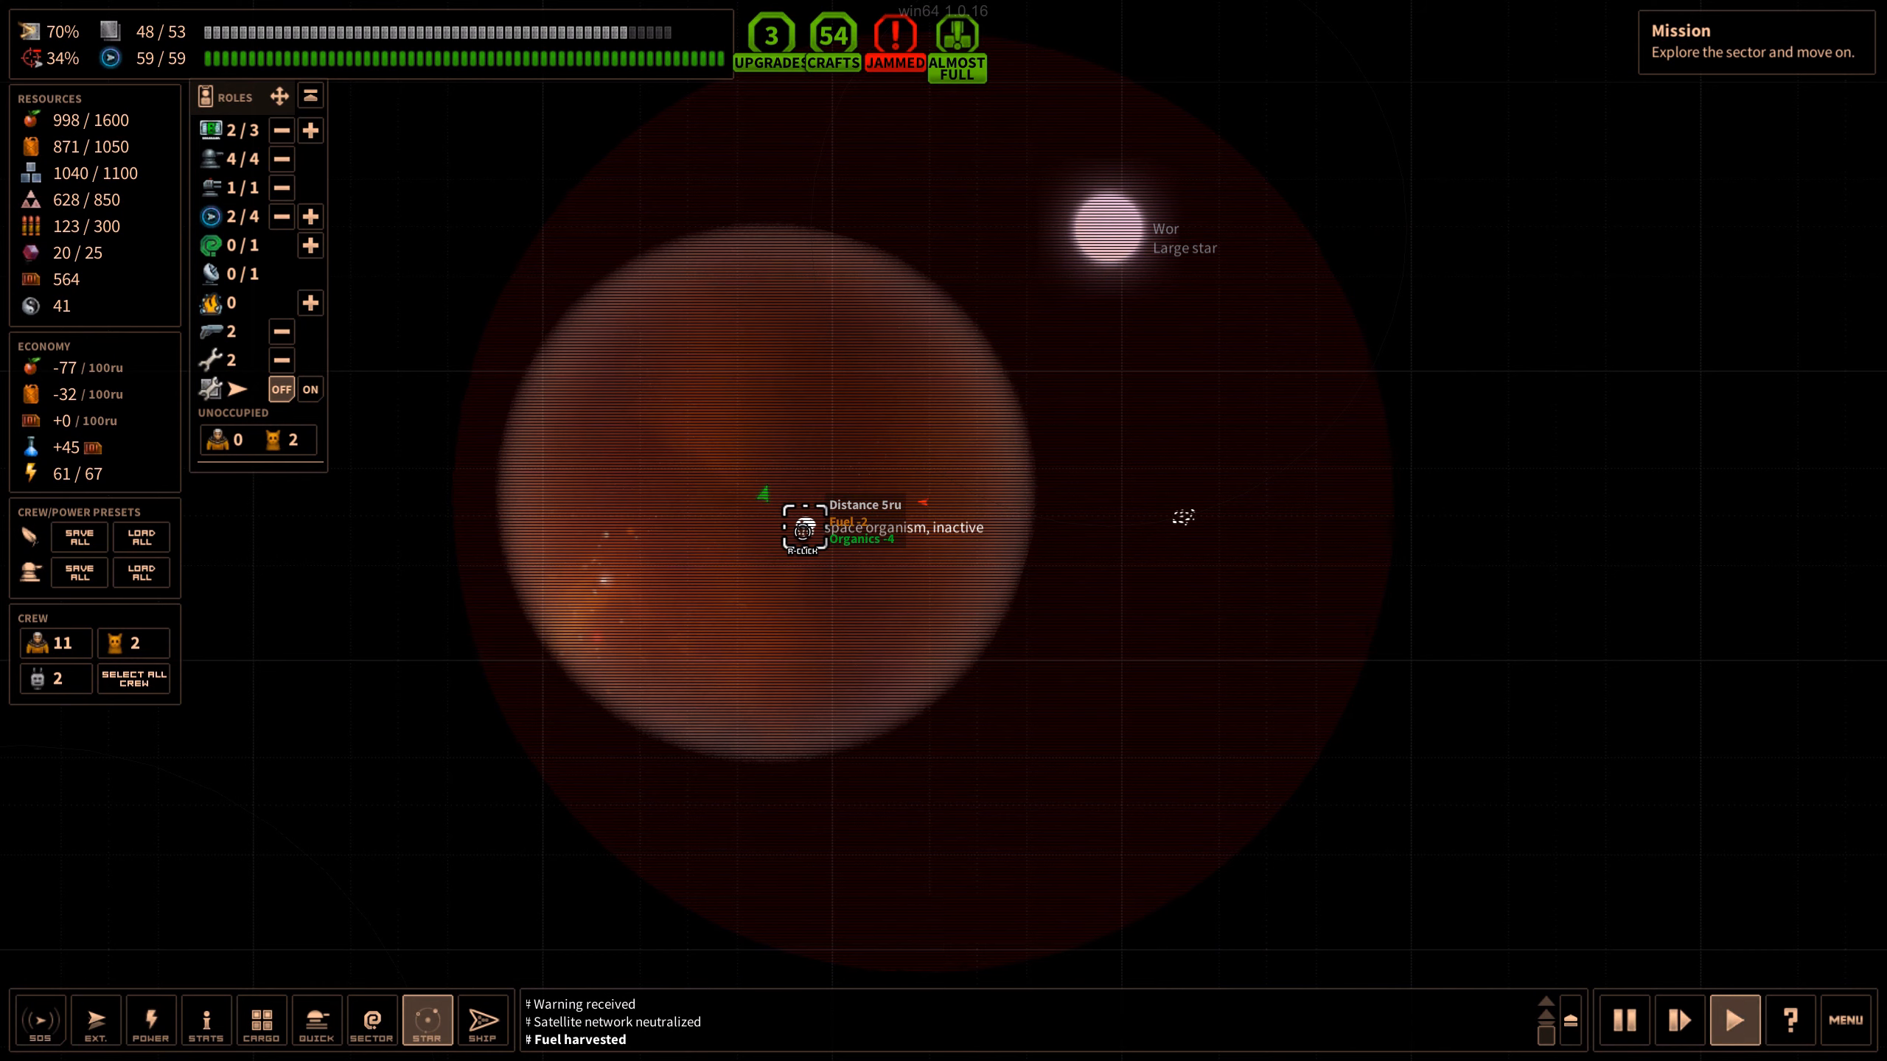
mouse_move(978, 614)
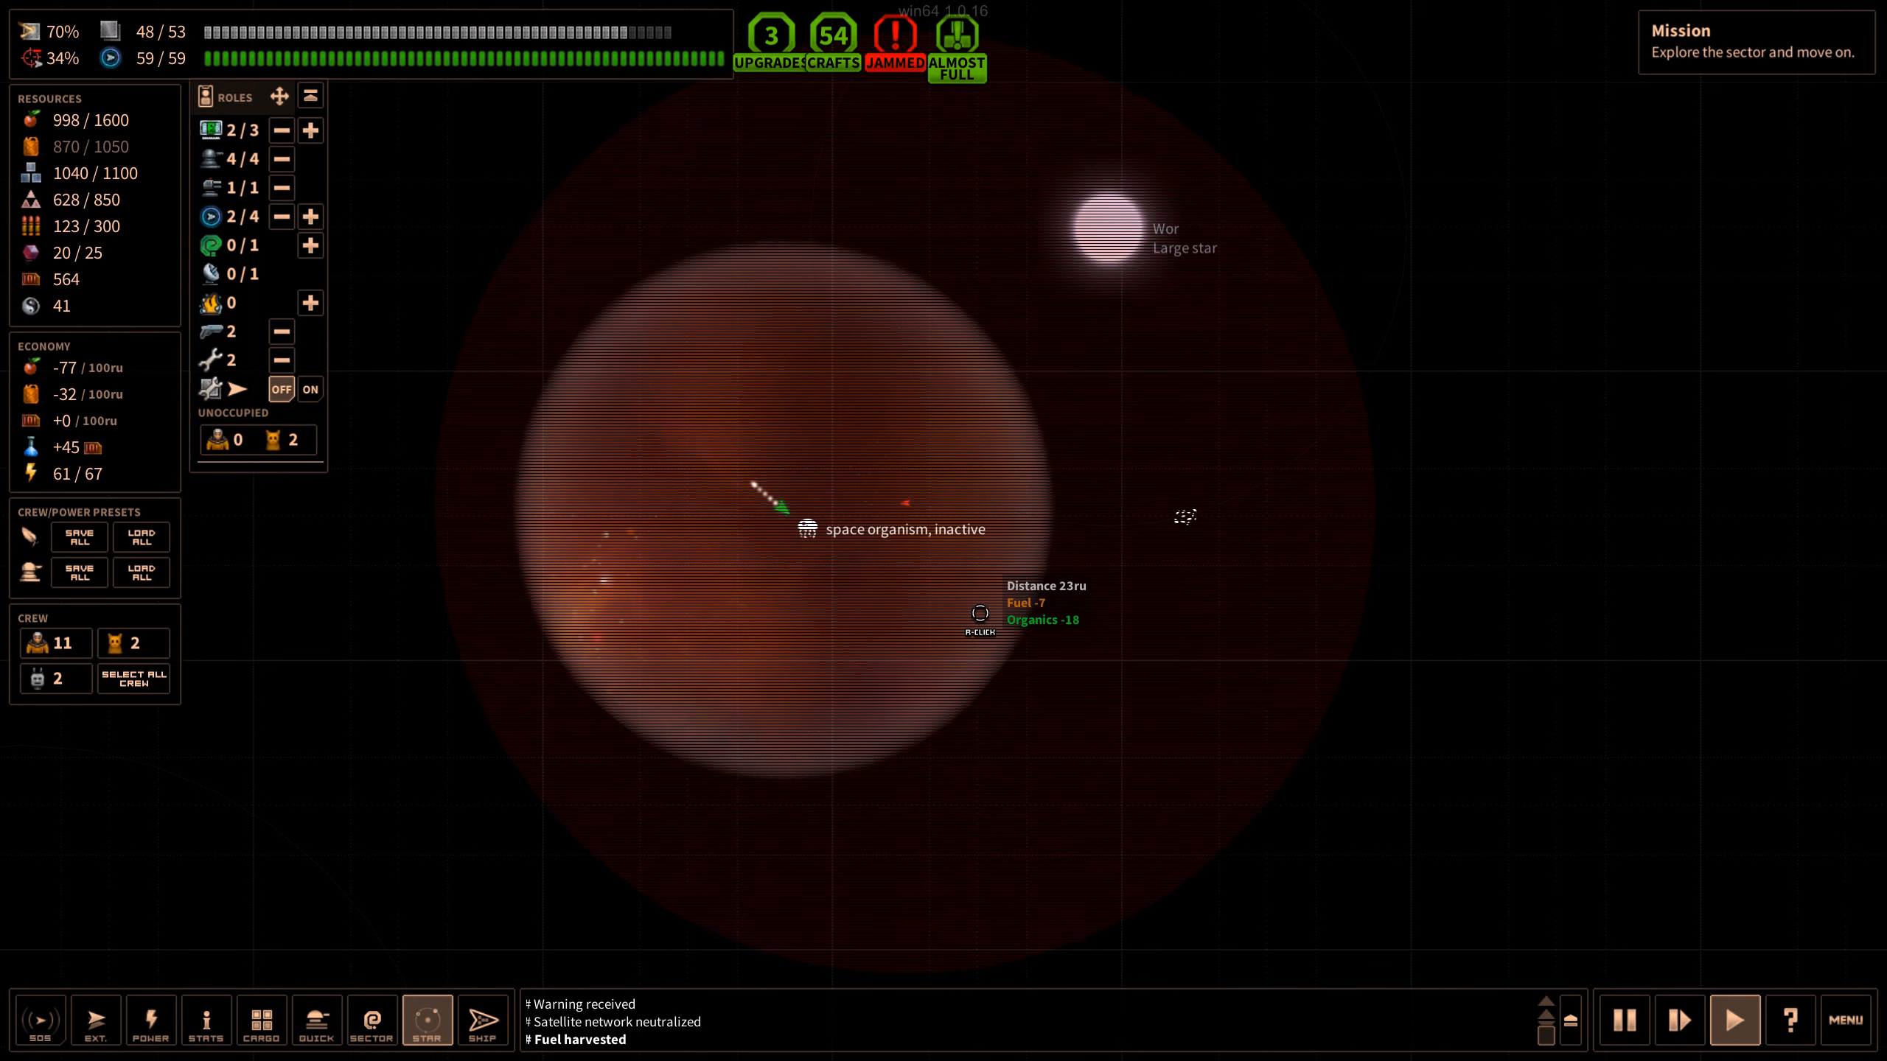
Investigate the inactive space organism and acknowledge the DeadSleeper worm waking
click(804, 526)
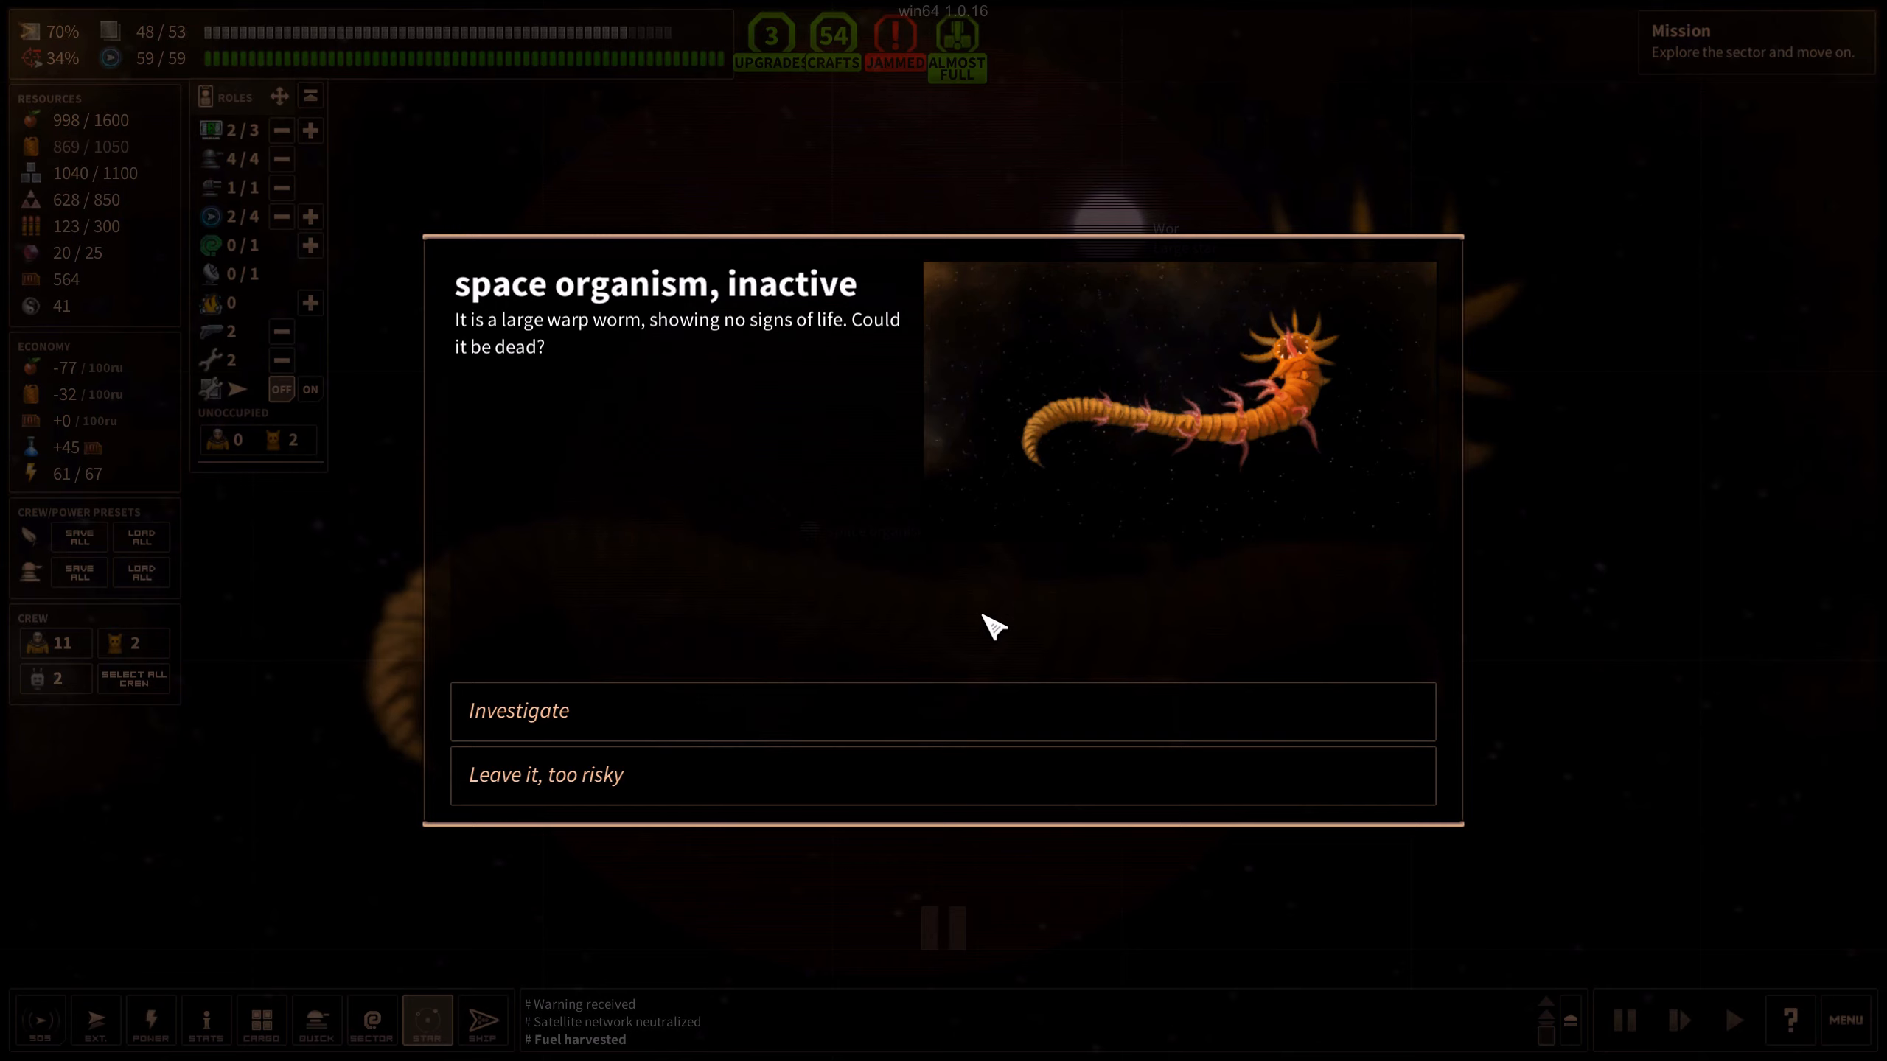
mouse_move(735, 719)
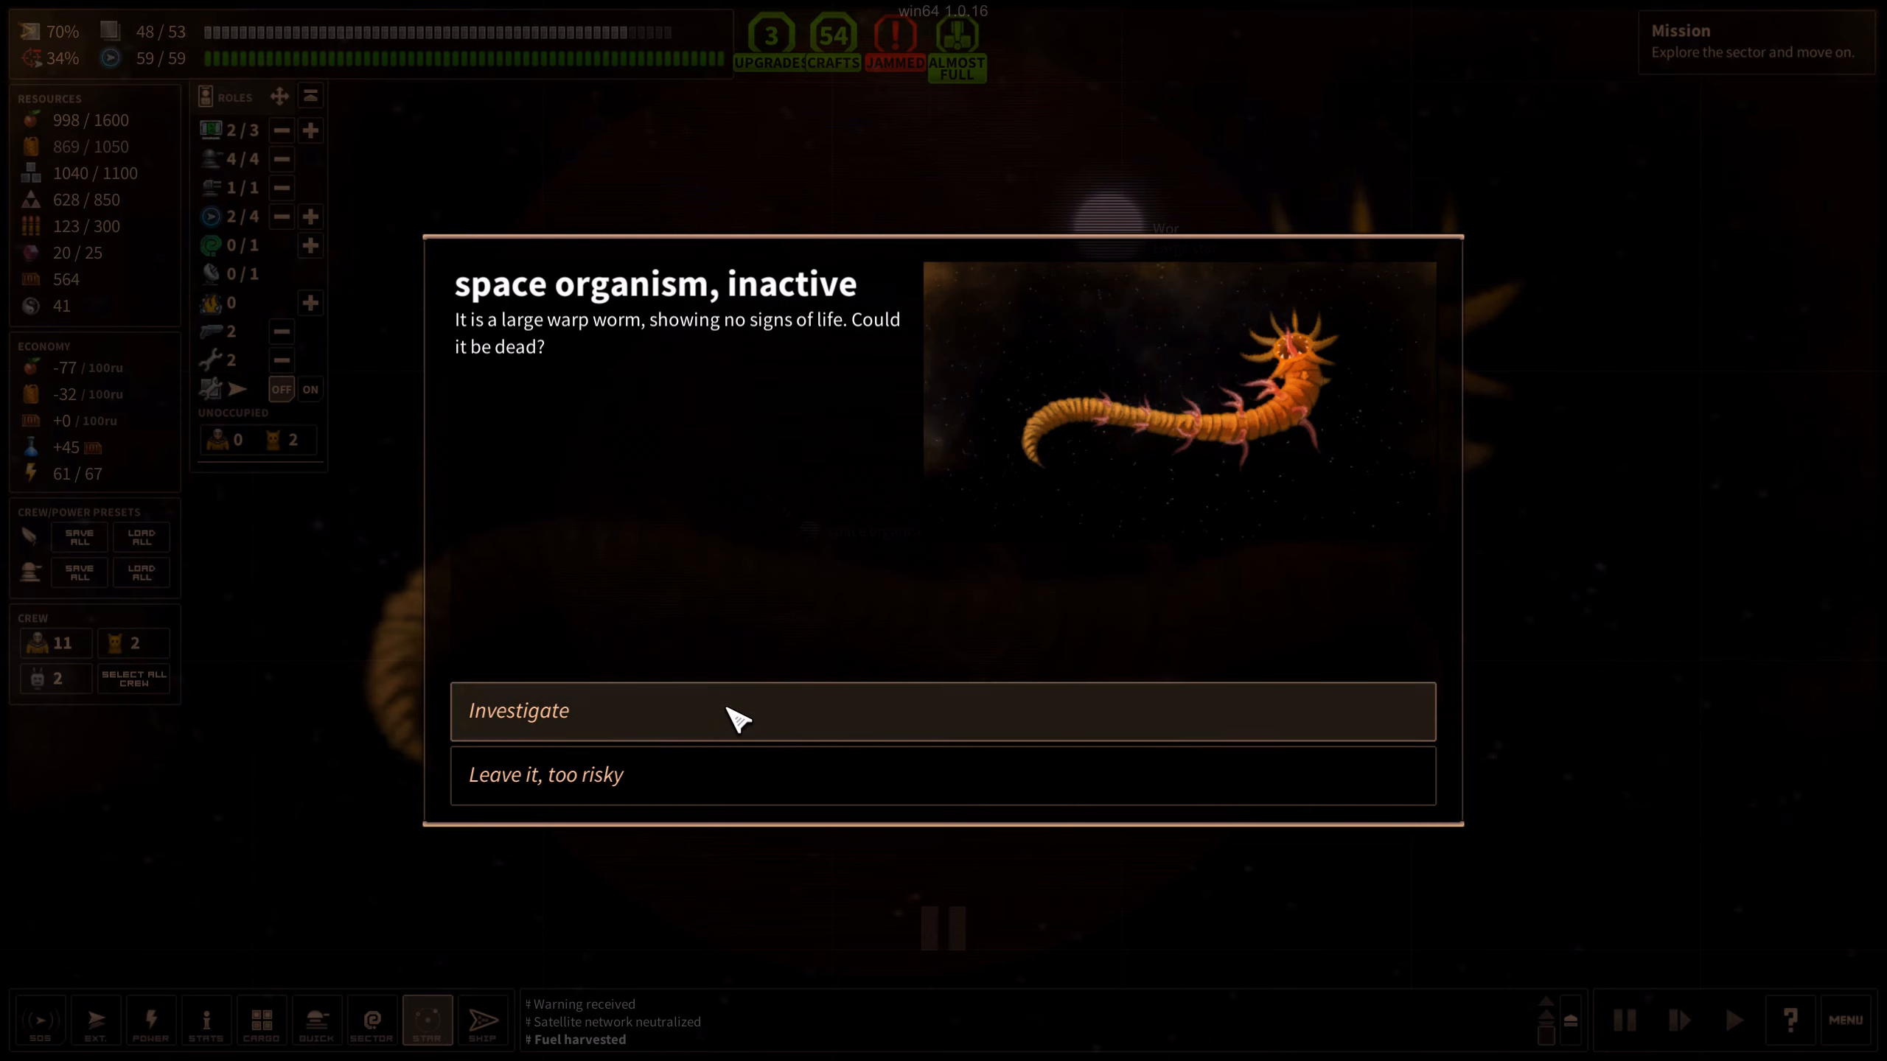
click(736, 710)
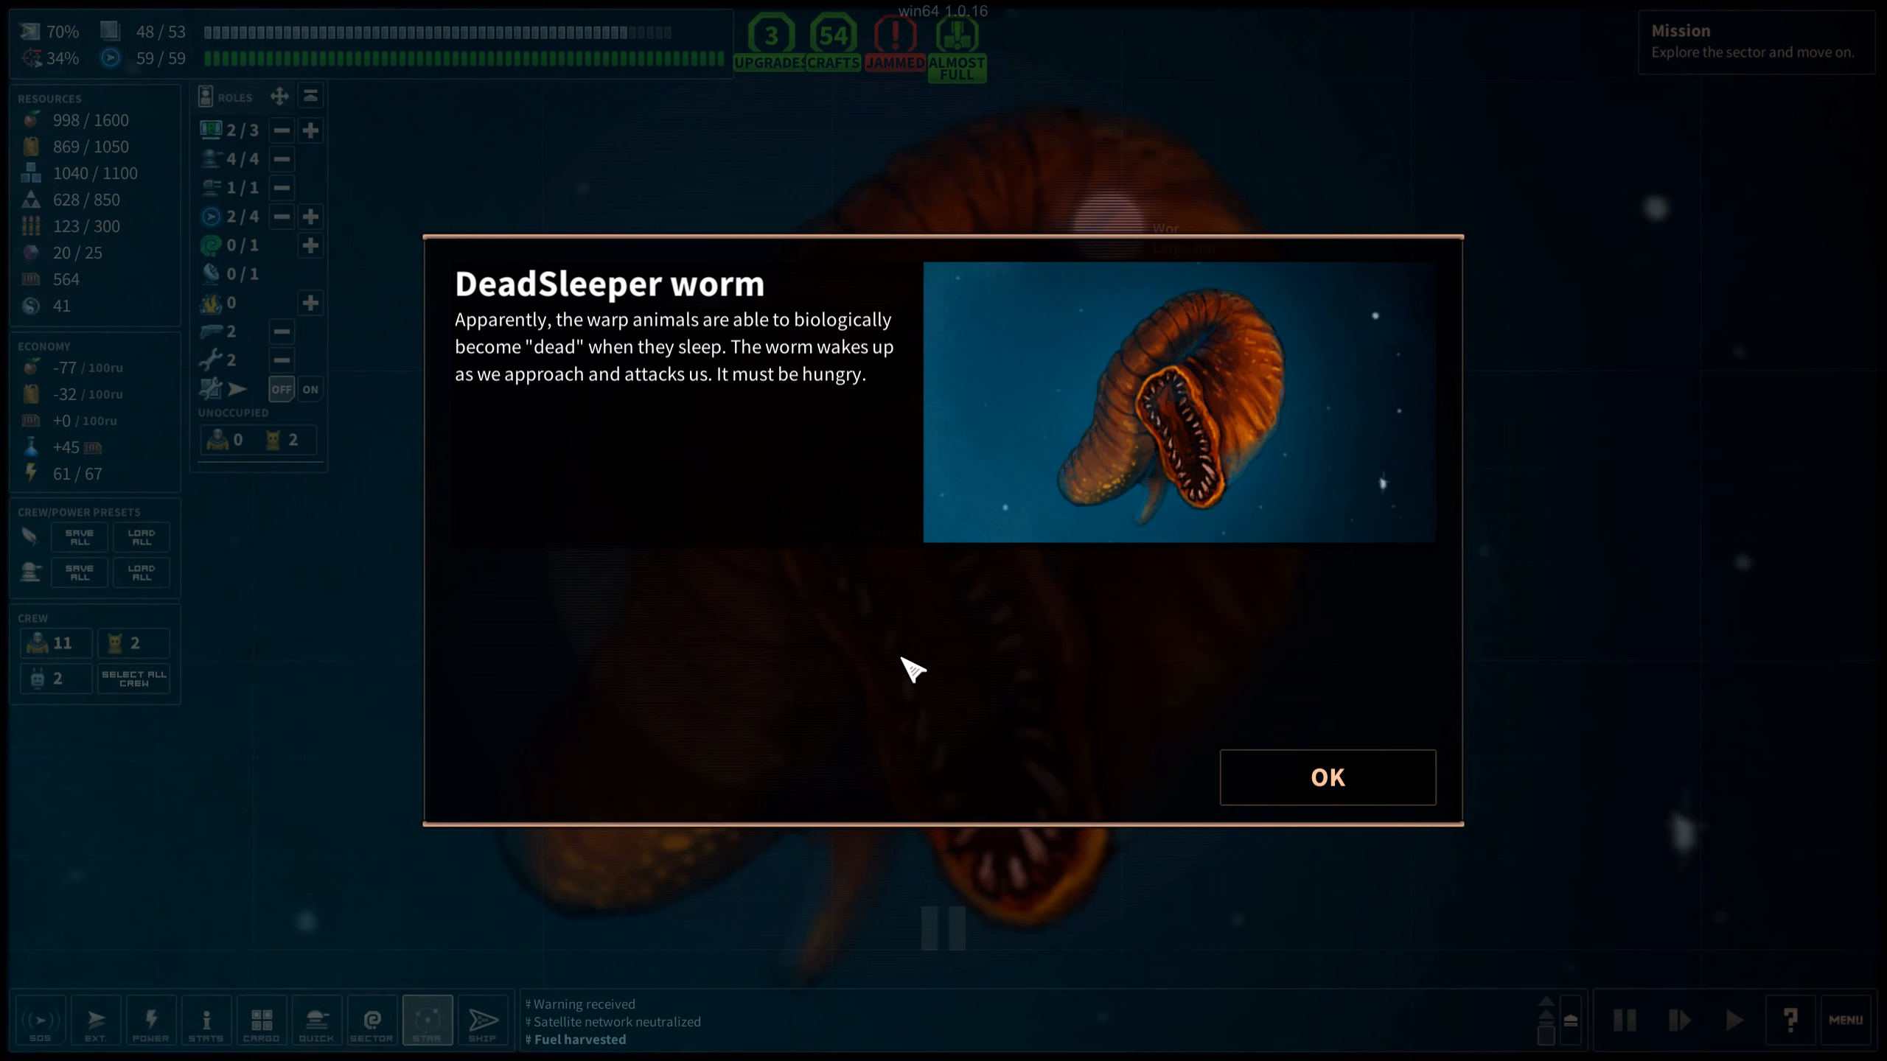
click(1325, 777)
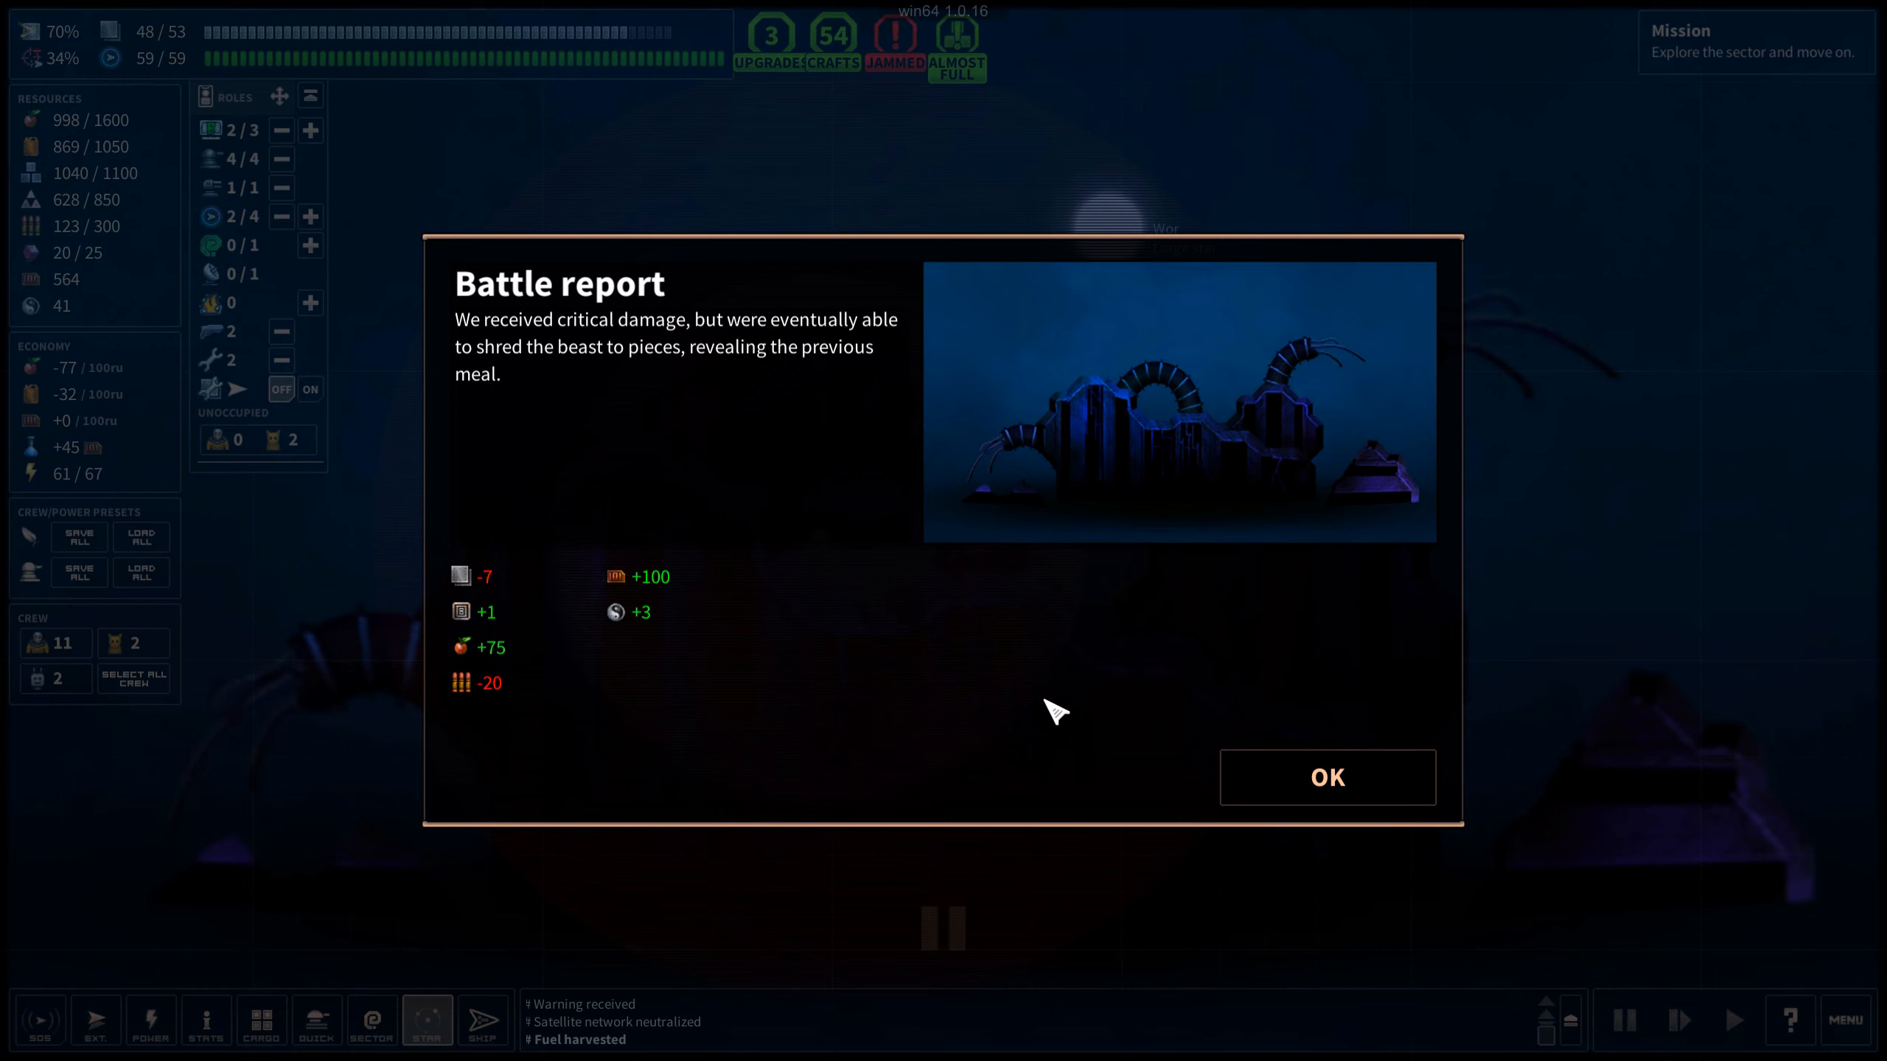
mouse_move(1279, 703)
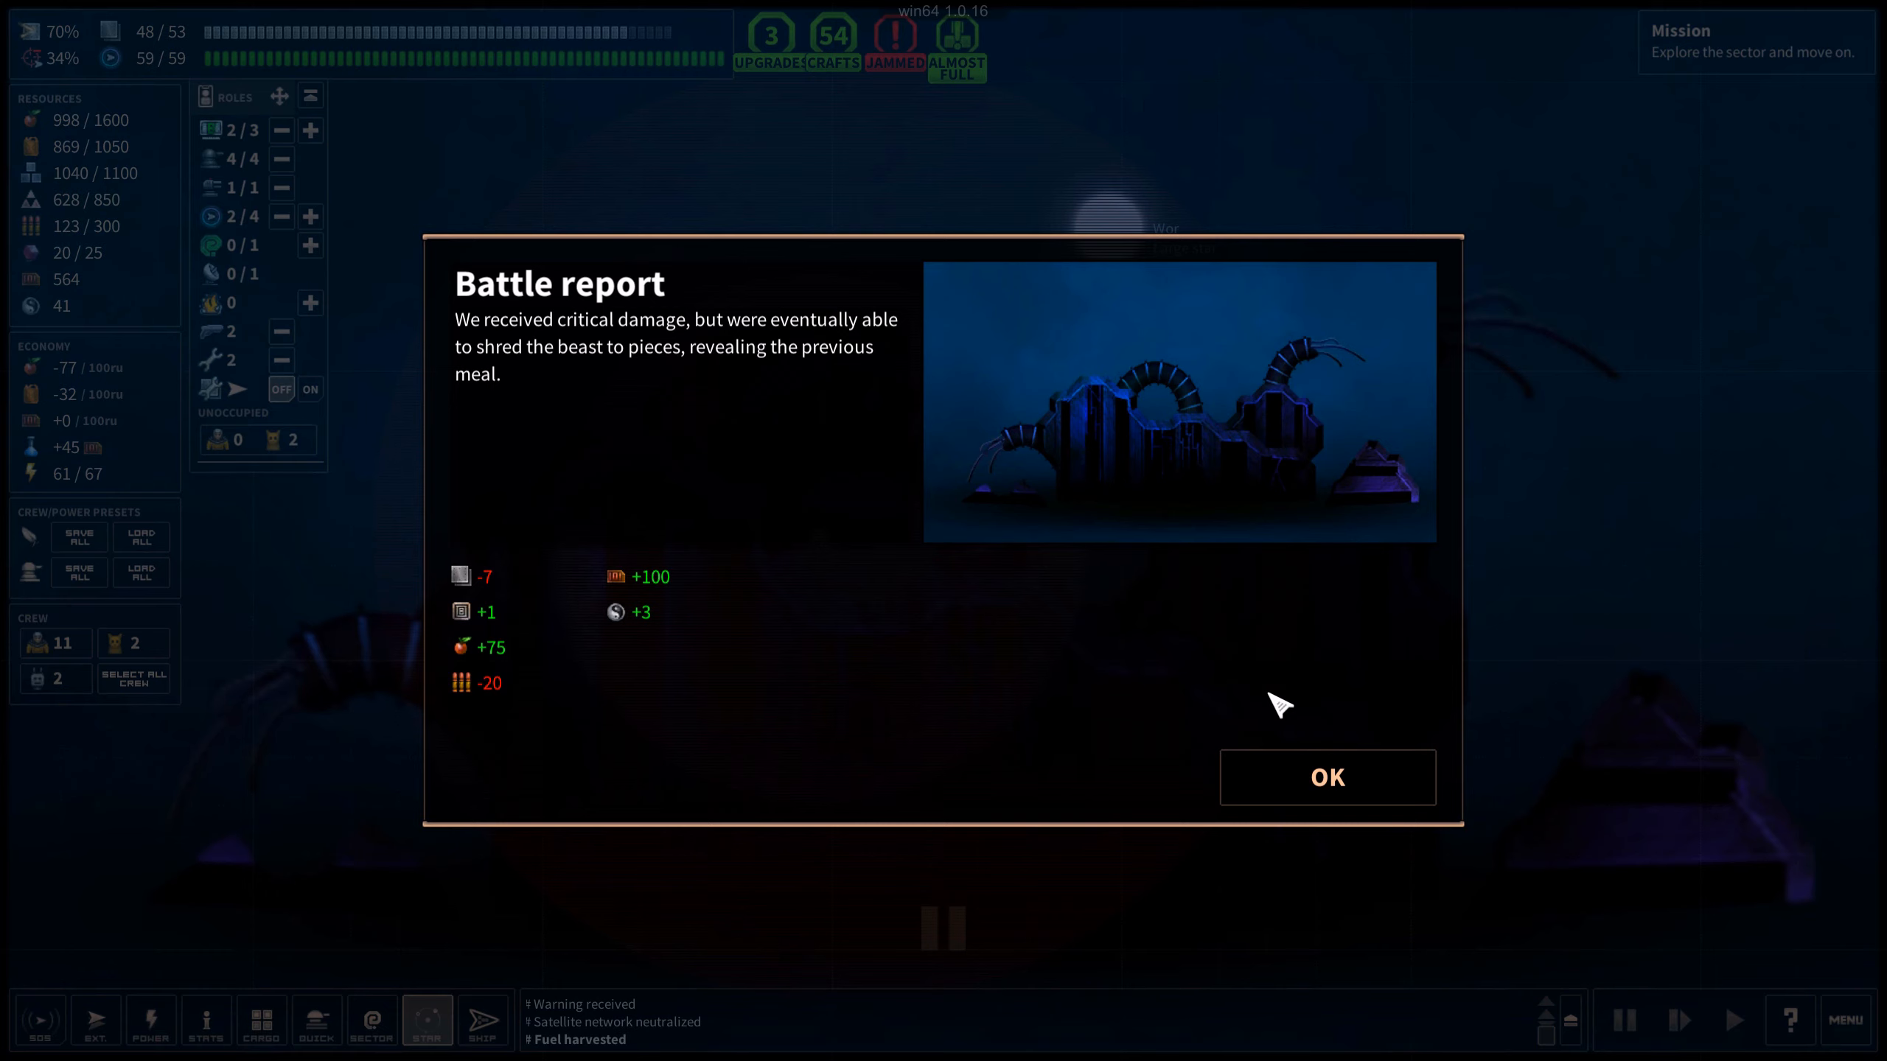
Dismiss the battle report from the DeadSleeper worm fight
click(1325, 778)
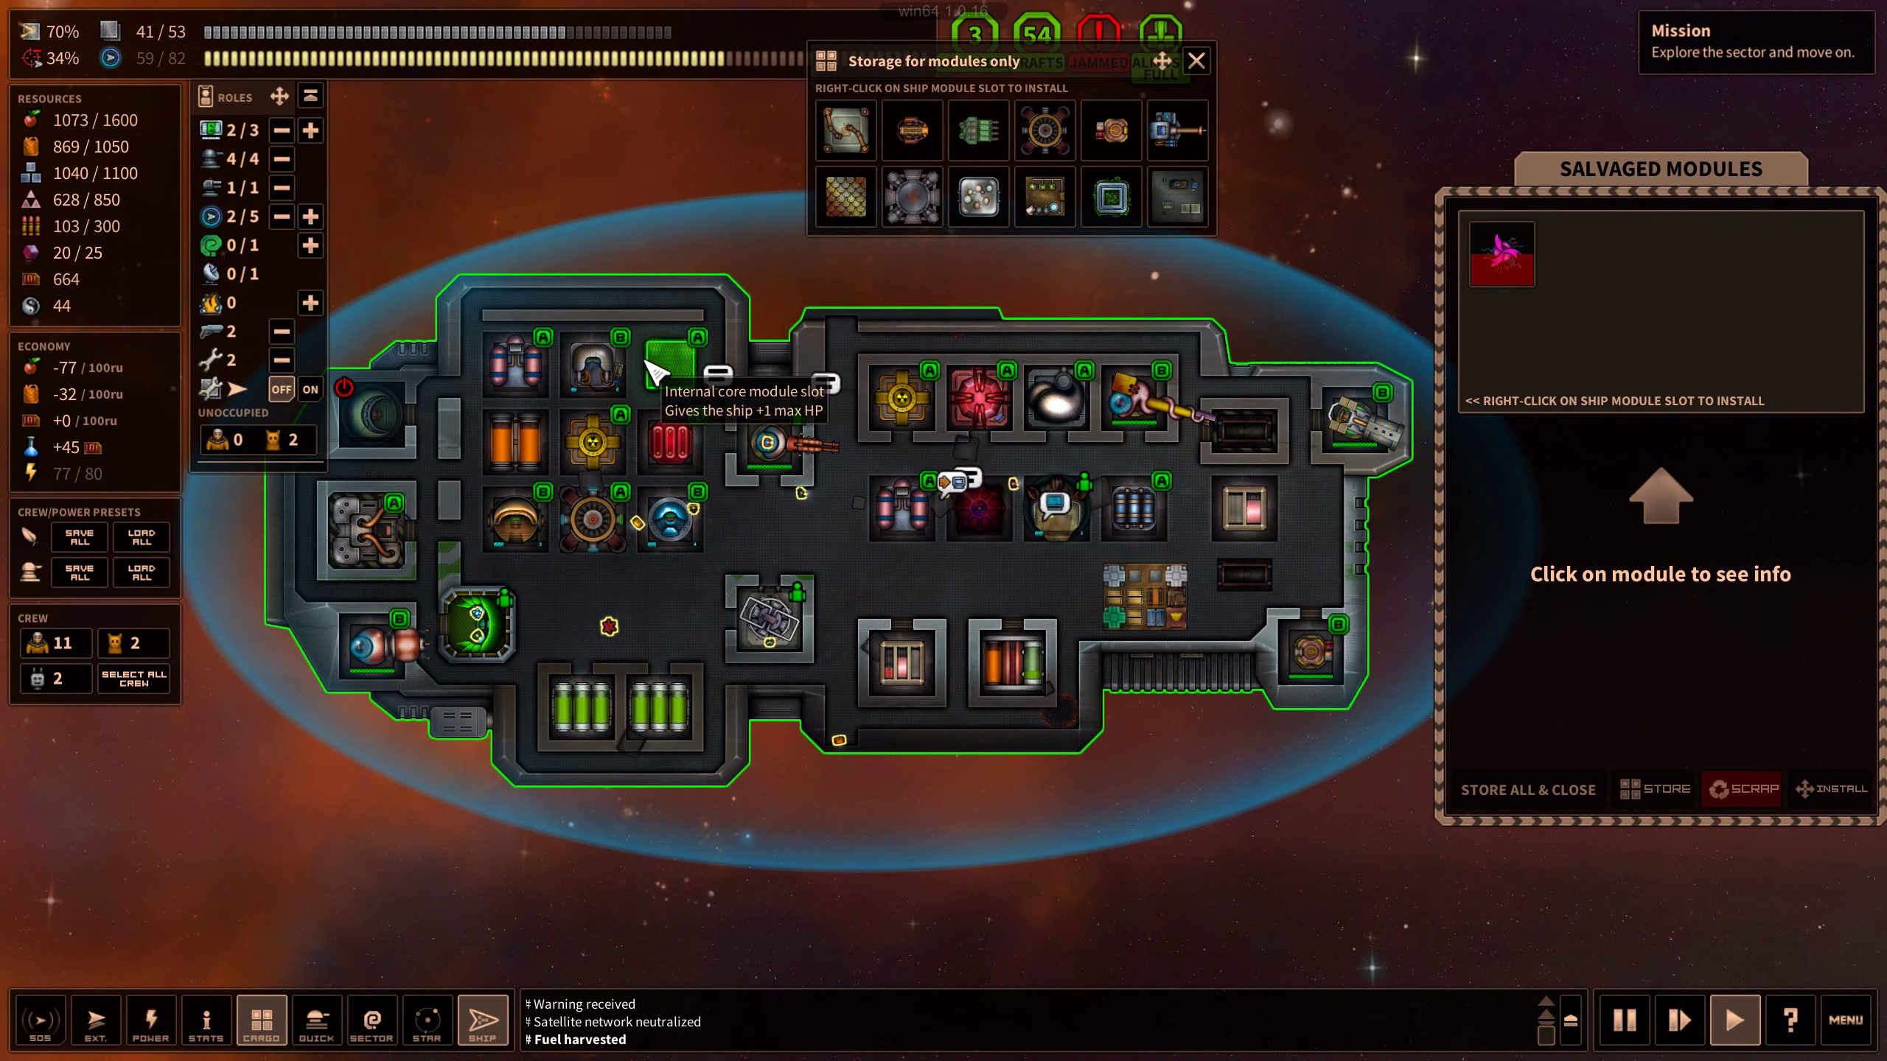
mouse_move(896, 571)
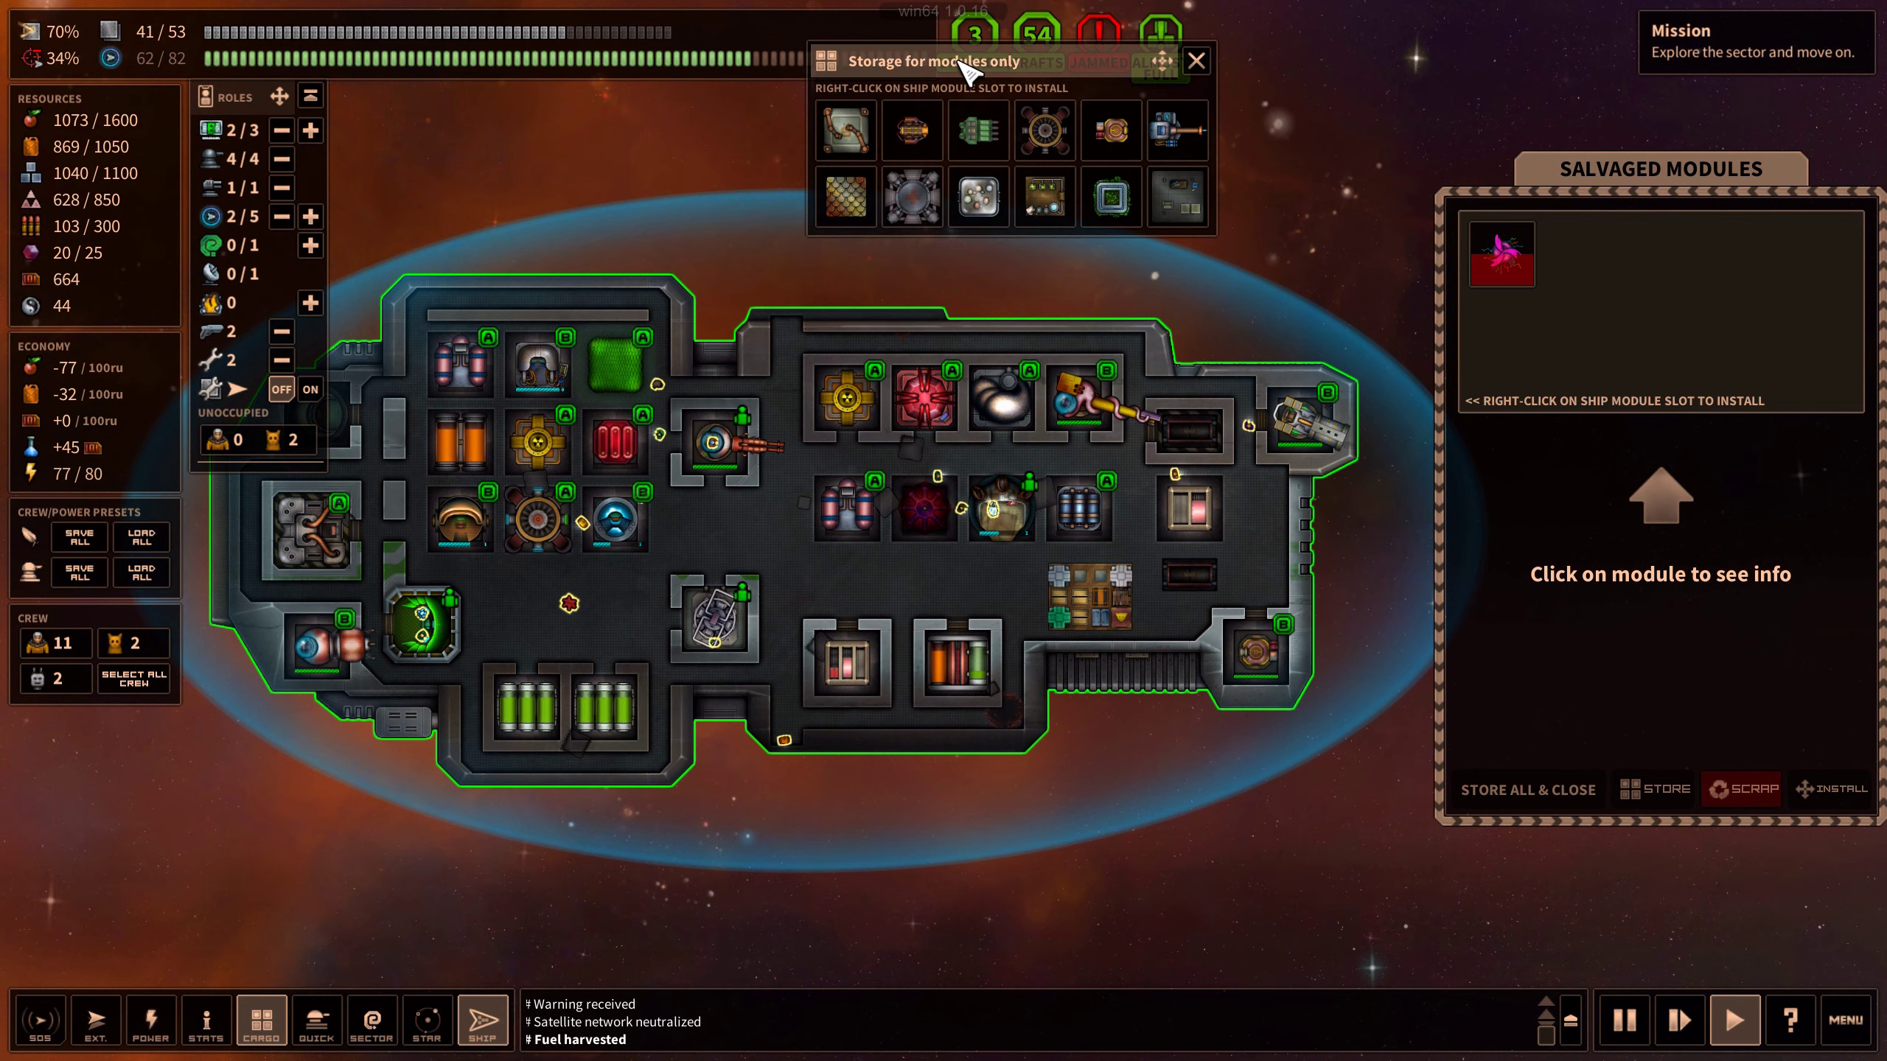
mouse_move(788, 61)
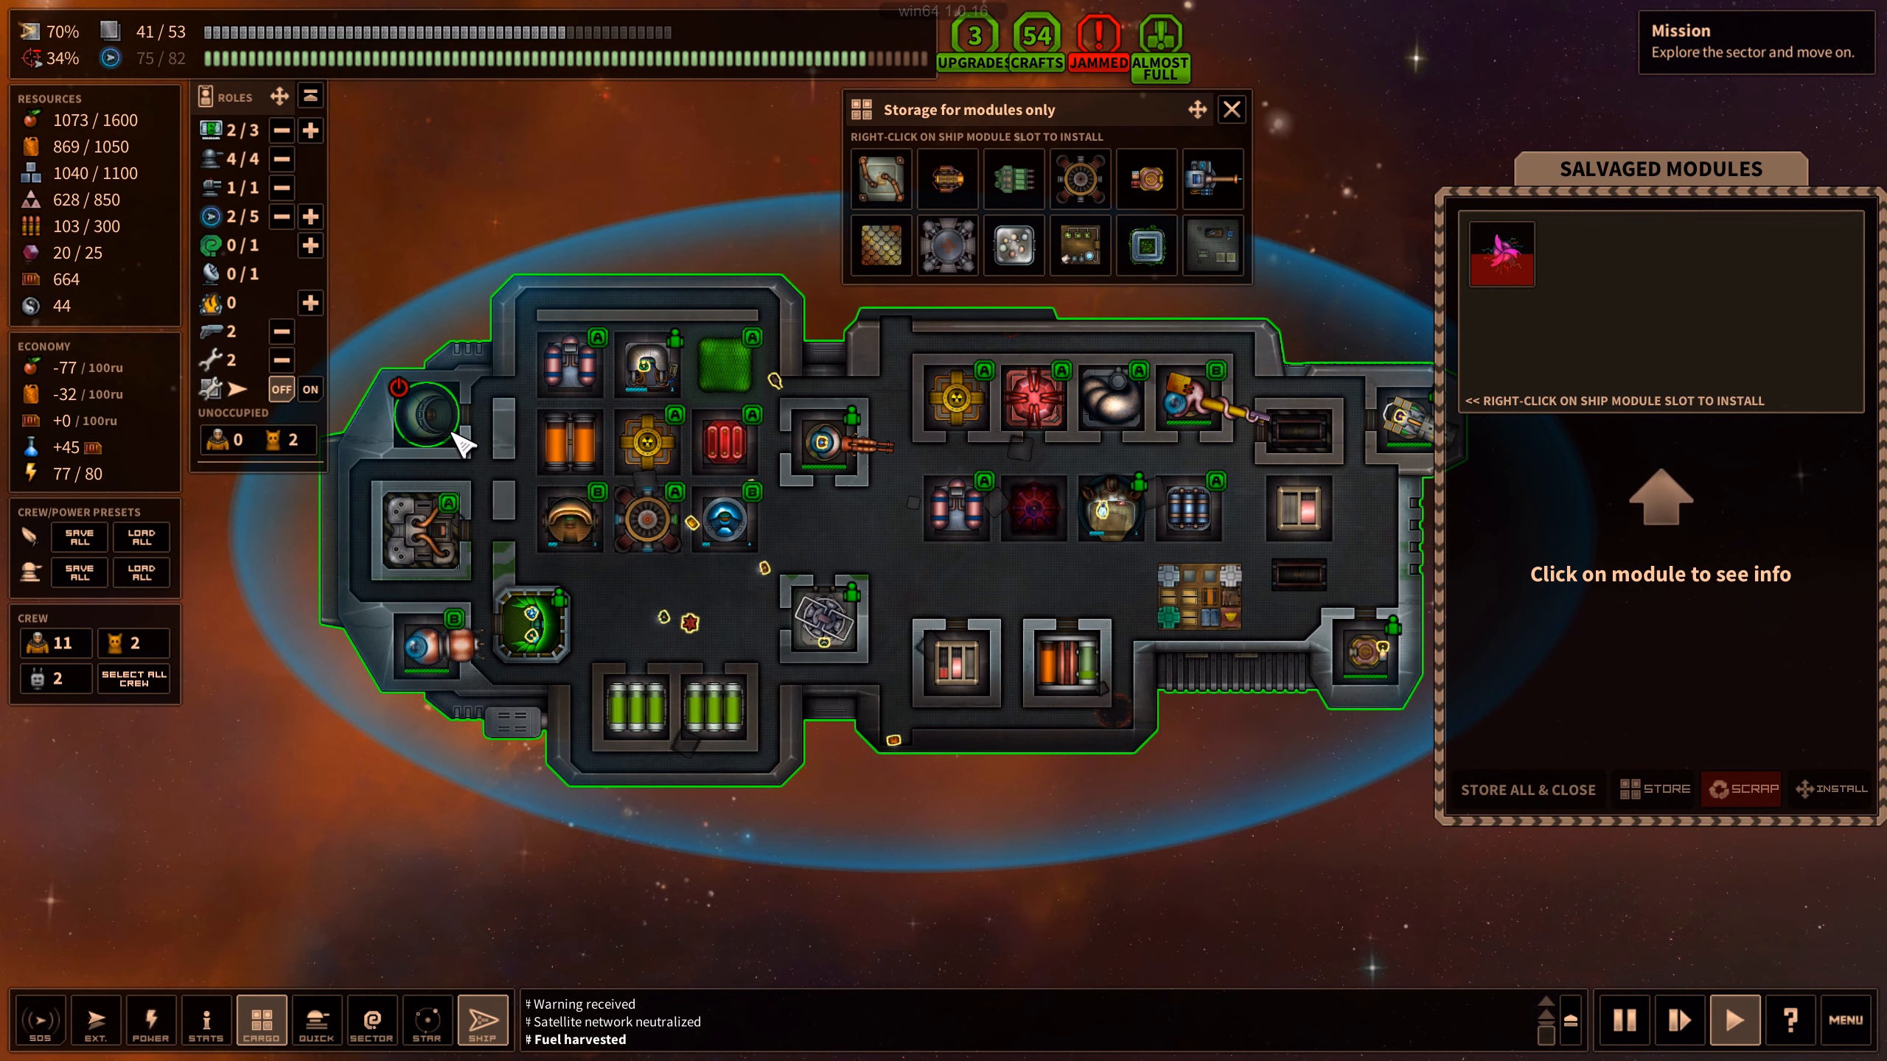
mouse_move(637, 696)
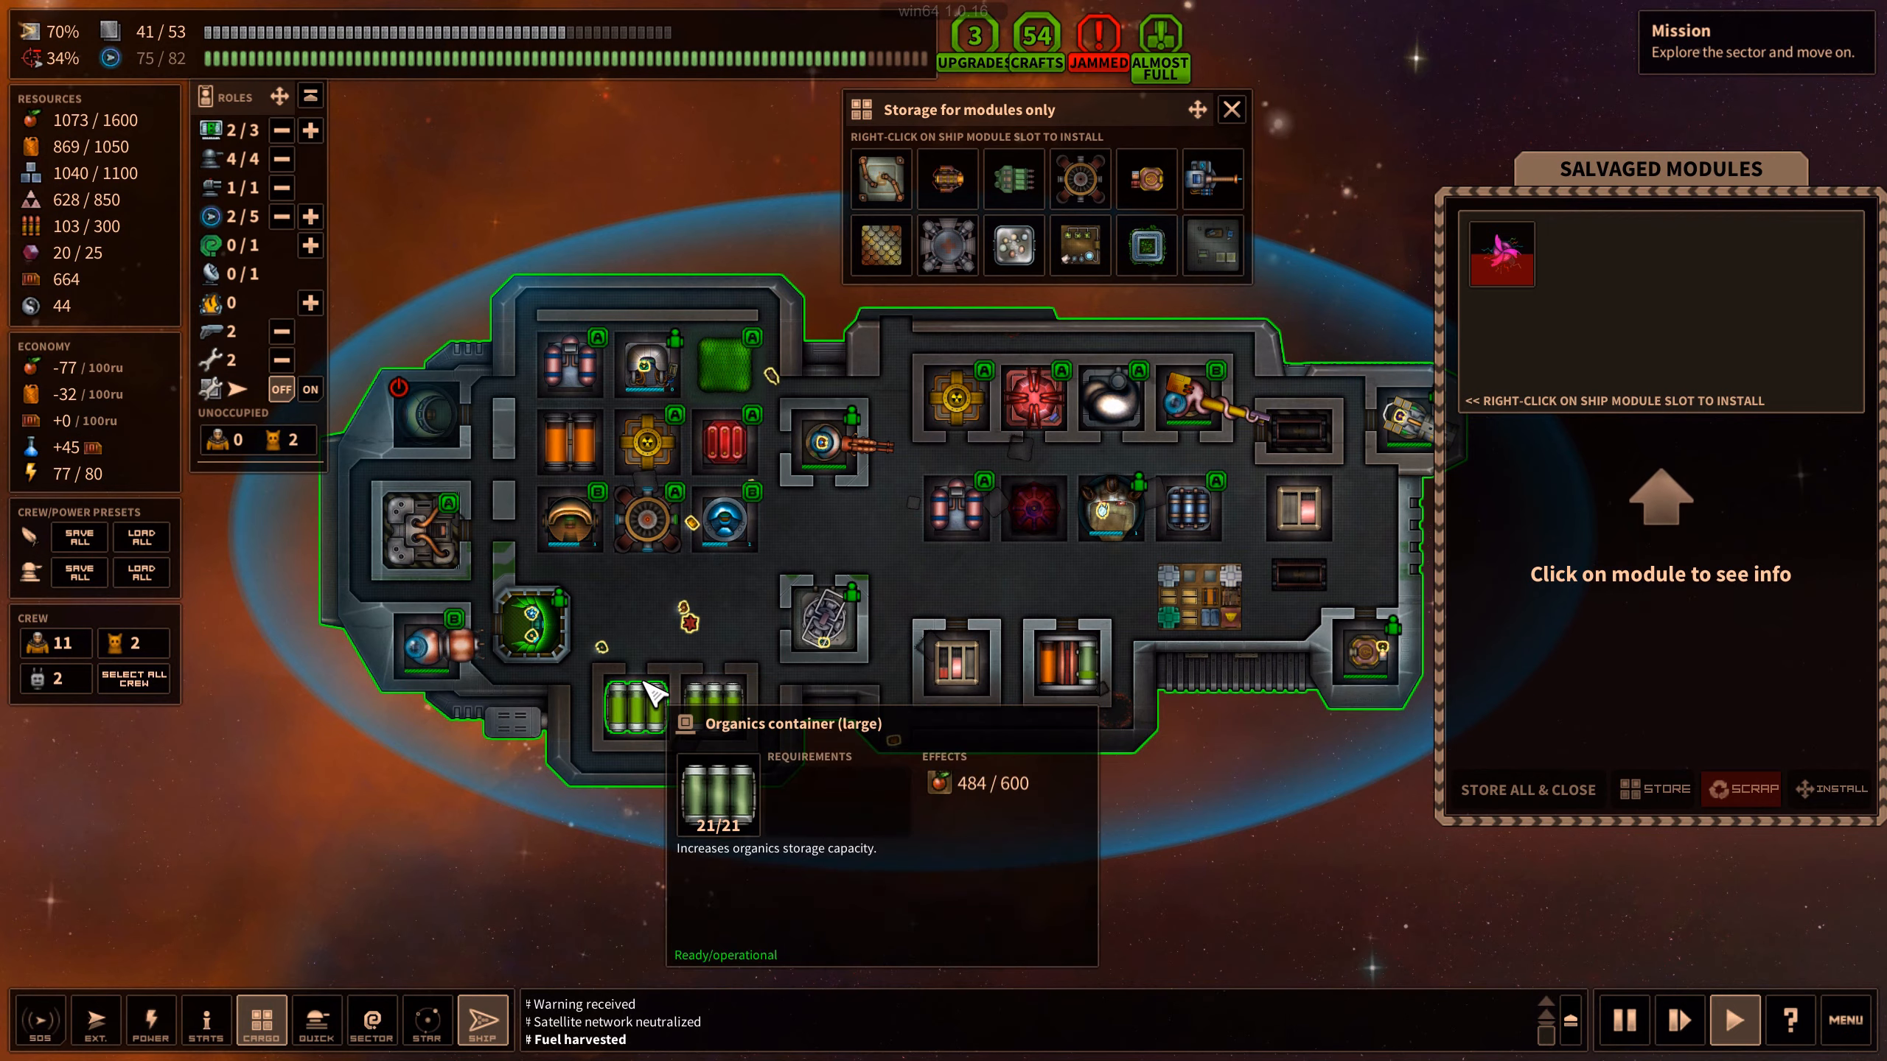
mouse_move(716, 768)
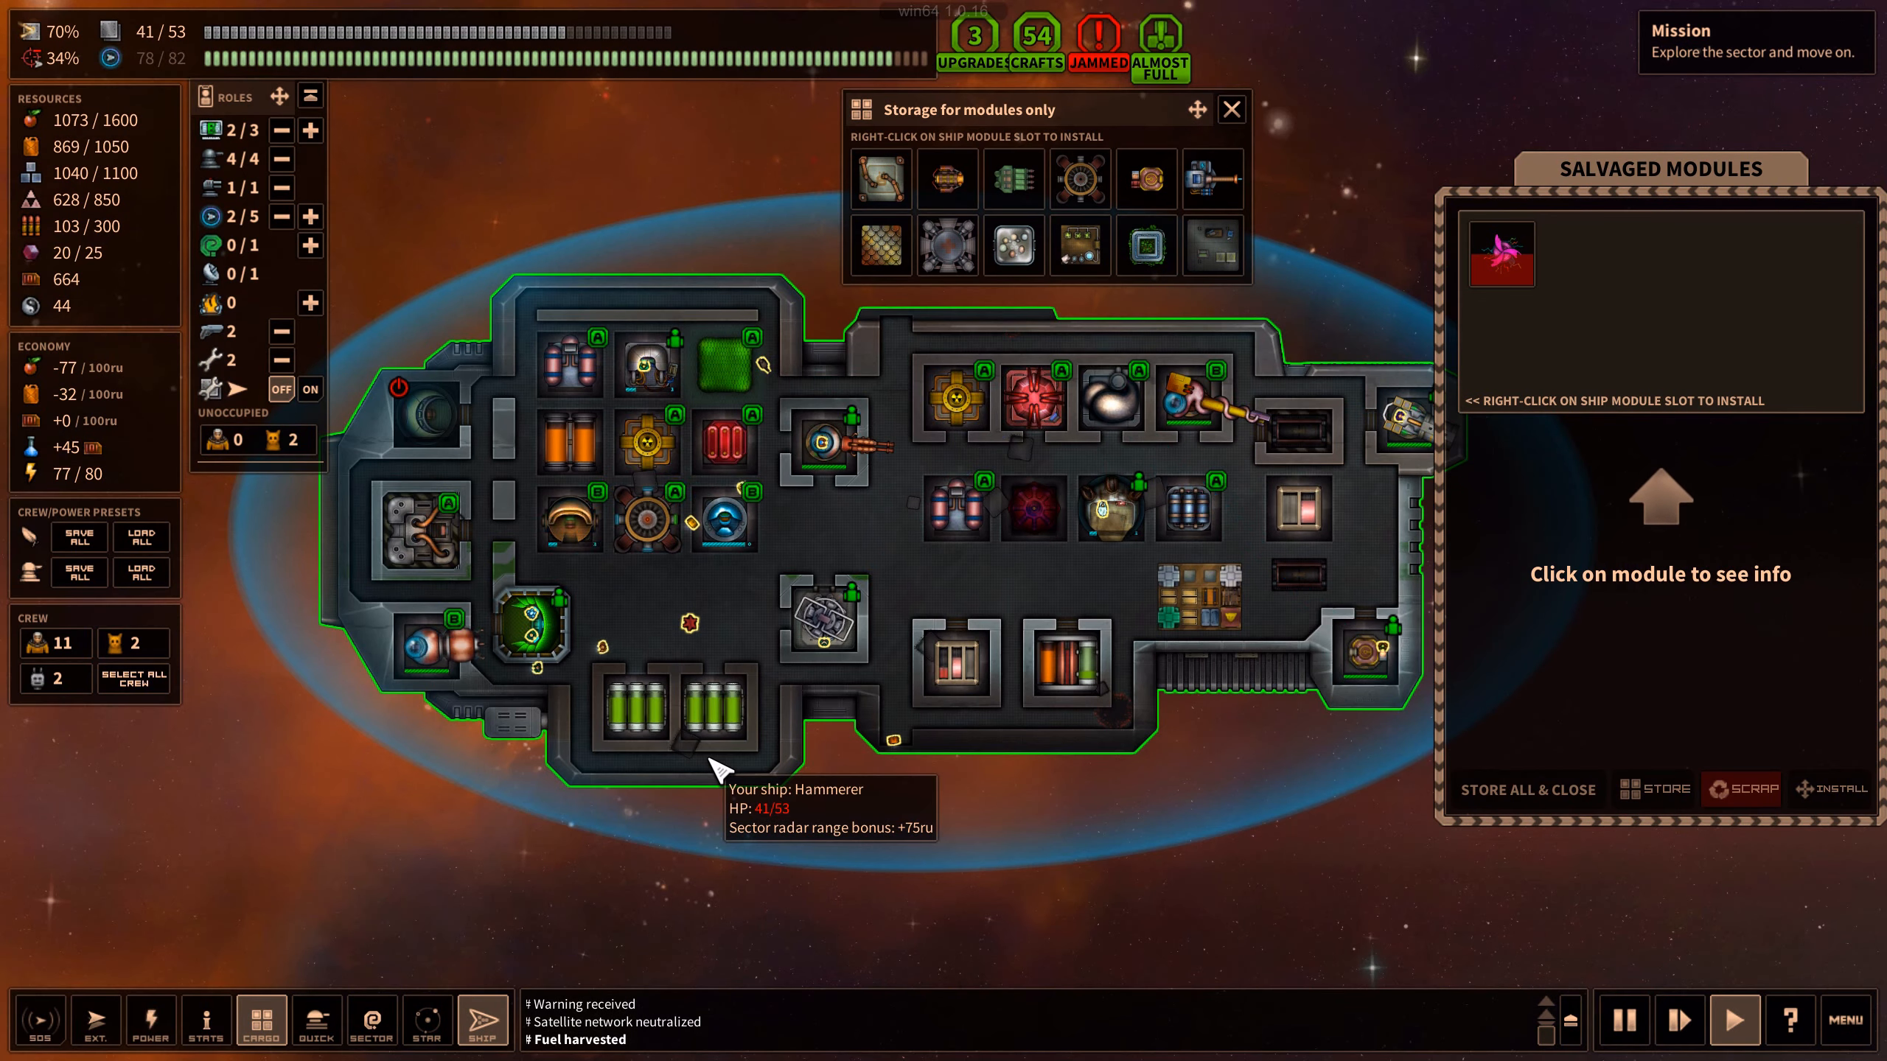
Show the POWER overlay of energy distribution across the ship's modules
click(149, 1021)
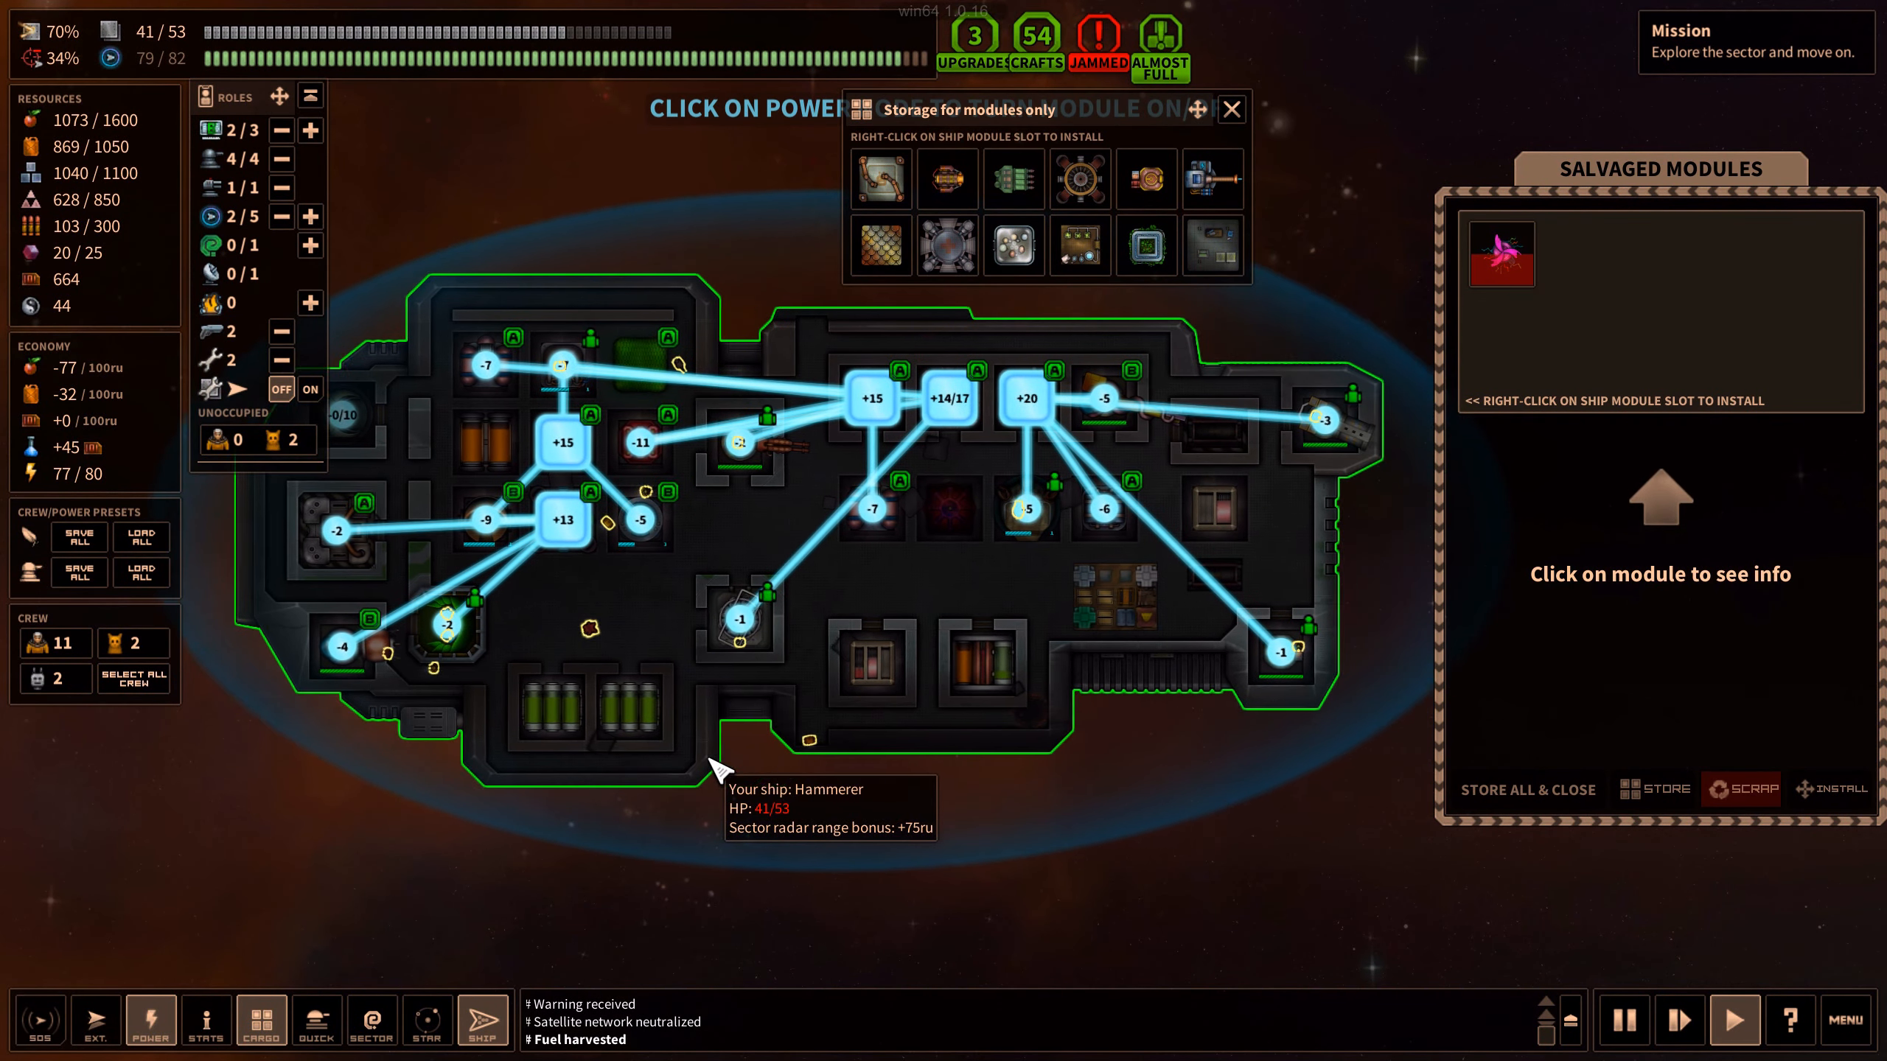
mouse_move(1143, 247)
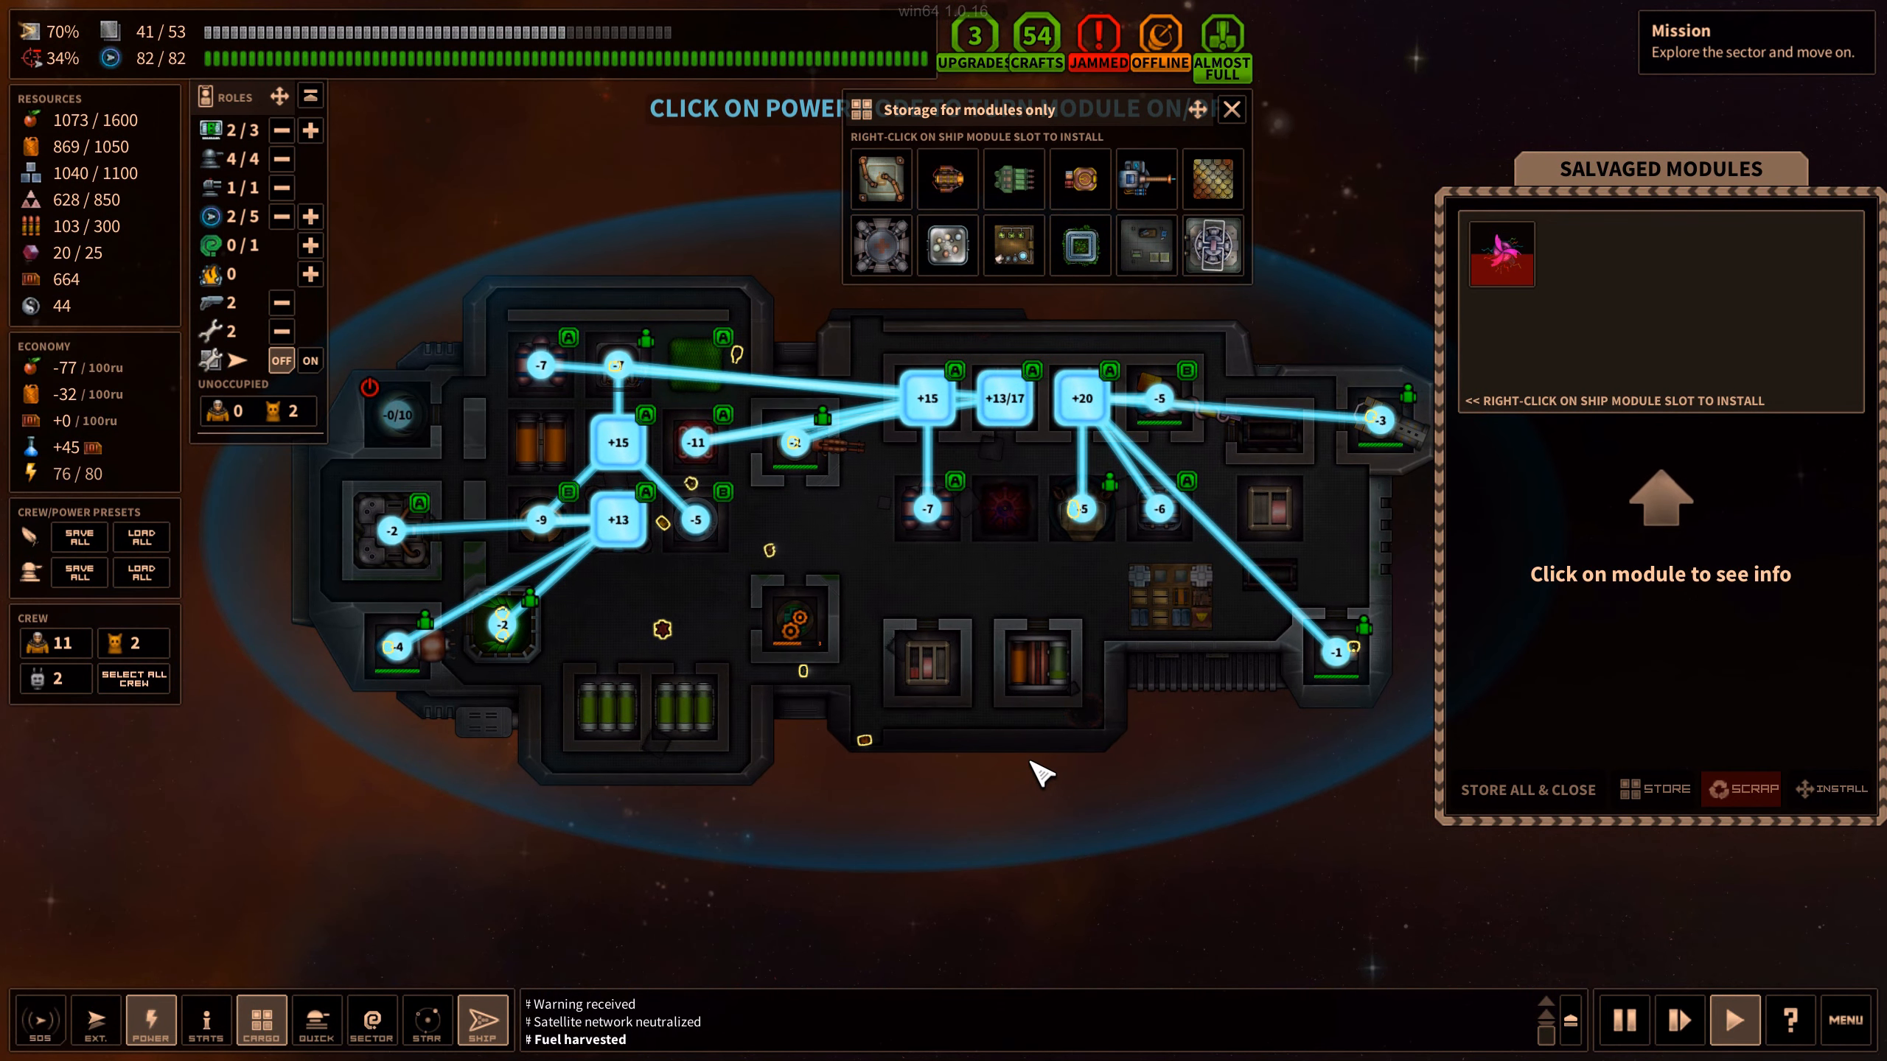
mouse_move(968, 655)
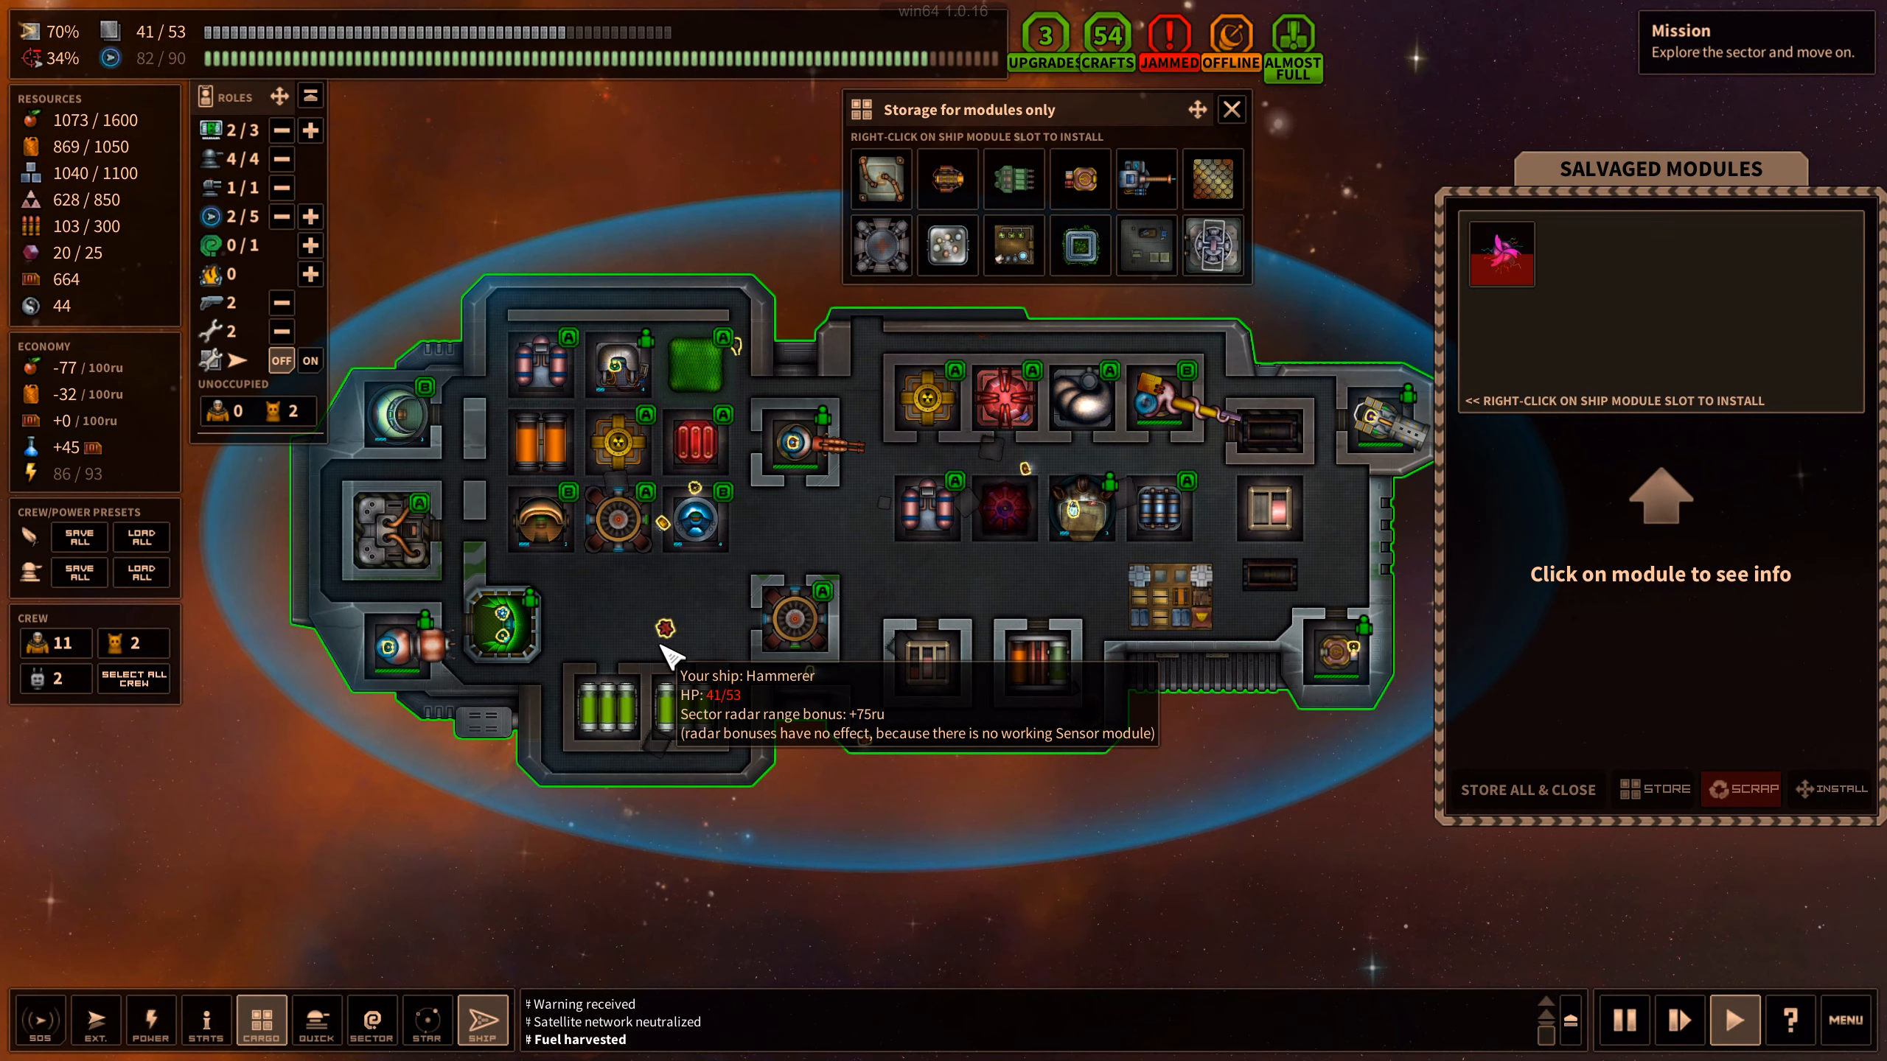
mouse_move(490, 190)
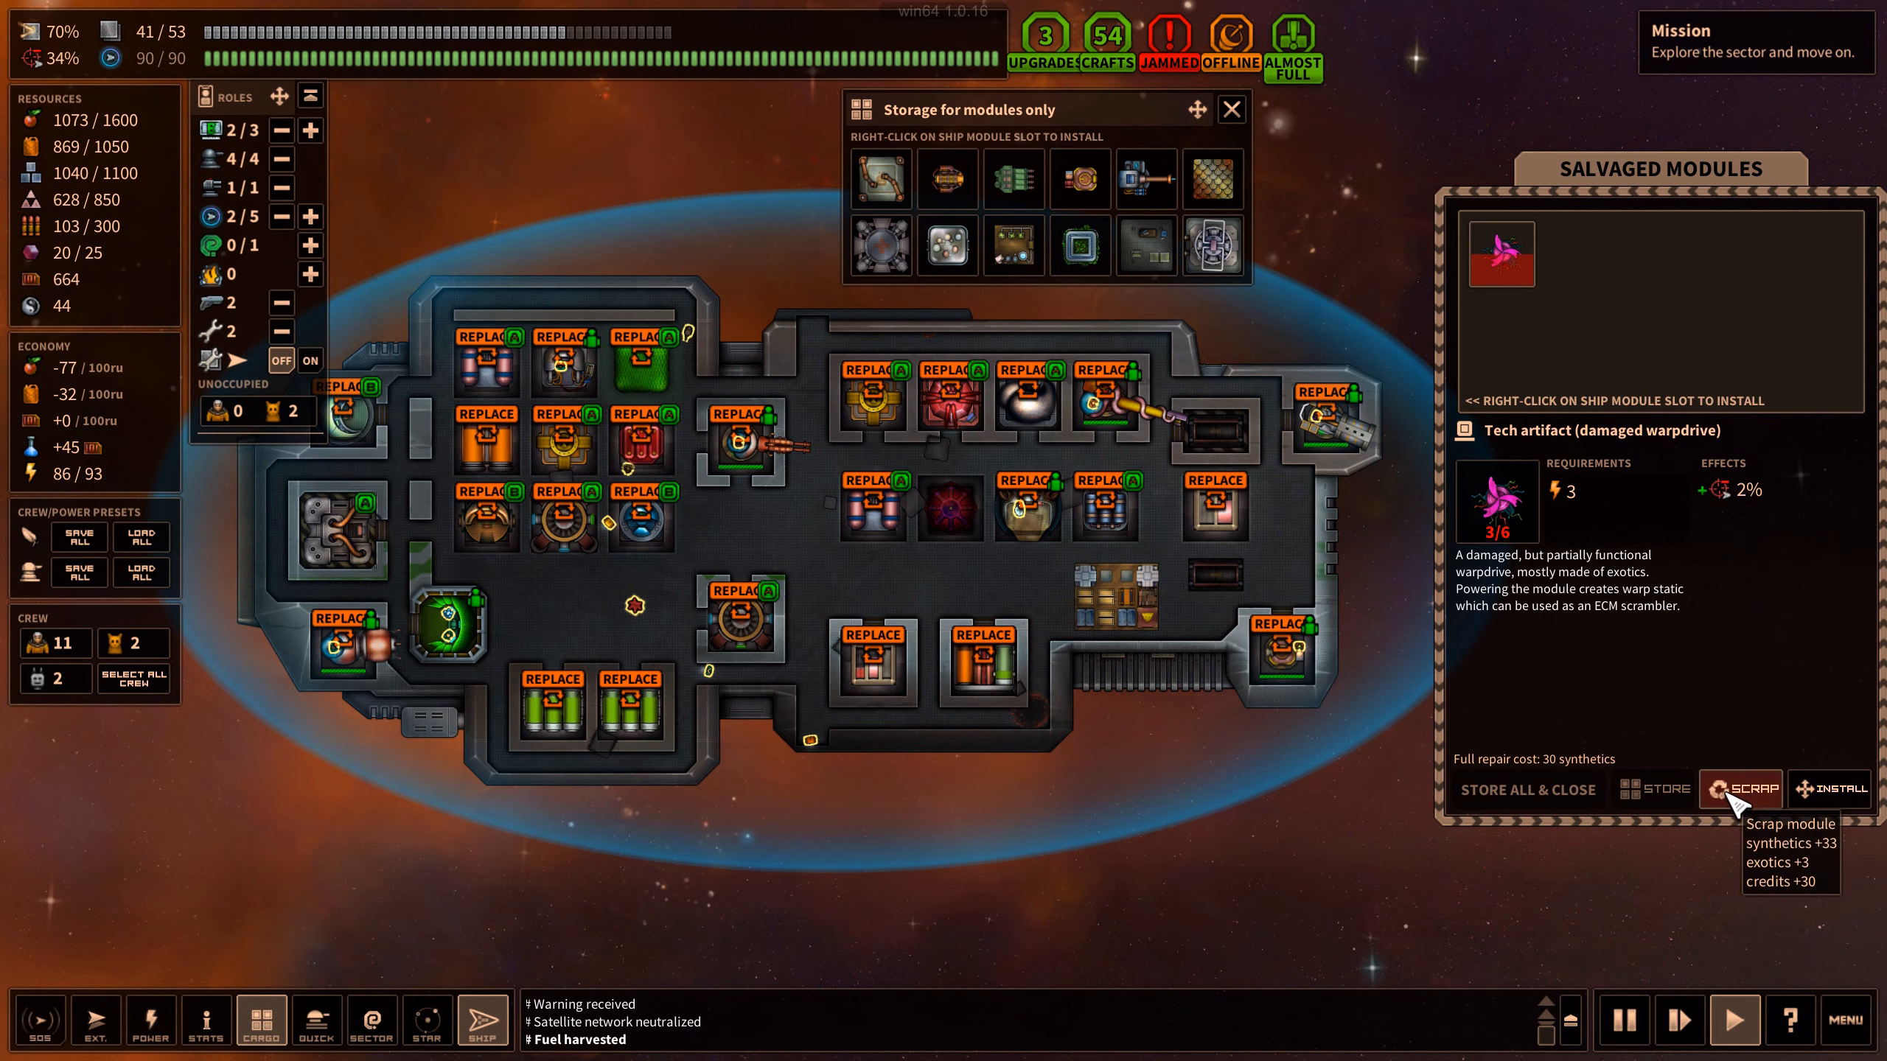
Scrap the salvaged damaged warpdrive for synthetics, exotics and credits
click(1738, 790)
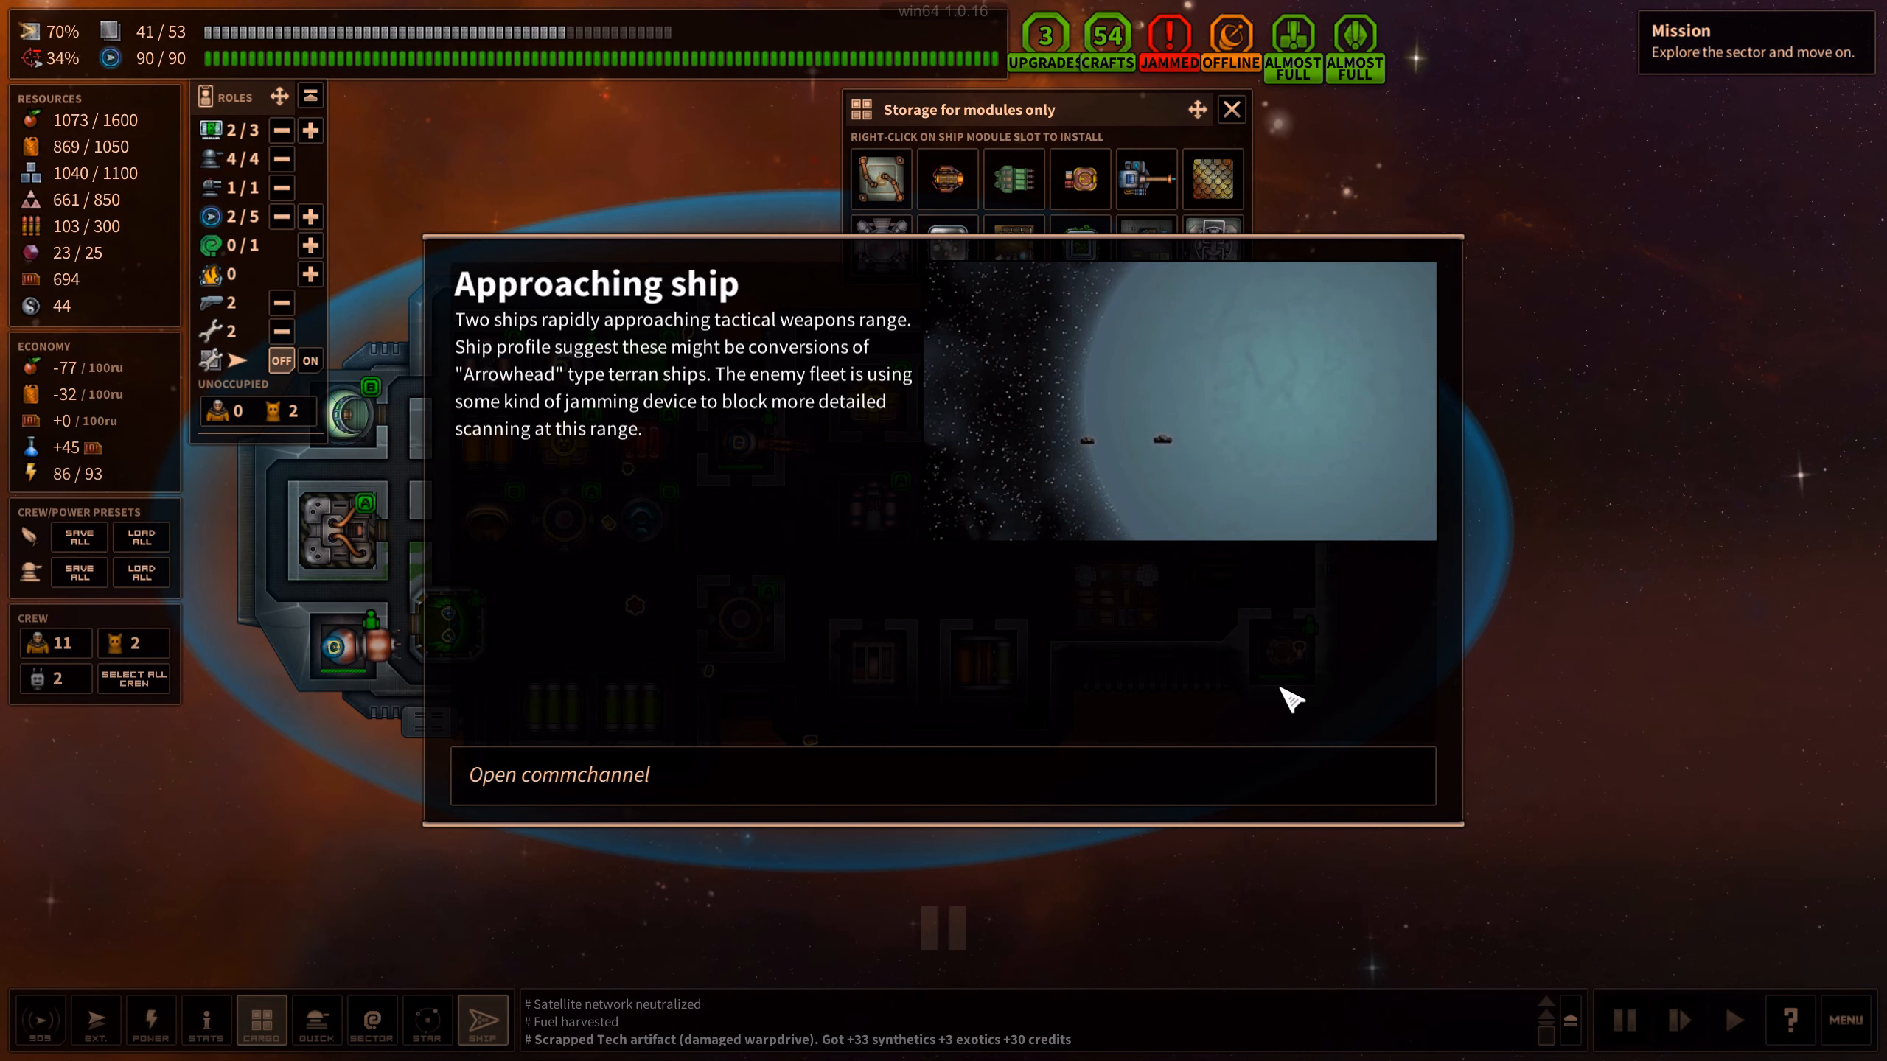
mouse_move(1286, 700)
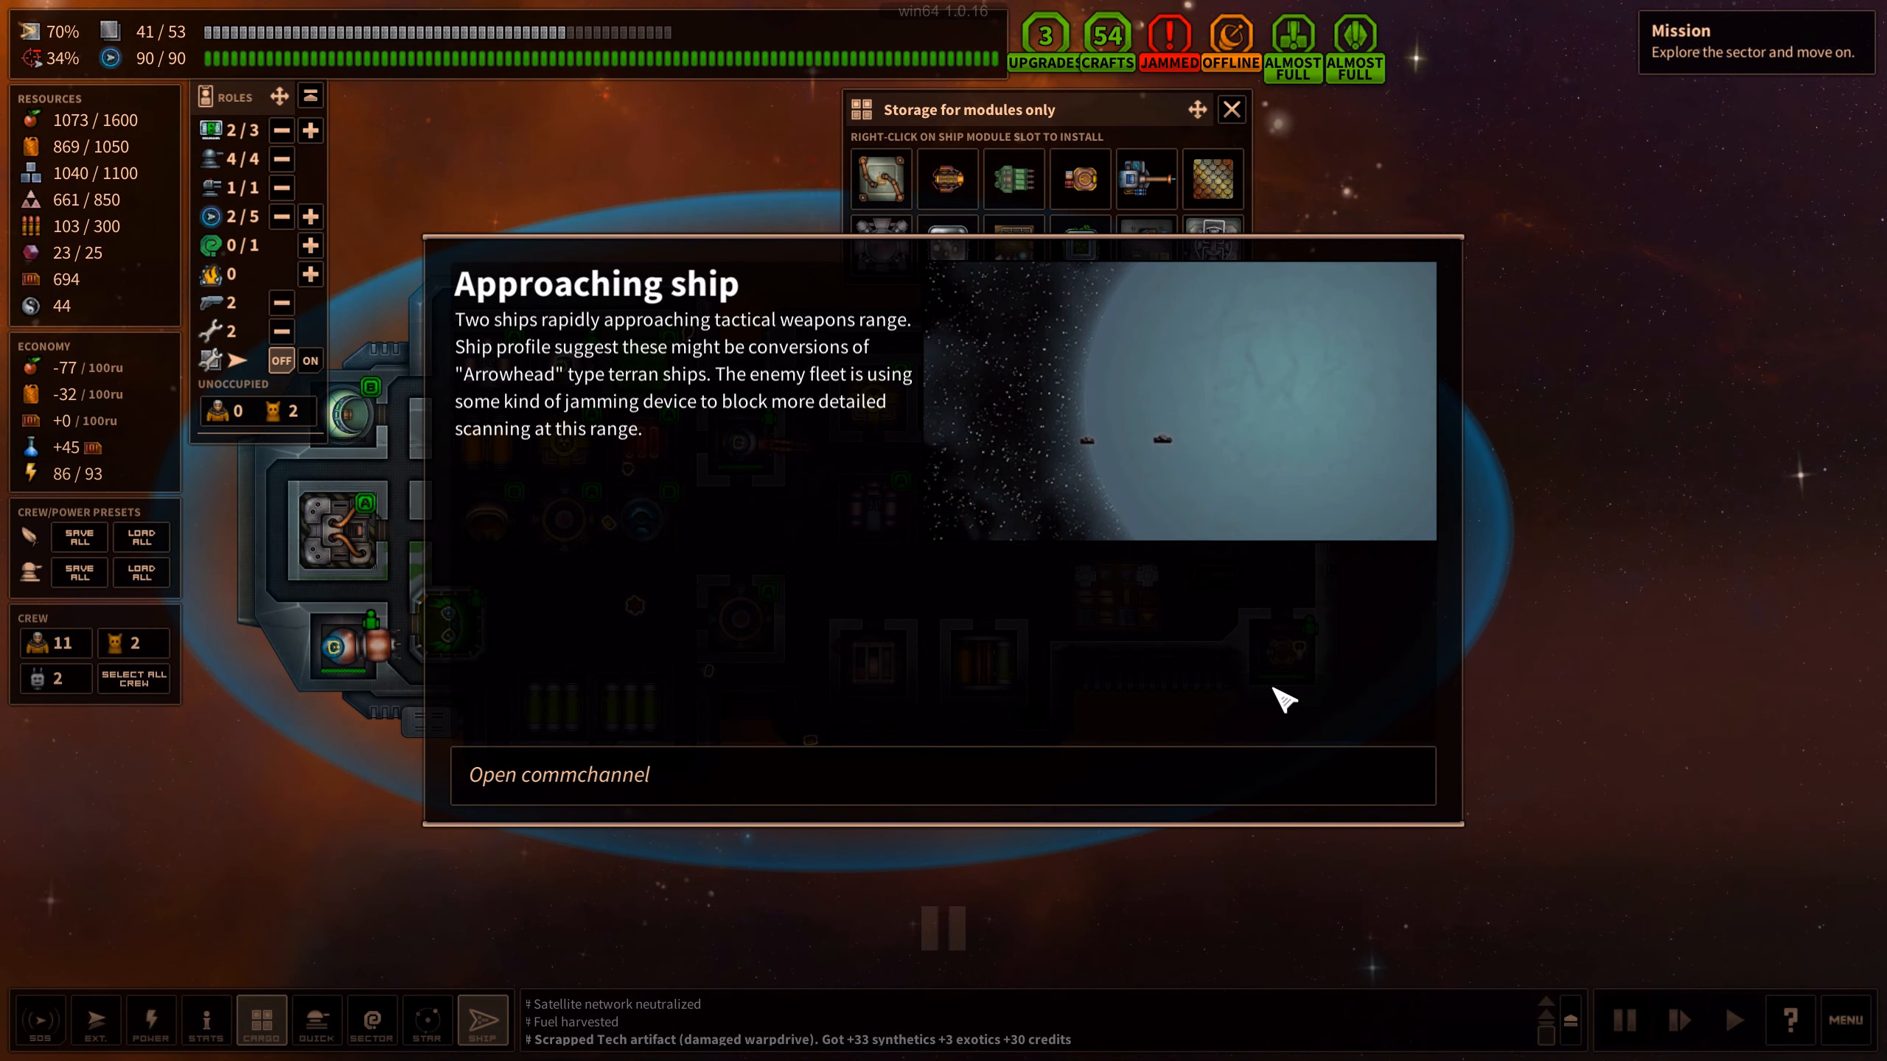
Hail the two approaching Arrowhead ships over the commchannel
click(557, 774)
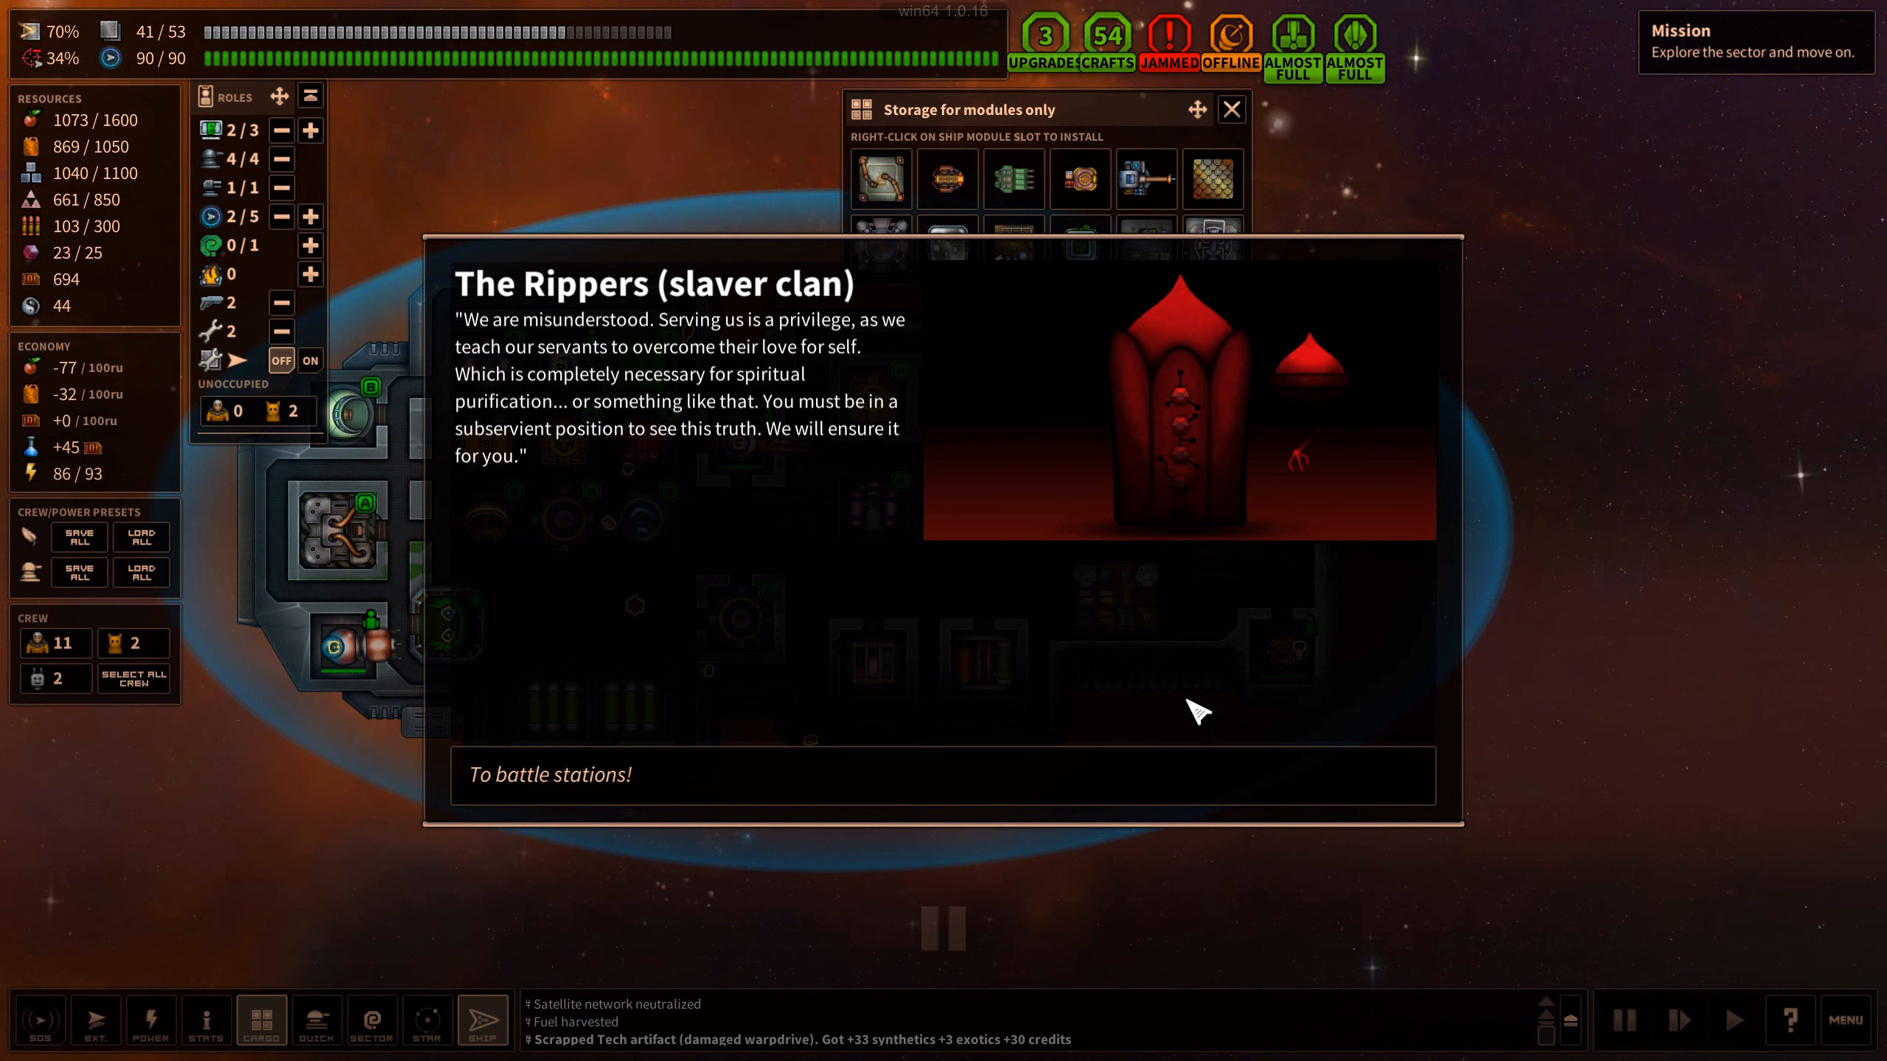
mouse_move(1063, 689)
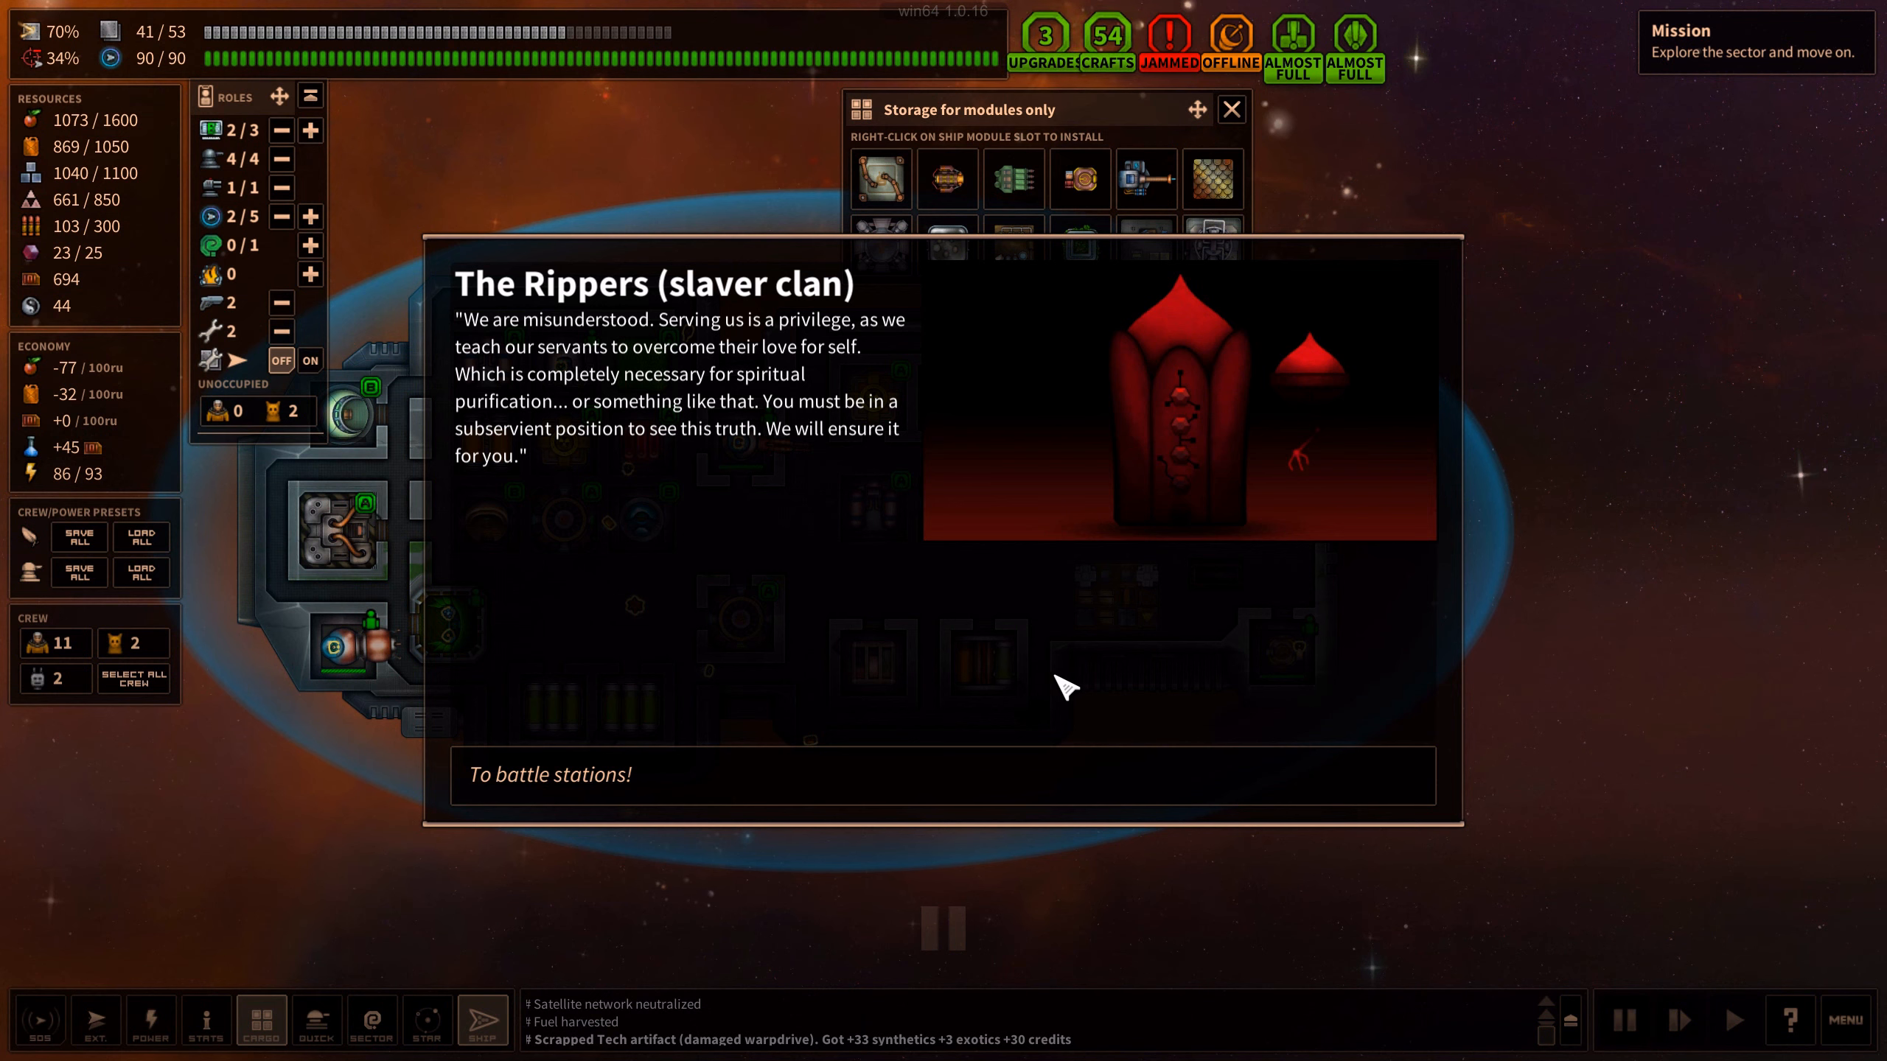
mouse_move(904, 559)
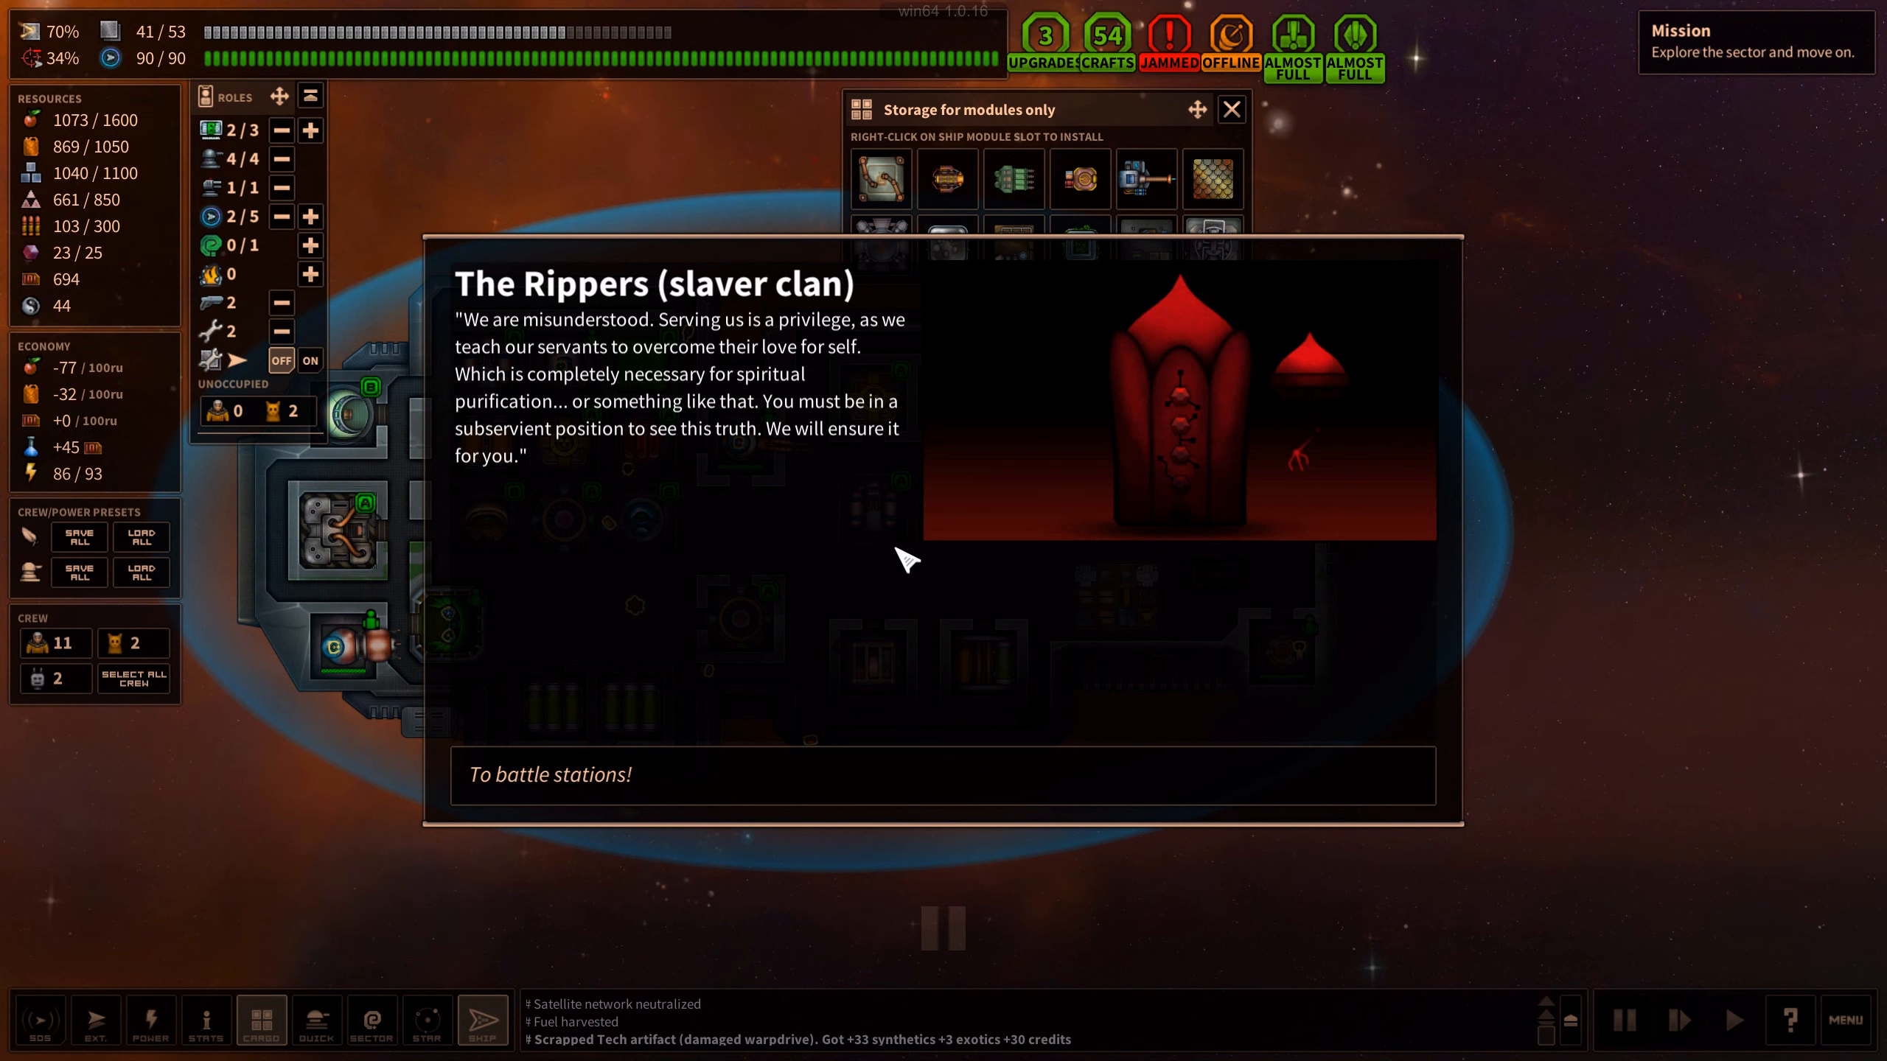
mouse_move(900, 575)
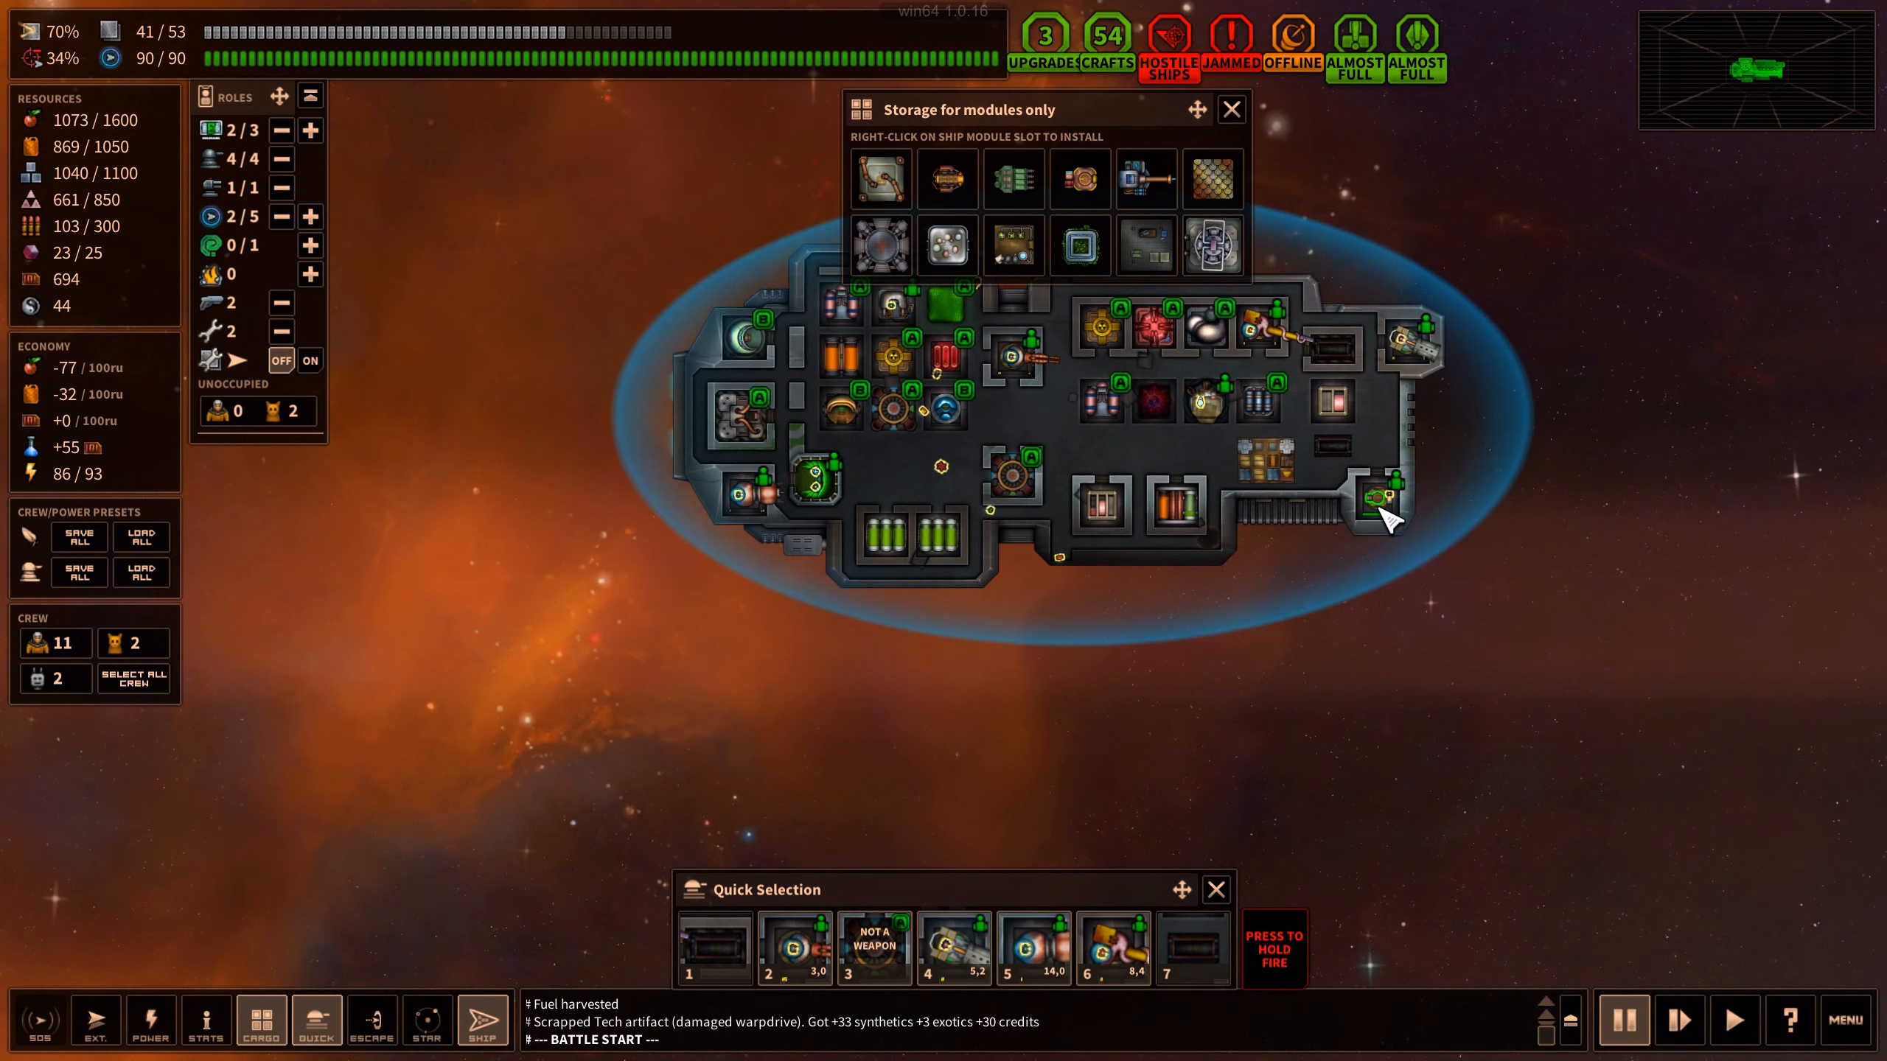
mouse_move(1390, 512)
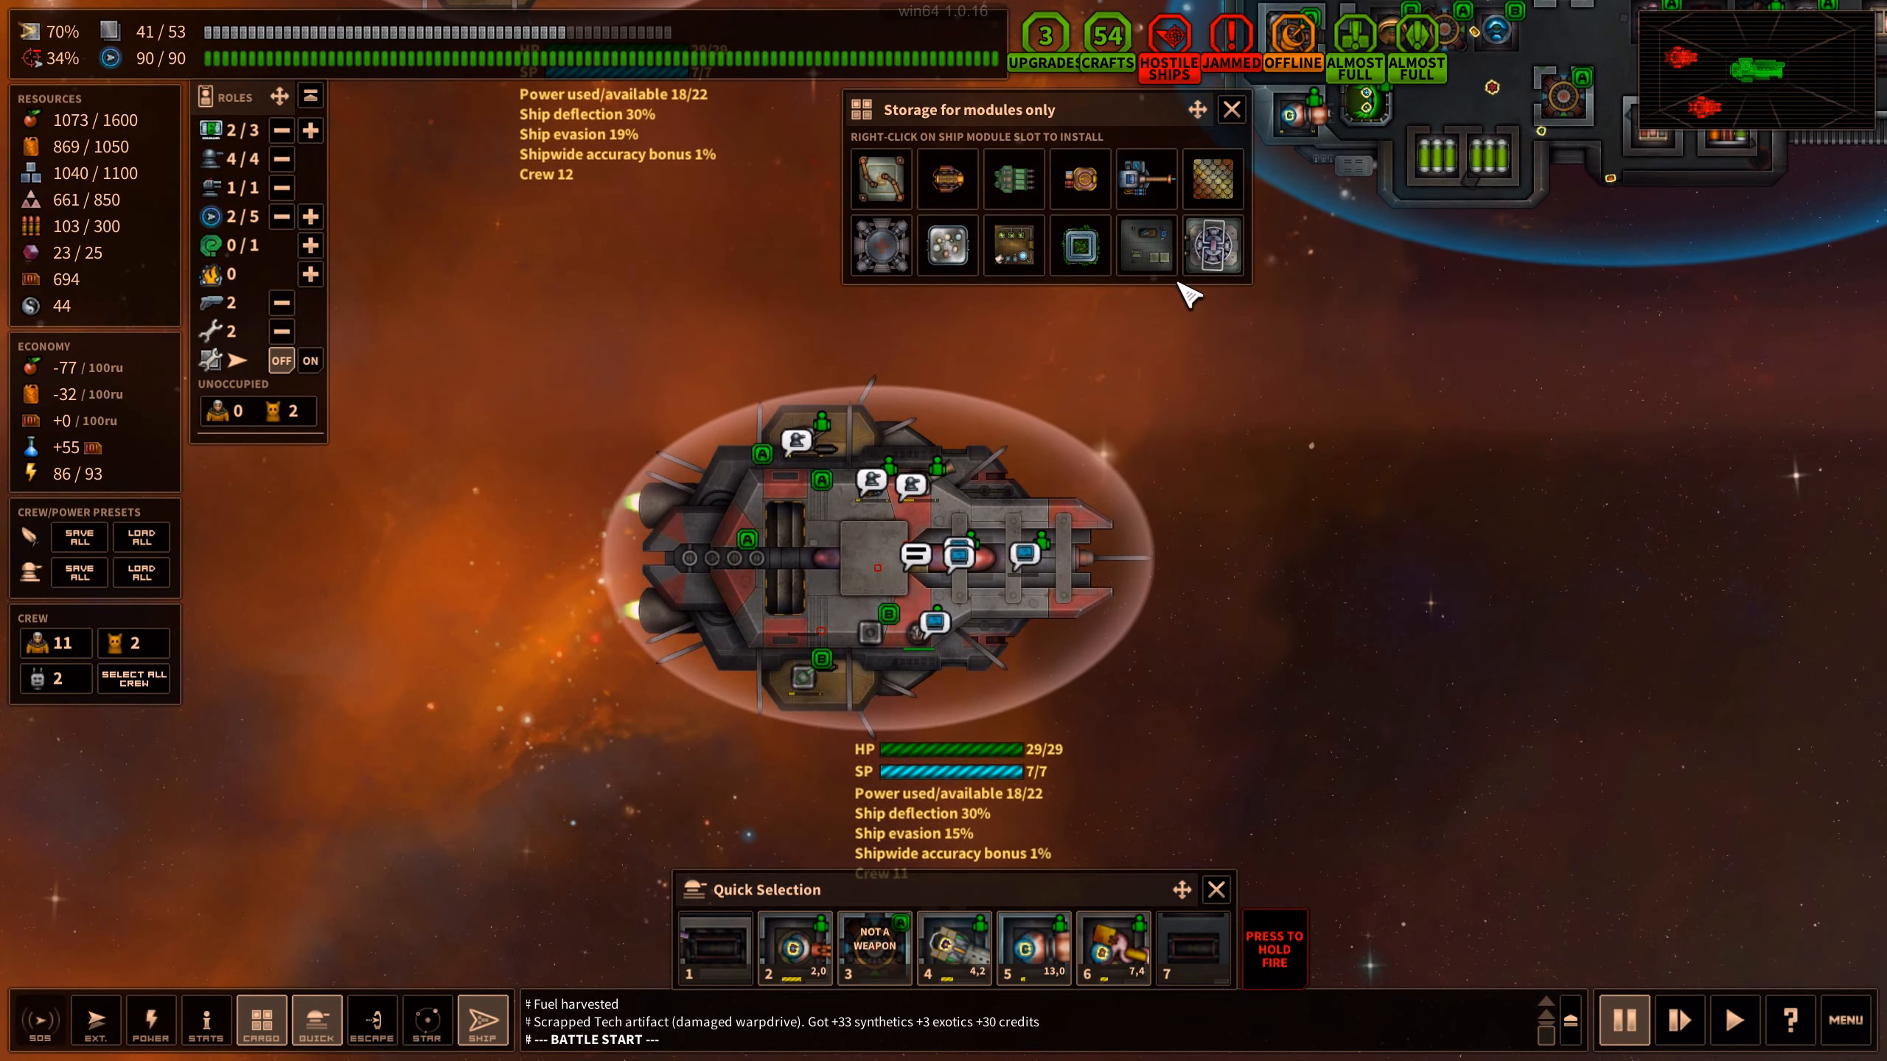
Examine the hostile Arrowhead ship's modules, showing 29/29 HP and 7/7 shields
click(1230, 109)
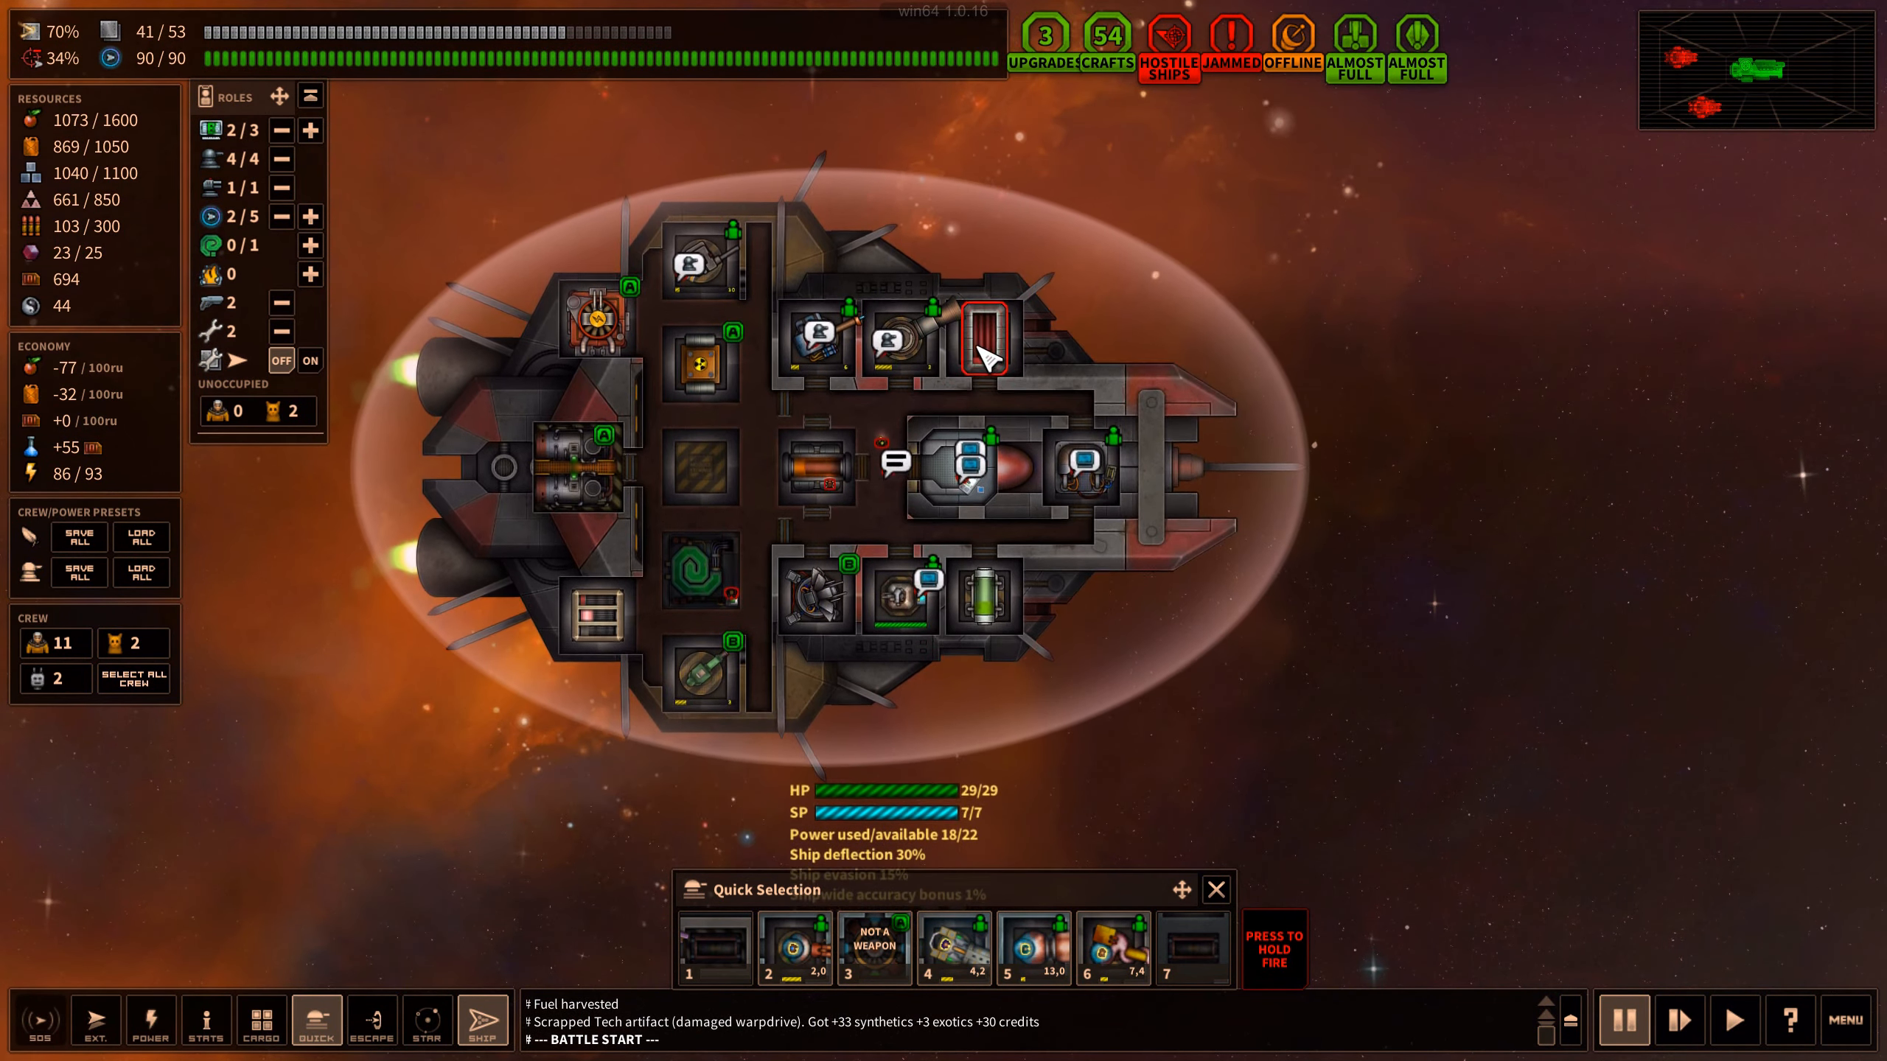
mouse_move(860, 349)
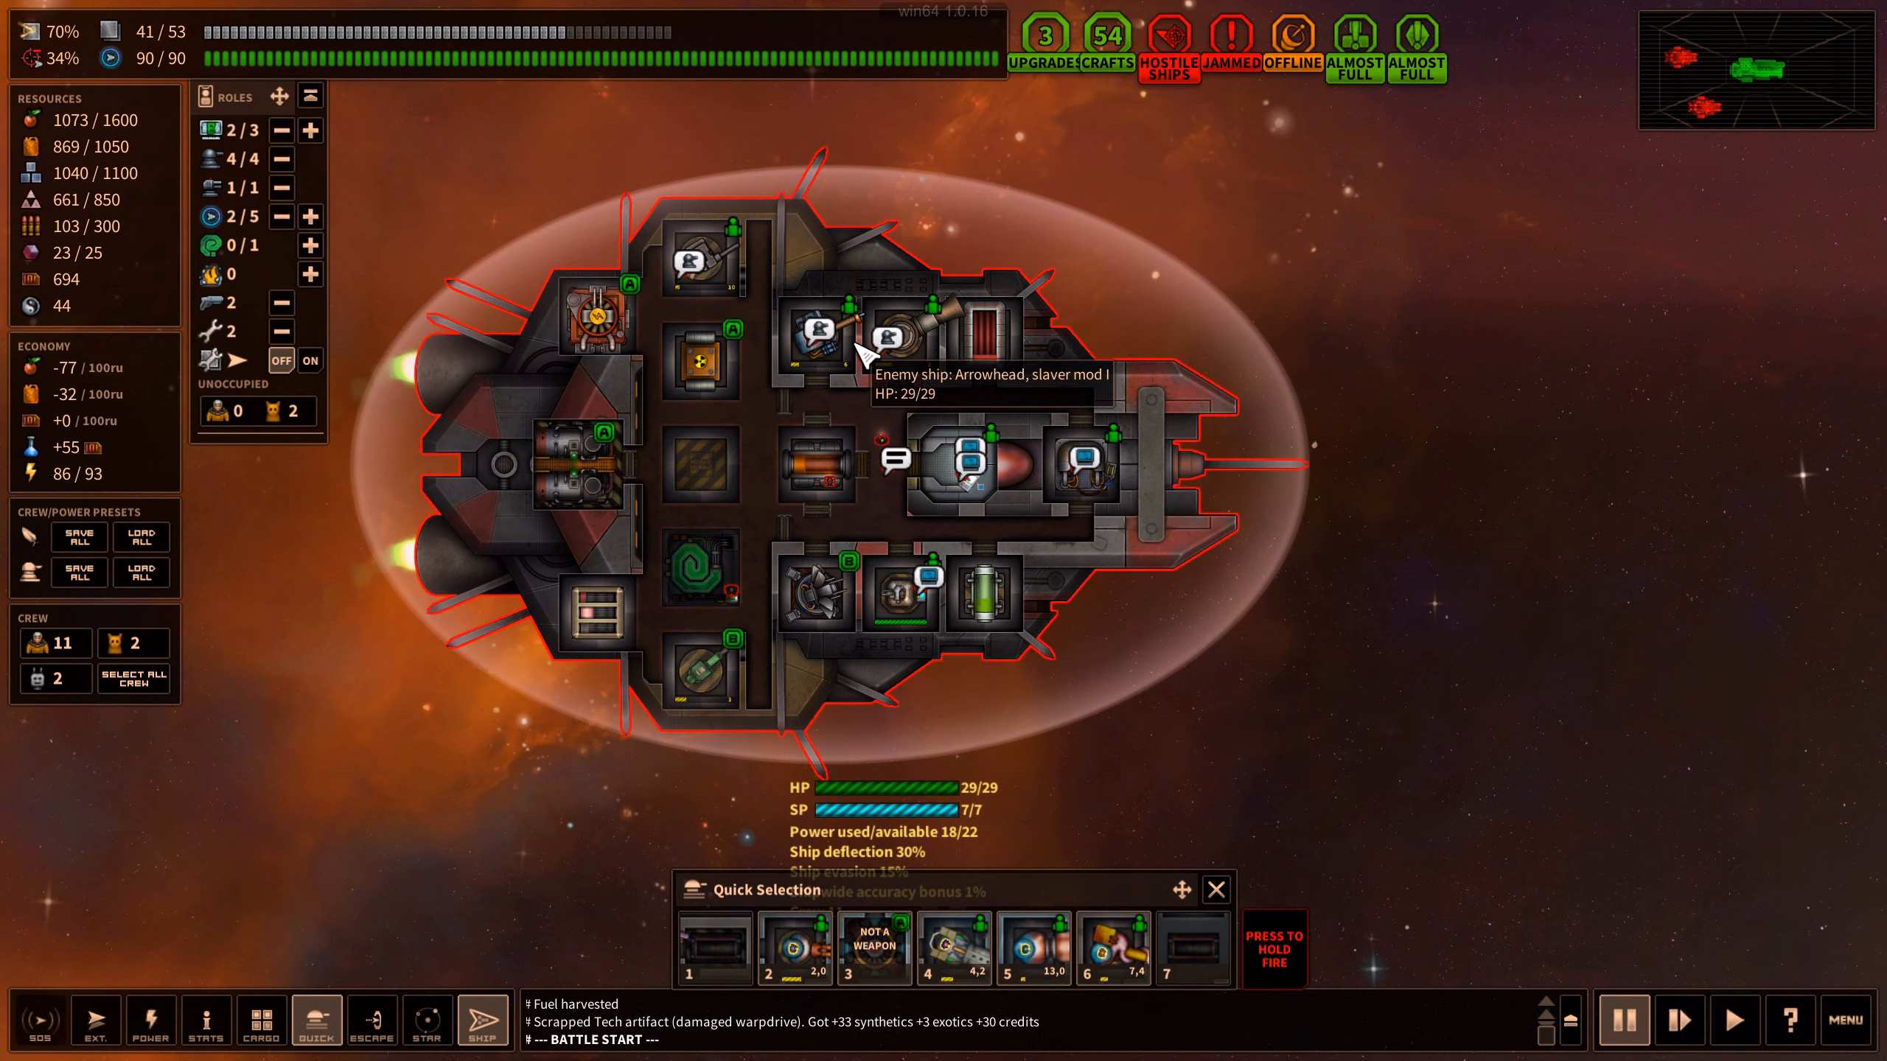
mouse_move(818, 337)
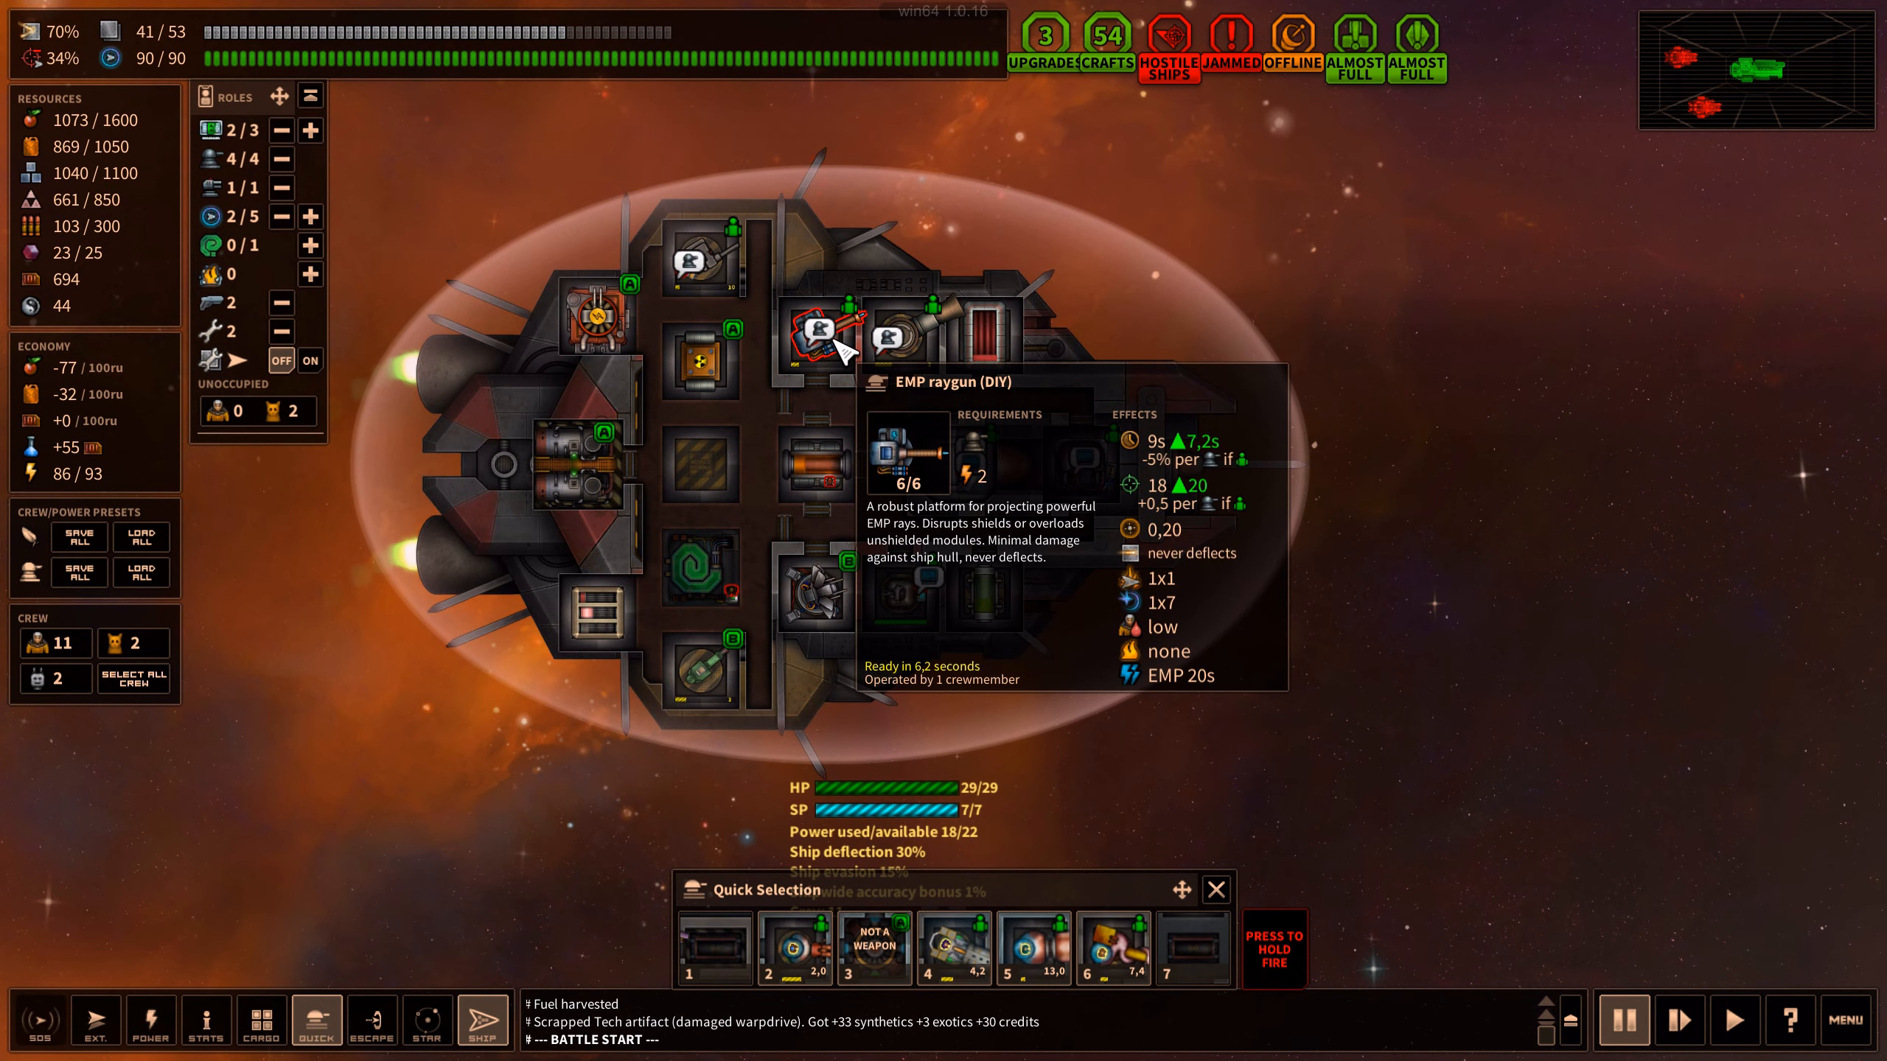
mouse_move(696, 263)
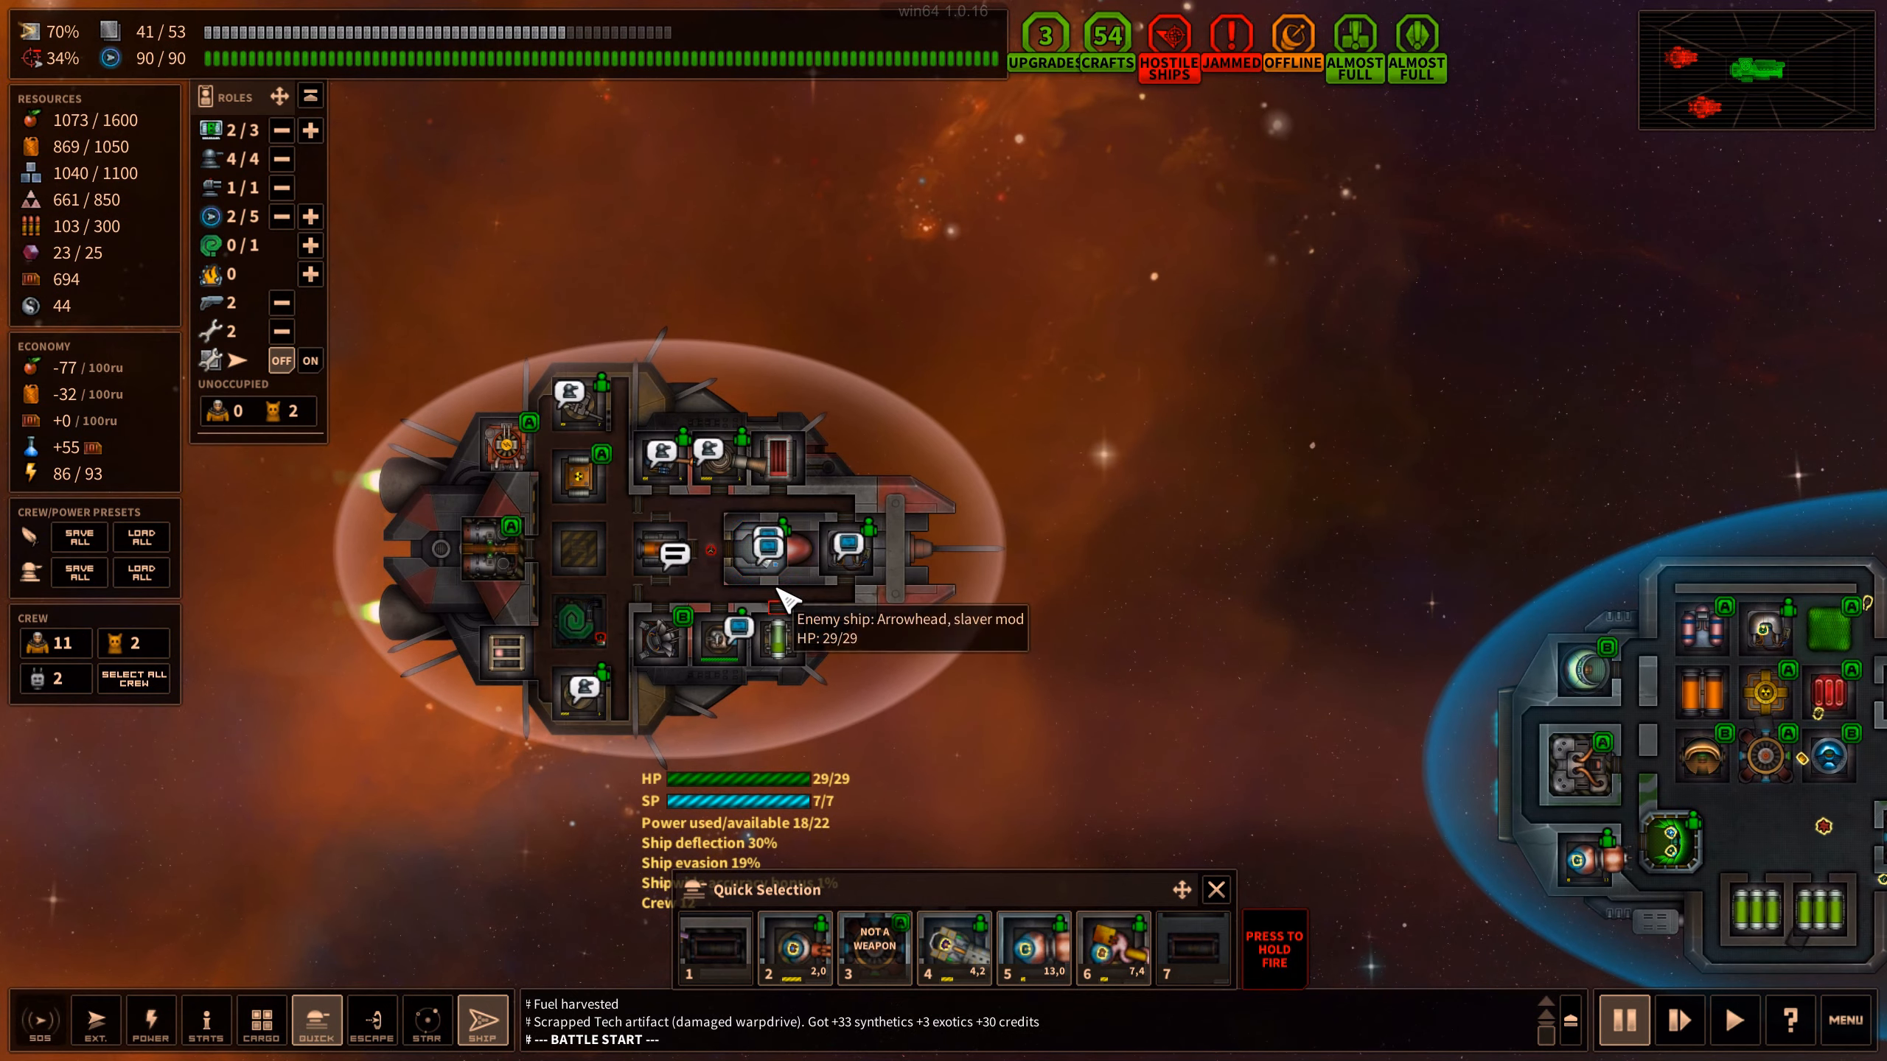
mouse_move(668, 464)
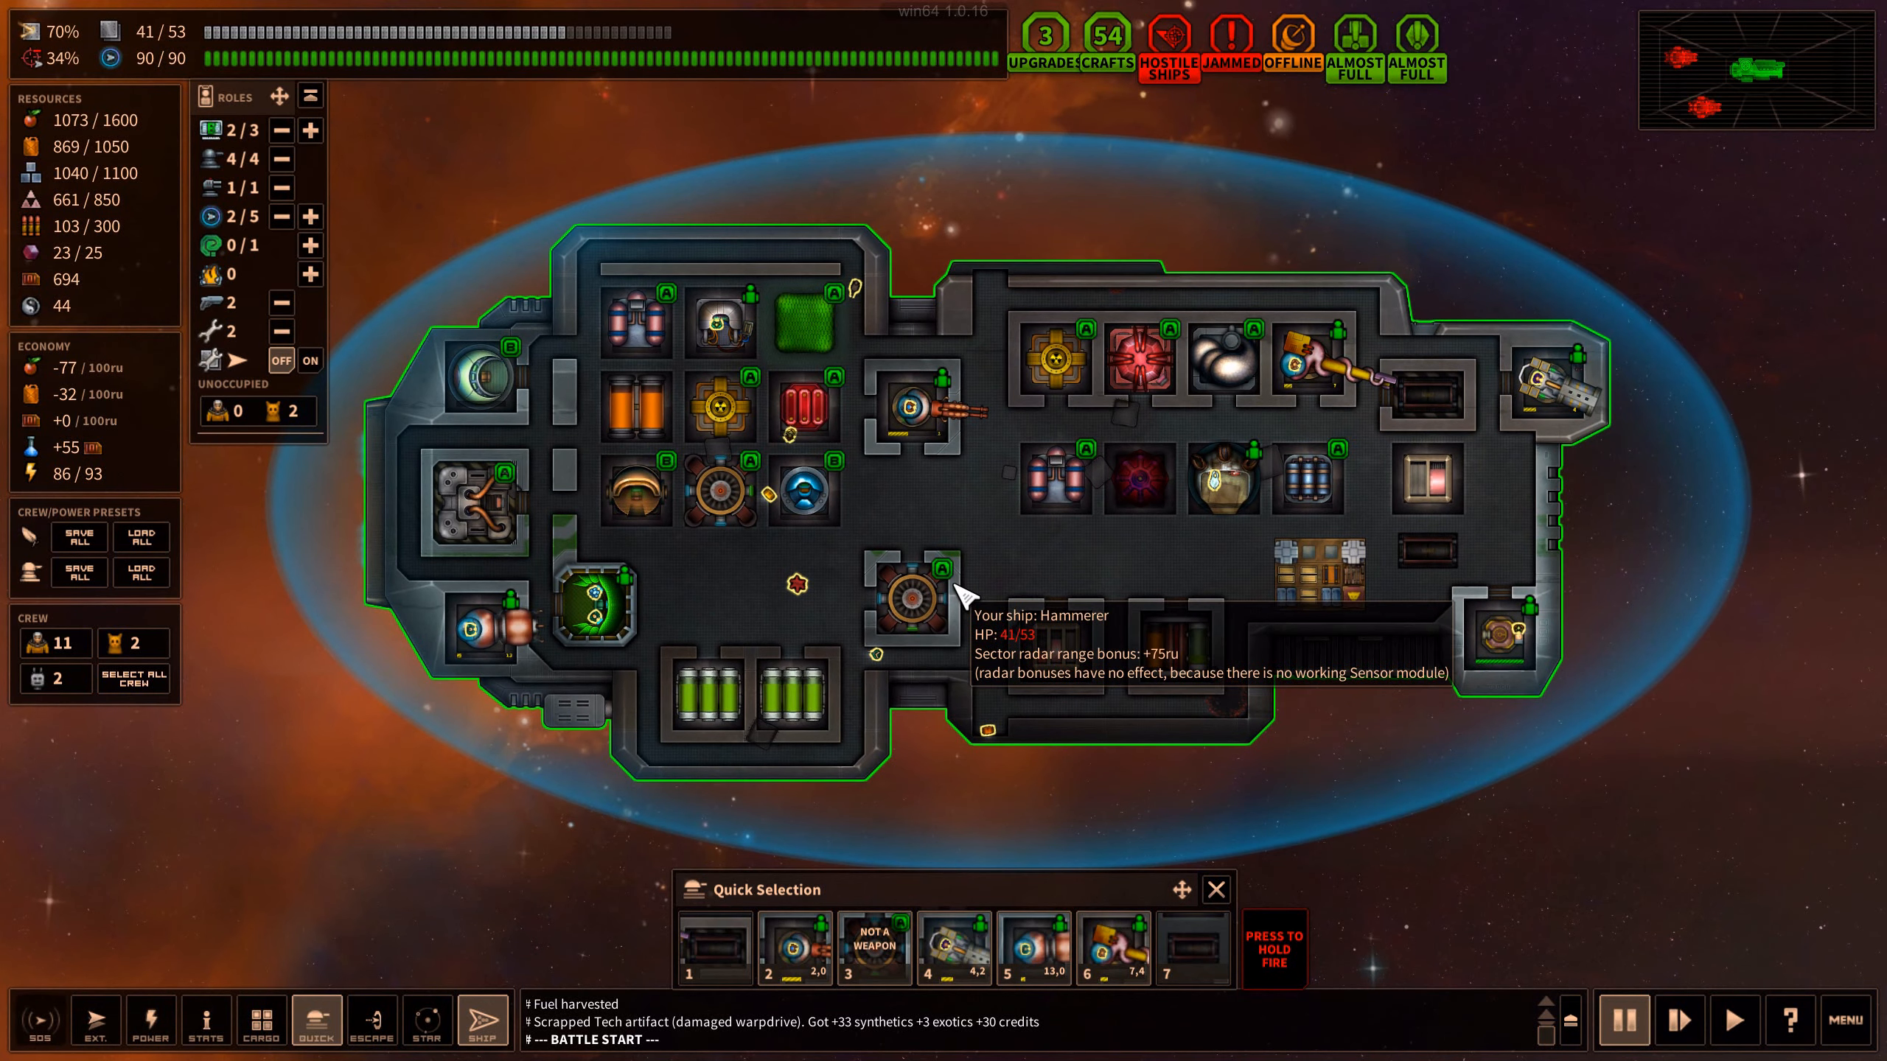
mouse_move(1023, 538)
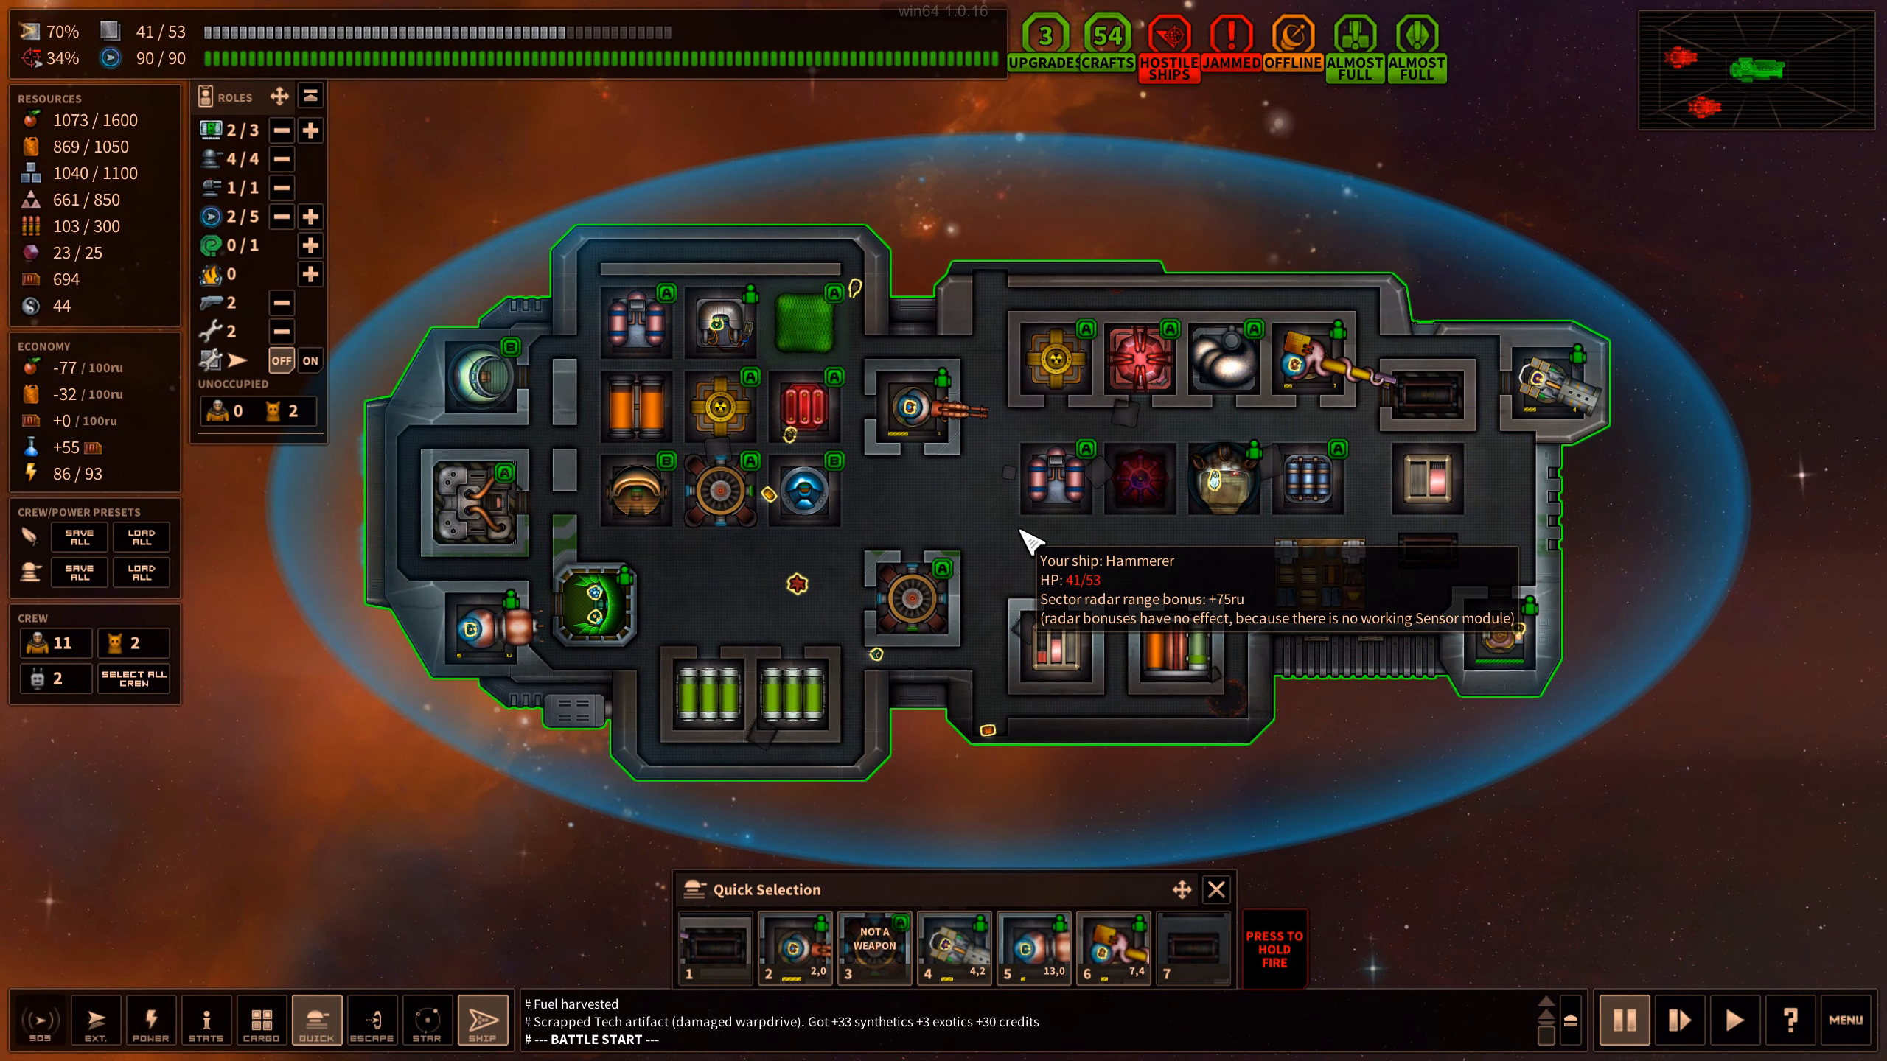
Select the stored EMP raygun to see its stats and candidate weapon slots
click(1316, 578)
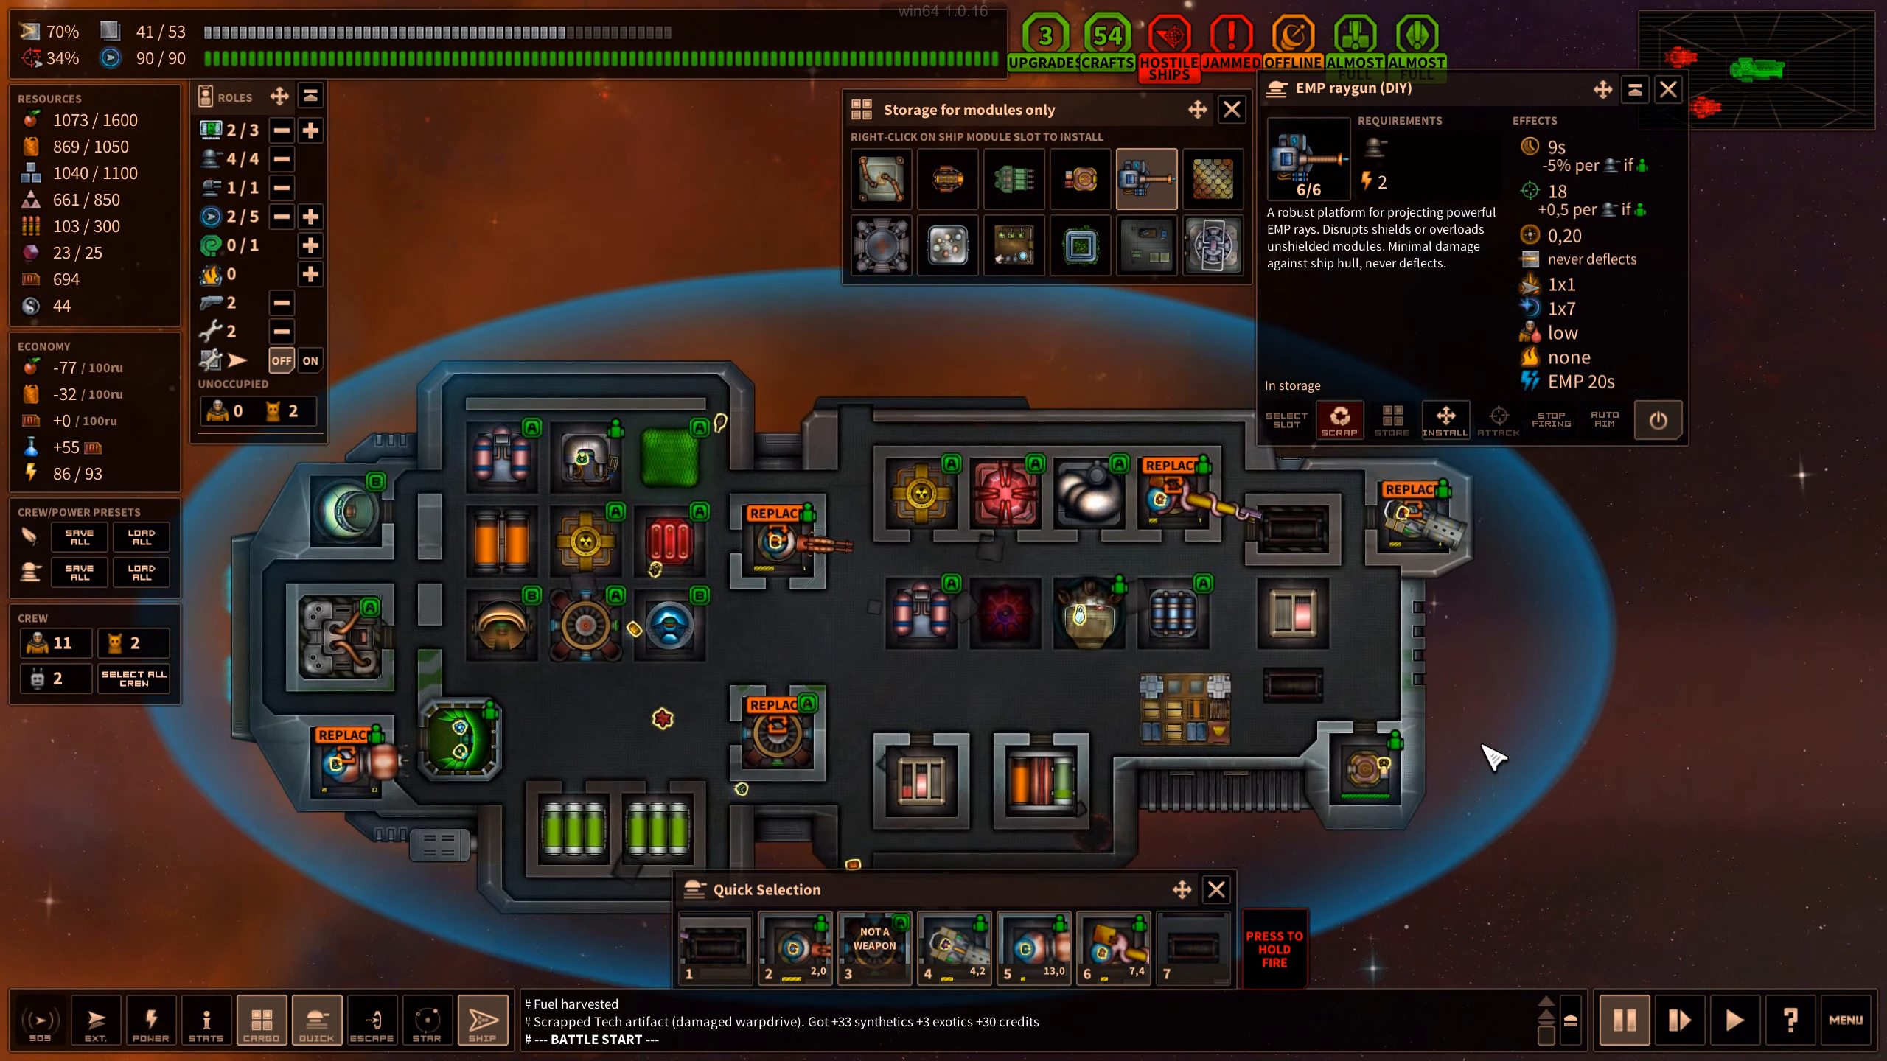
mouse_move(740, 751)
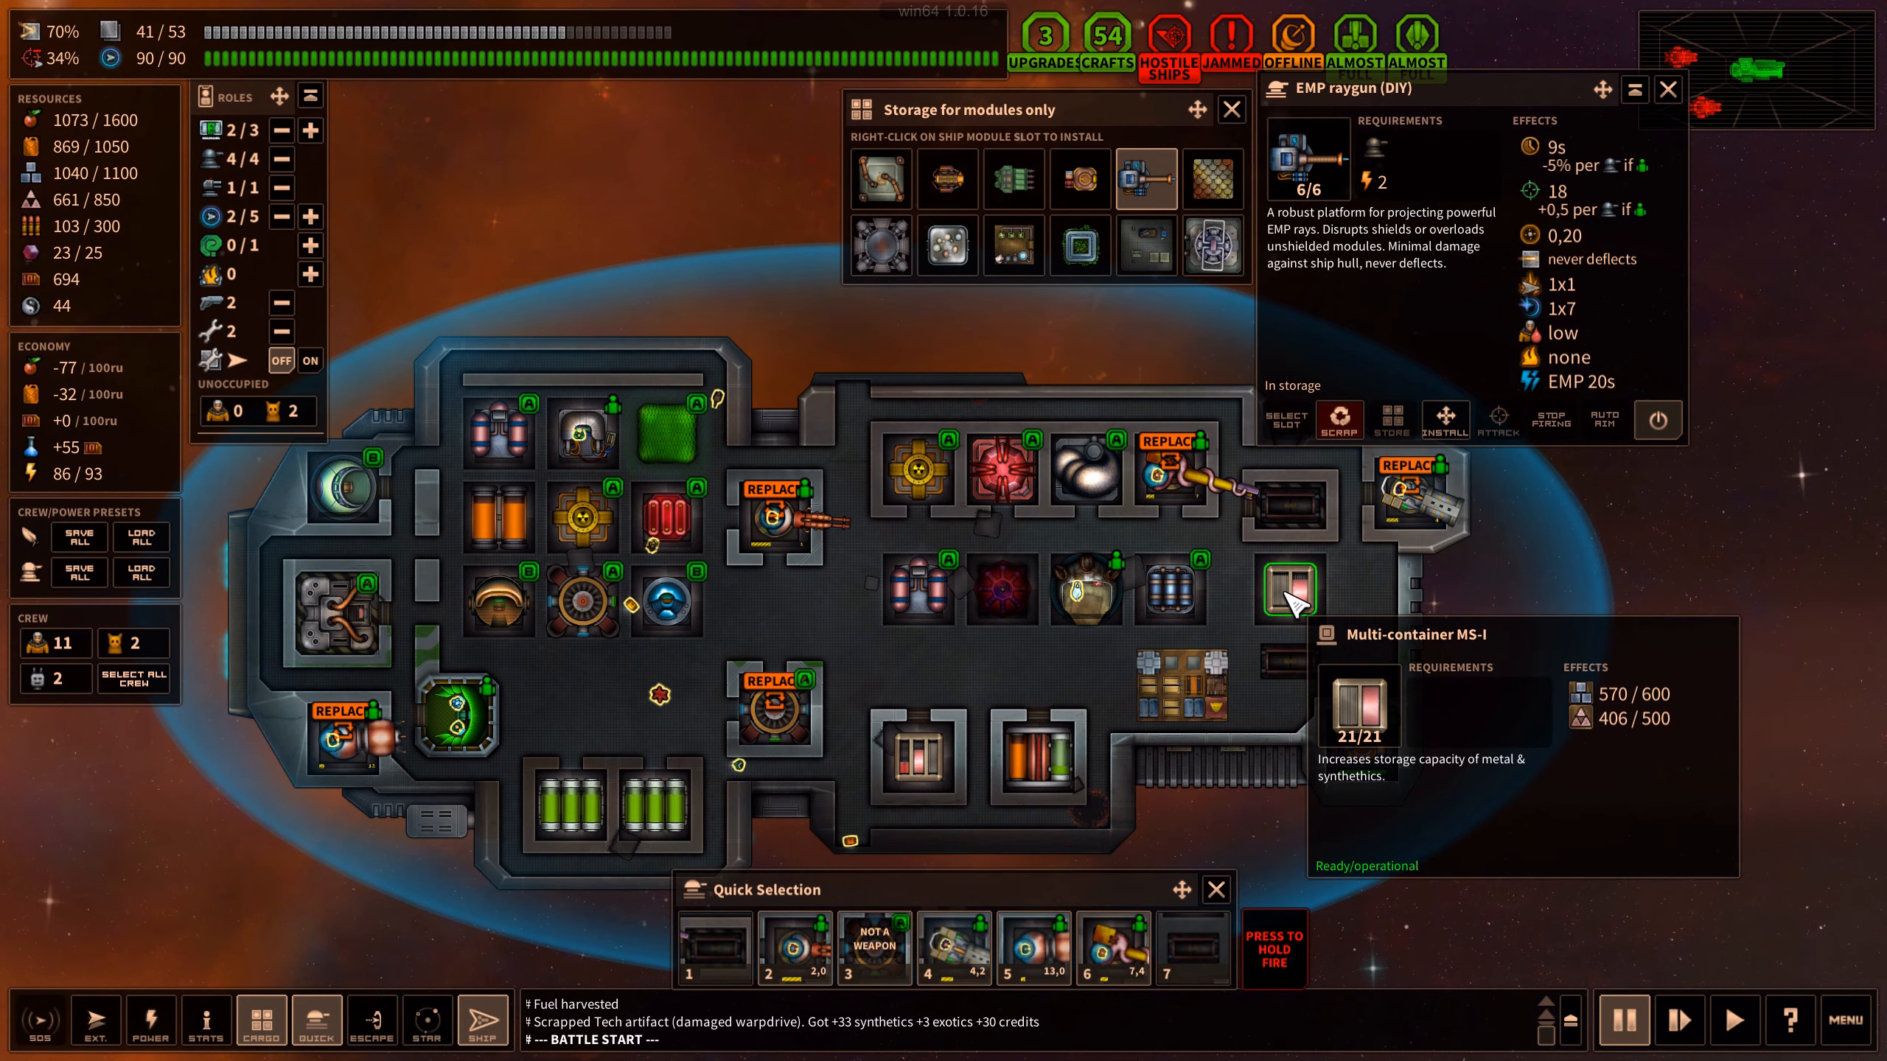
mouse_move(1694, 776)
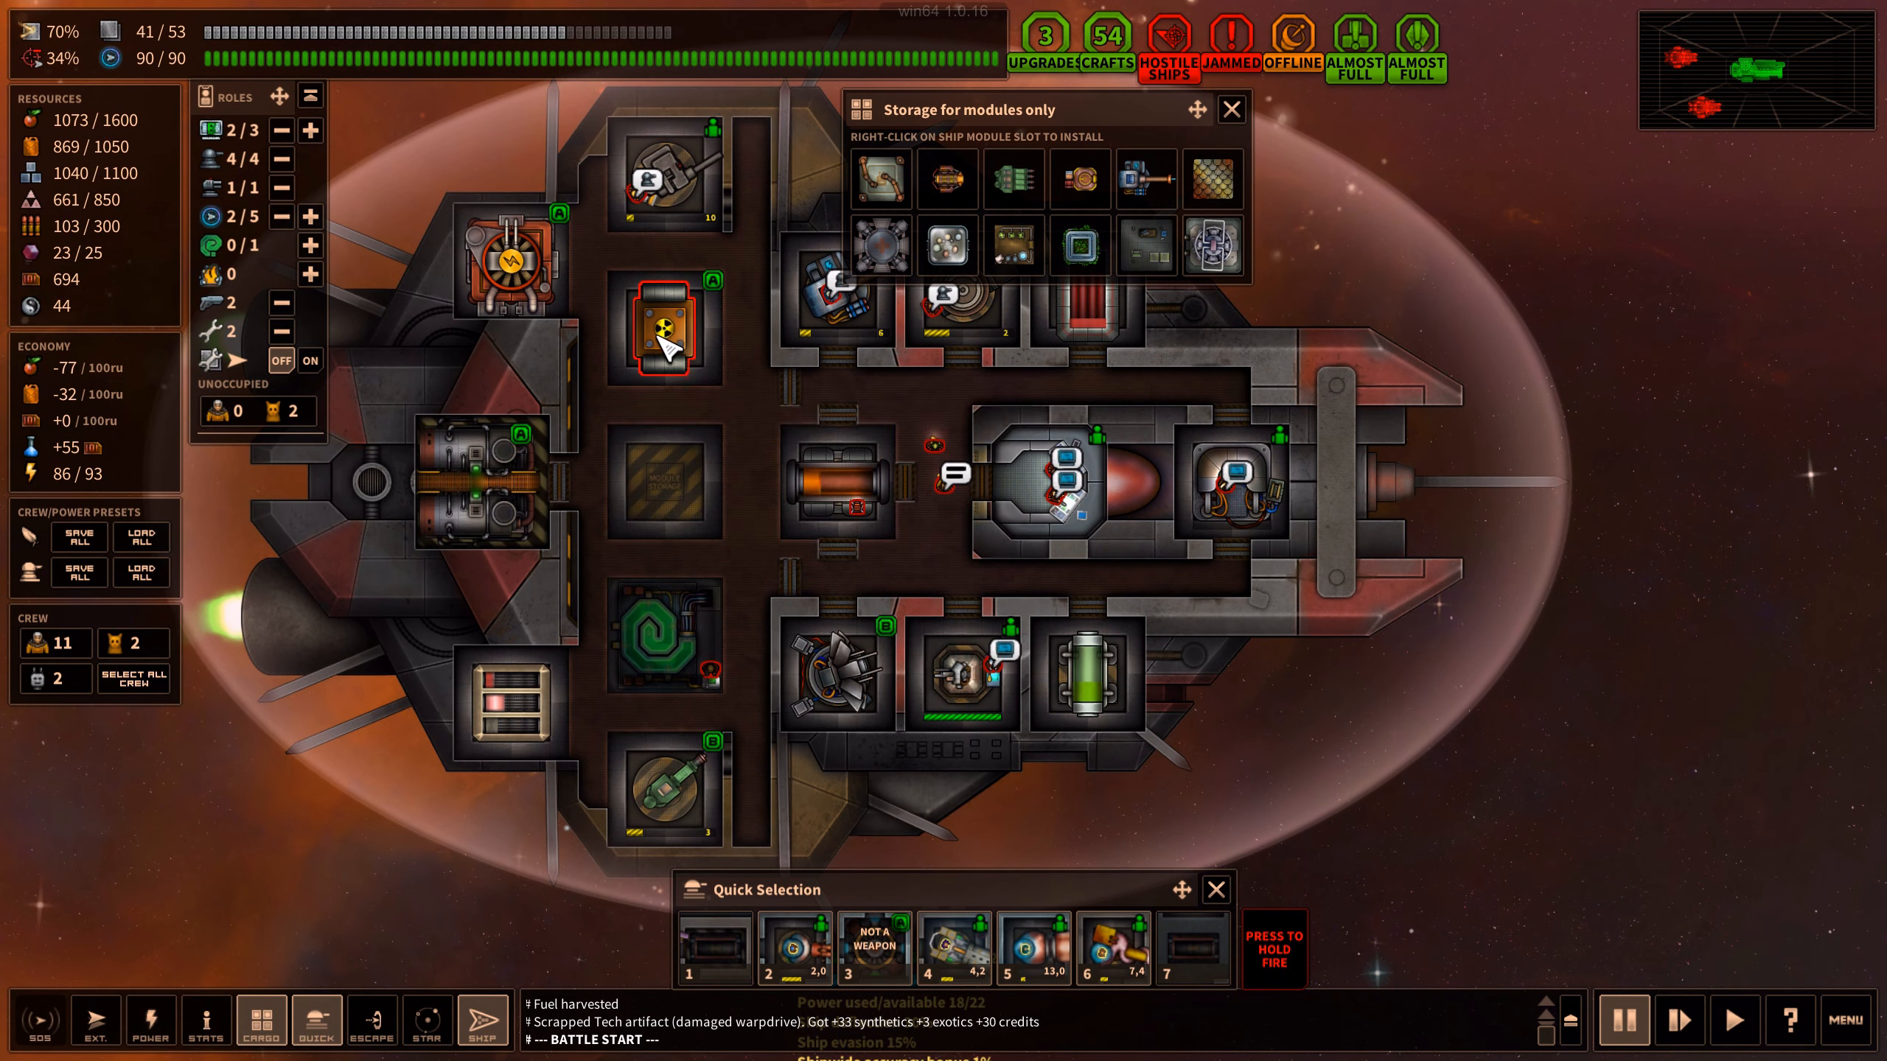
mouse_move(515, 257)
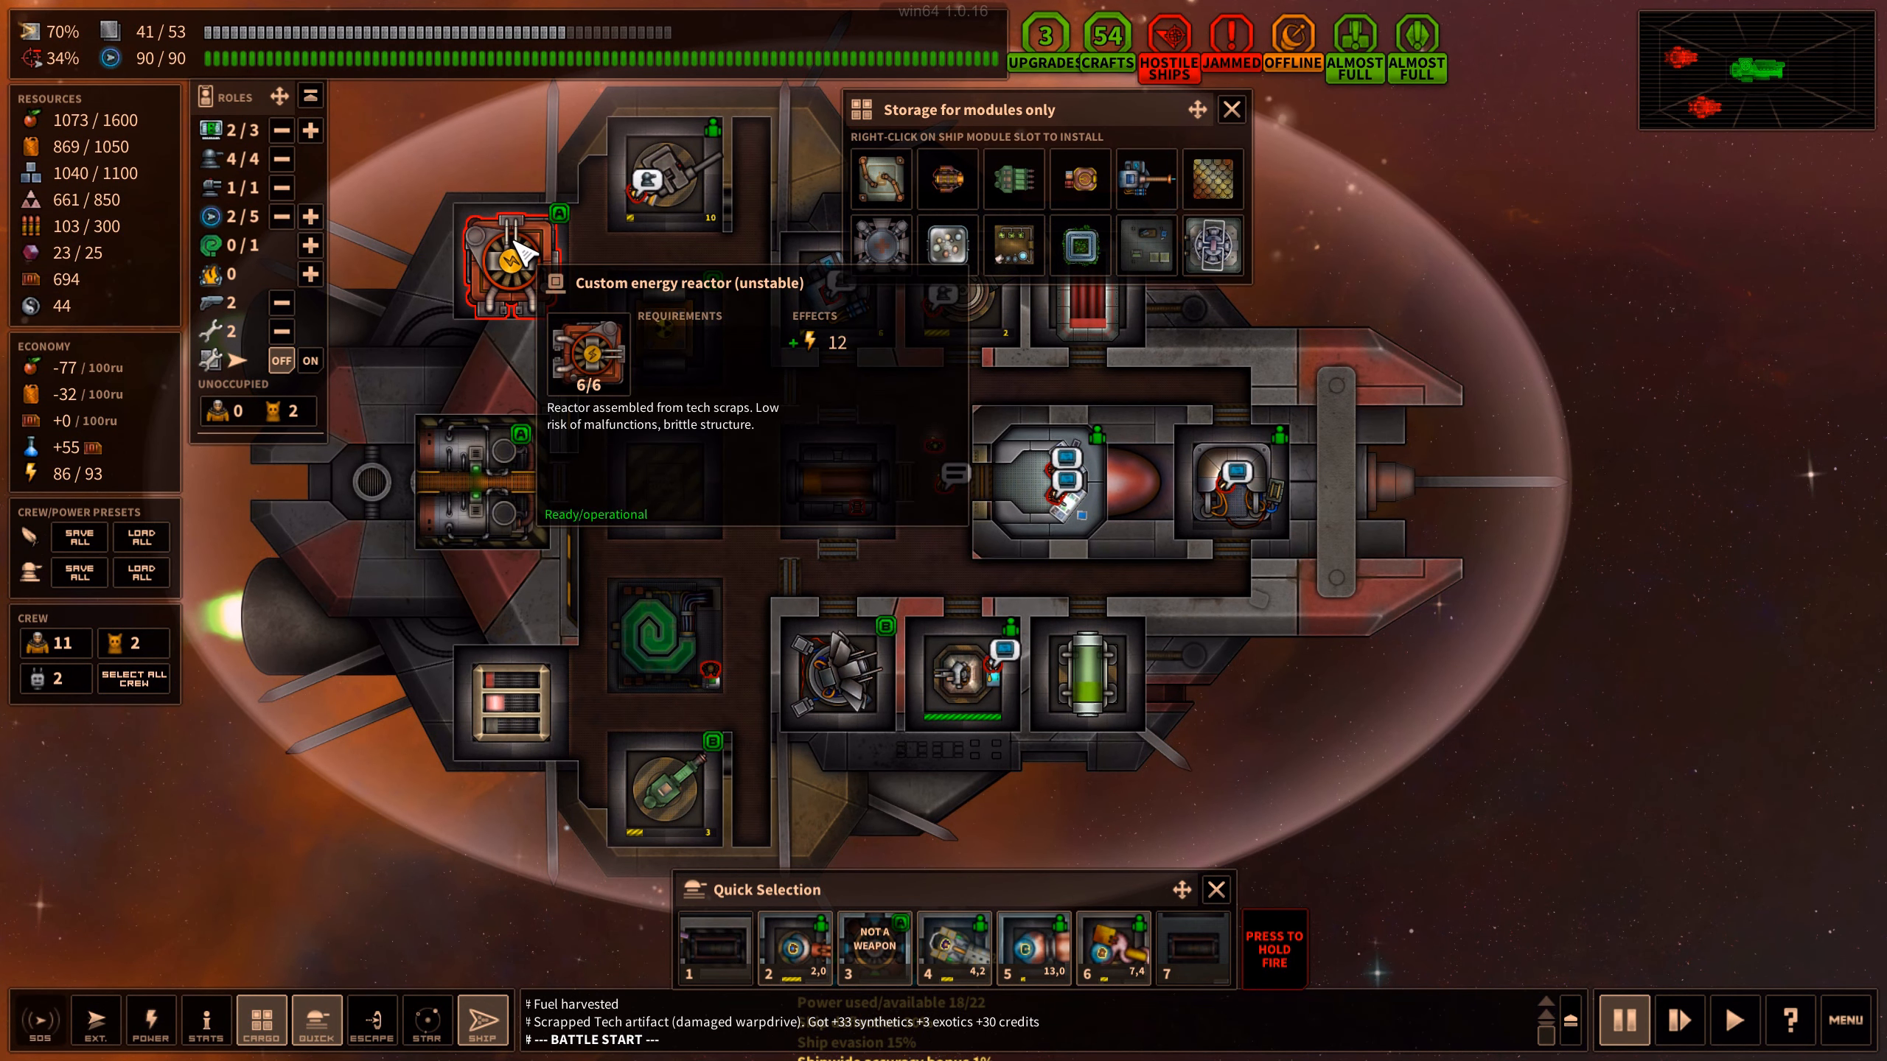
mouse_move(668, 328)
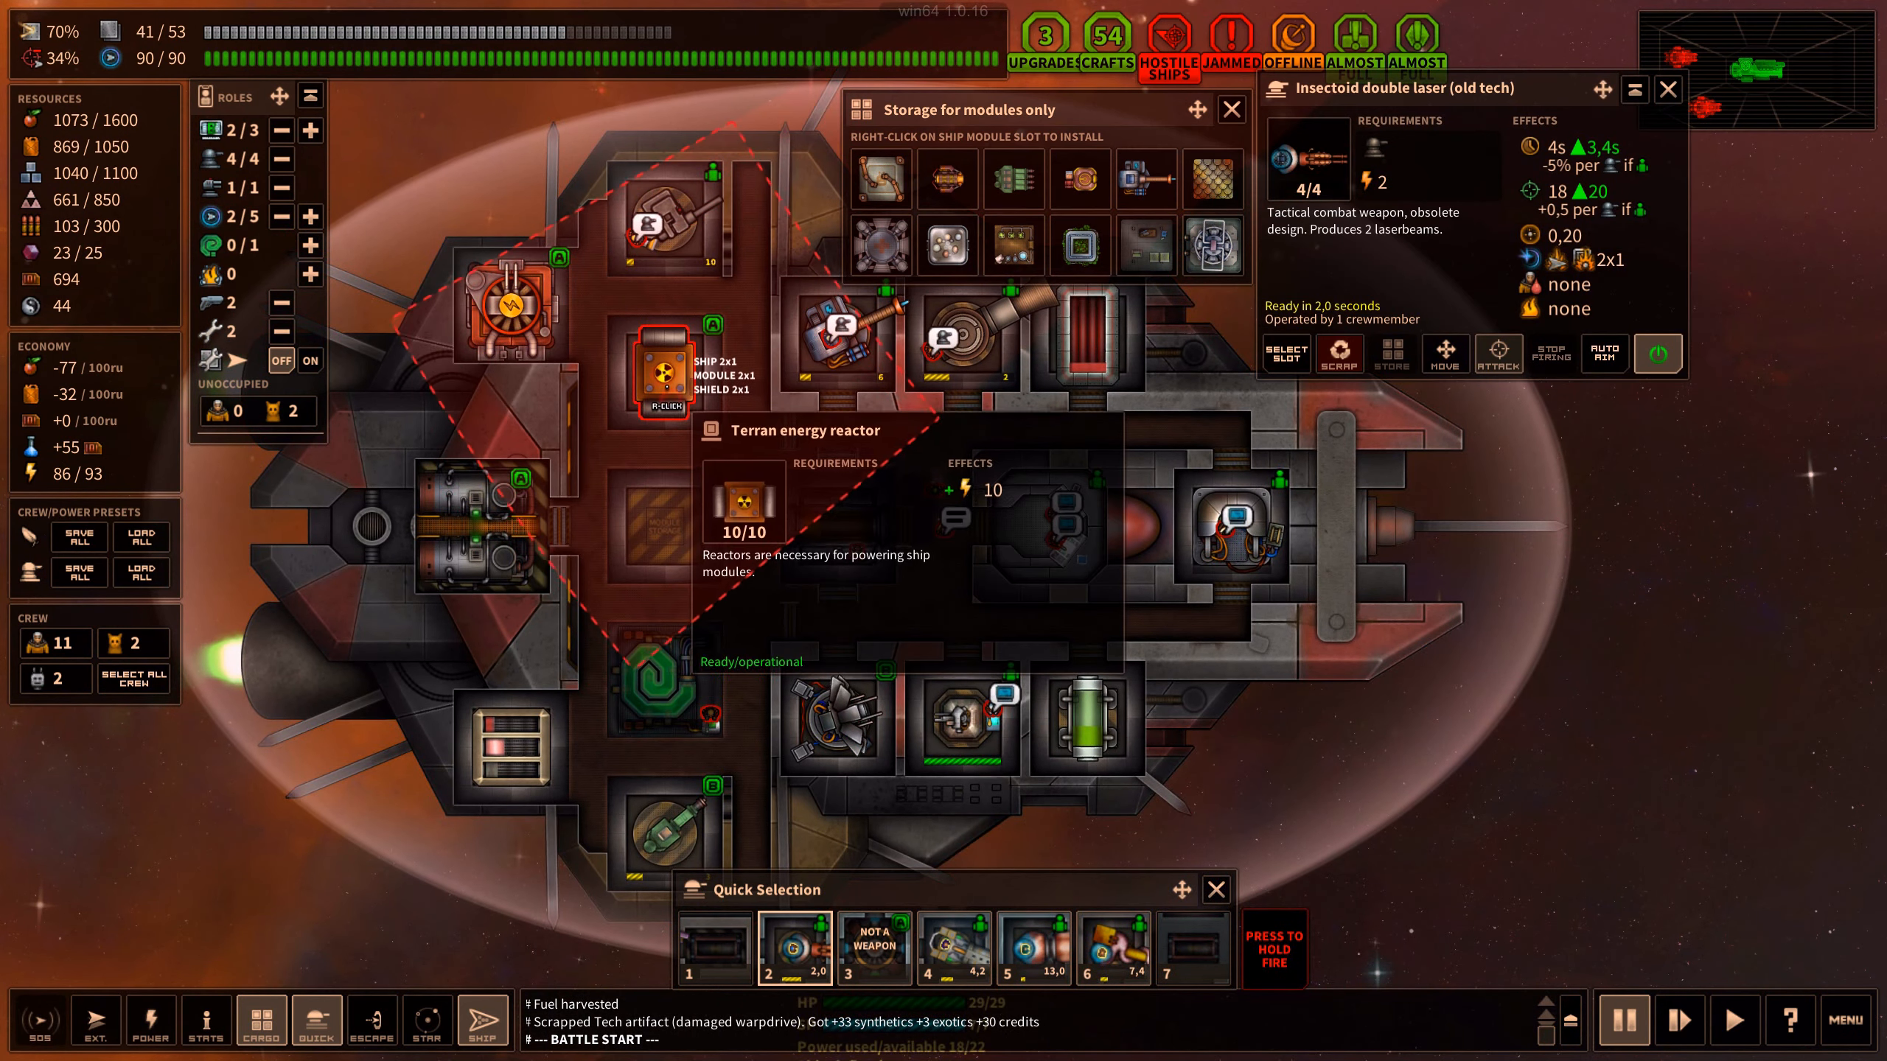
Aim the double laser and megalaser at the enemy Terran energy reactor, plus the warp ray
click(953, 950)
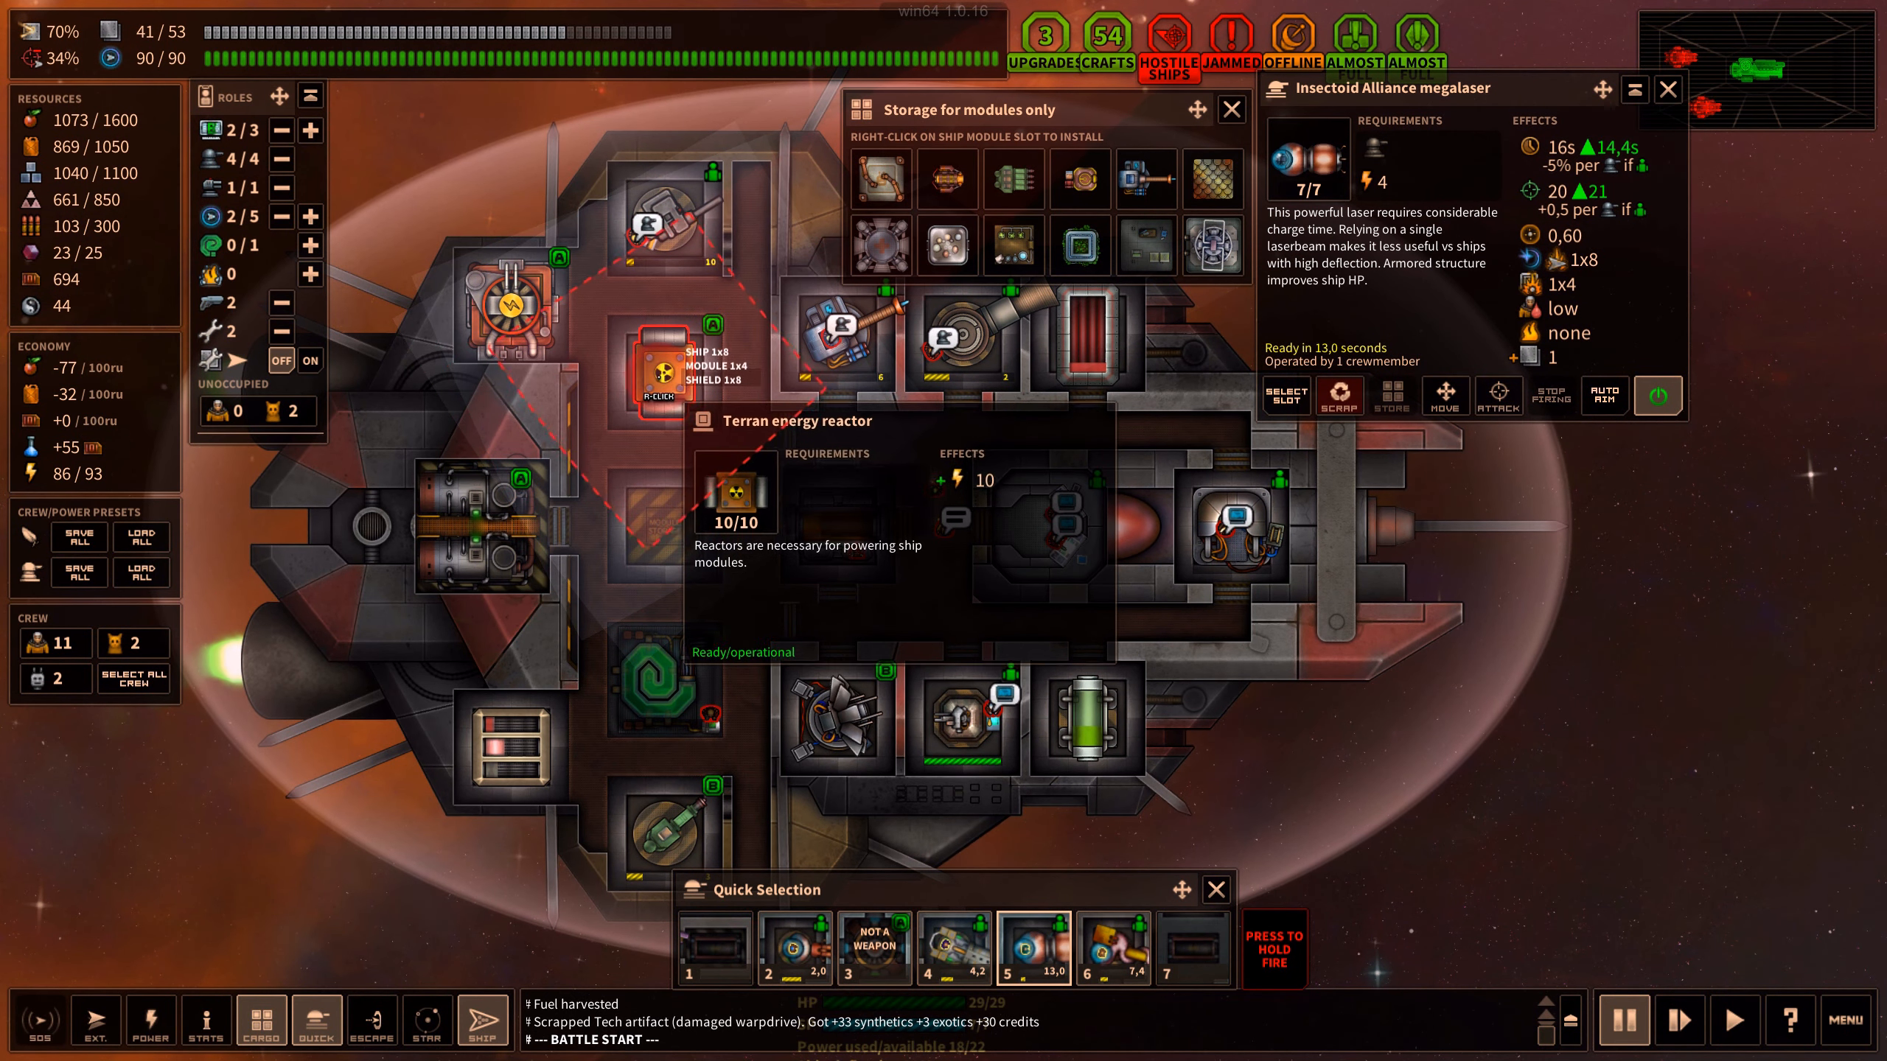
click(1113, 949)
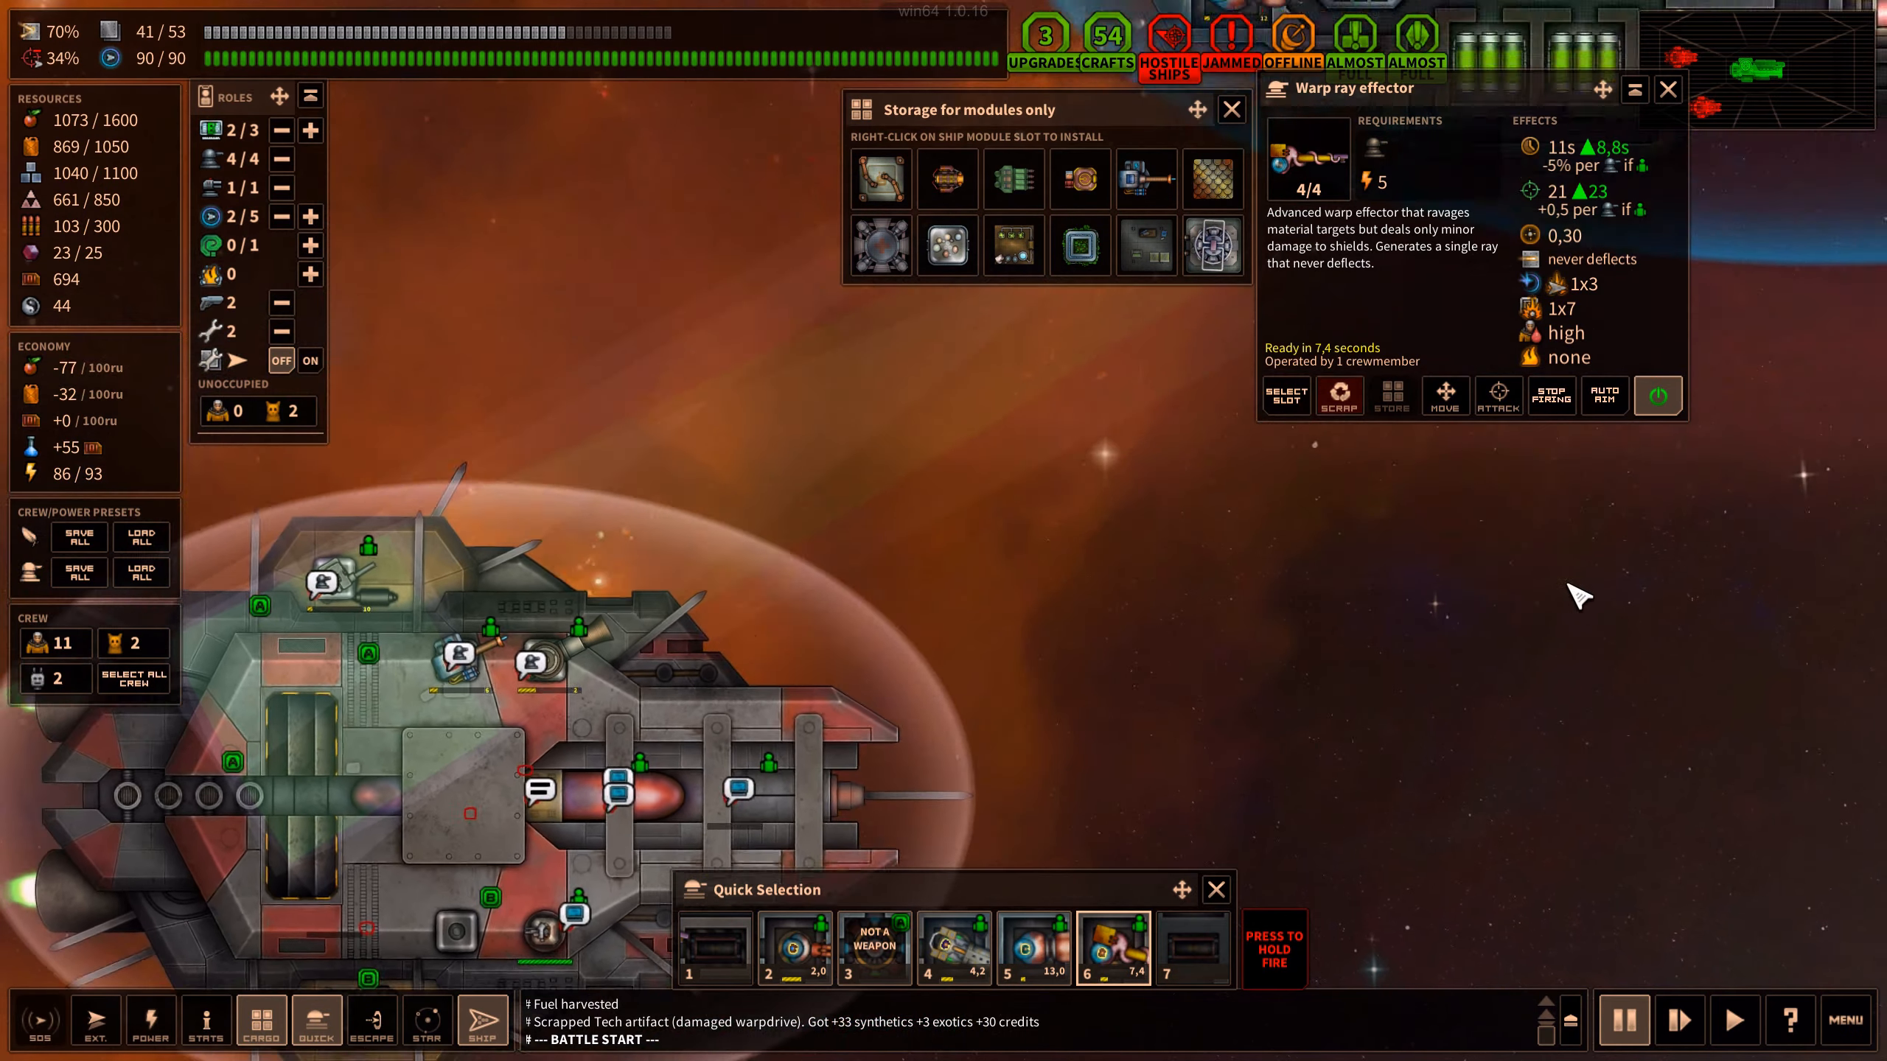
click(1230, 108)
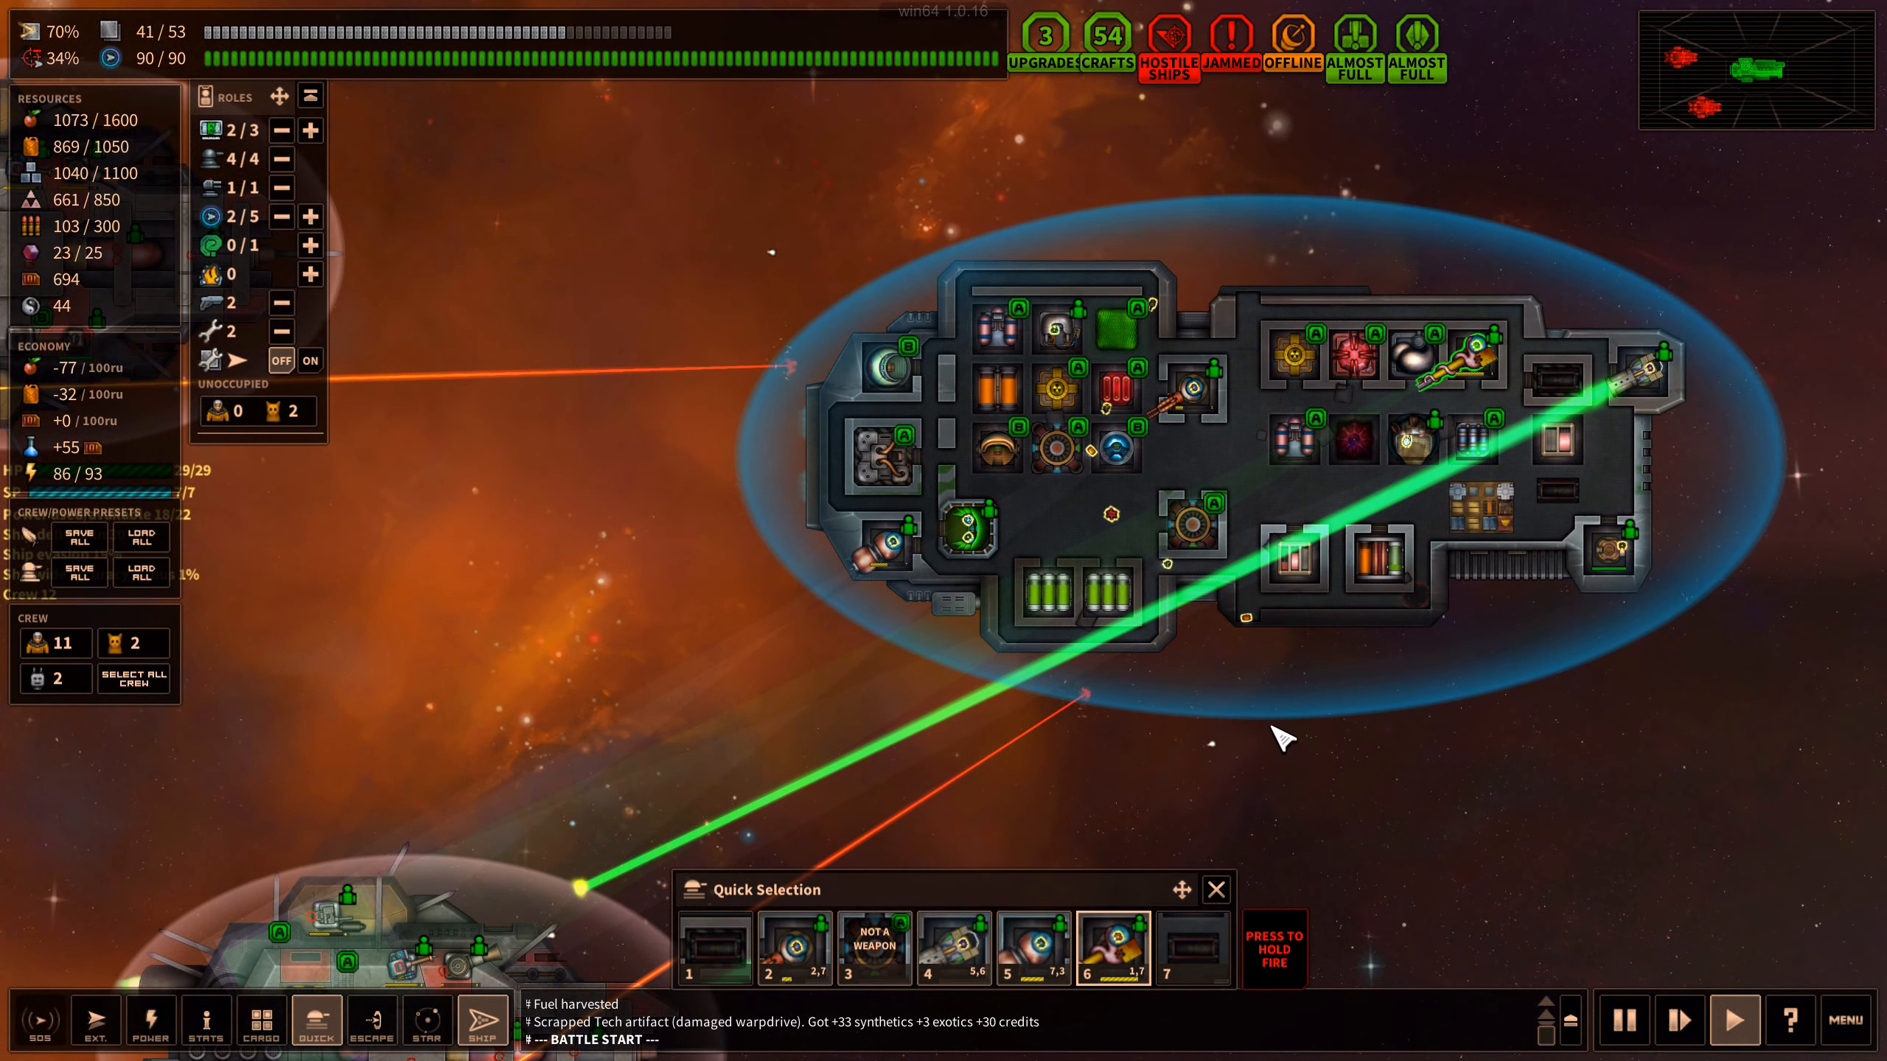
mouse_move(1508, 788)
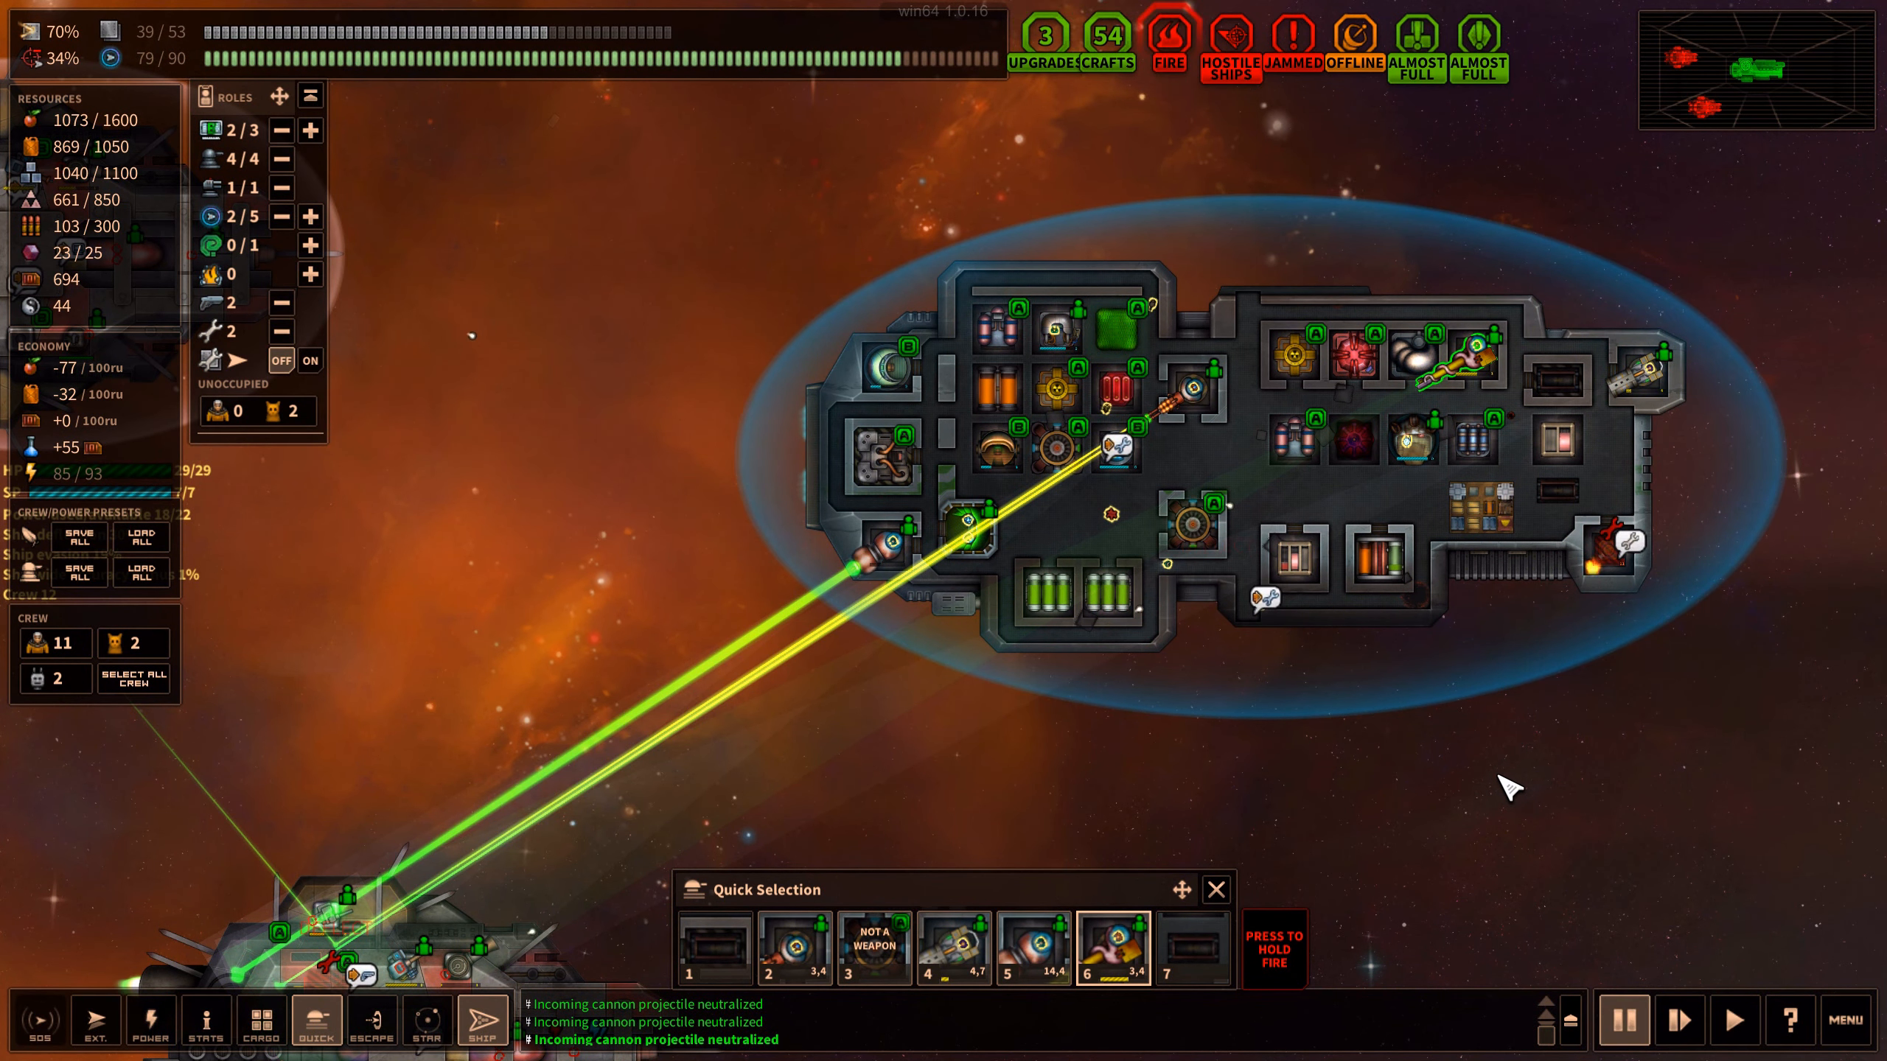
mouse_move(309, 275)
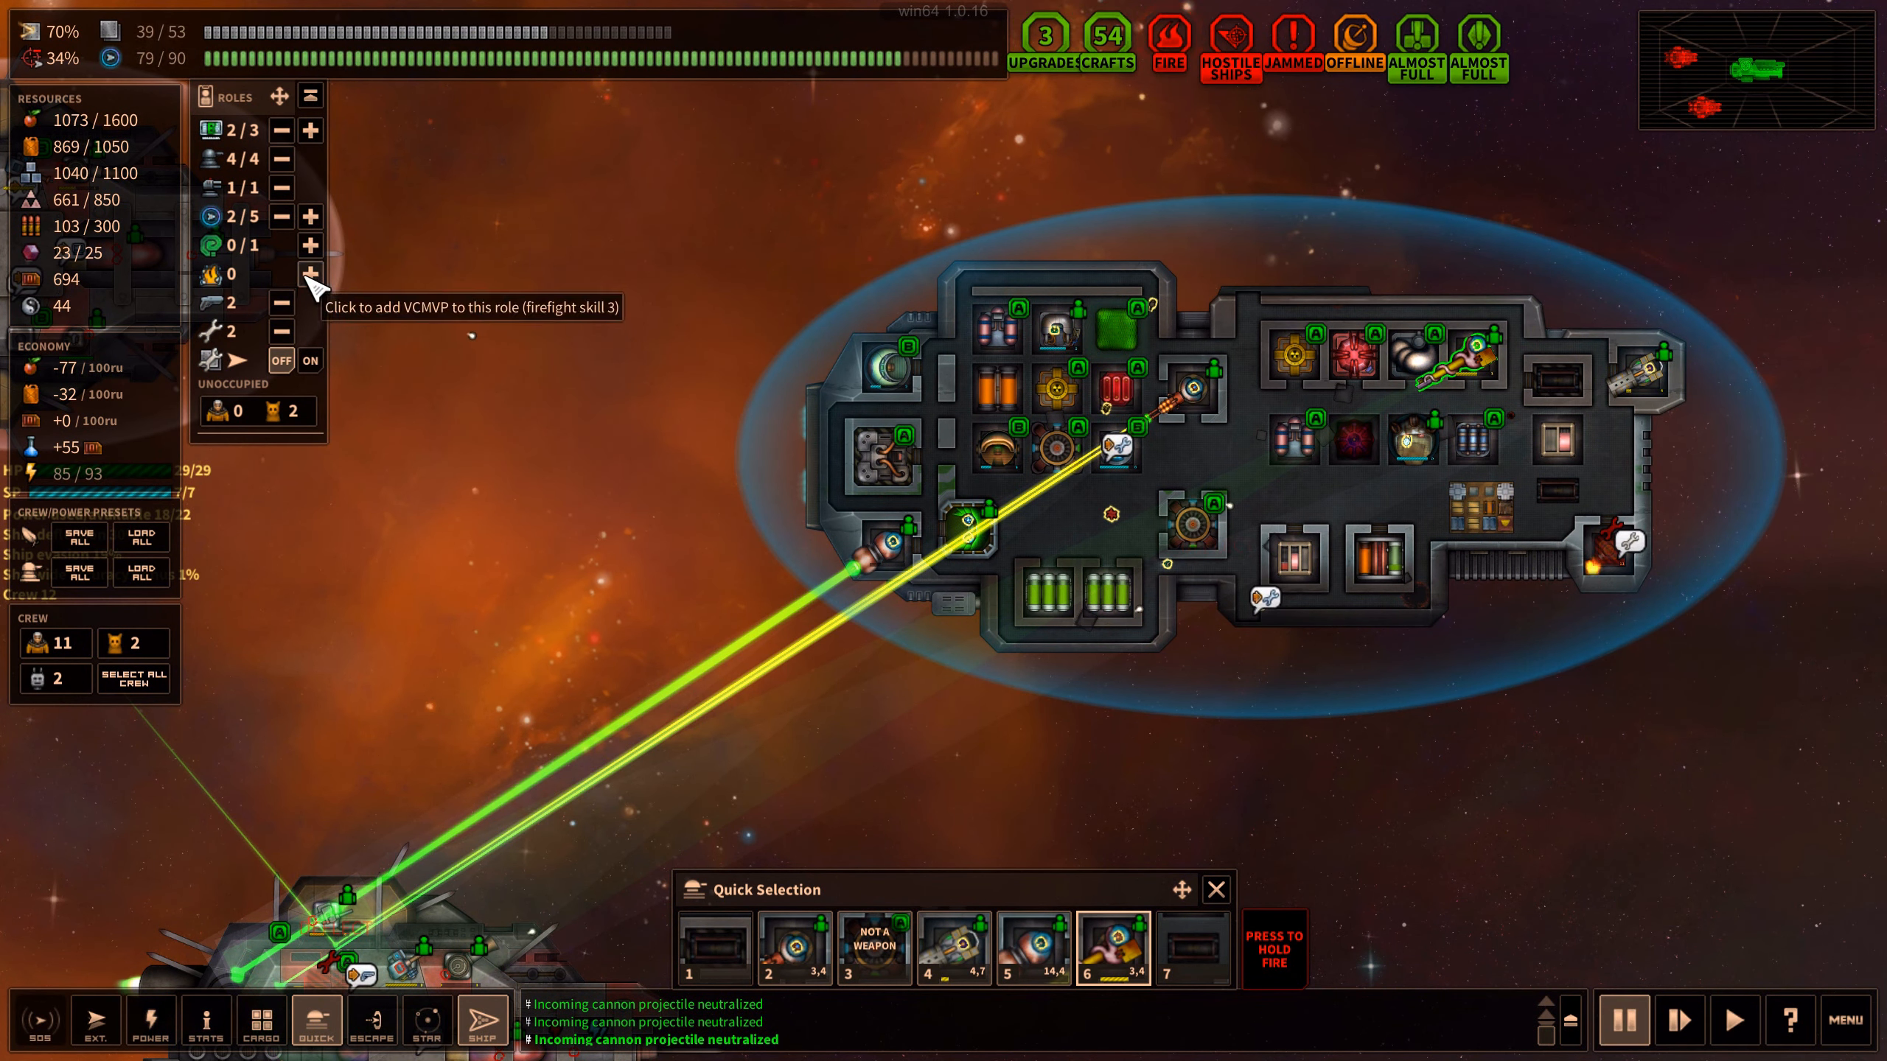
mouse_move(283, 336)
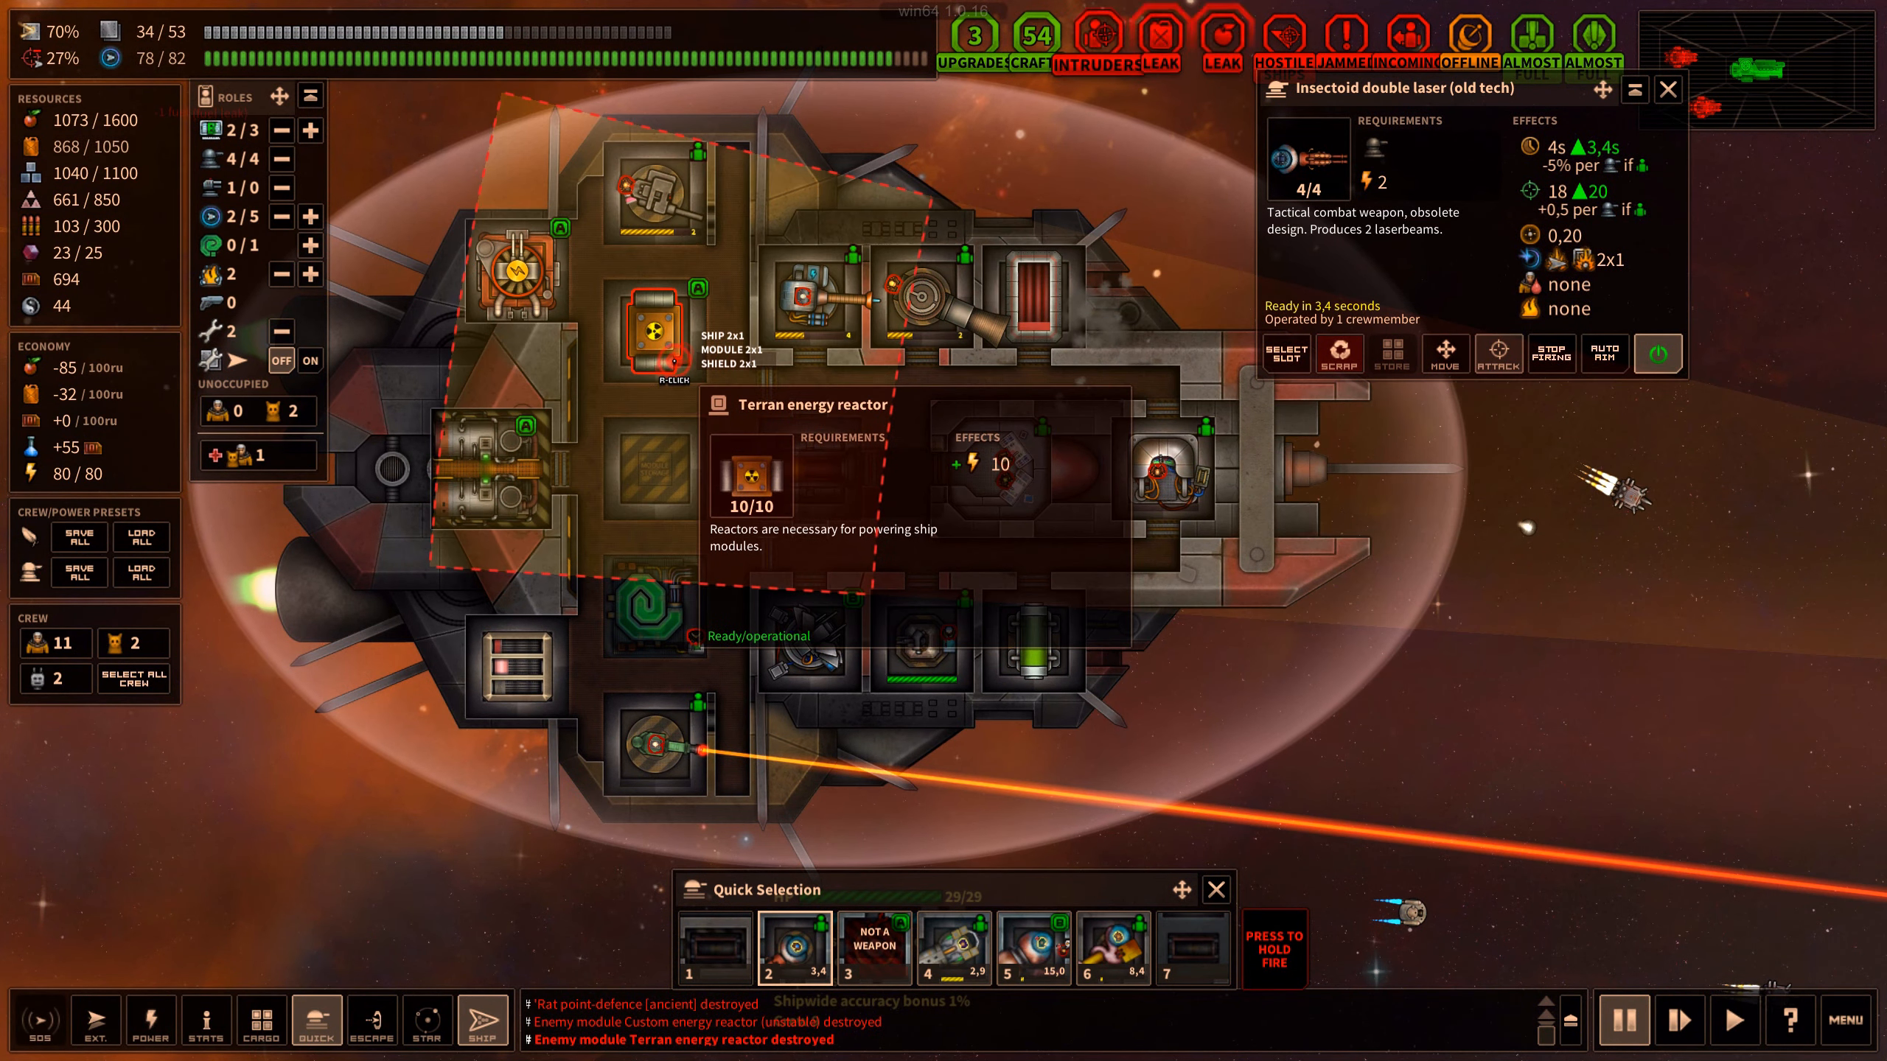
click(1031, 949)
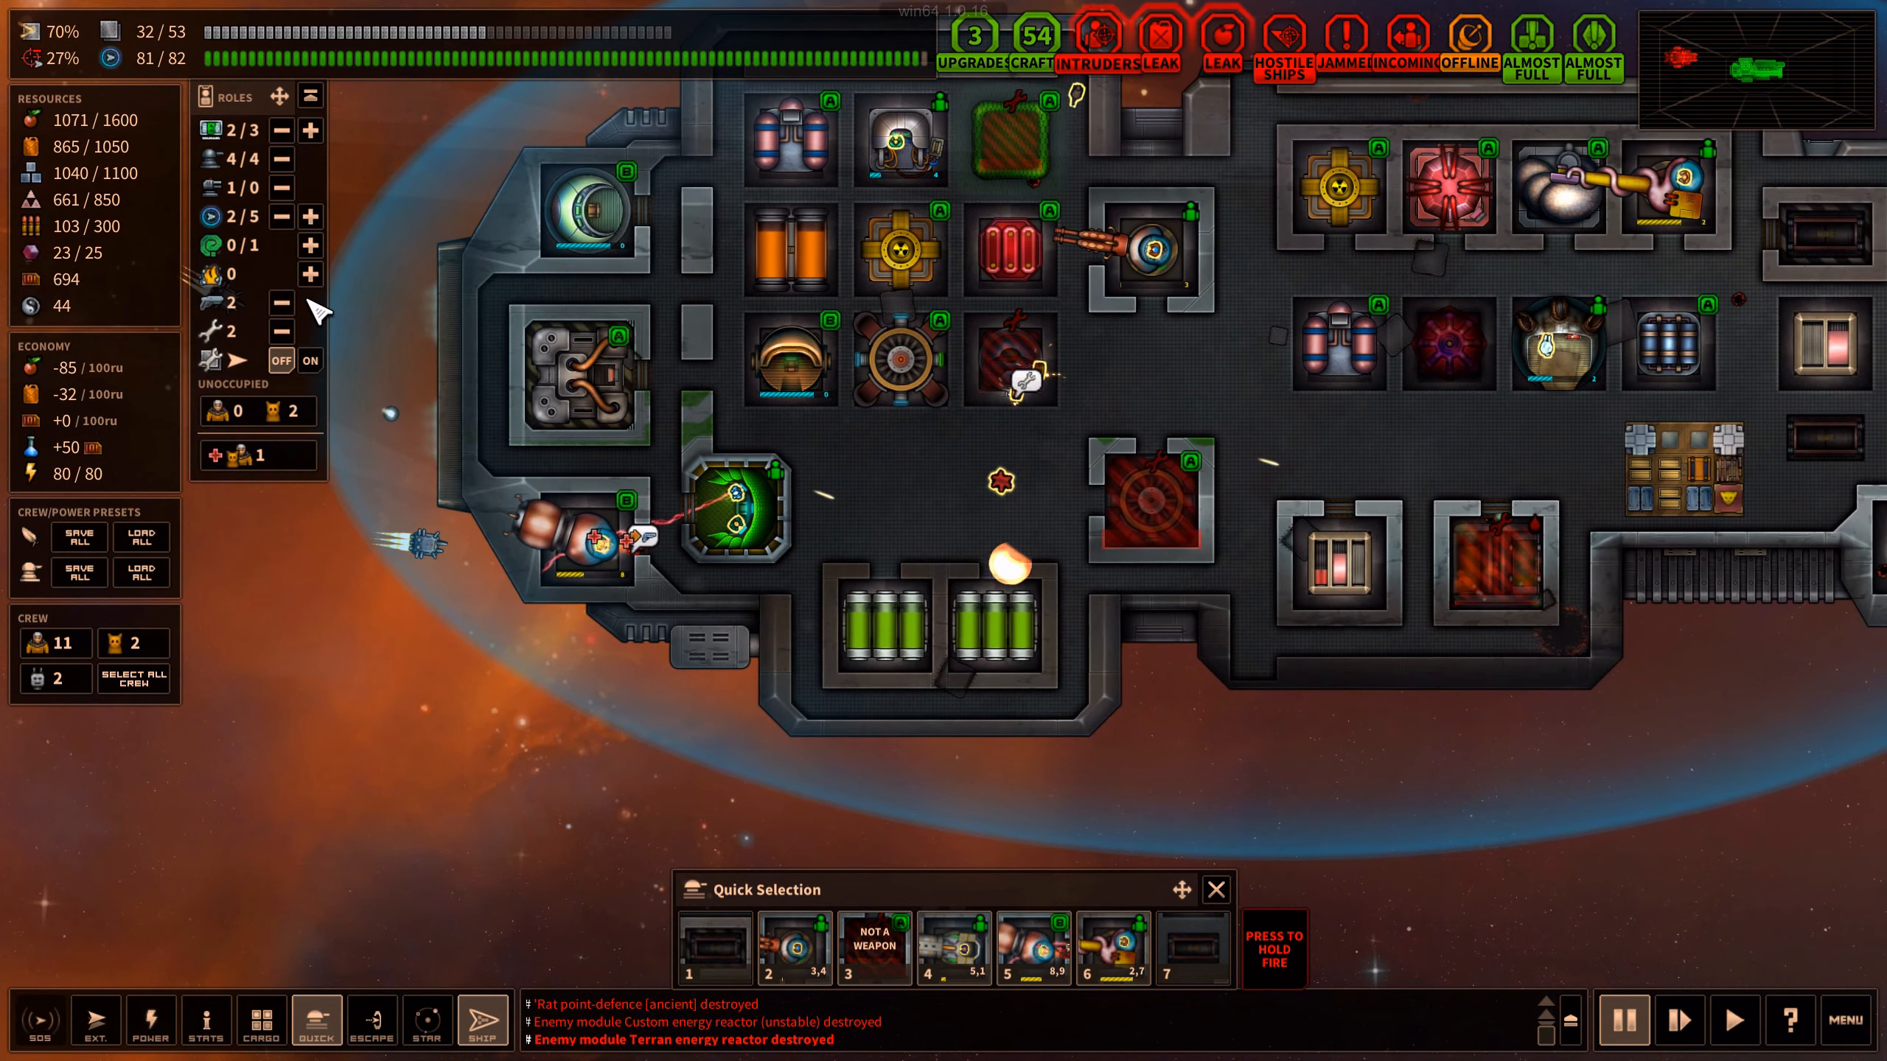
mouse_move(311, 245)
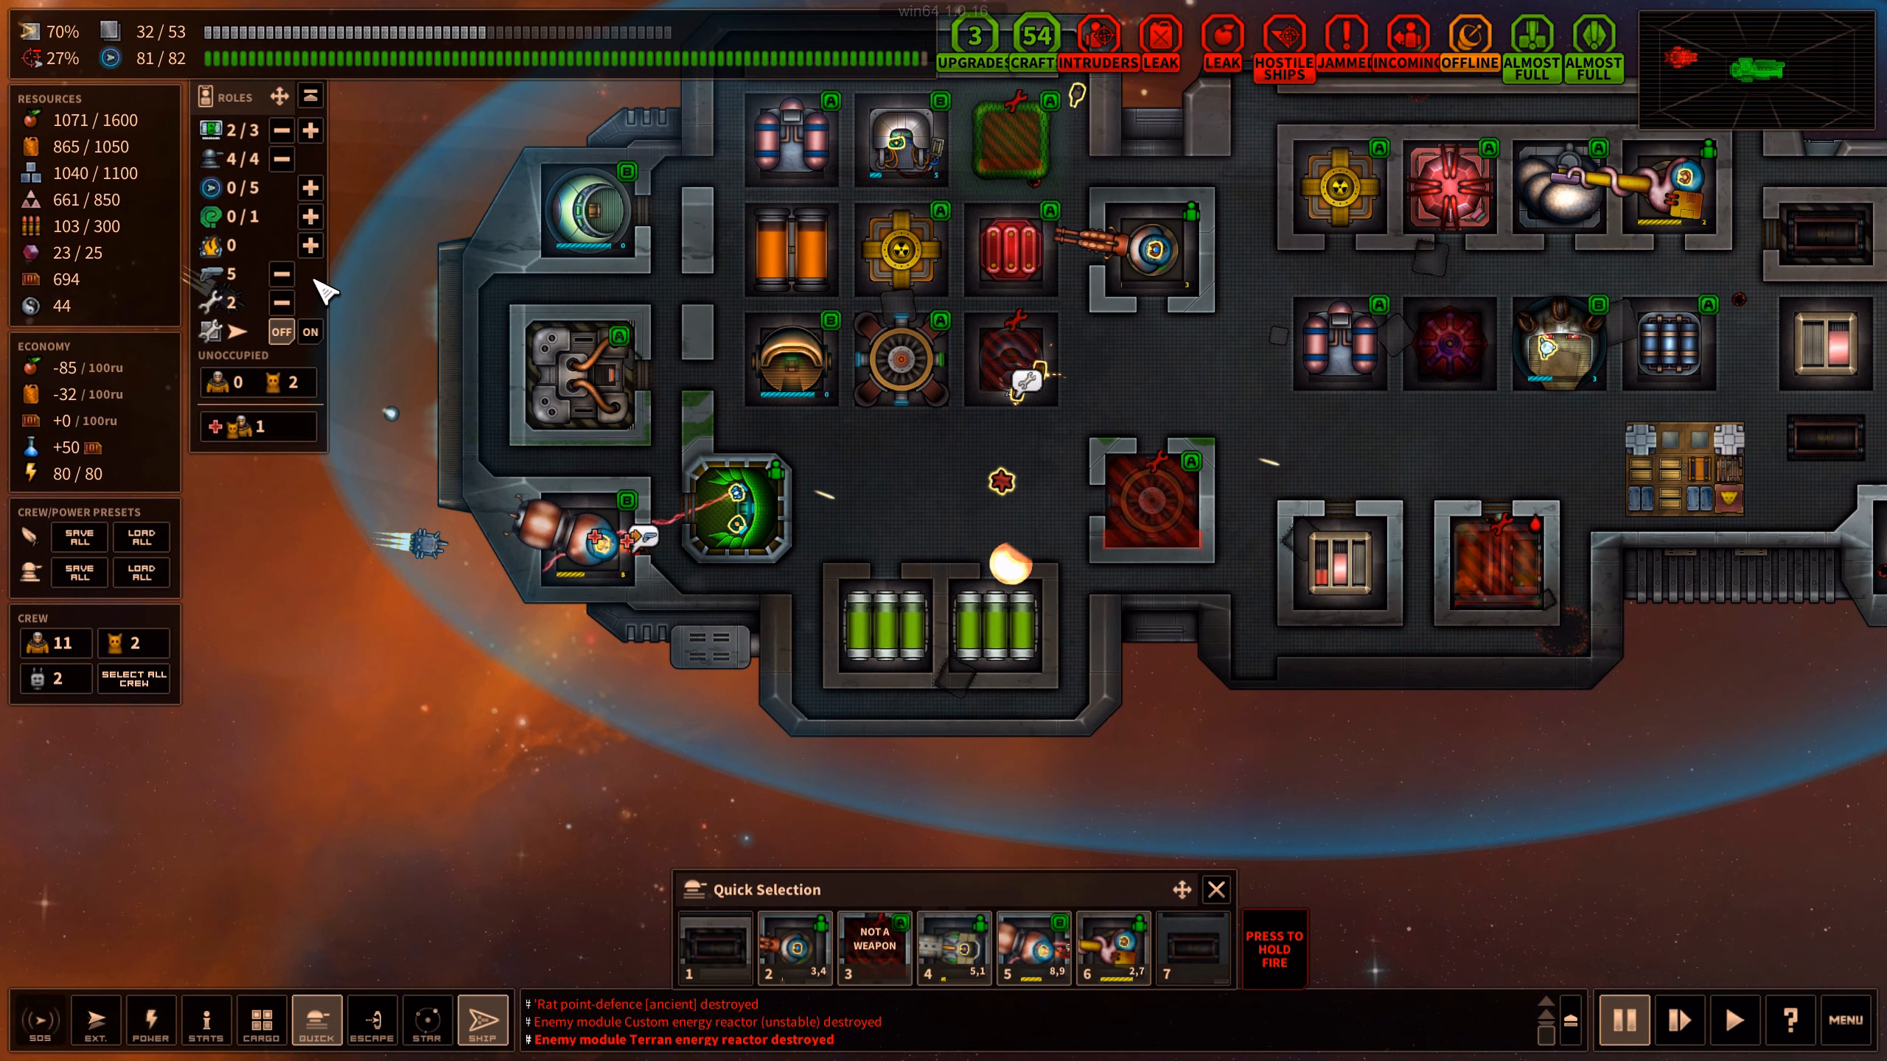
mouse_move(281, 159)
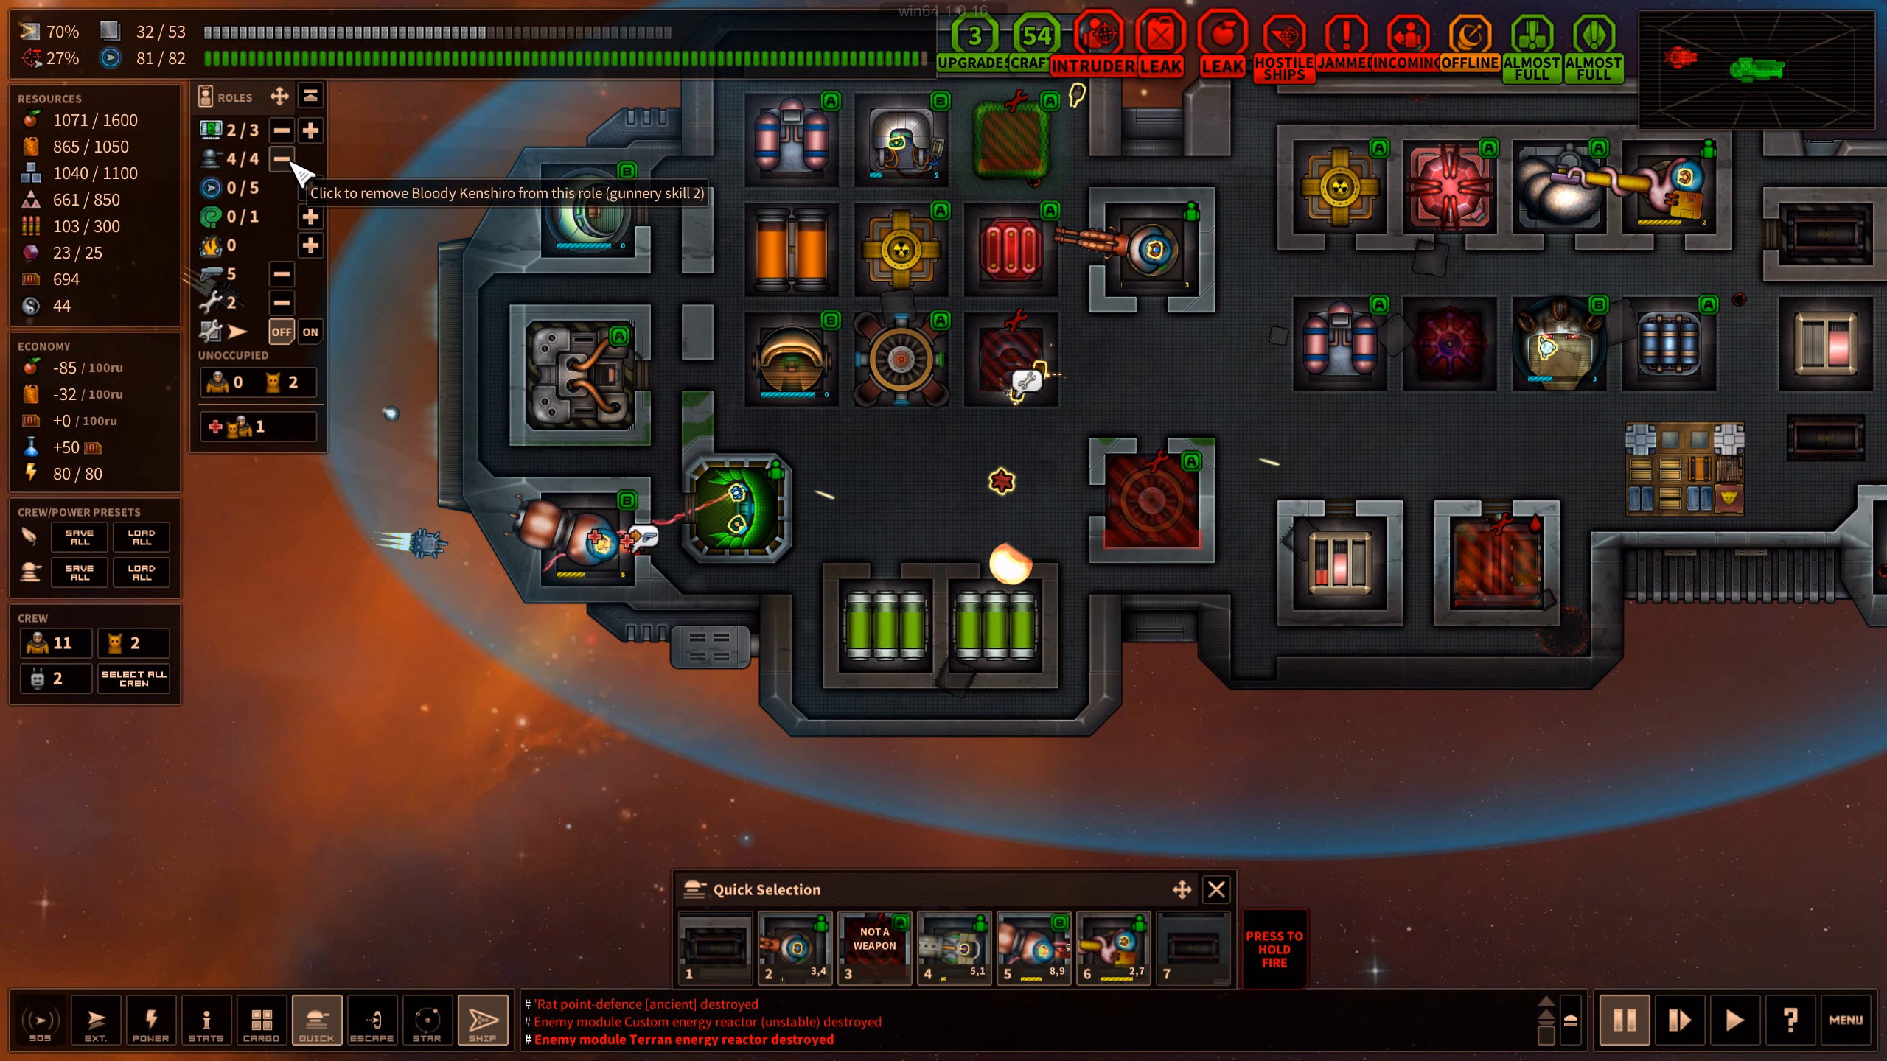
Move crew off hand weapons so four crew are on firefighting duty
click(281, 158)
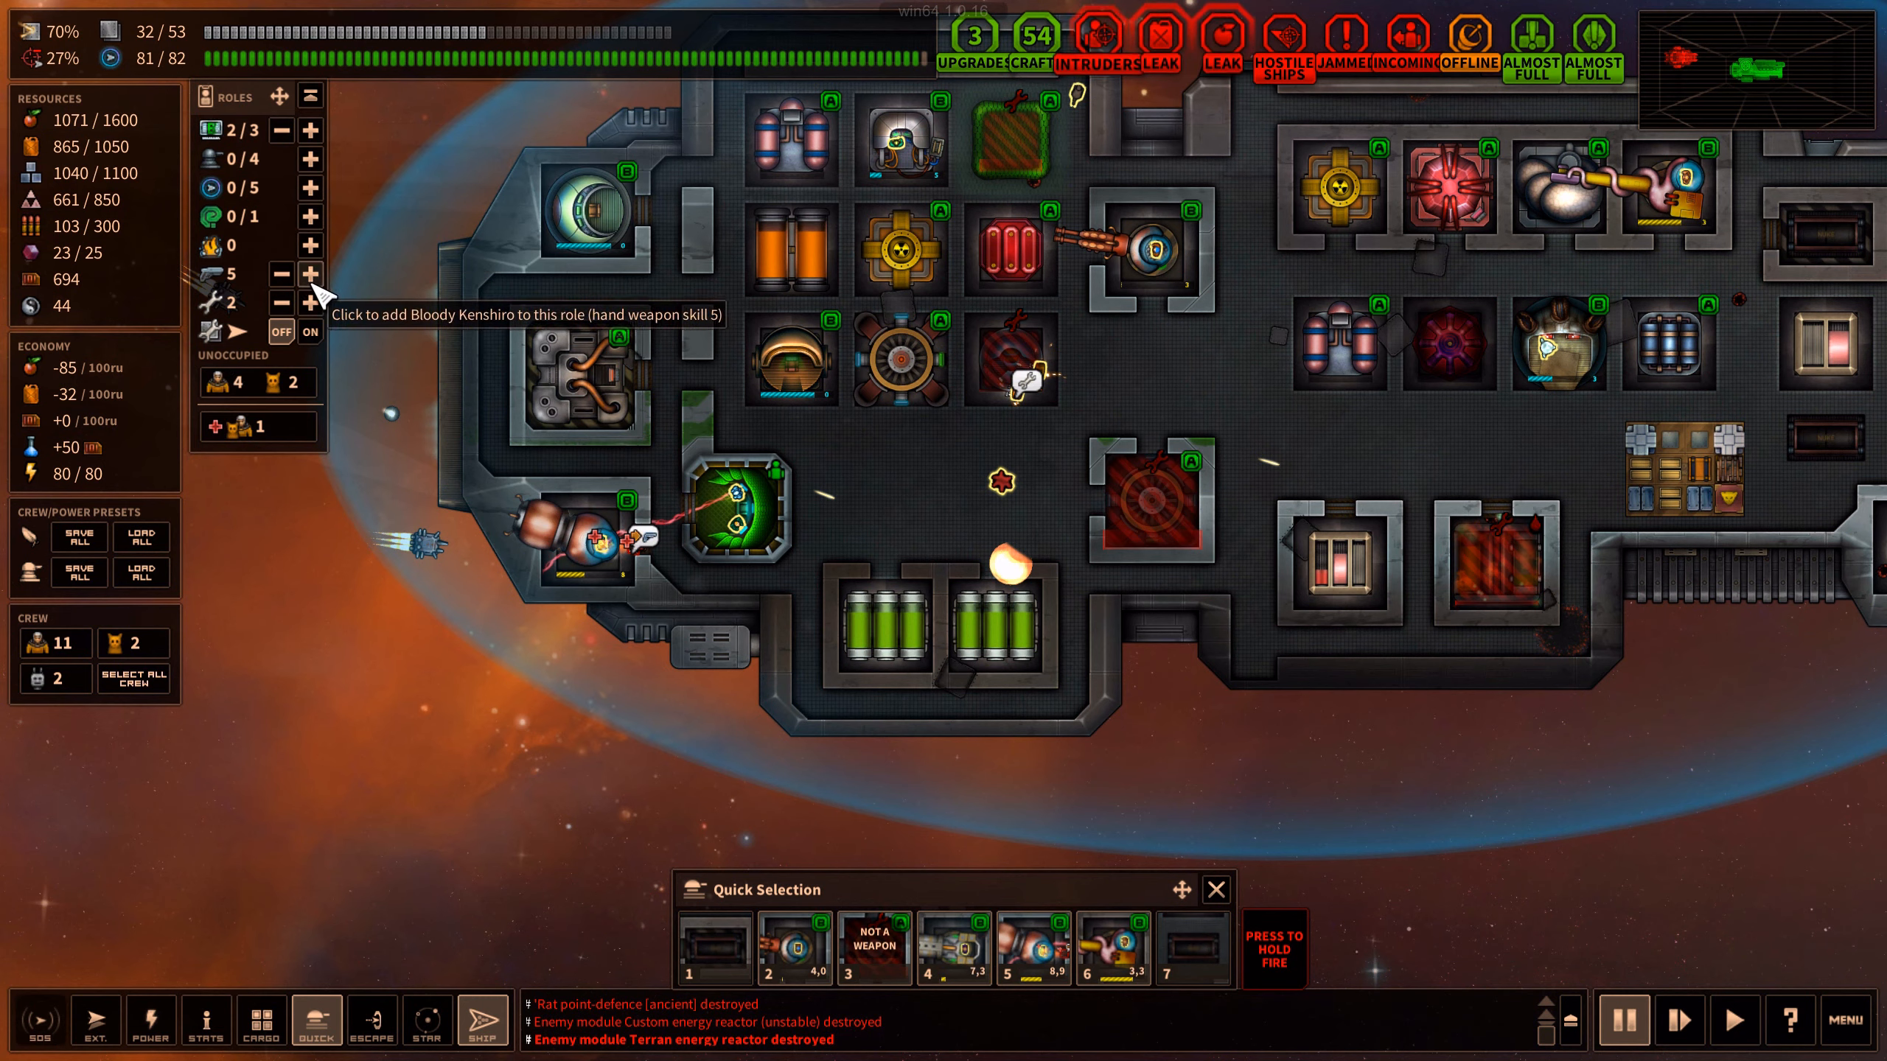
click(310, 158)
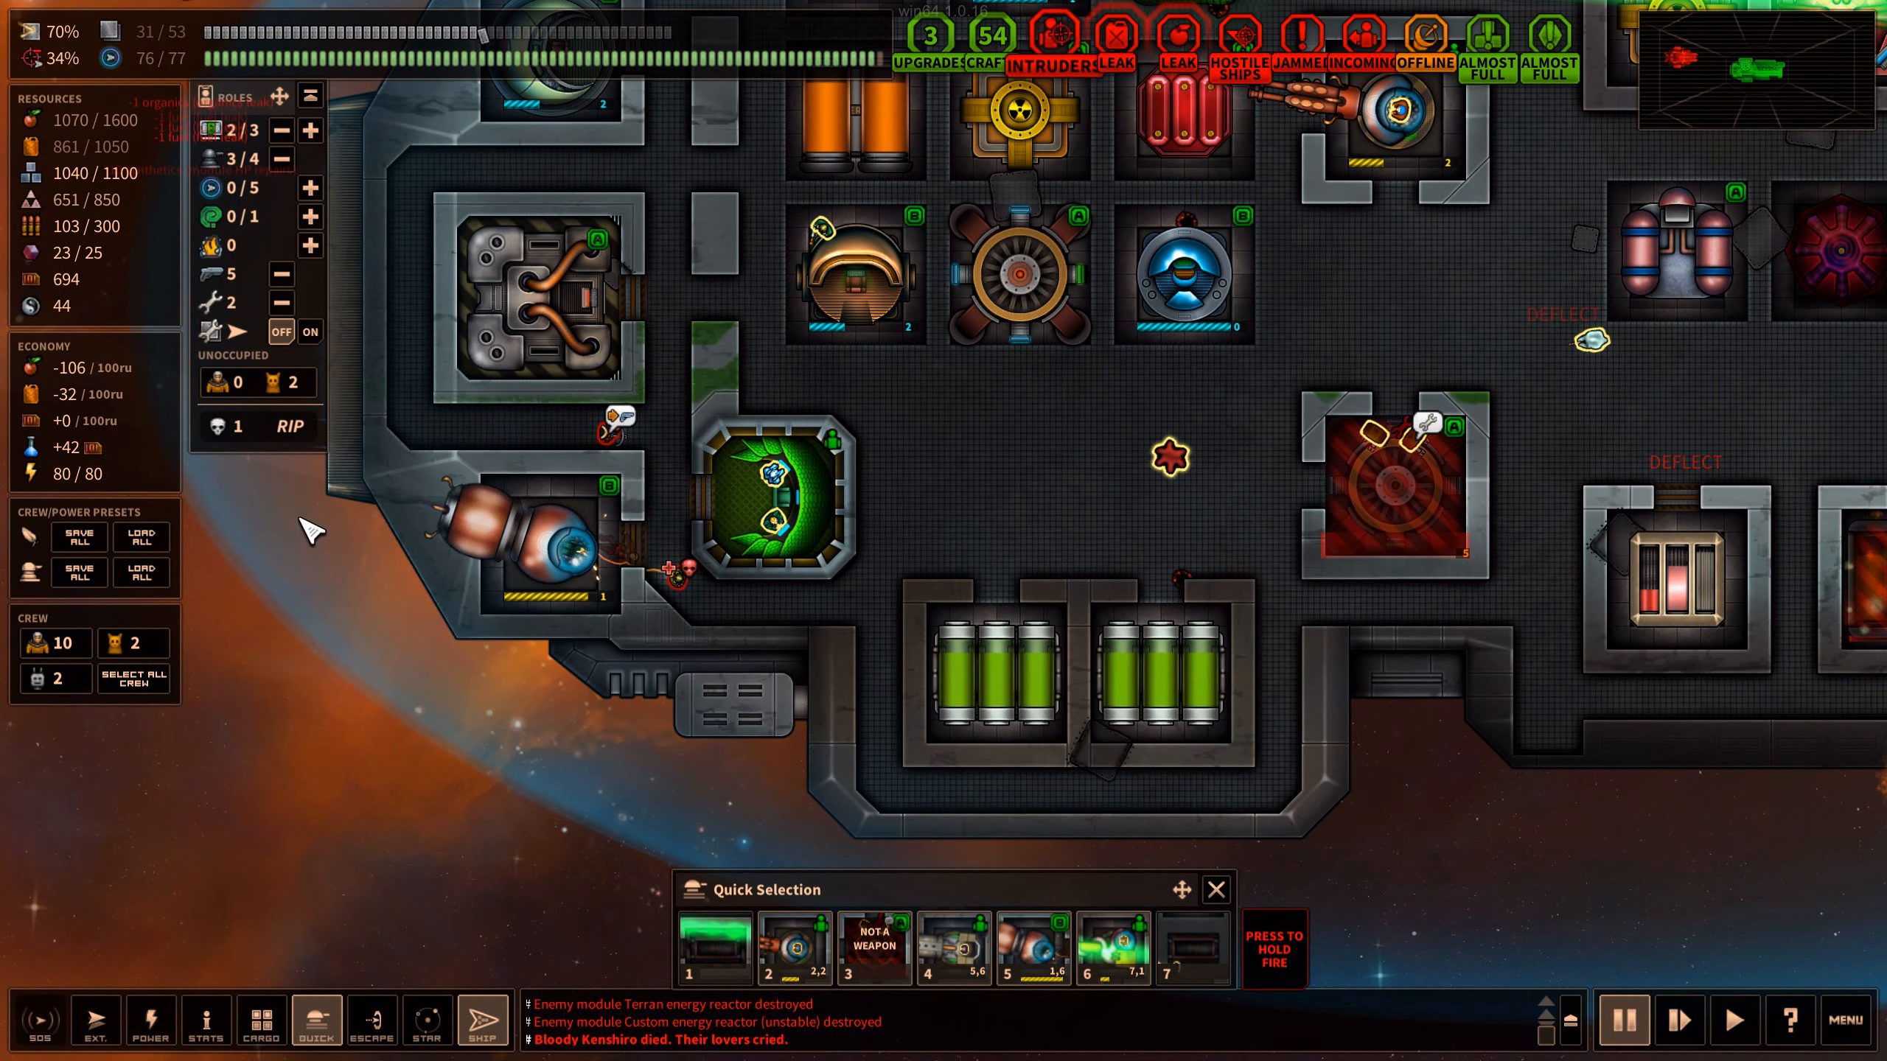
mouse_move(215, 426)
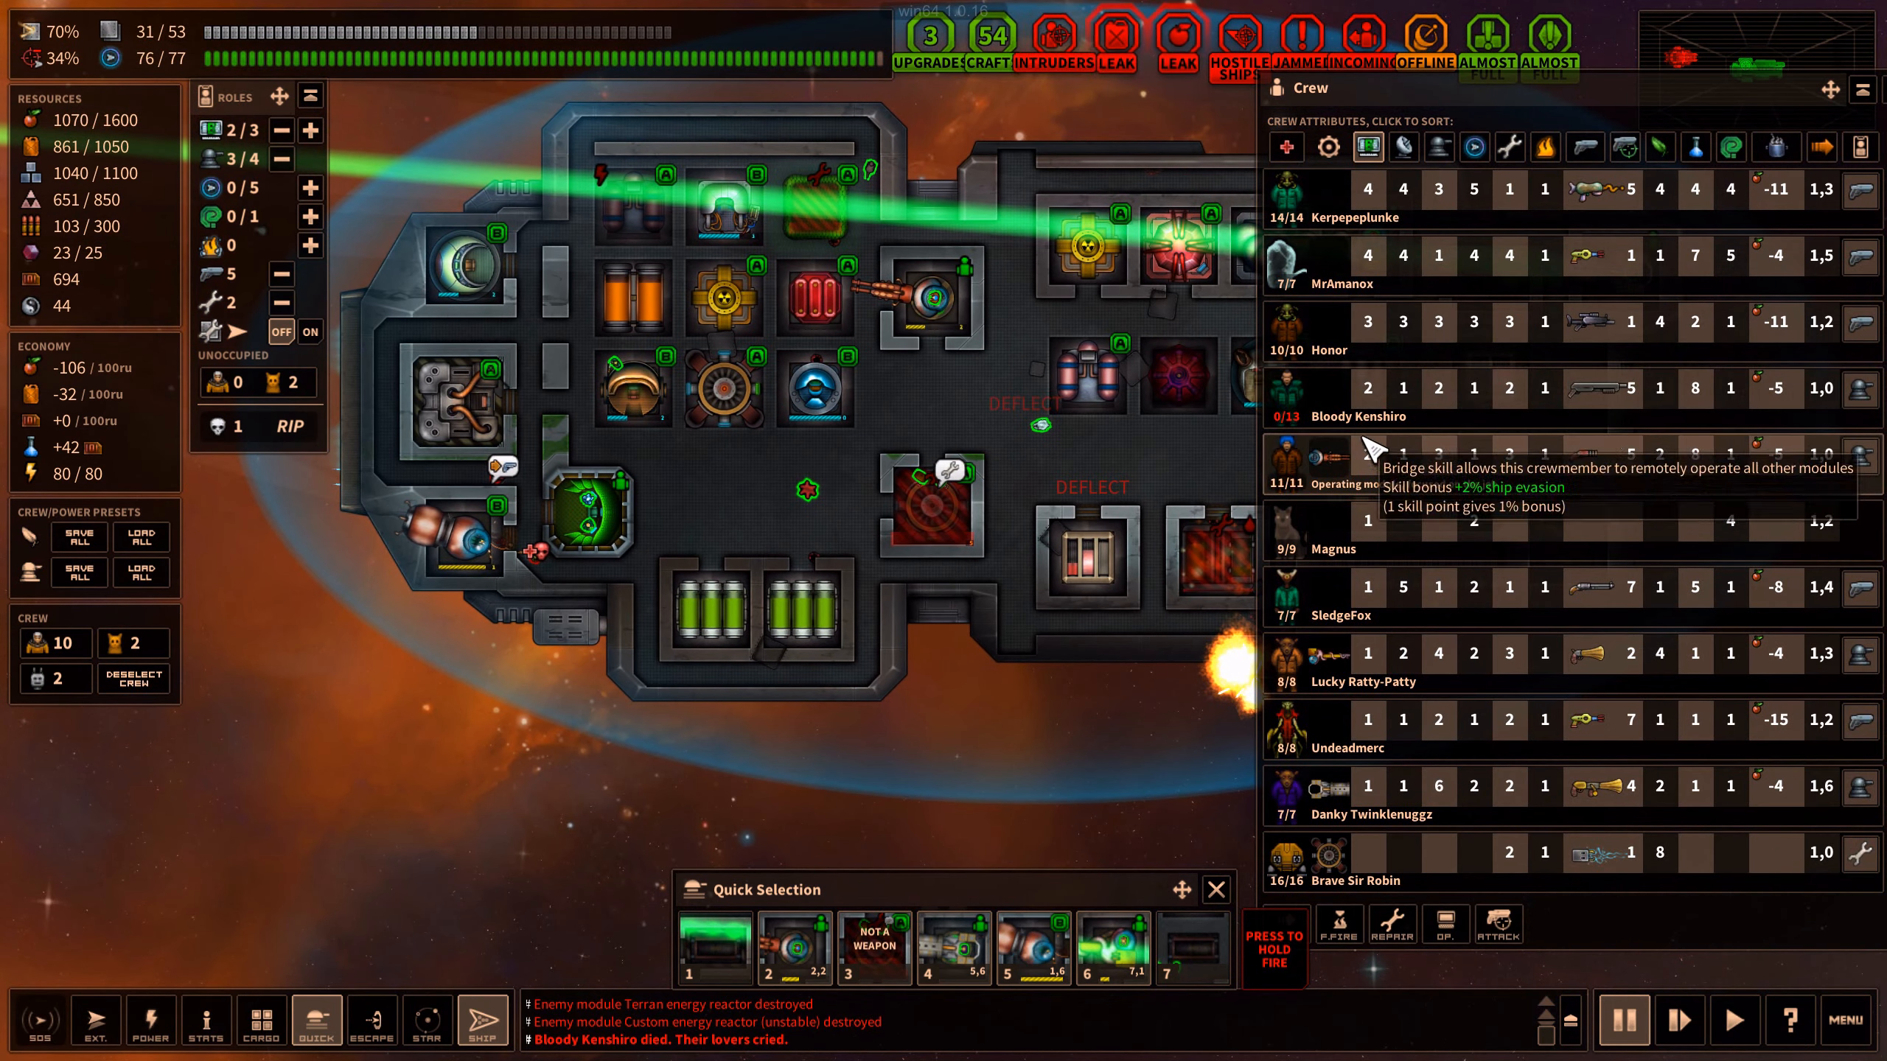
scroll(down, 3)
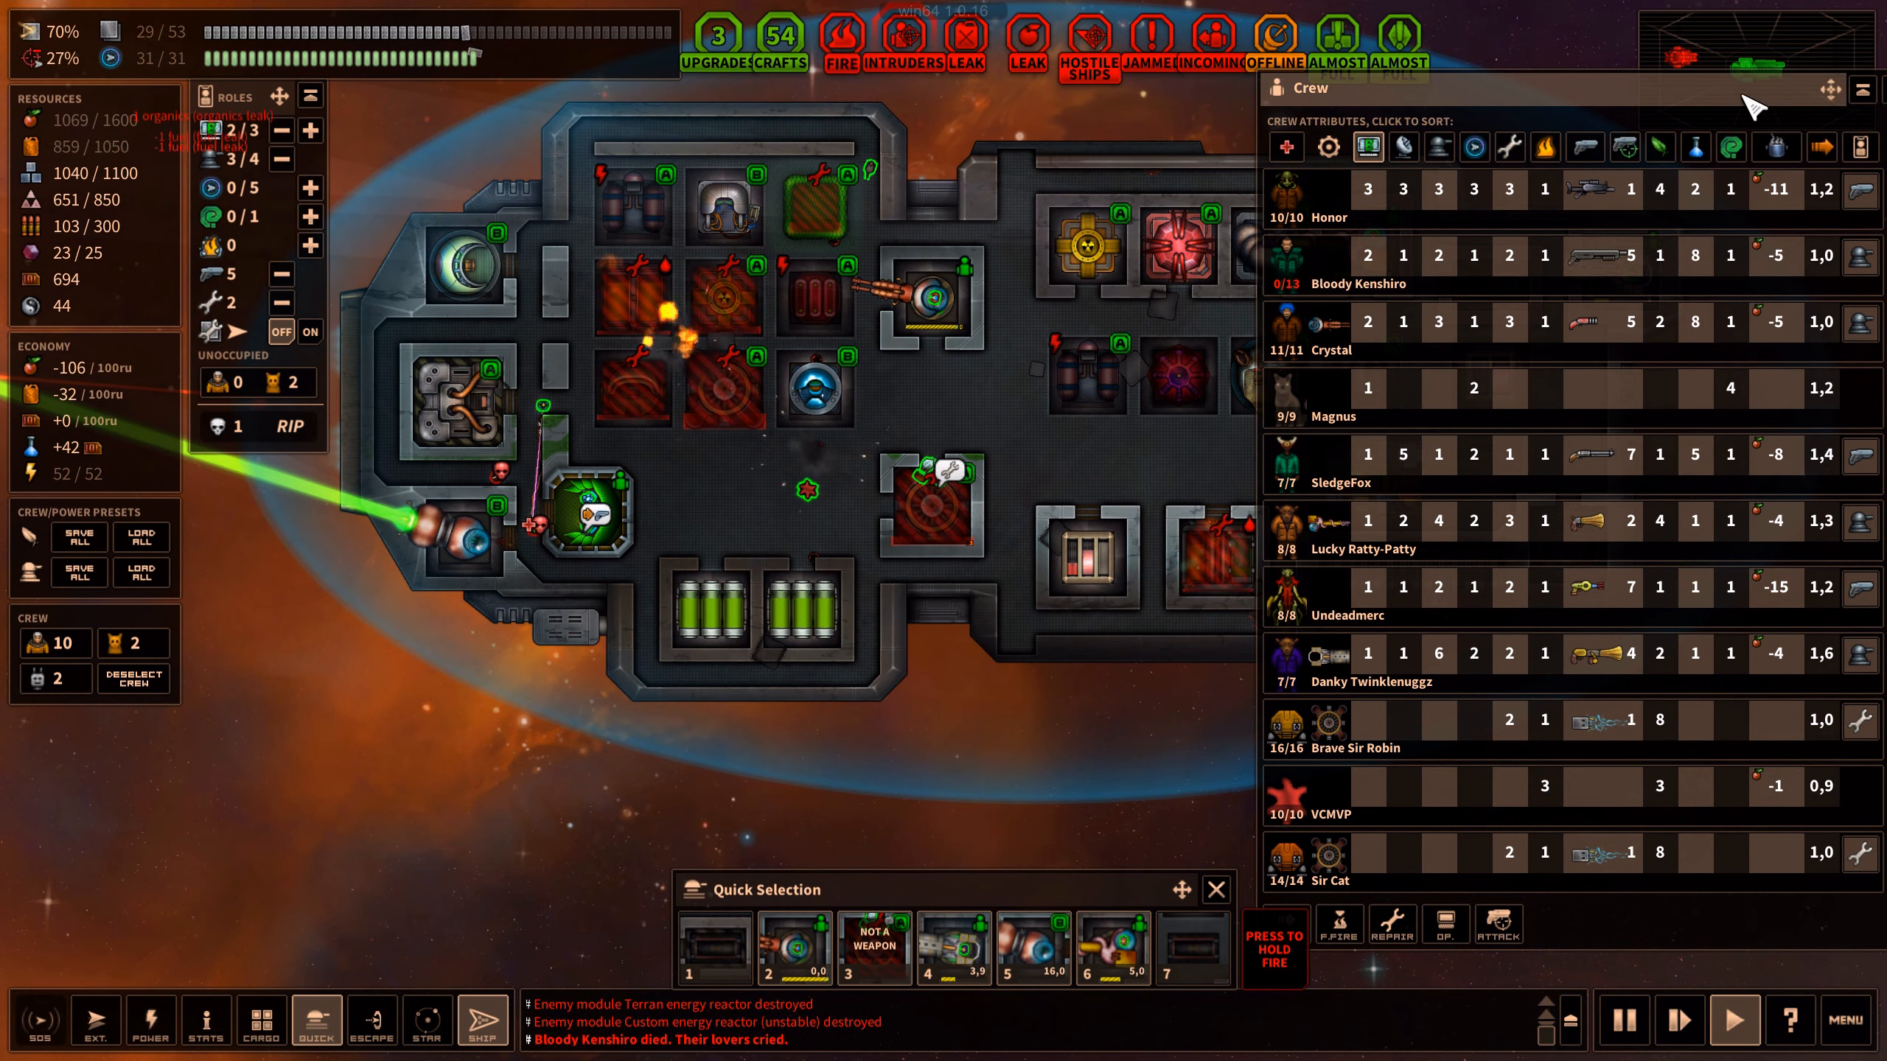
click(1863, 89)
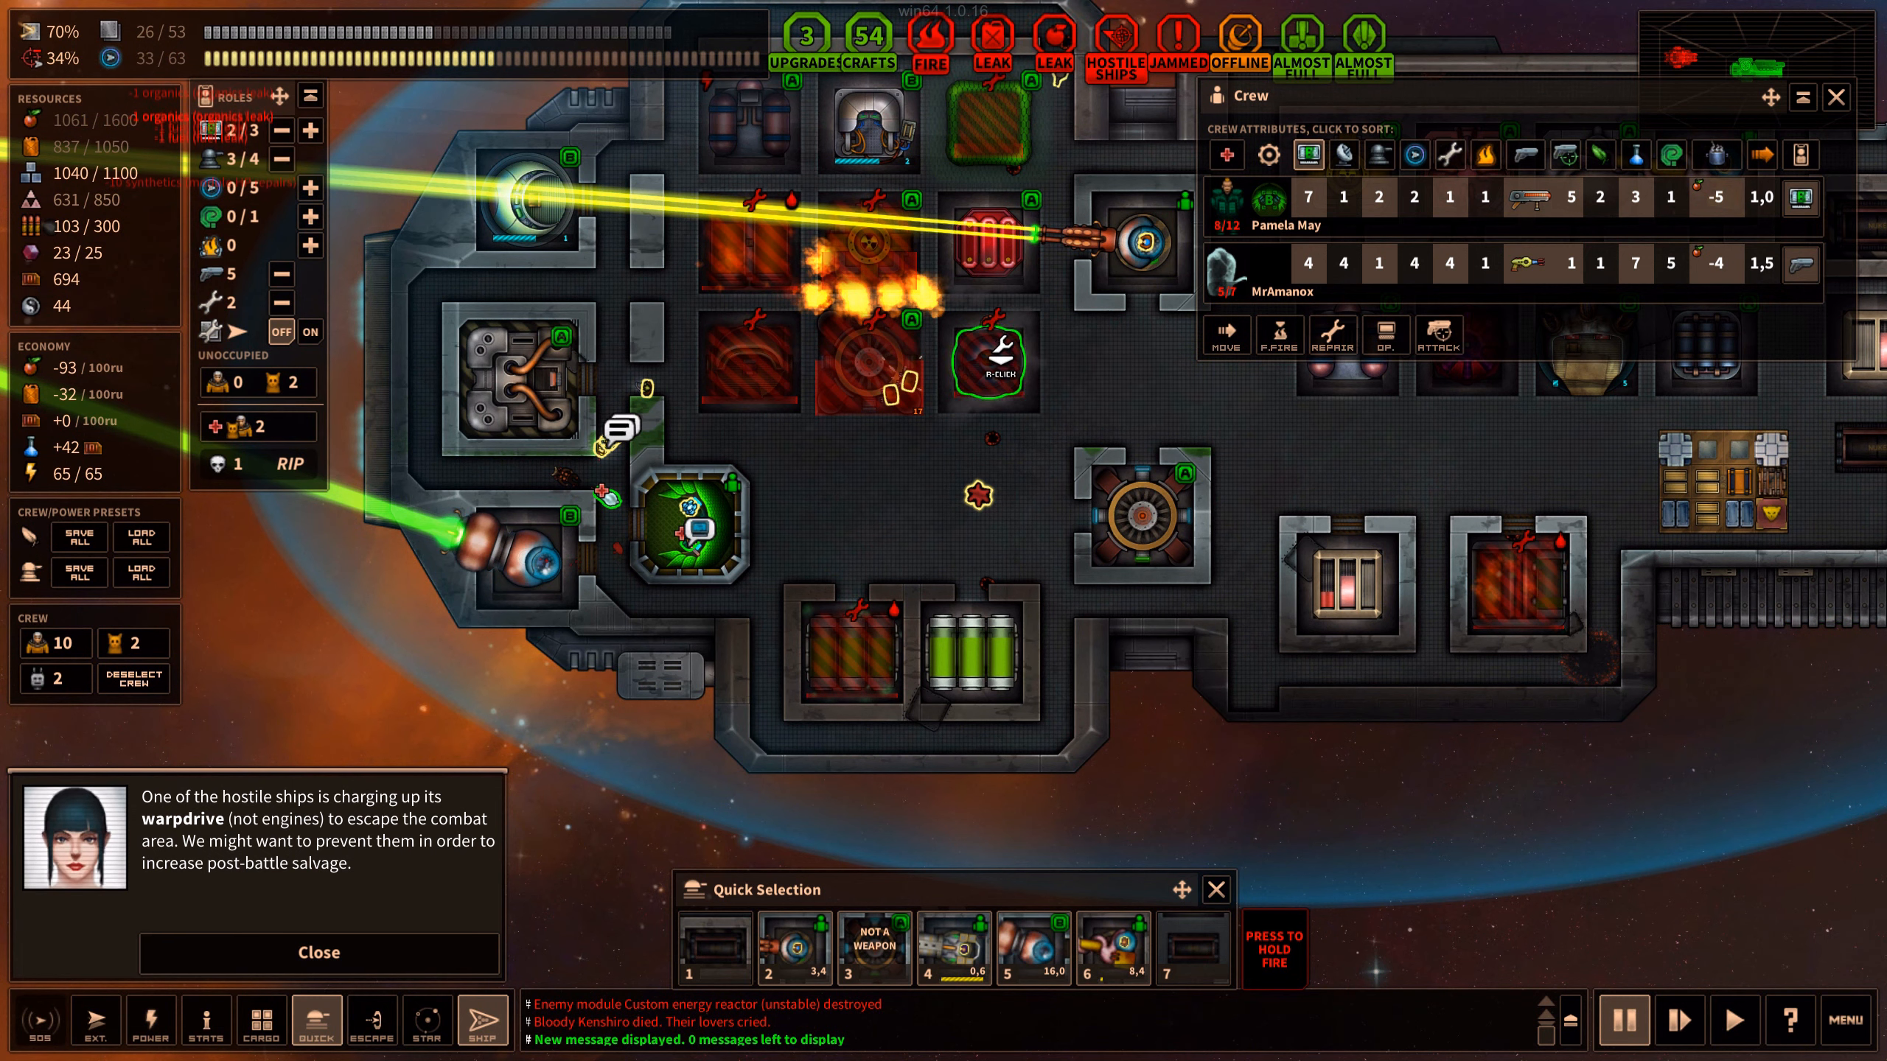
mouse_move(746, 253)
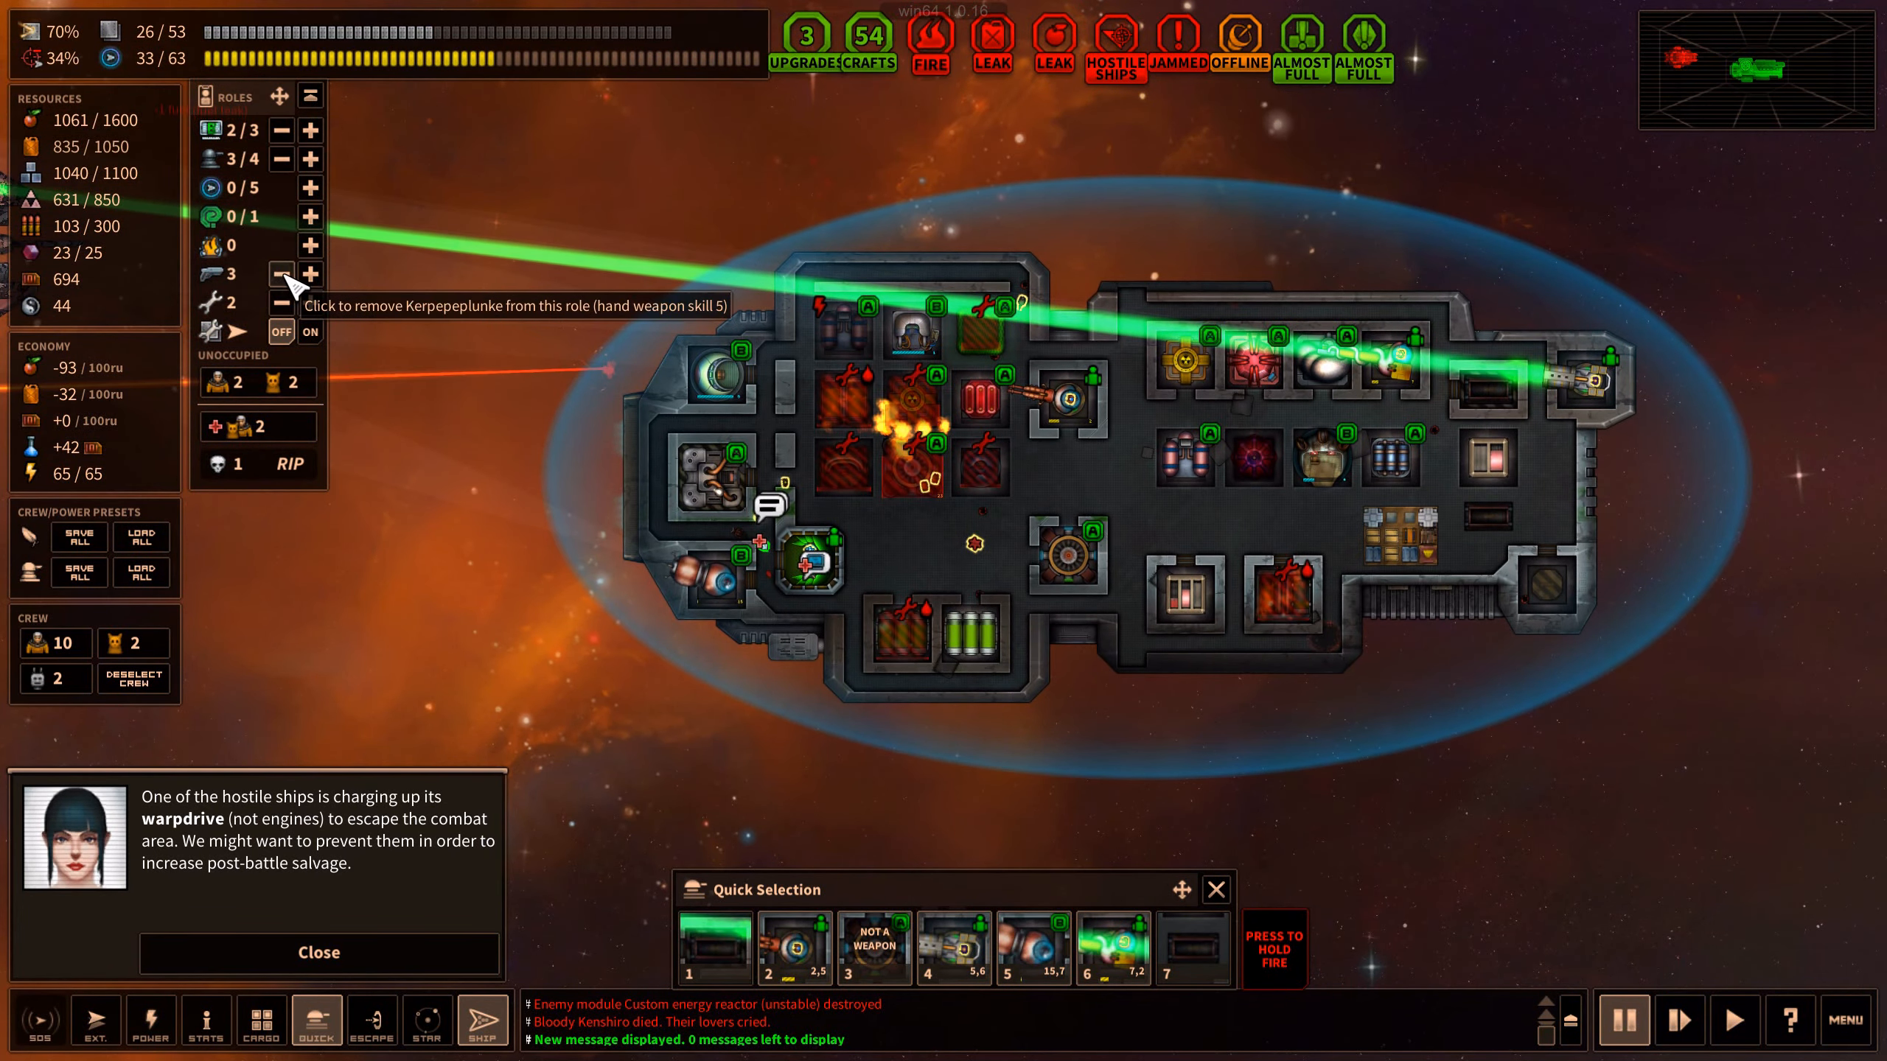
click(310, 245)
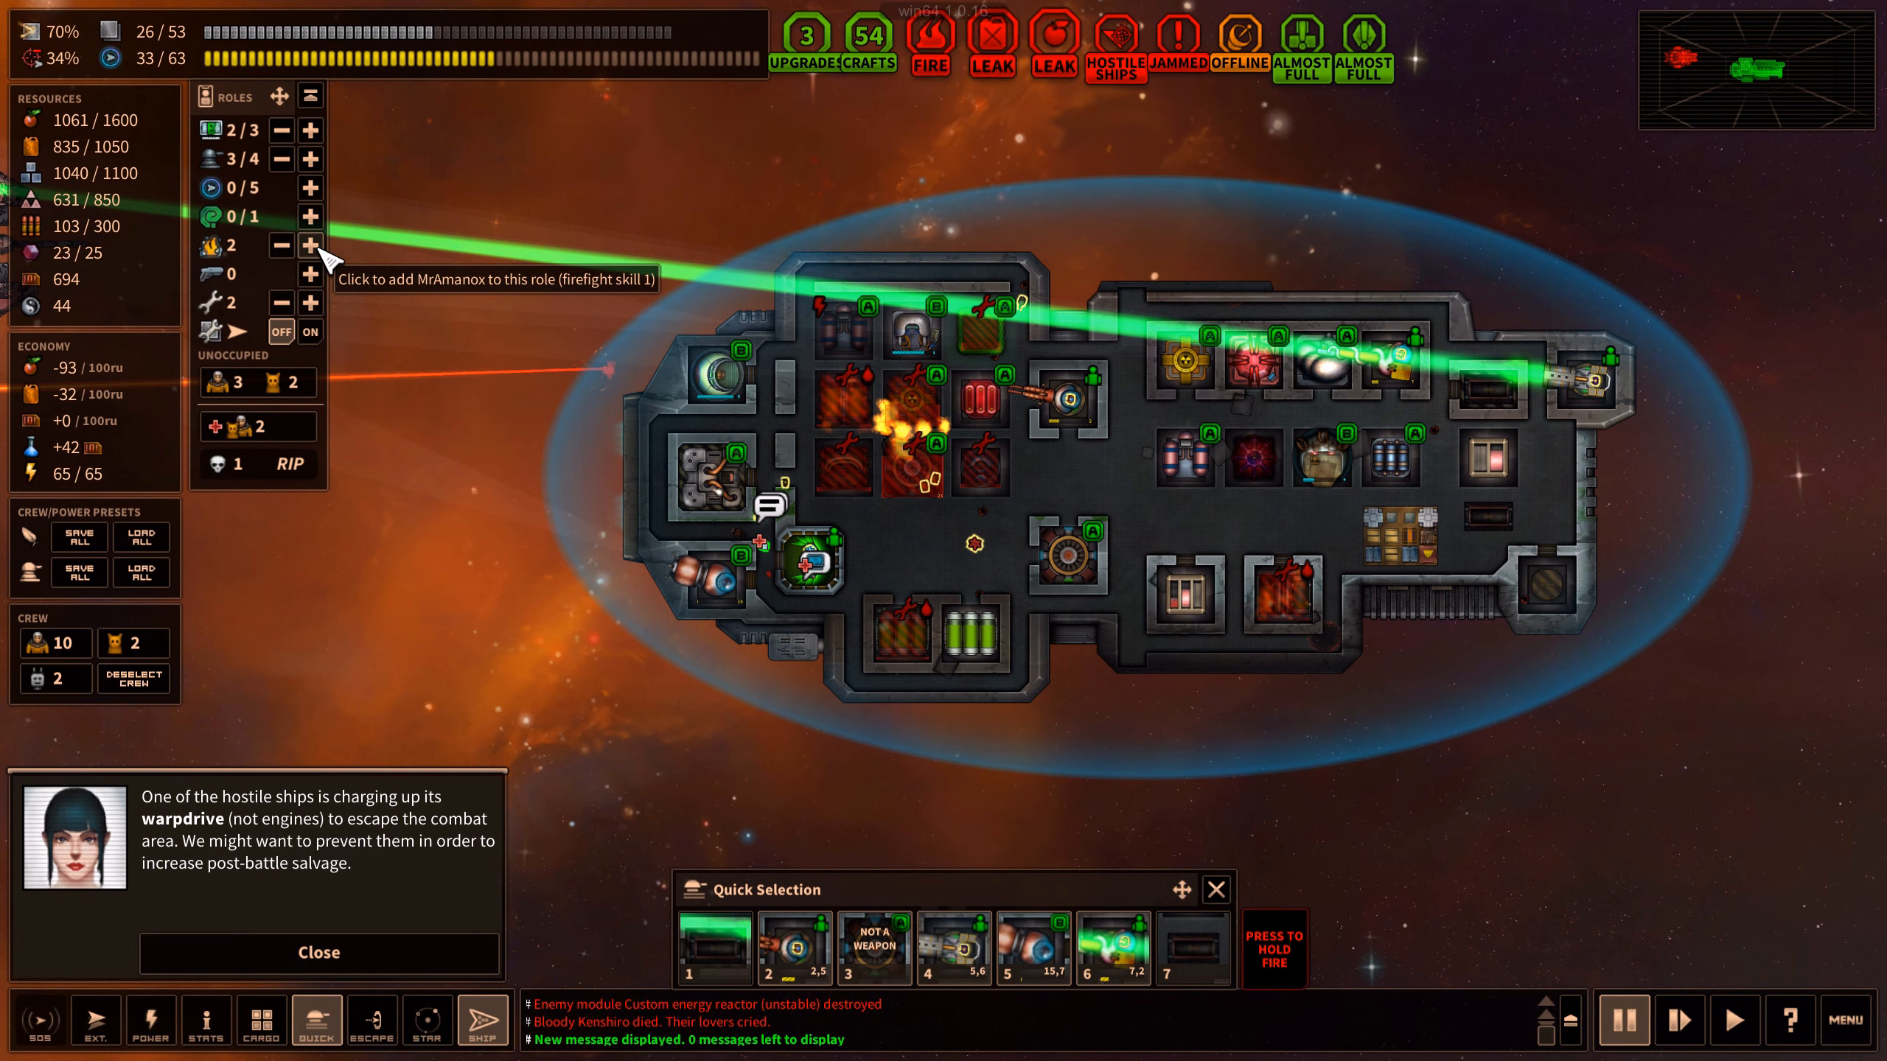
click(310, 245)
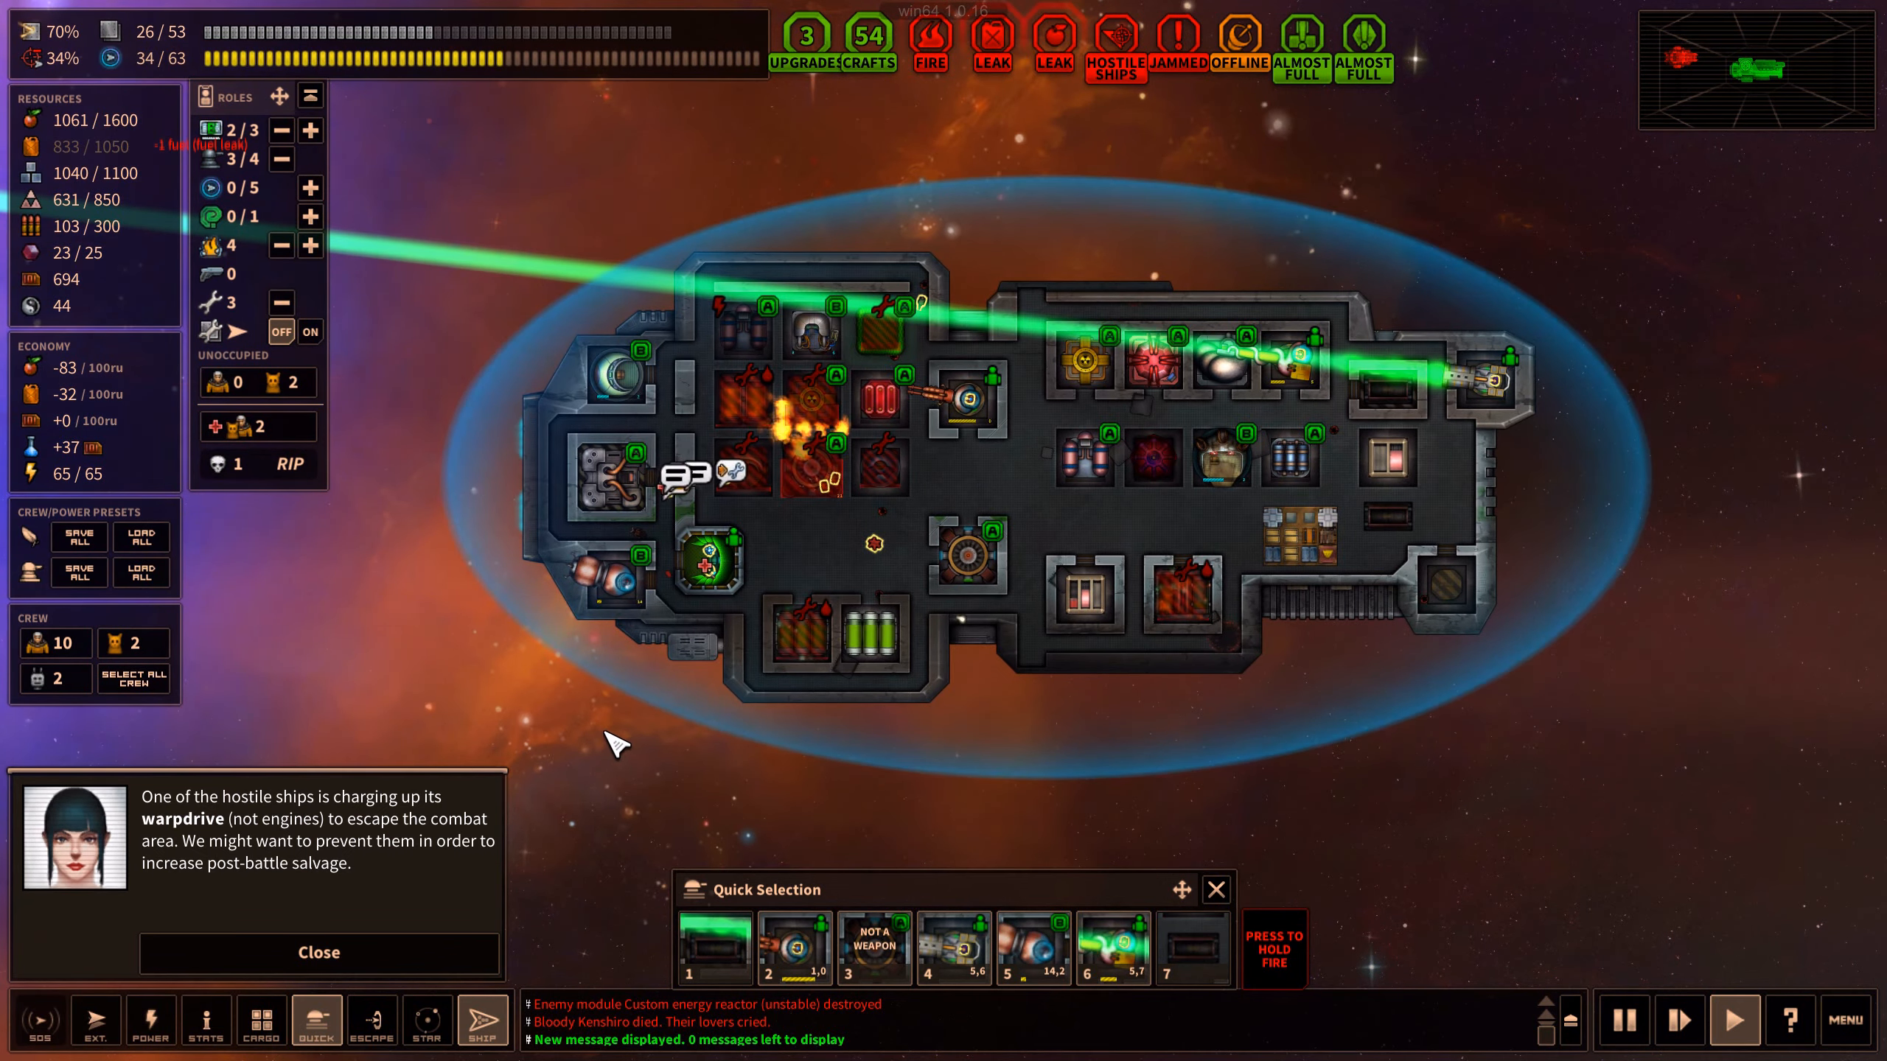
Accept the salvage results and scrap the Outdated engine for metals, synthetics and exotics
click(319, 951)
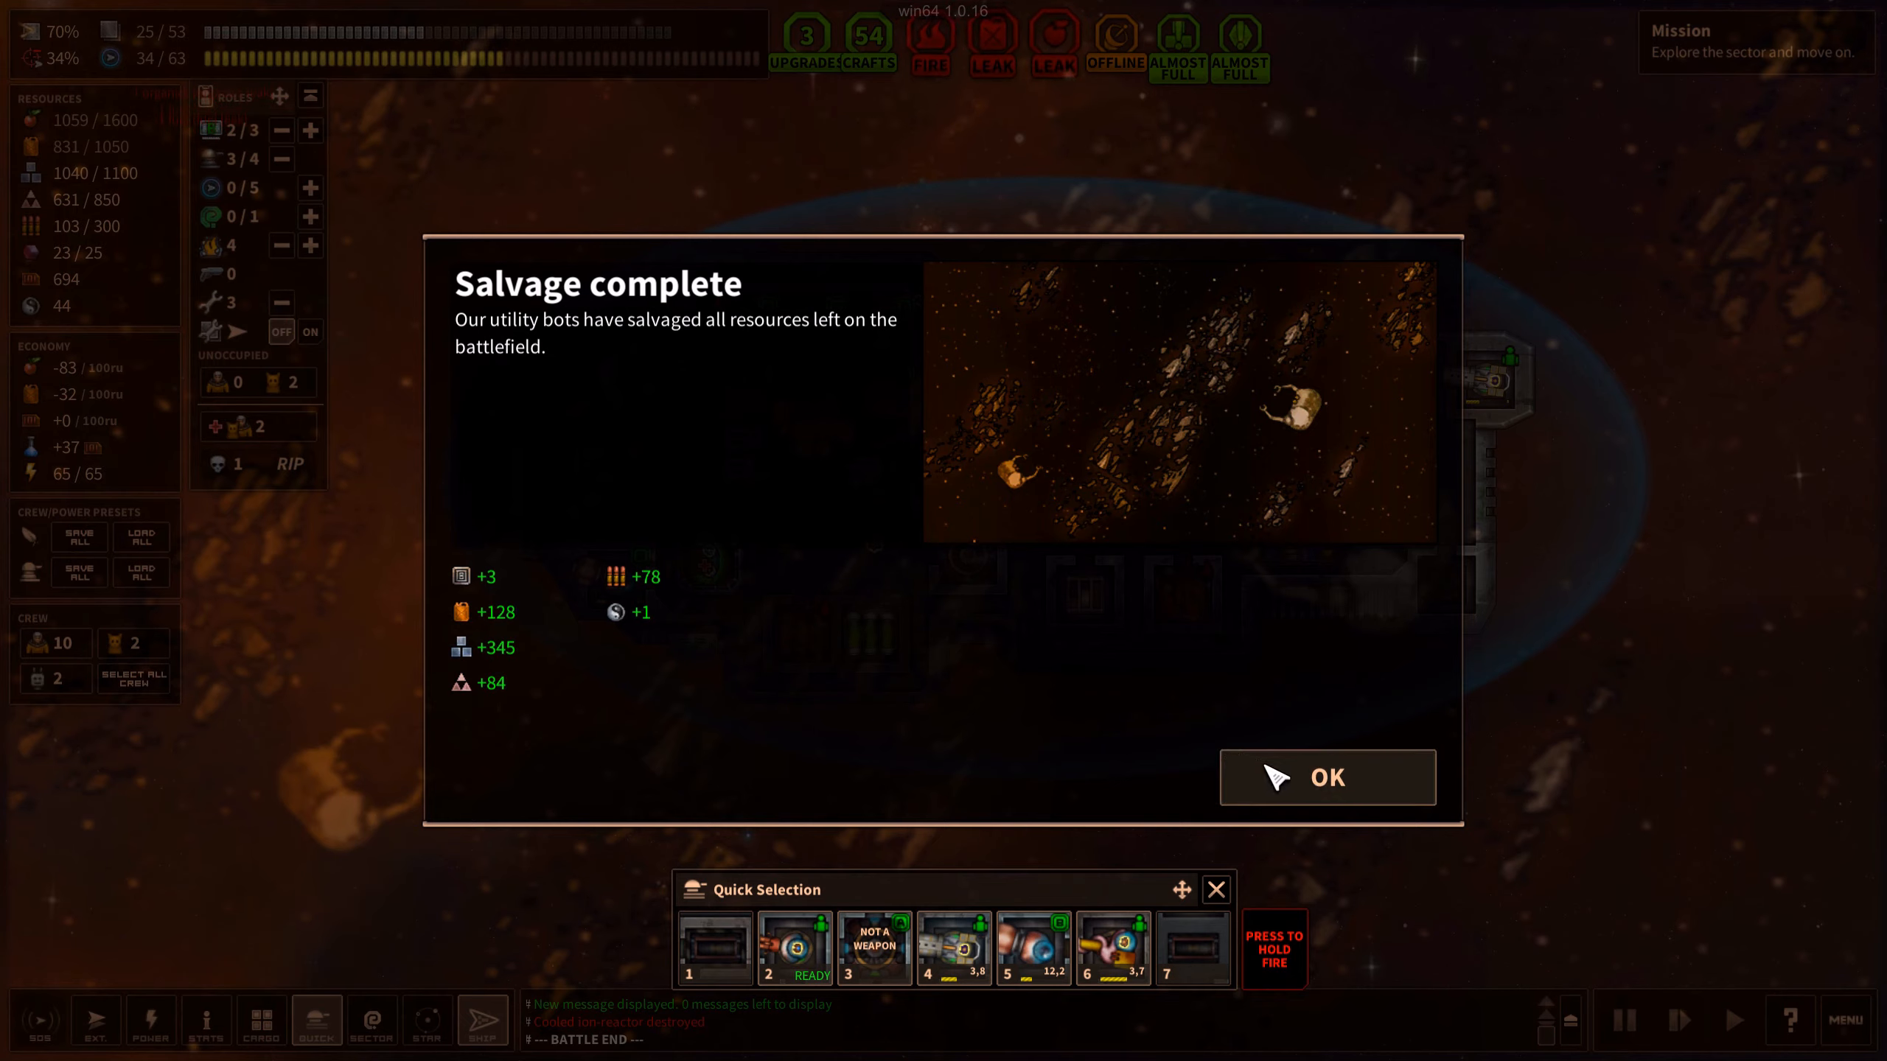
click(1326, 776)
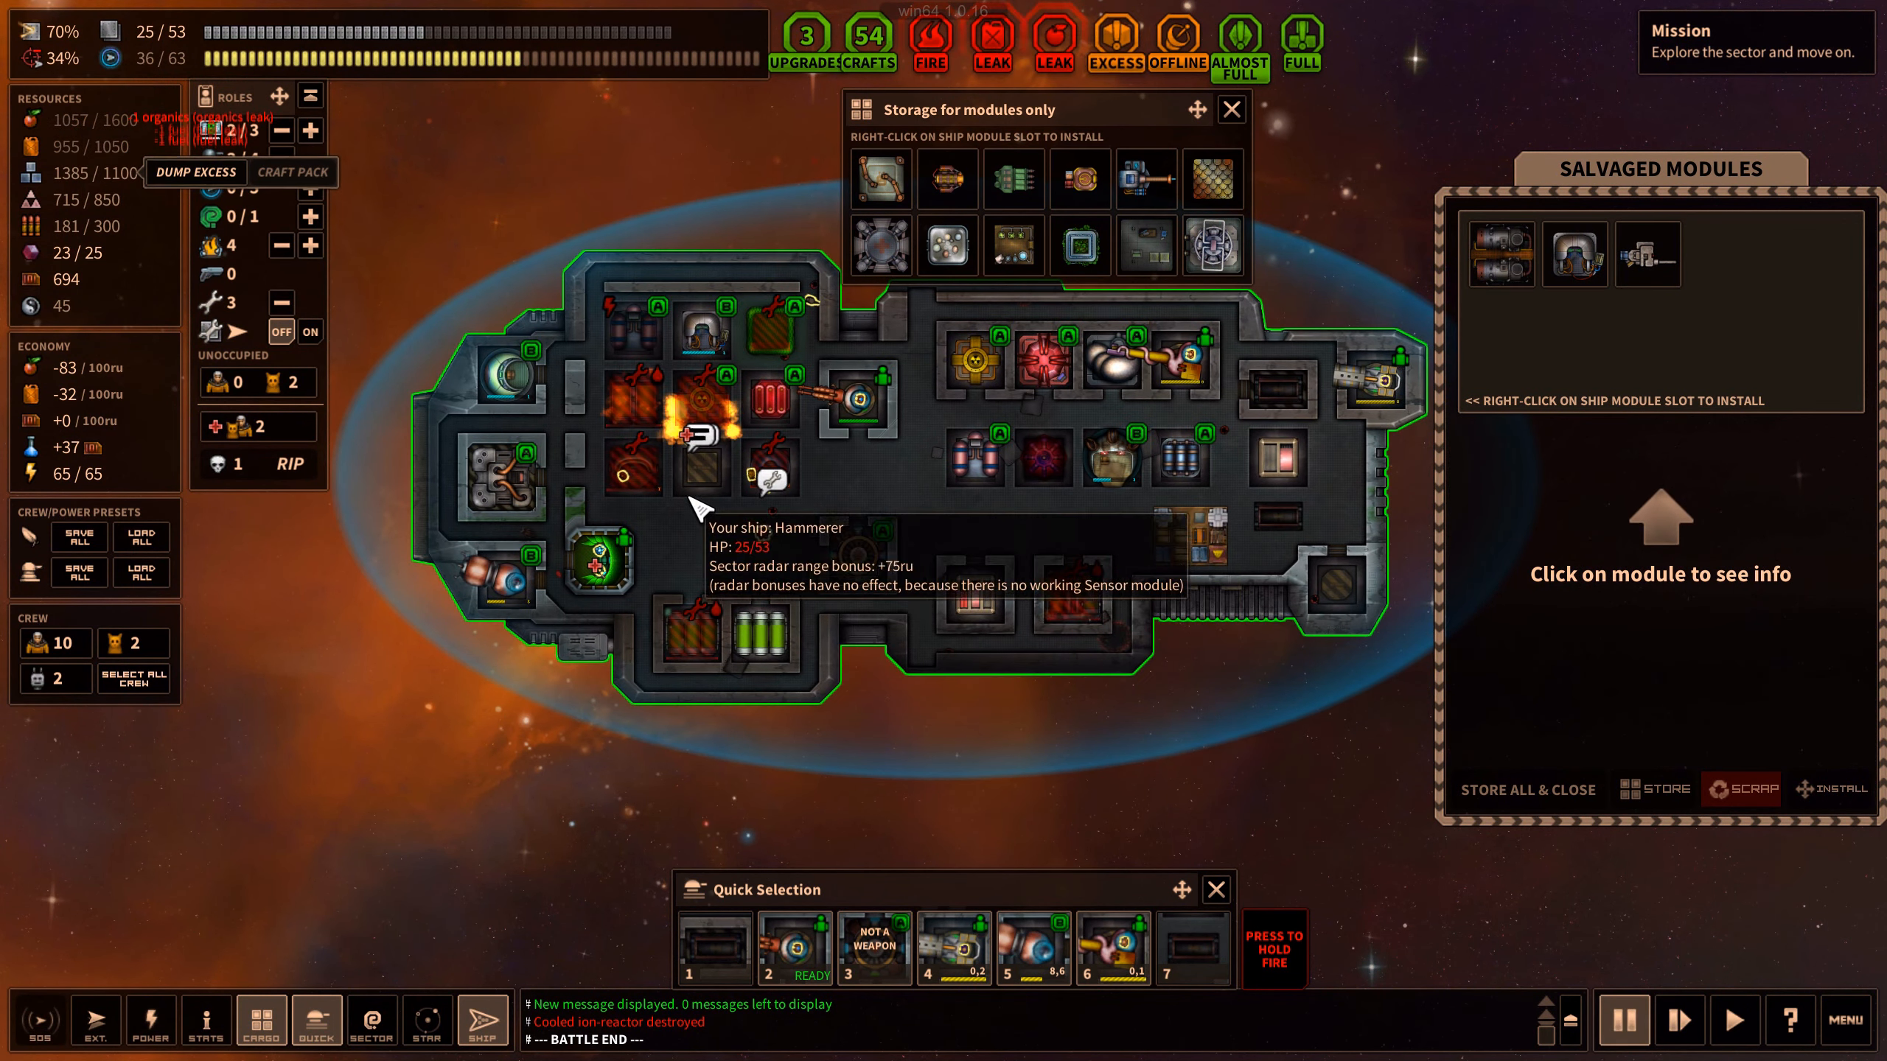
mouse_move(704, 482)
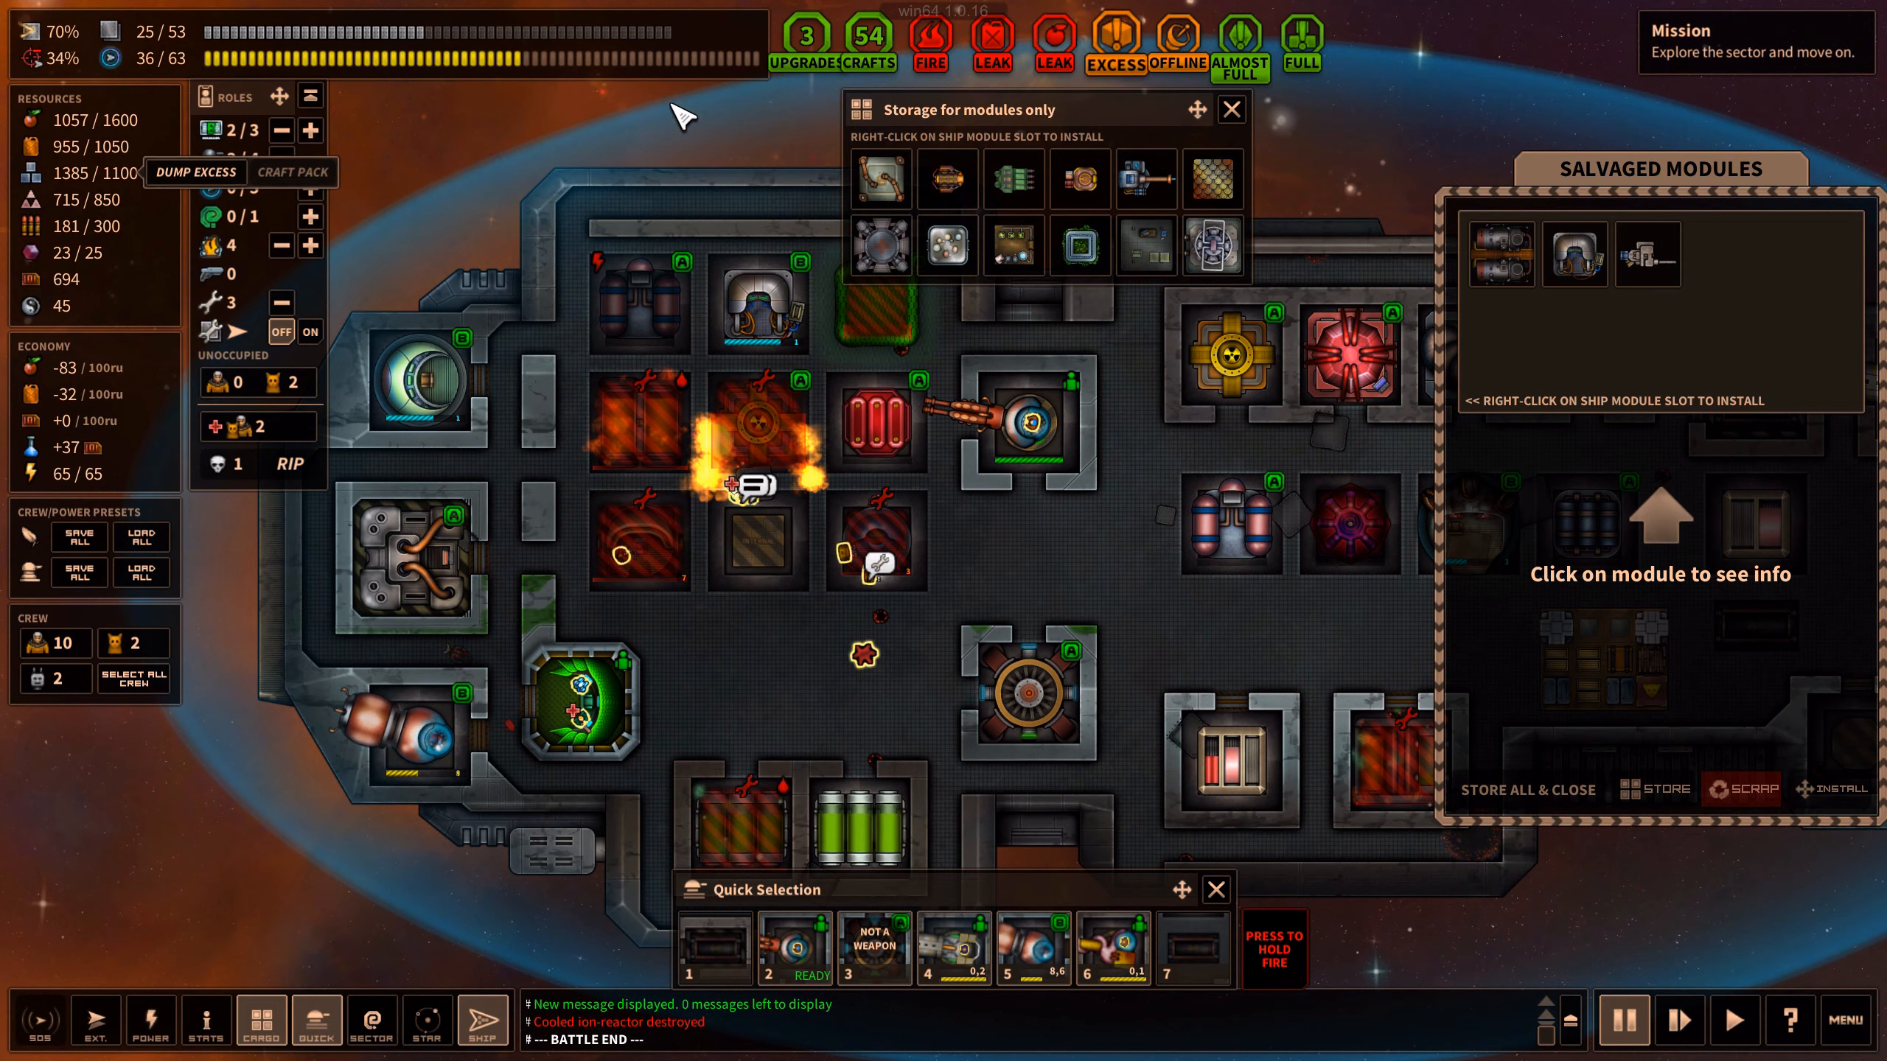
mouse_move(797, 587)
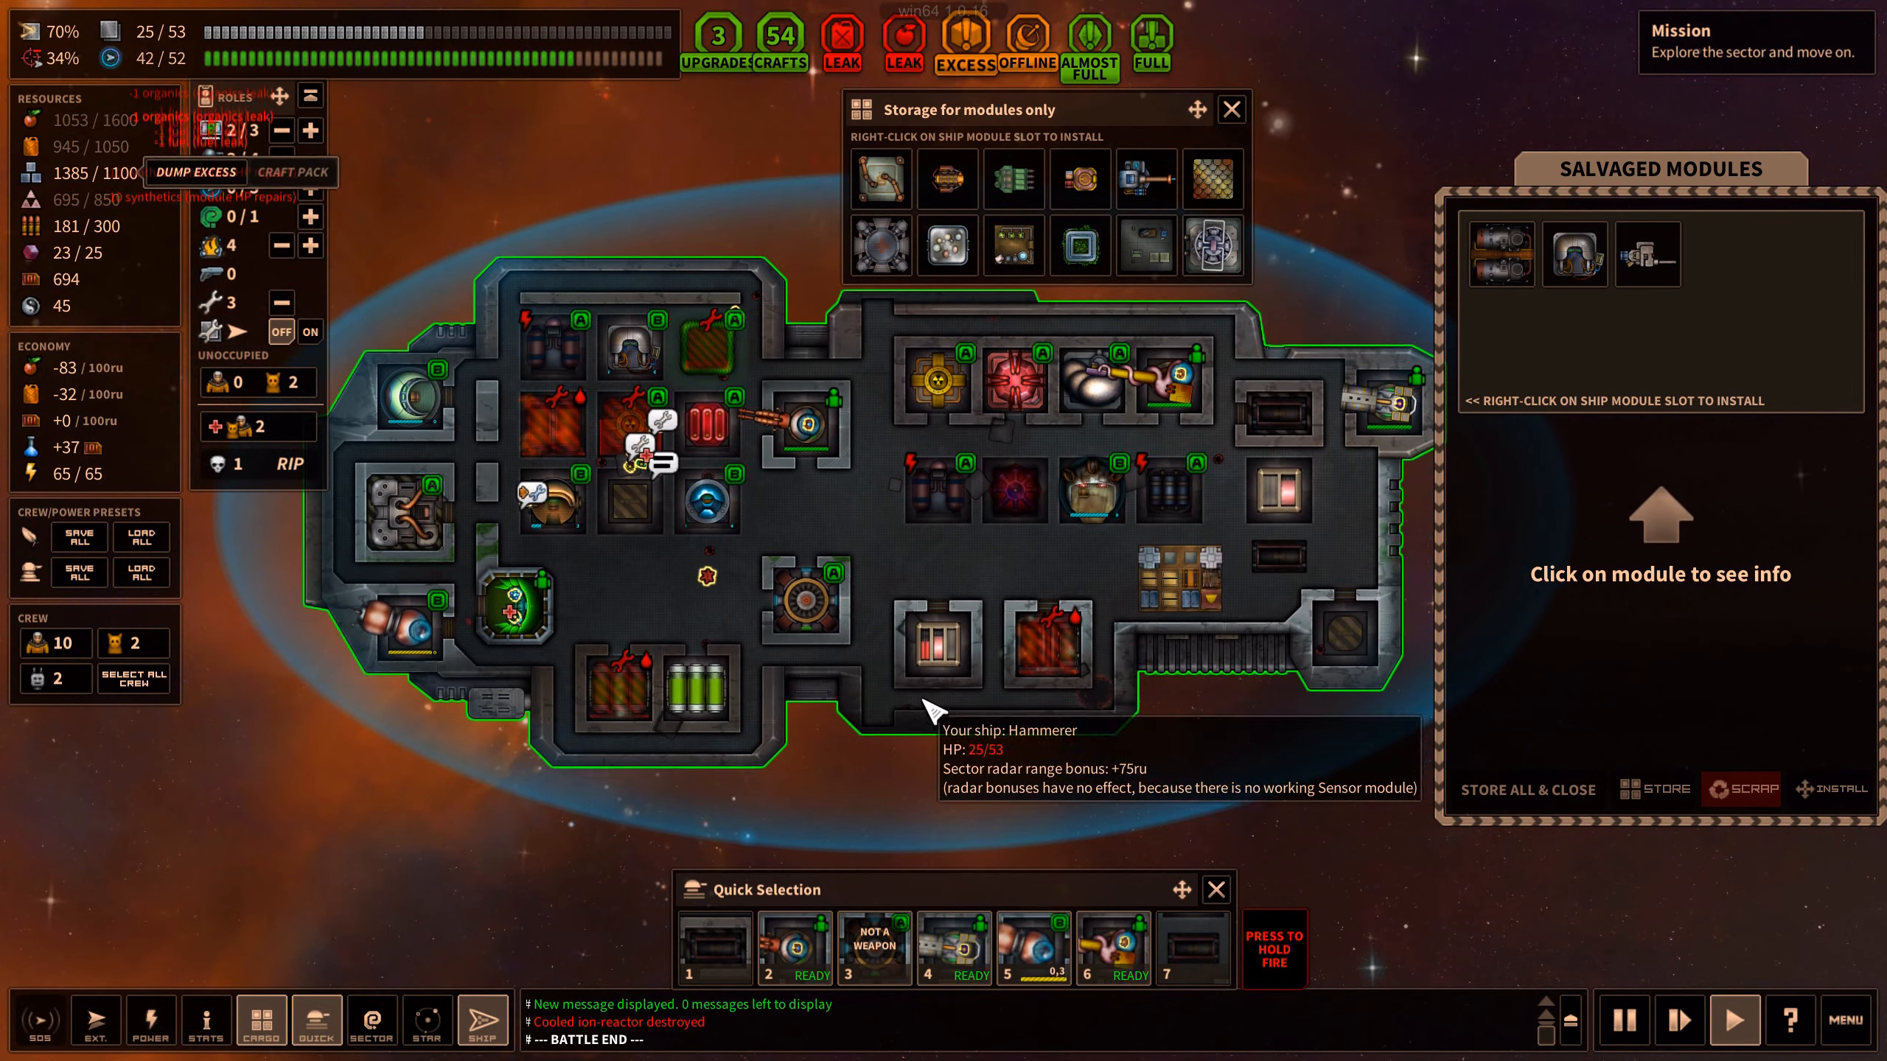
mouse_move(1499, 253)
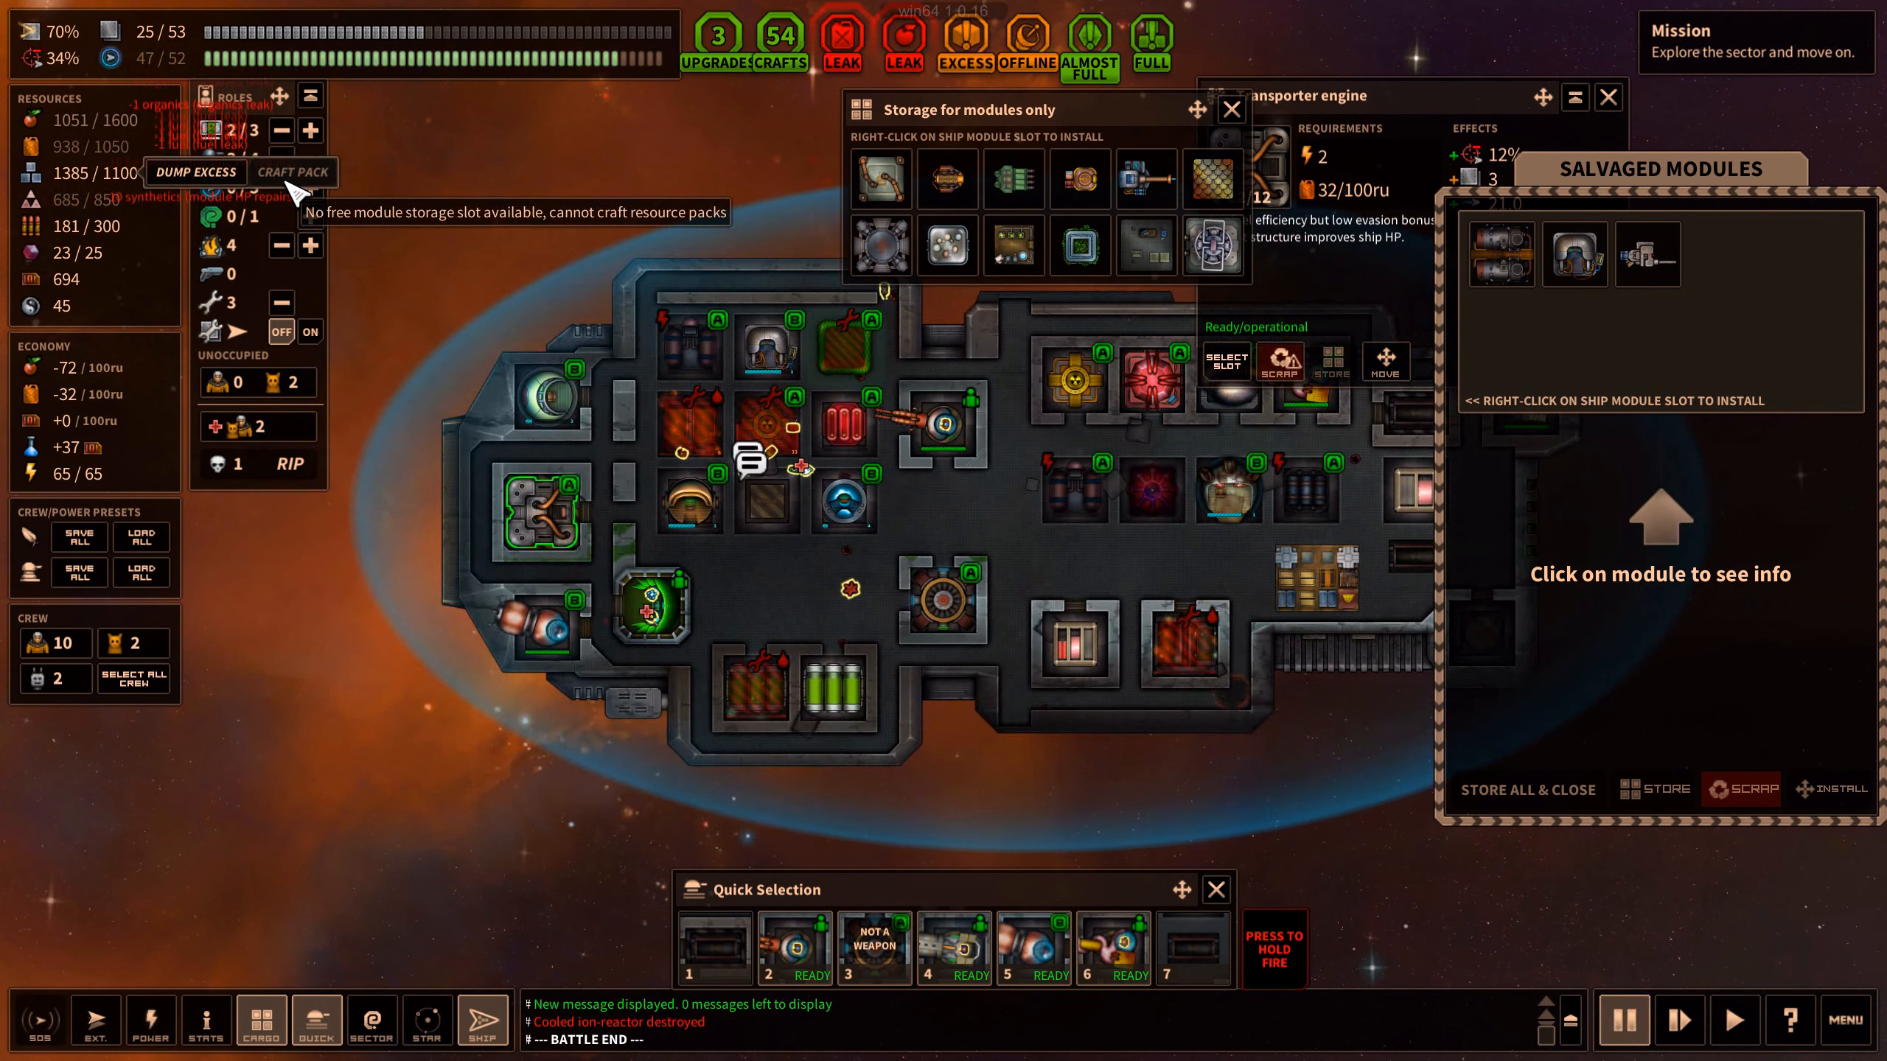
click(1501, 253)
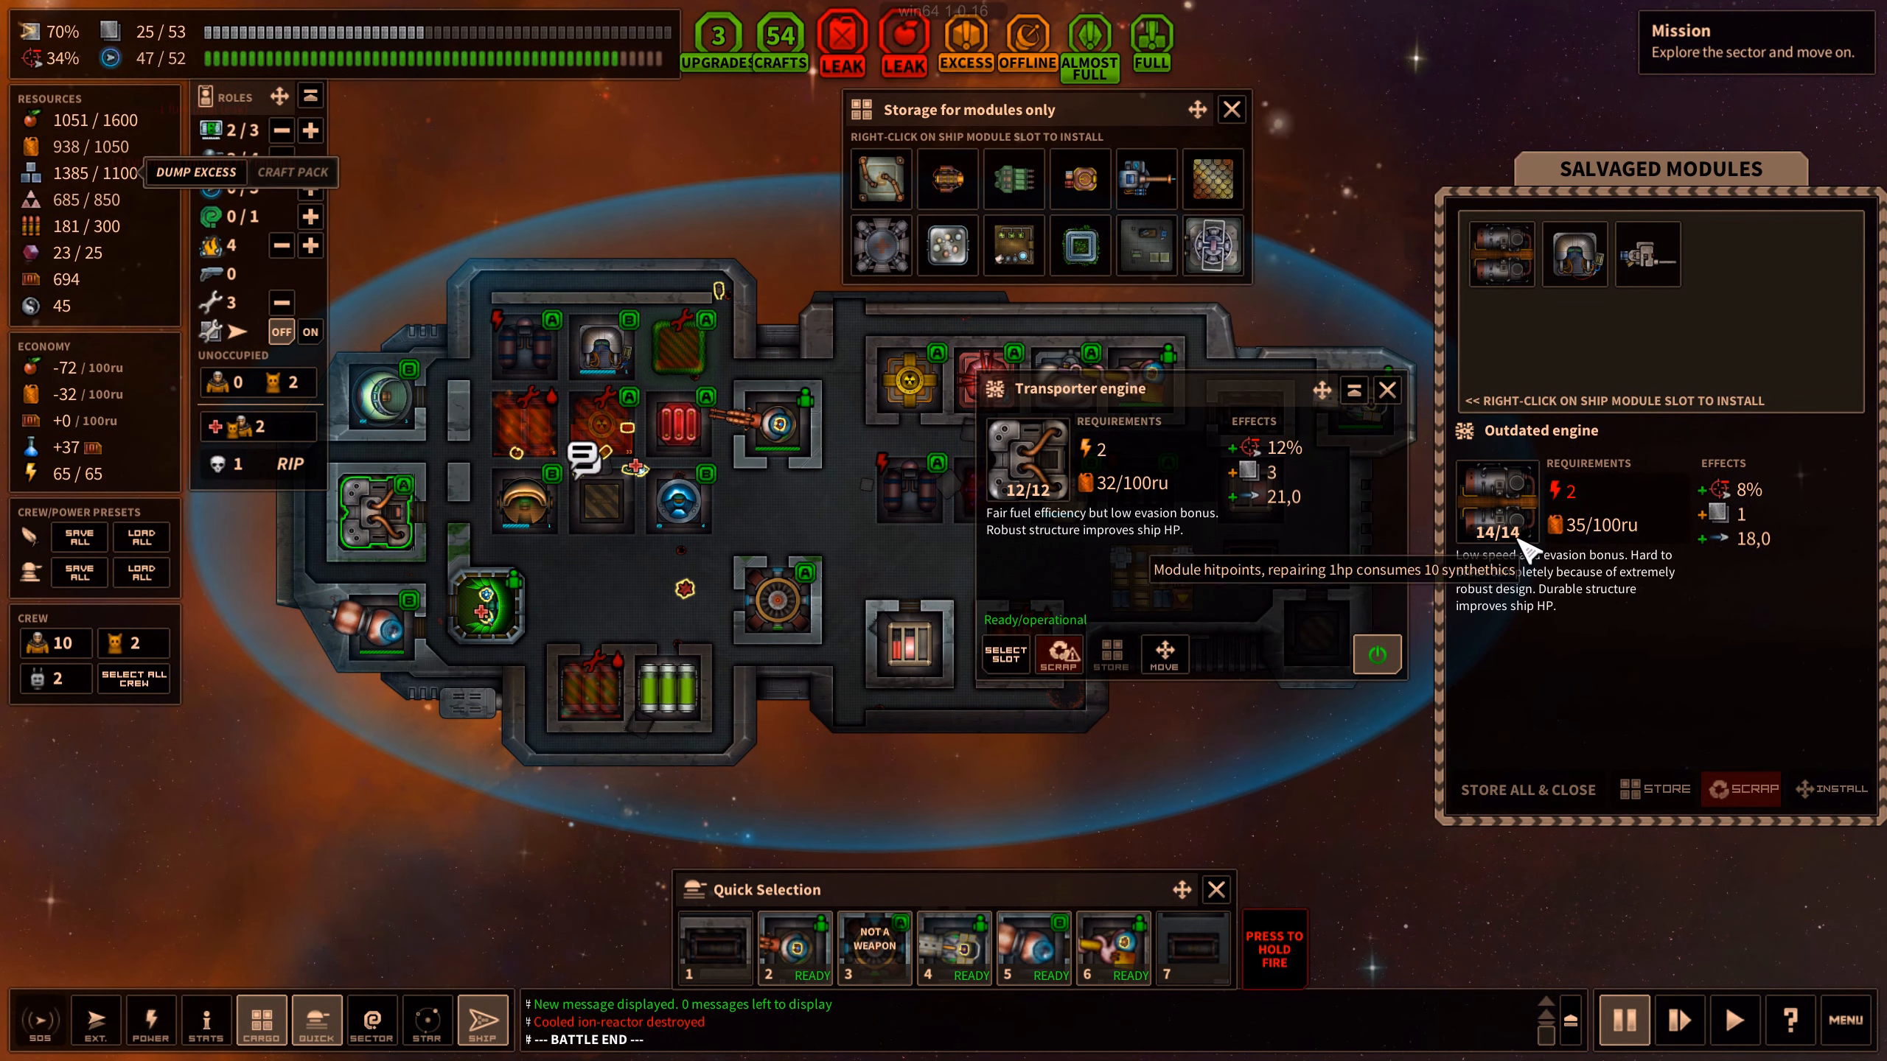
mouse_move(1777, 519)
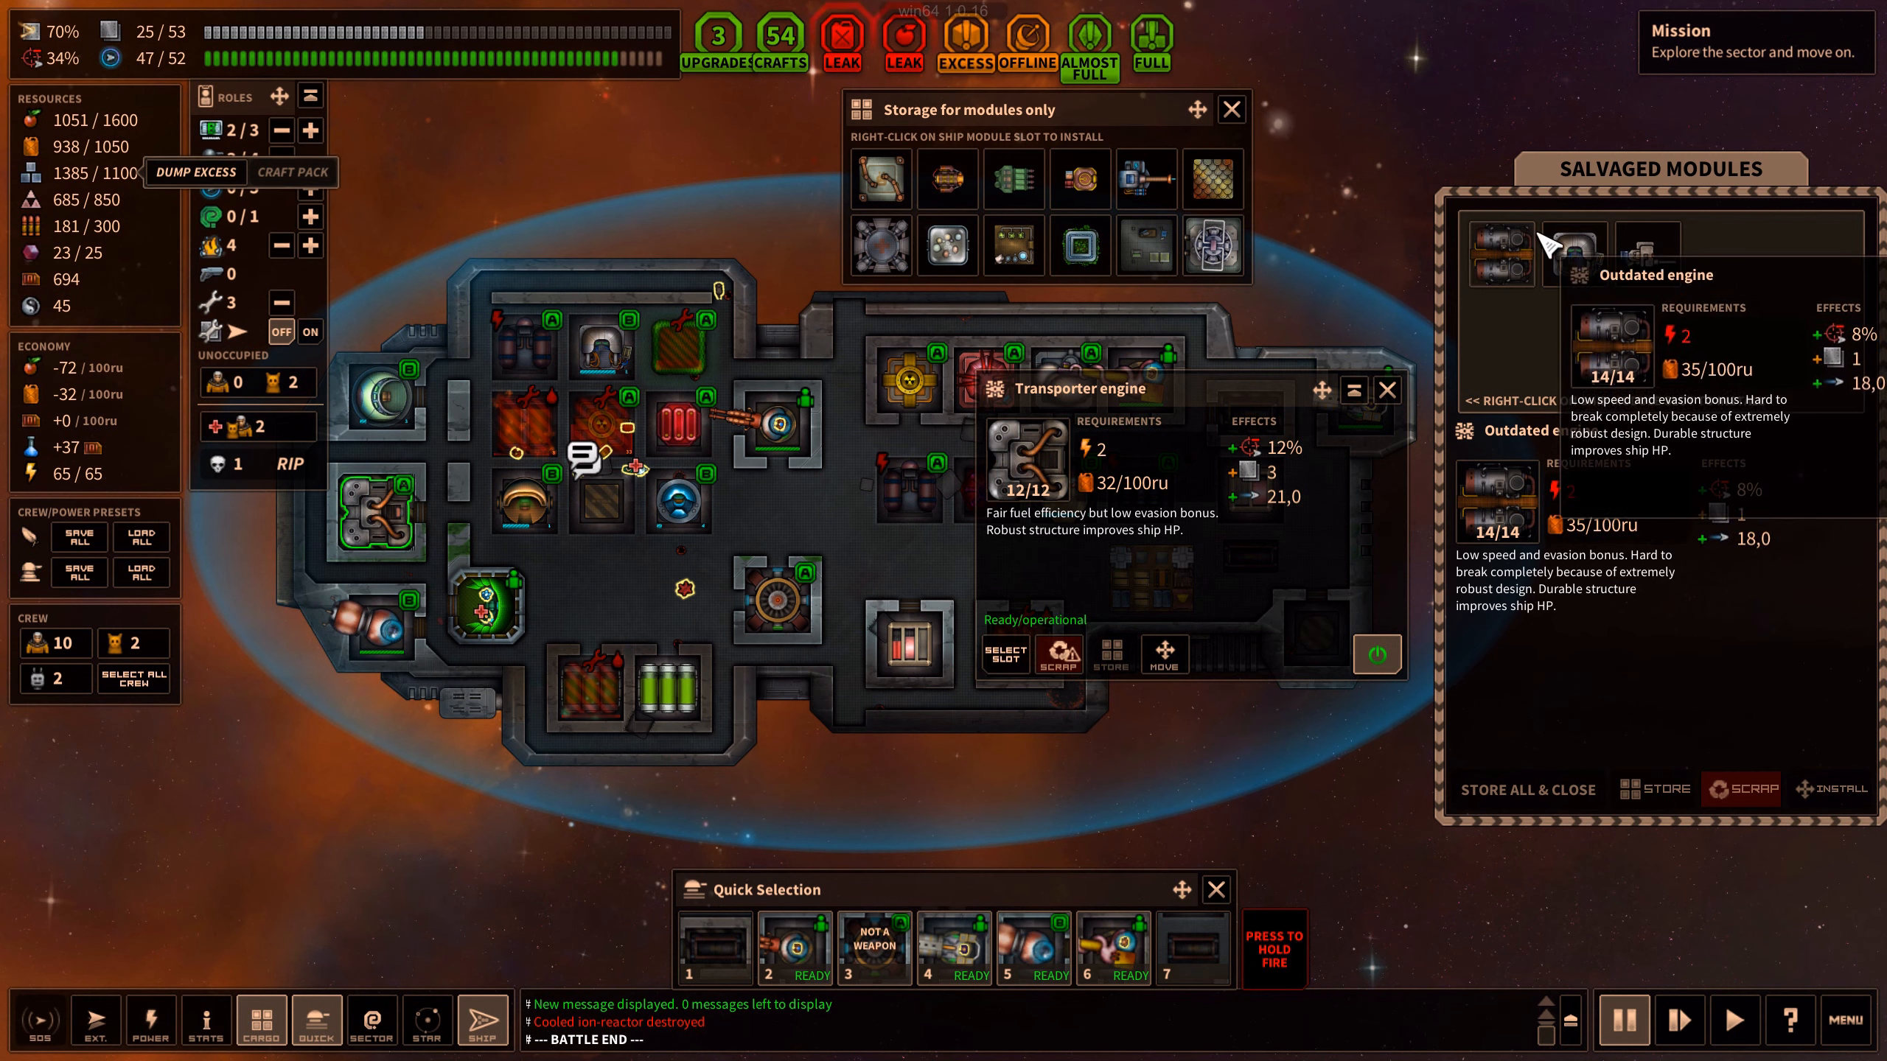
click(1740, 790)
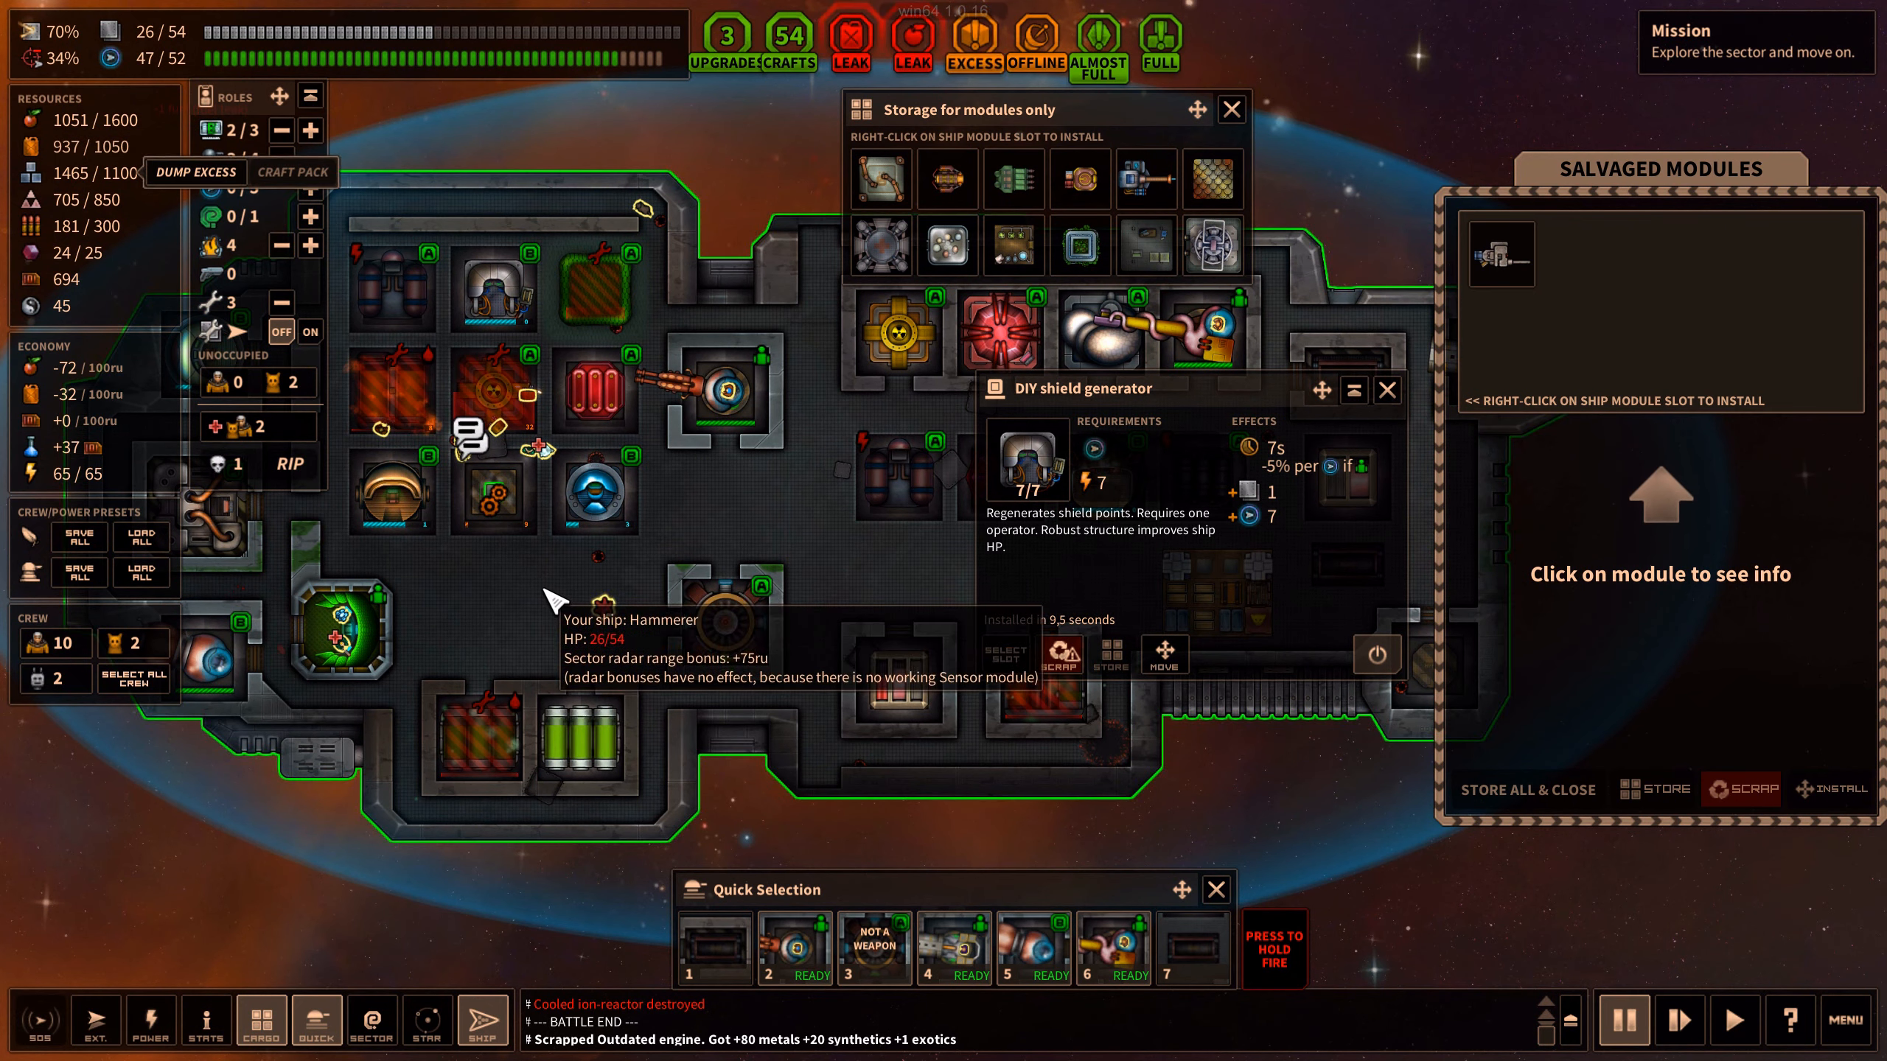
Scrap the salvaged Converted ancient minicannon for 60 metals and 10 synthetics
click(1386, 390)
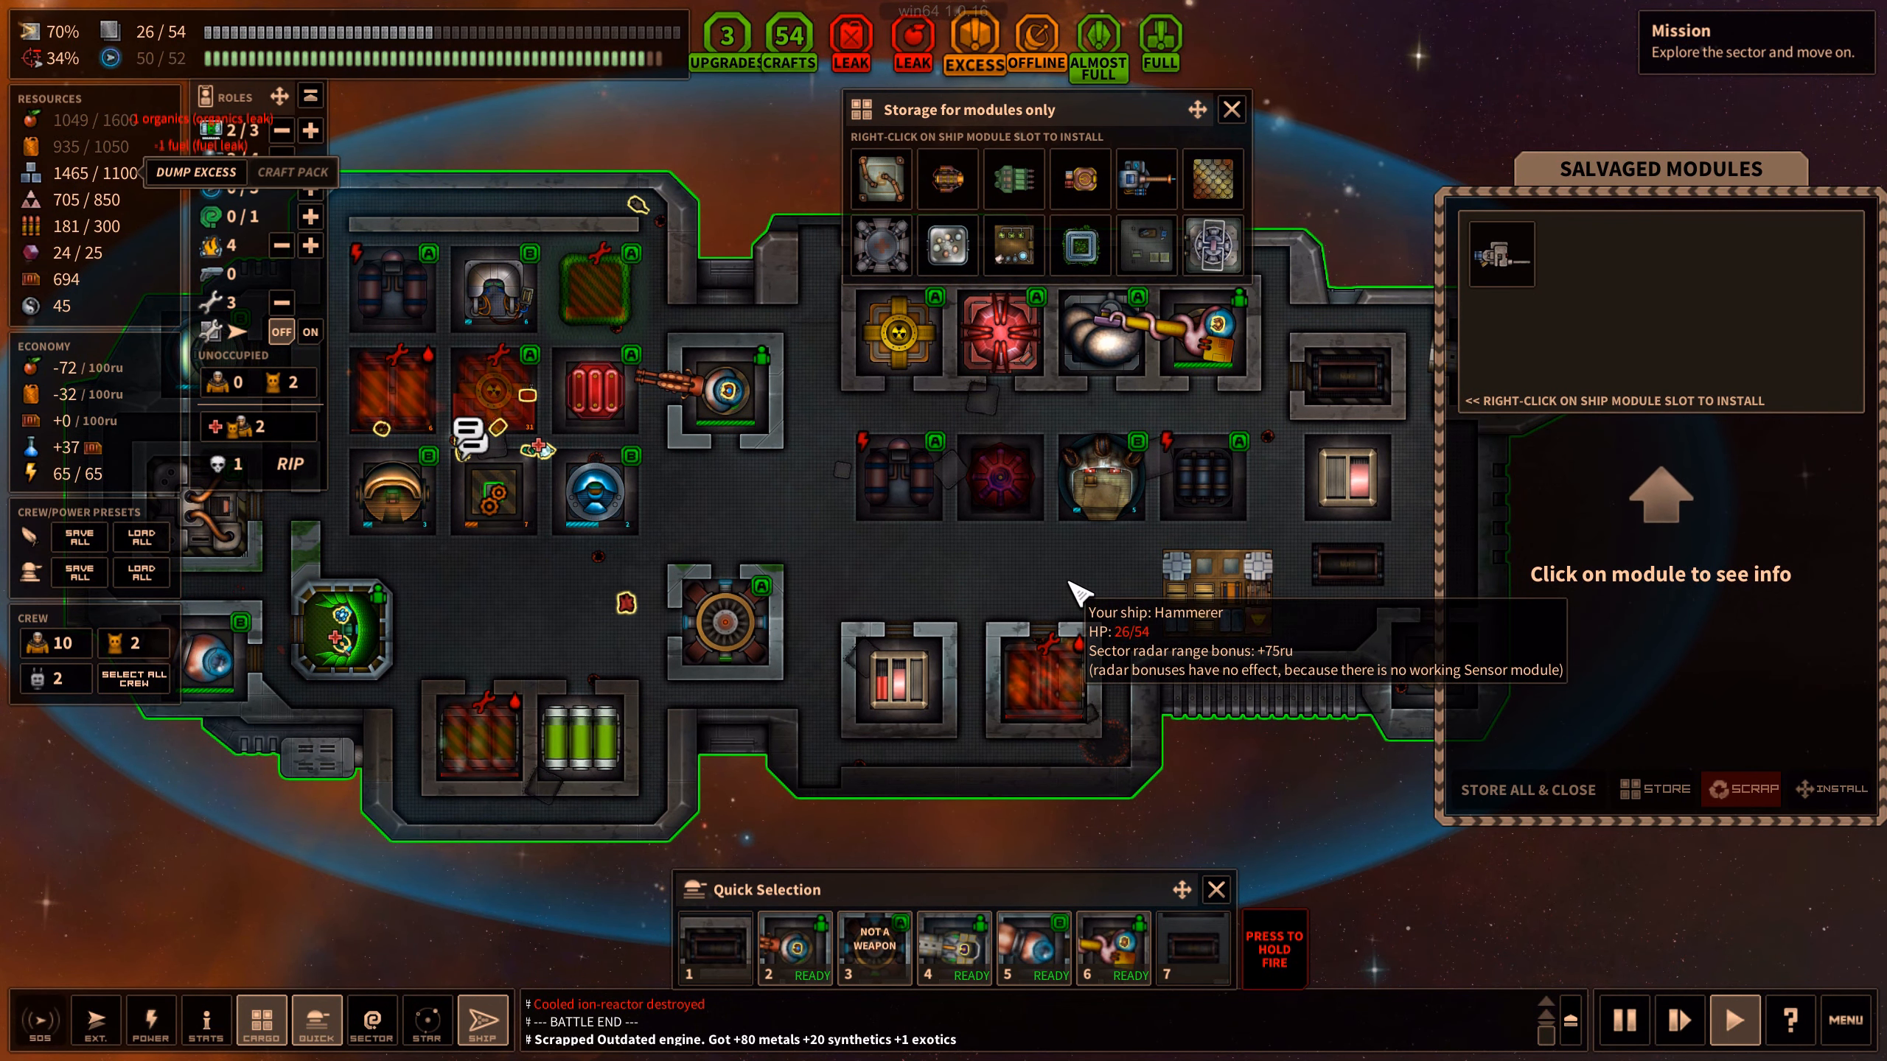
mouse_move(1537, 362)
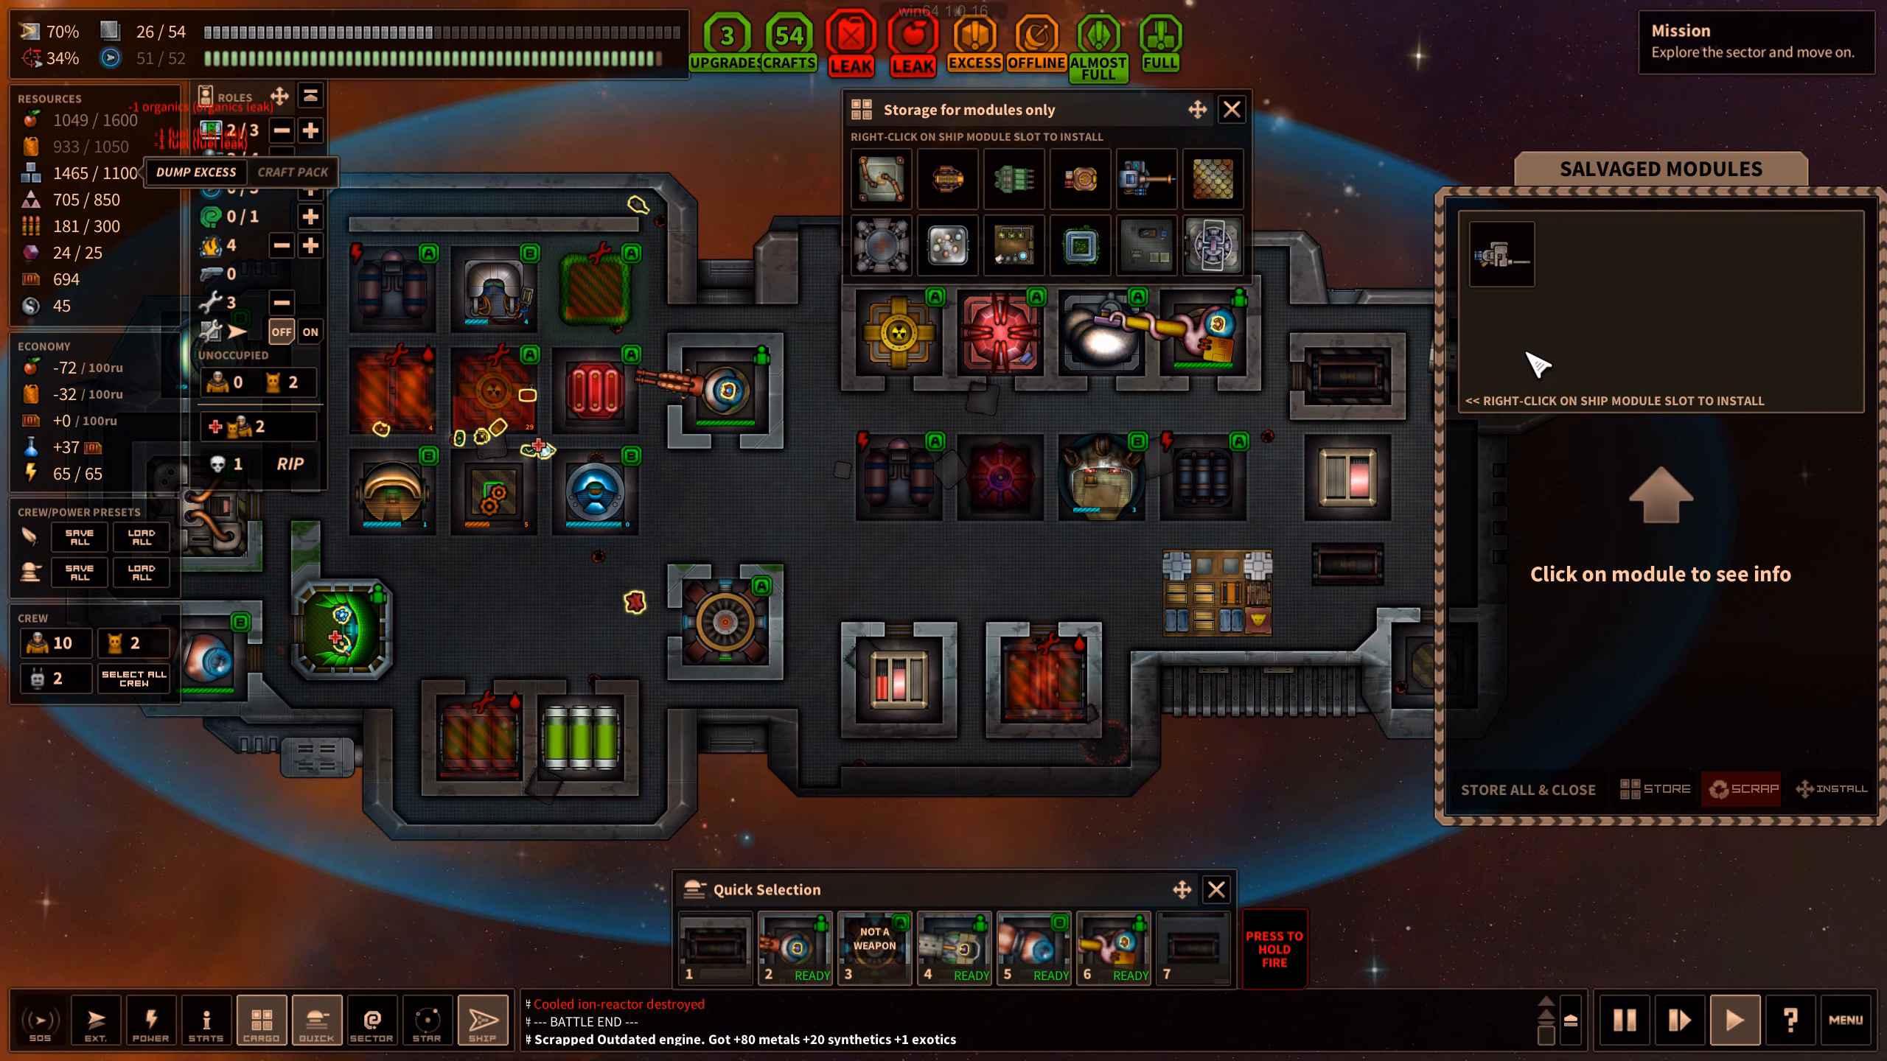
click(1499, 253)
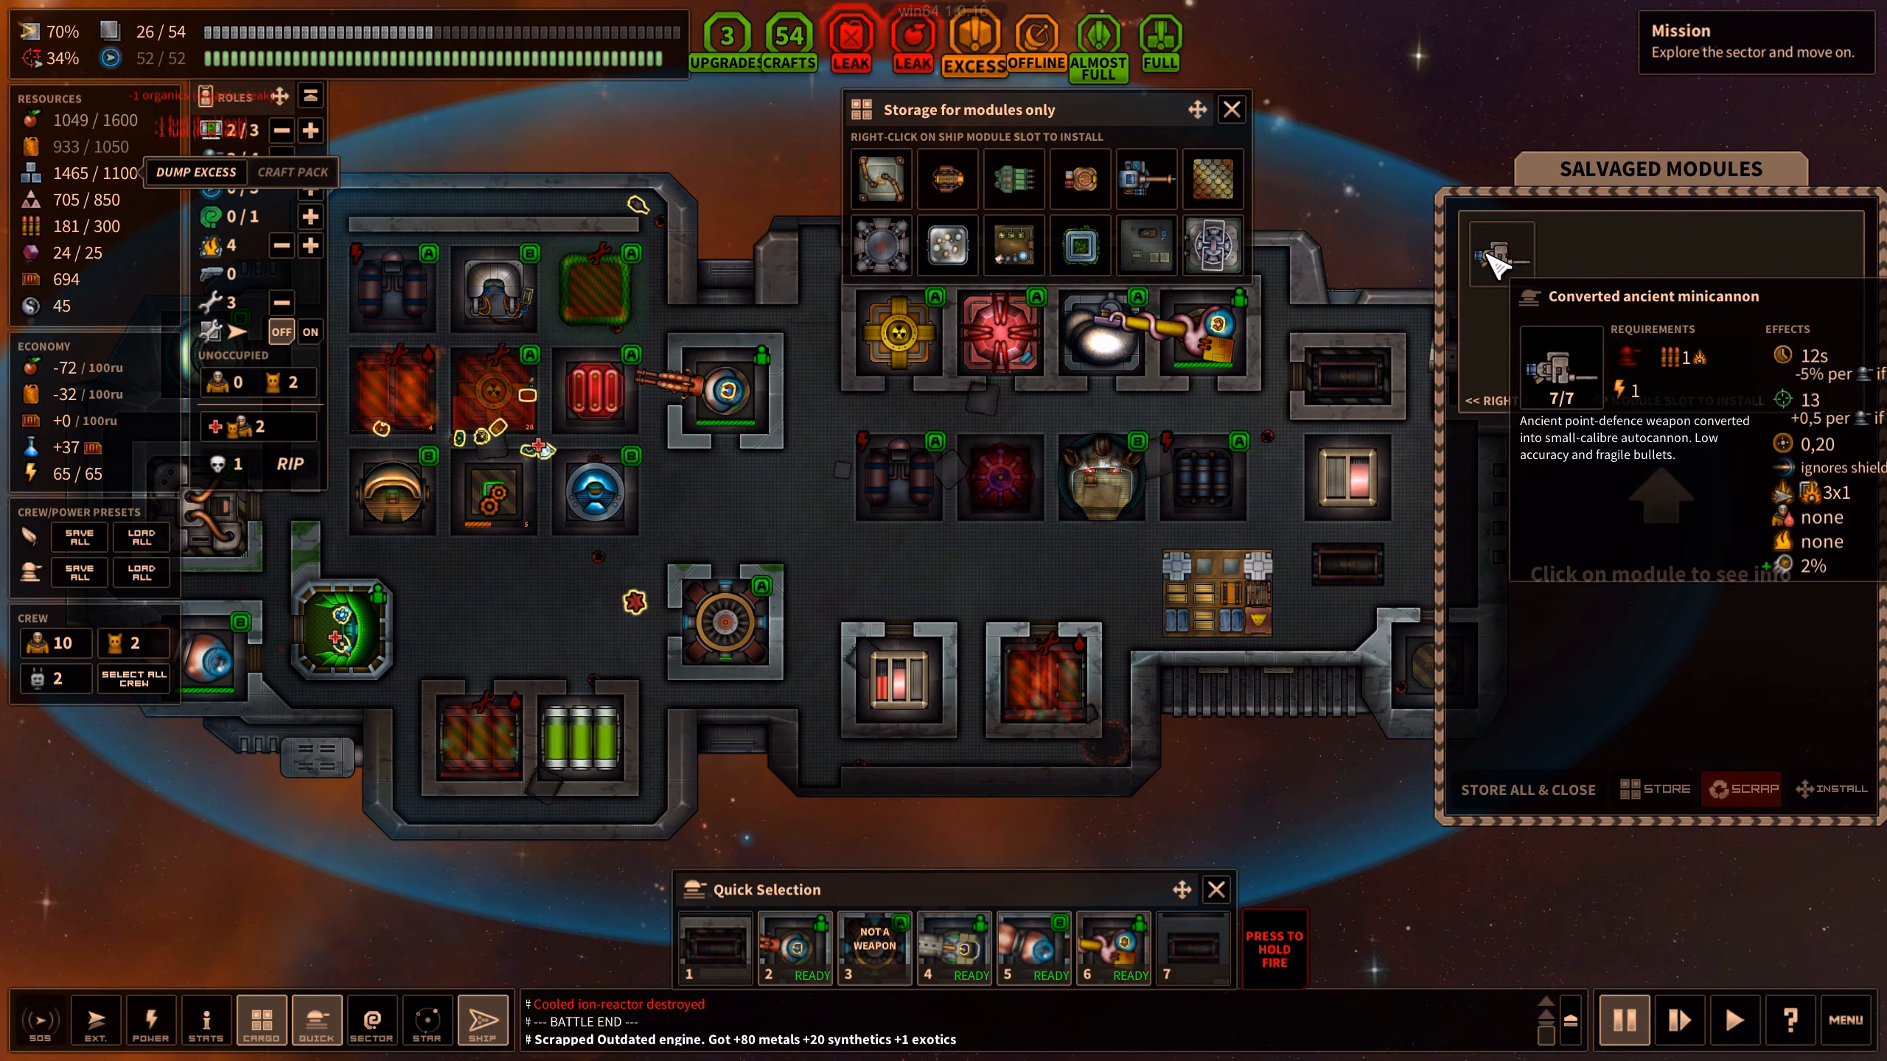
click(1498, 259)
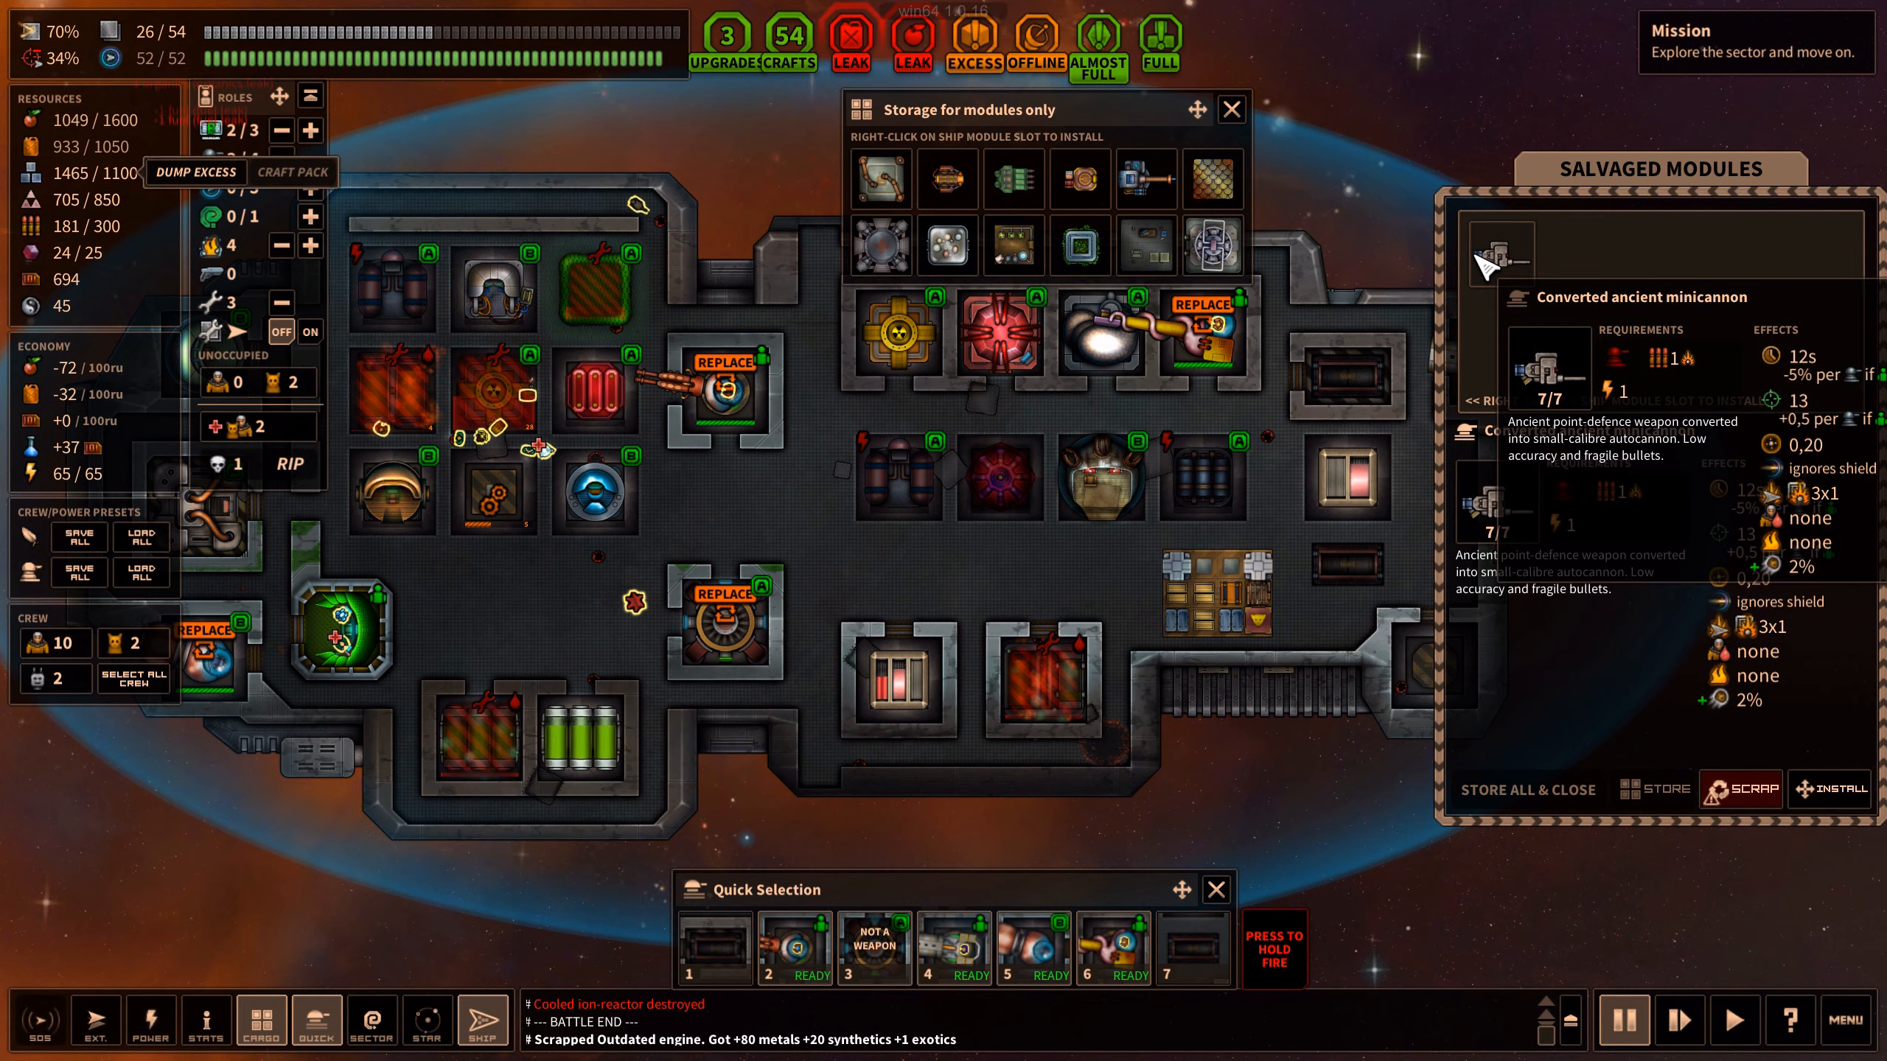
mouse_move(1143, 177)
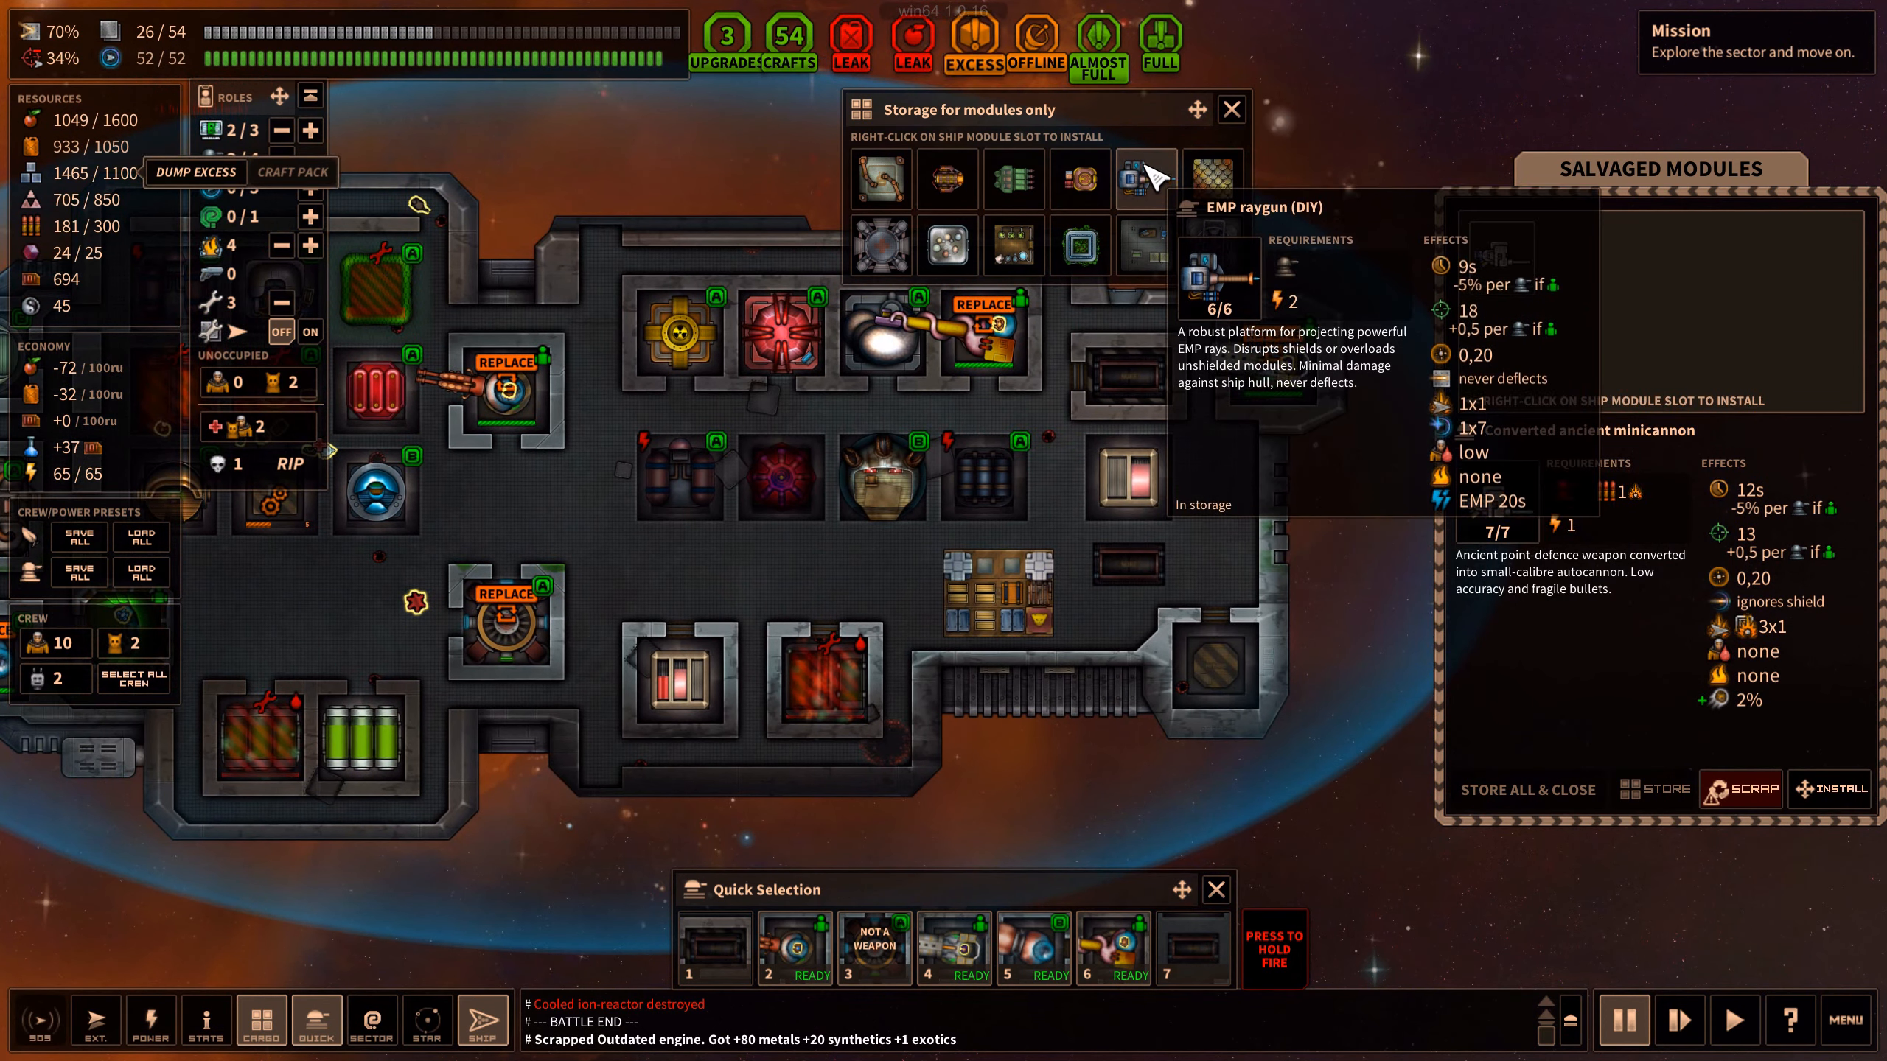
mouse_move(1143, 180)
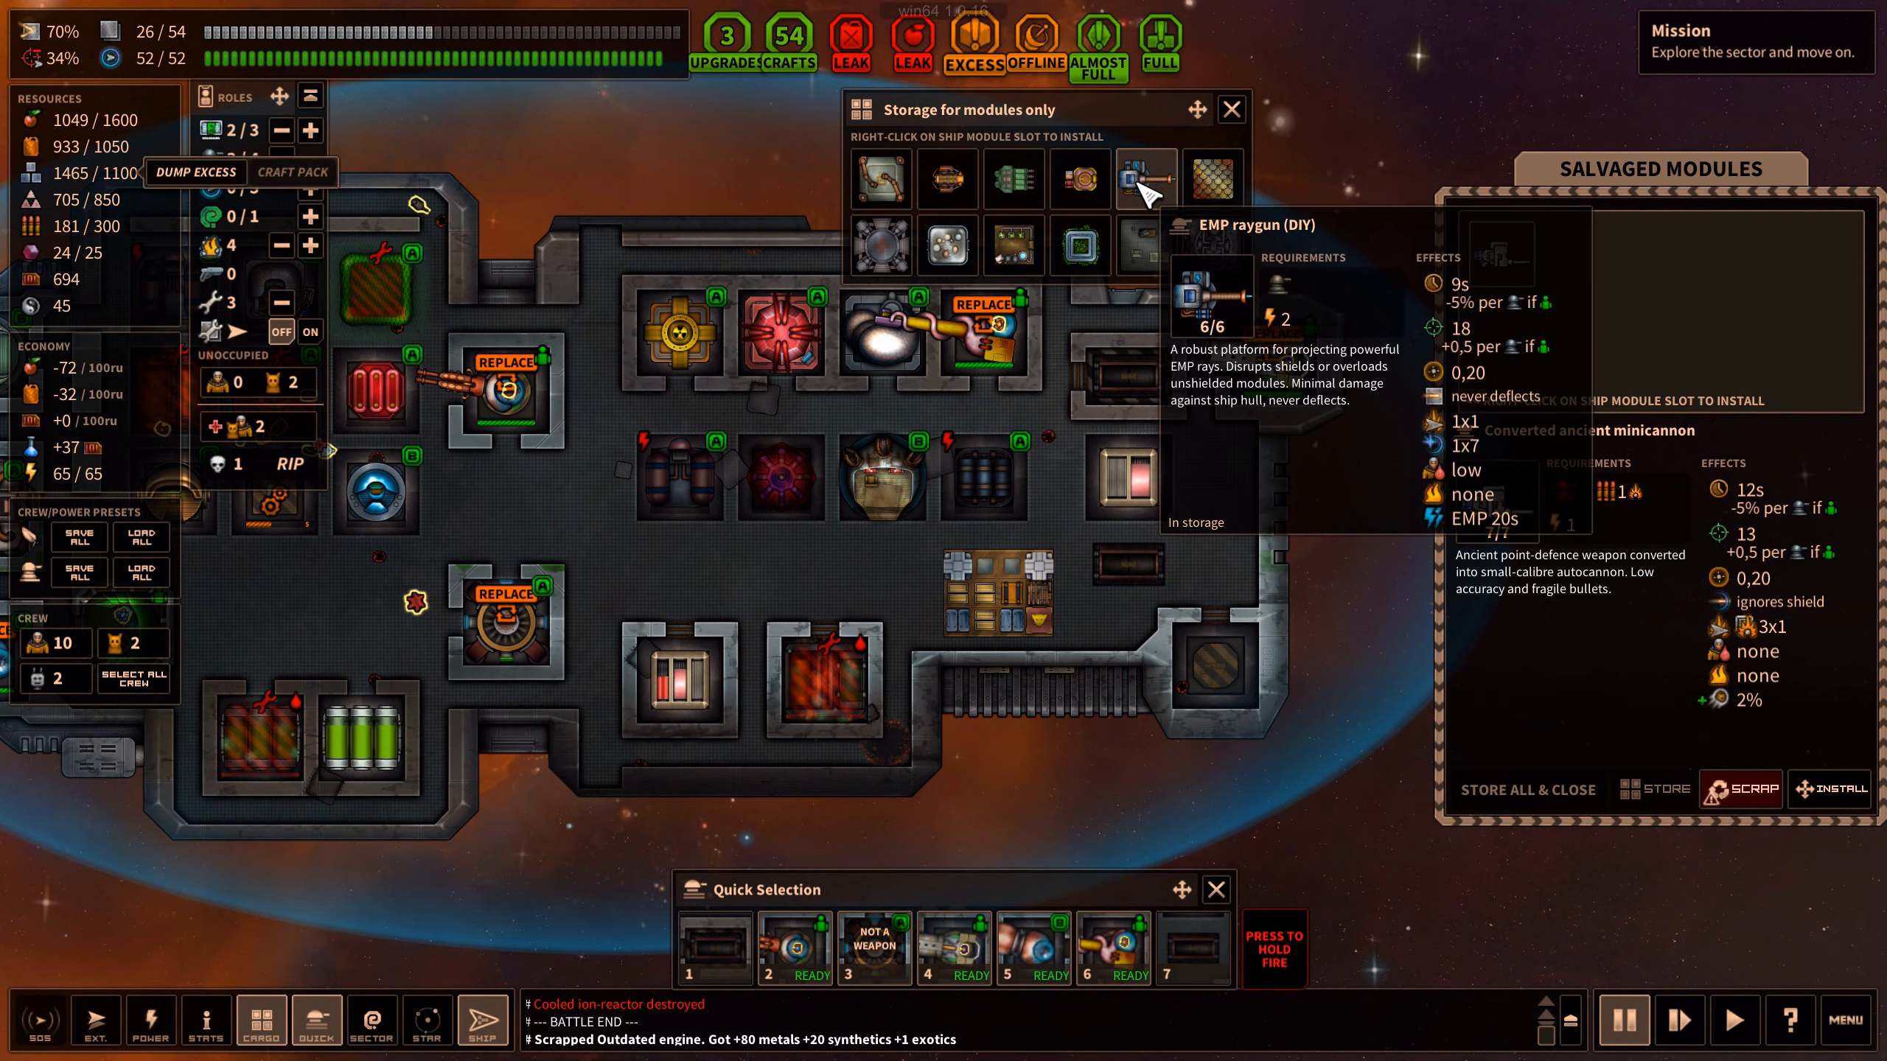
mouse_move(949, 178)
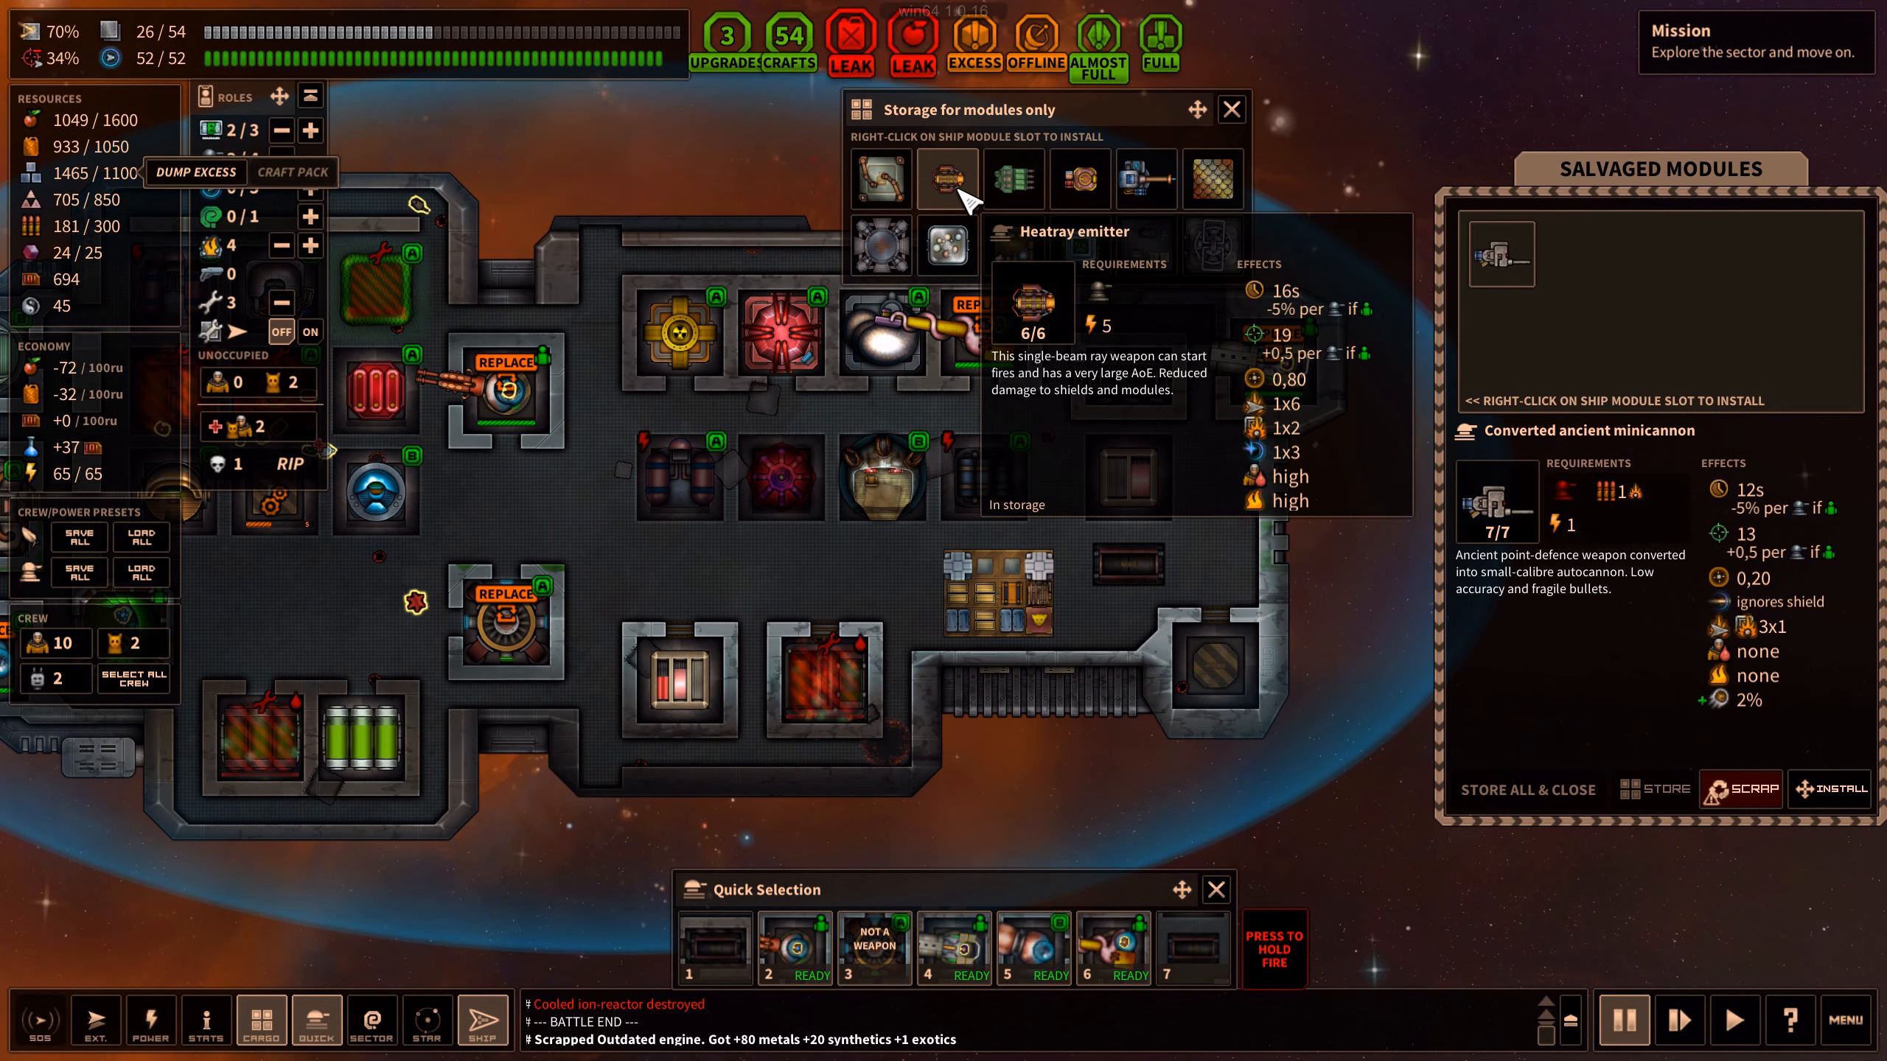
mouse_move(1014, 247)
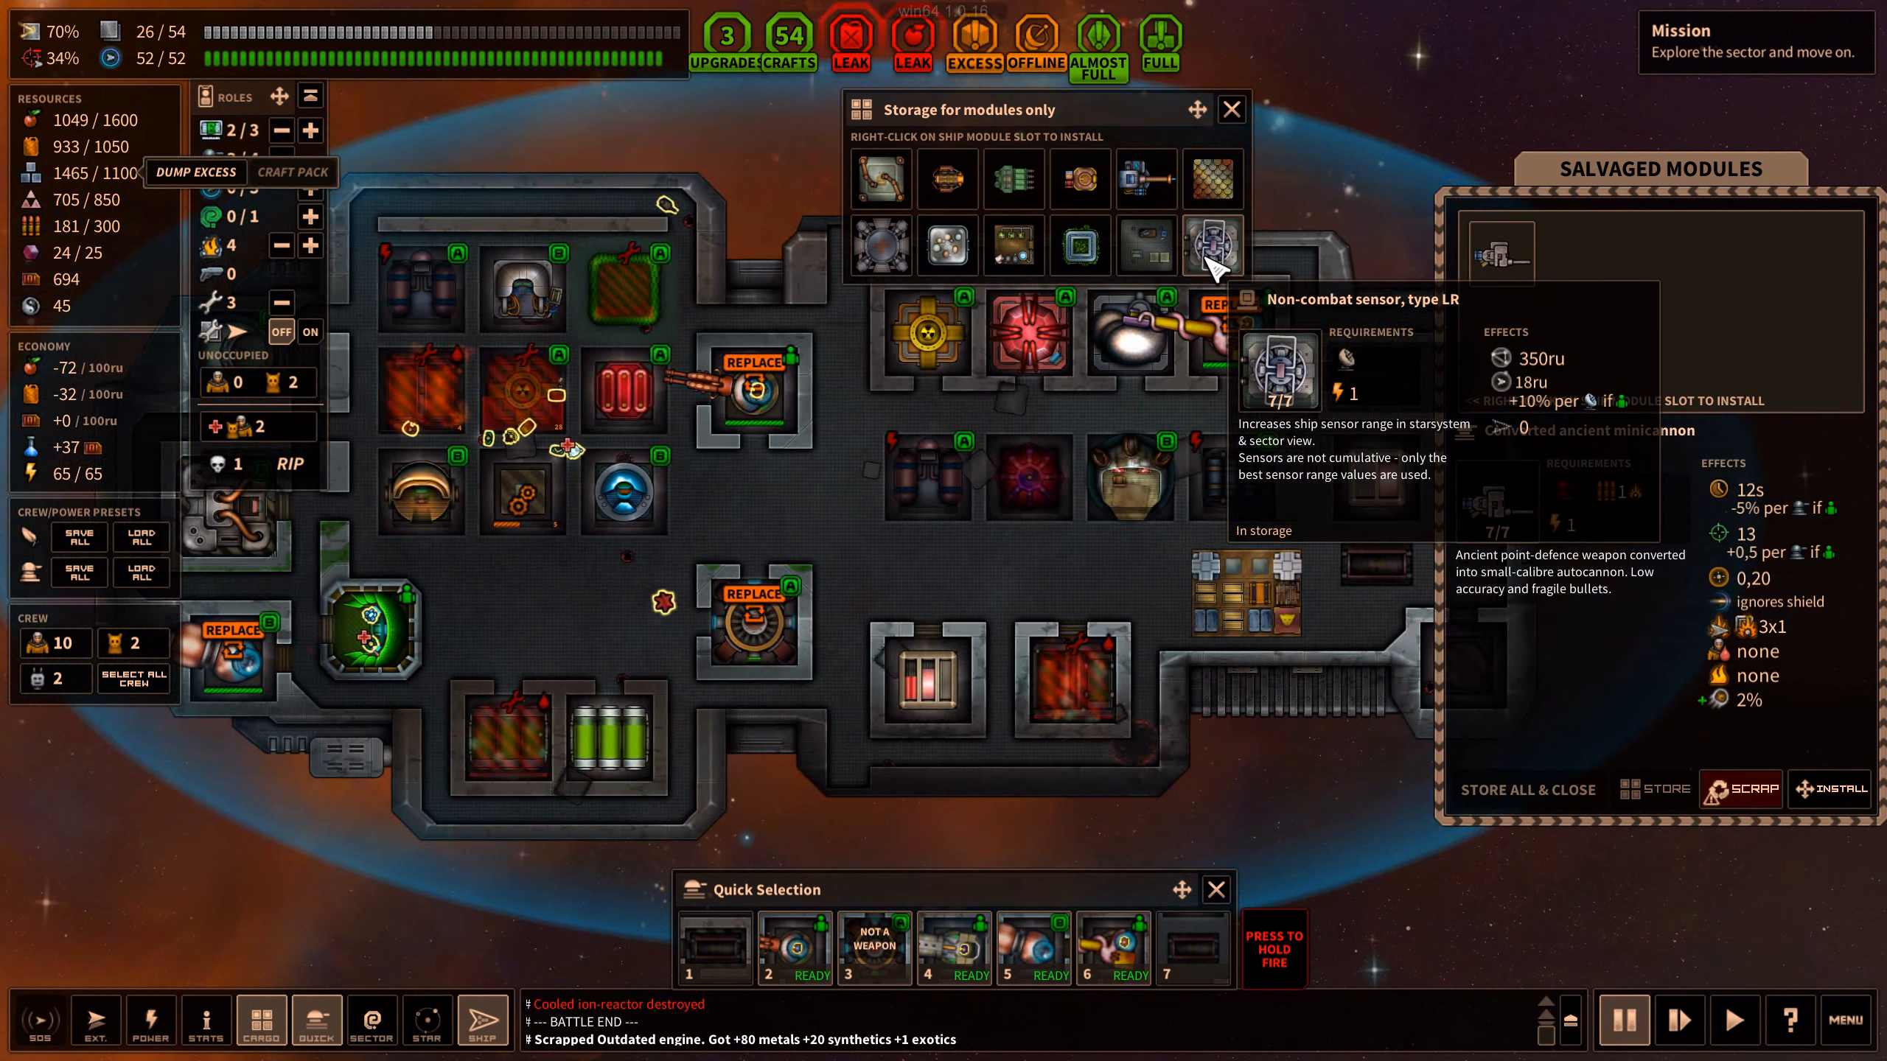
click(1738, 790)
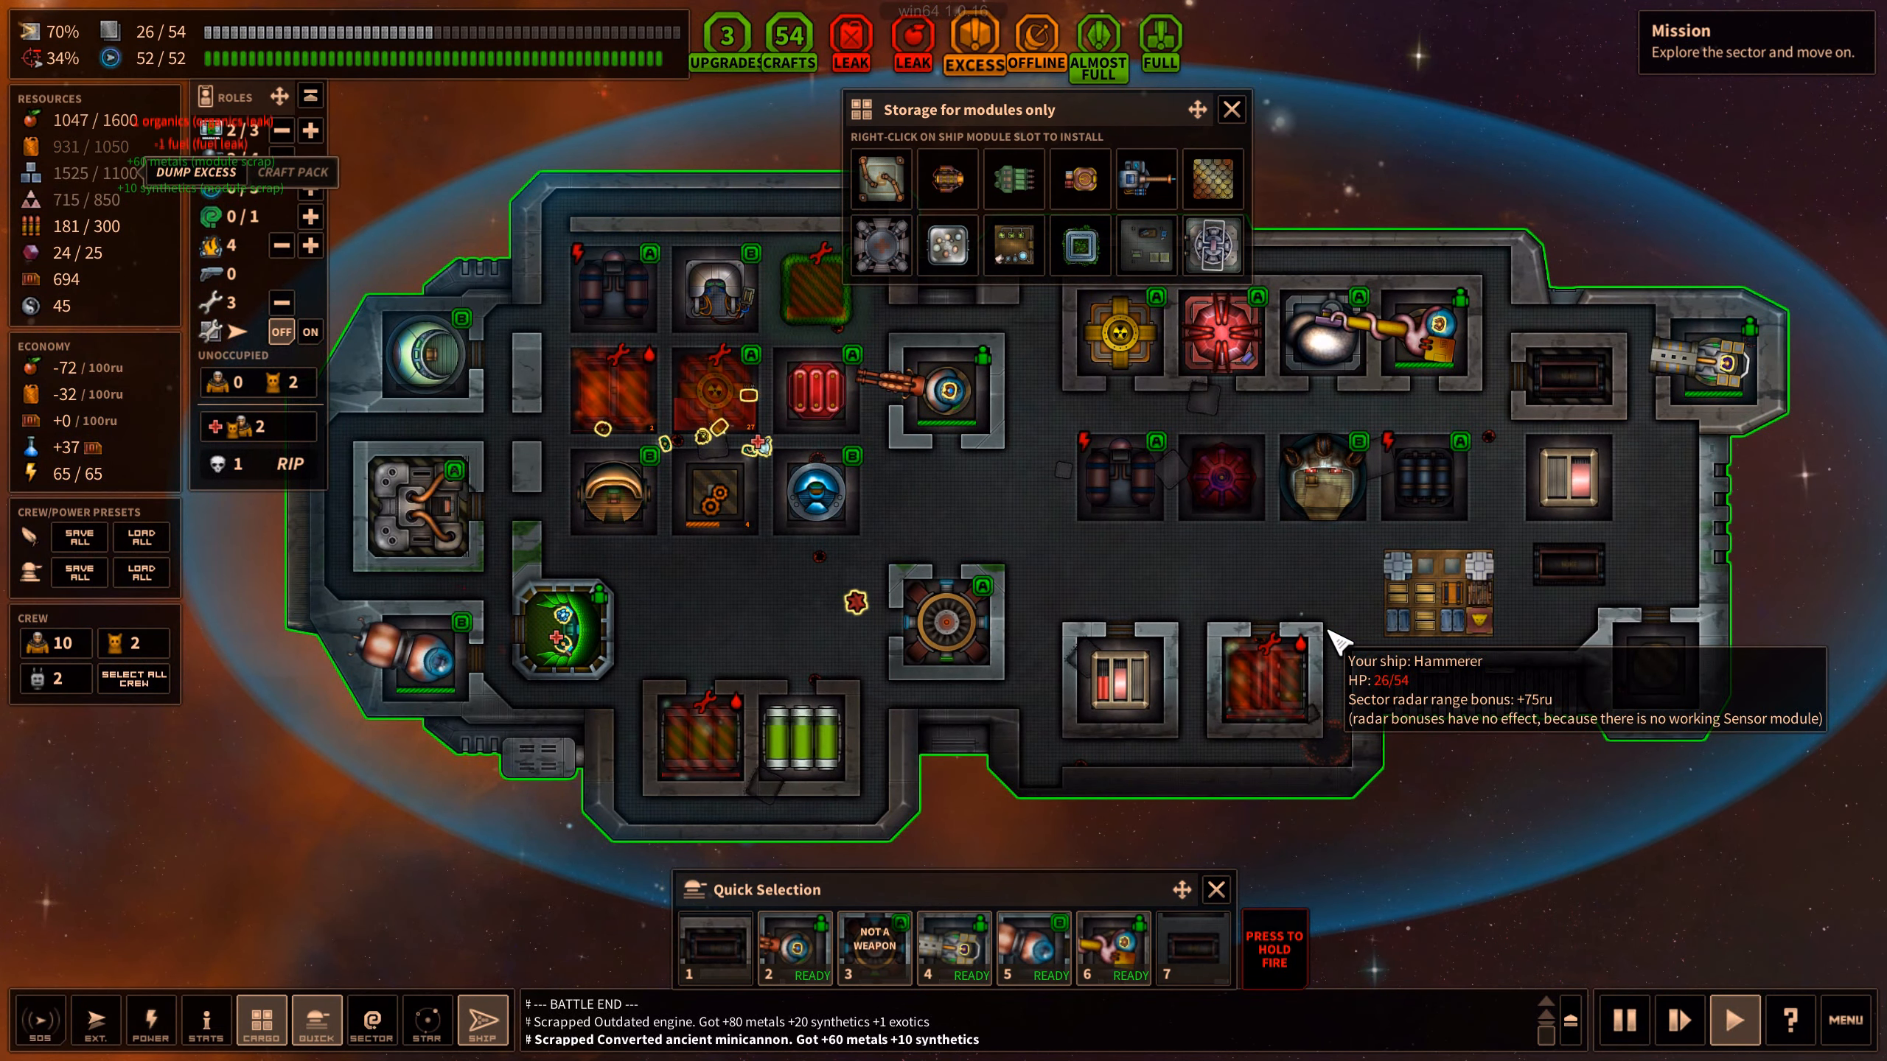
mouse_move(795, 464)
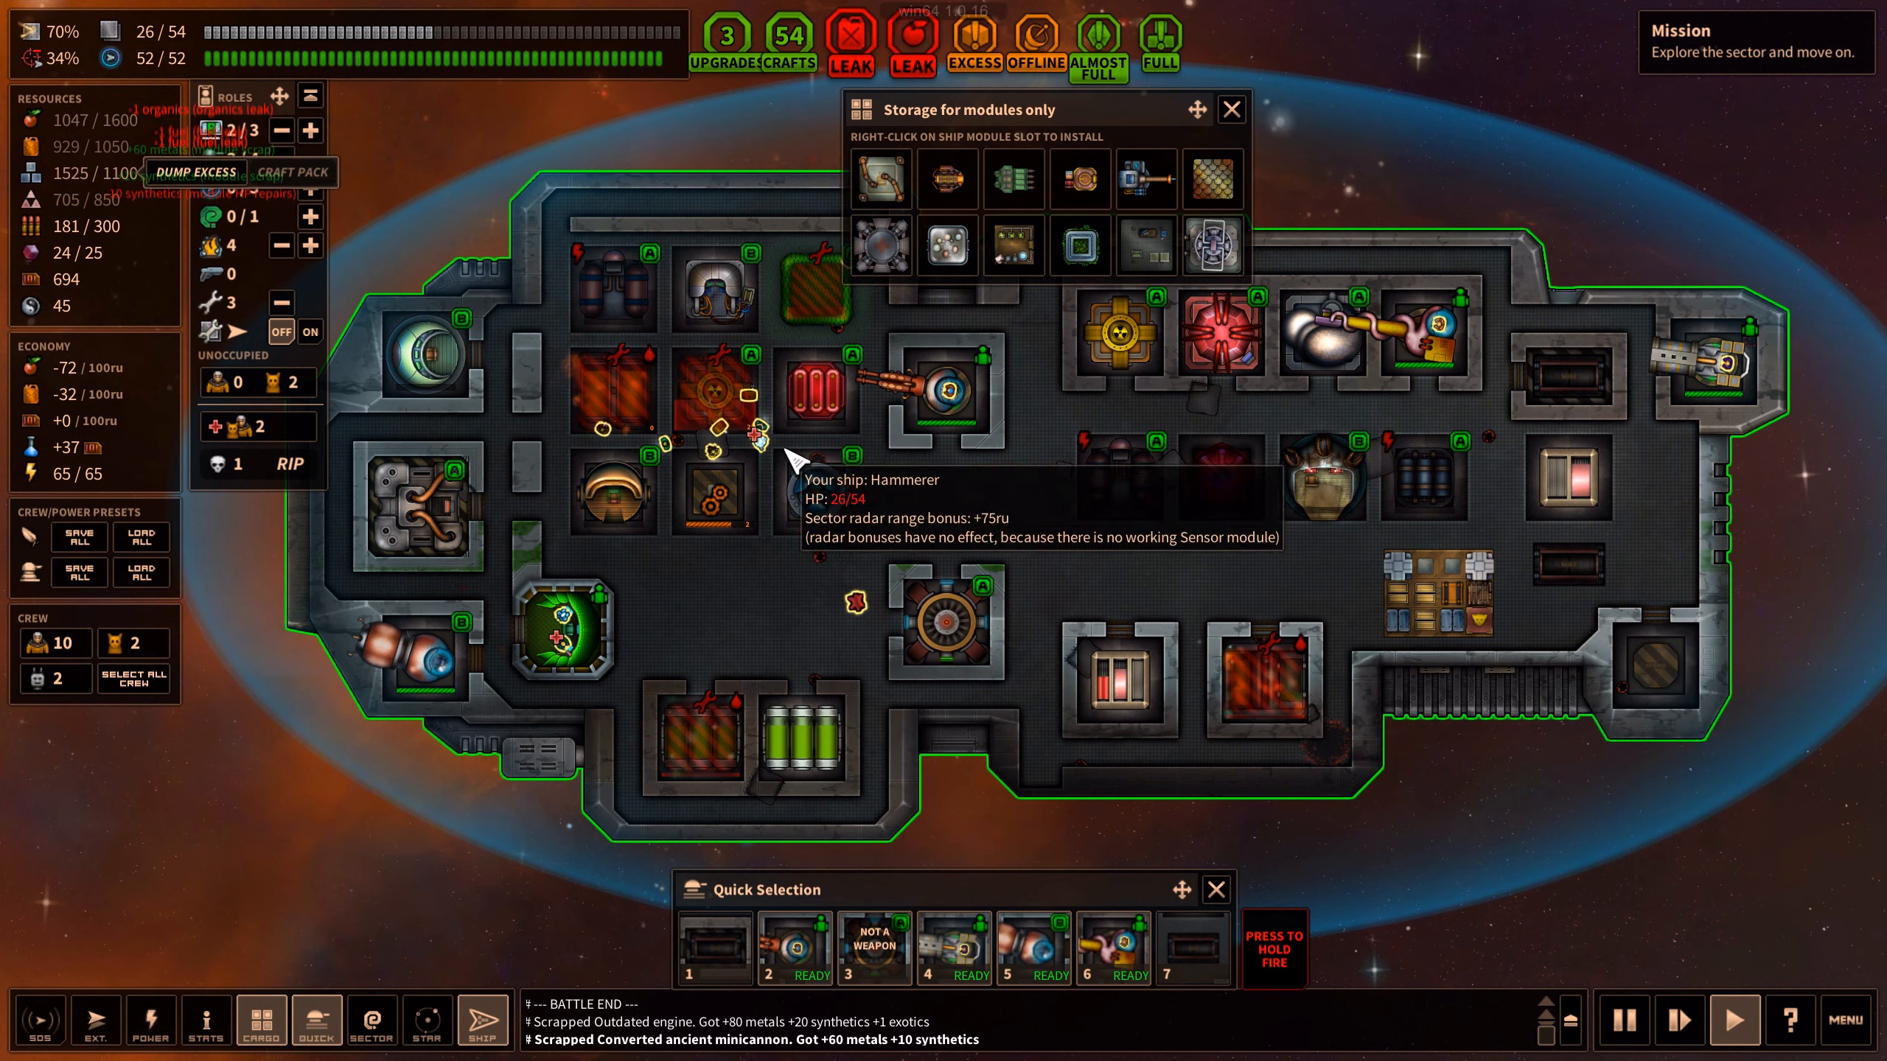
mouse_move(1005, 548)
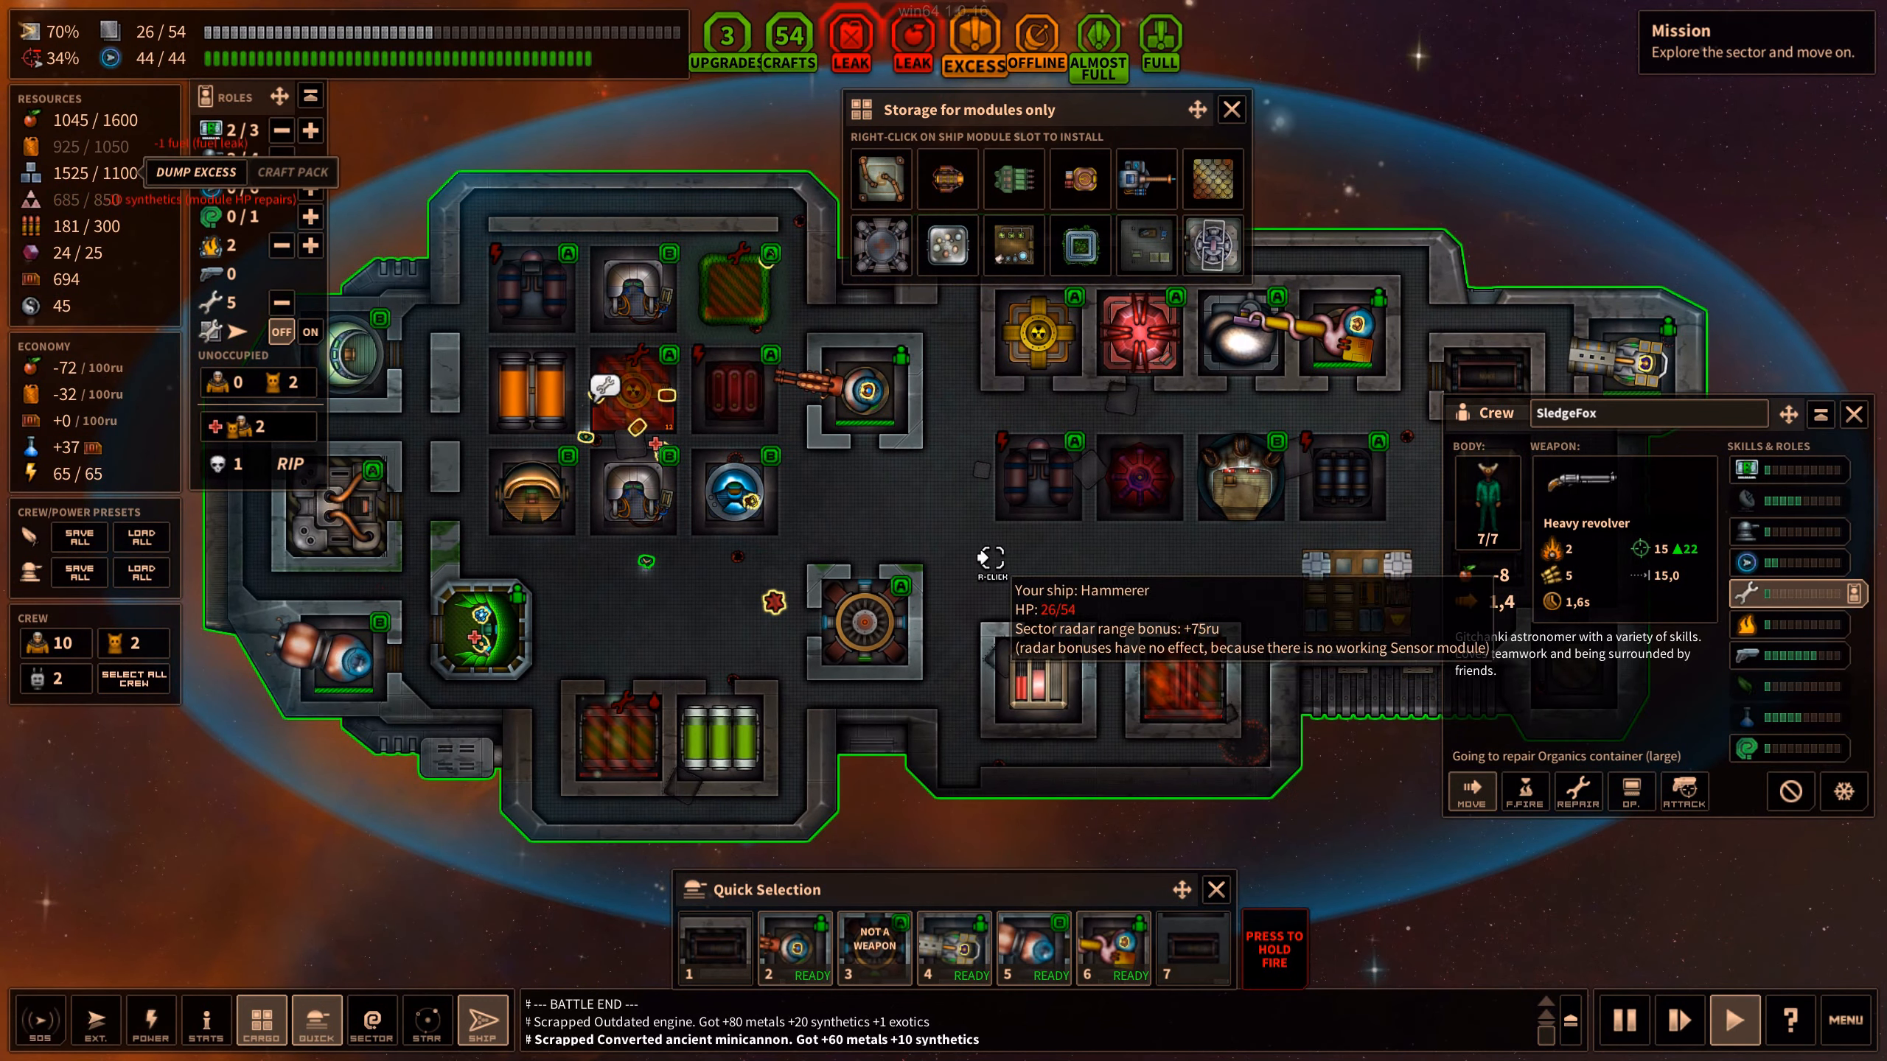
Install the Non-combat sensor type LR from cargo storage and close storage
click(1230, 109)
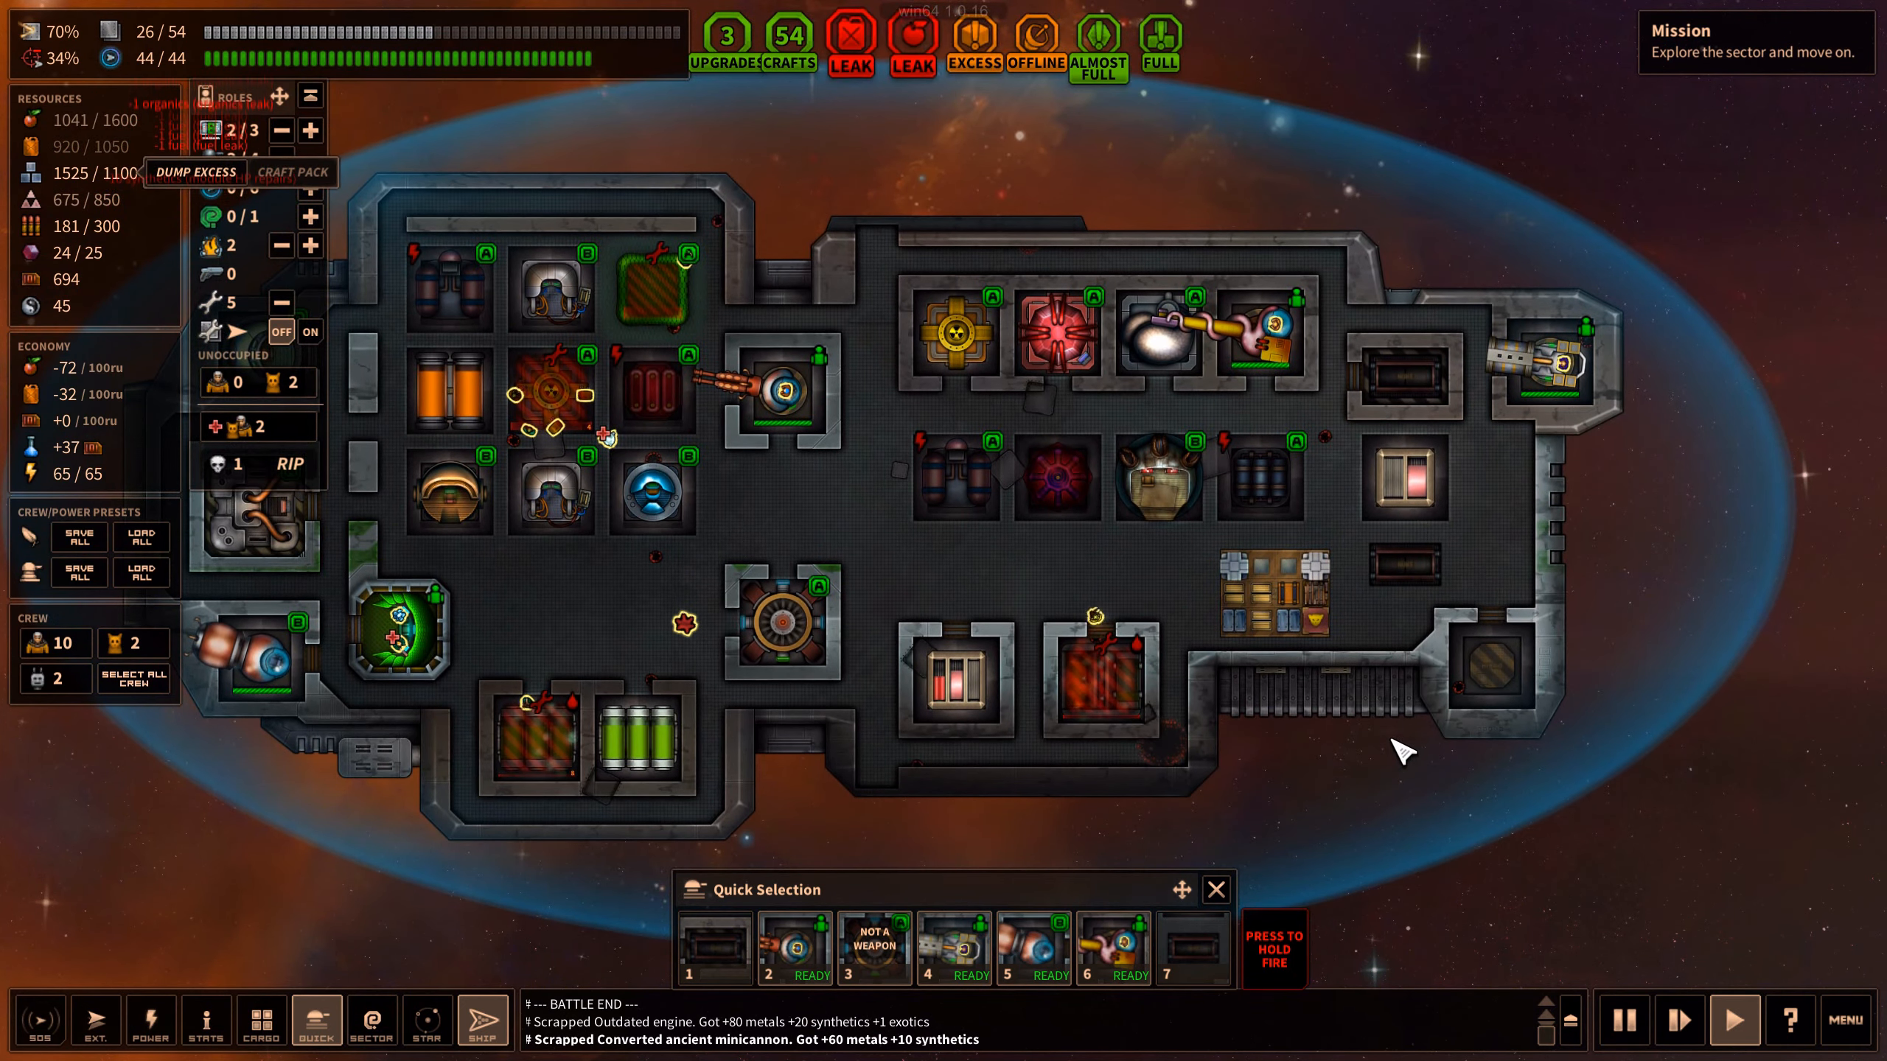
click(1275, 589)
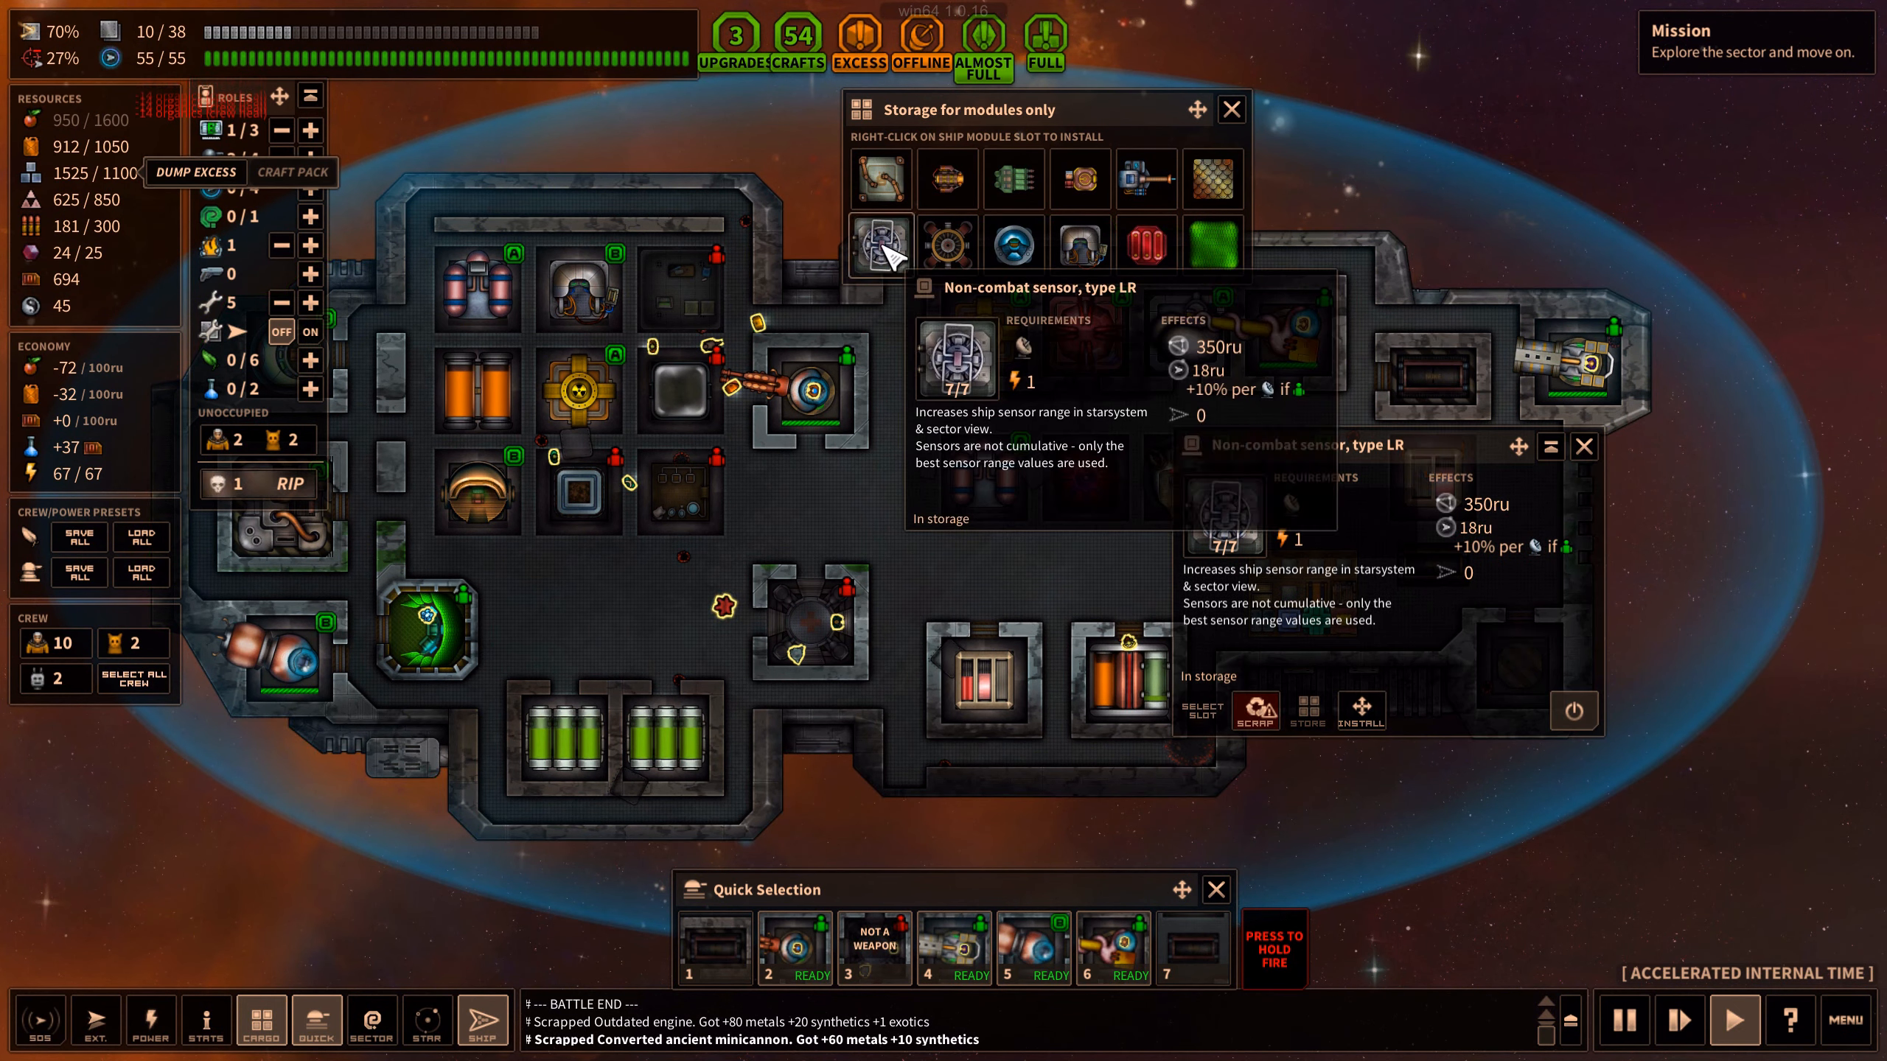
click(1361, 709)
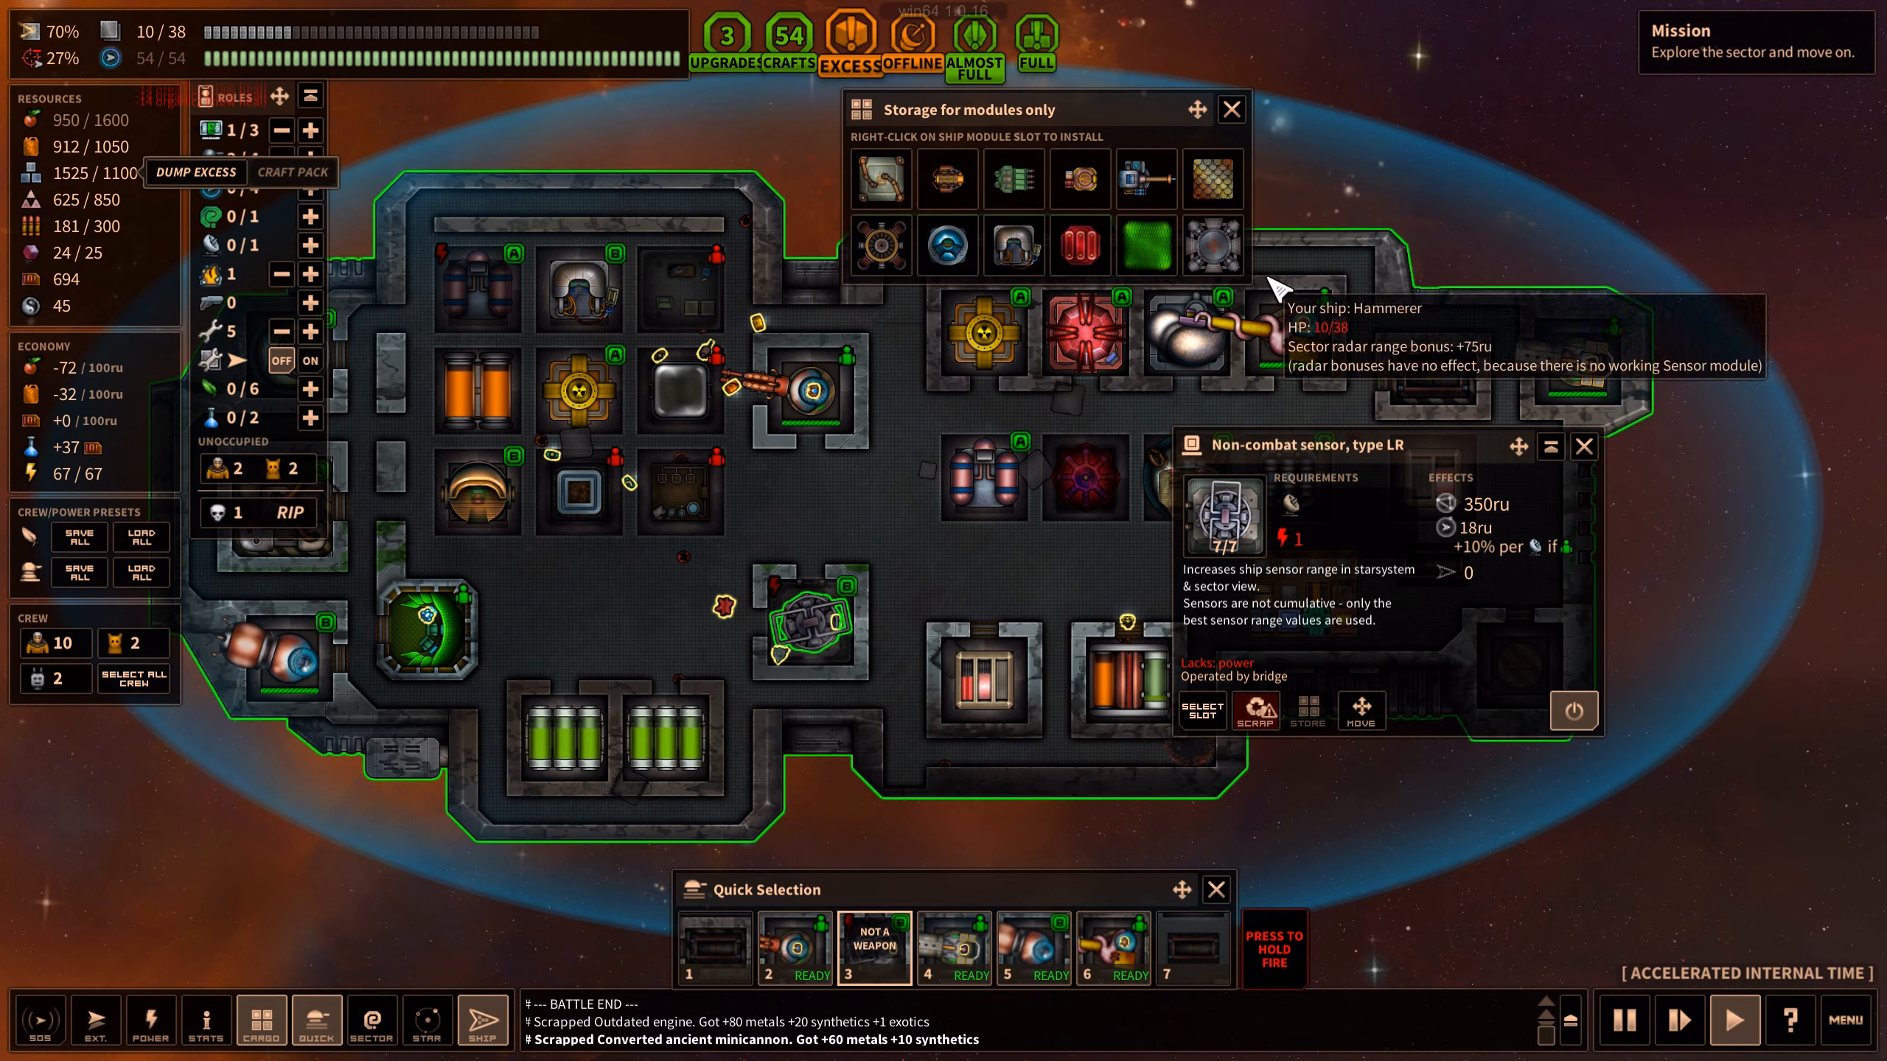
click(1230, 110)
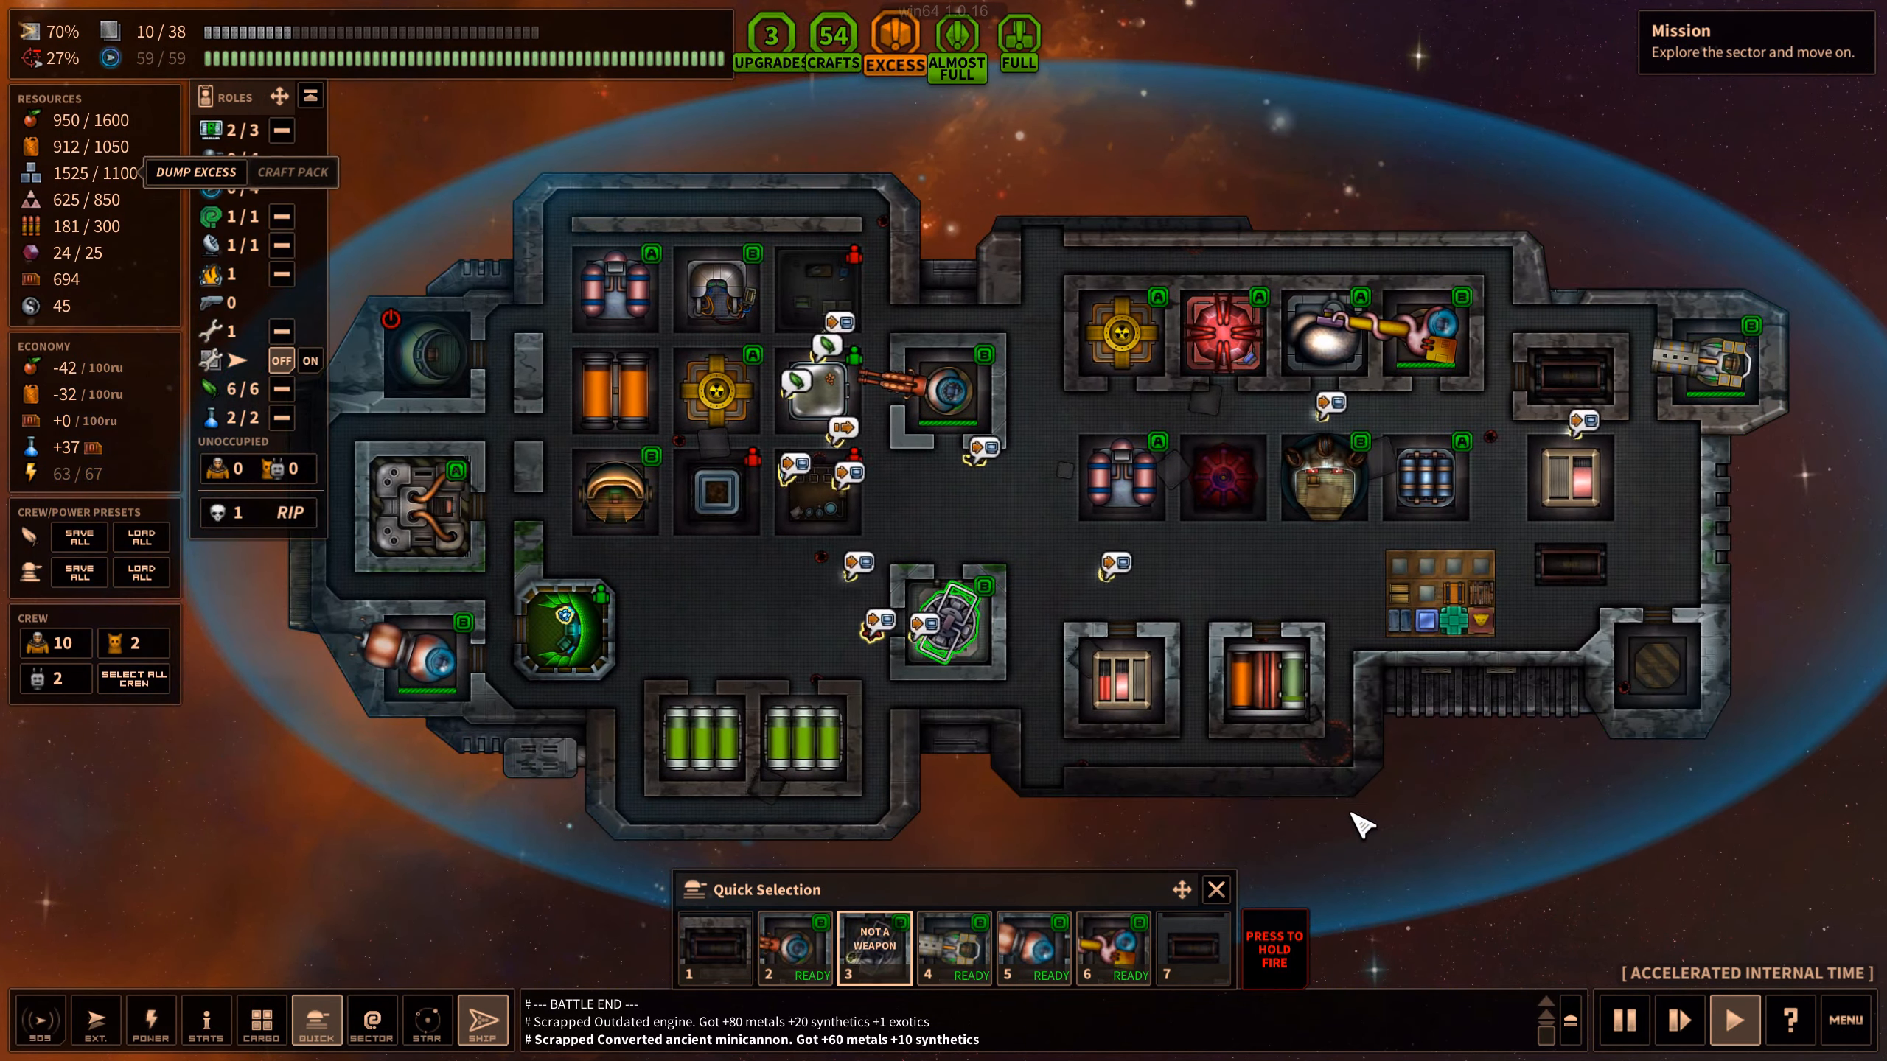
click(149, 1021)
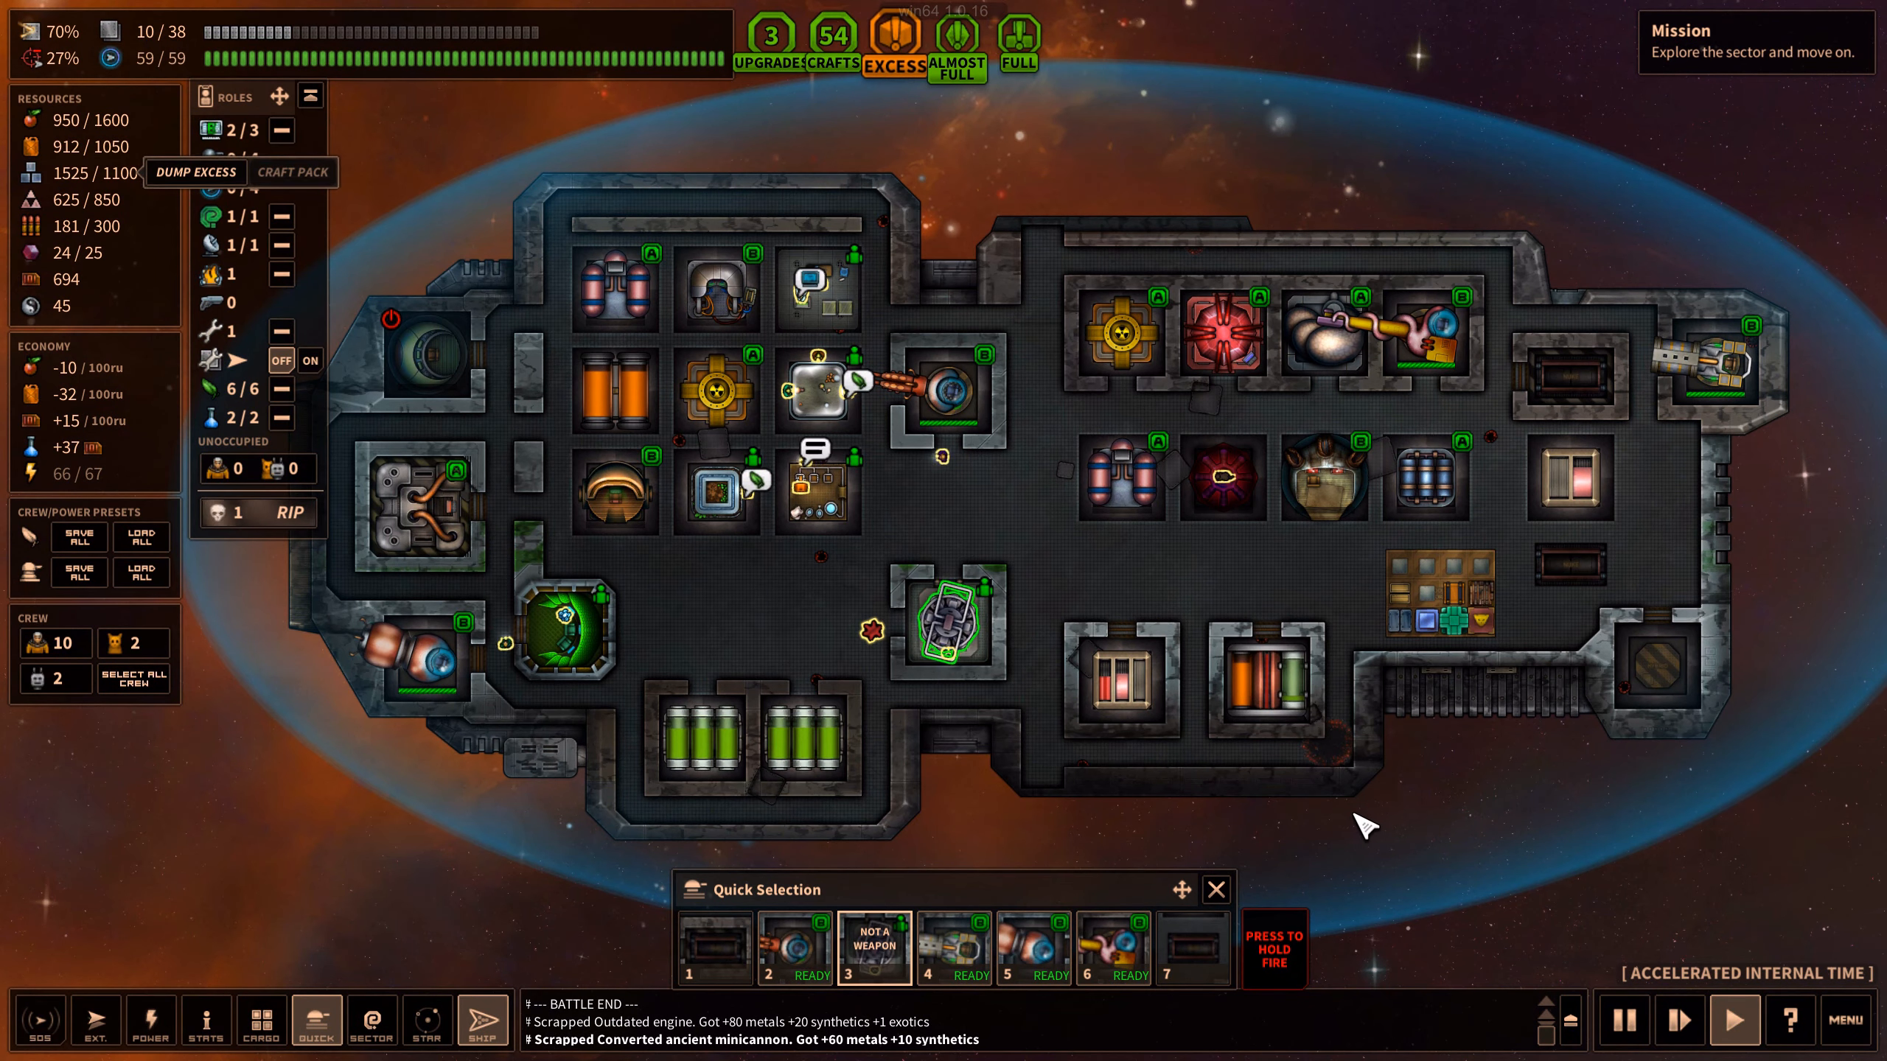
mouse_move(274, 527)
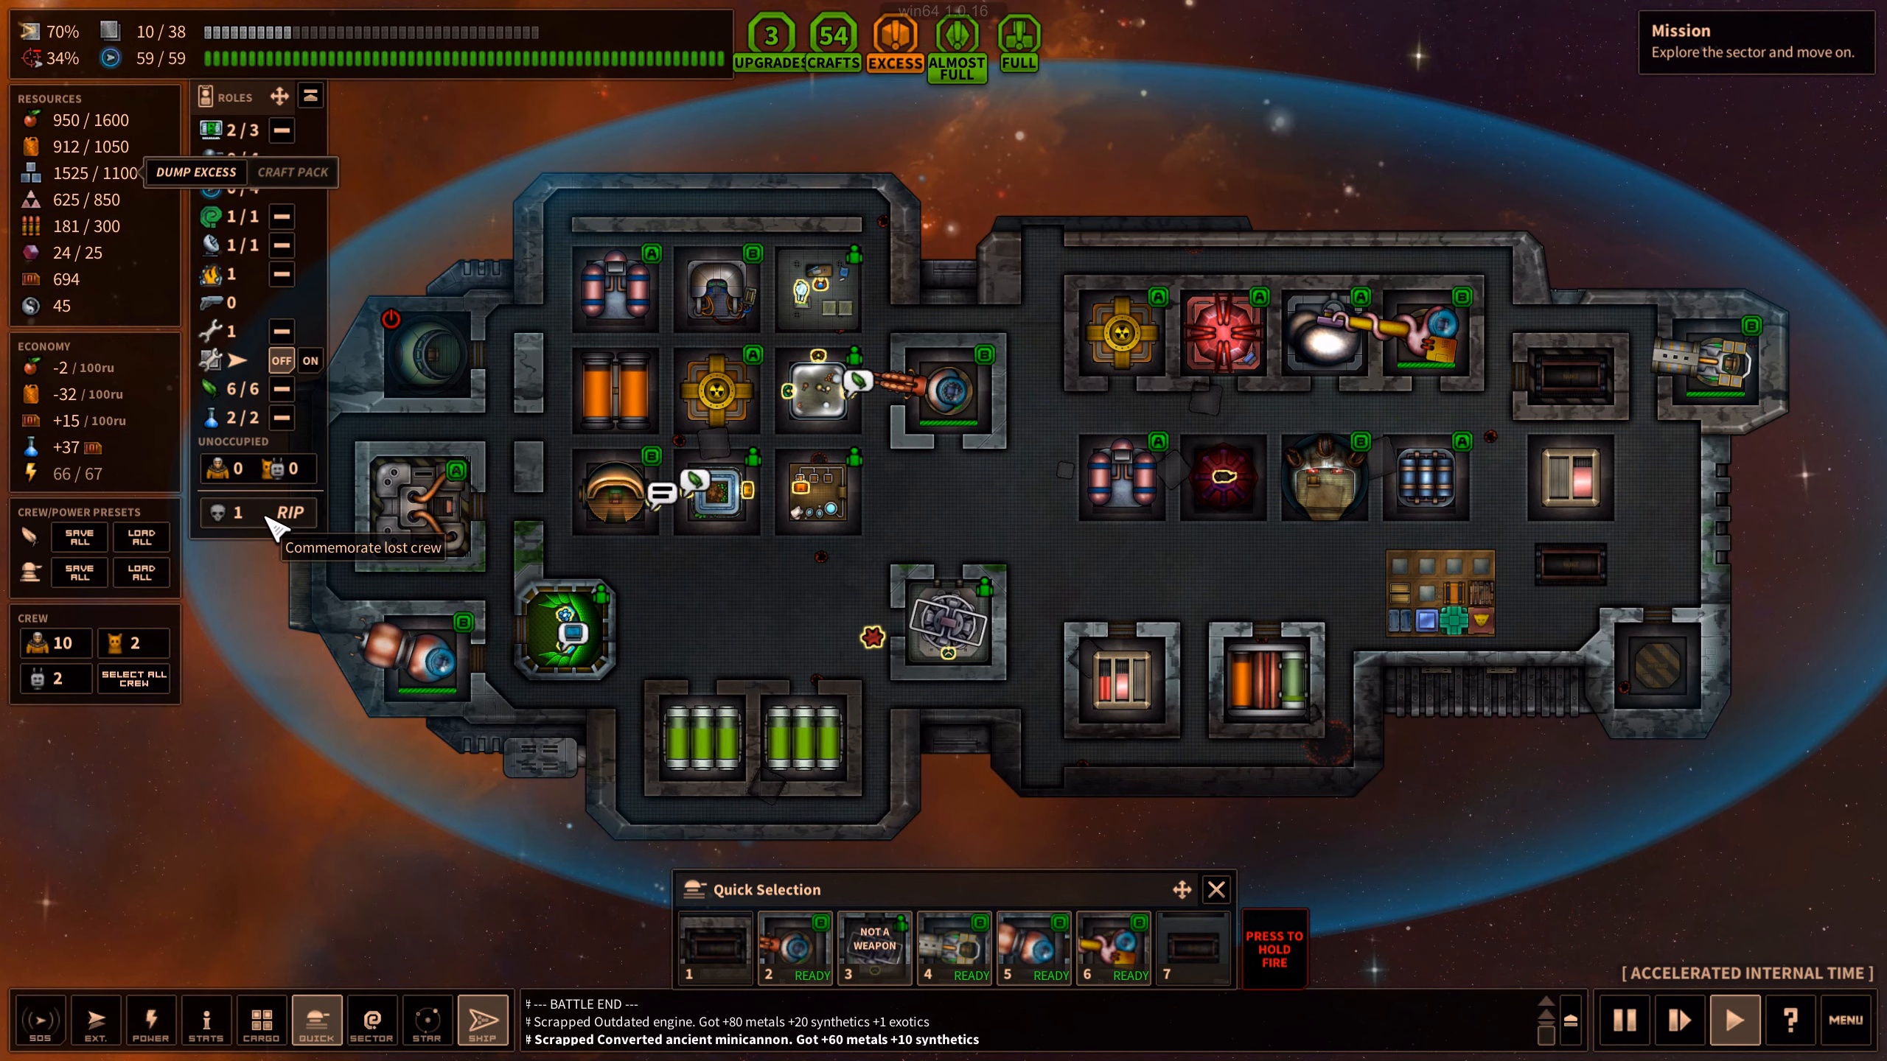
Commemorate lost crewmember Bloody Kenshiro with RIP
click(287, 513)
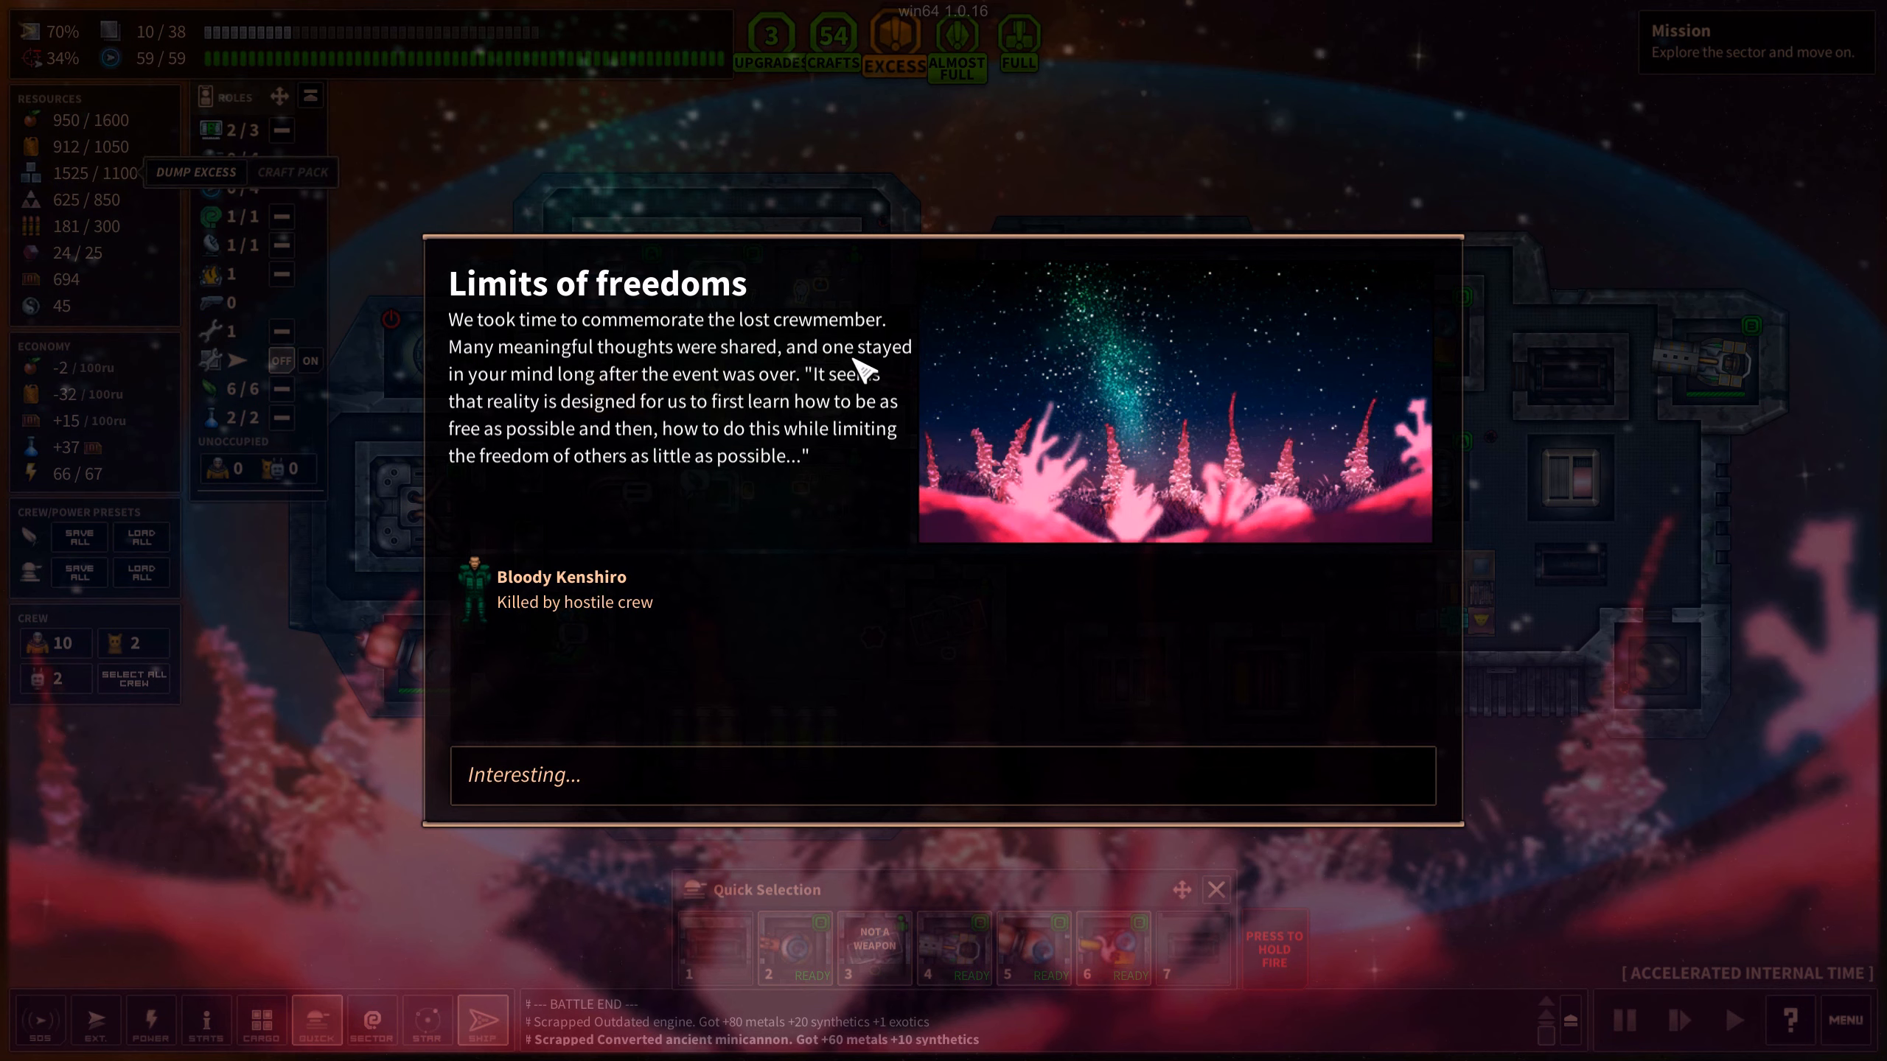
mouse_move(886, 549)
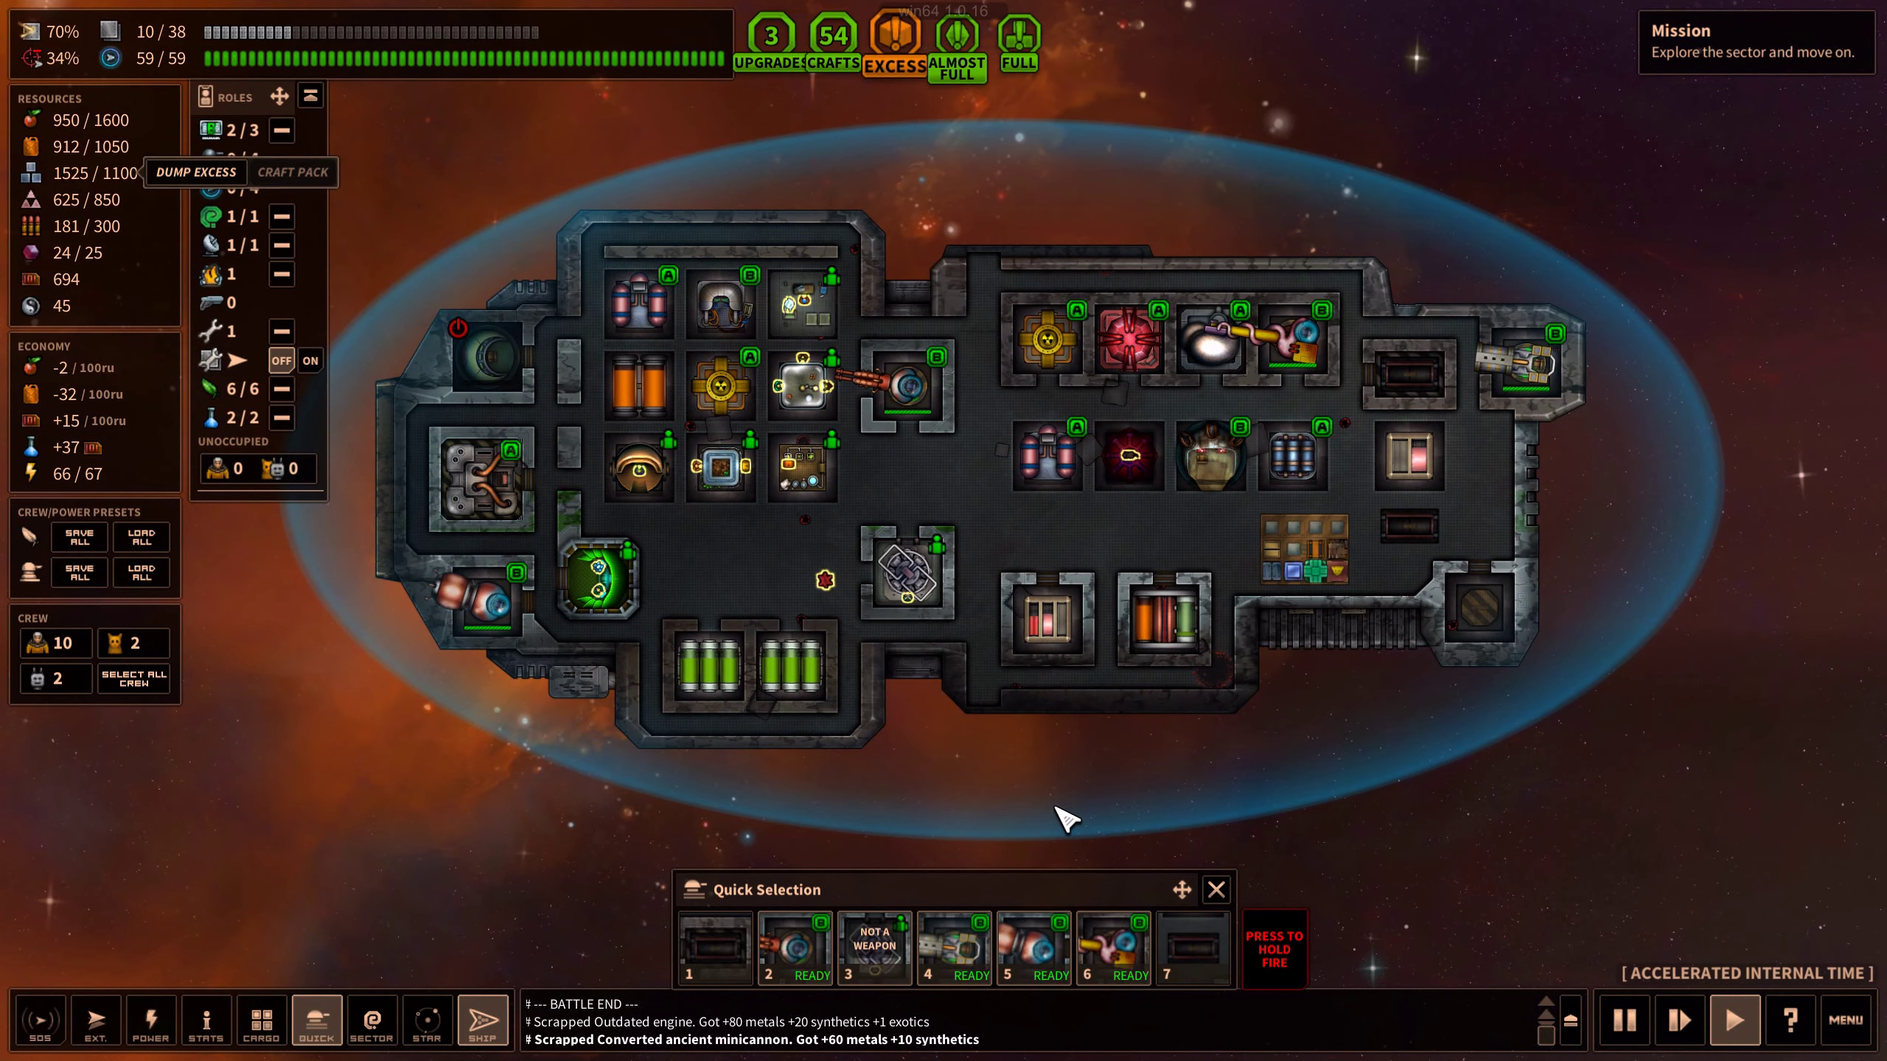
Assign one crew member to firefighting and turn off repair officers' ship HP repair
click(426, 1019)
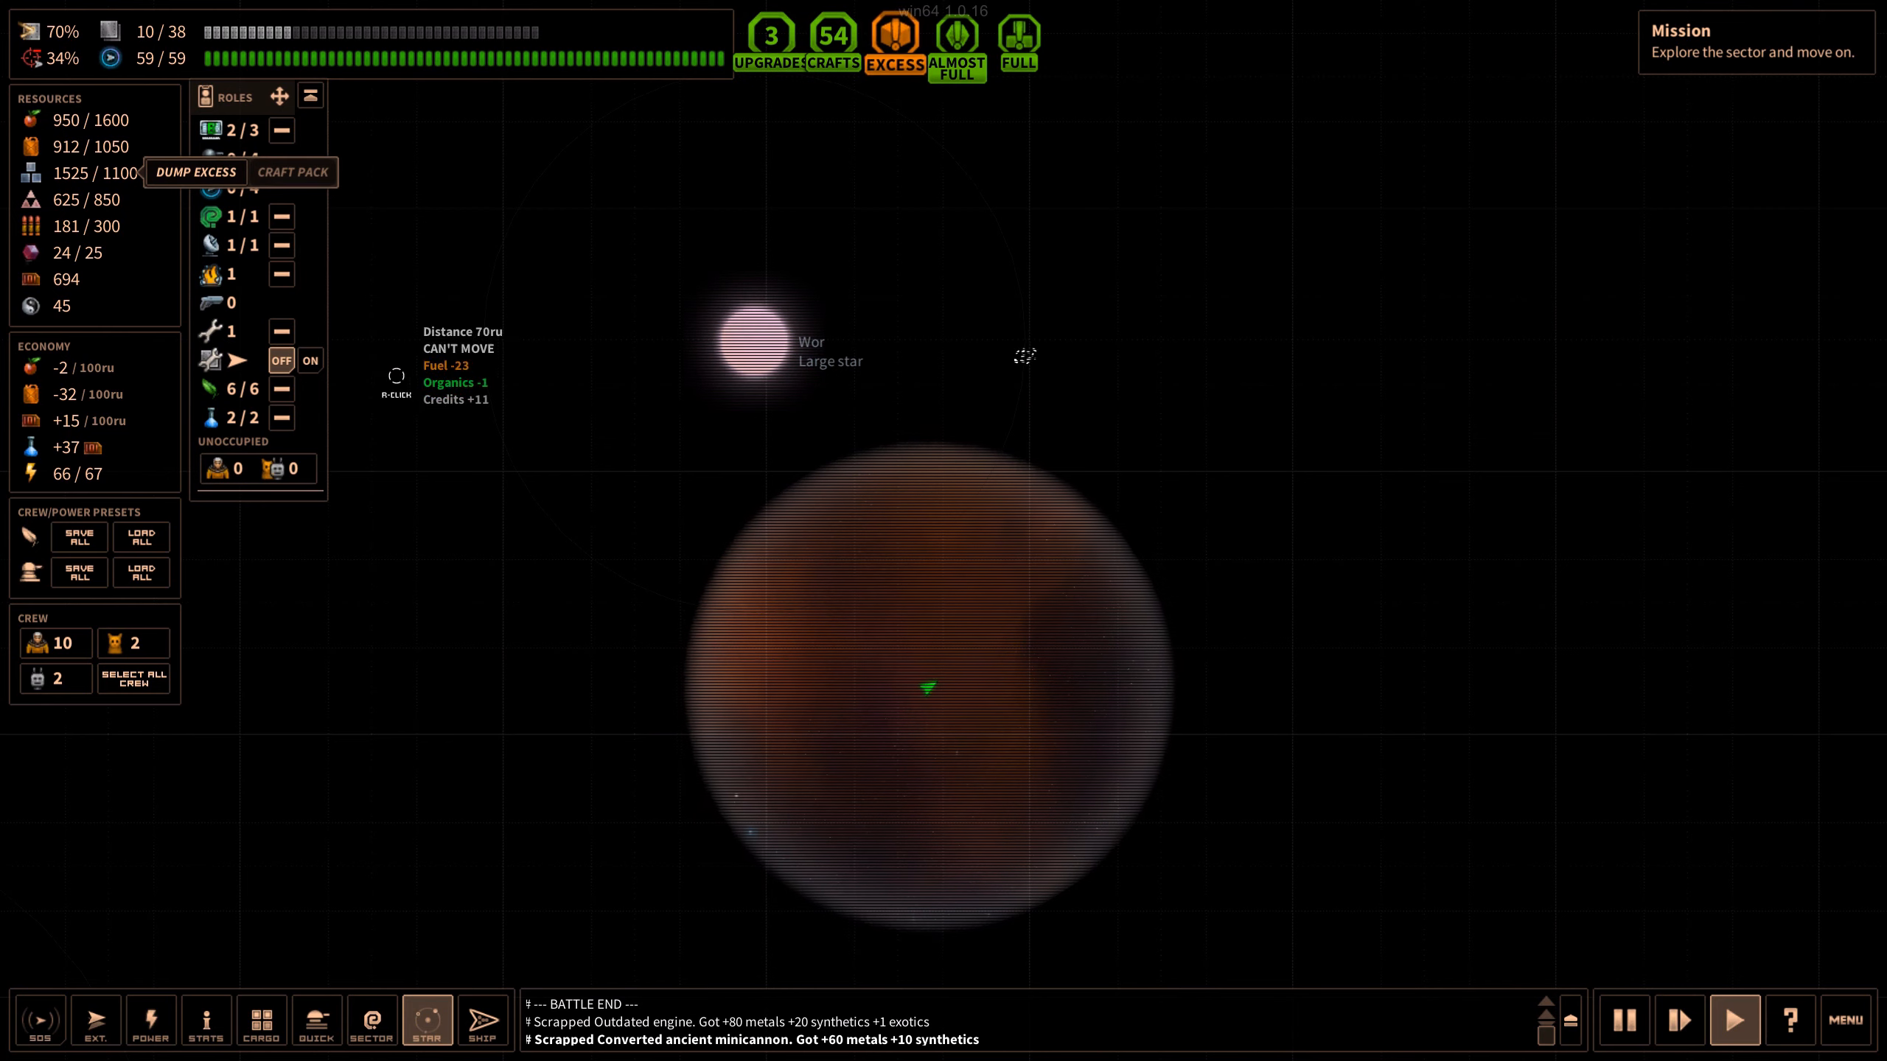
click(483, 1020)
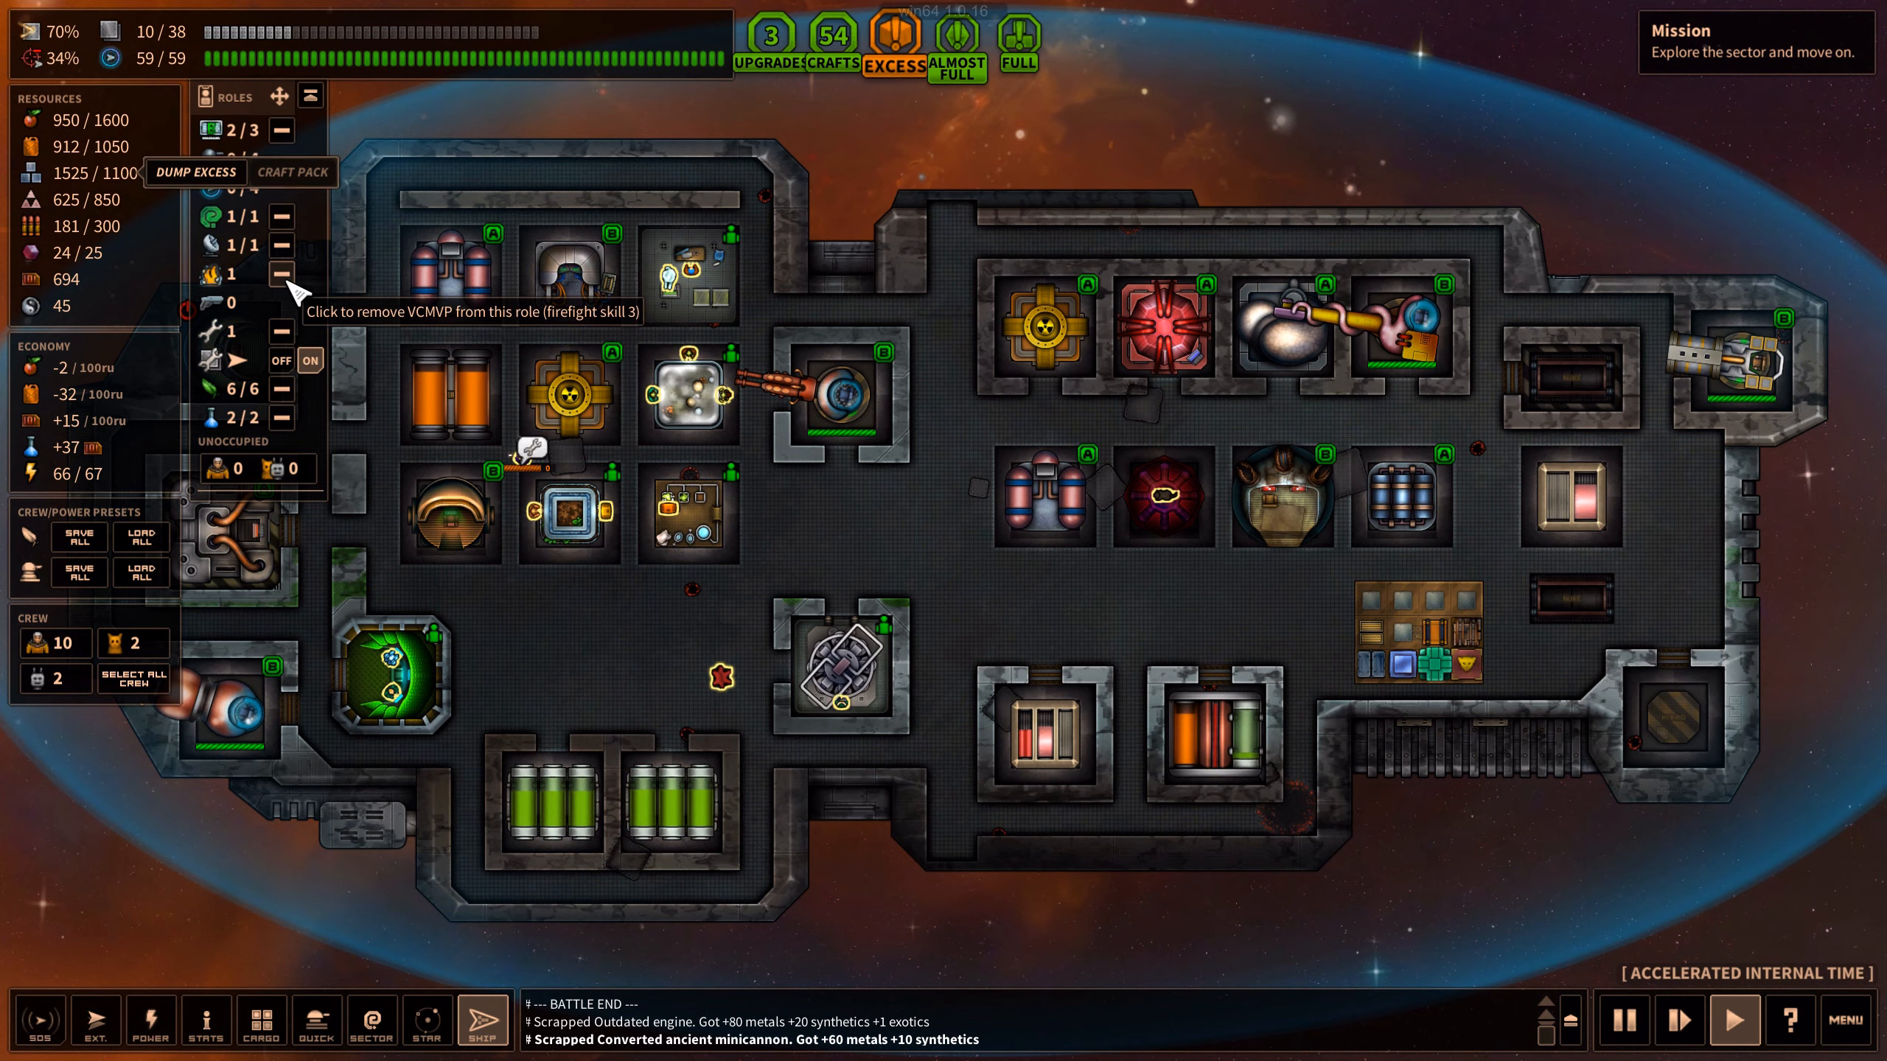
click(282, 273)
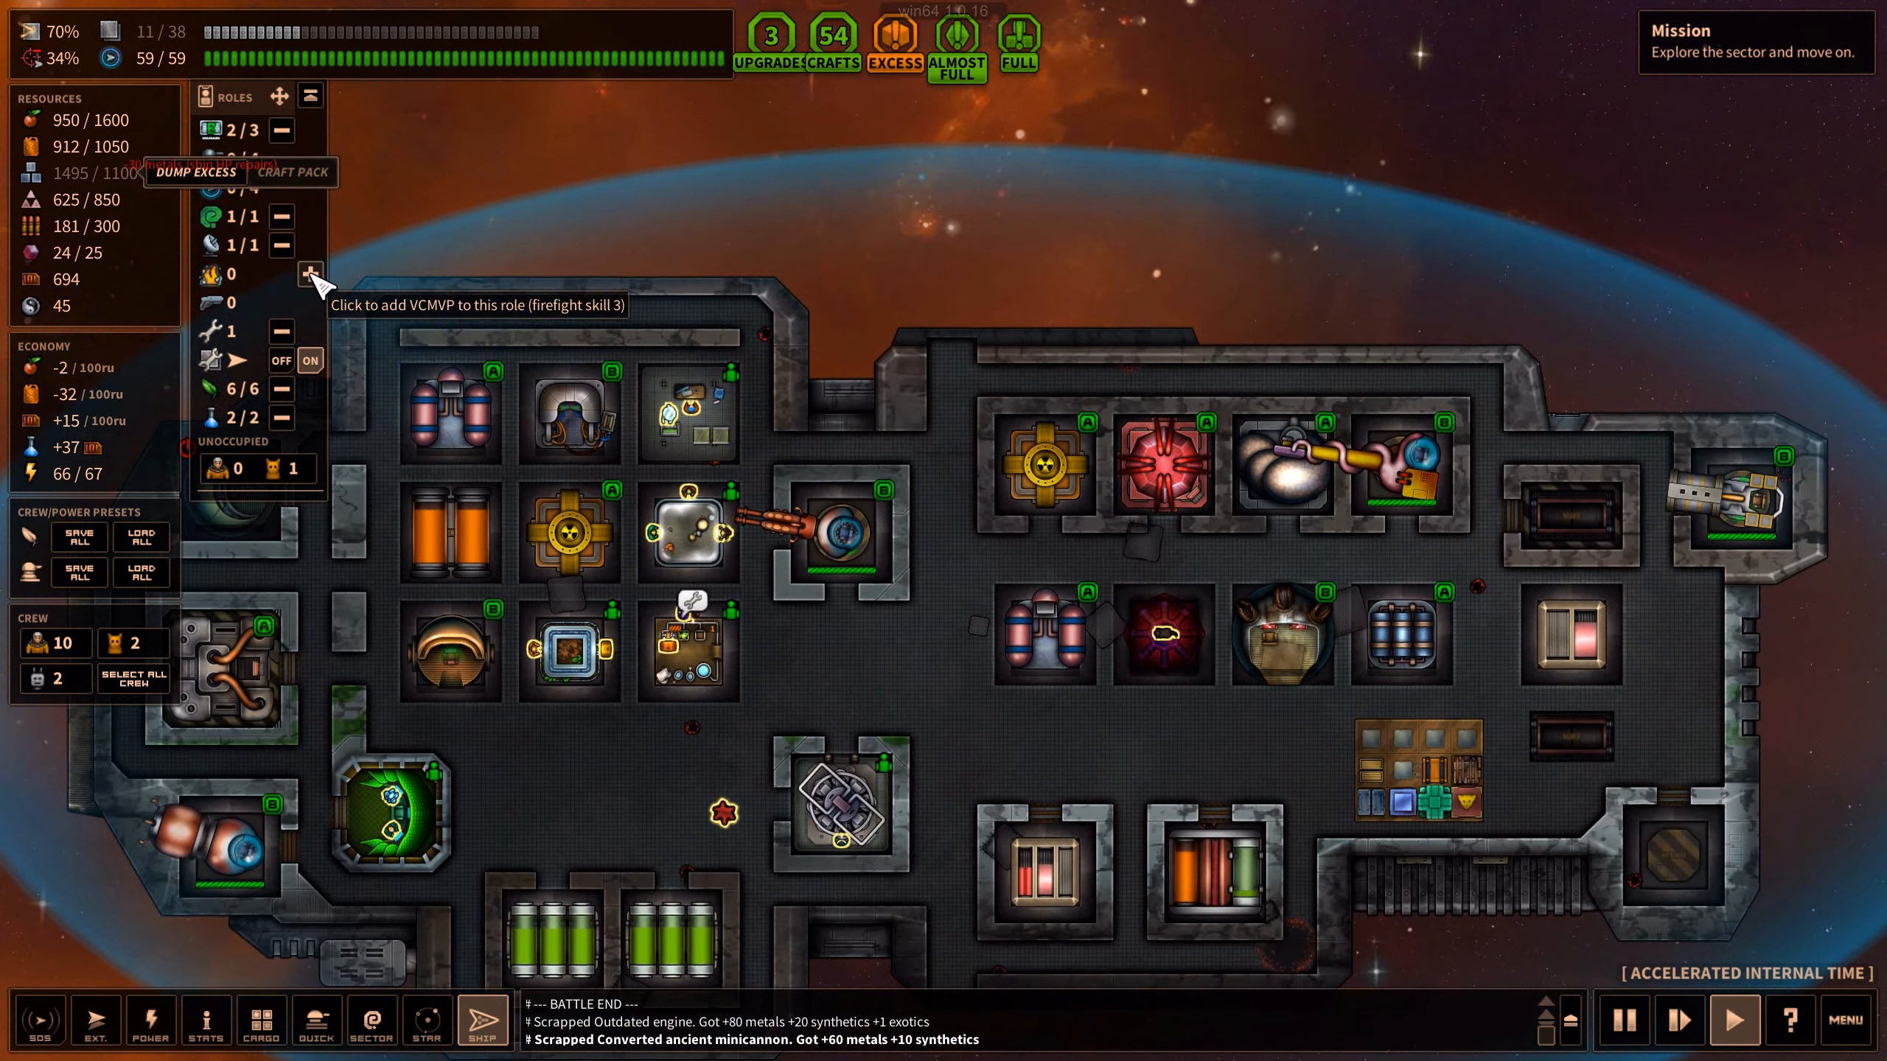
click(310, 274)
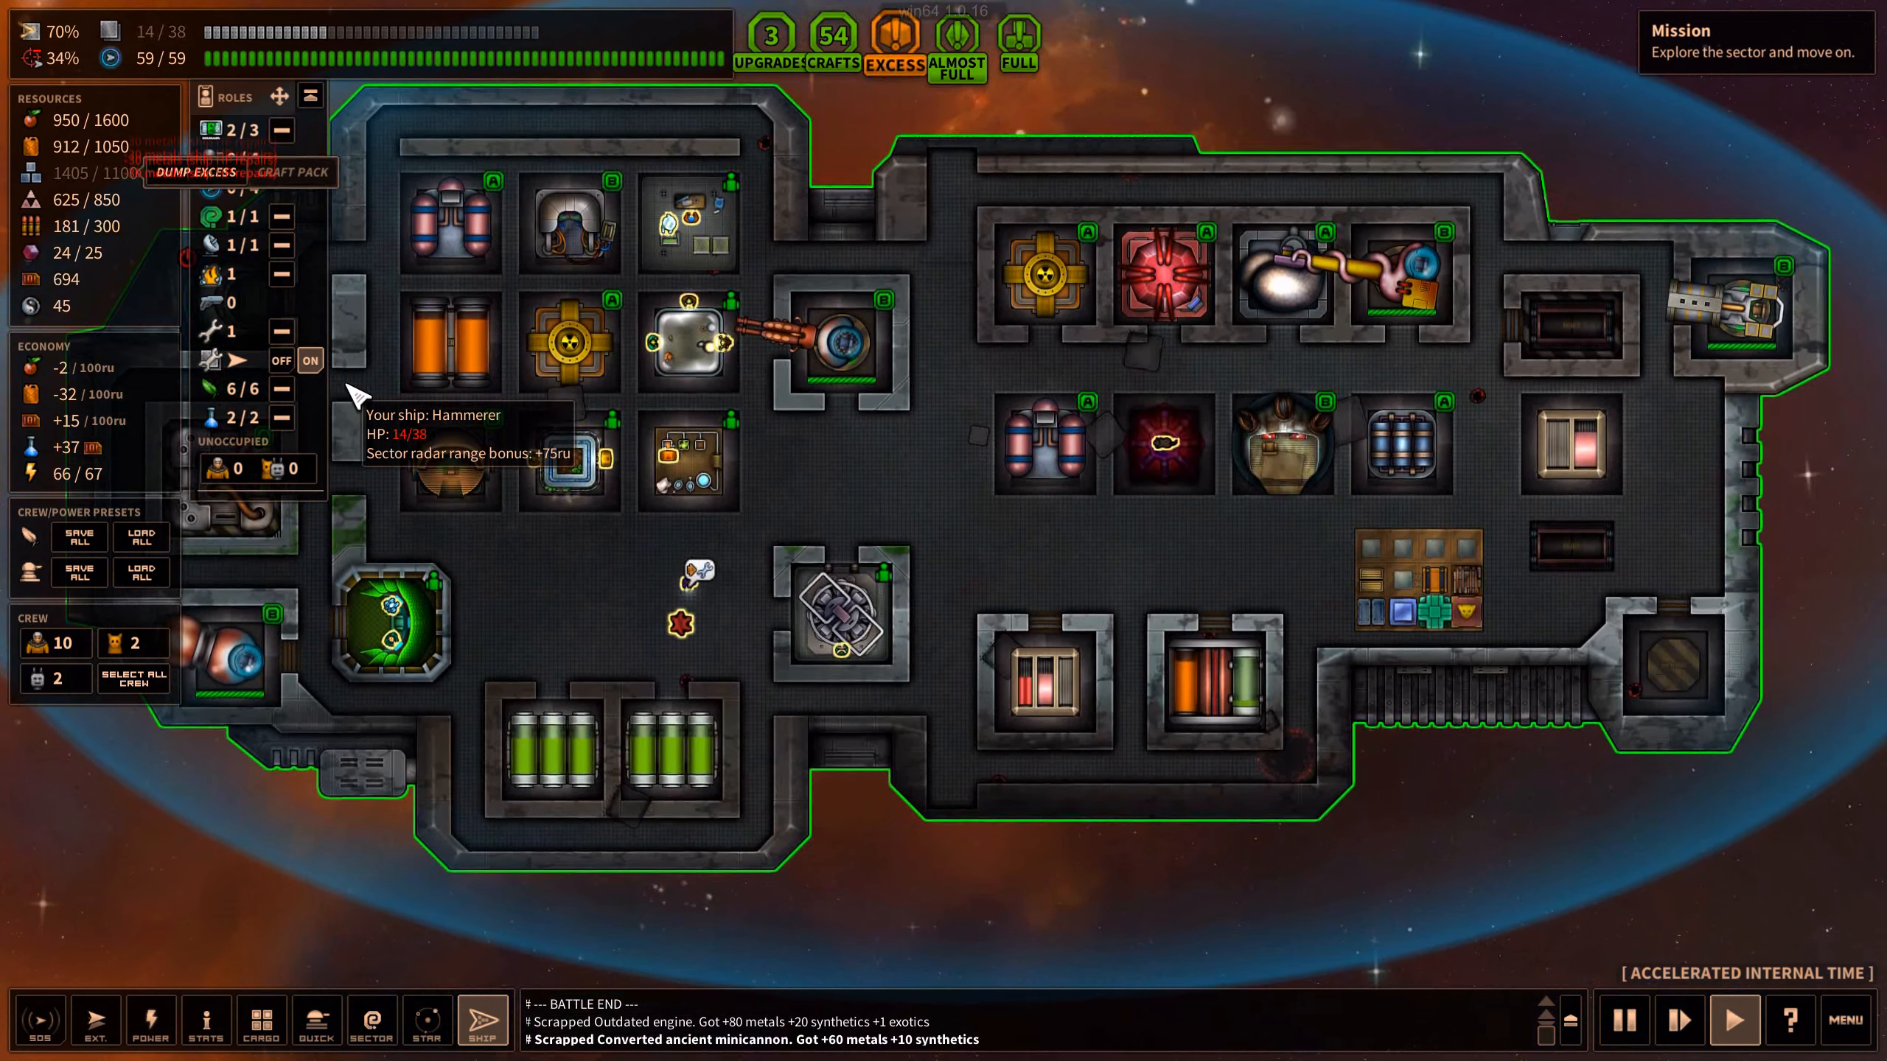
mouse_move(1014, 201)
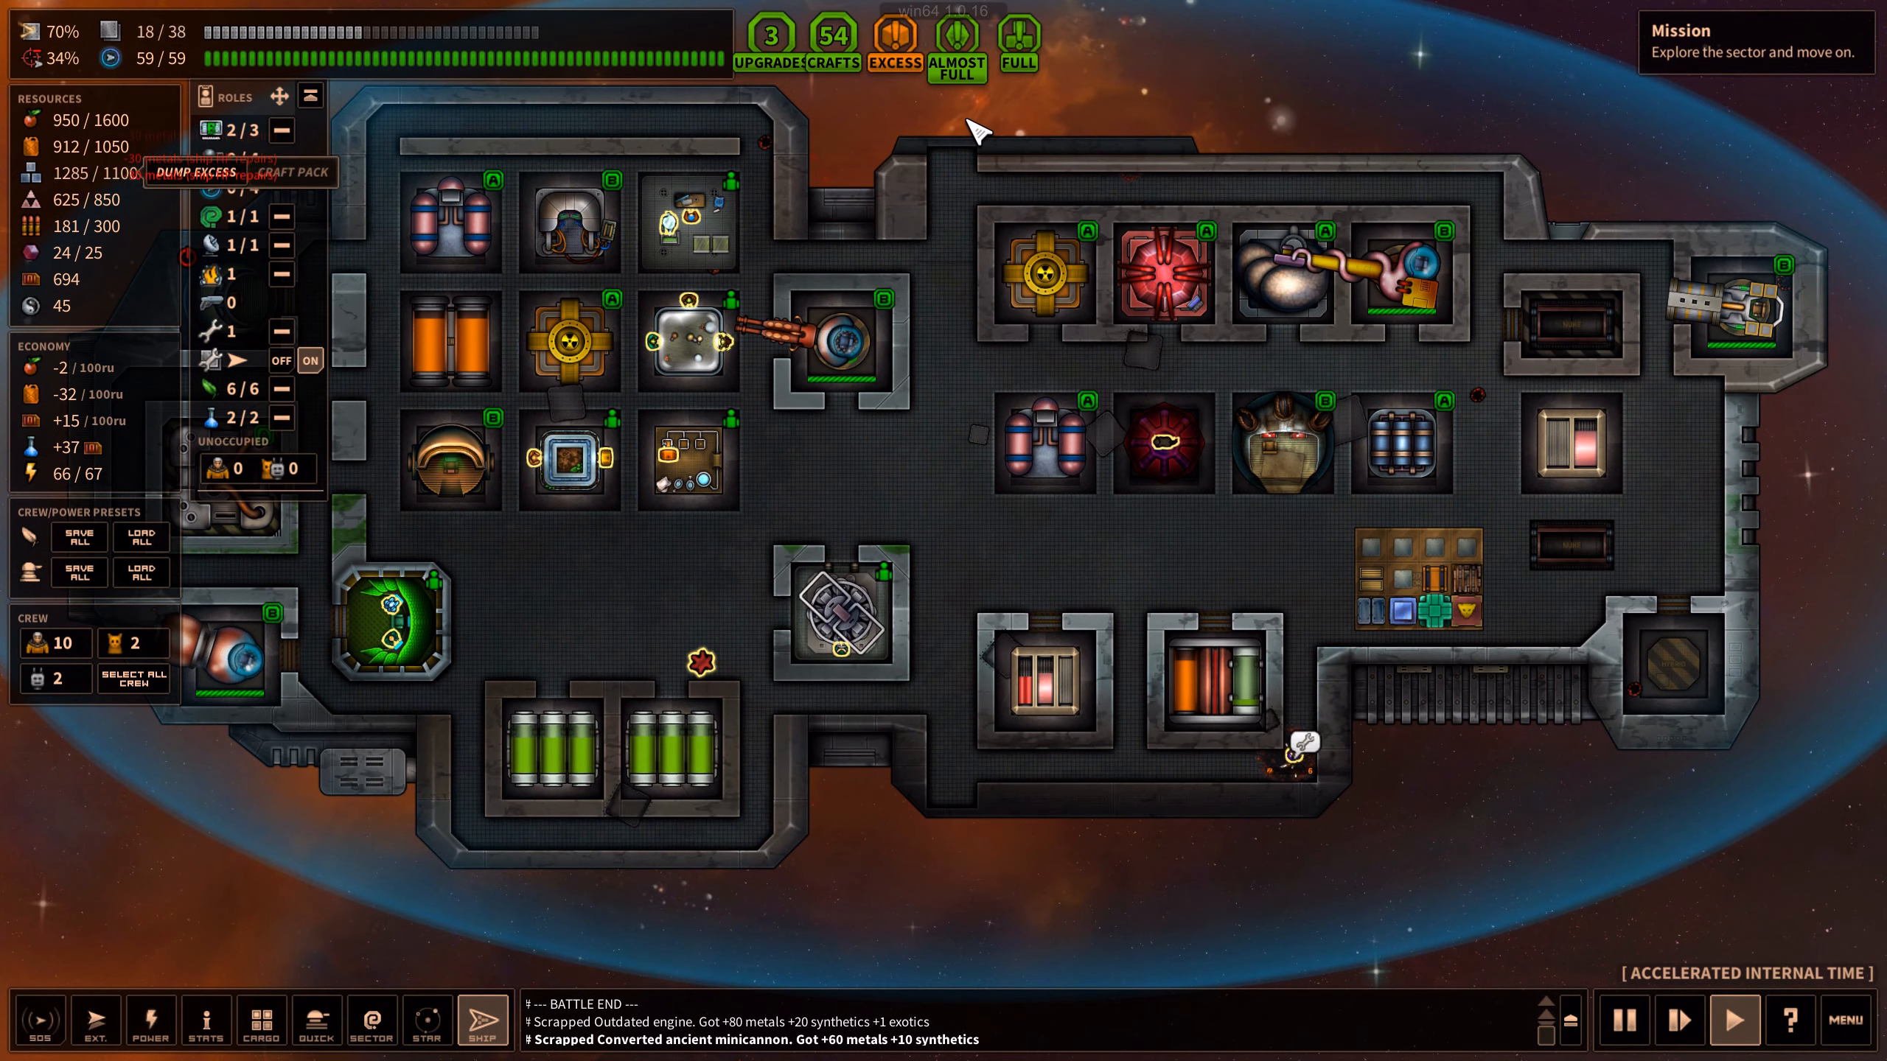
mouse_move(1298, 746)
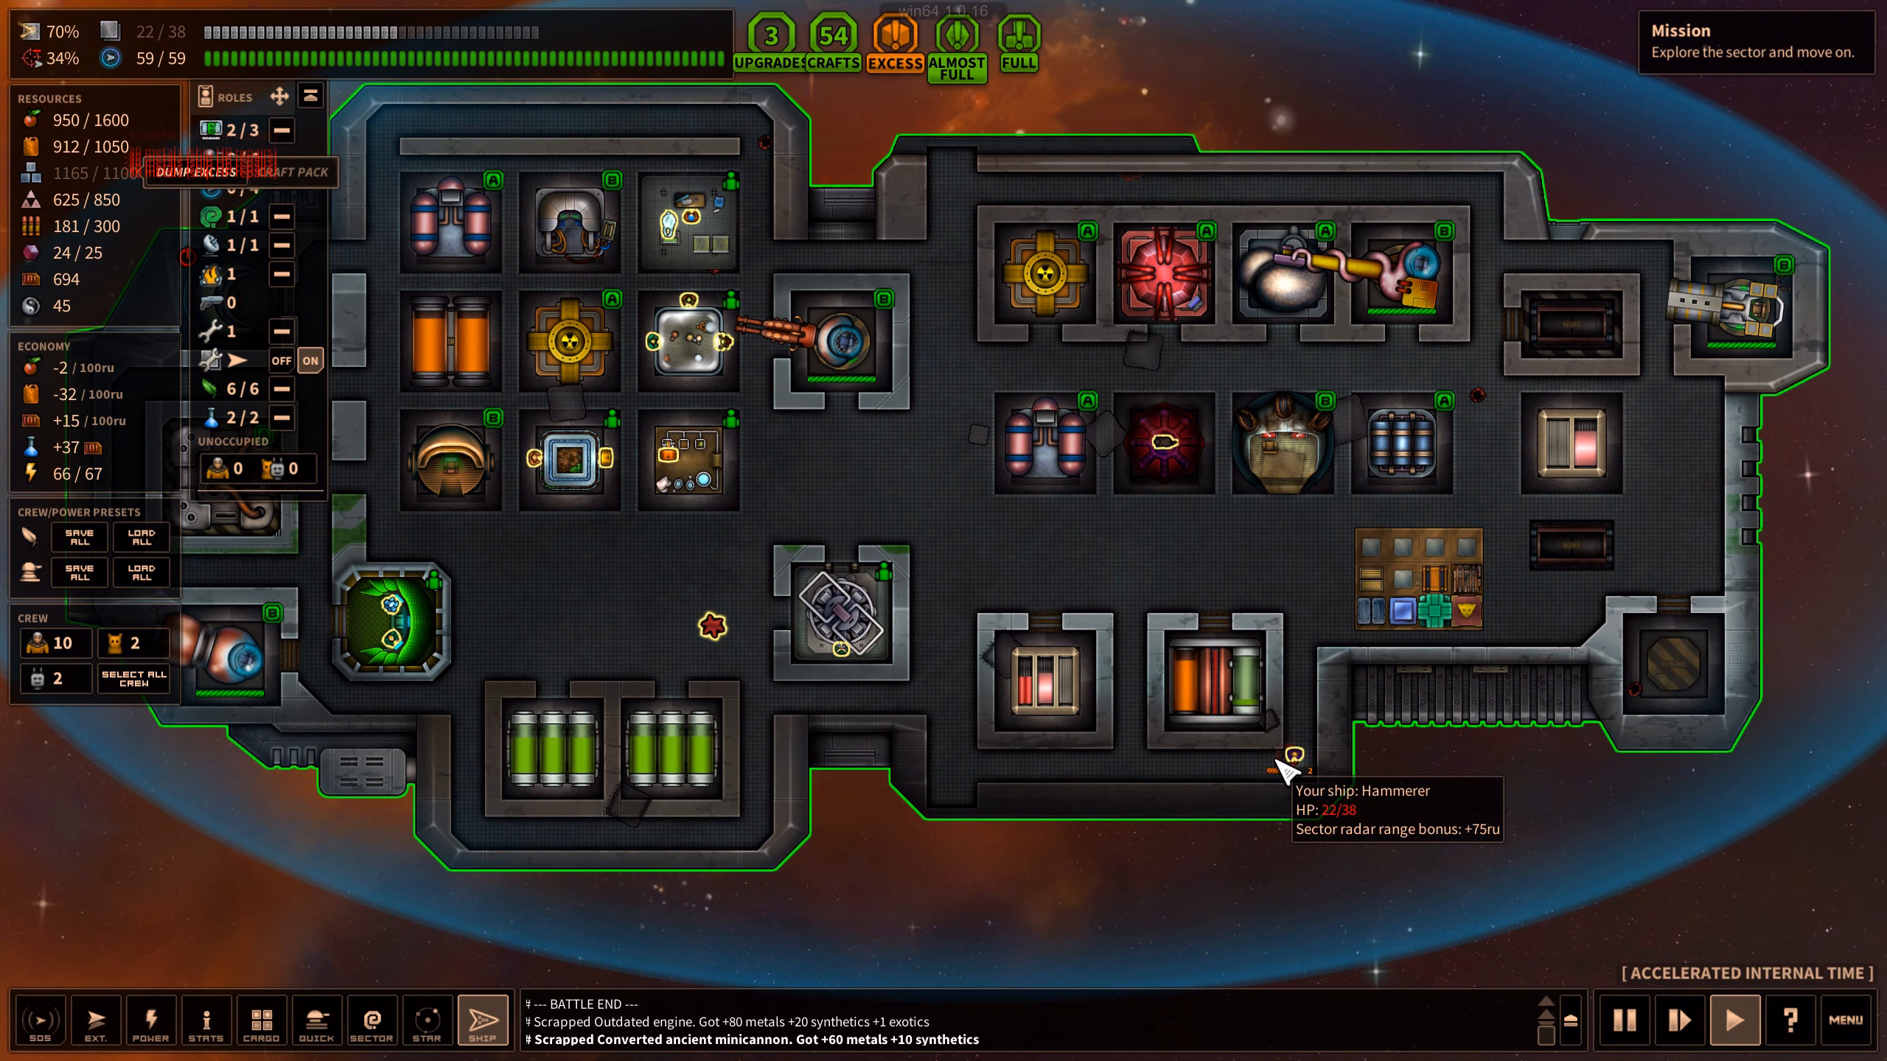
mouse_move(285, 359)
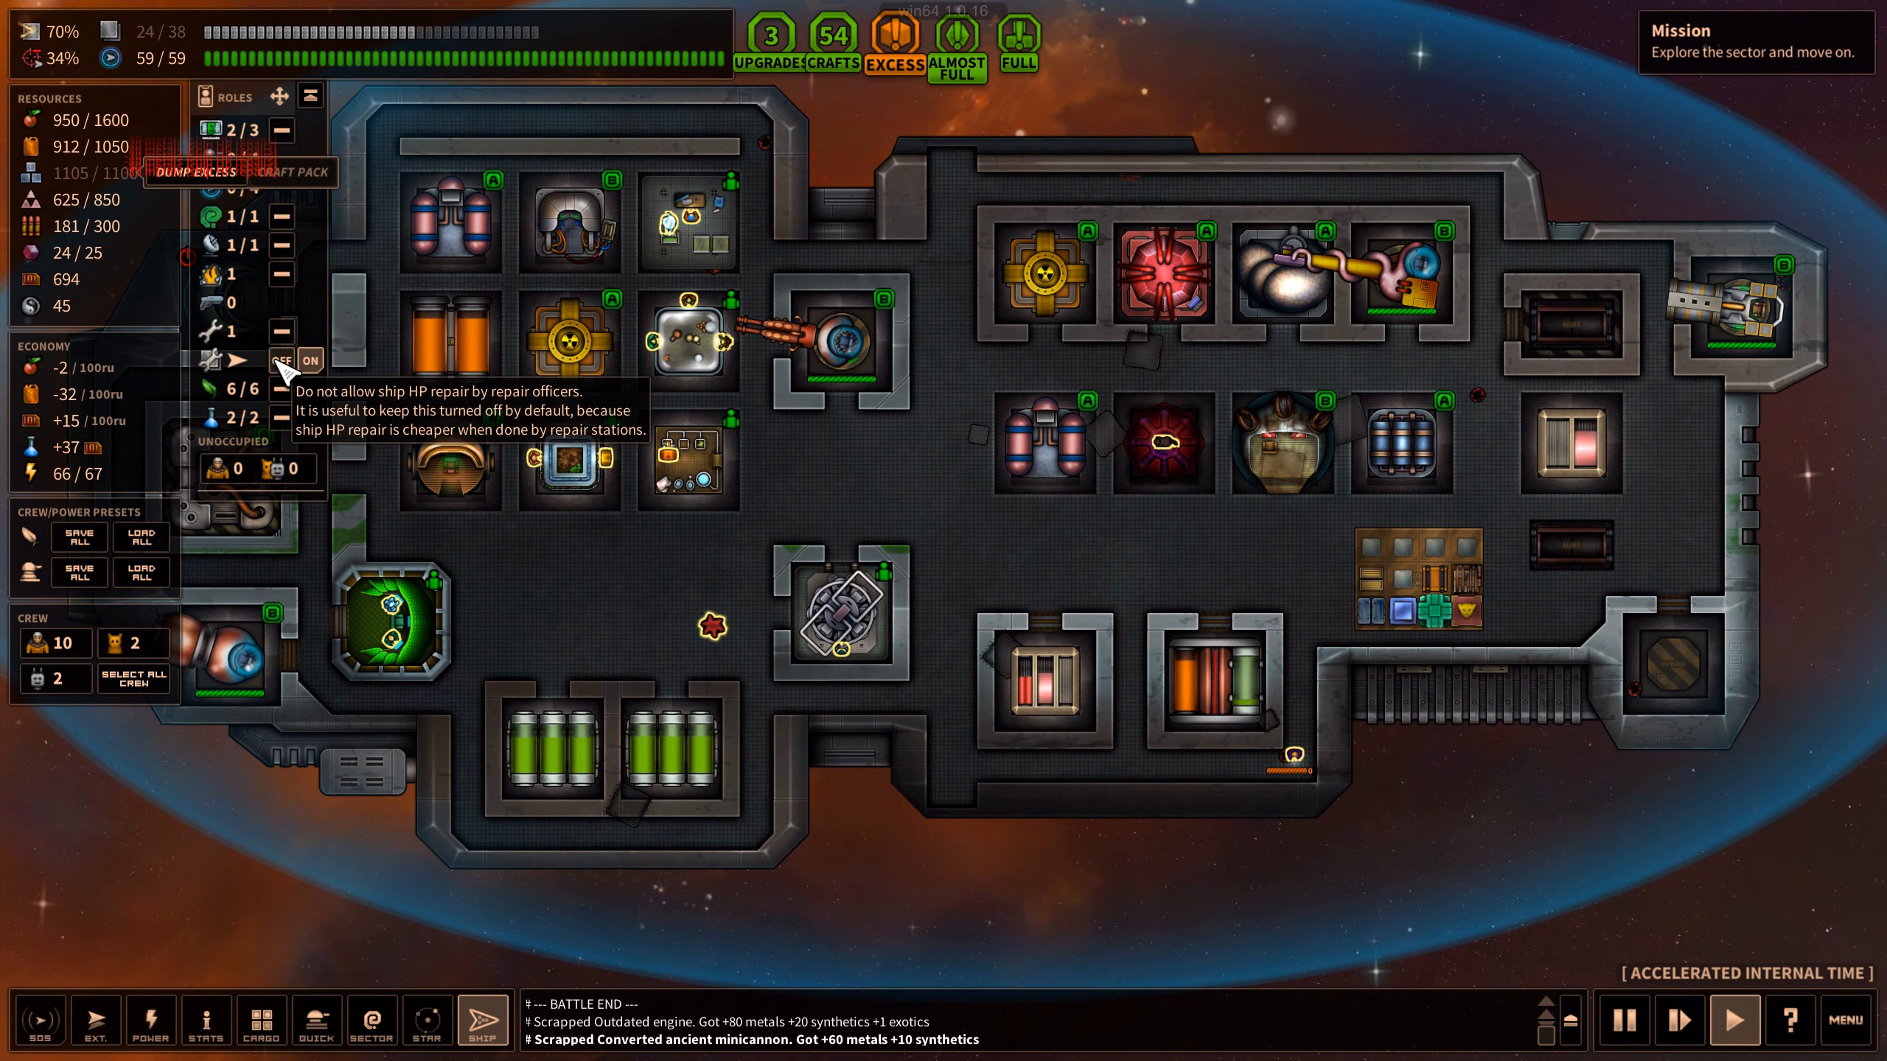
click(310, 359)
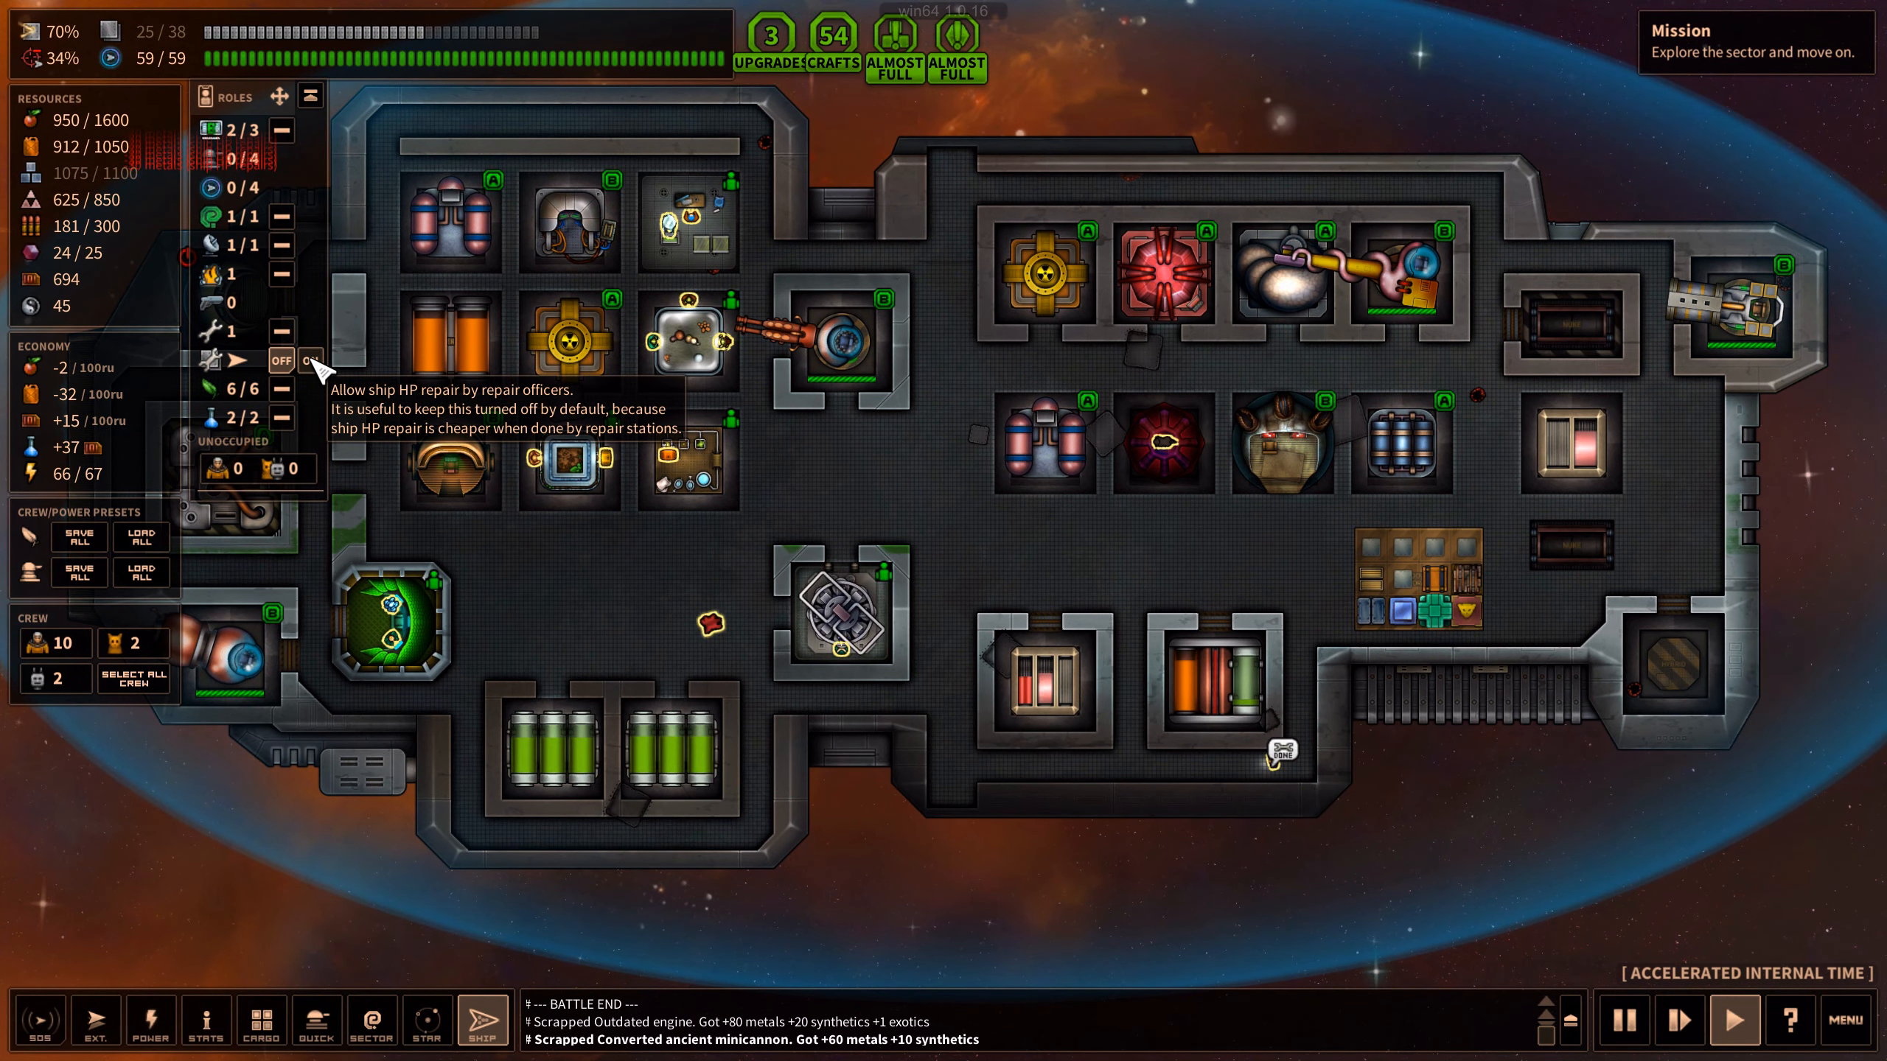
click(426, 1019)
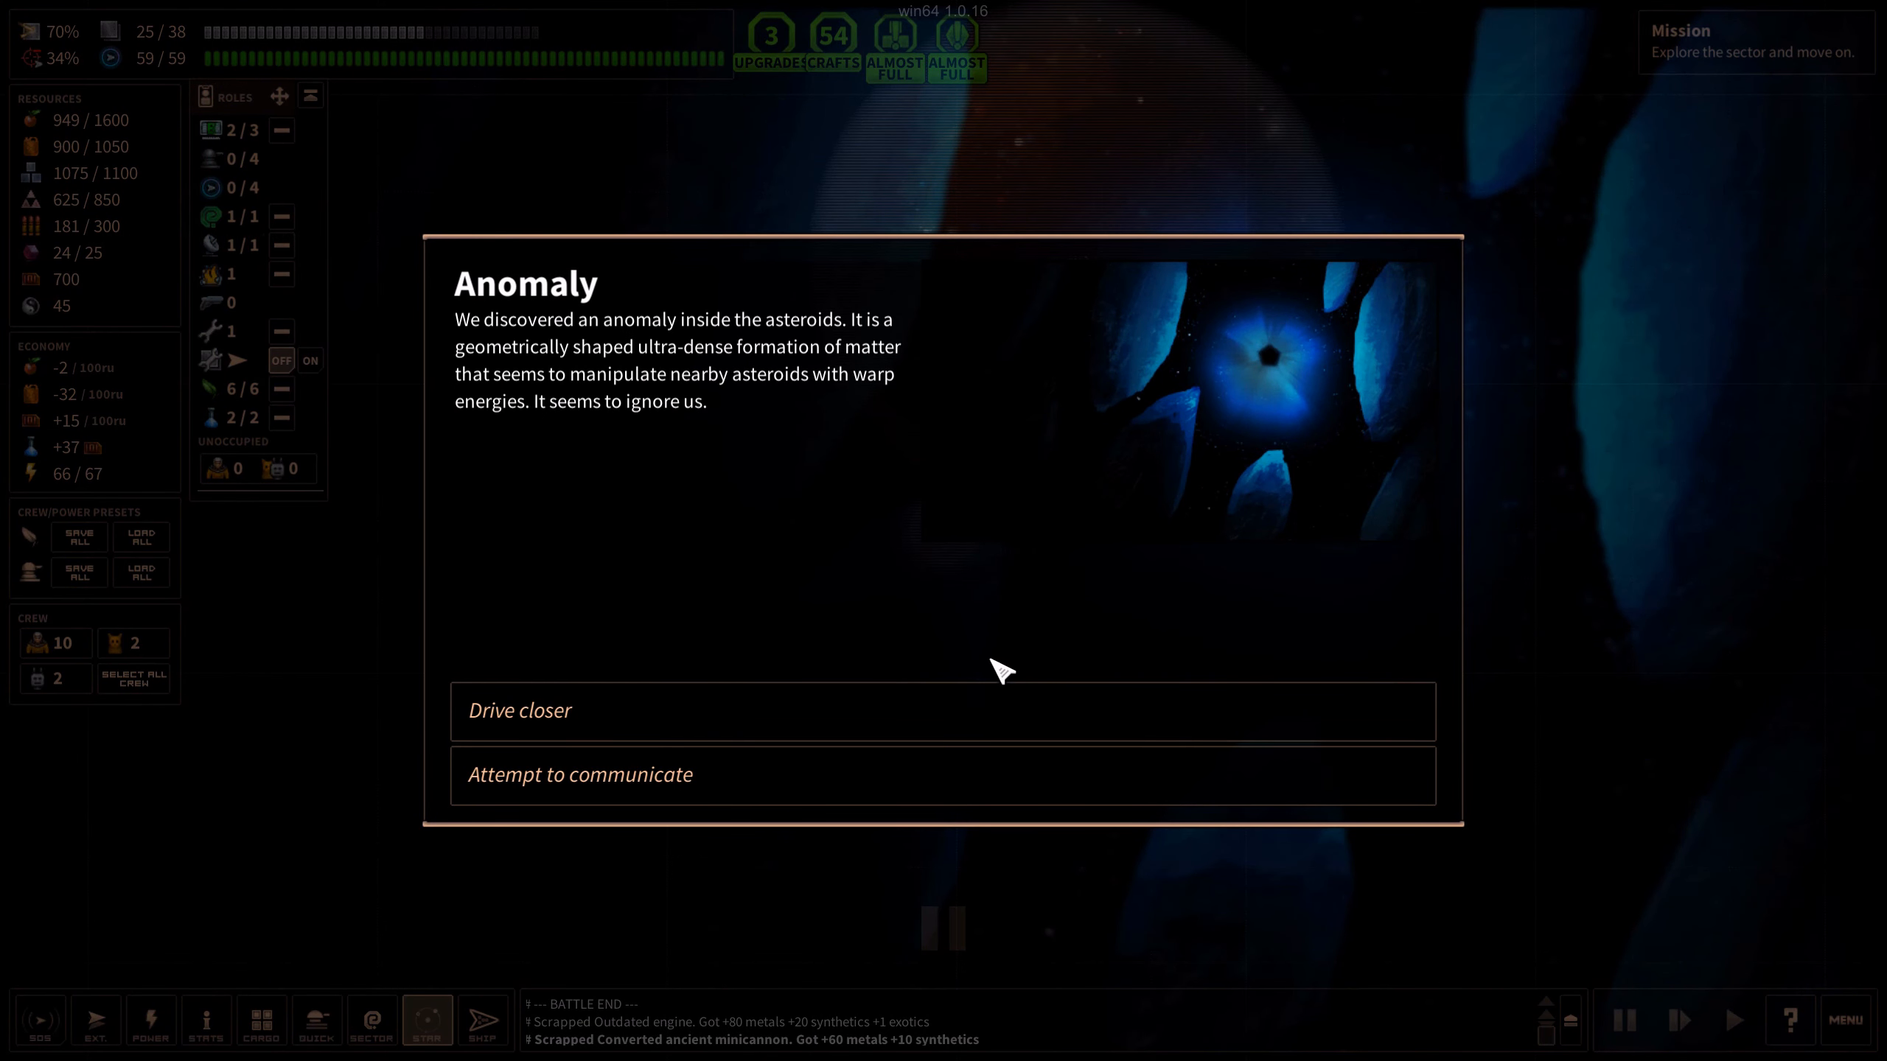
mouse_move(968, 656)
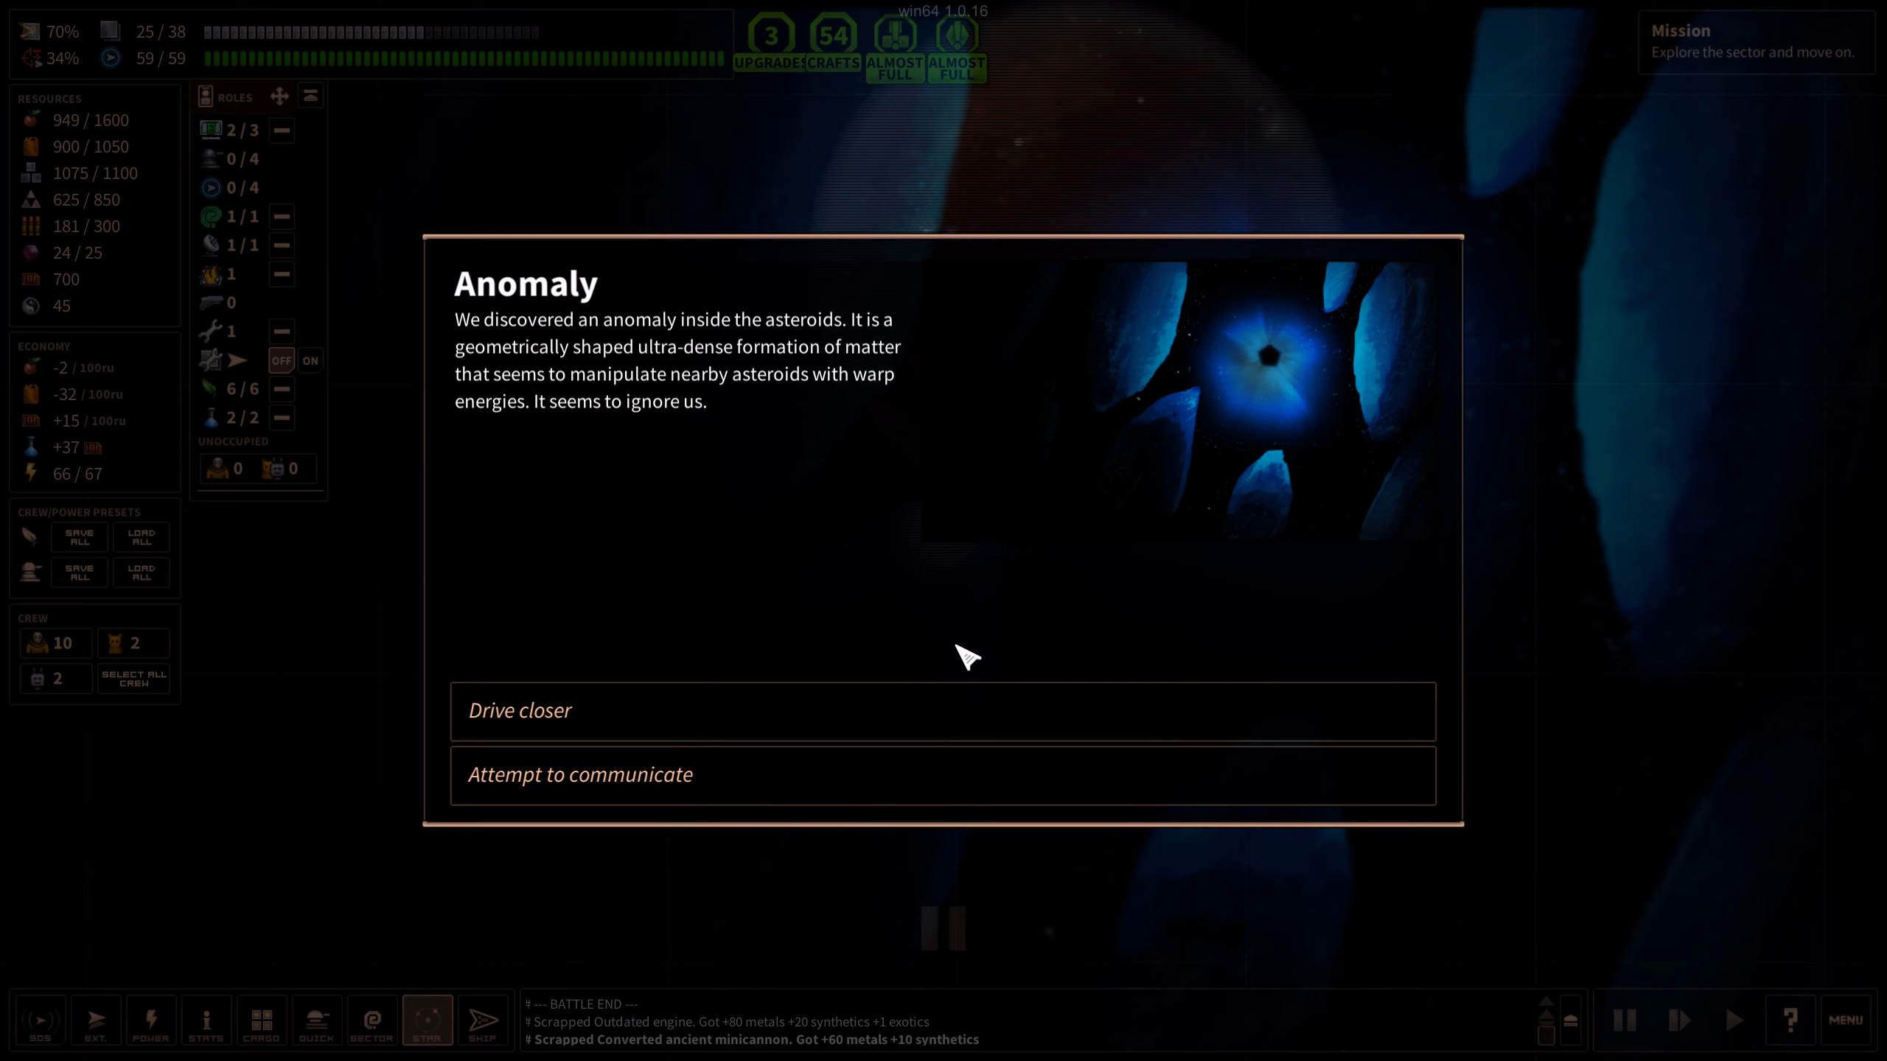
mouse_move(738, 401)
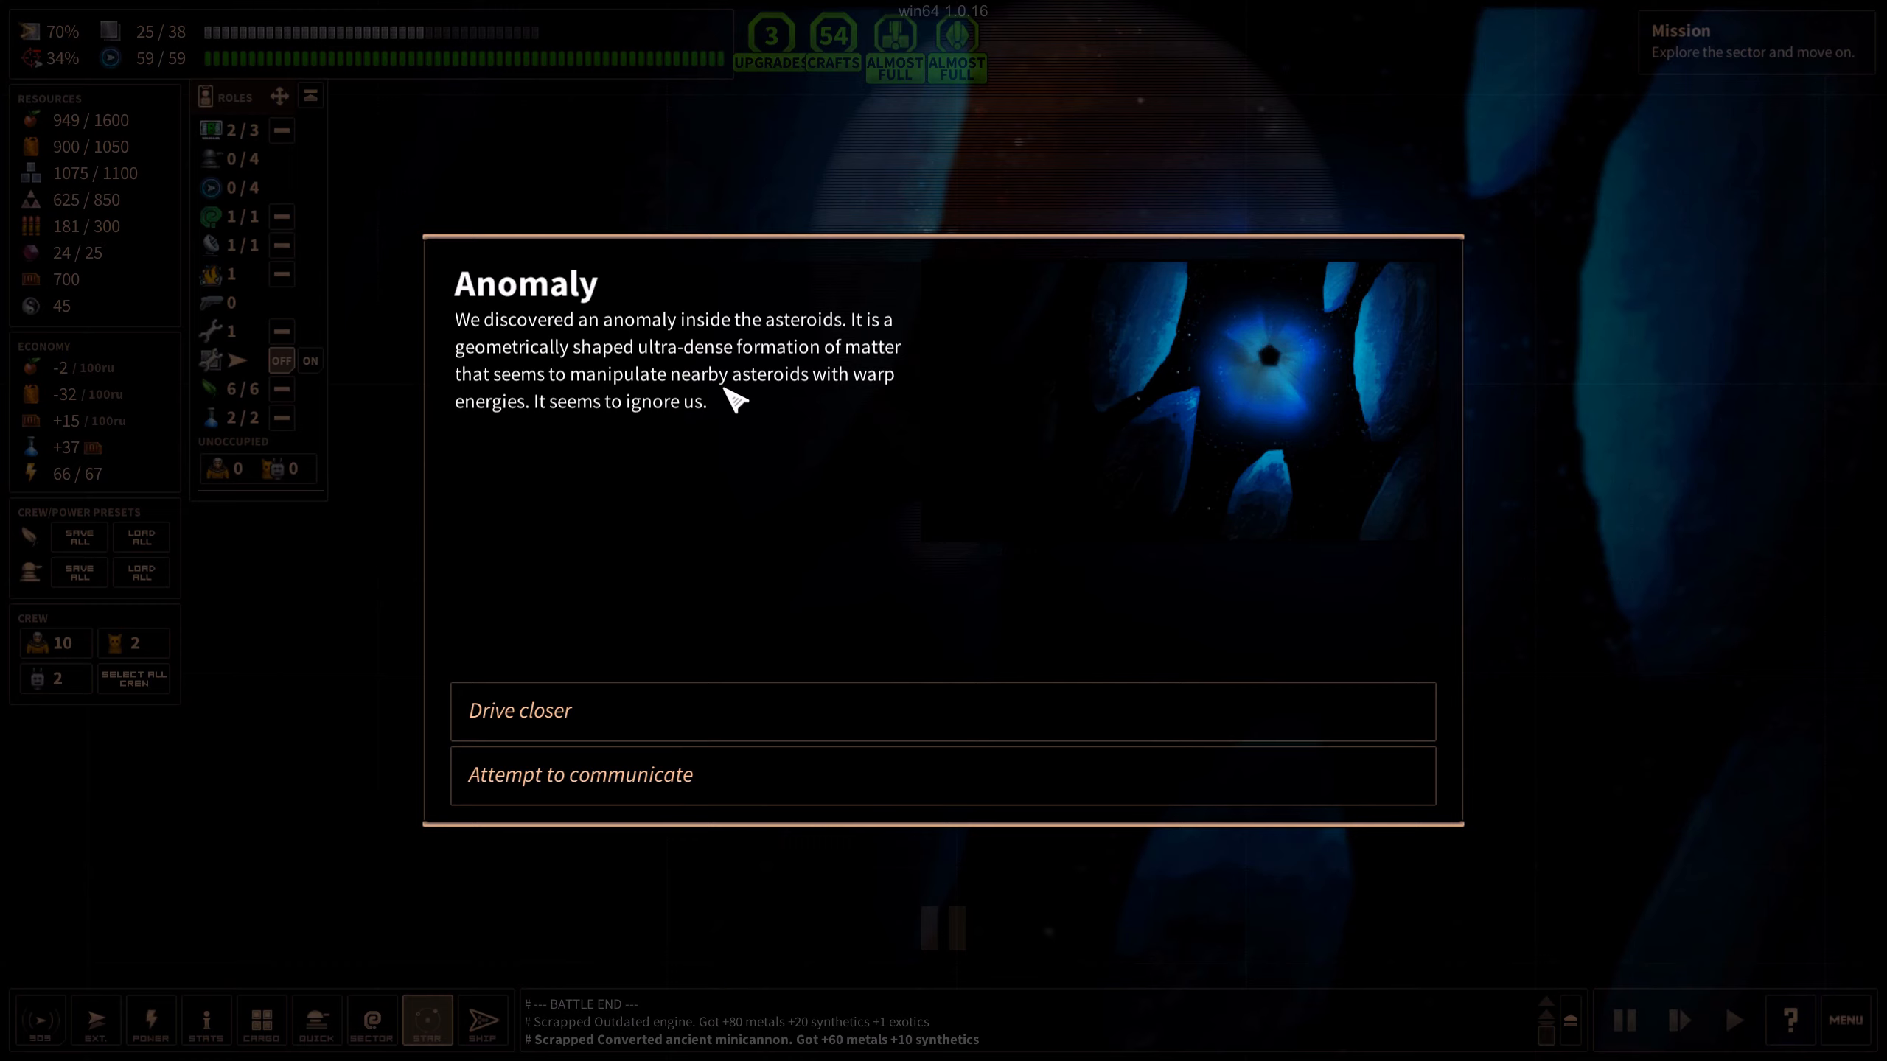
mouse_move(810, 439)
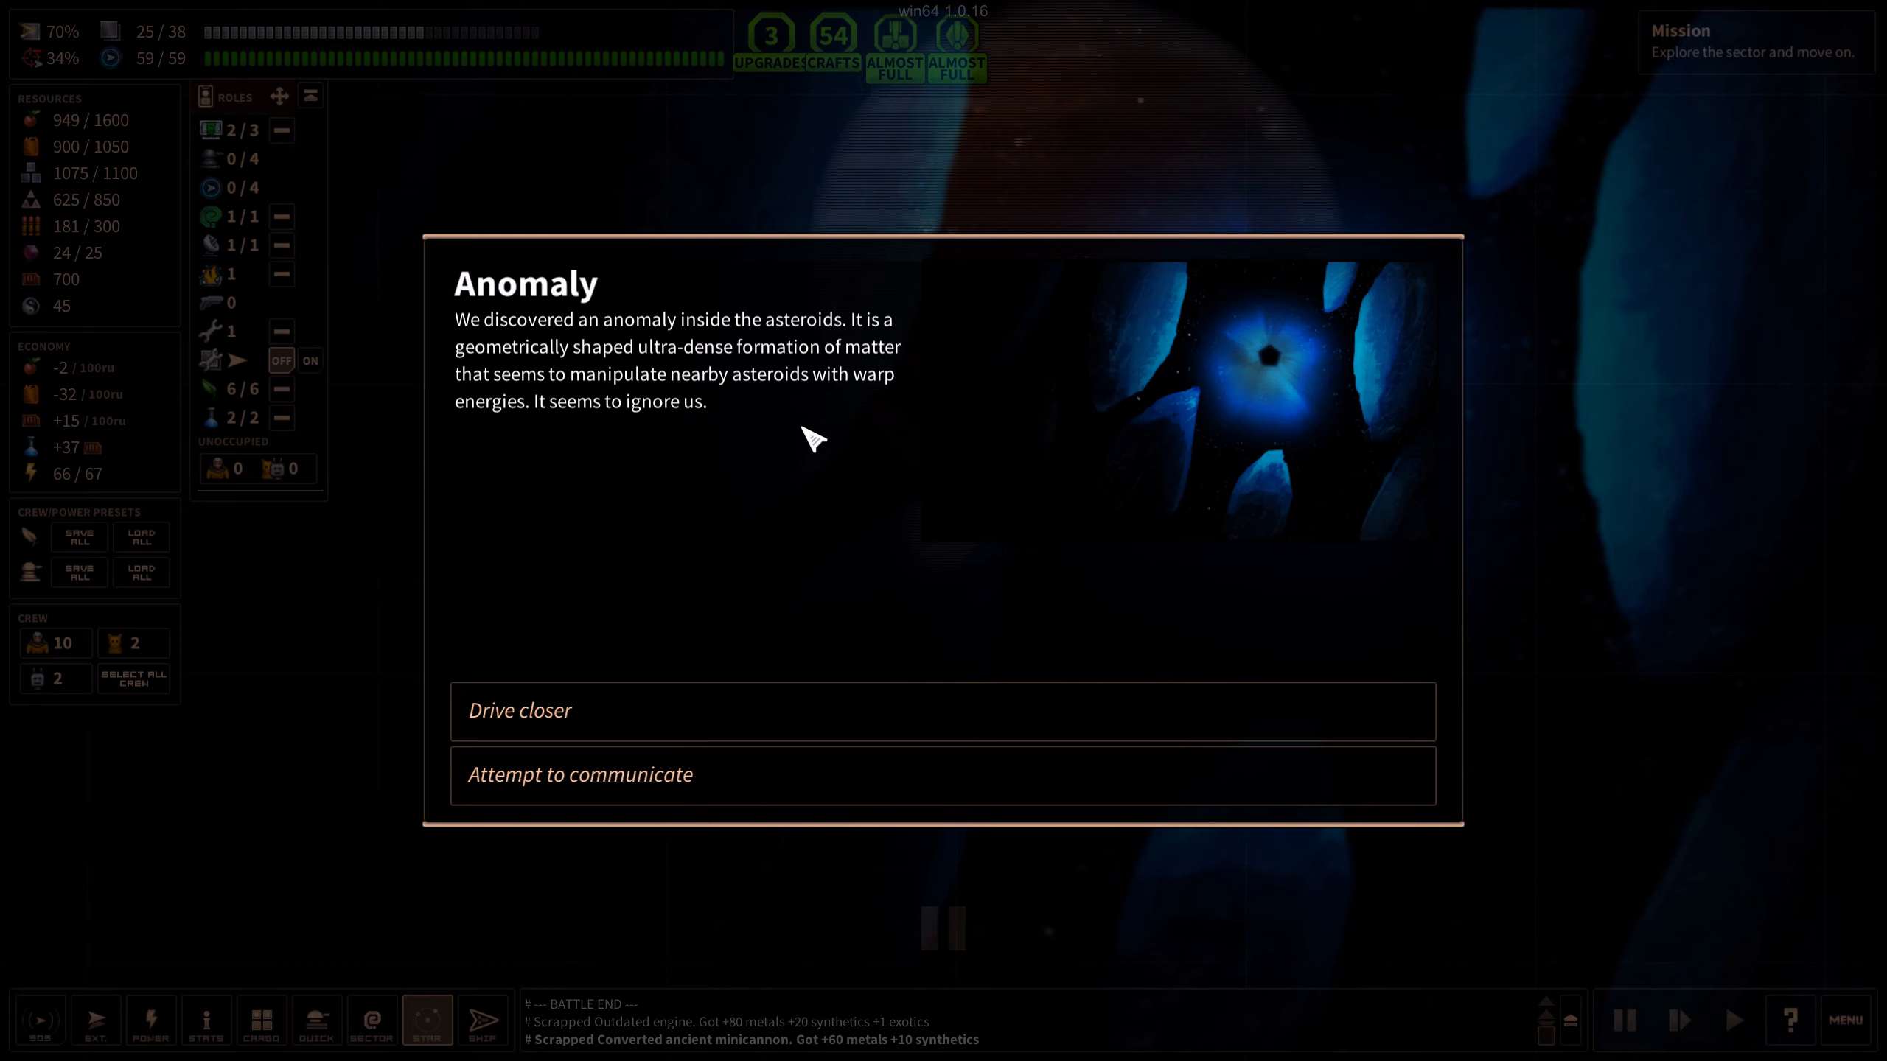
mouse_move(658, 719)
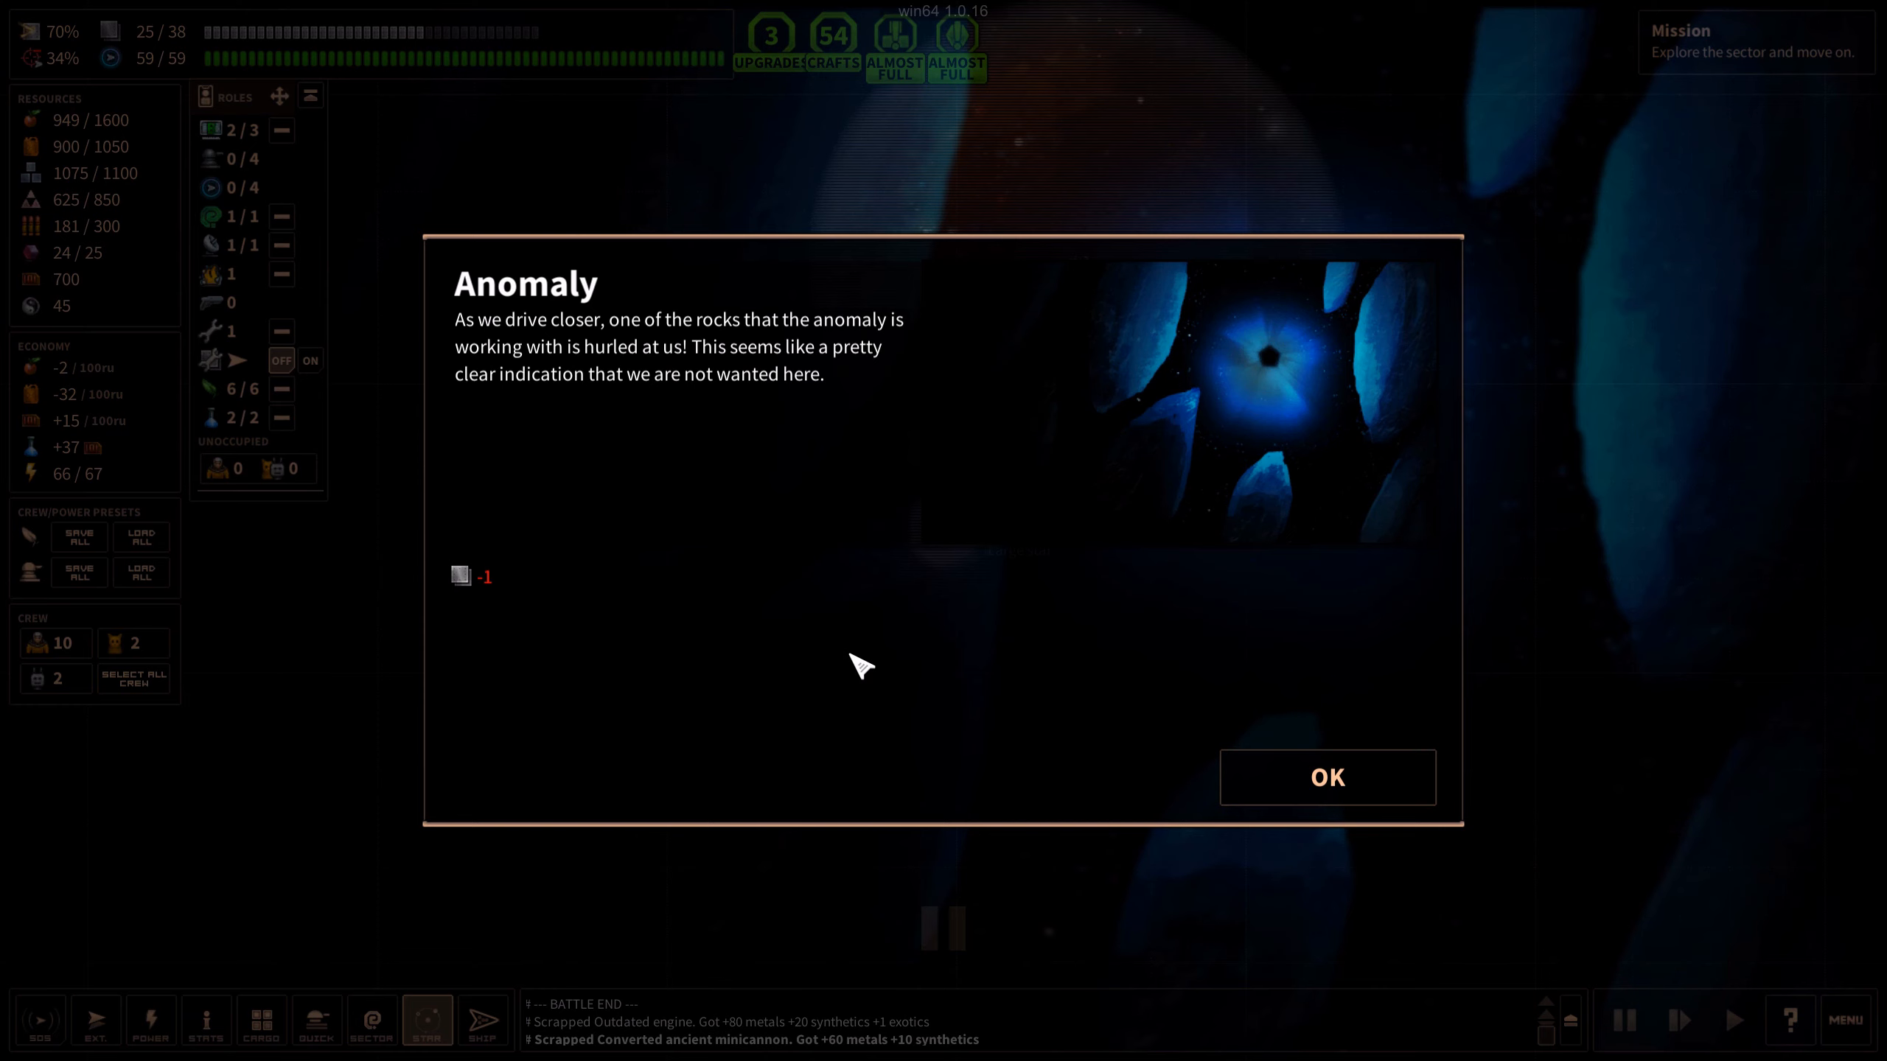
Drive closer to the anomaly and dismiss the rock, burn and scientific data reports
click(1326, 778)
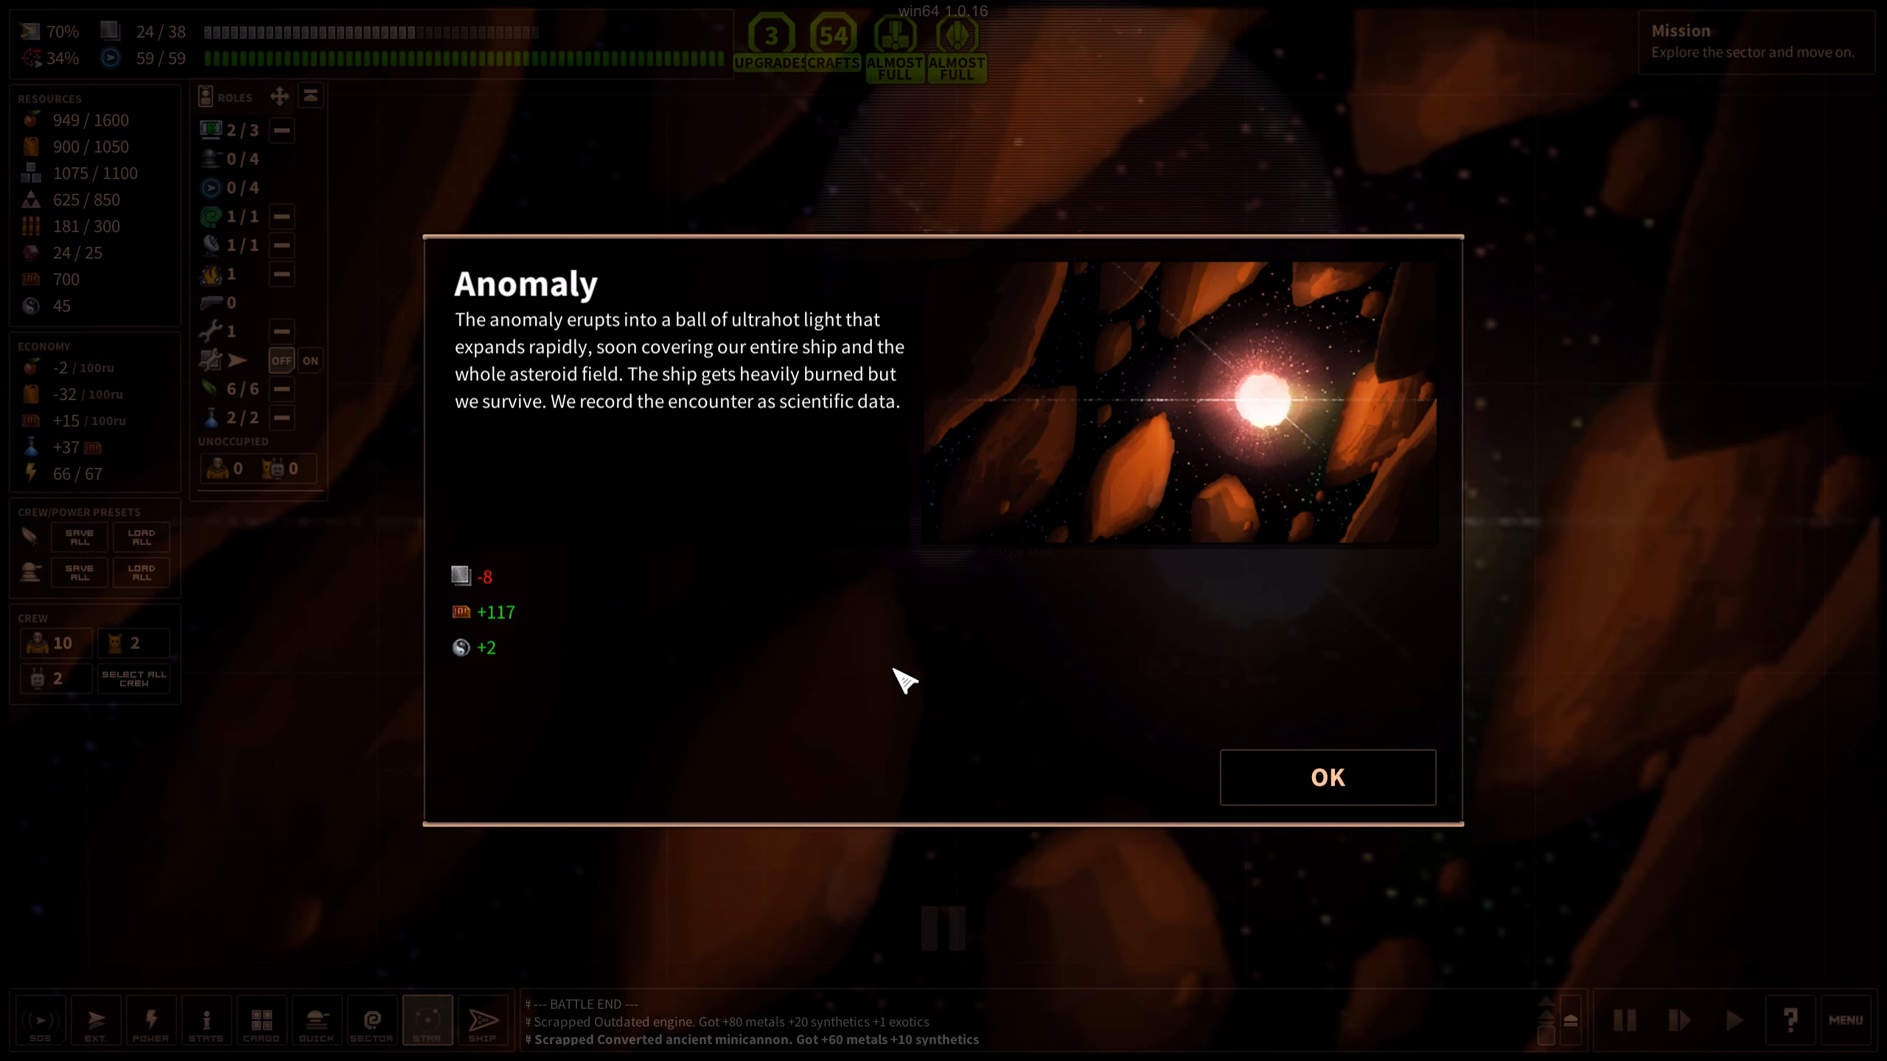
mouse_move(812, 746)
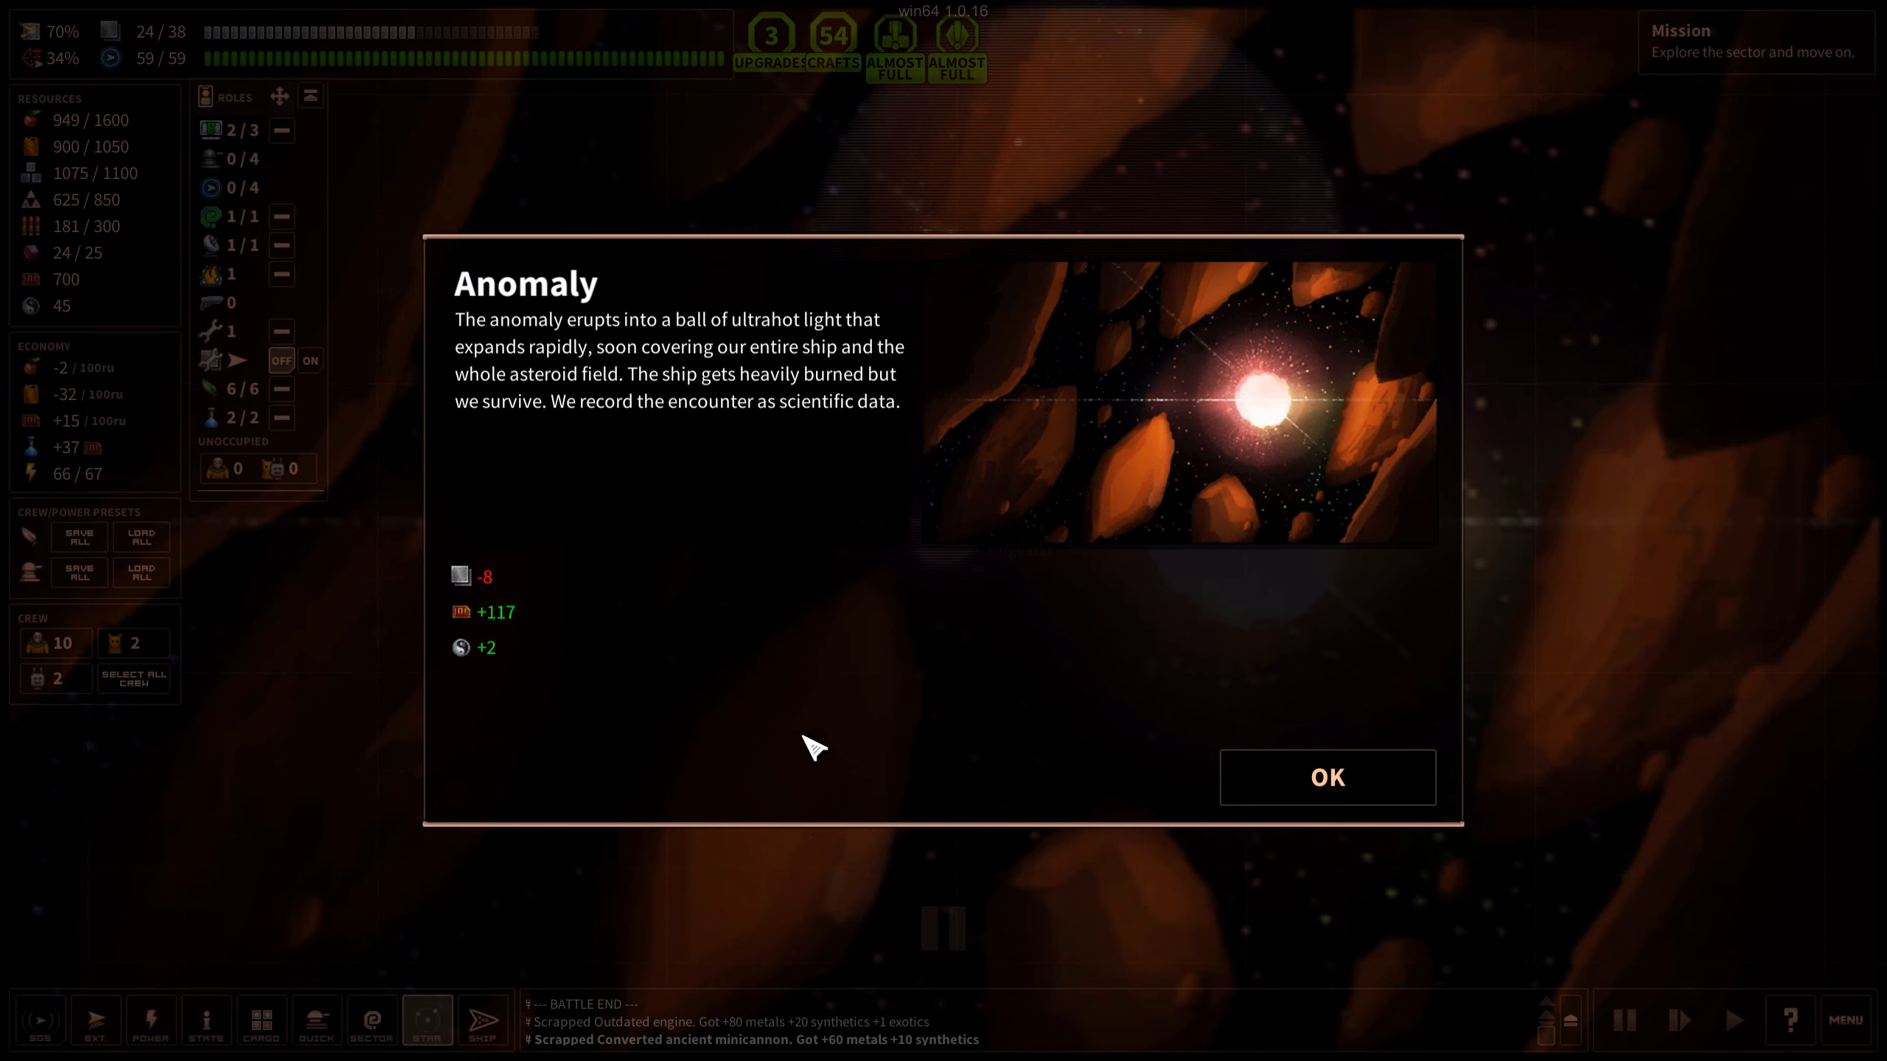
click(1326, 776)
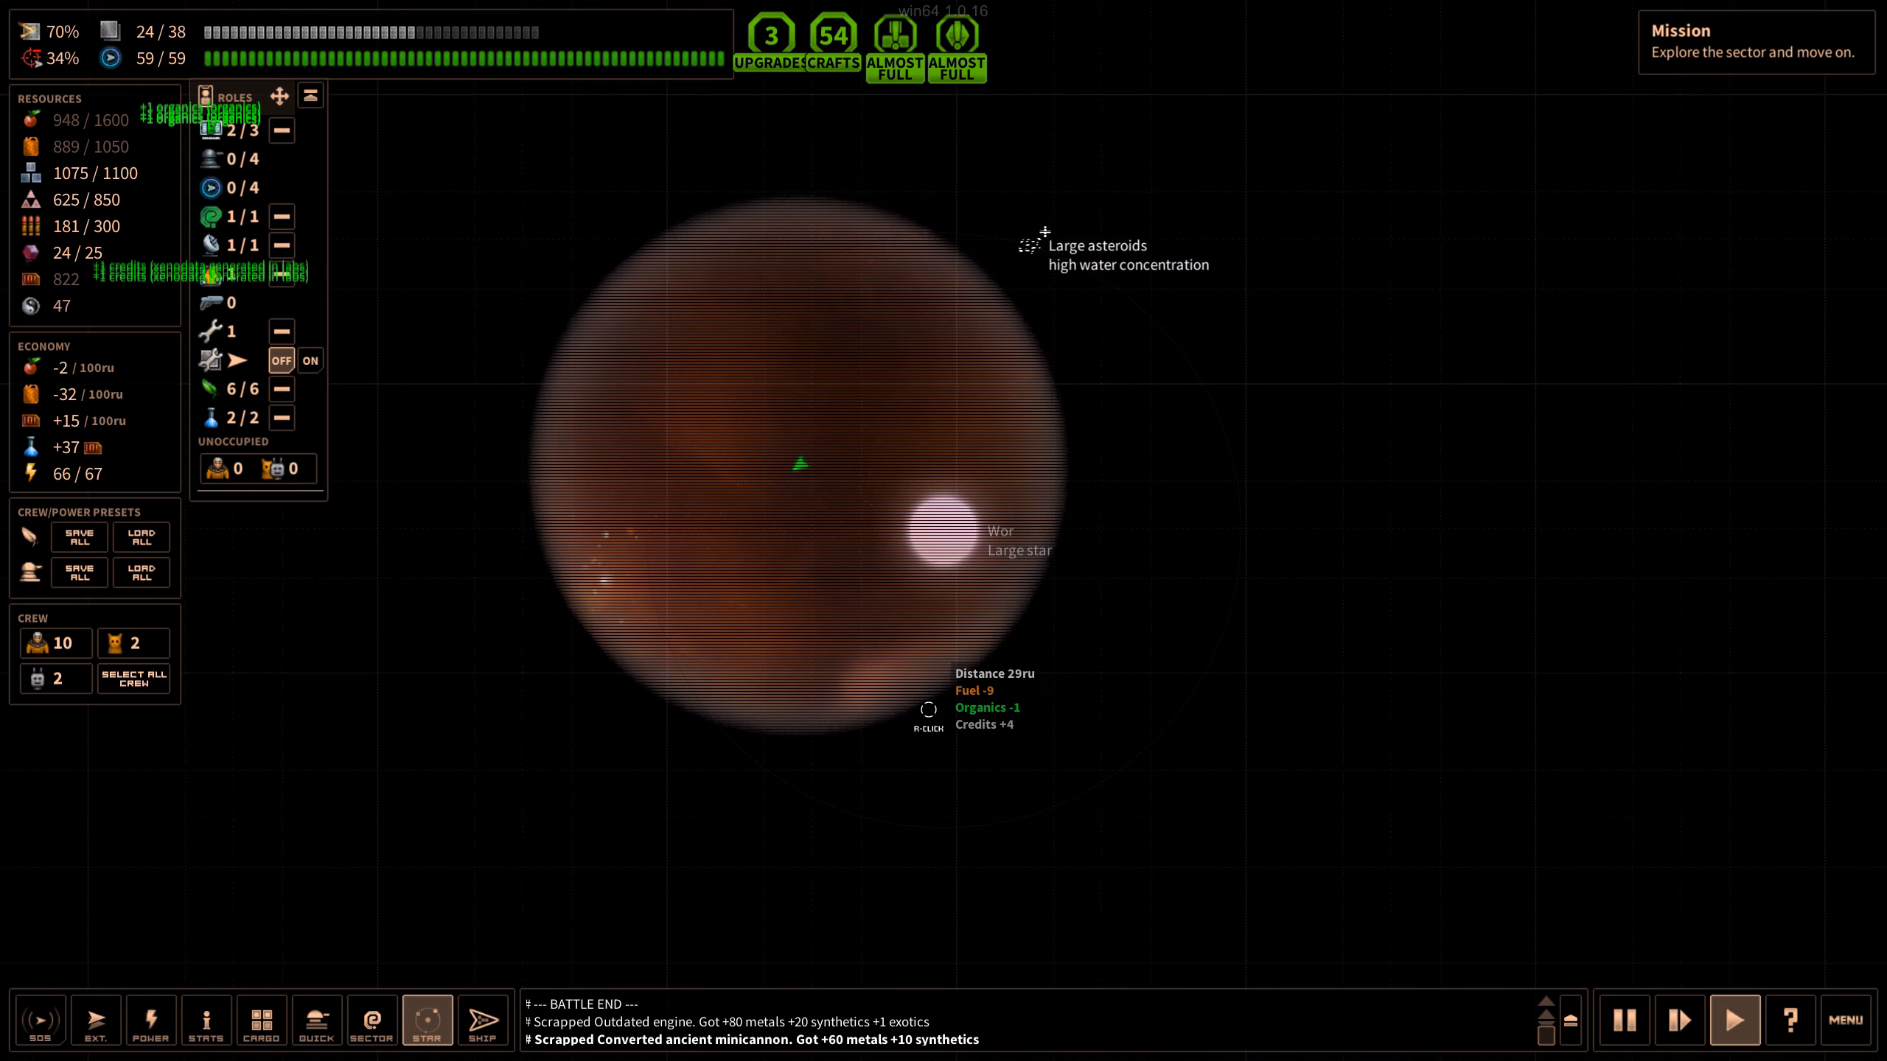
Warp to the Iola system and set course for the Organics Exchange station
click(371, 1020)
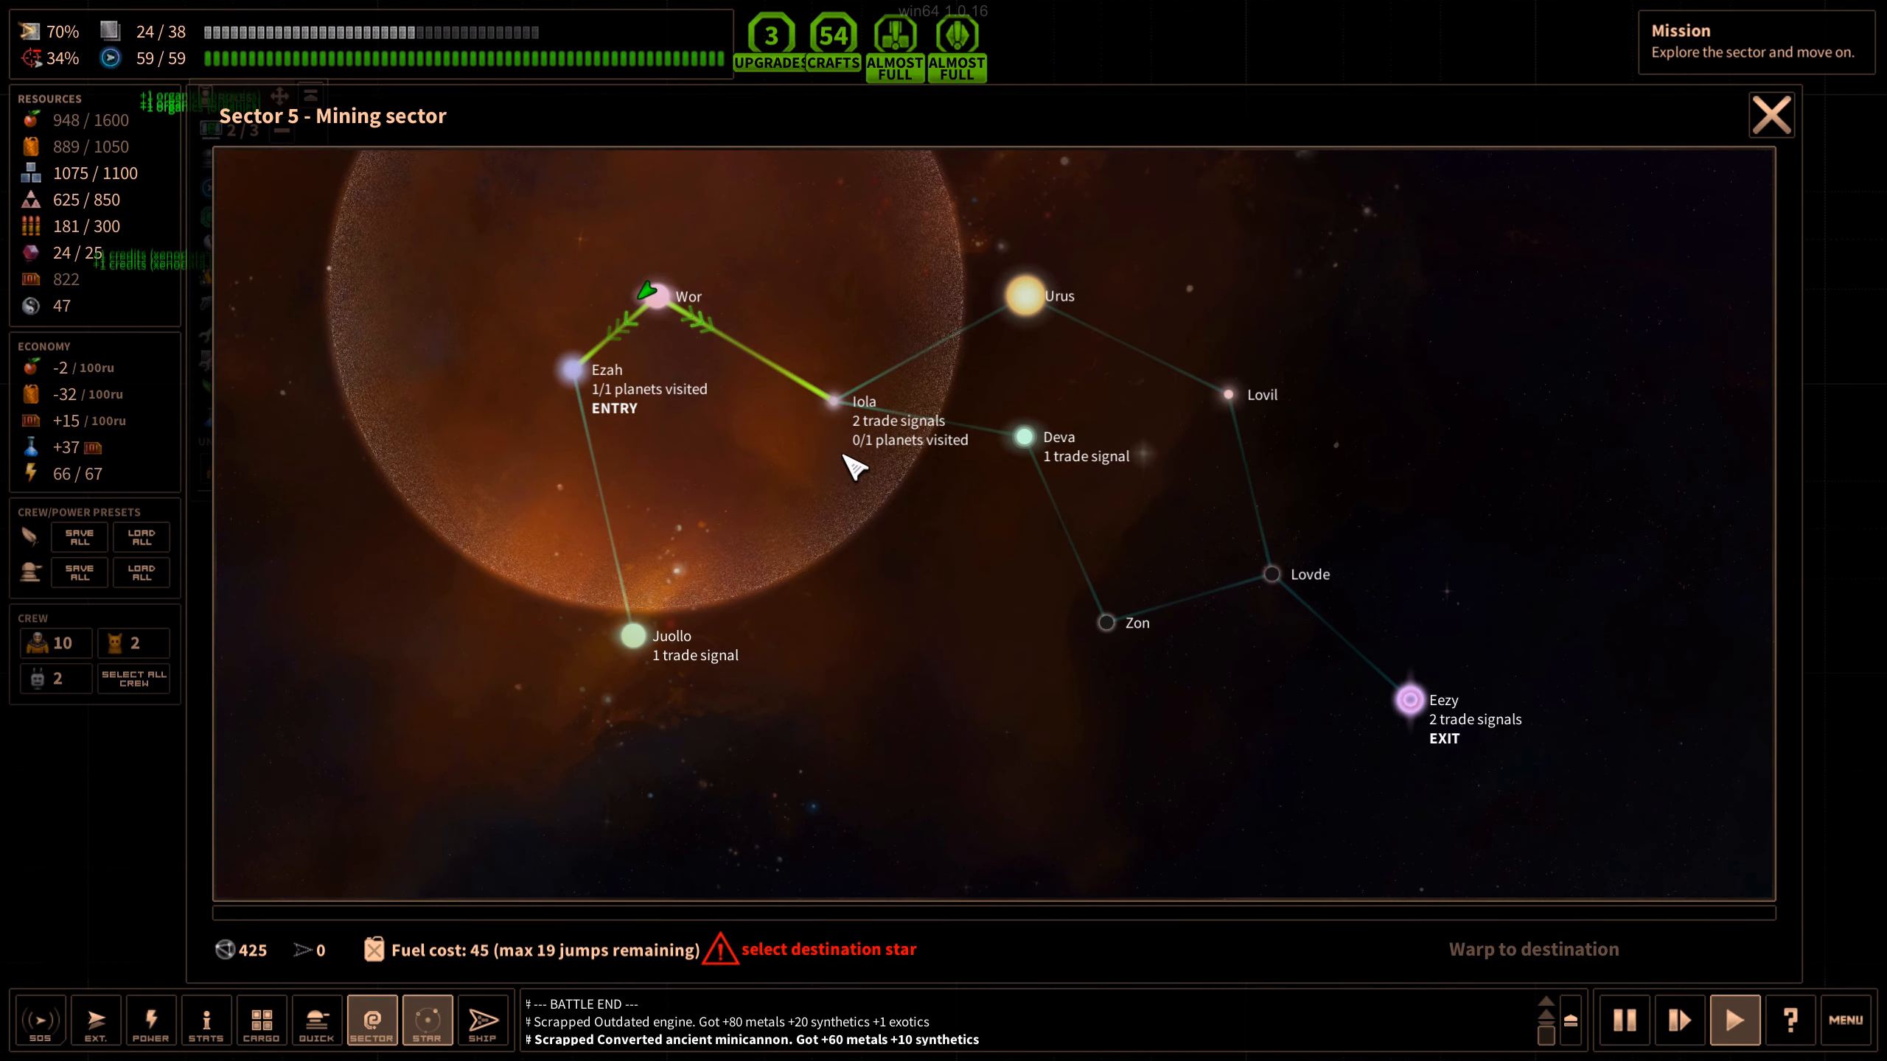
click(839, 401)
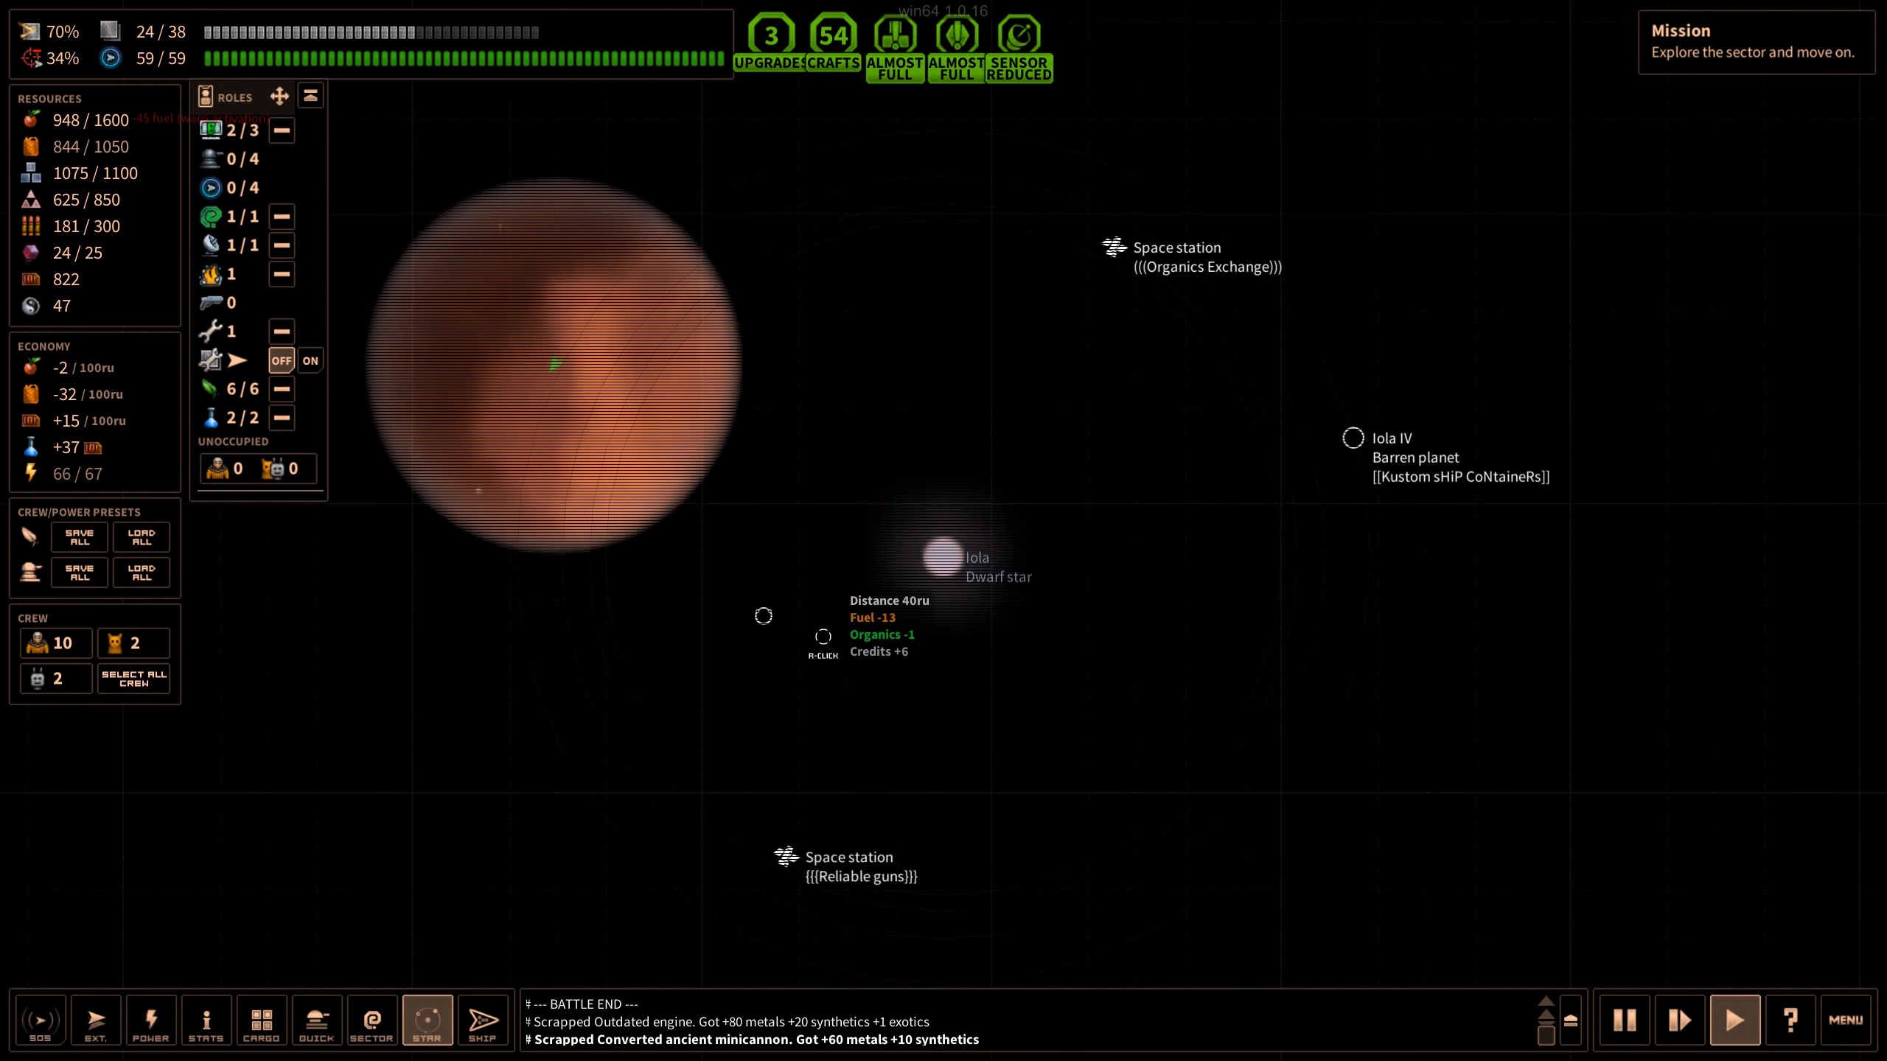
click(370, 1020)
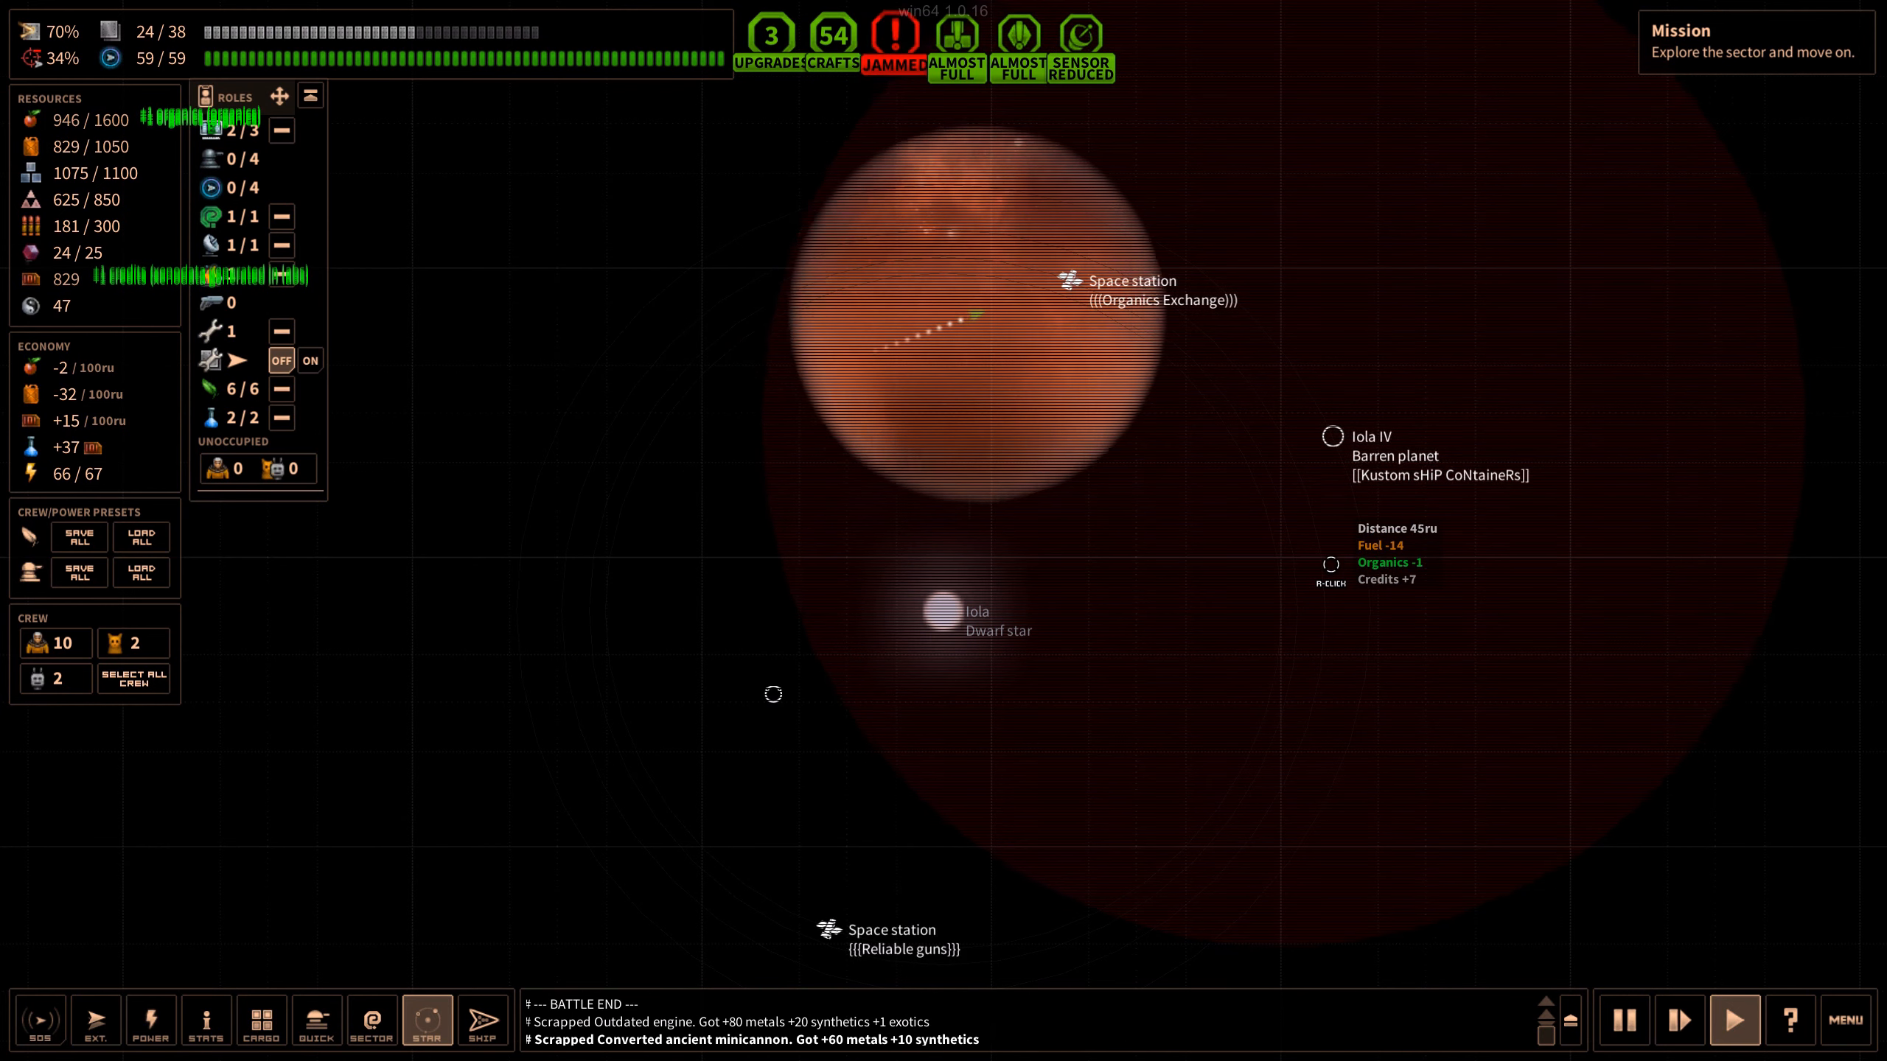
click(482, 1020)
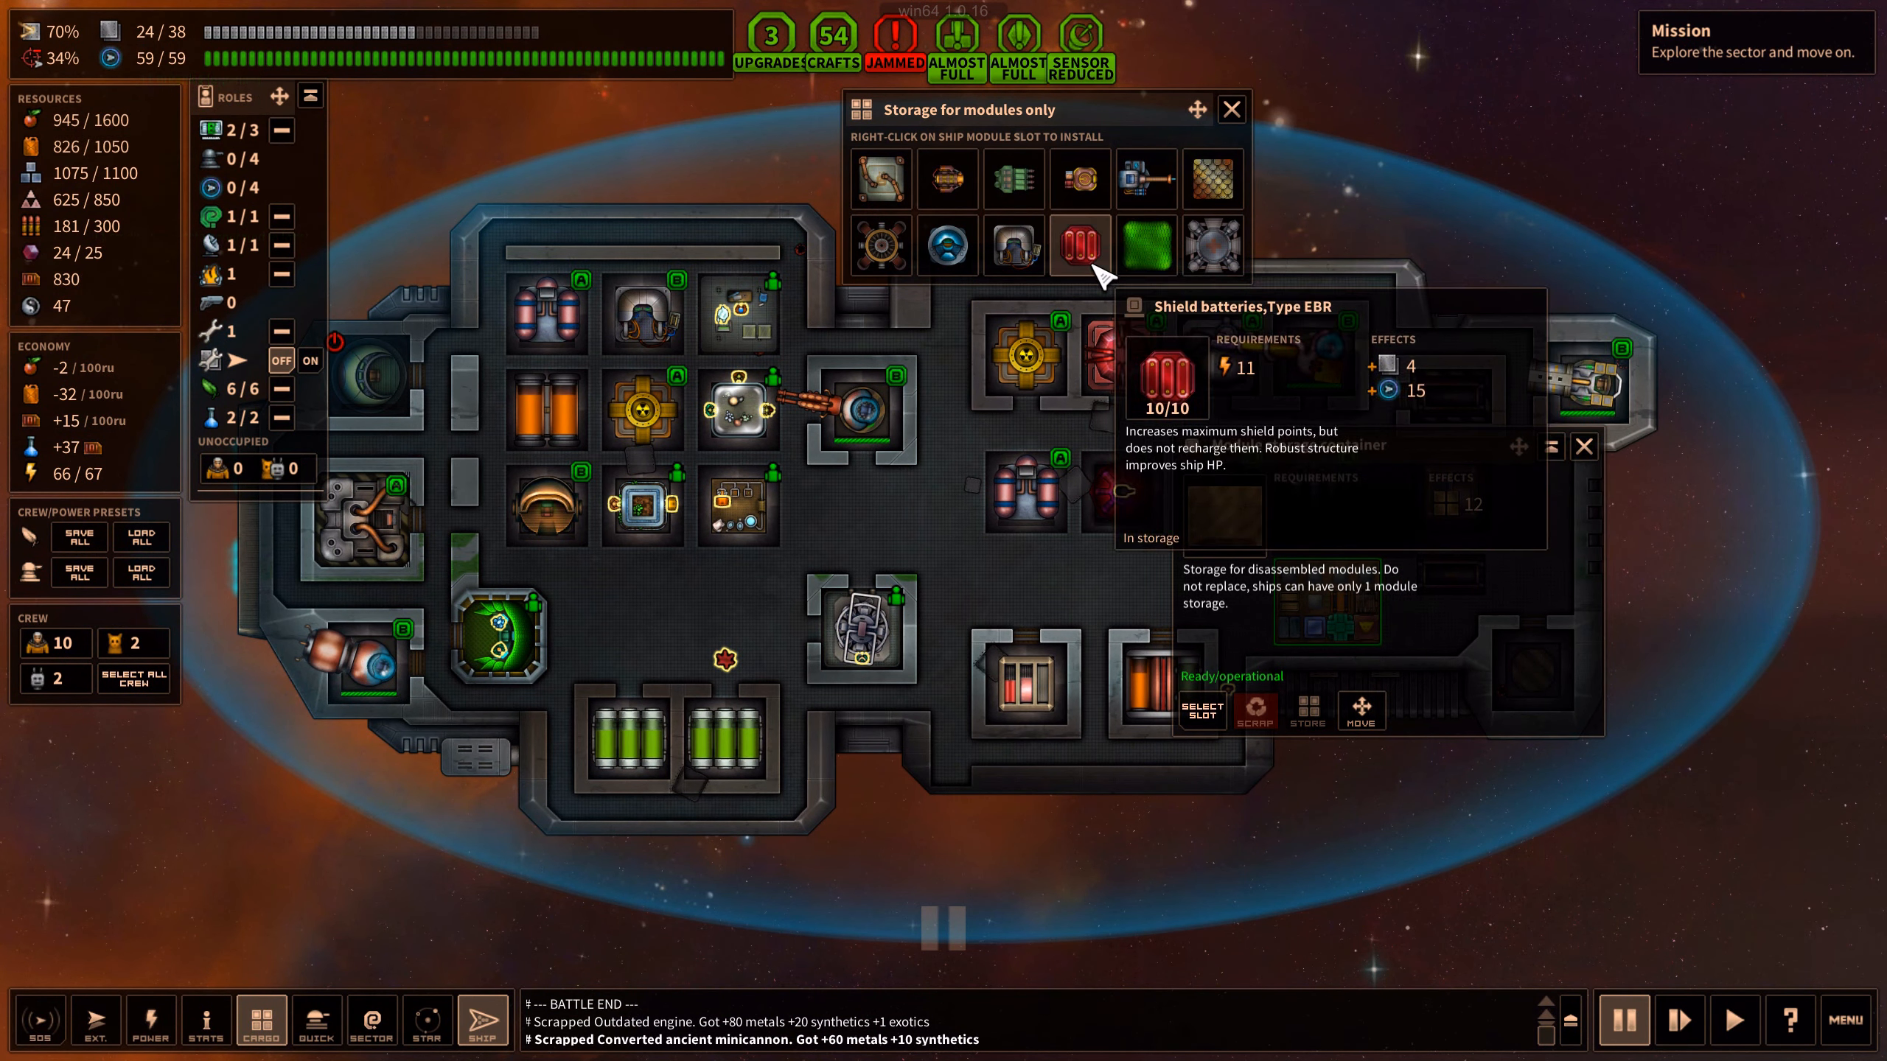
Look at the Cooled ion-reactor and DIY shield generator in module storage
click(879, 245)
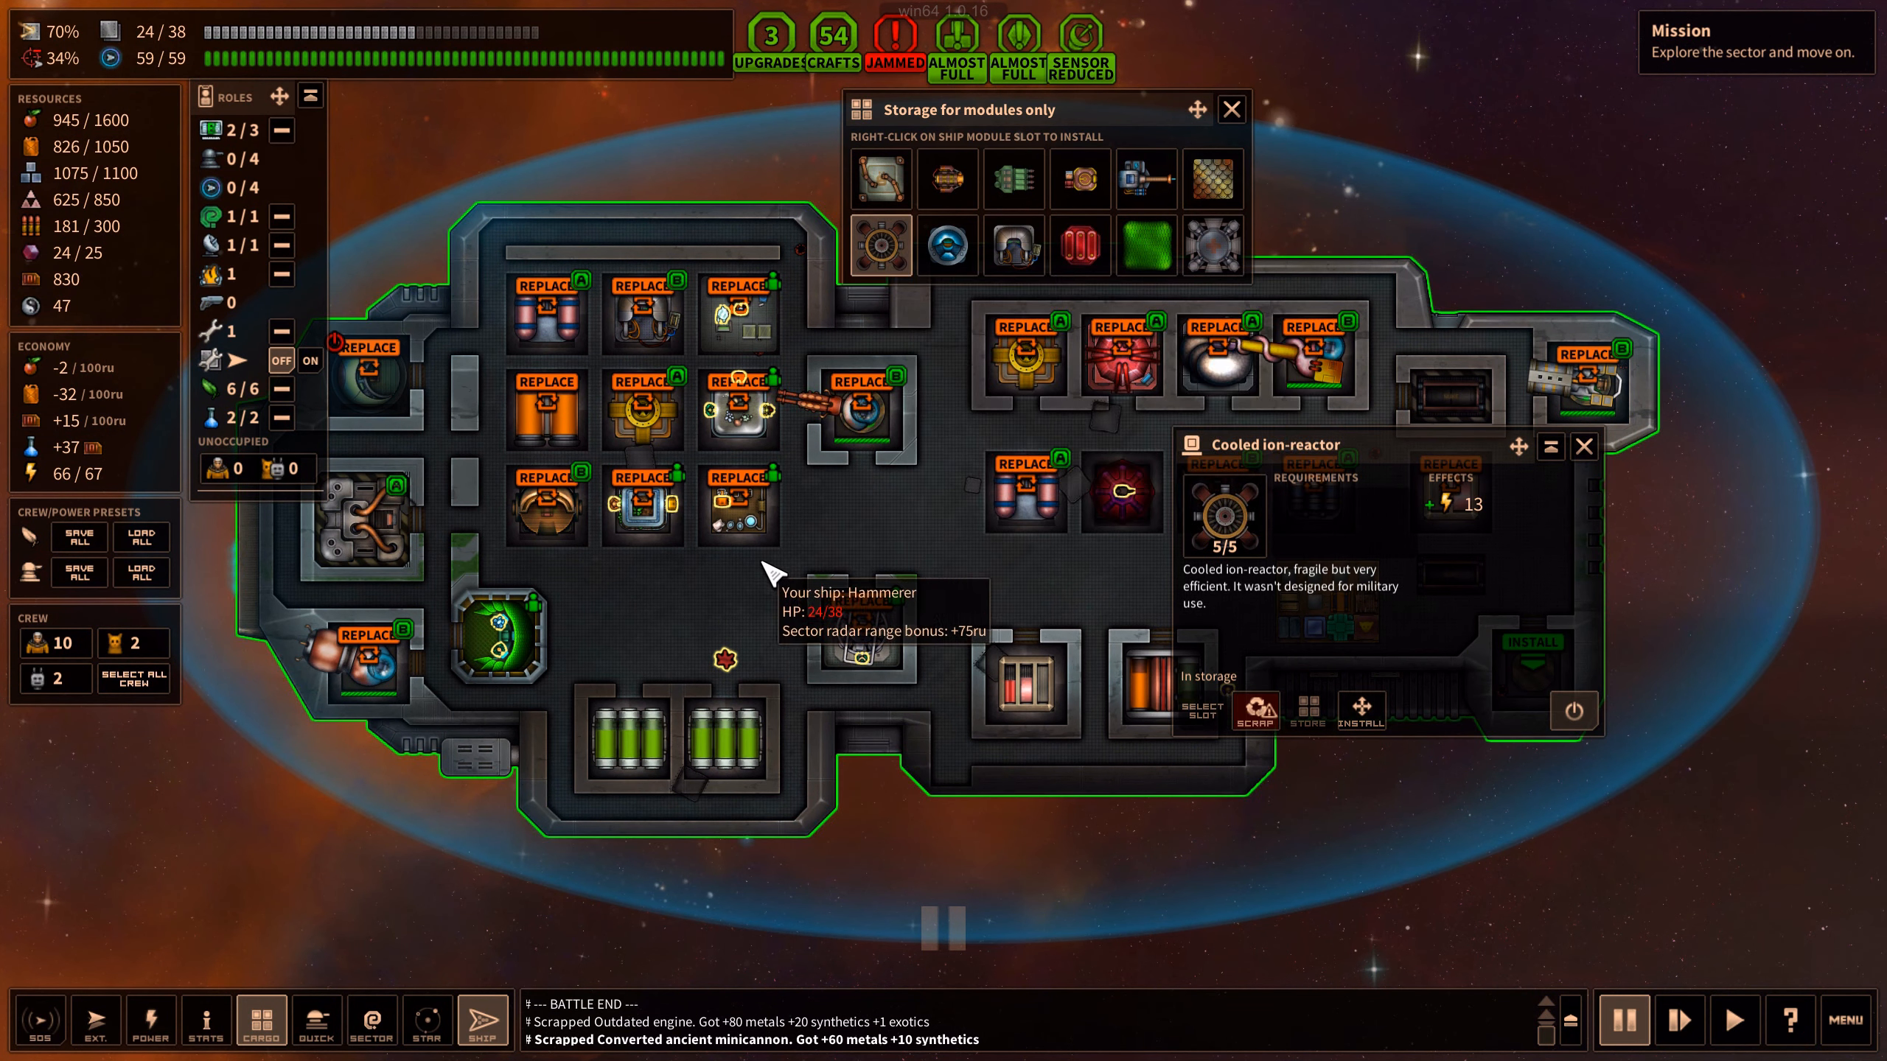
mouse_move(643, 505)
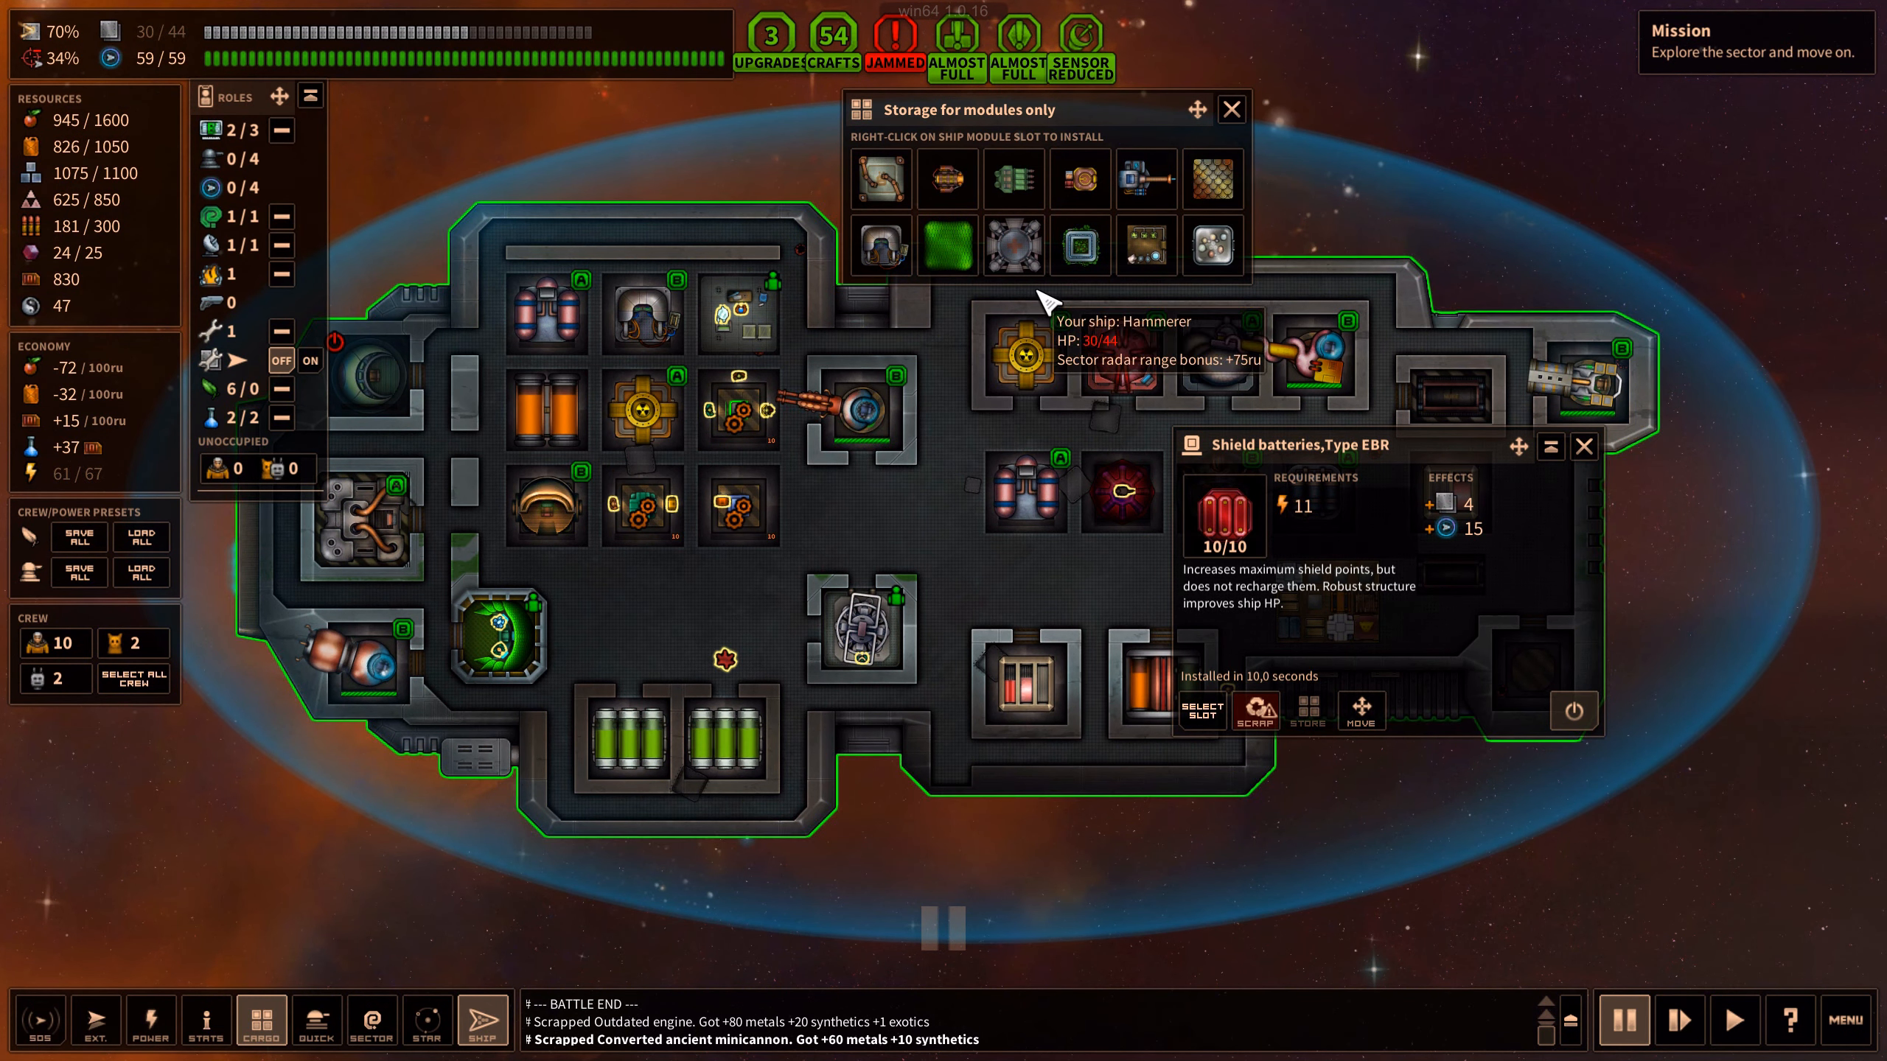
mouse_move(947, 245)
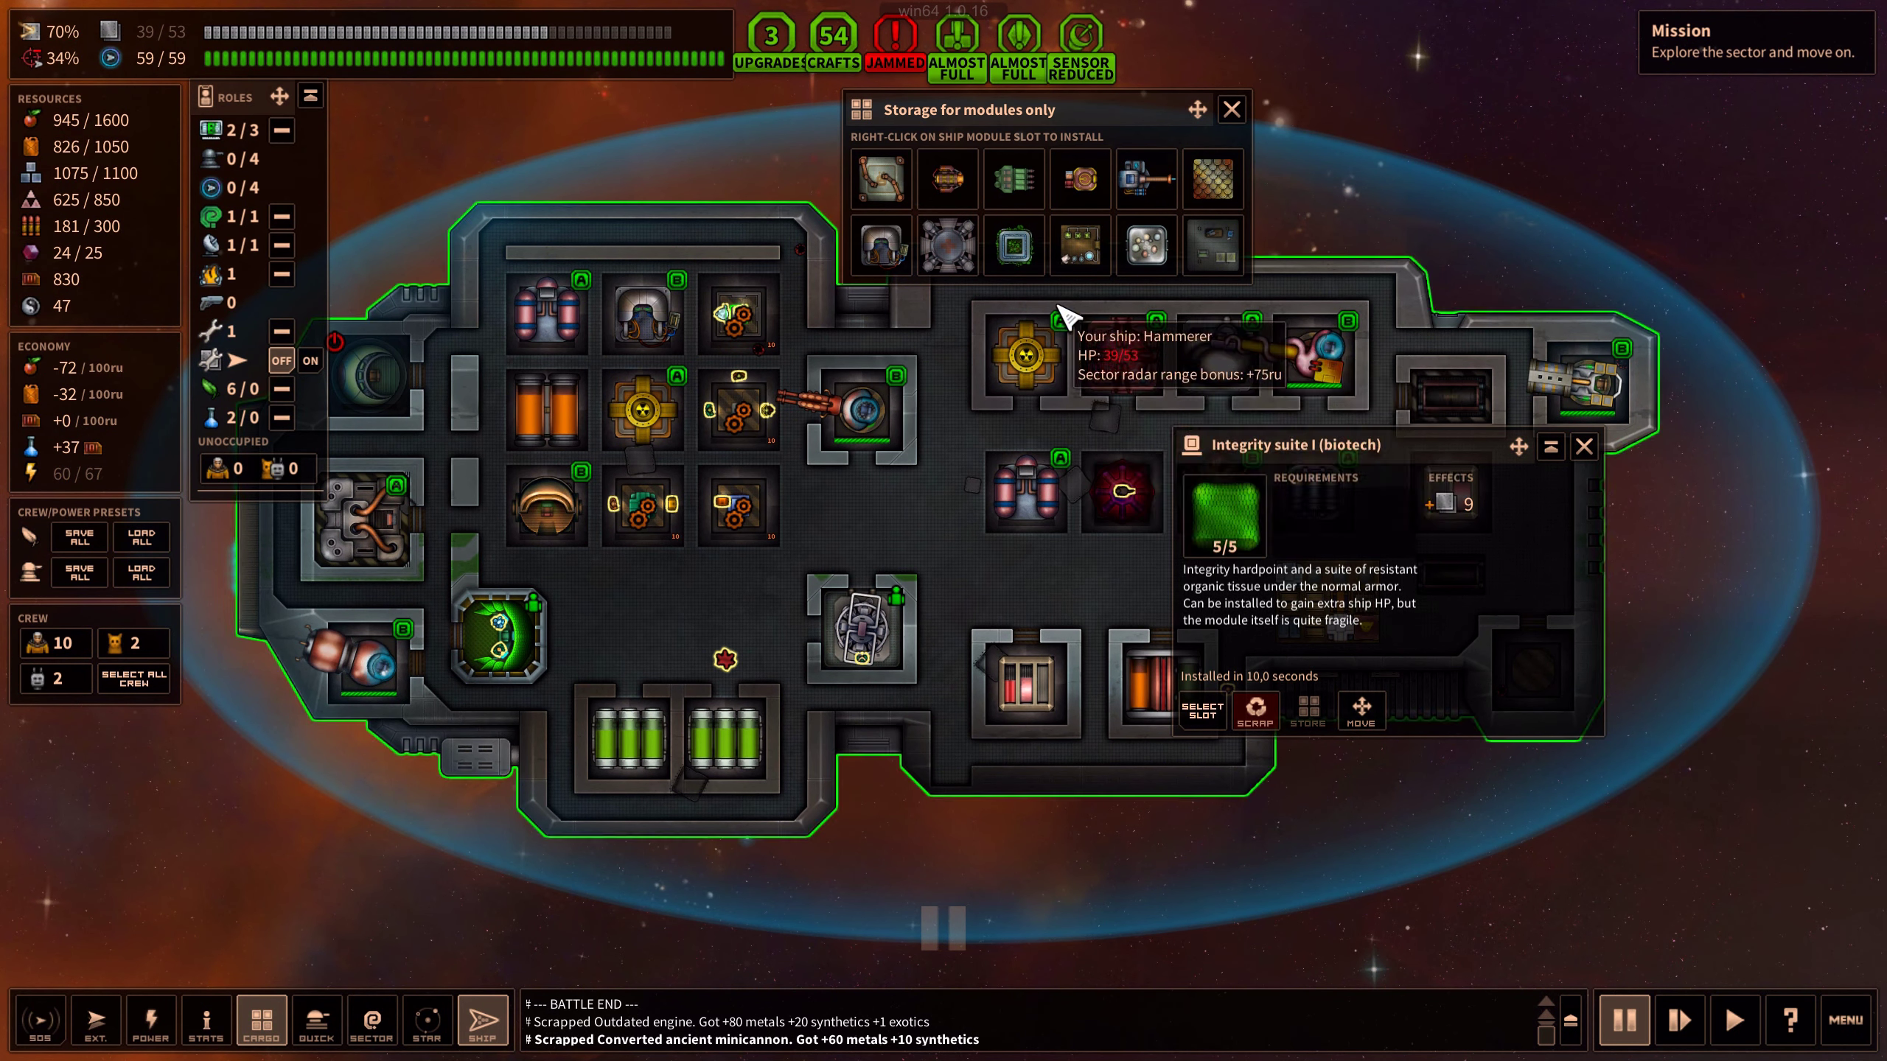
mouse_move(878, 245)
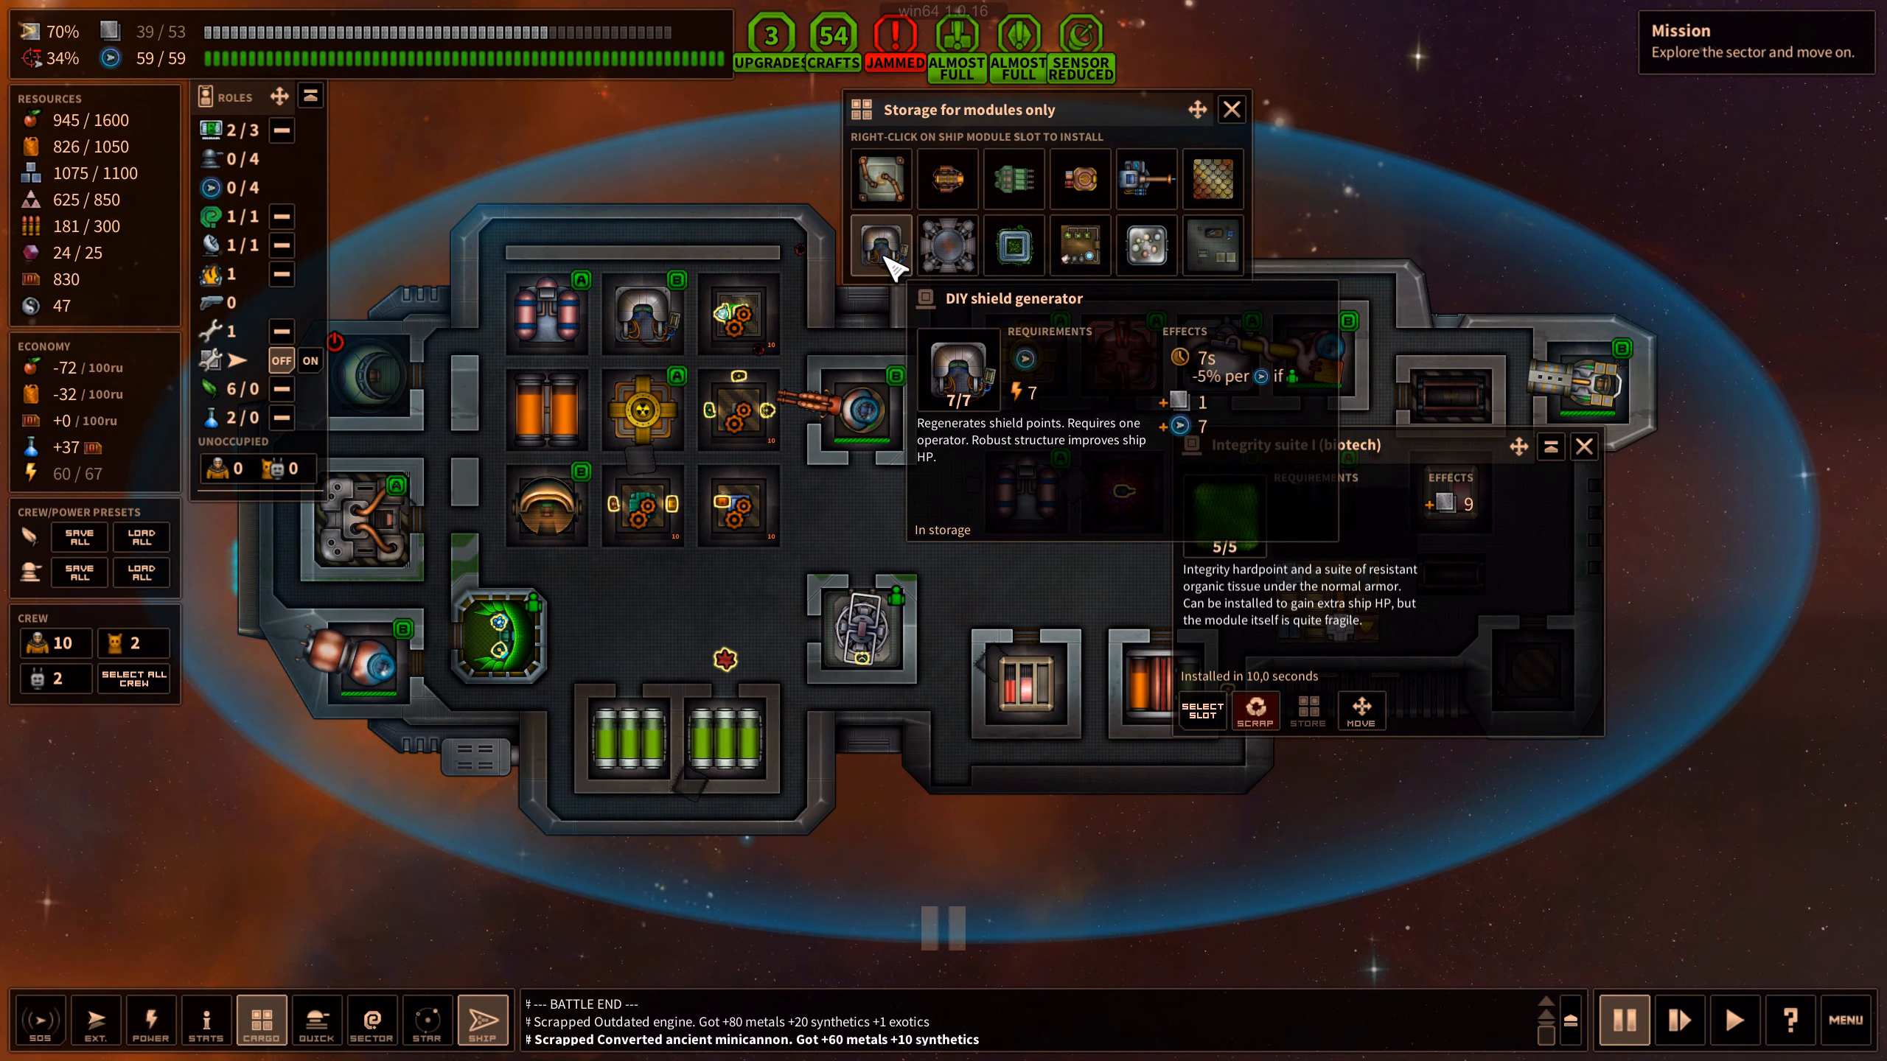
click(880, 247)
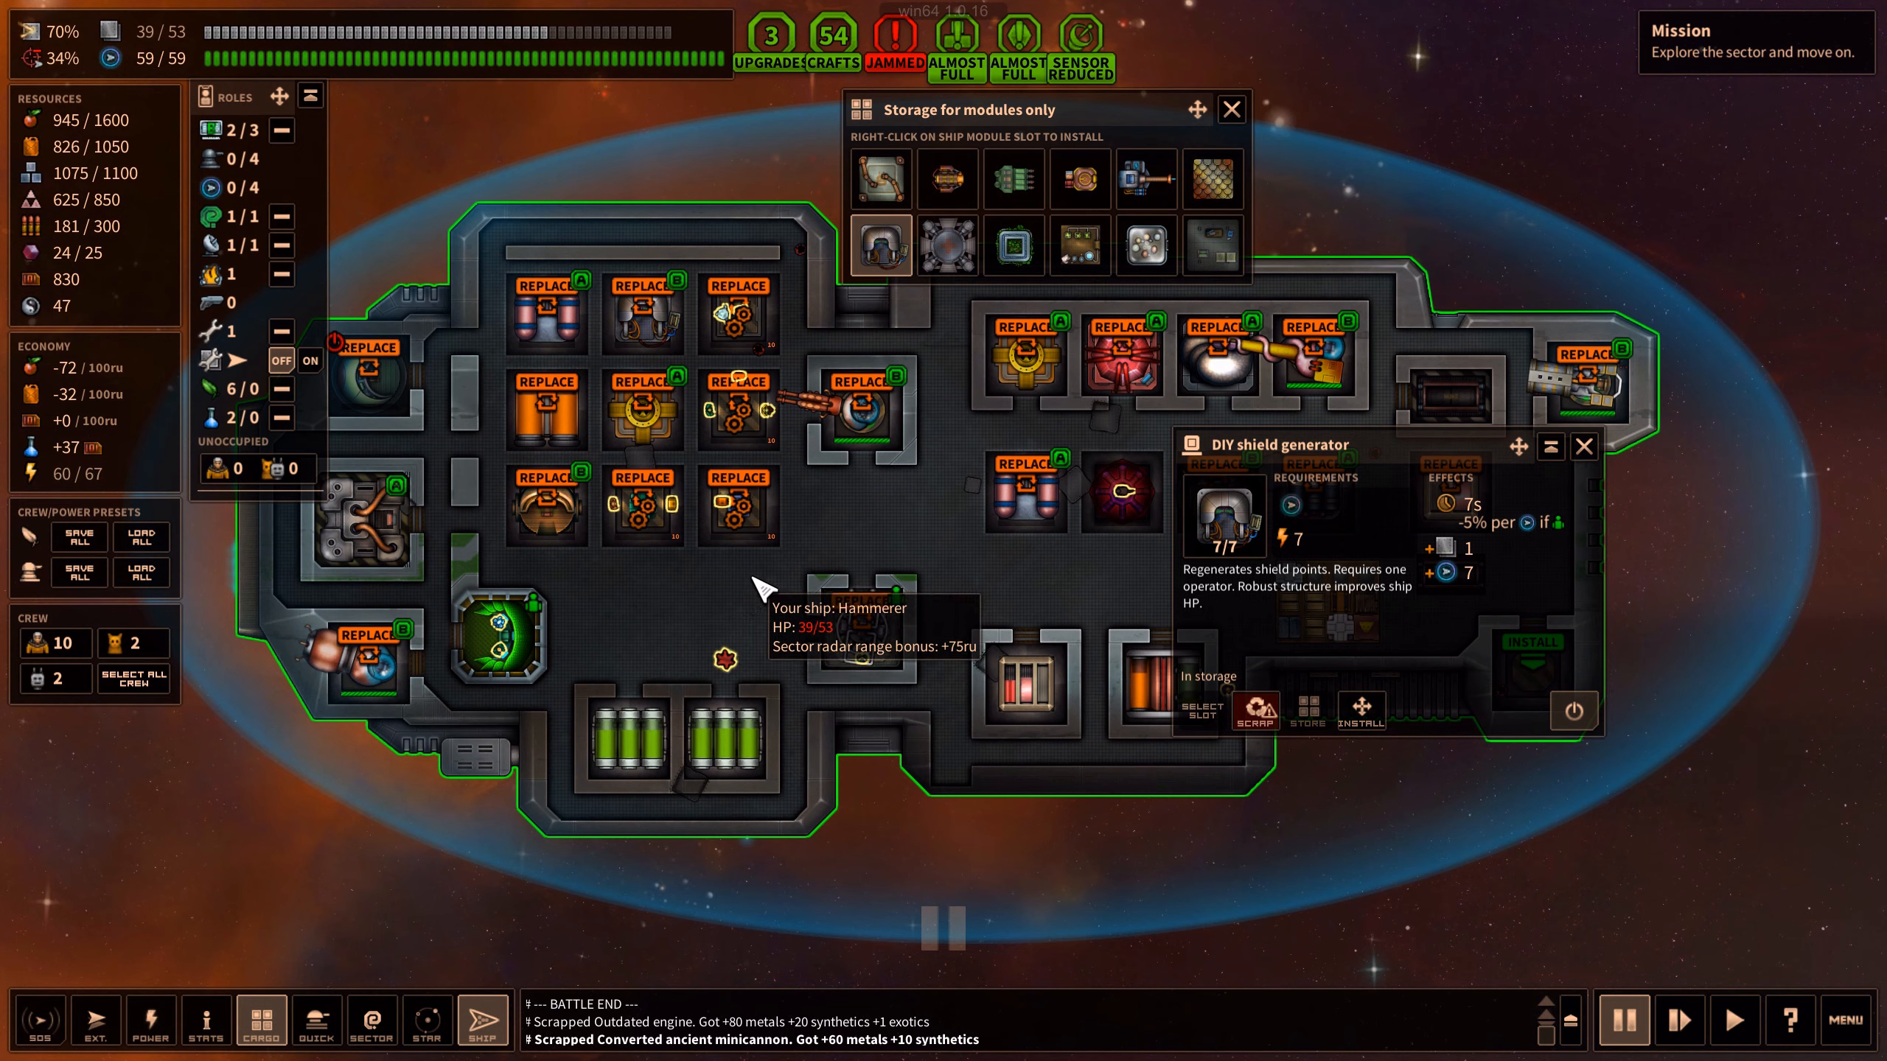
click(1584, 446)
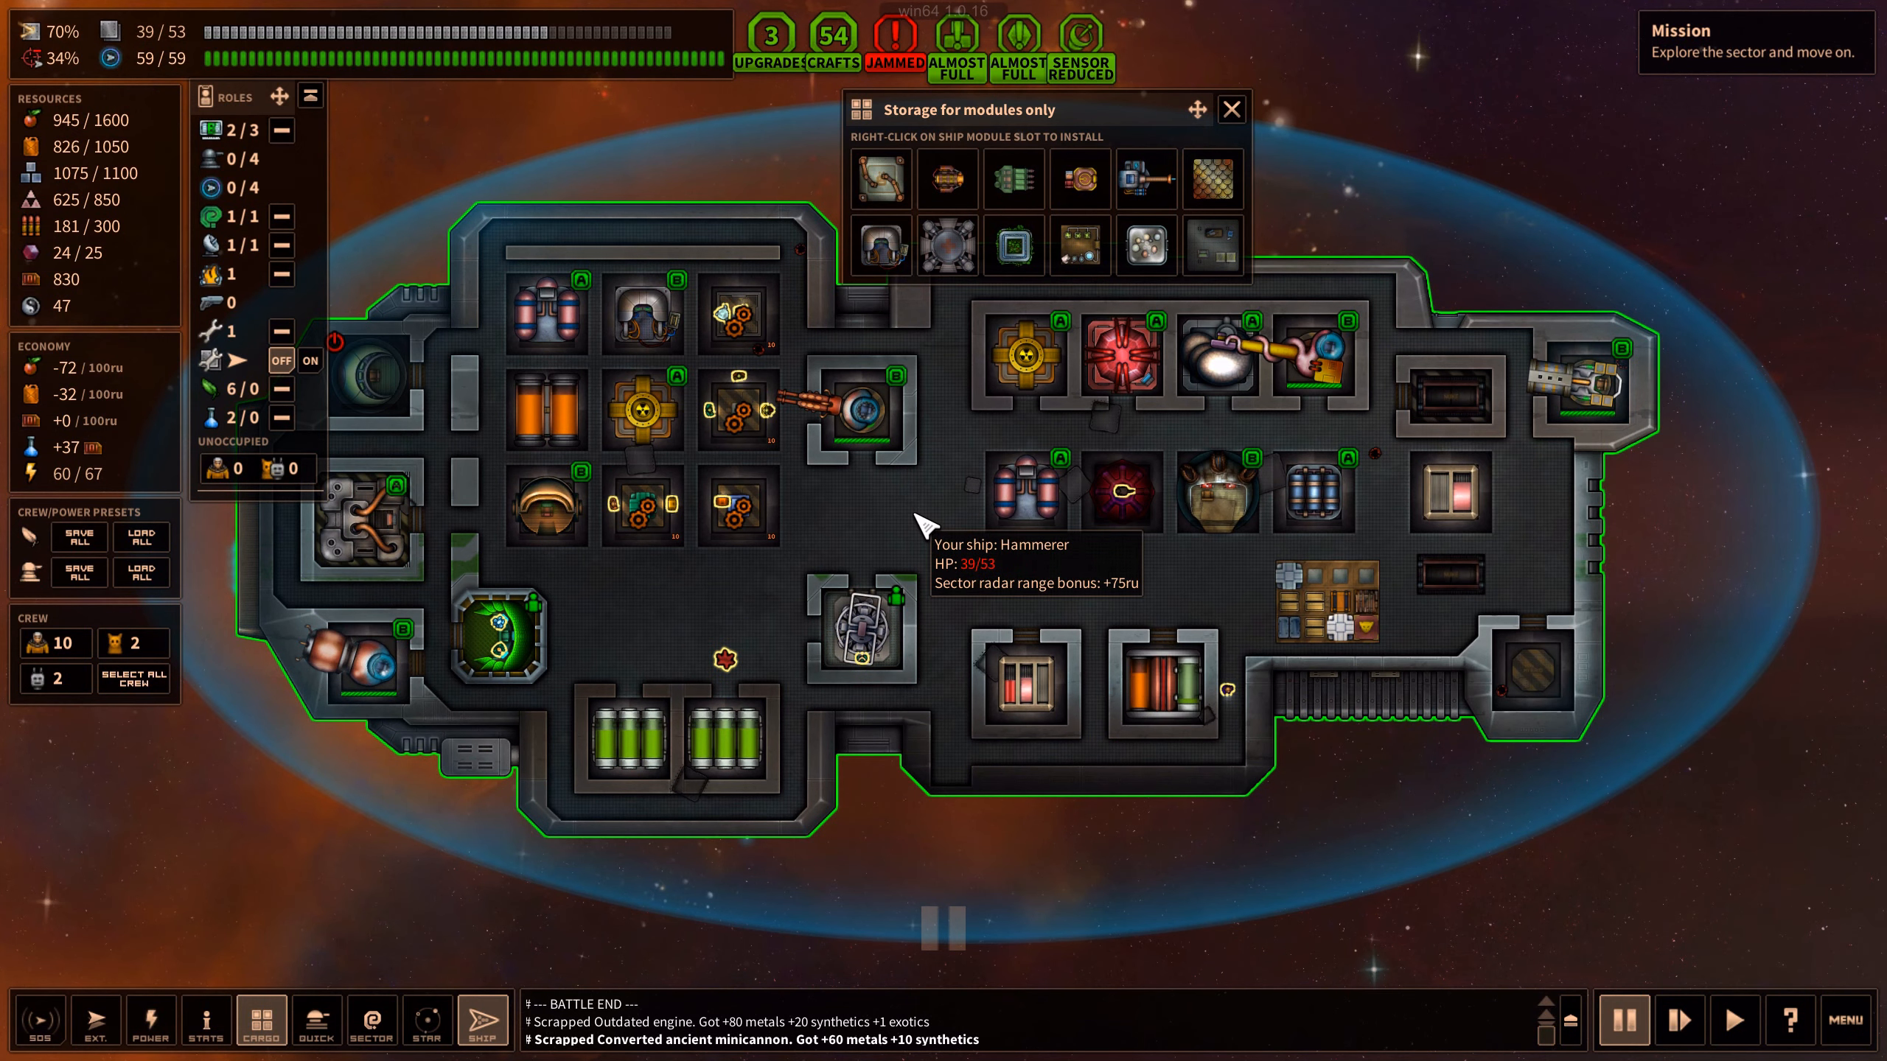
mouse_move(866, 686)
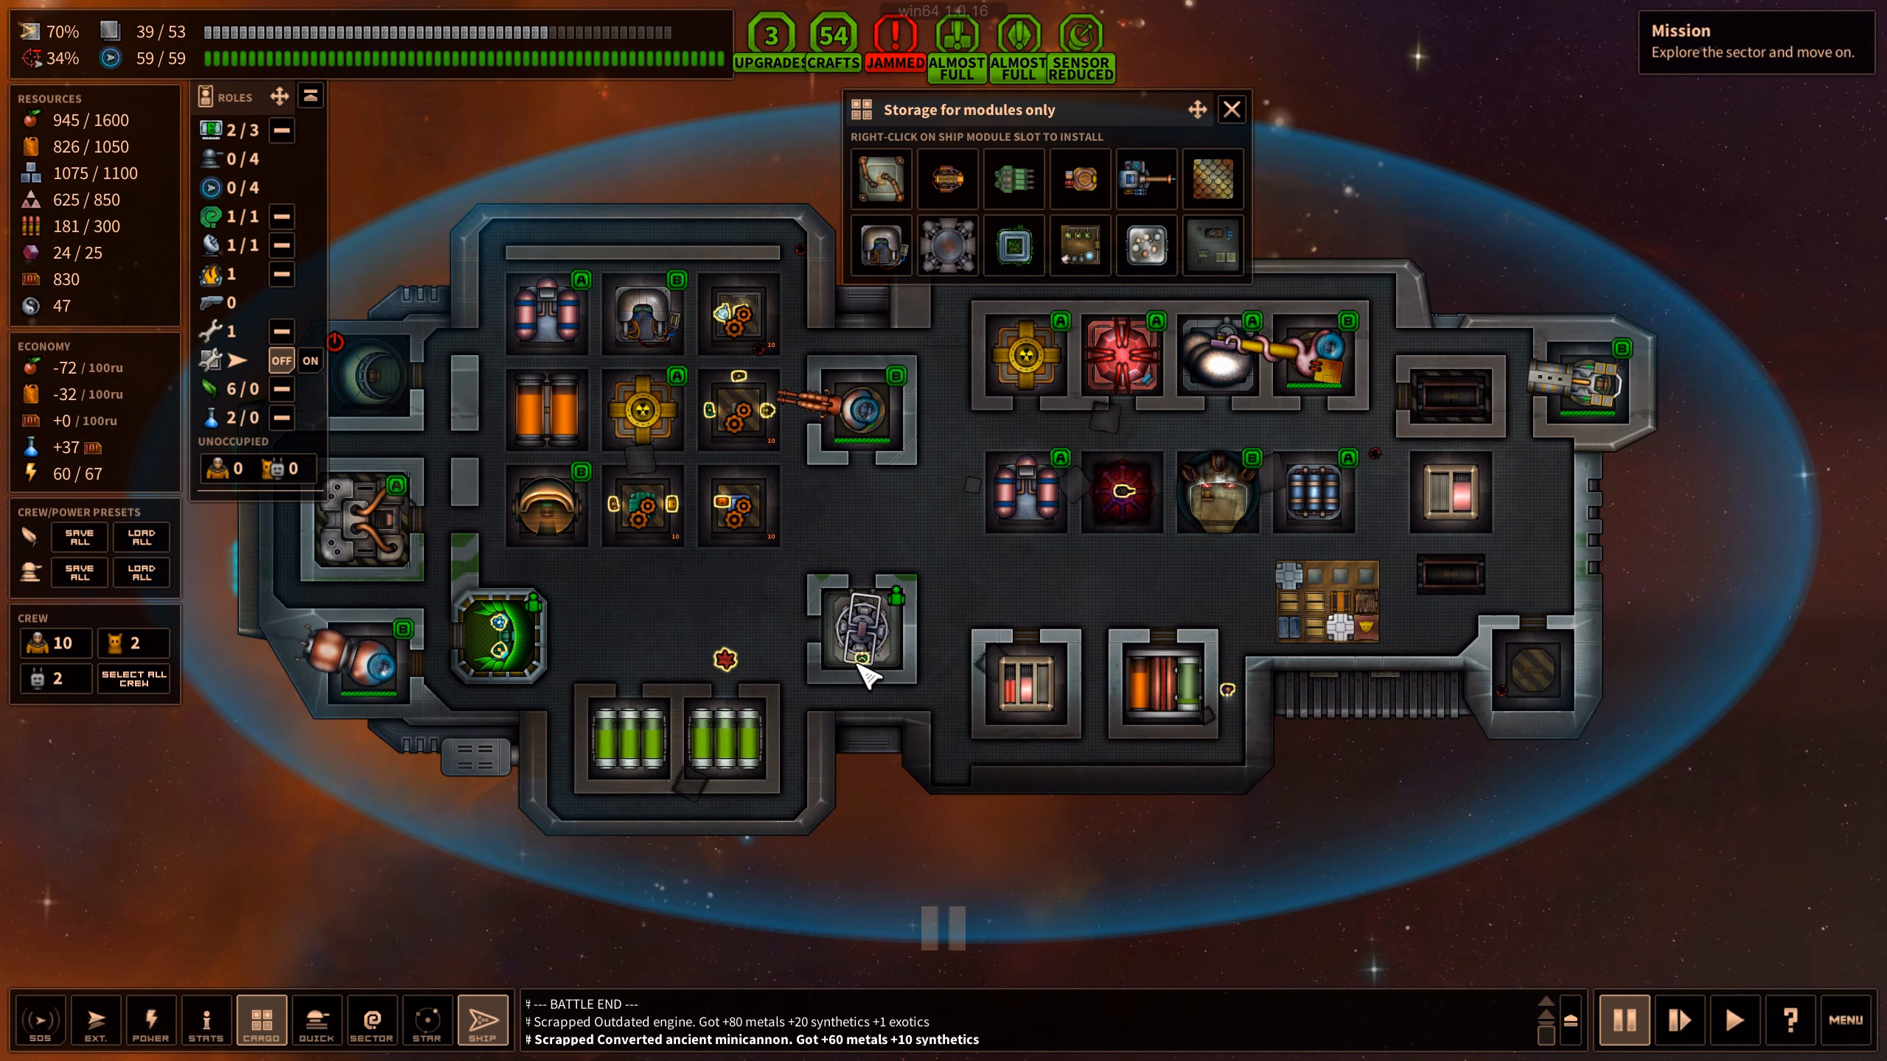
mouse_move(1480, 708)
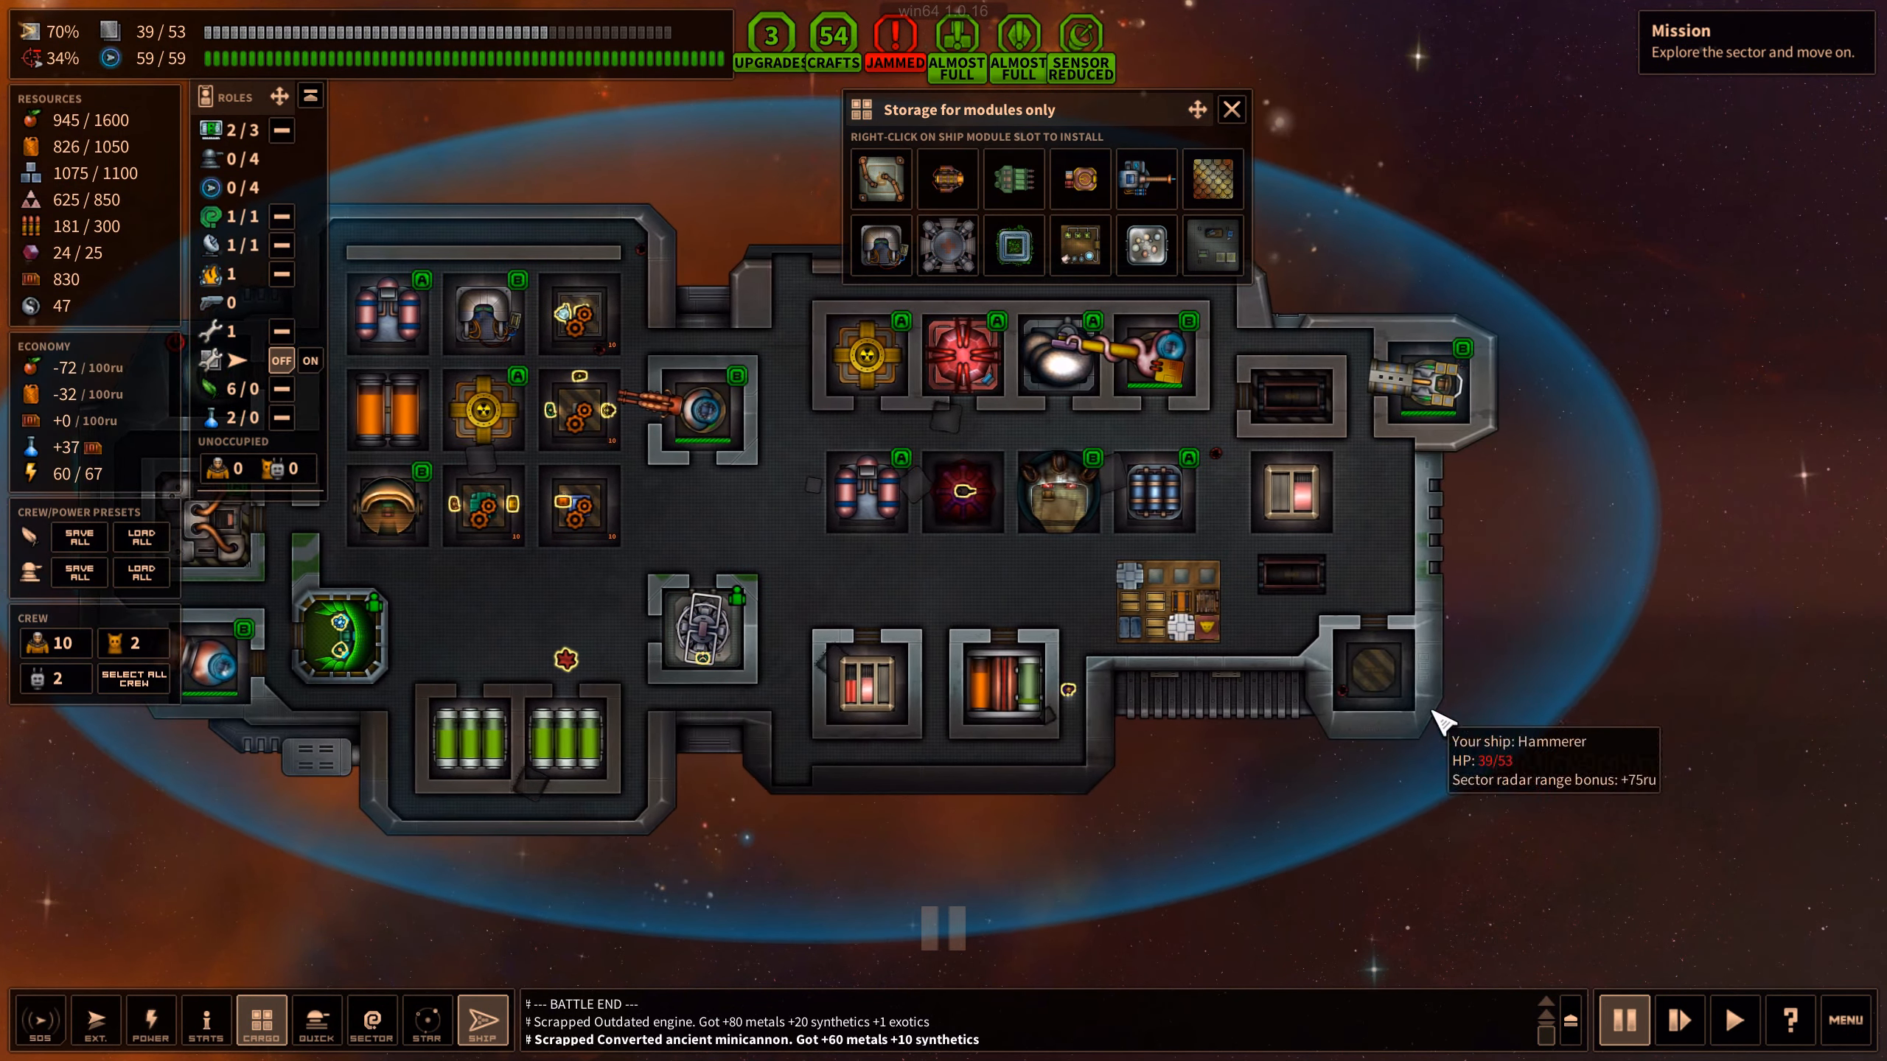
Install the DIY integrity scales from storage into the empty hybrid slot
click(1145, 179)
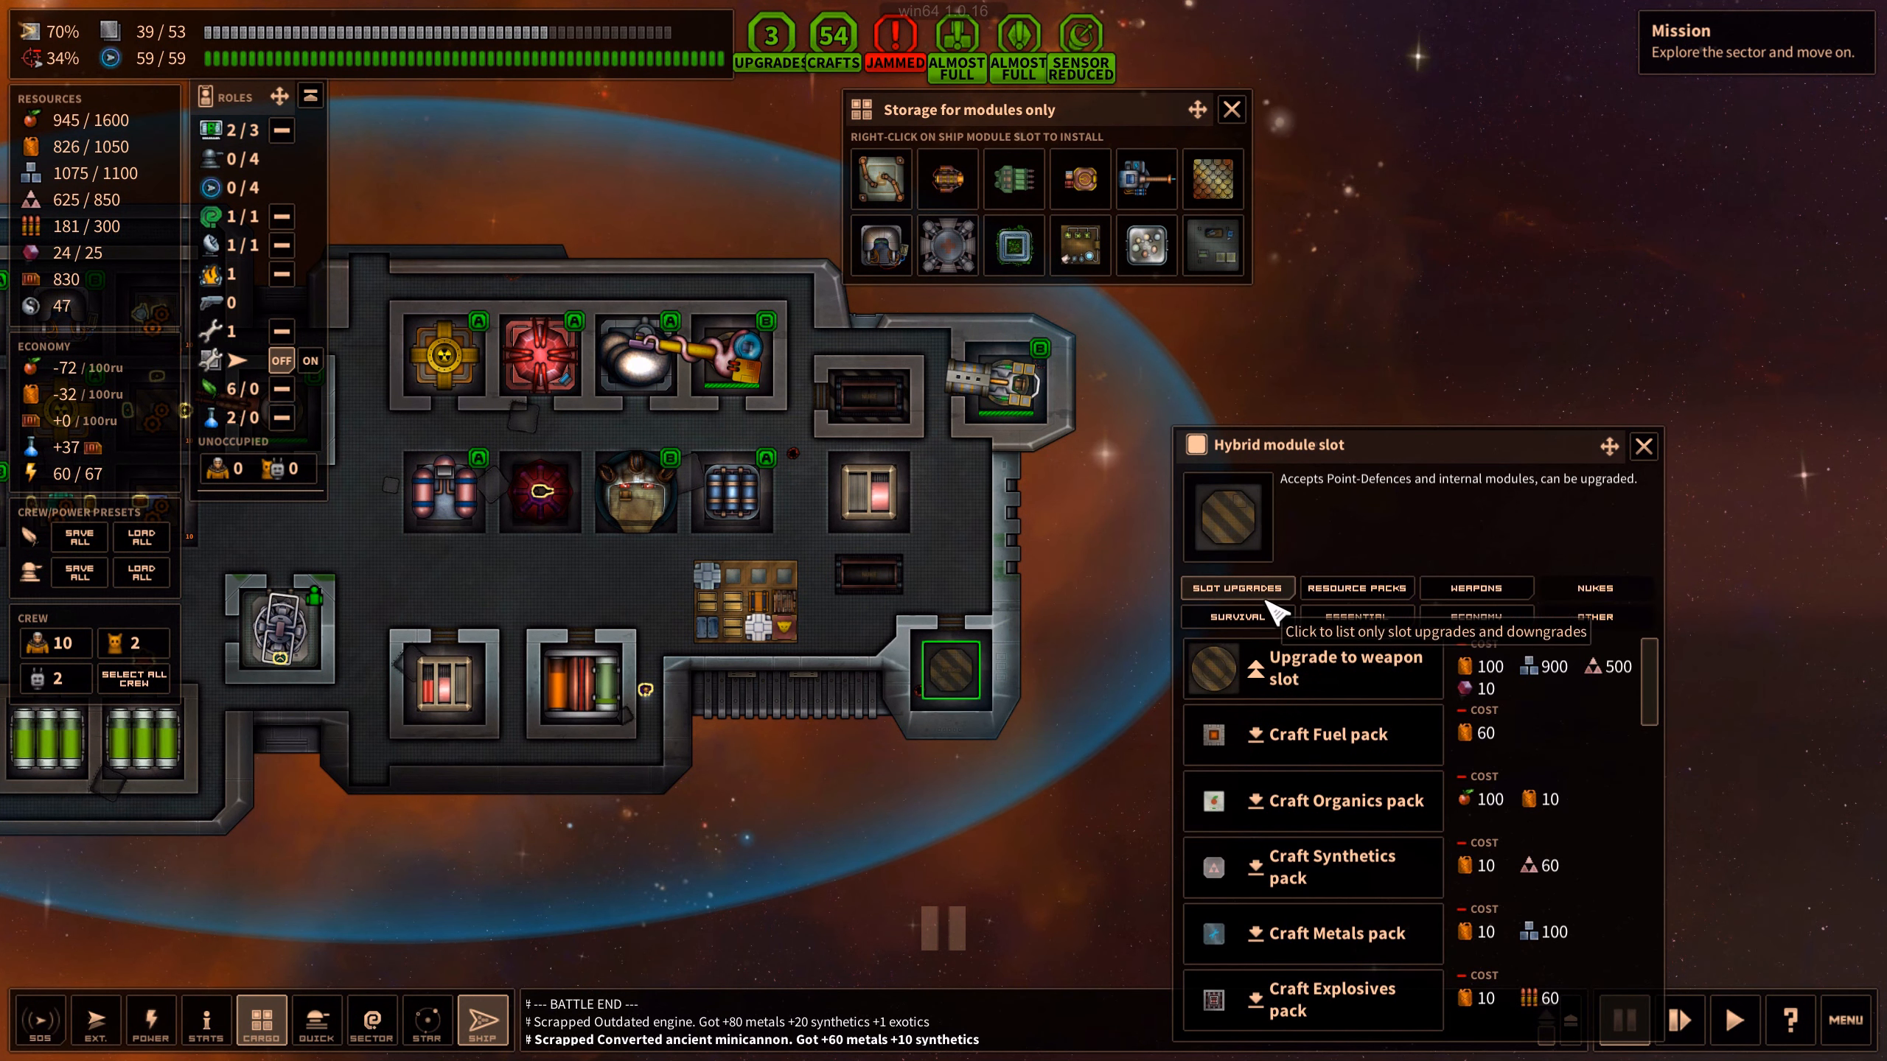
click(1236, 588)
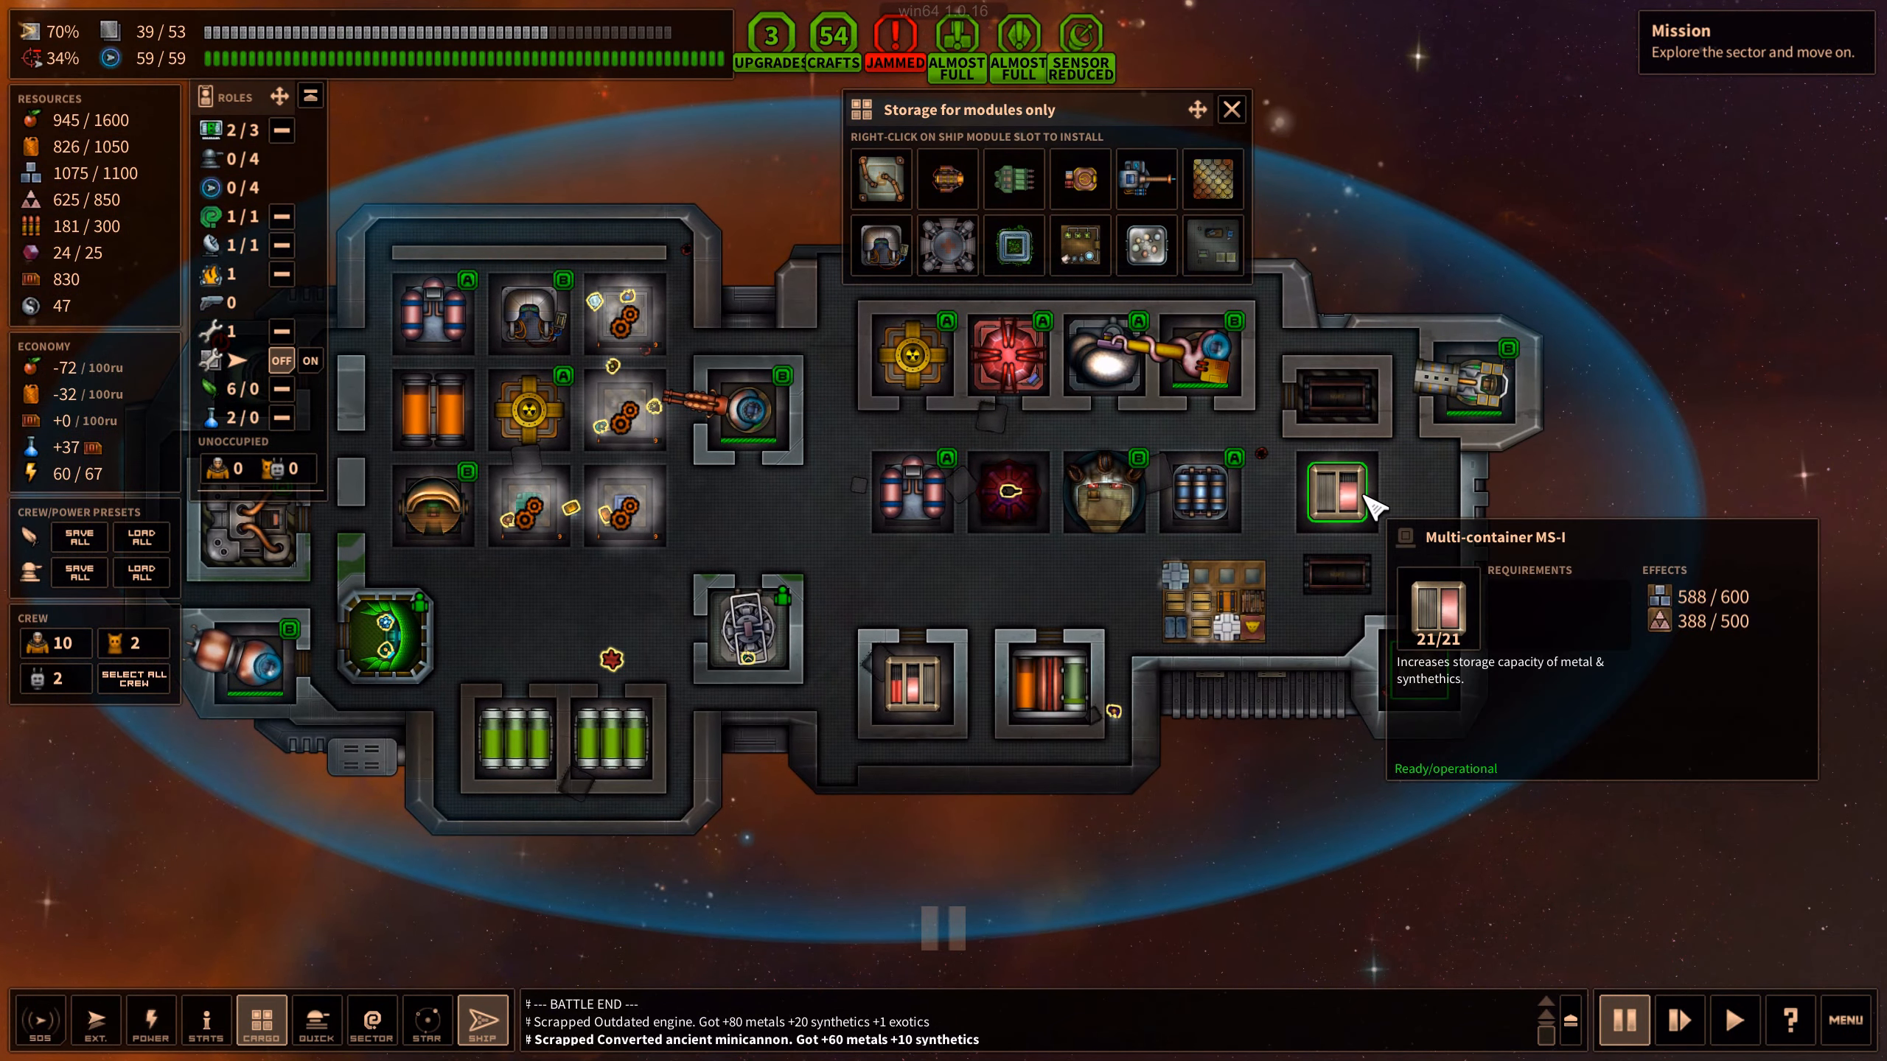
mouse_move(926, 589)
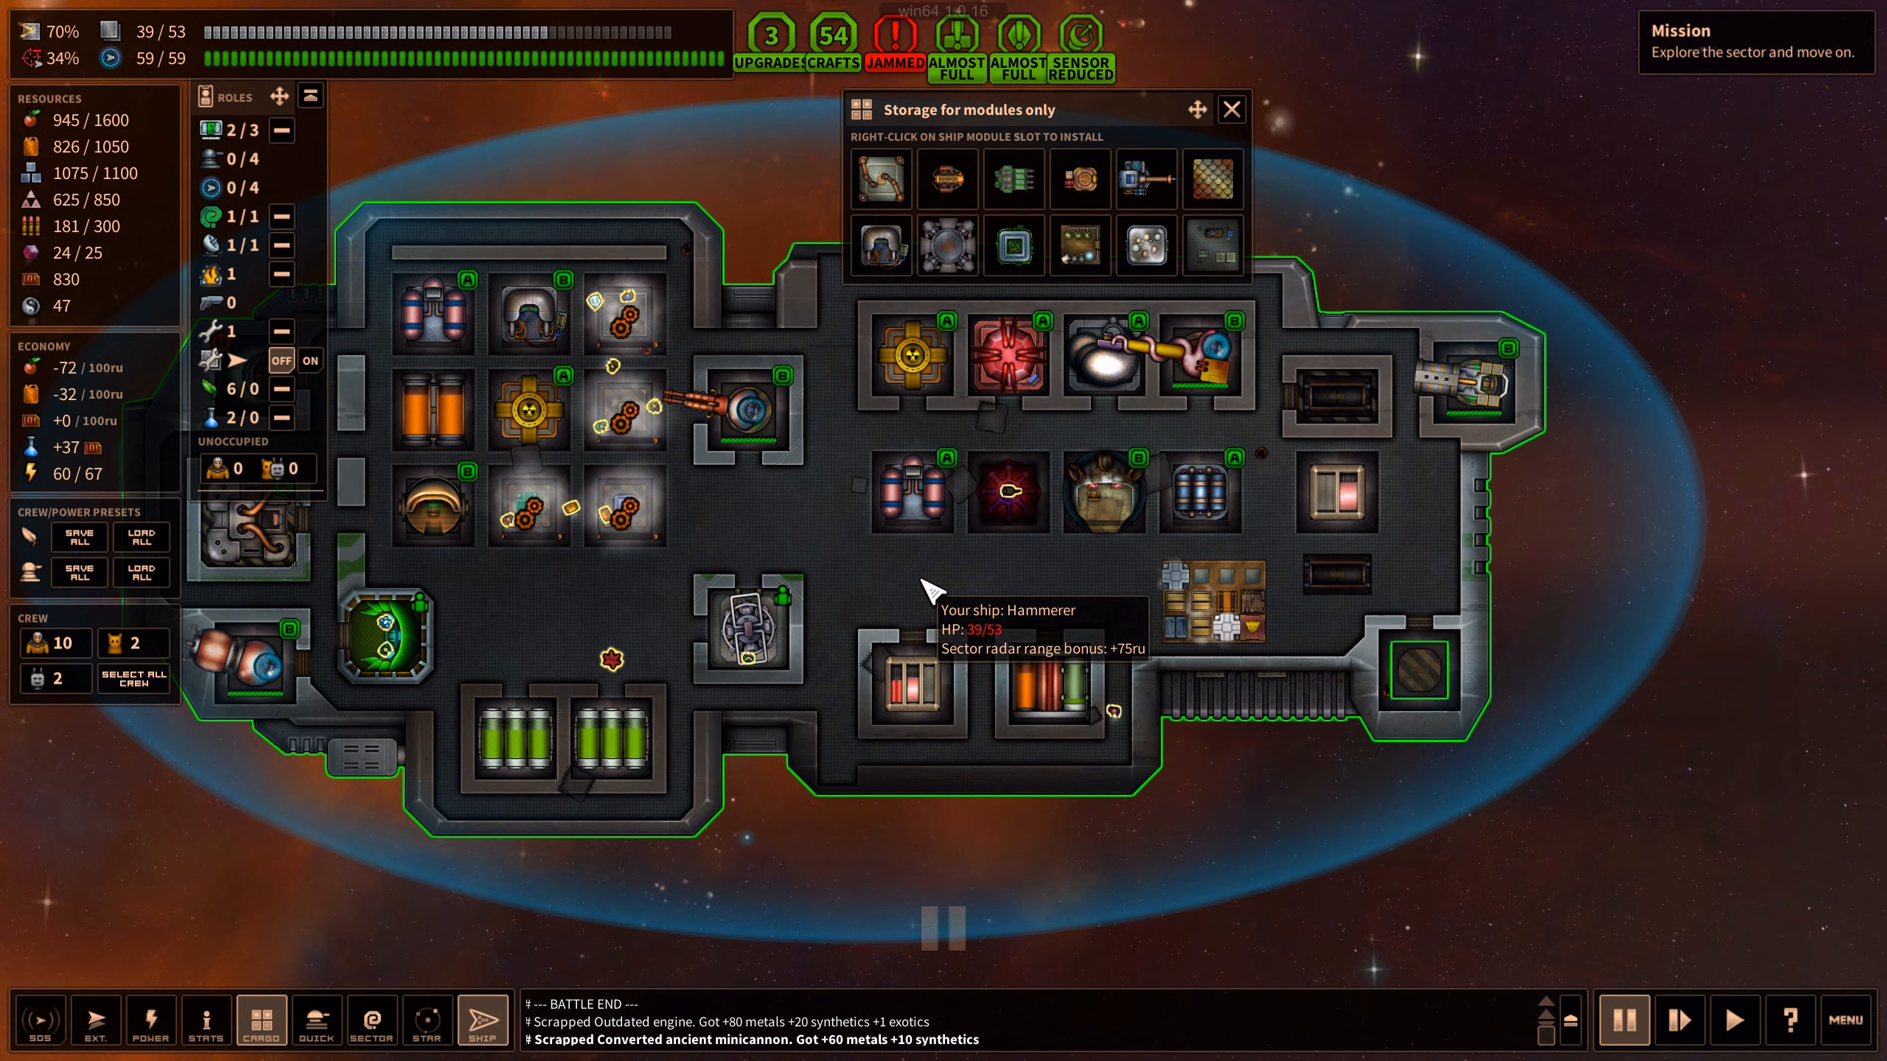
mouse_move(1312, 205)
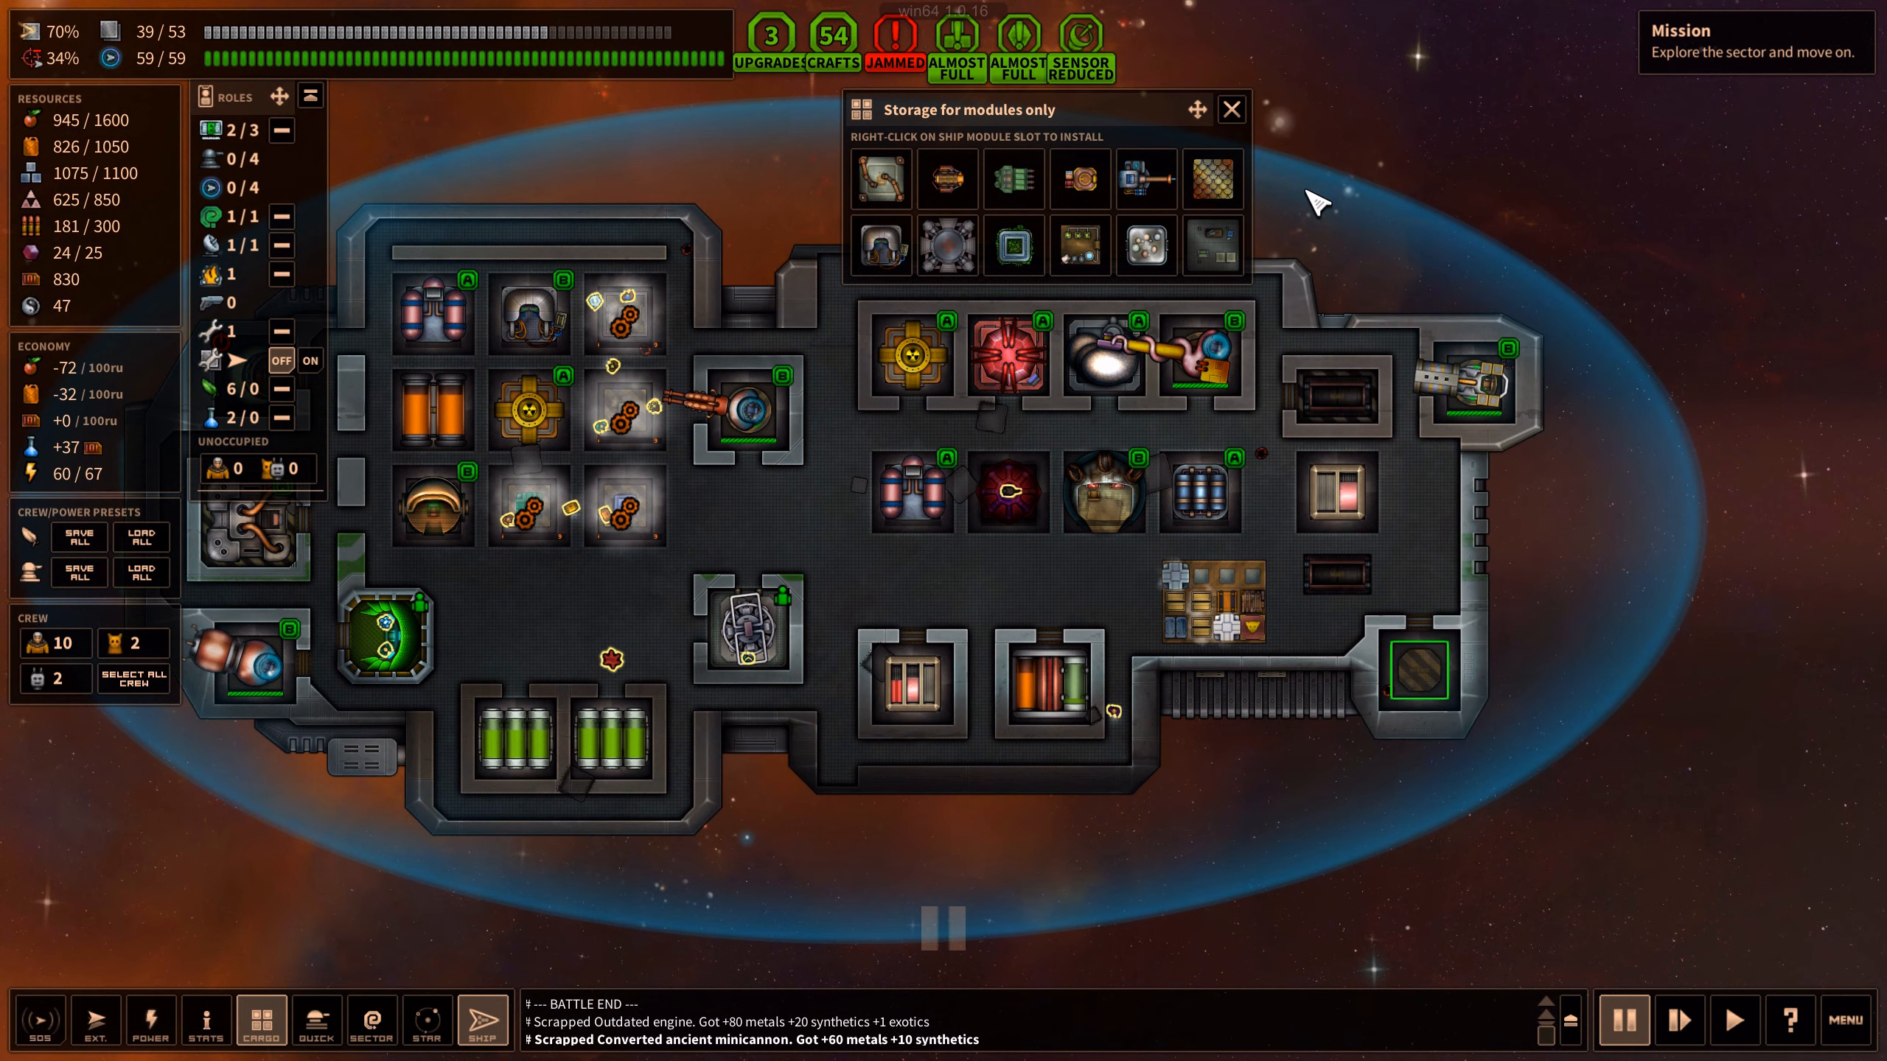
click(1212, 177)
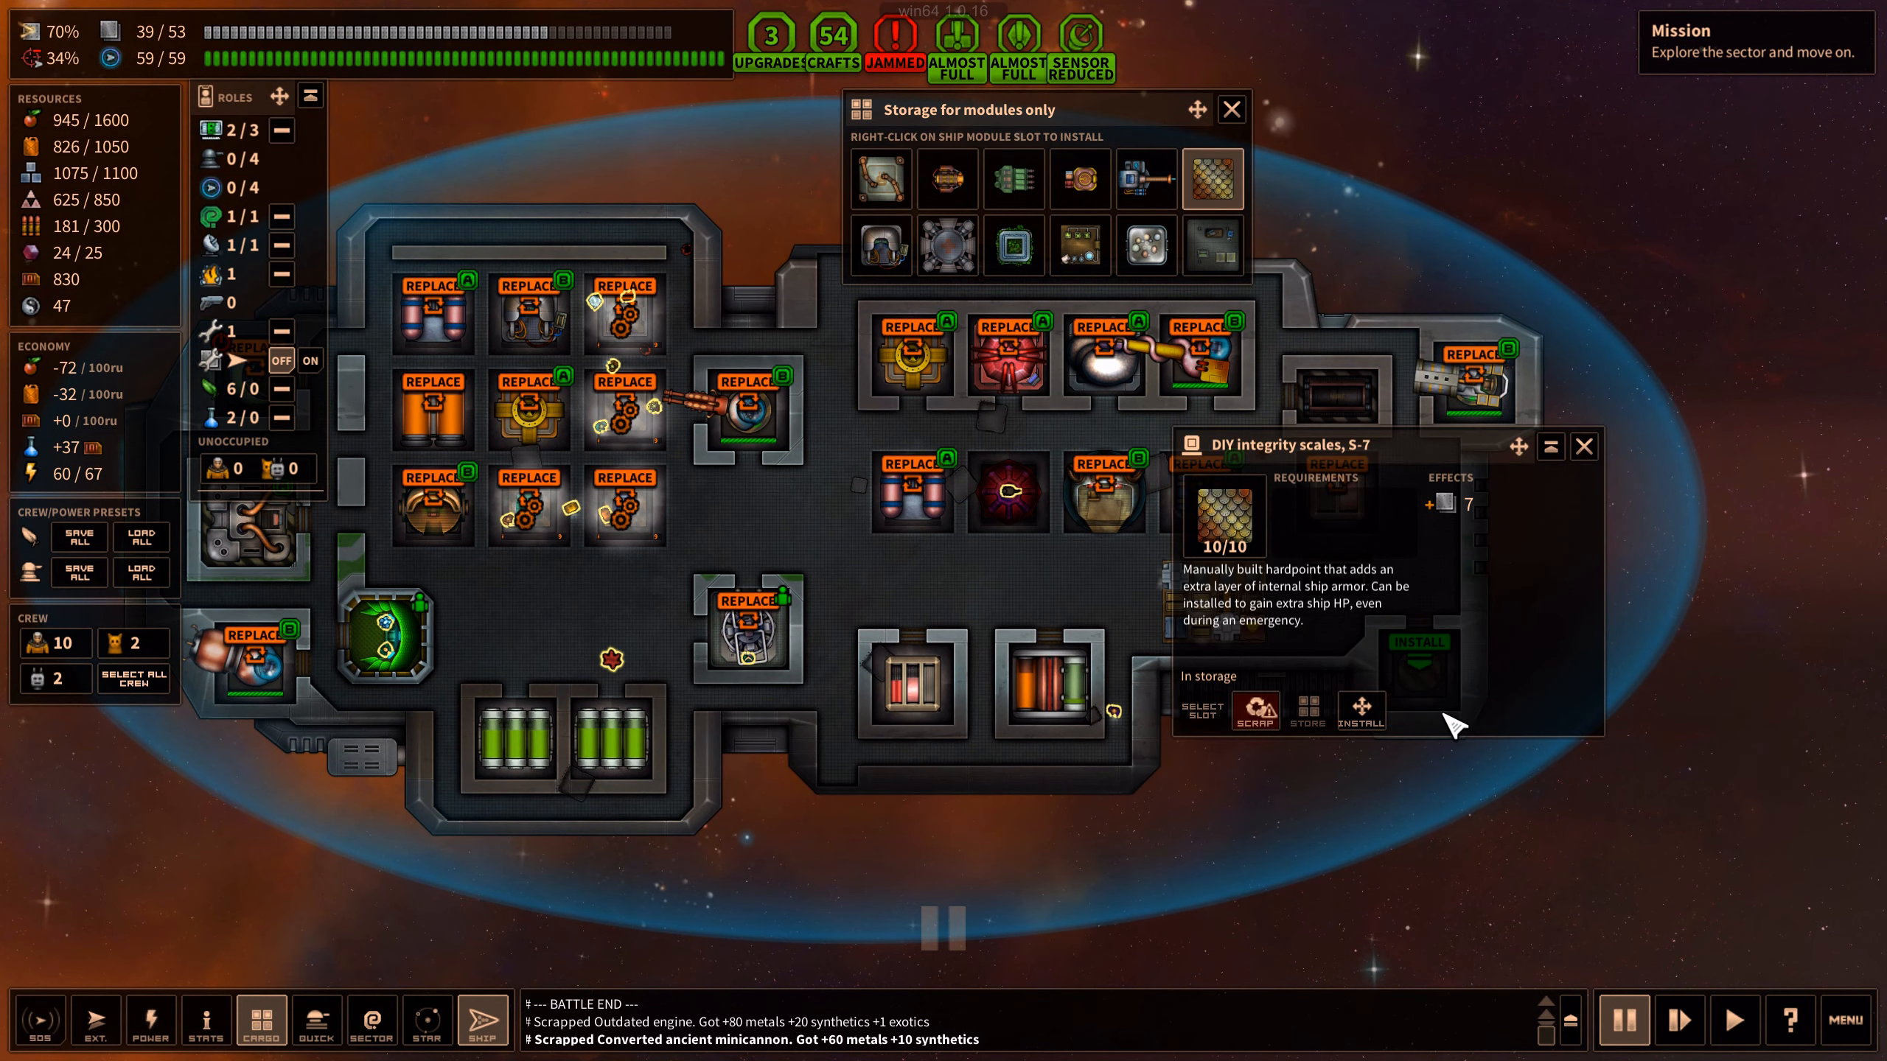
click(1419, 643)
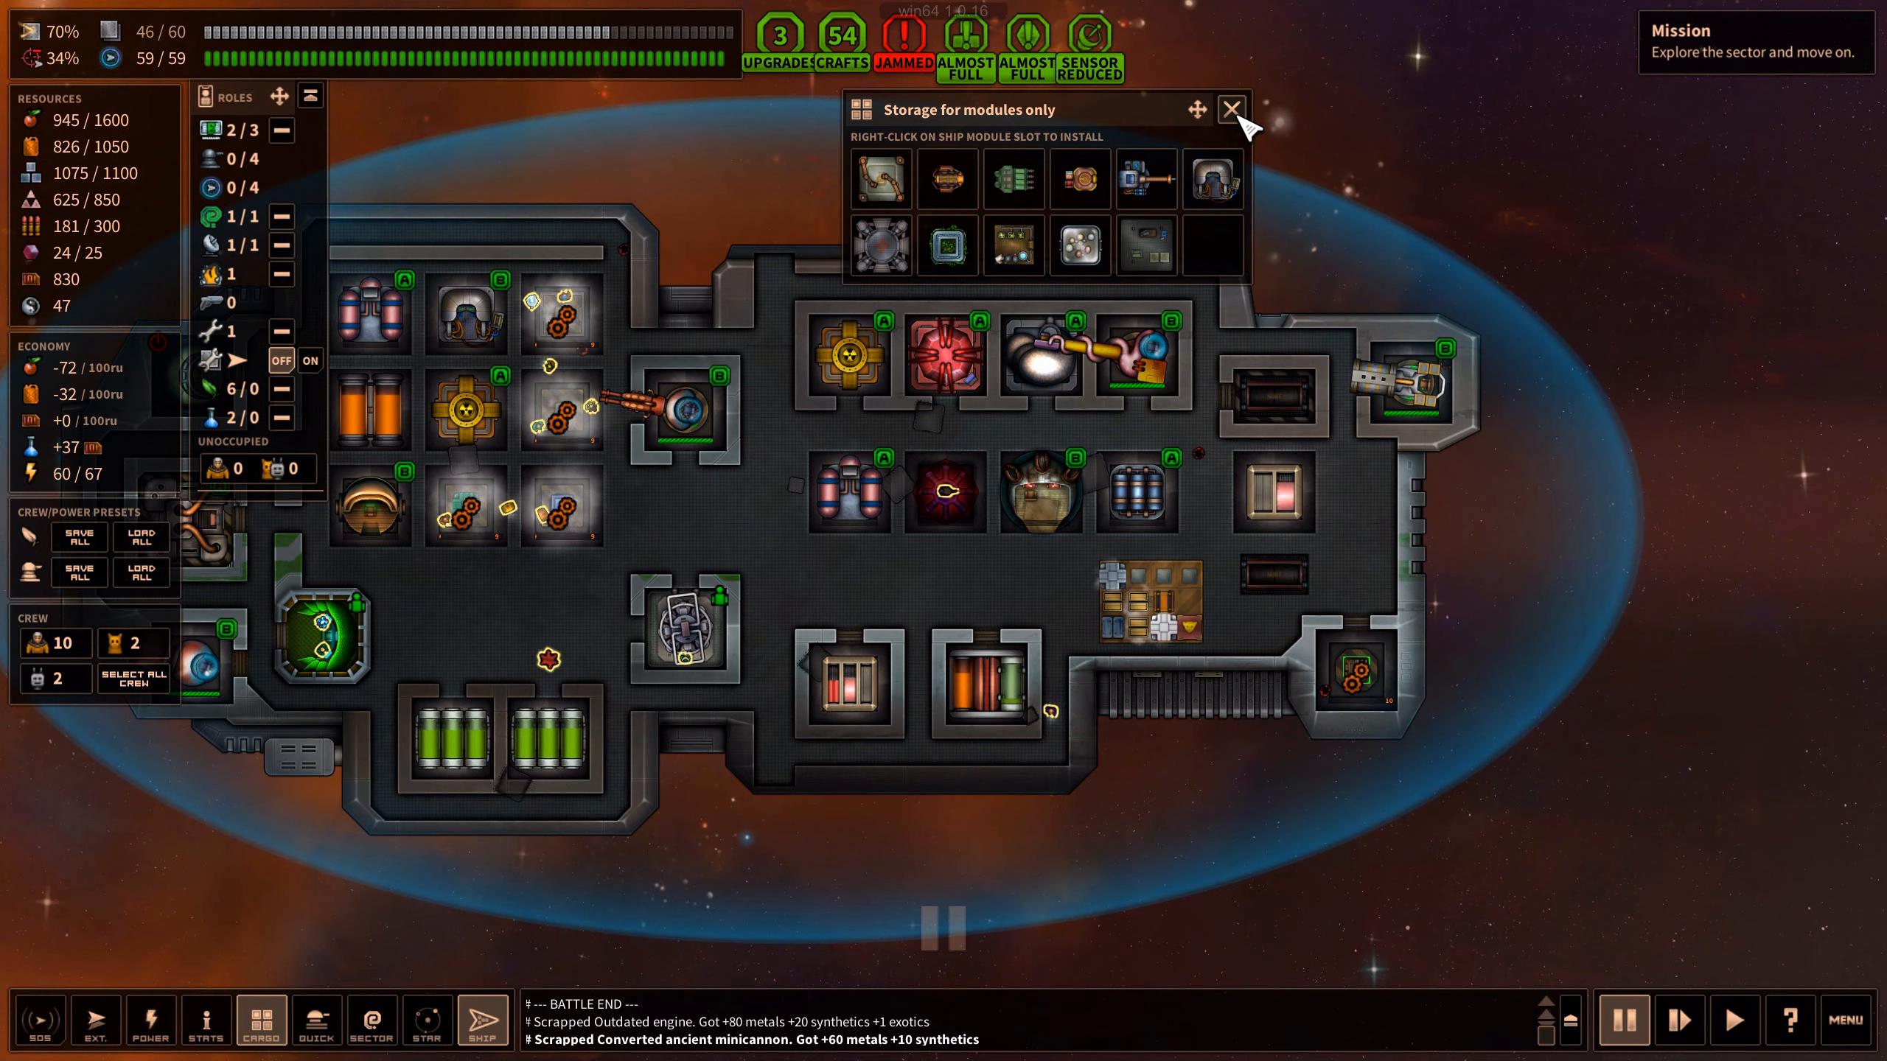
click(1230, 108)
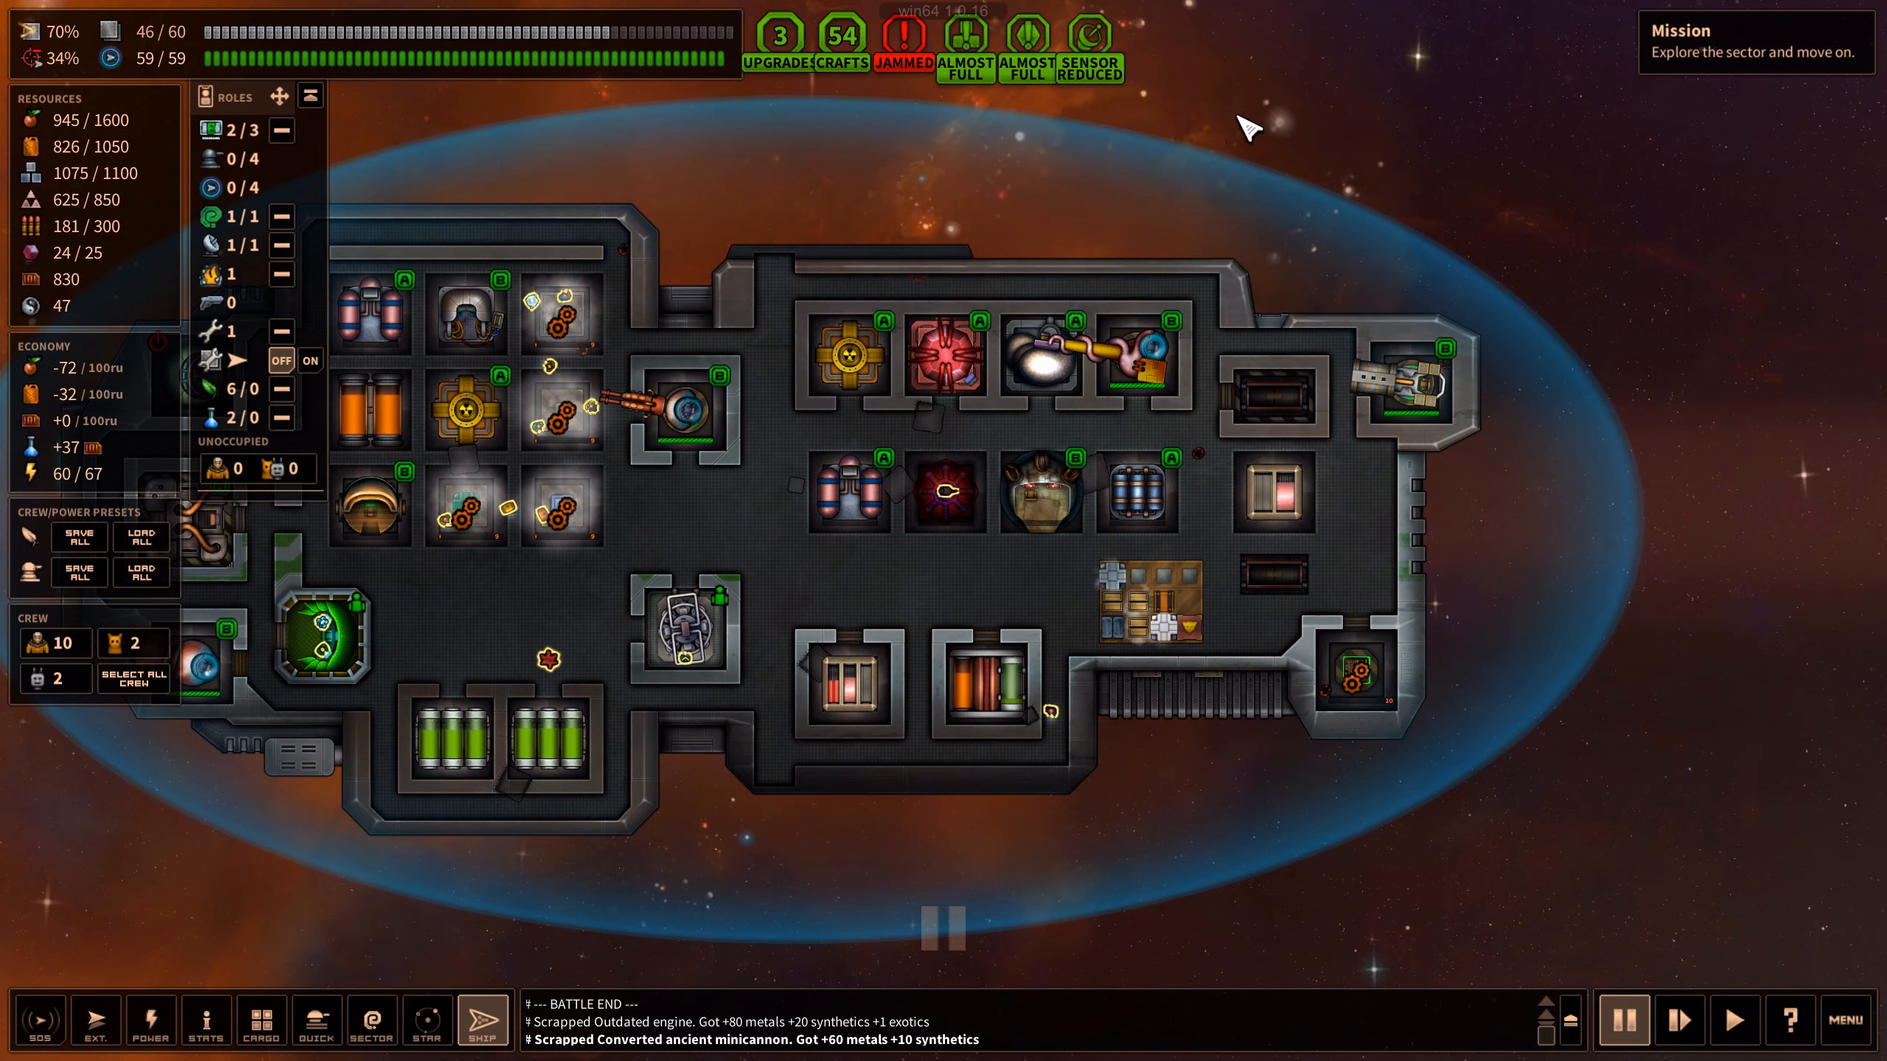
Dock at Iola IV's Organics Exchange and browse its module shop
click(426, 1020)
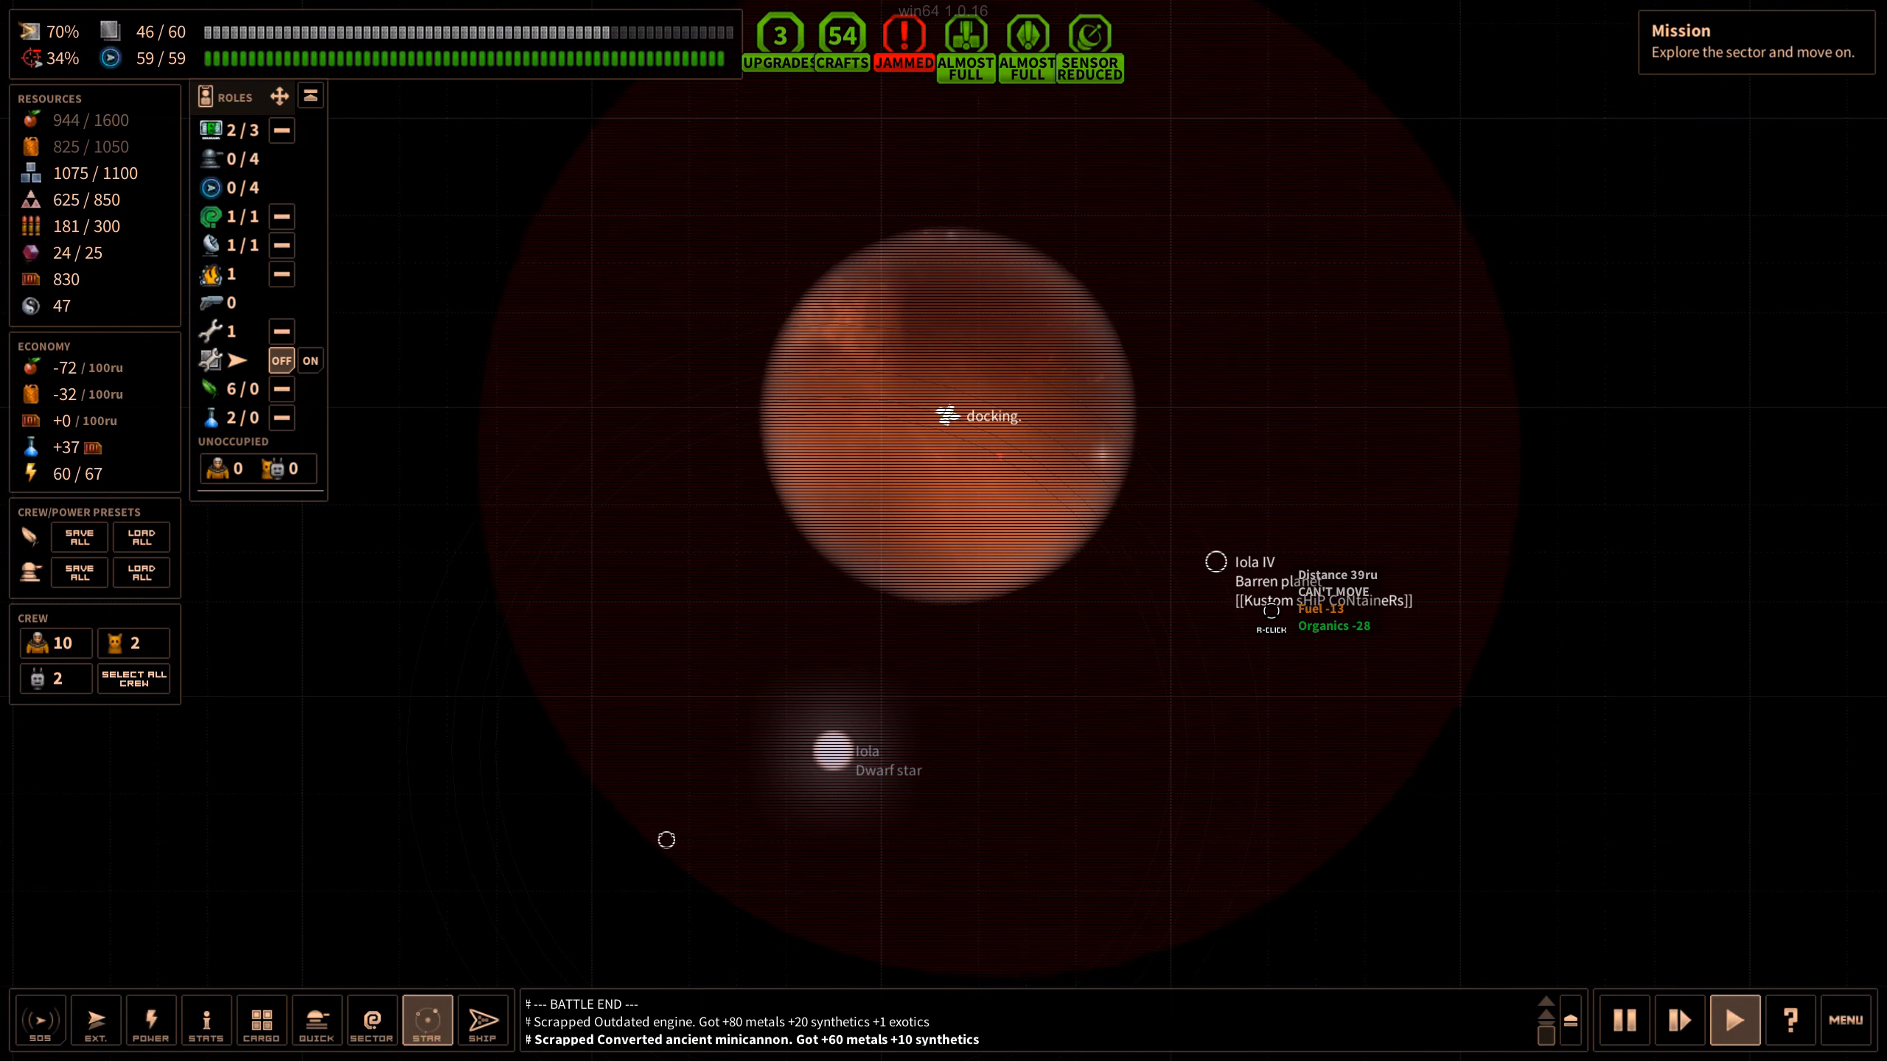
click(483, 1019)
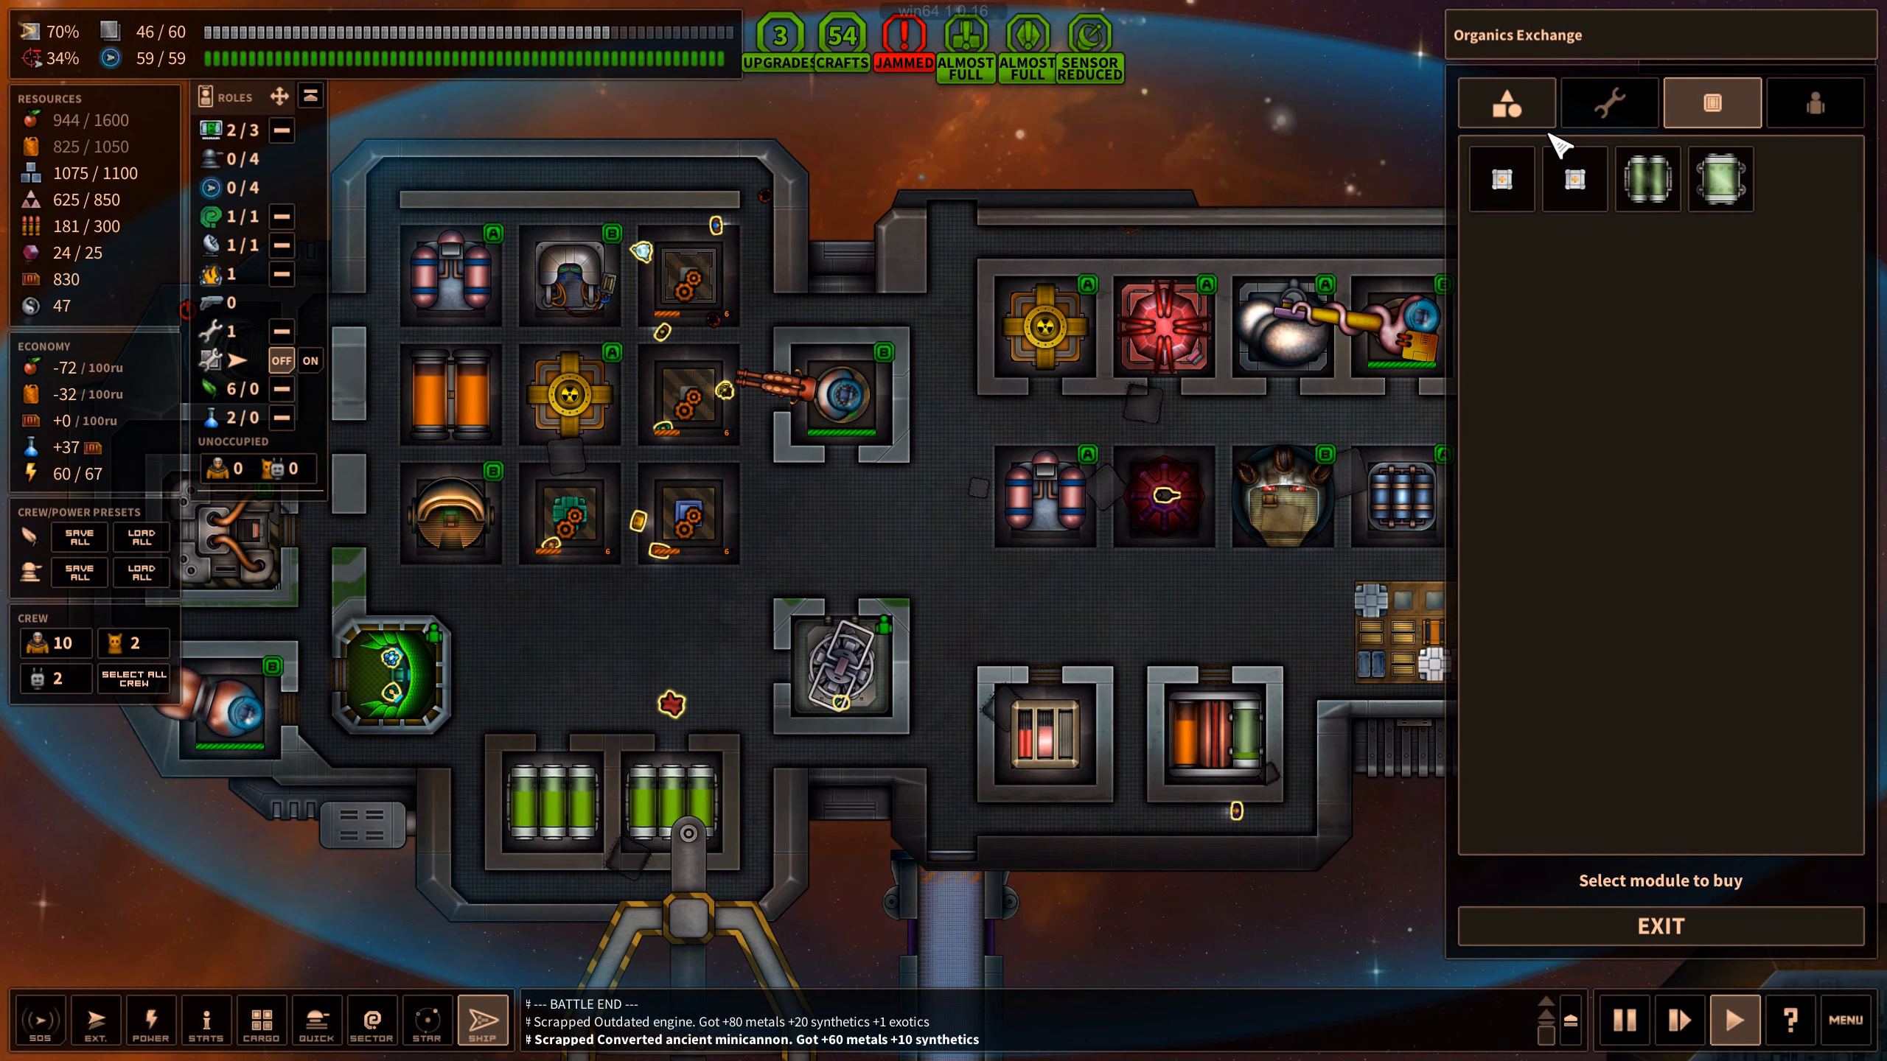
click(1645, 178)
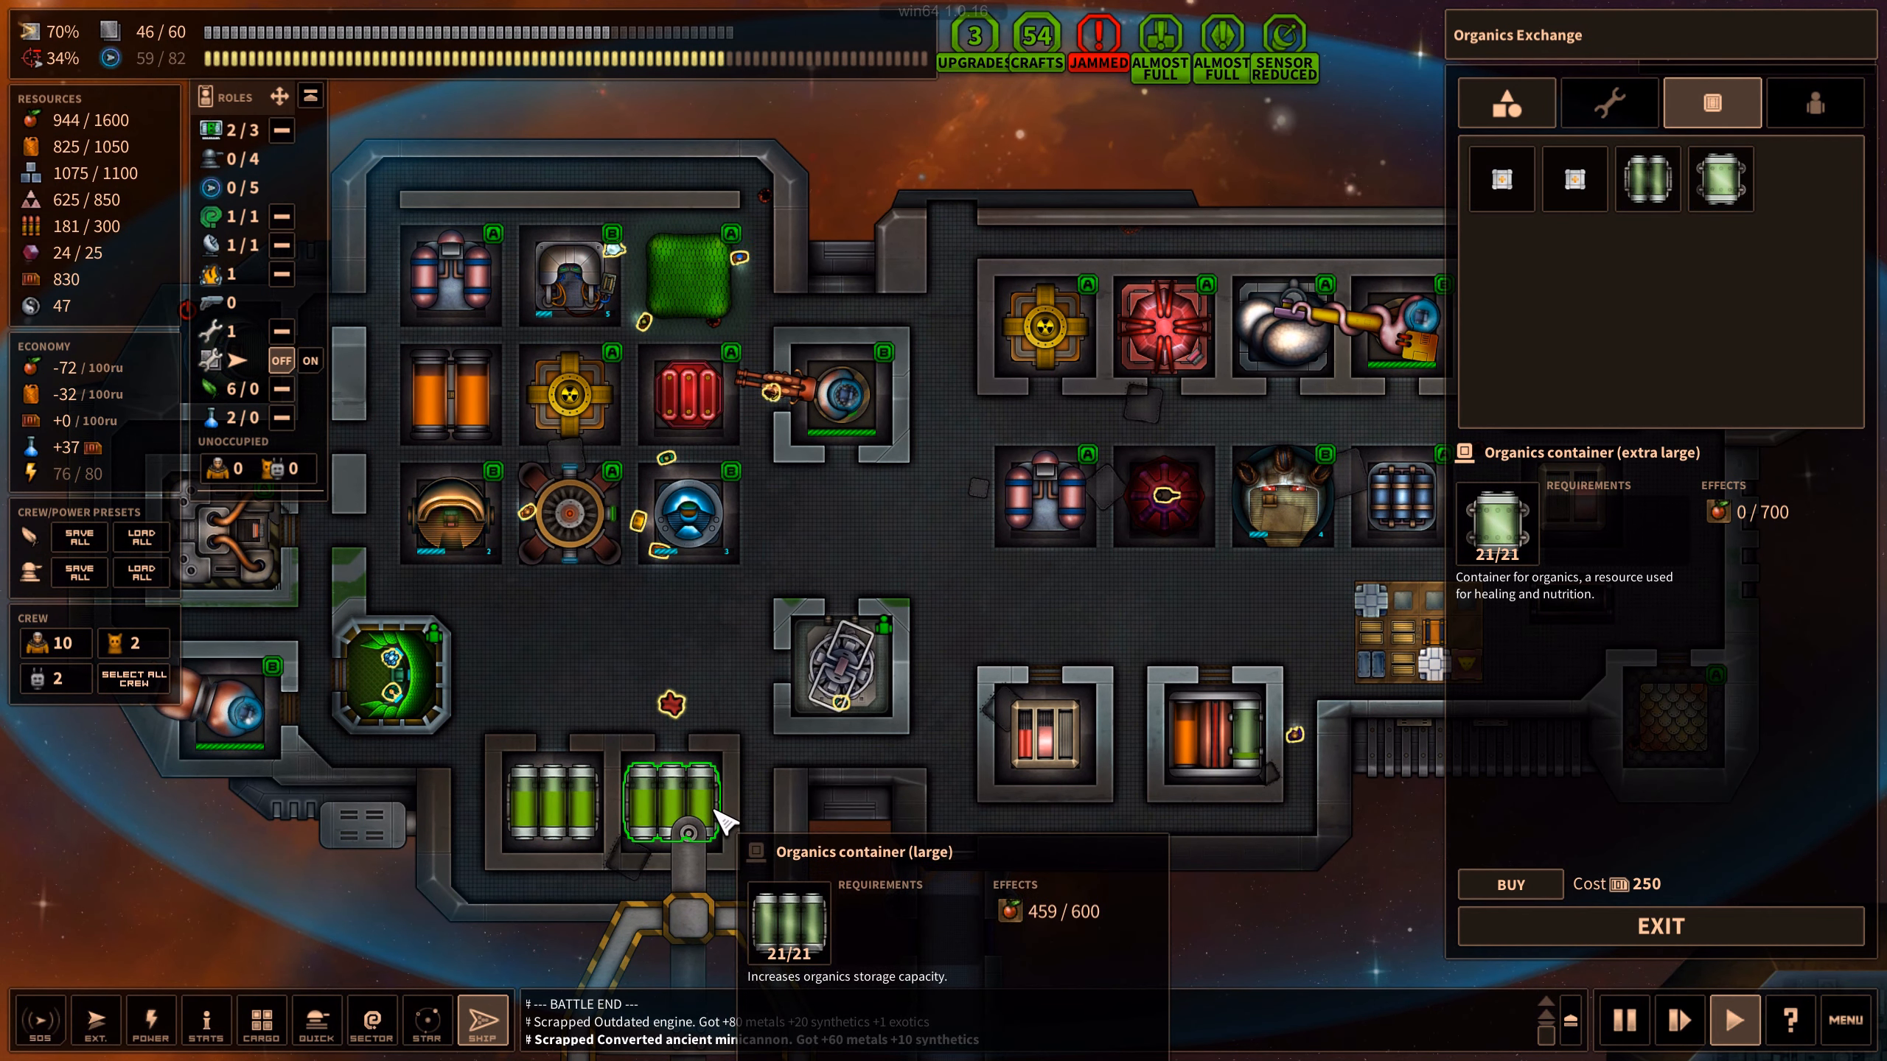
click(1221, 729)
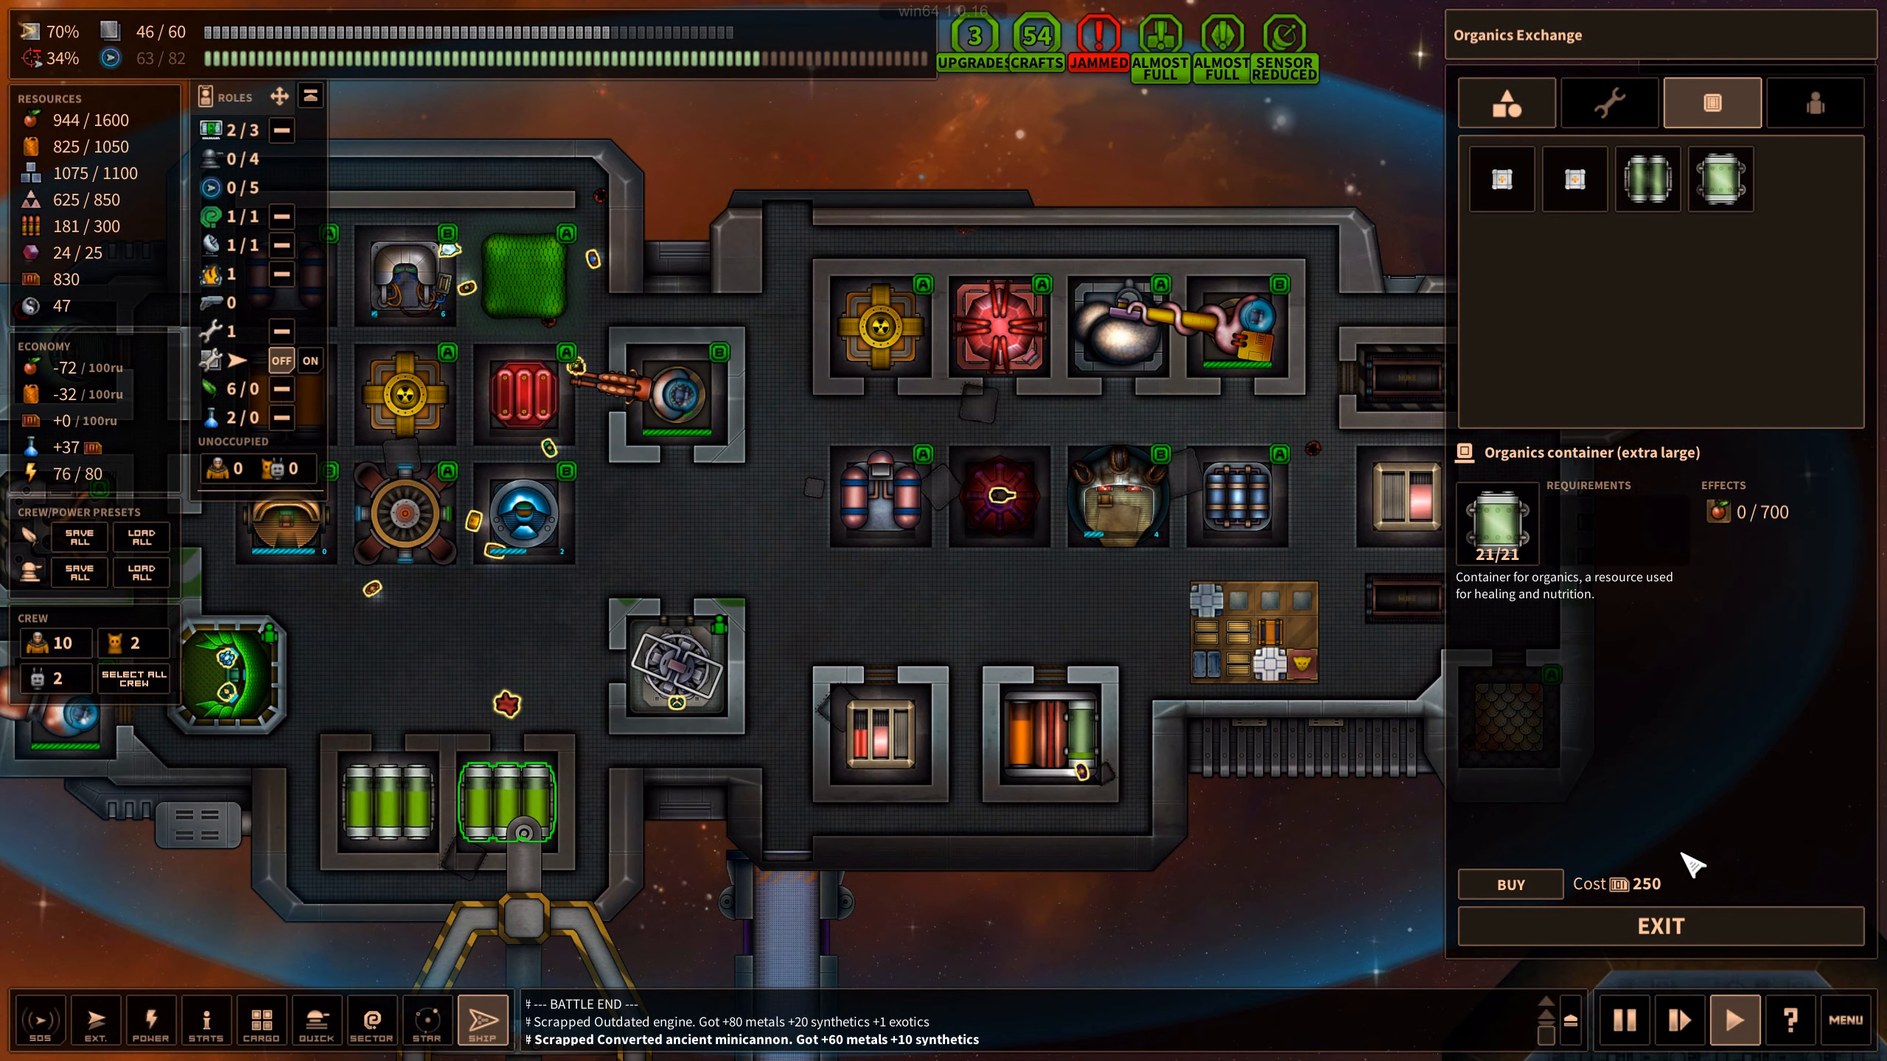
click(1503, 102)
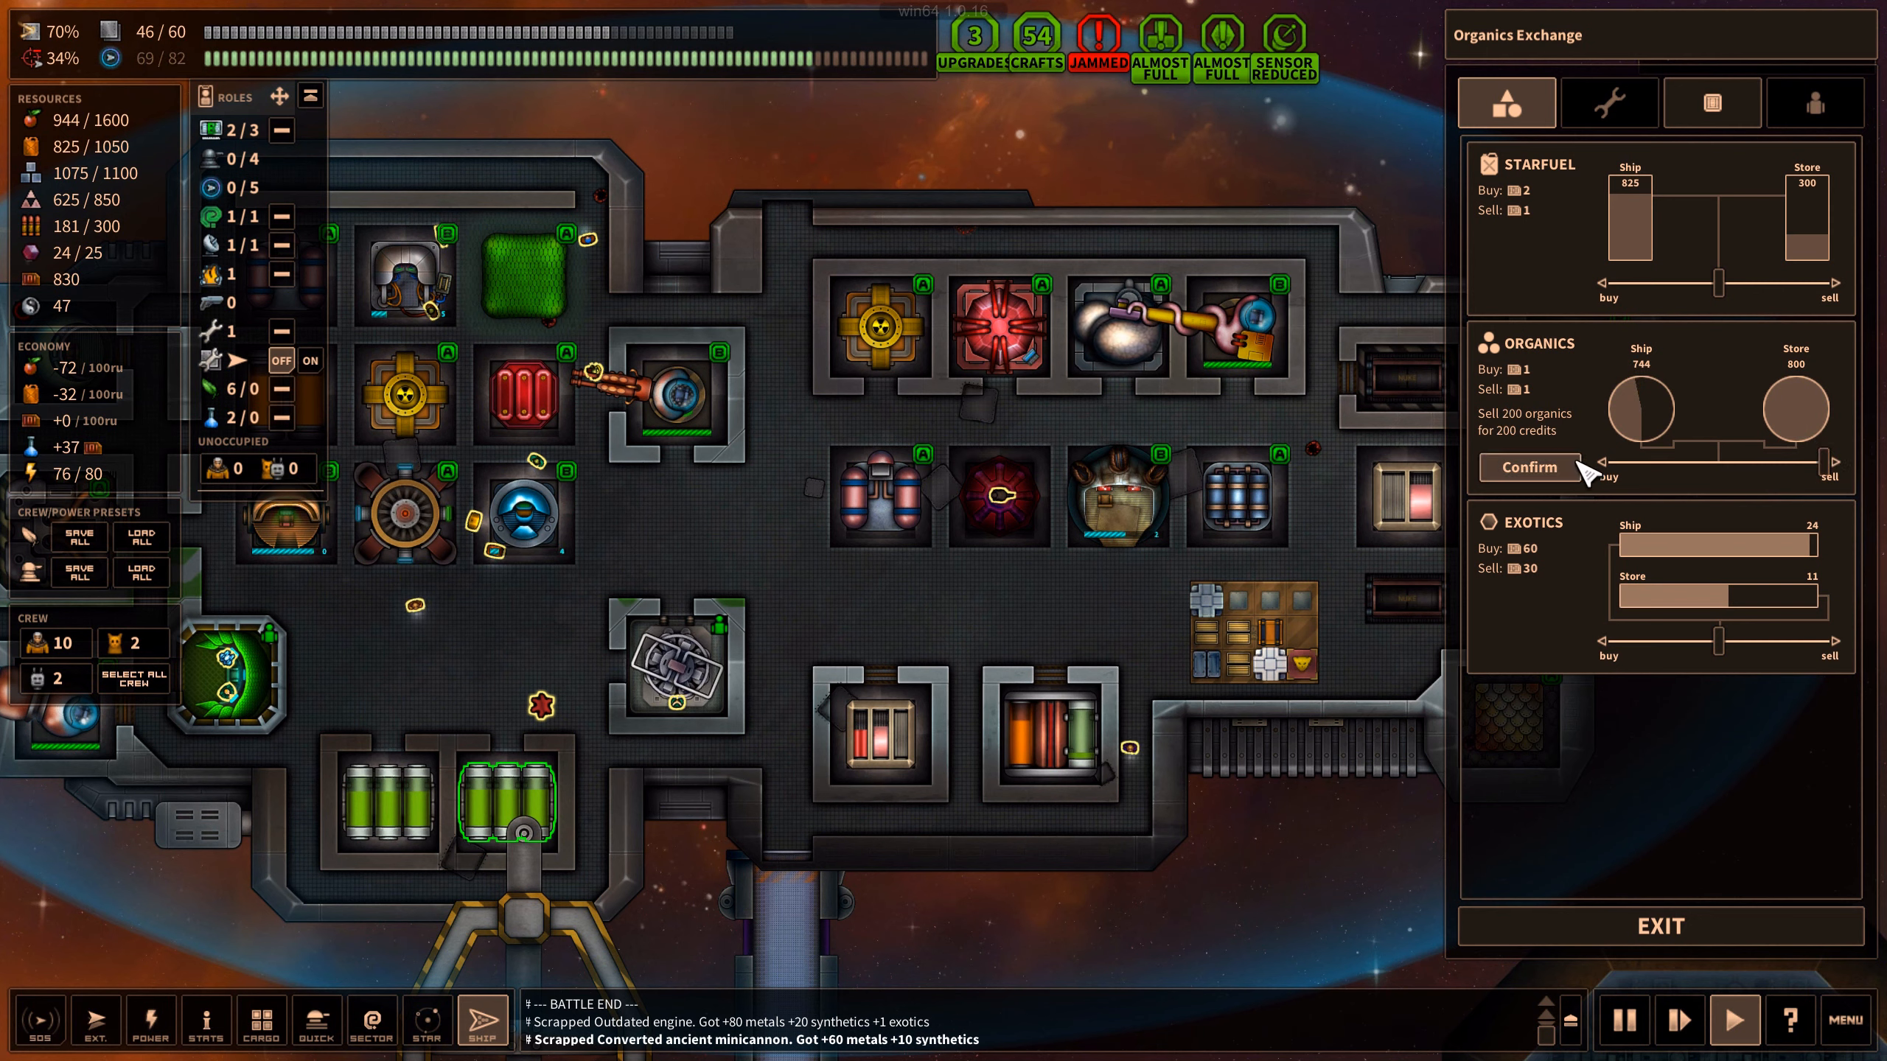
Confirm selling 200 organics for 200 credits
click(1527, 467)
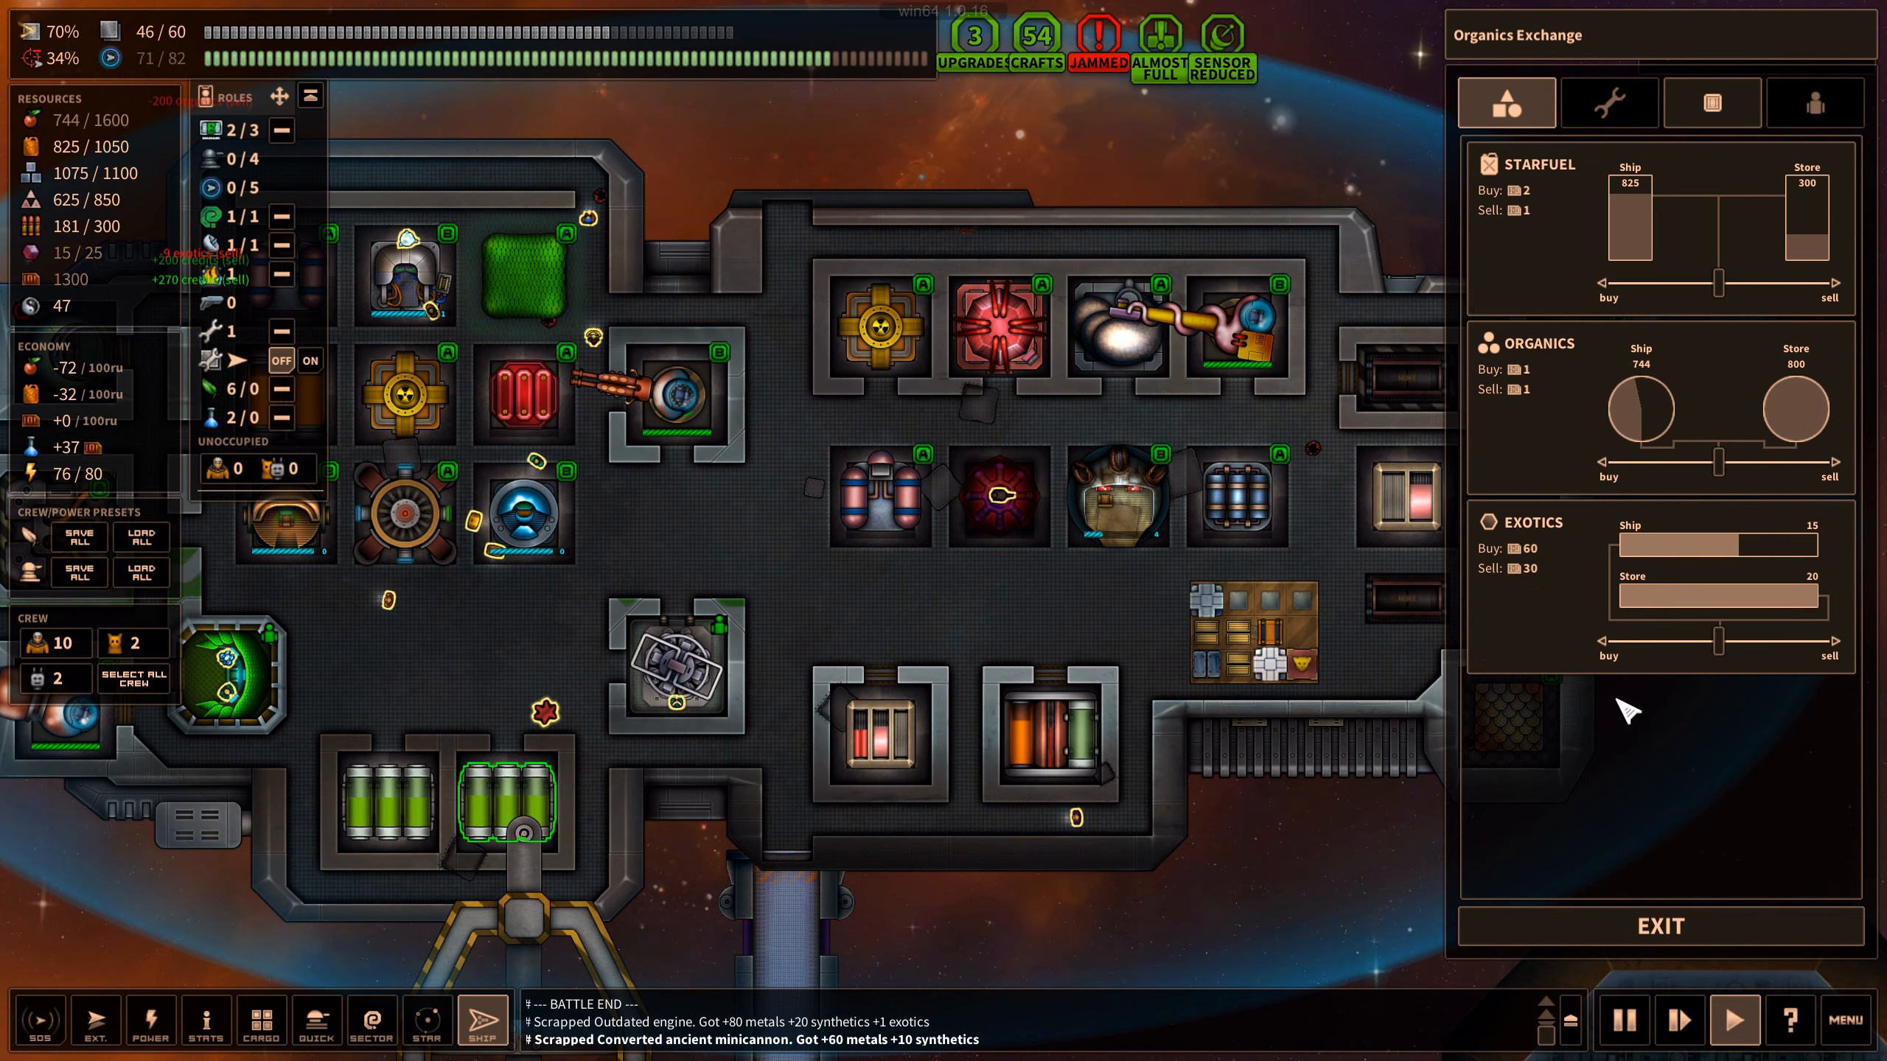
mouse_move(1658, 926)
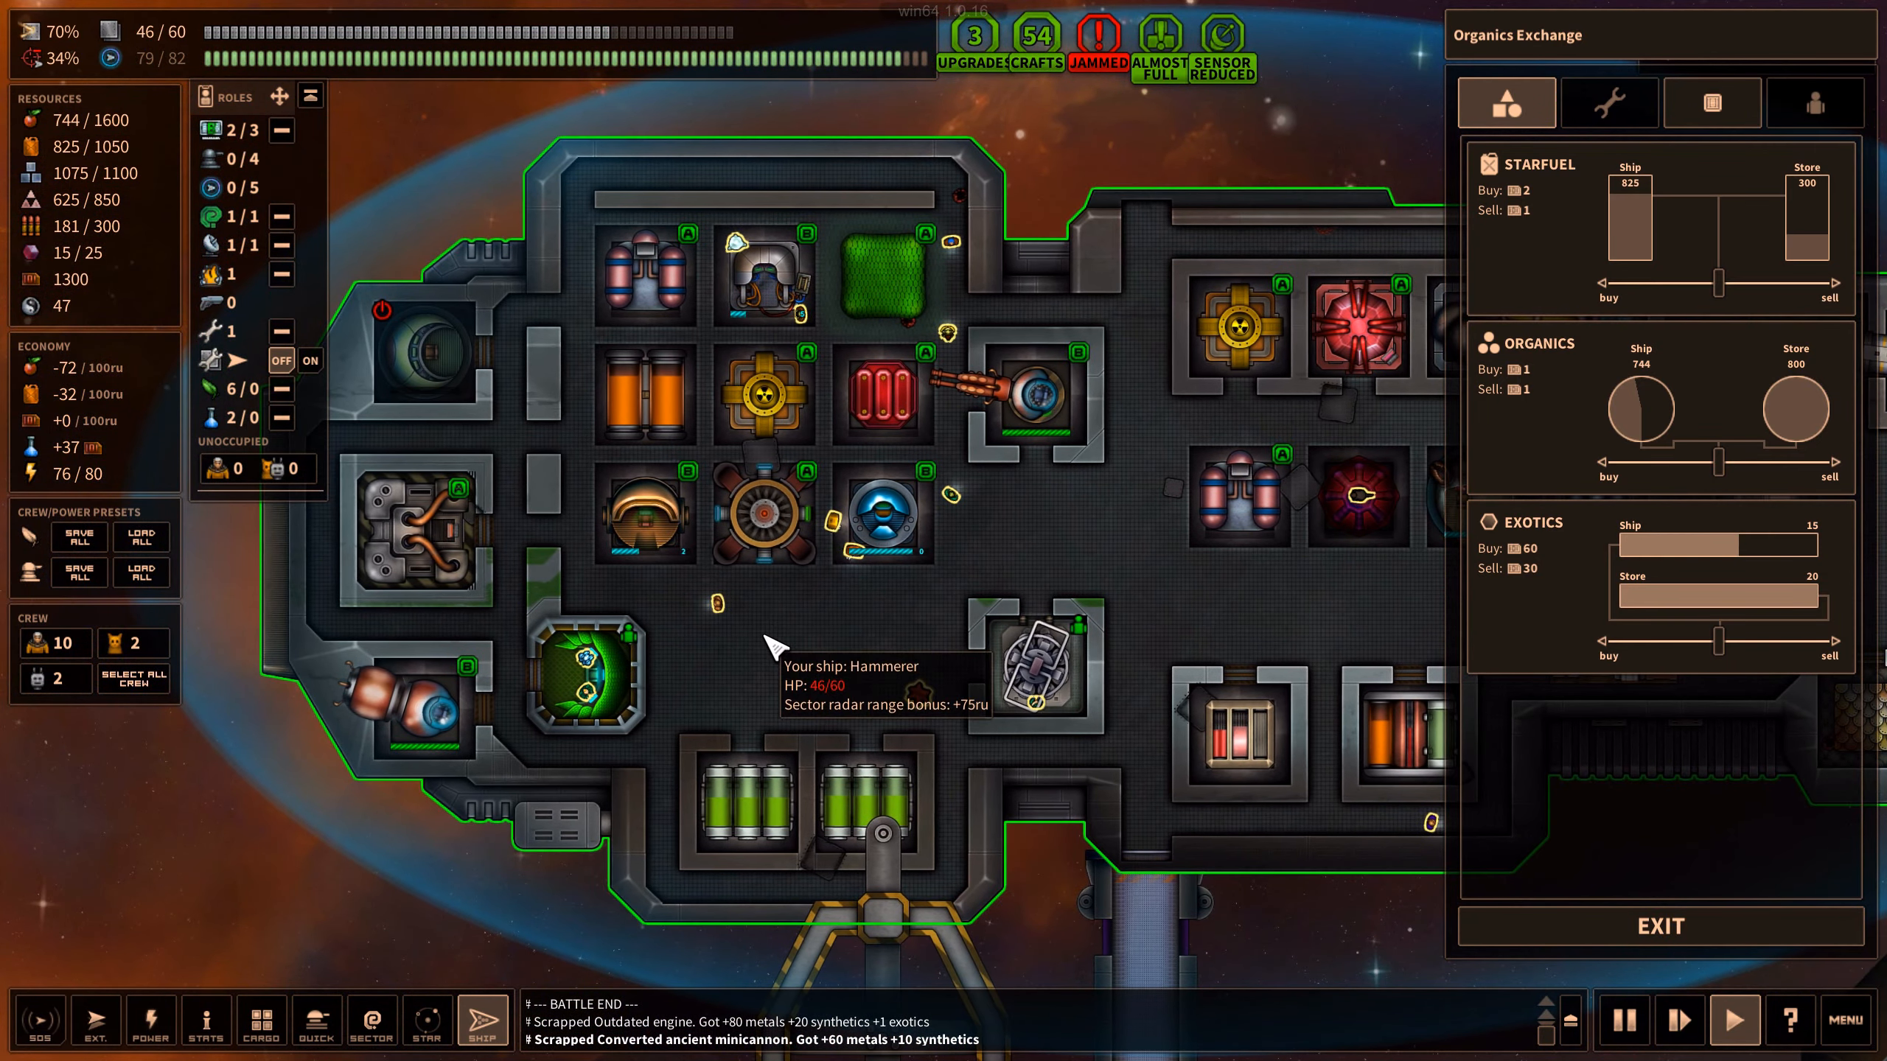
Inspect the Type EBR shield batteries and browse the modules in storage
click(149, 1019)
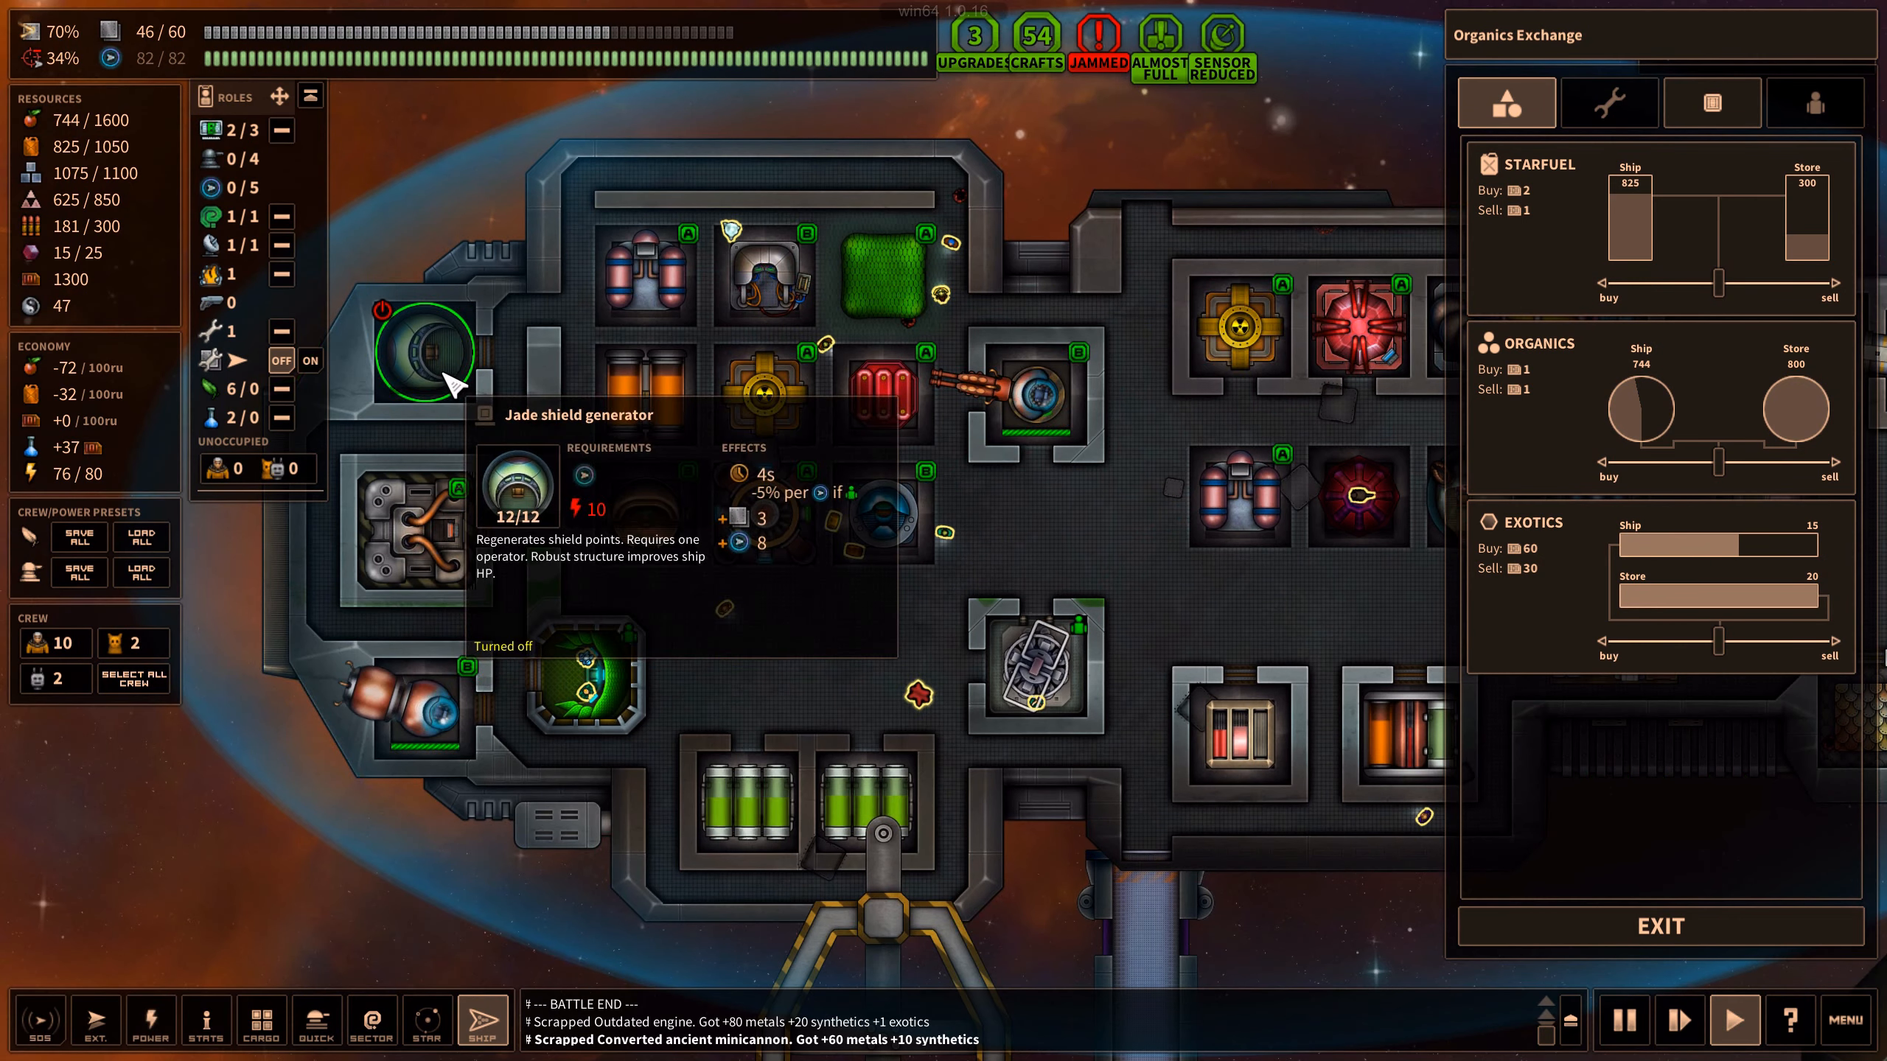
mouse_move(765, 702)
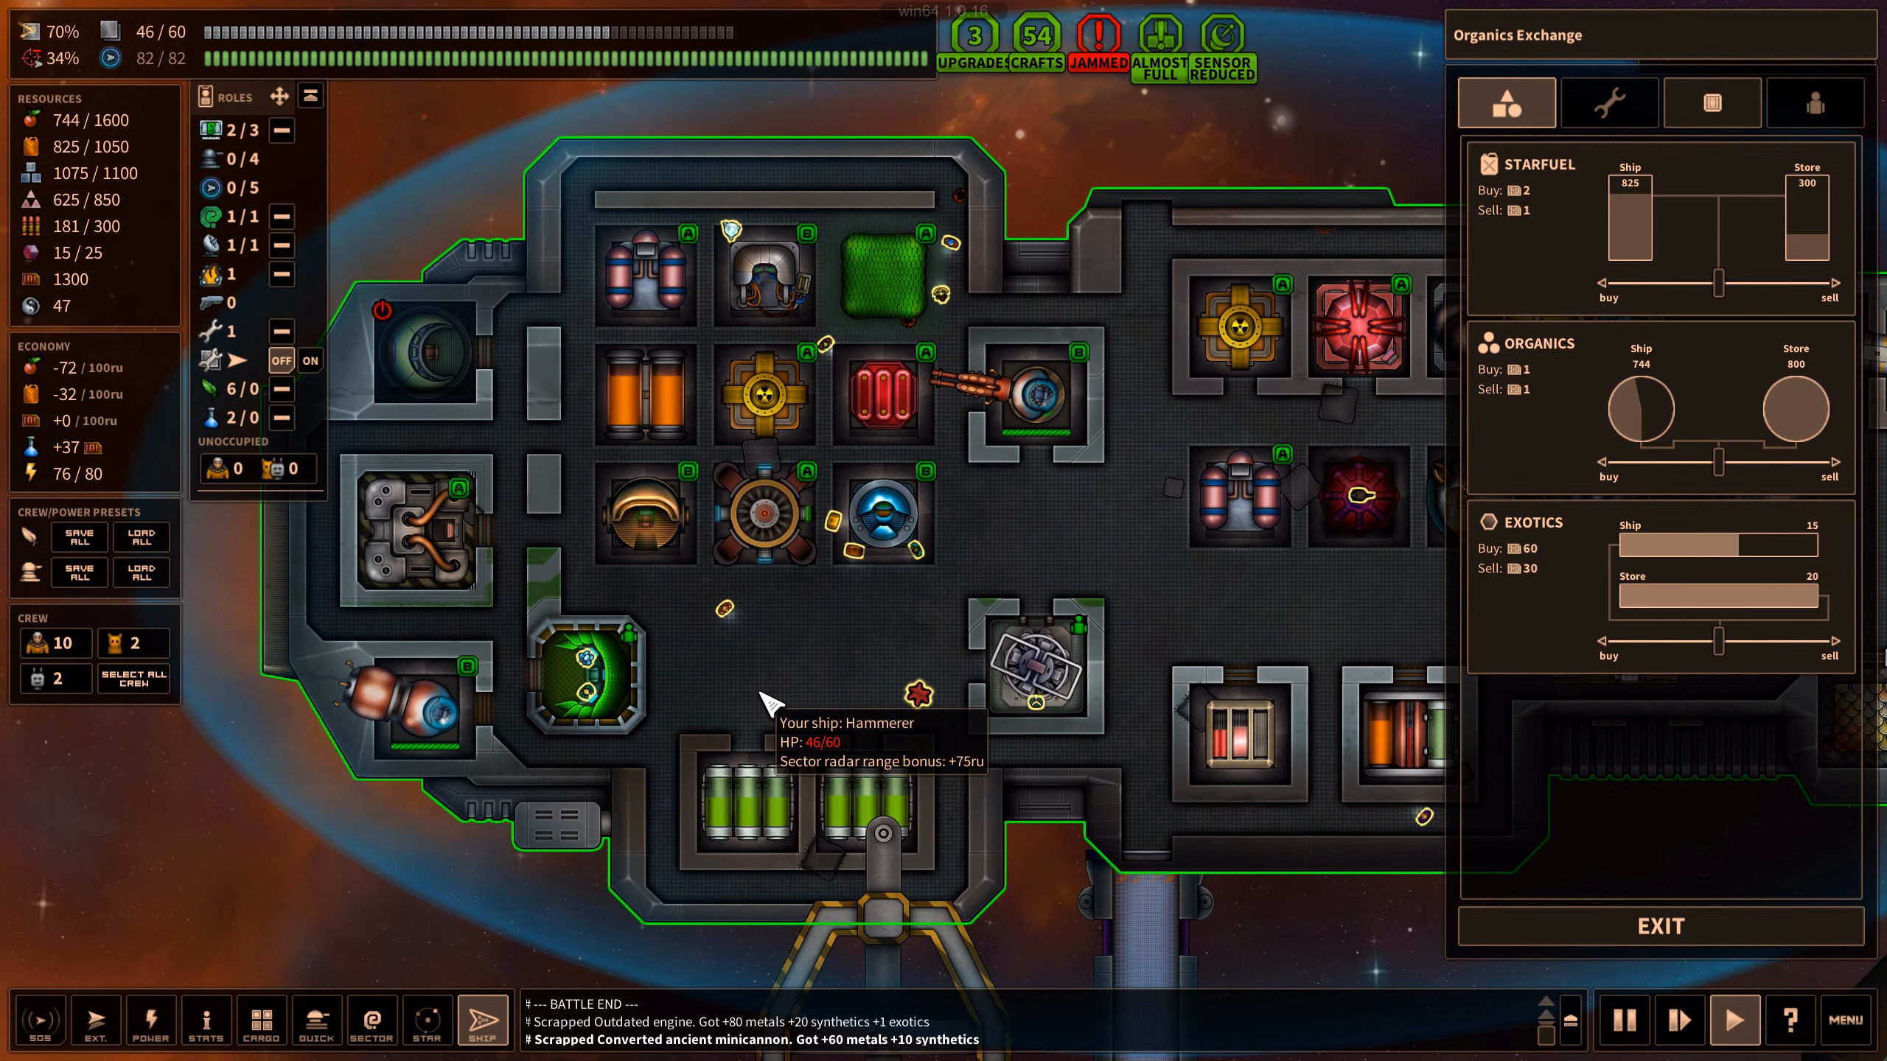
click(881, 392)
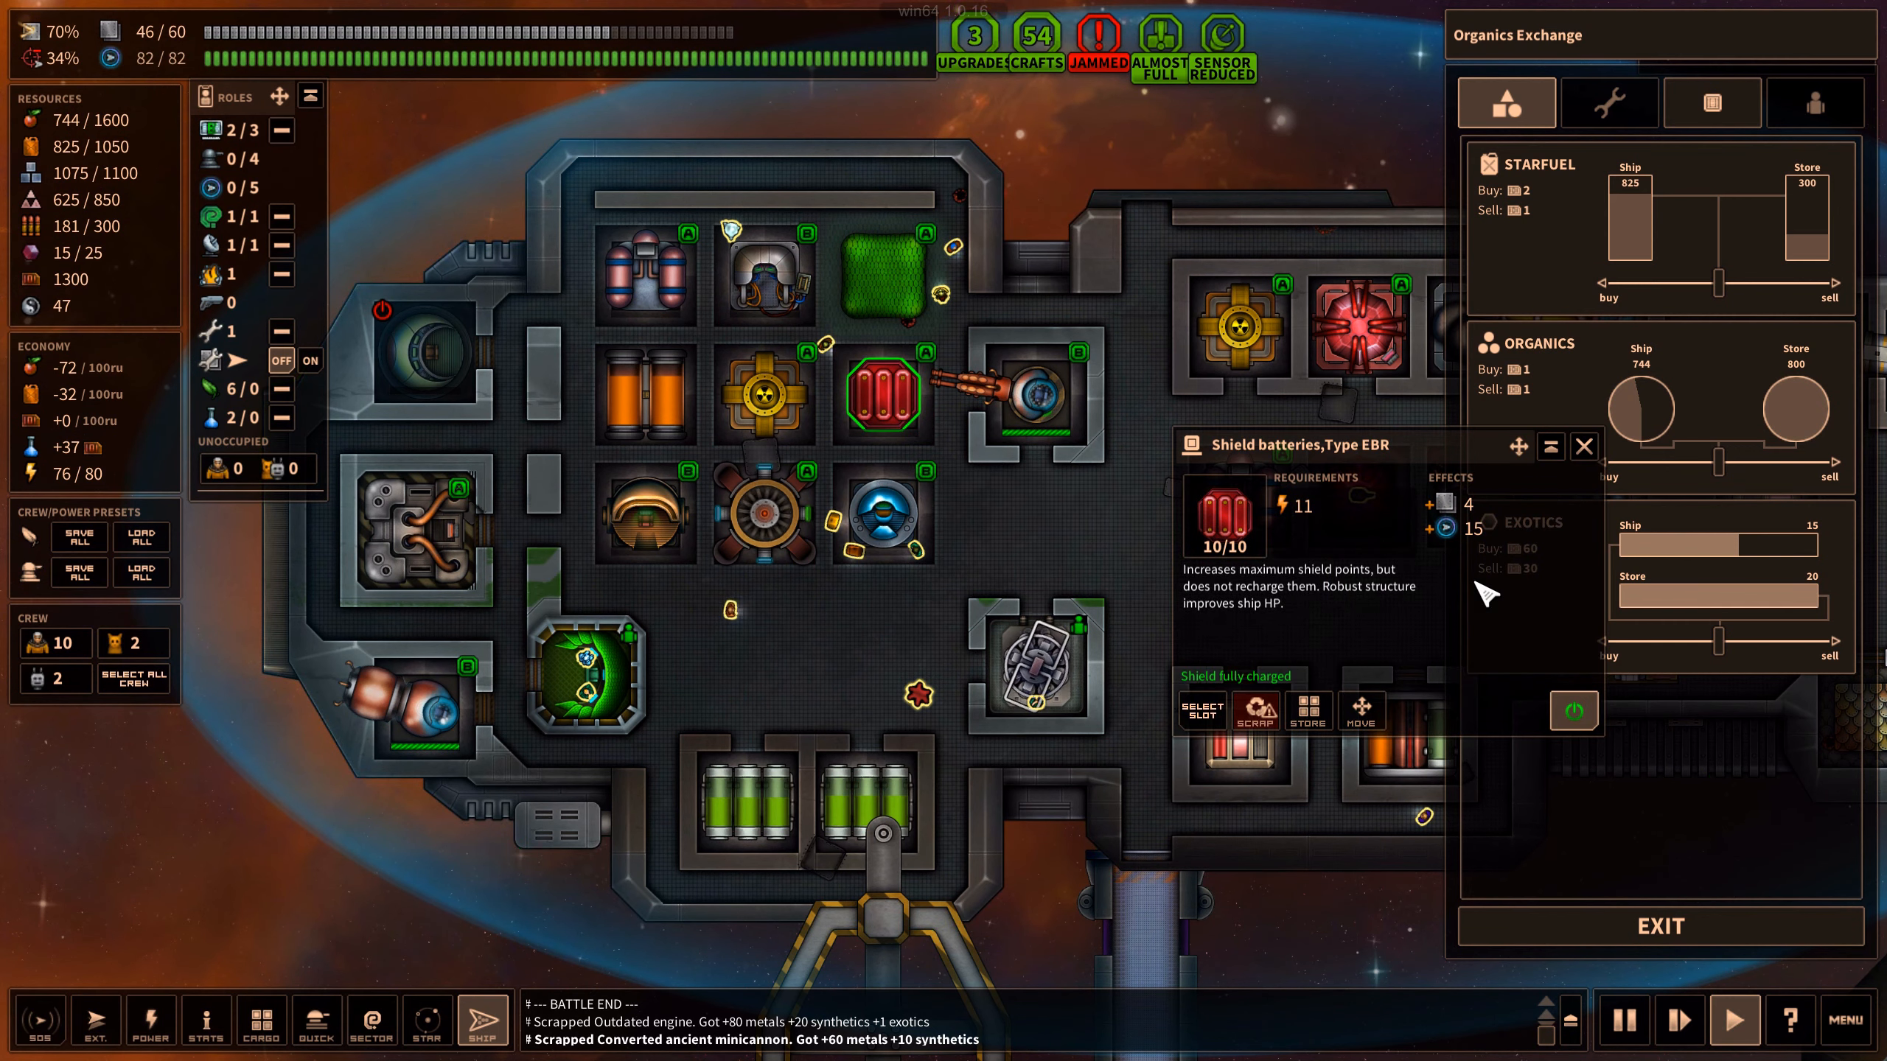
click(1584, 447)
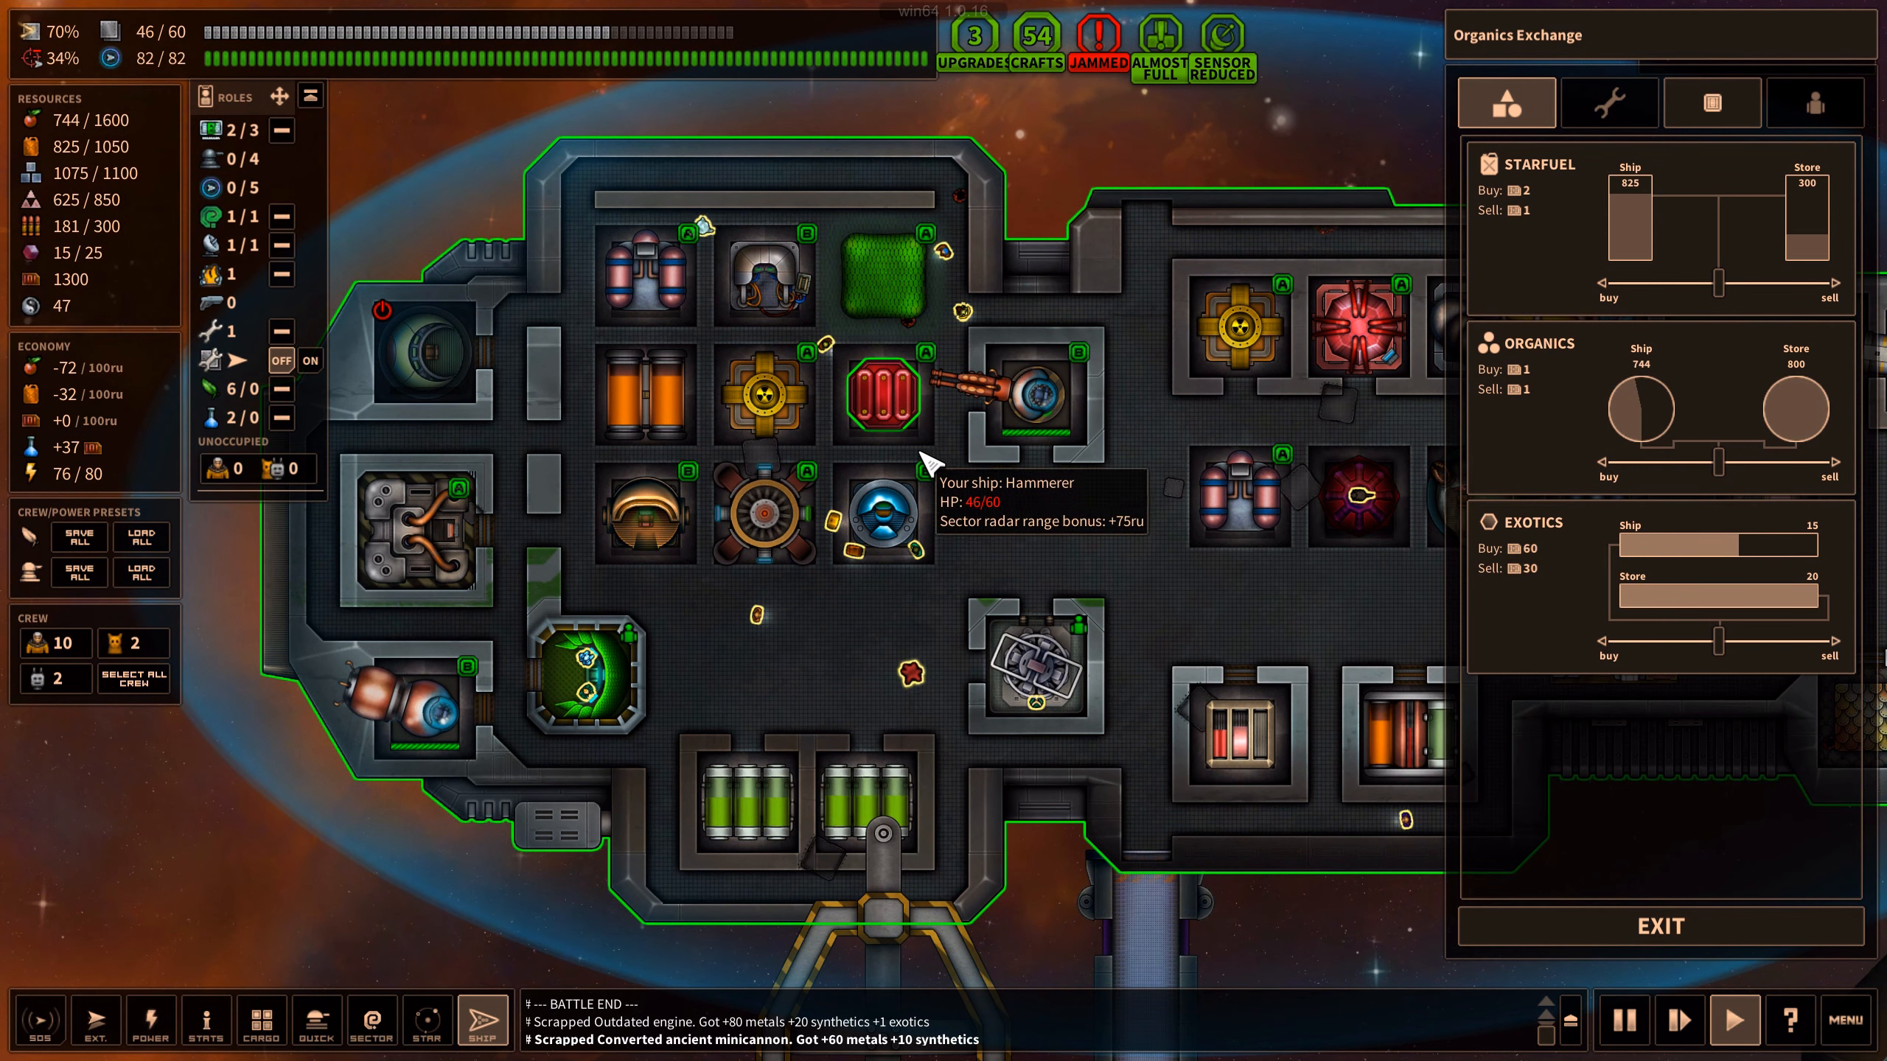
click(878, 391)
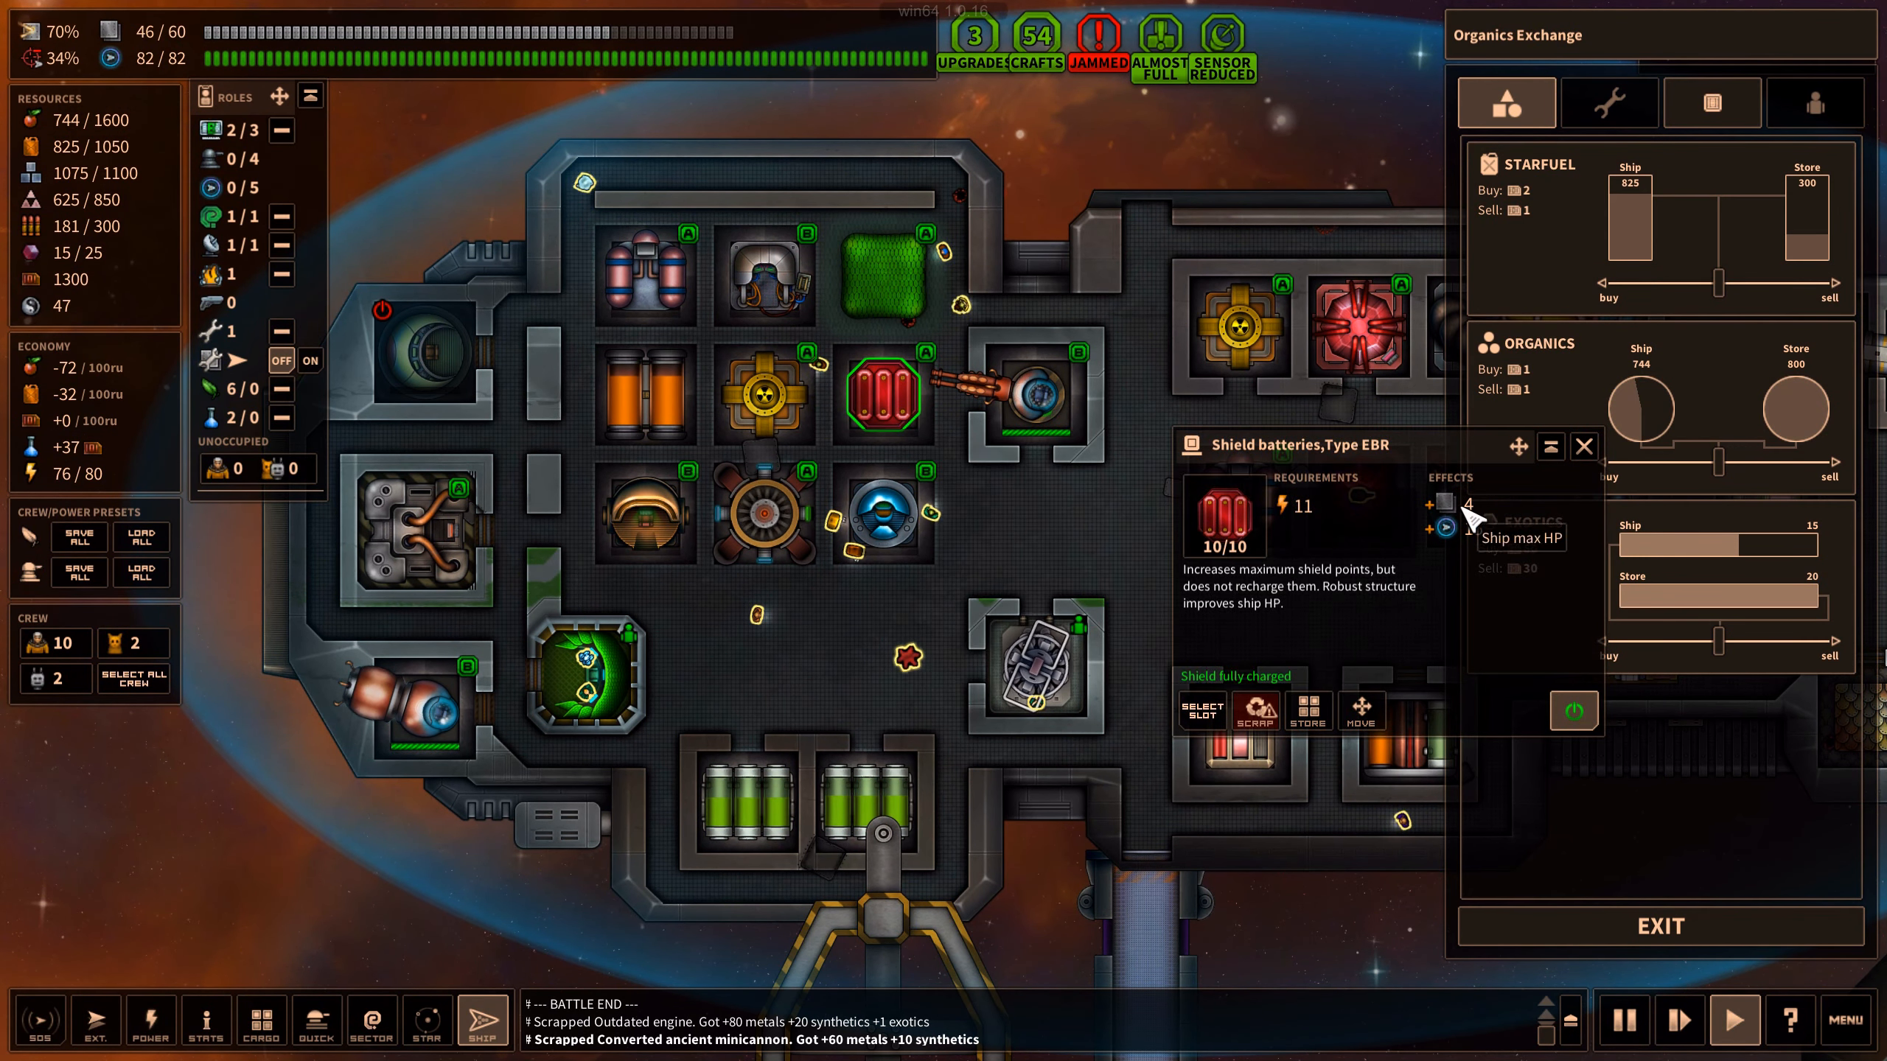
click(149, 1020)
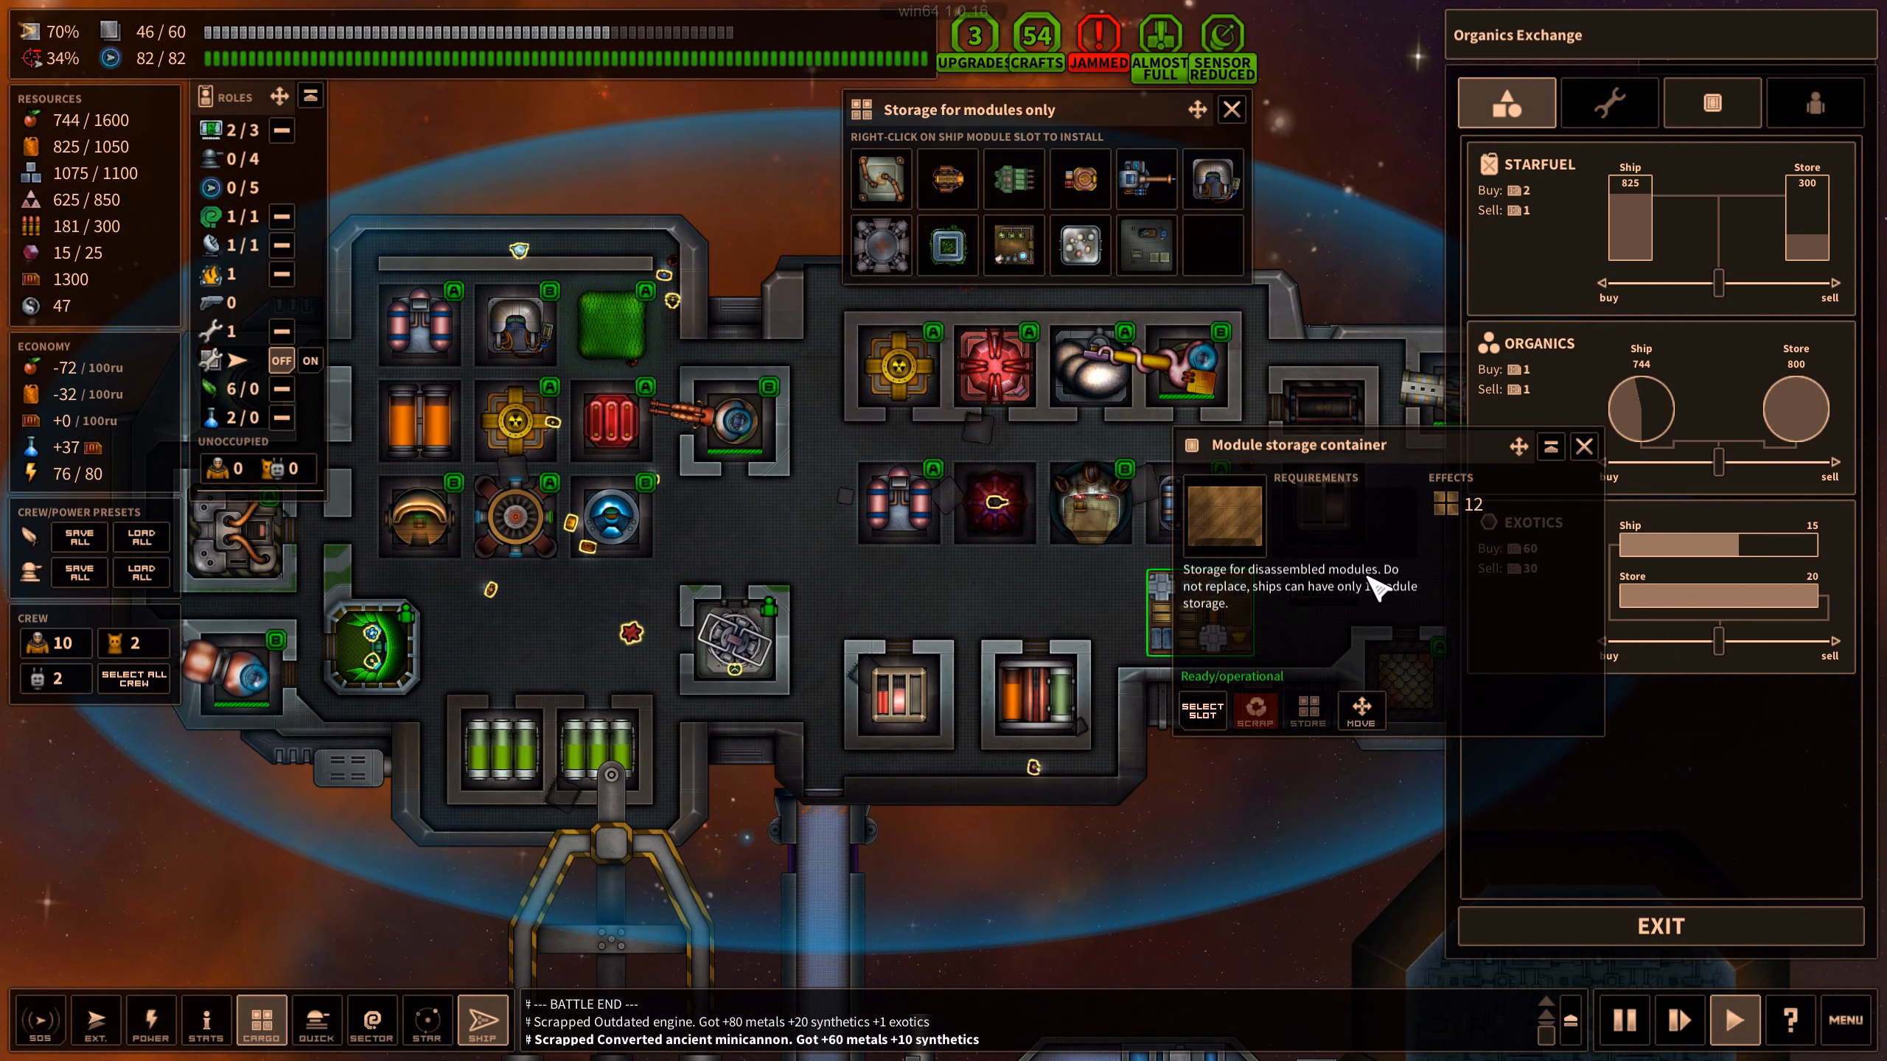
mouse_move(1145, 179)
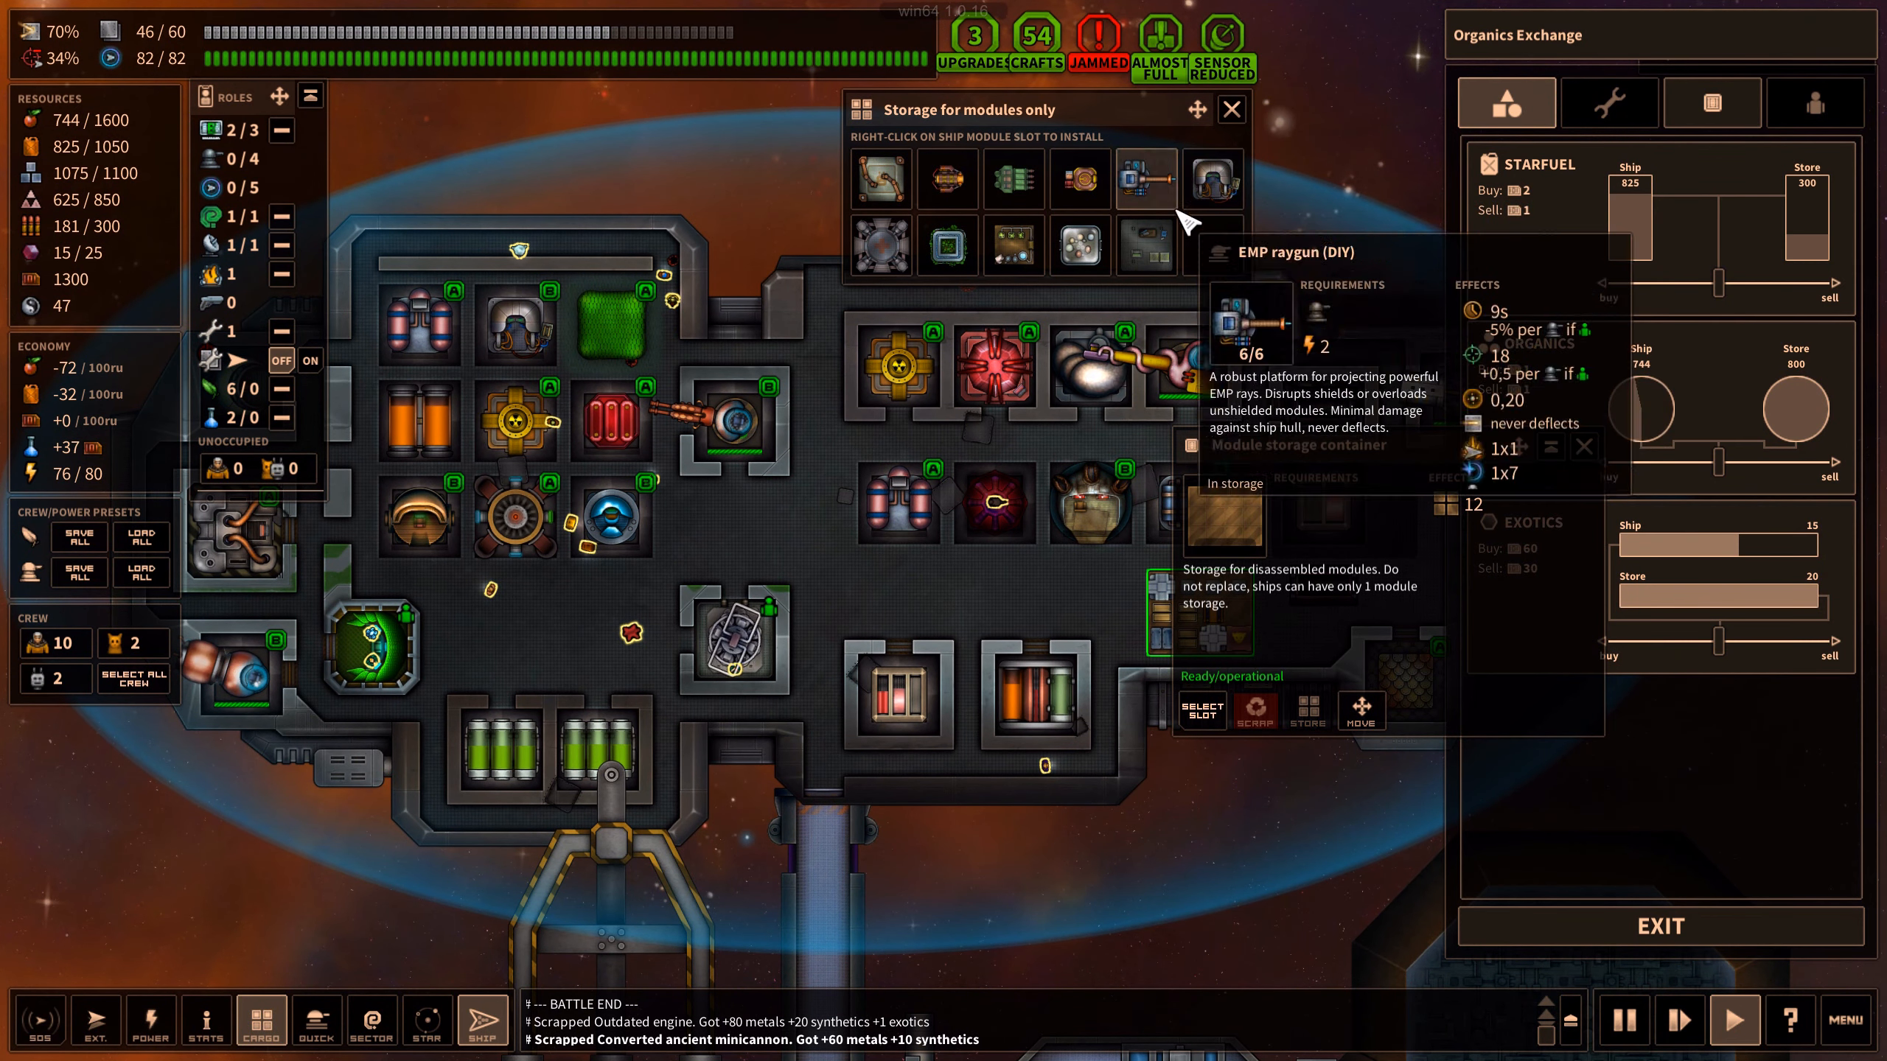
mouse_move(1013, 247)
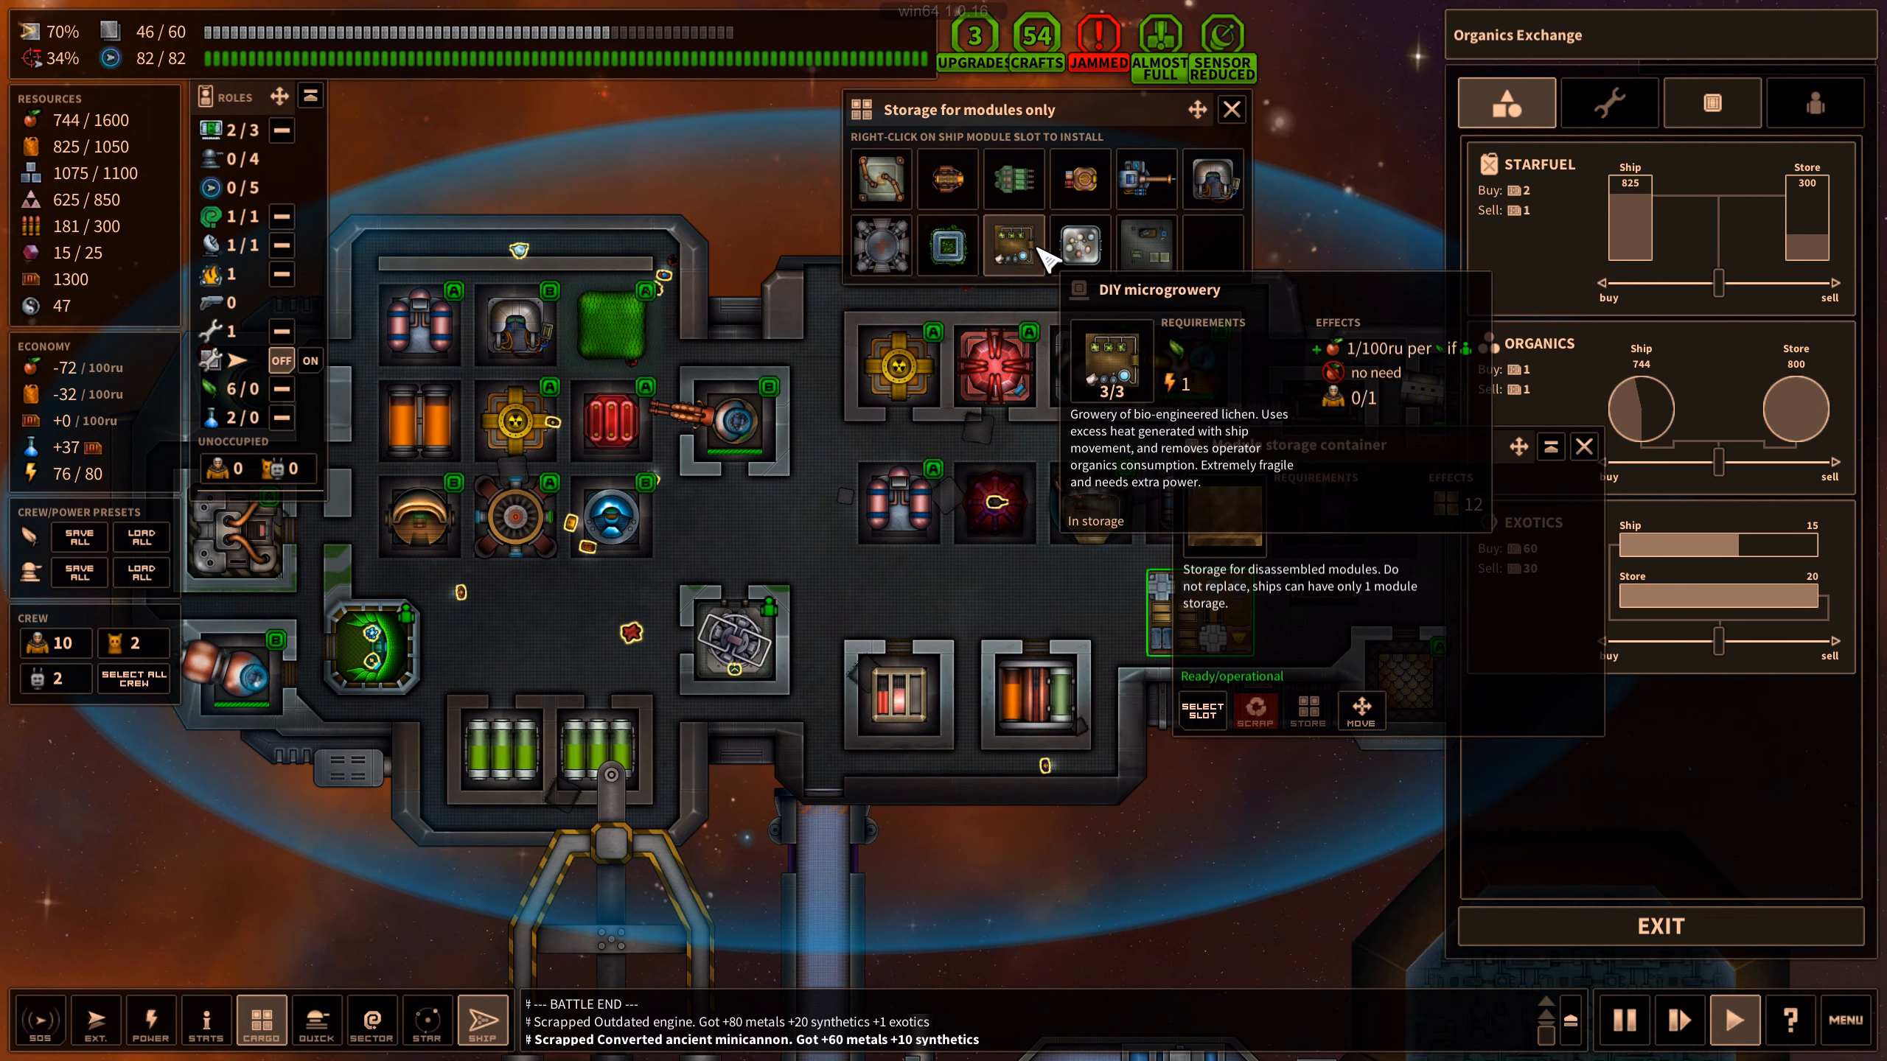
mouse_move(948, 178)
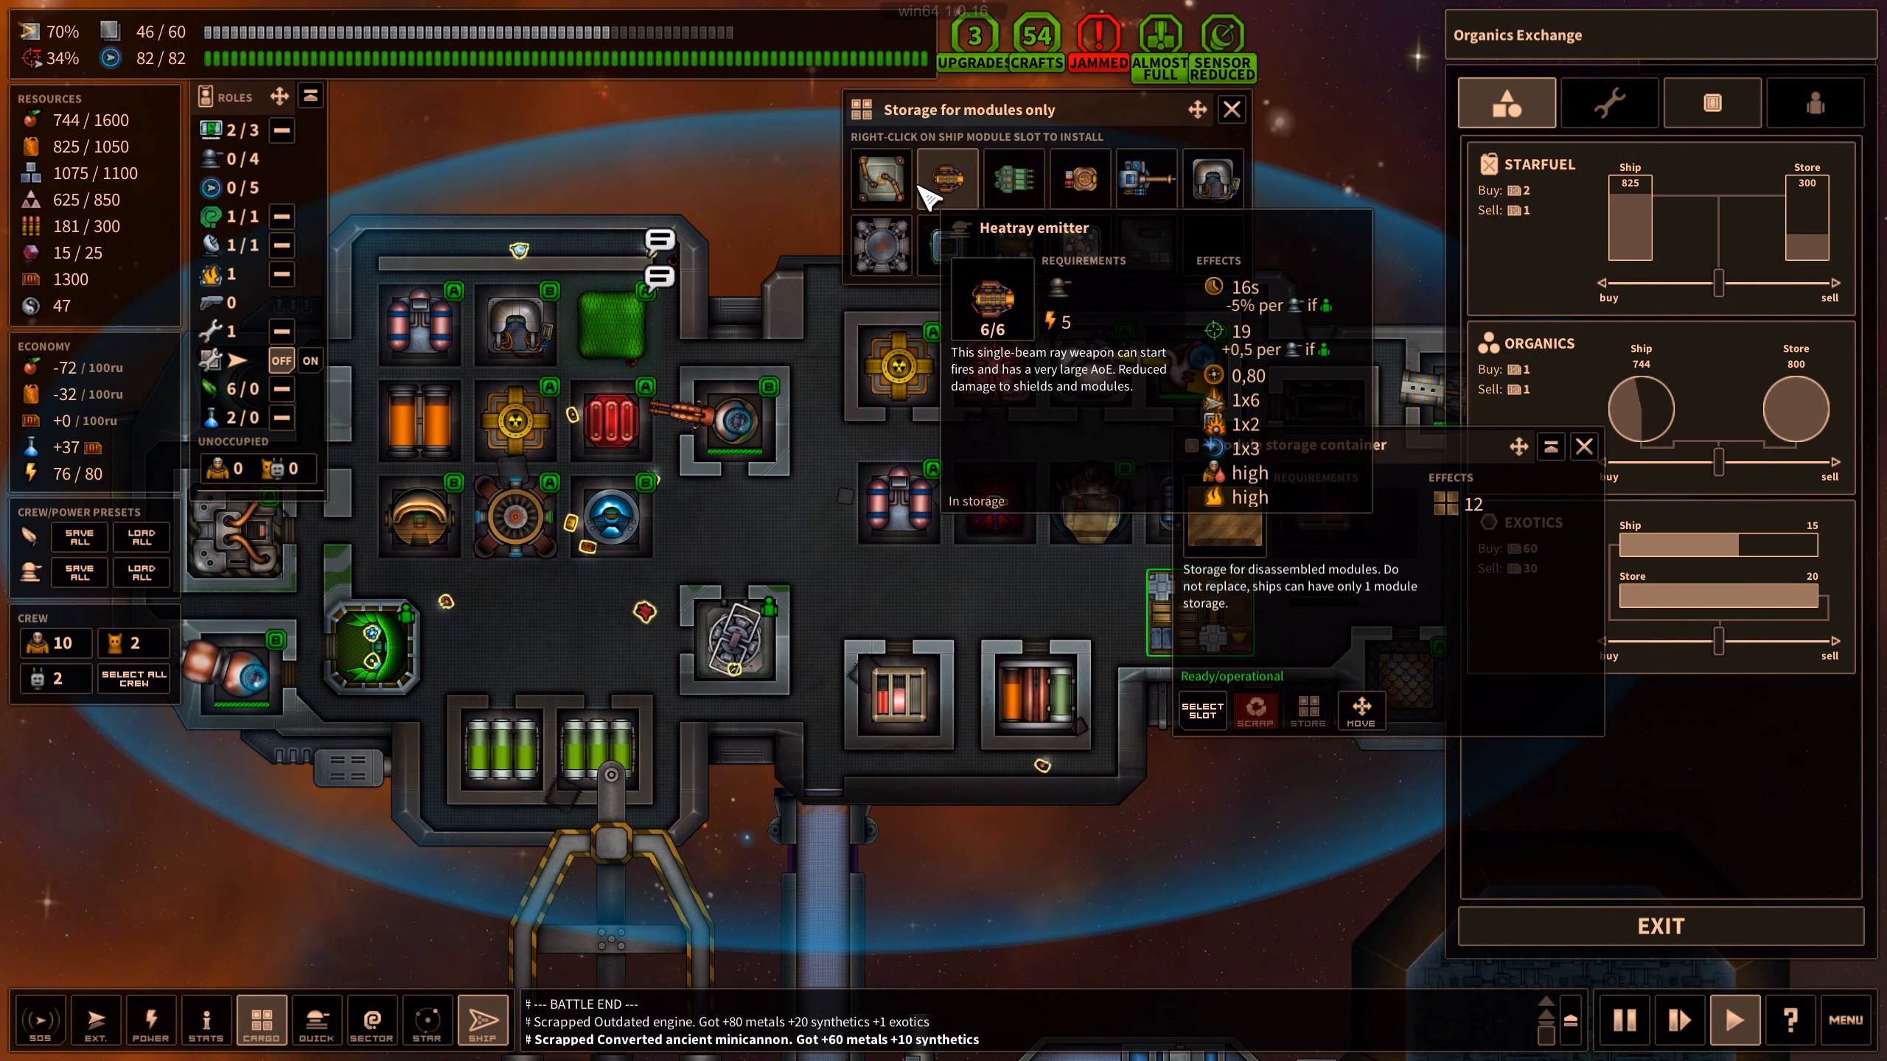
Check power distribution and inspect the T1 and Type U batteries and Brass generator
click(148, 1020)
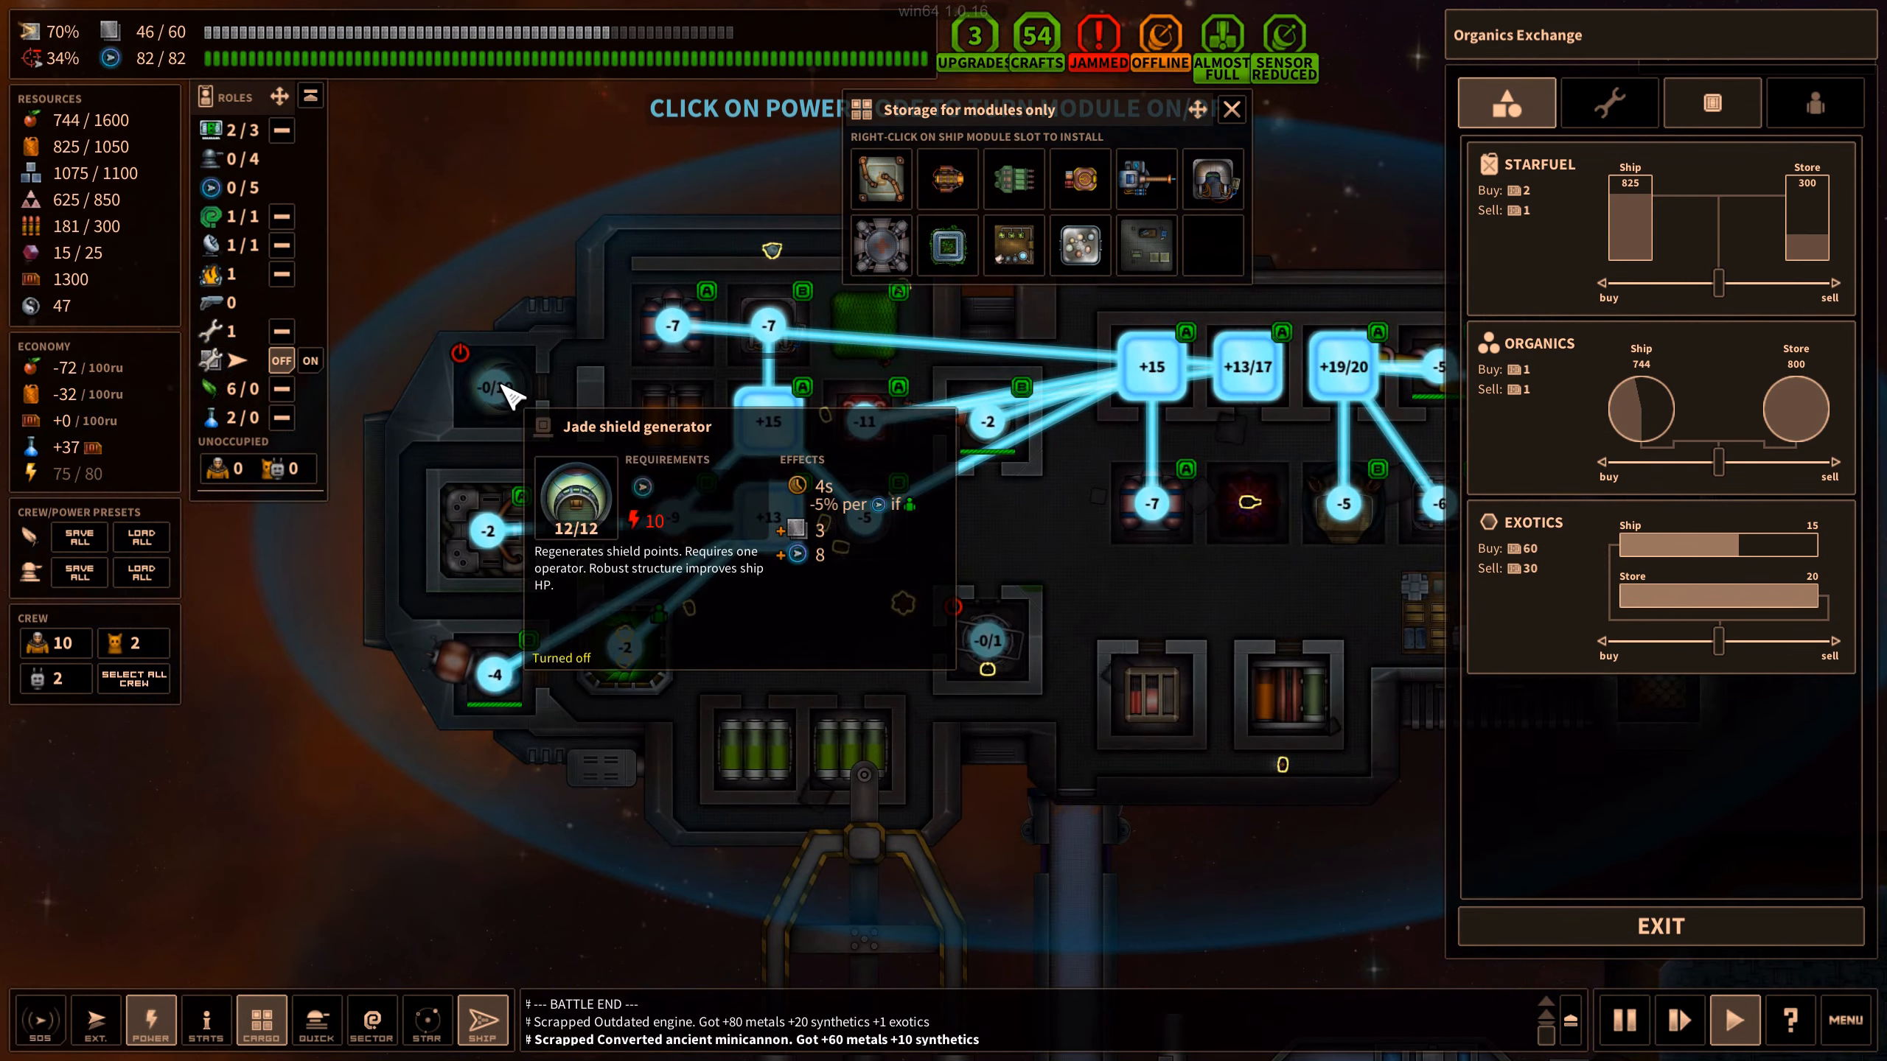
mouse_move(765, 614)
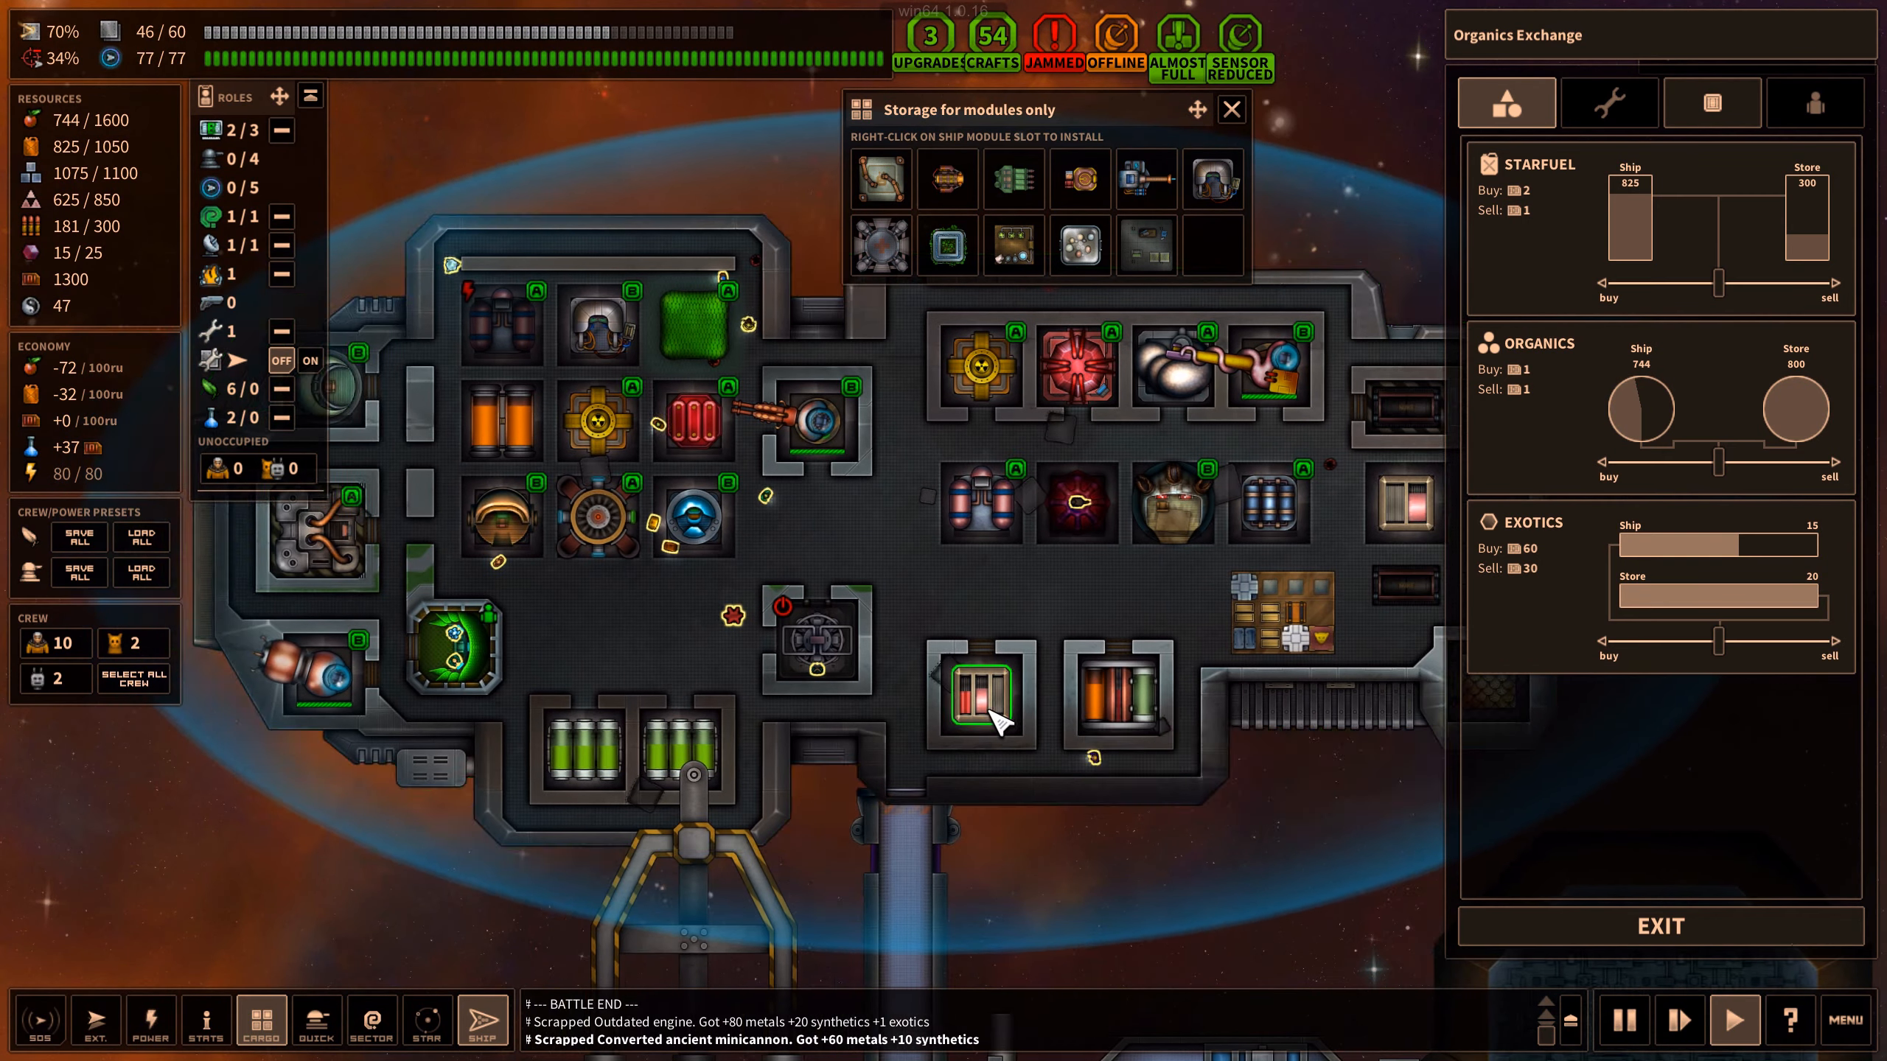
click(149, 1021)
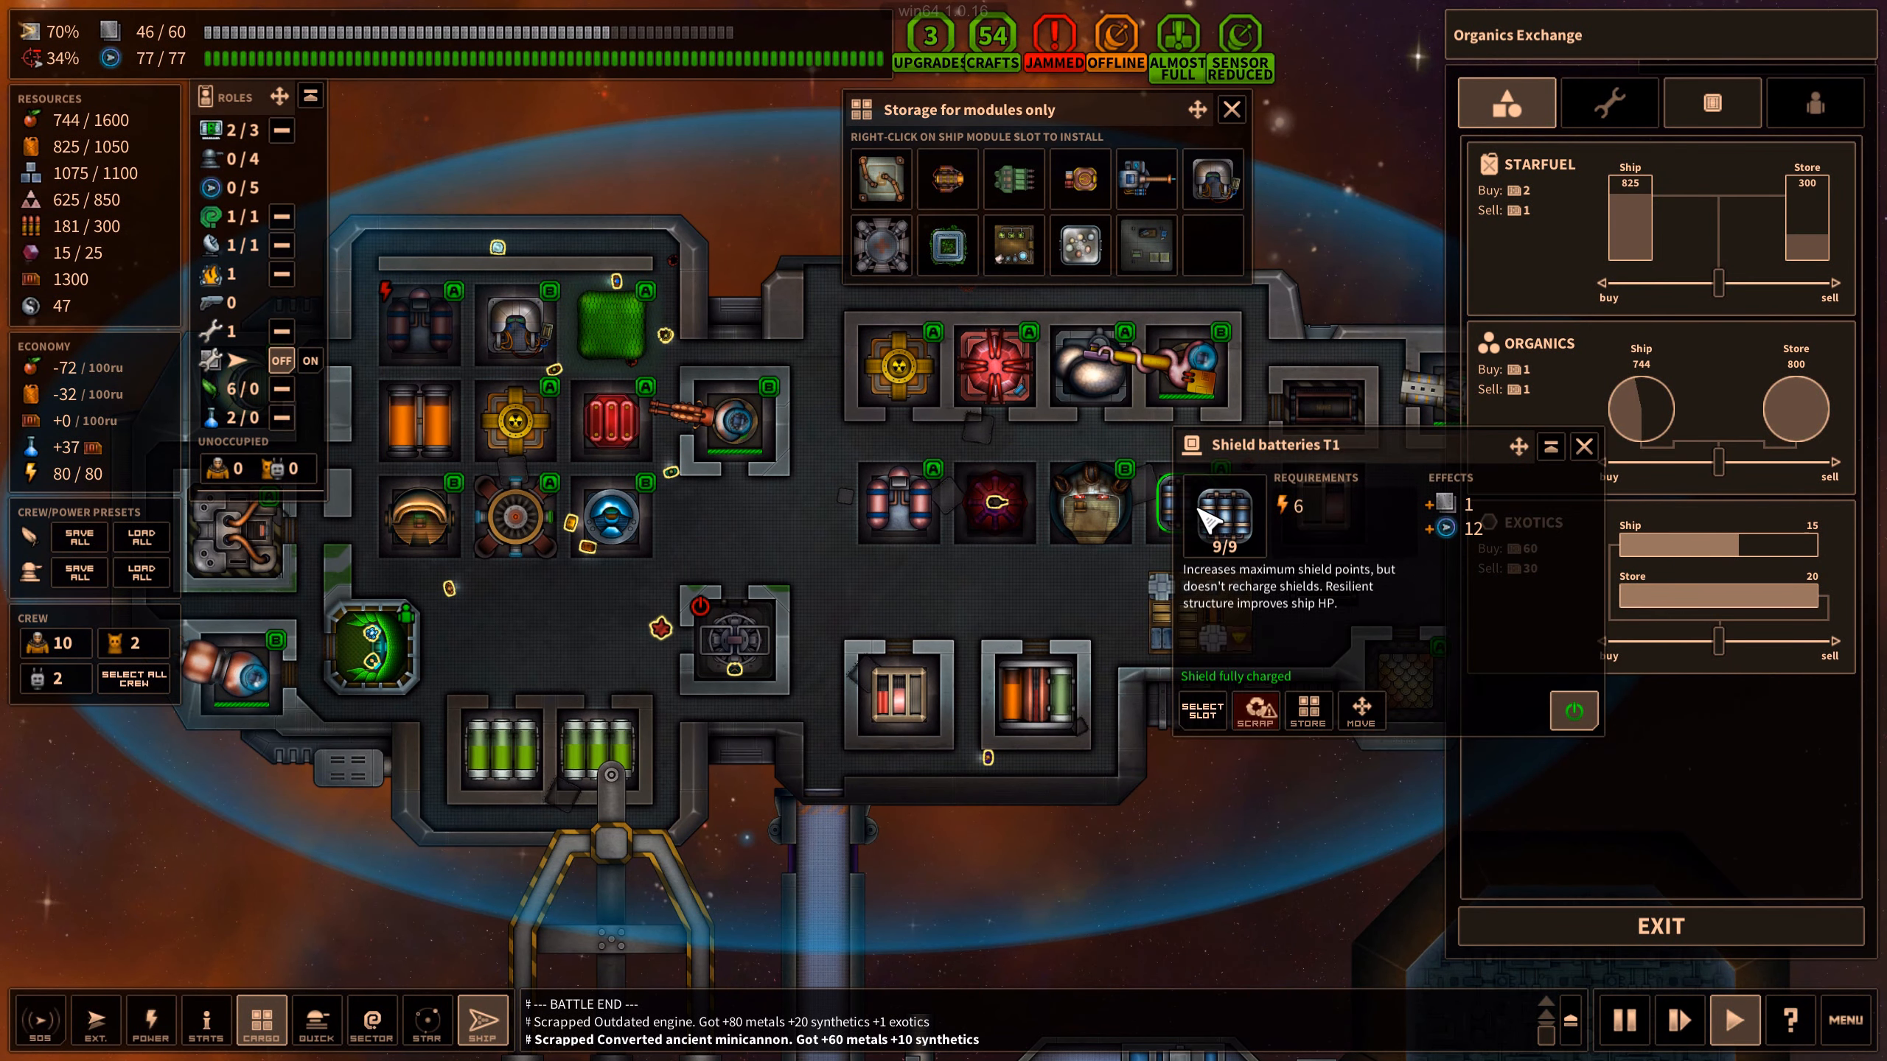
mouse_move(896, 499)
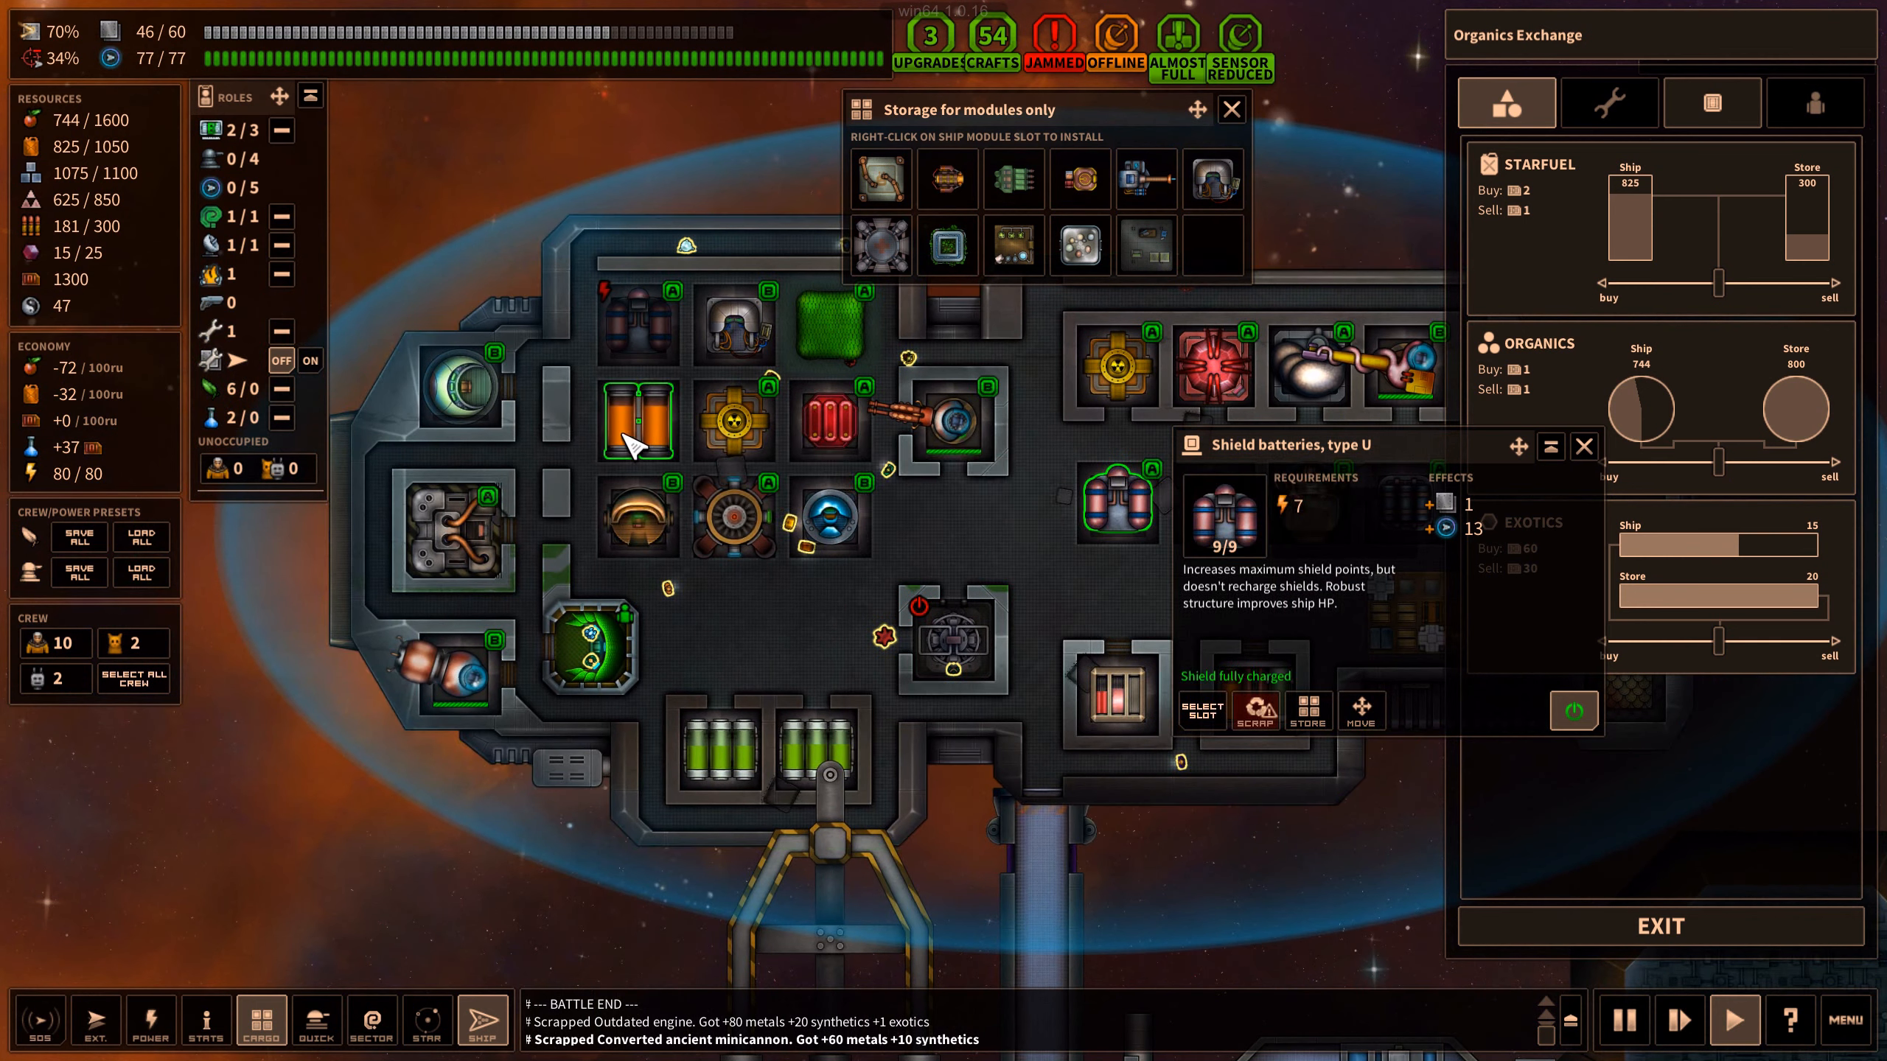
click(457, 385)
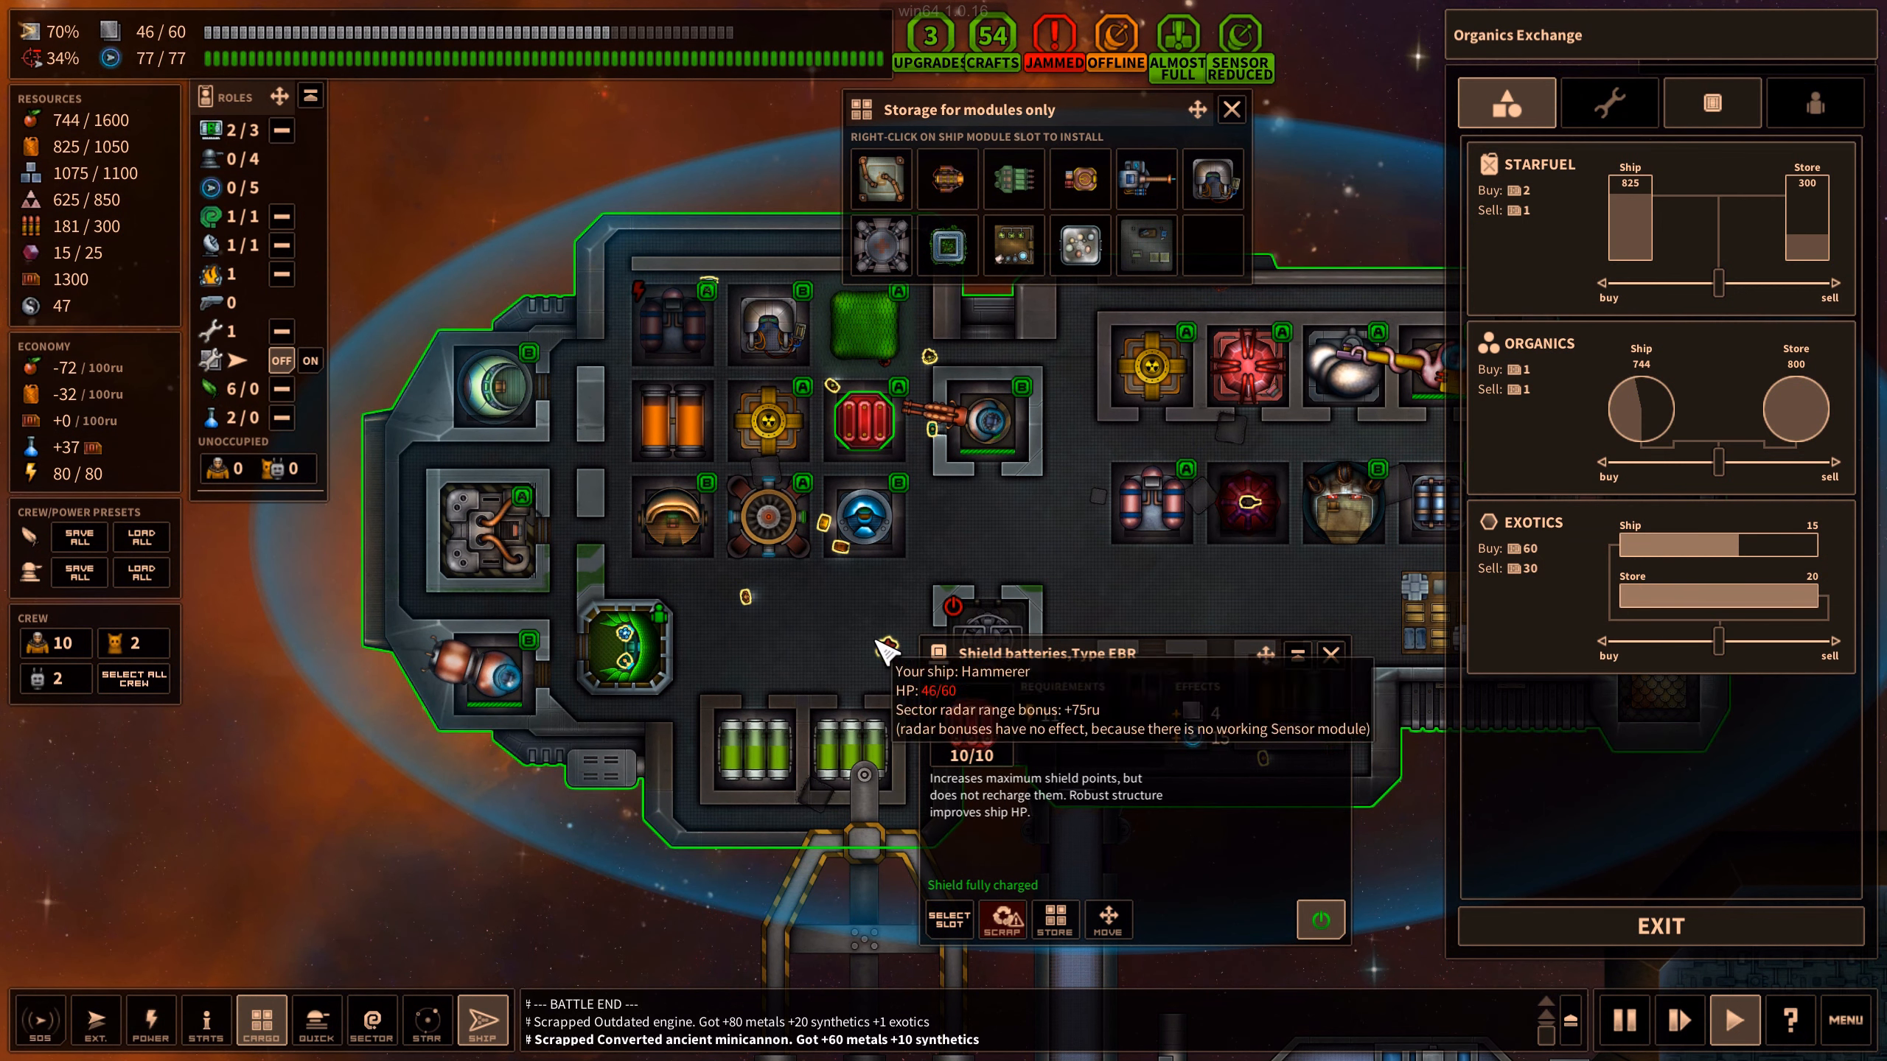
click(672, 518)
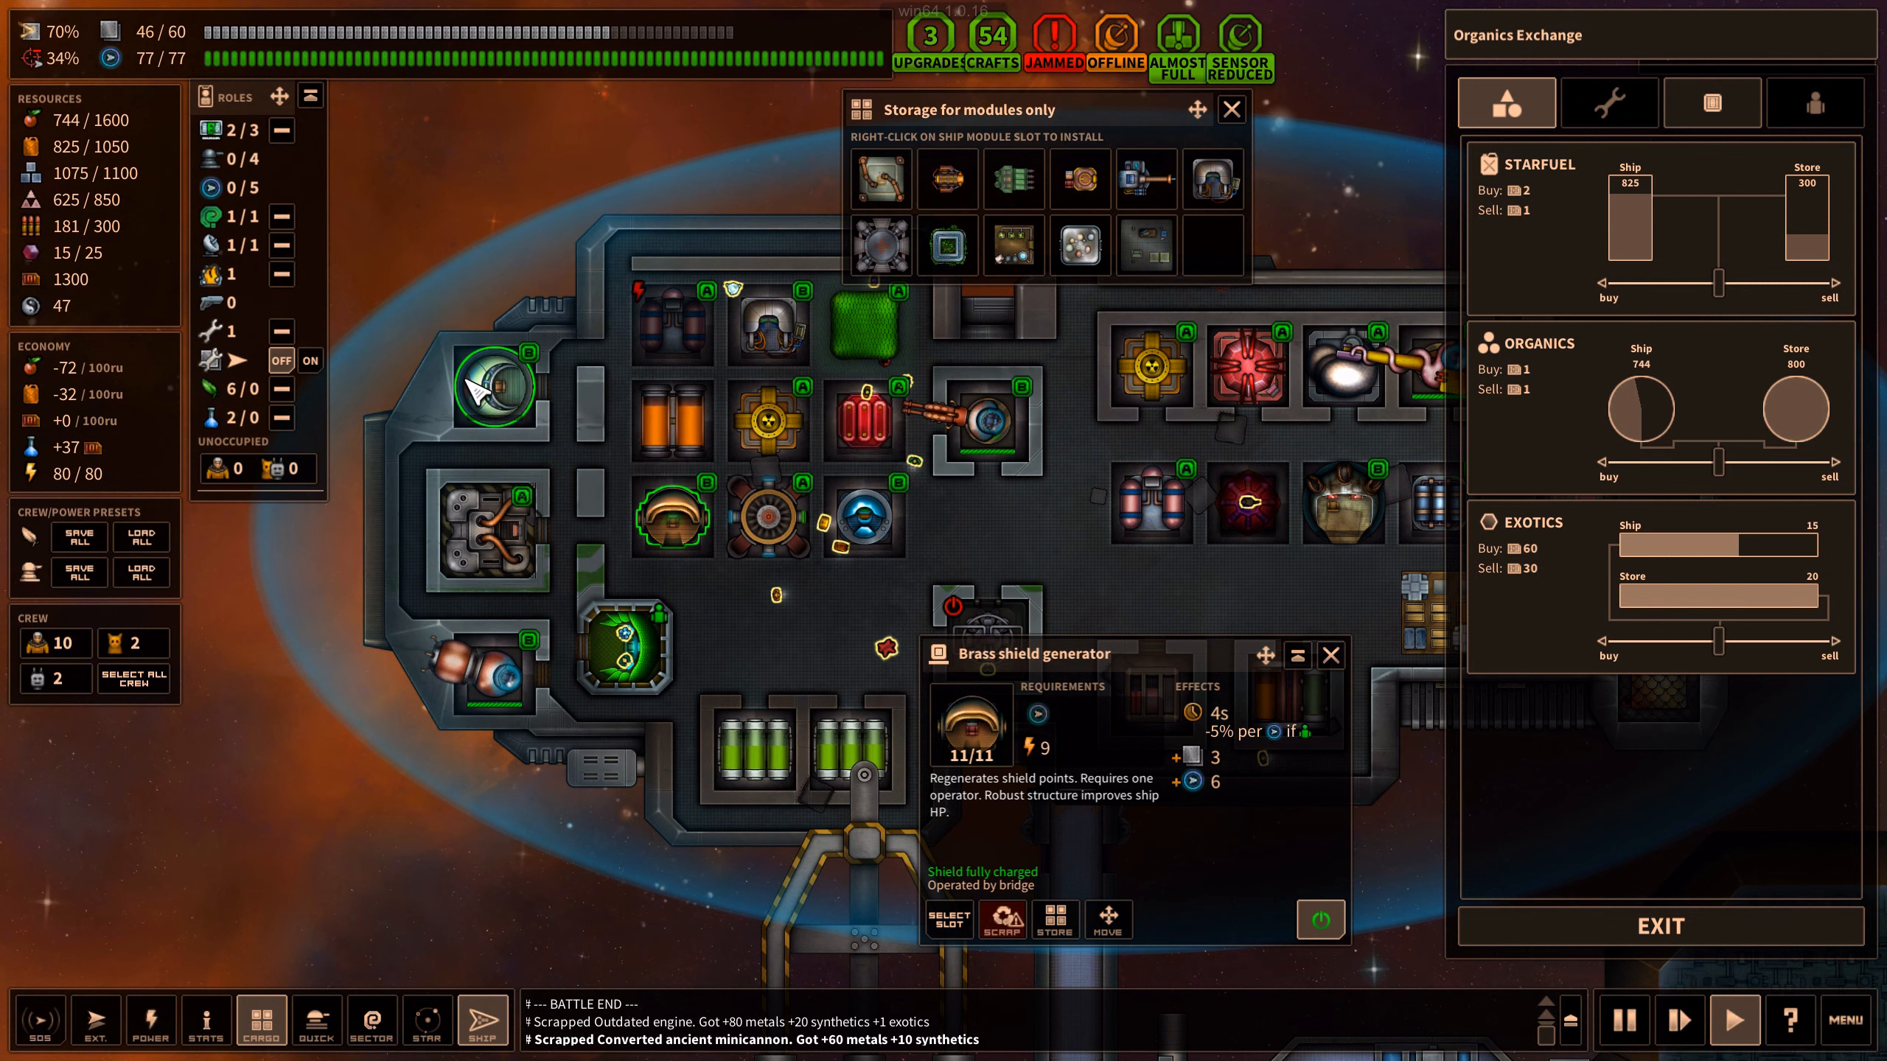
click(671, 517)
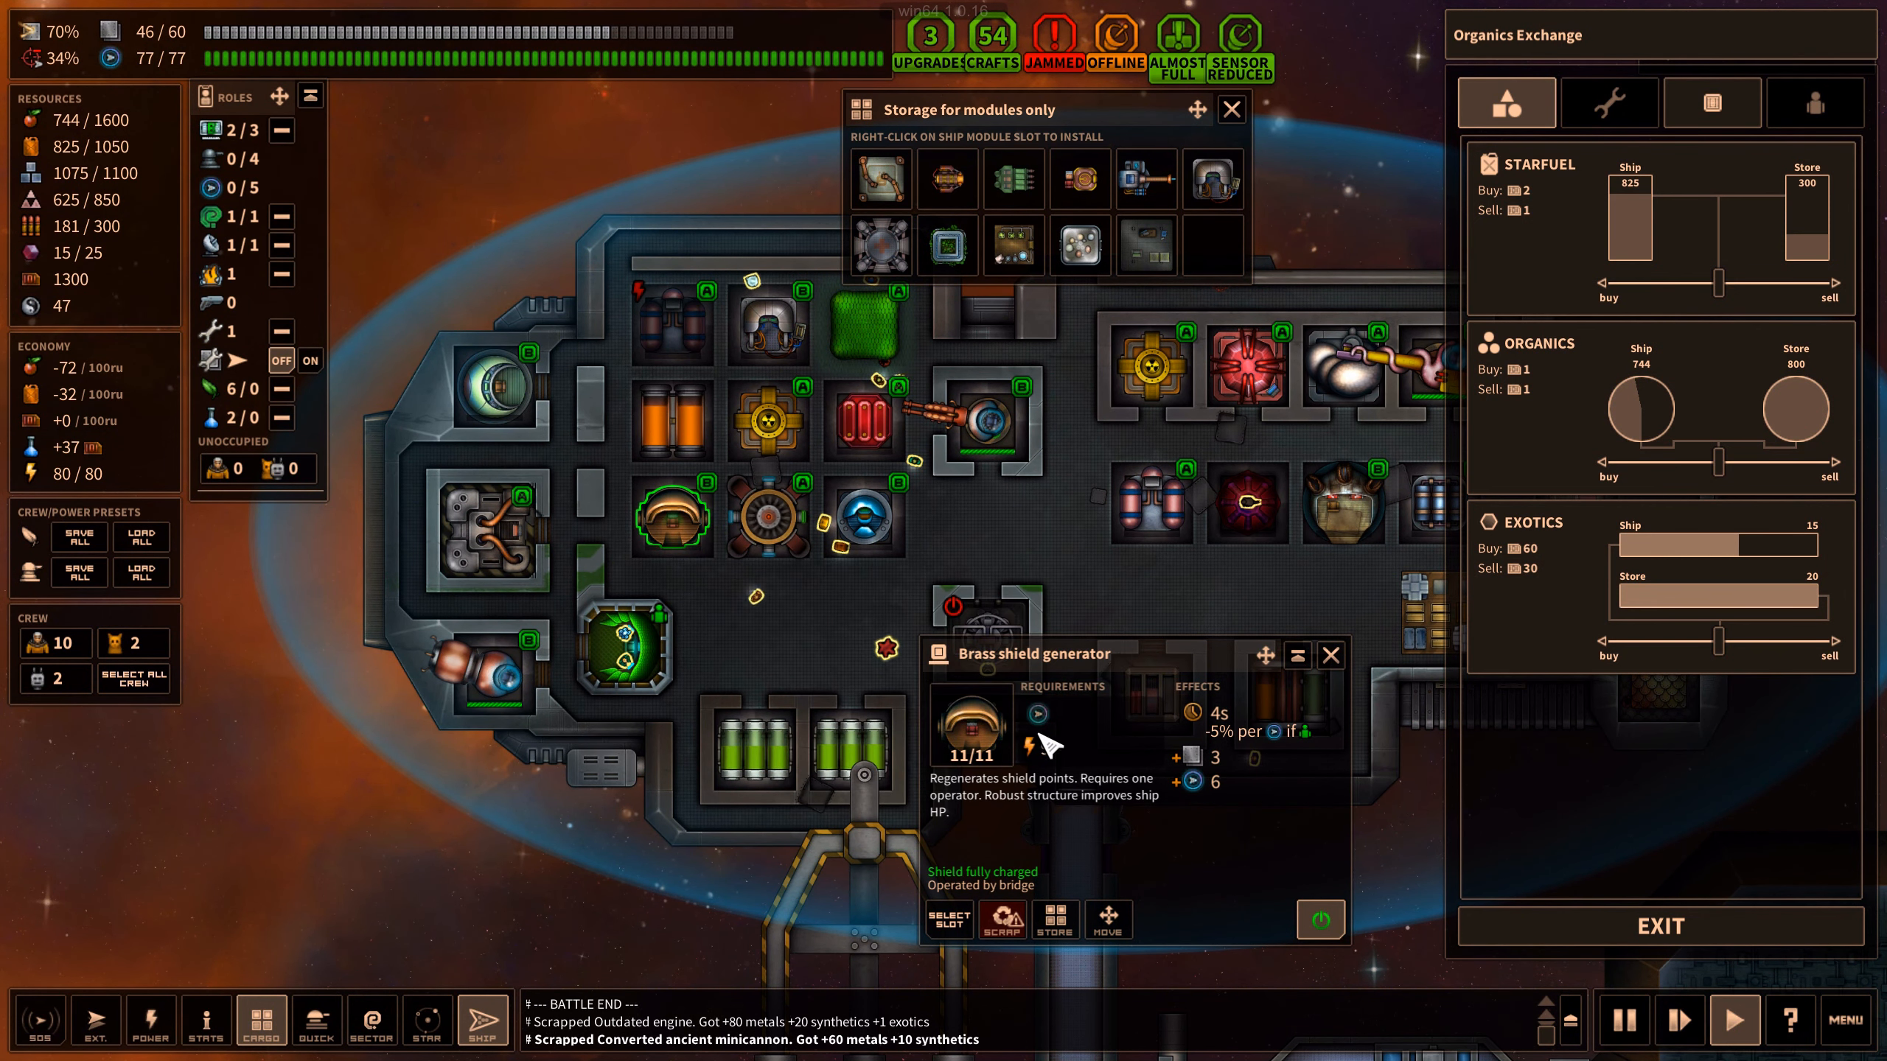
Power the jade shield generator, switch another module off, and close the power overlay
click(862, 515)
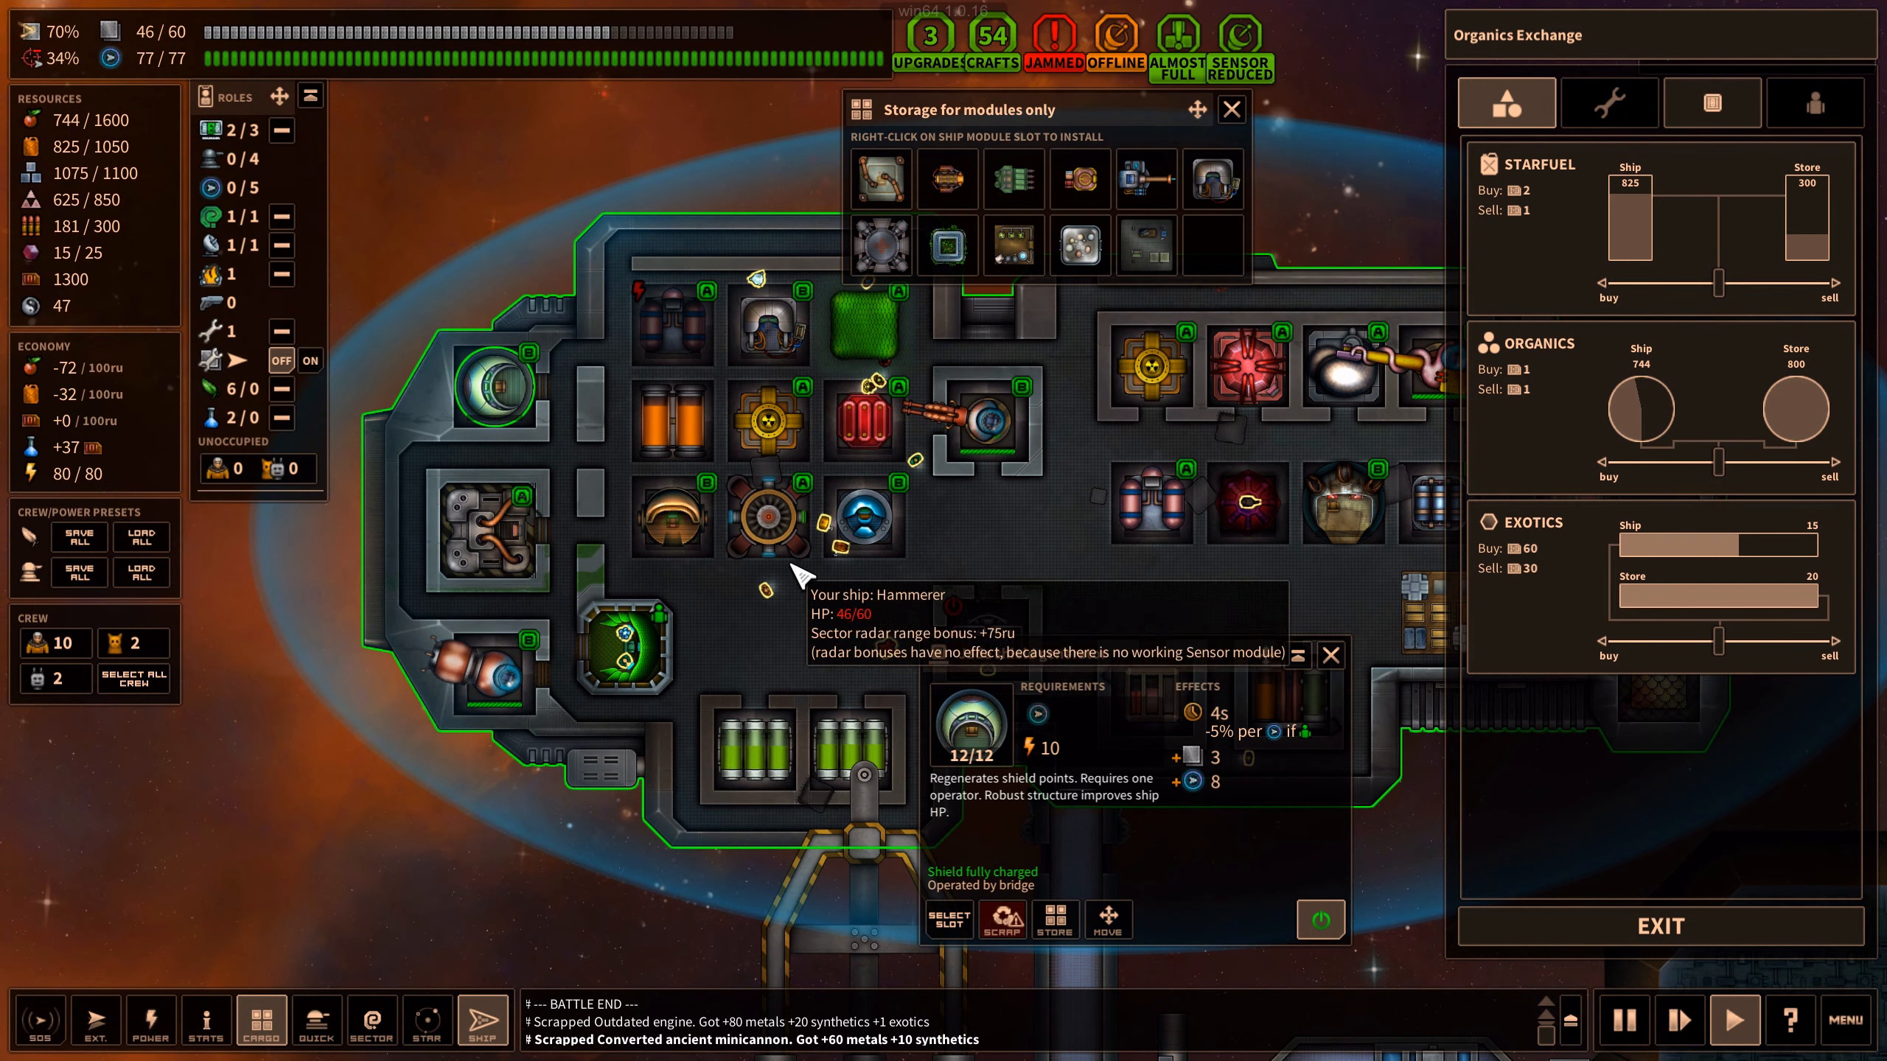
click(856, 515)
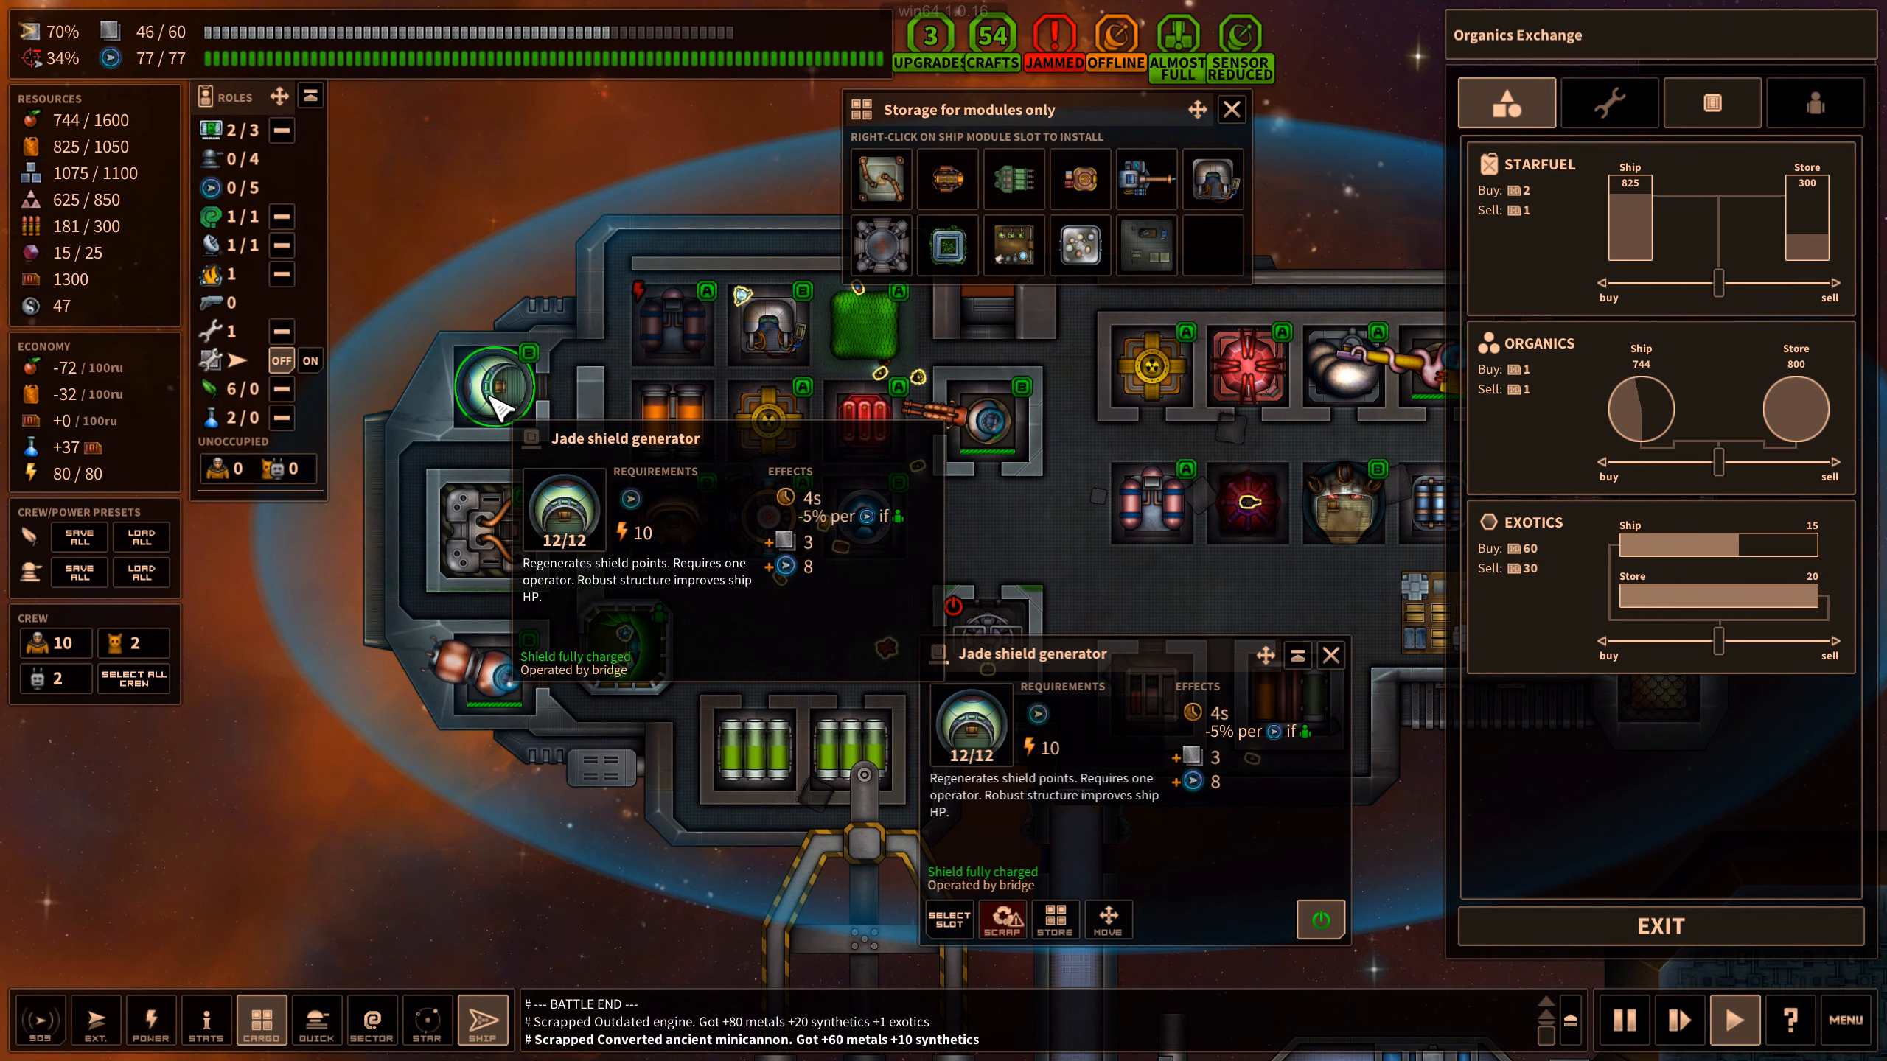
click(149, 1019)
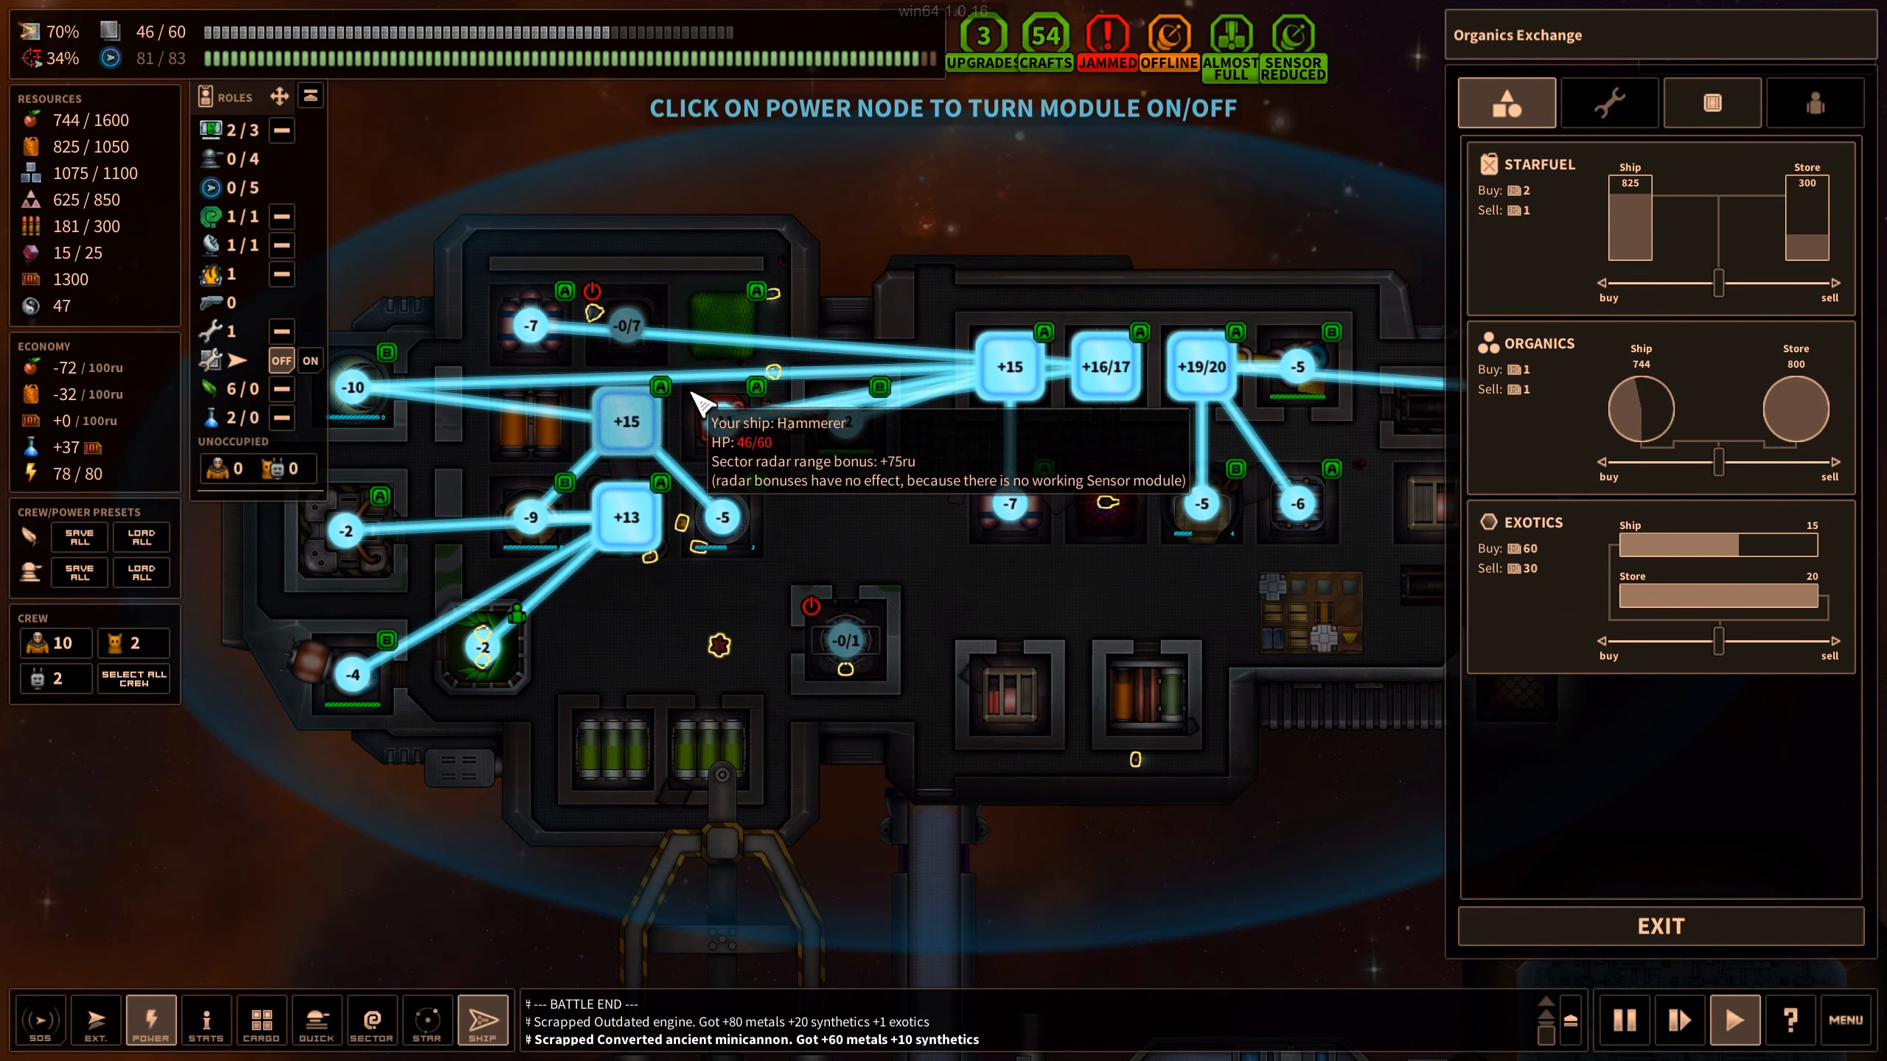
click(149, 1019)
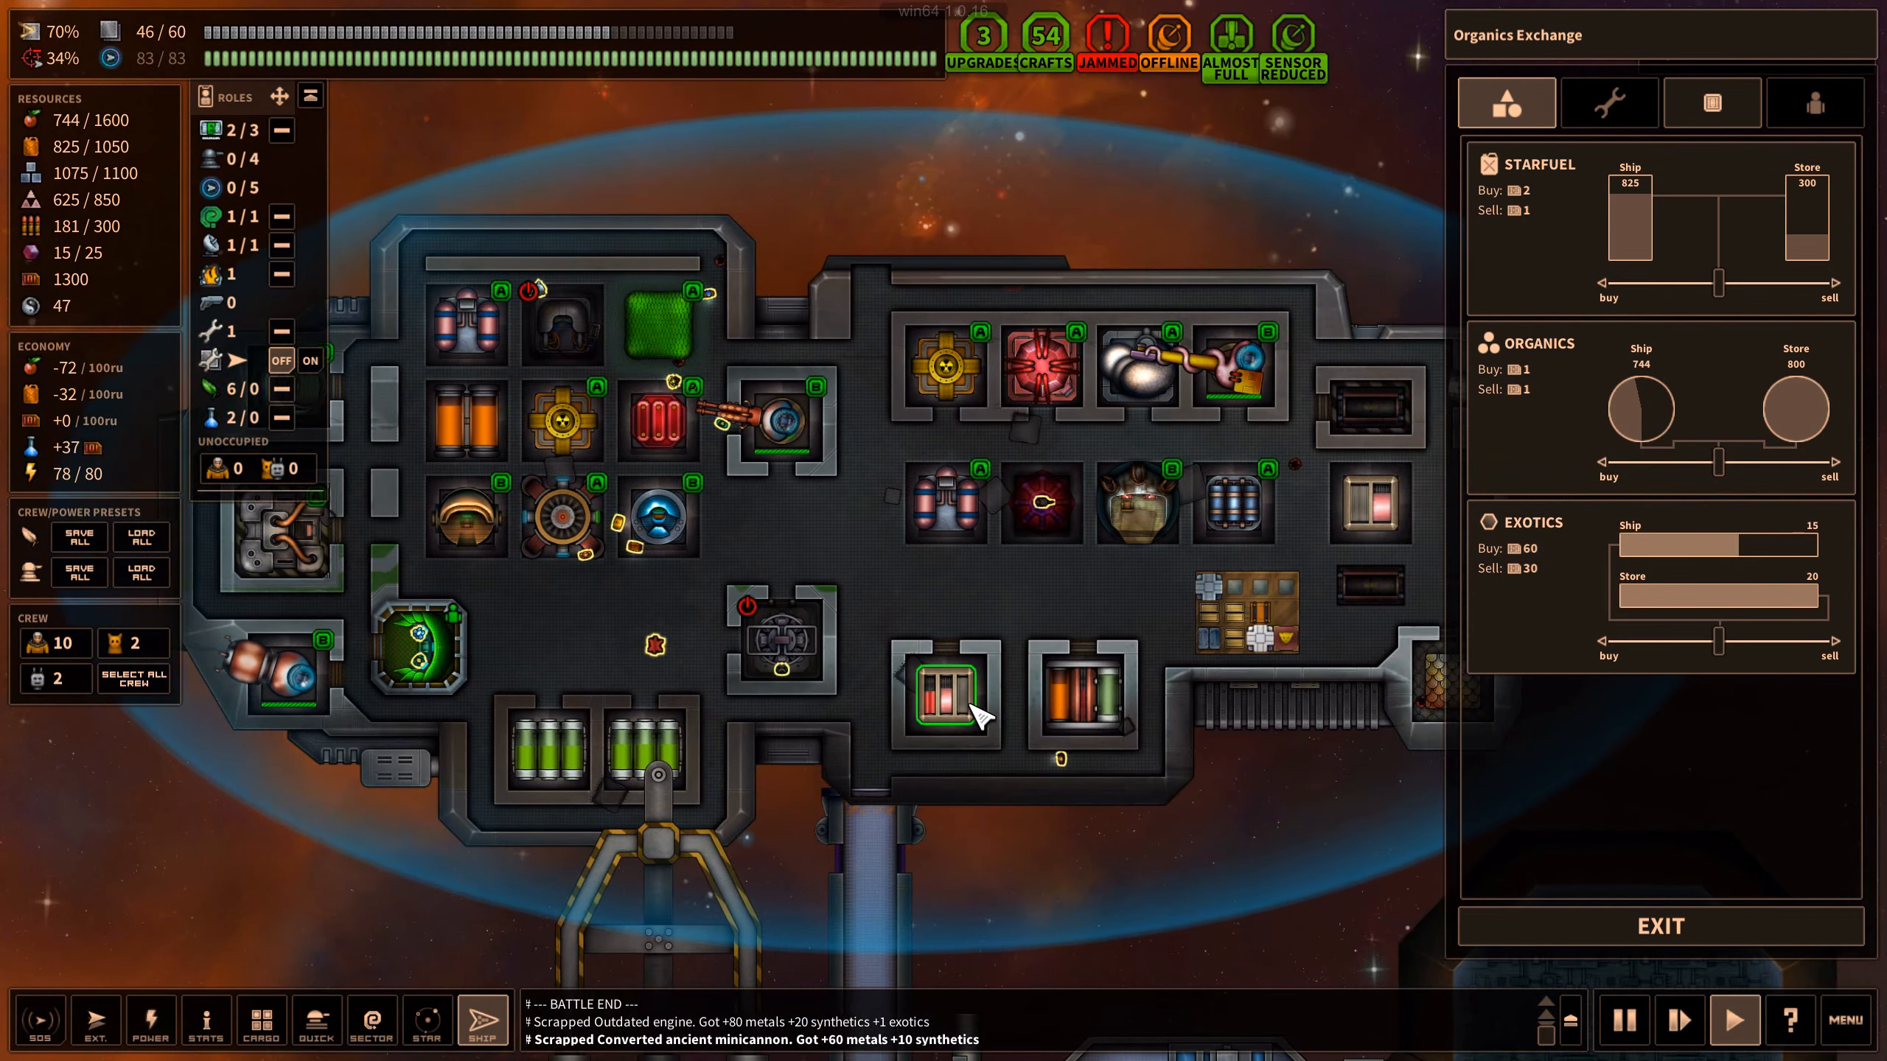